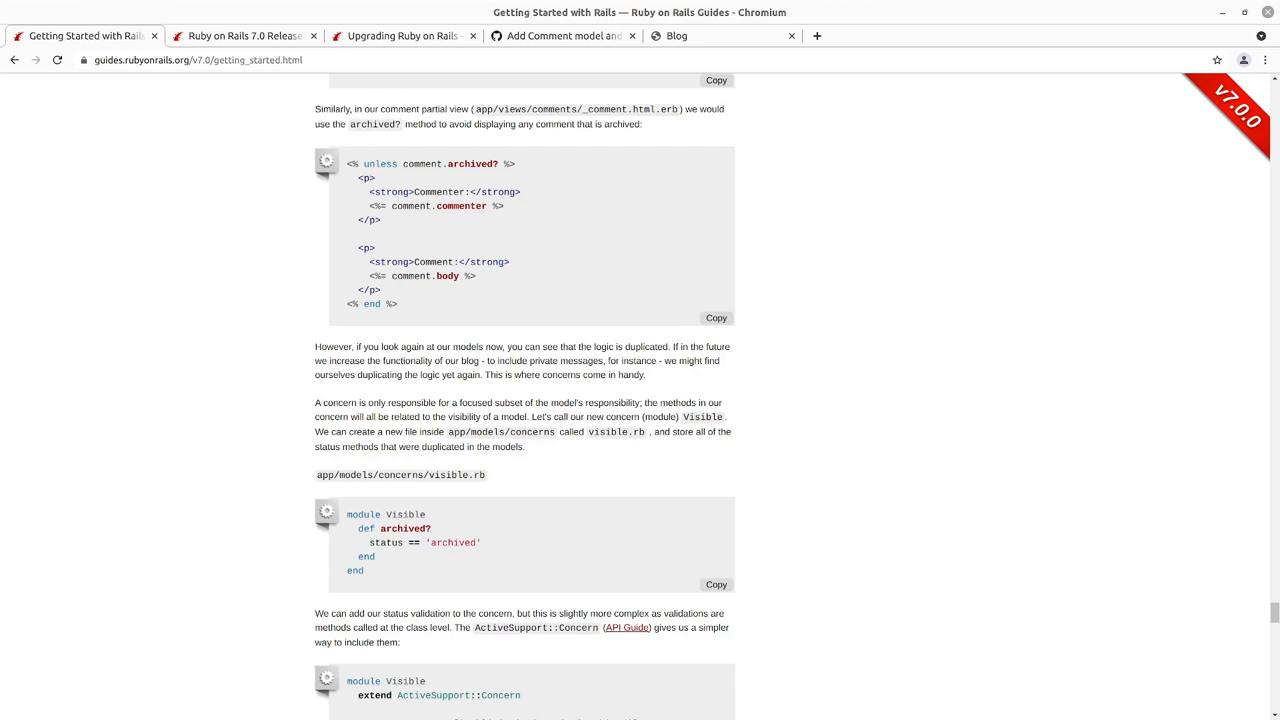
mouse_move(291, 504)
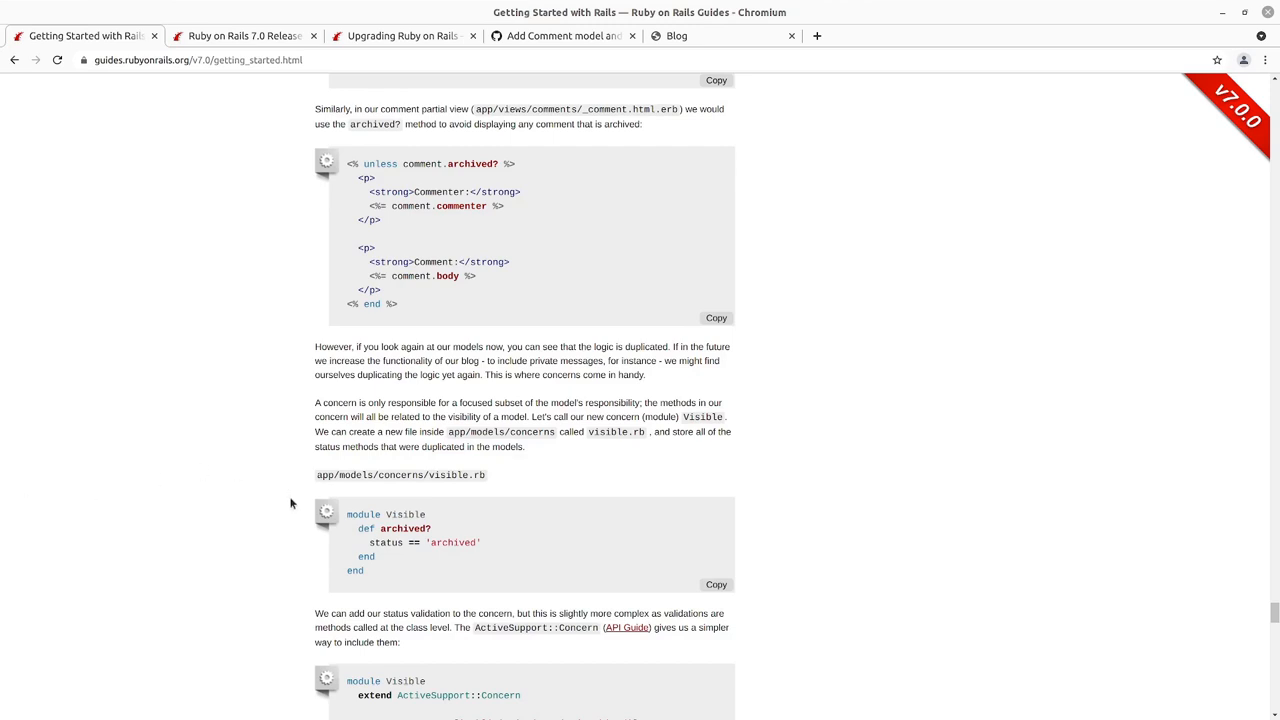
mouse_move(276, 469)
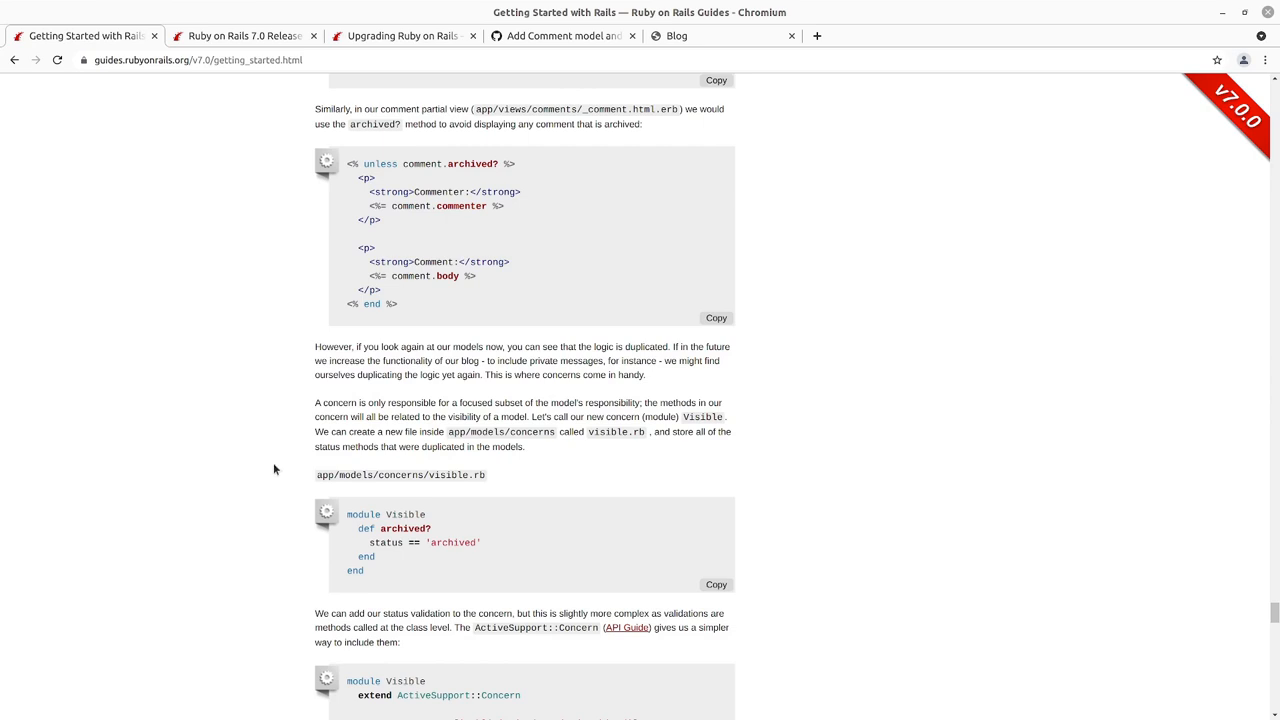
mouse_move(477, 449)
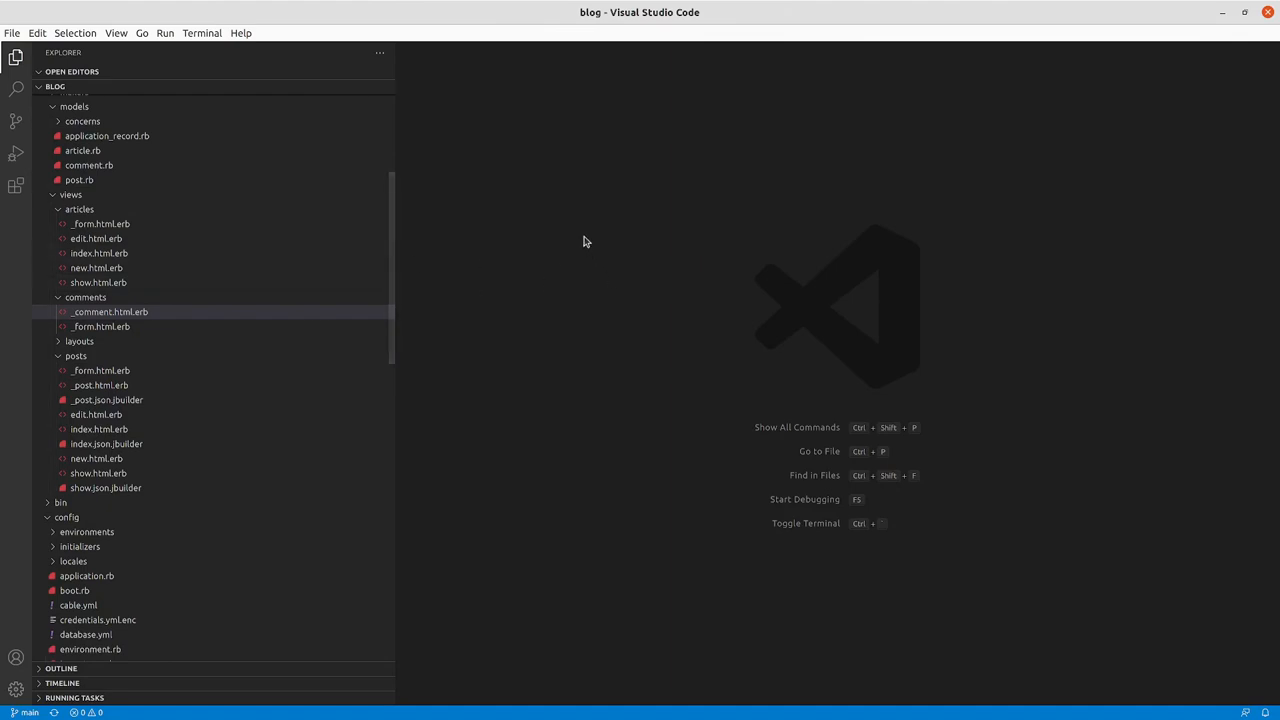
- Open article.rb and comment.rb and flip between them to compare their archived? logic
key("ctrl+p")
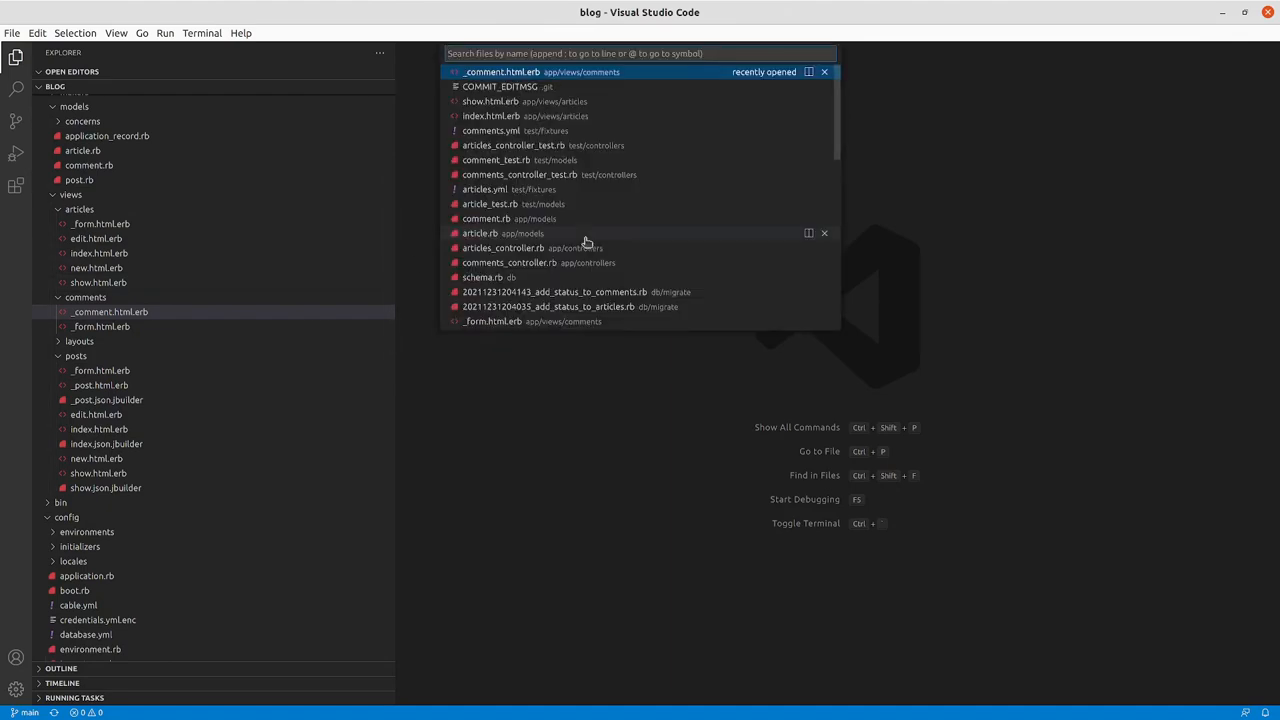
type("art")
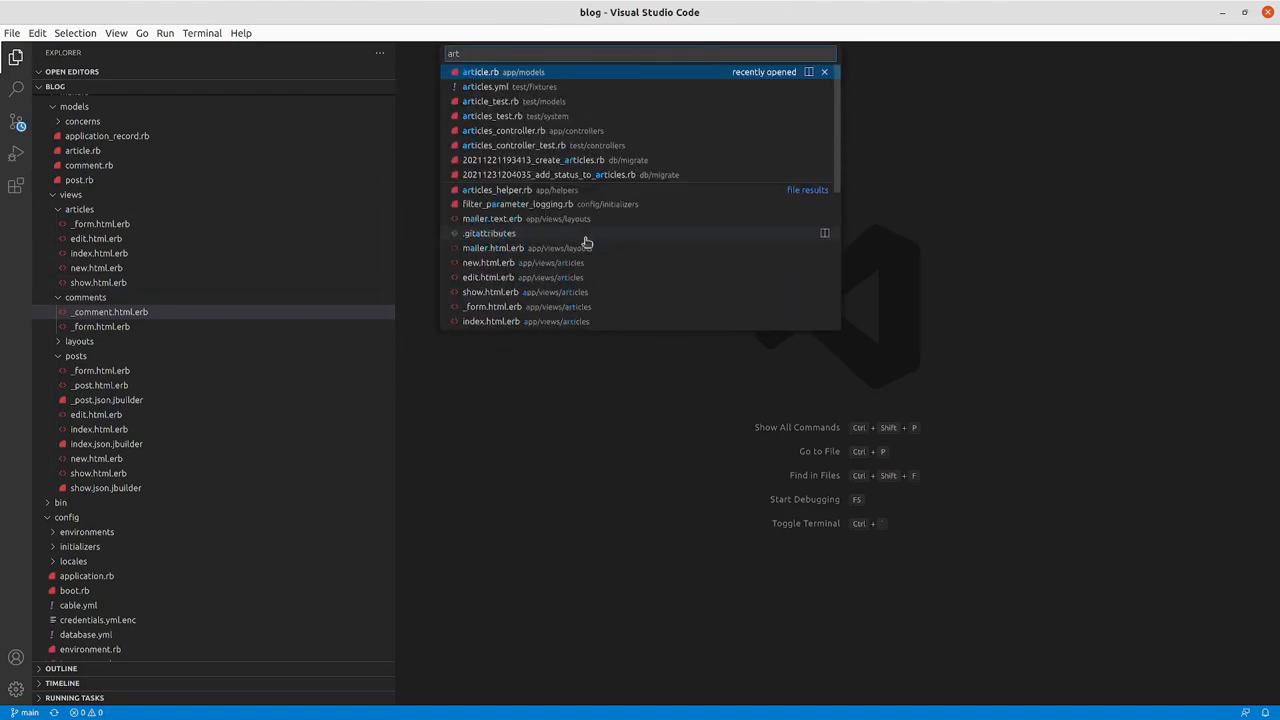
left_click(480, 71)
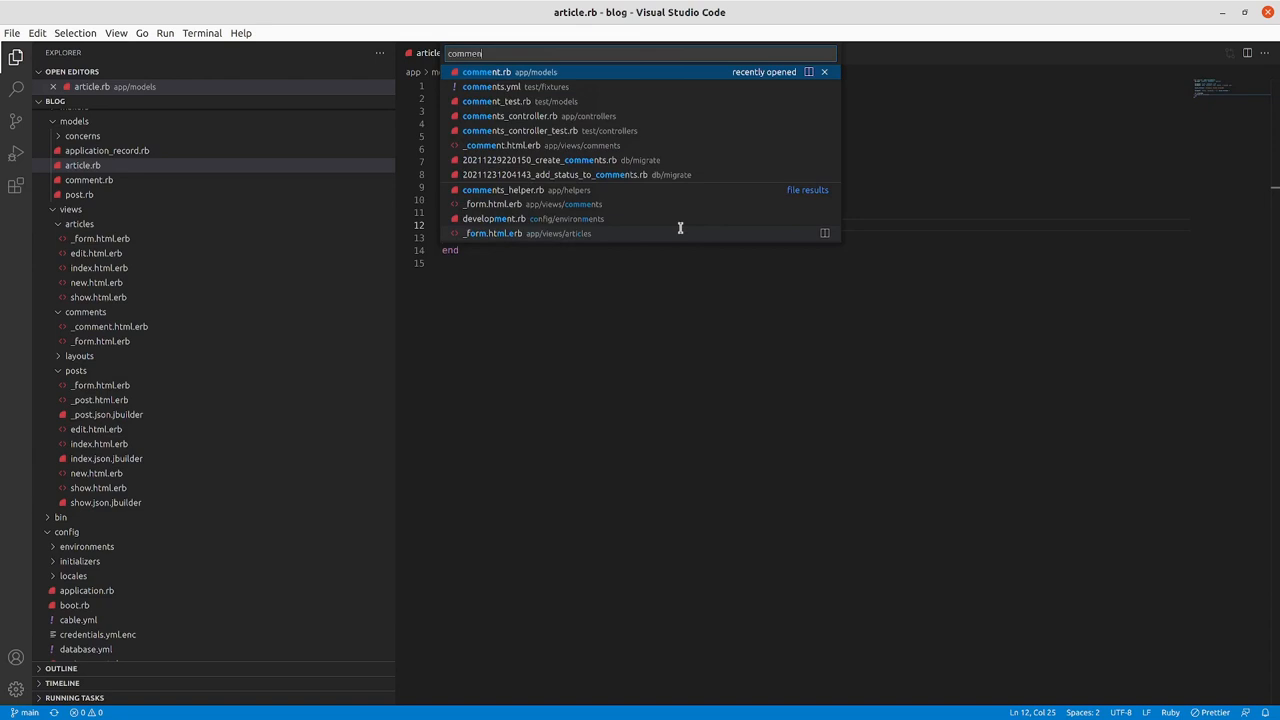
left_click(486, 71)
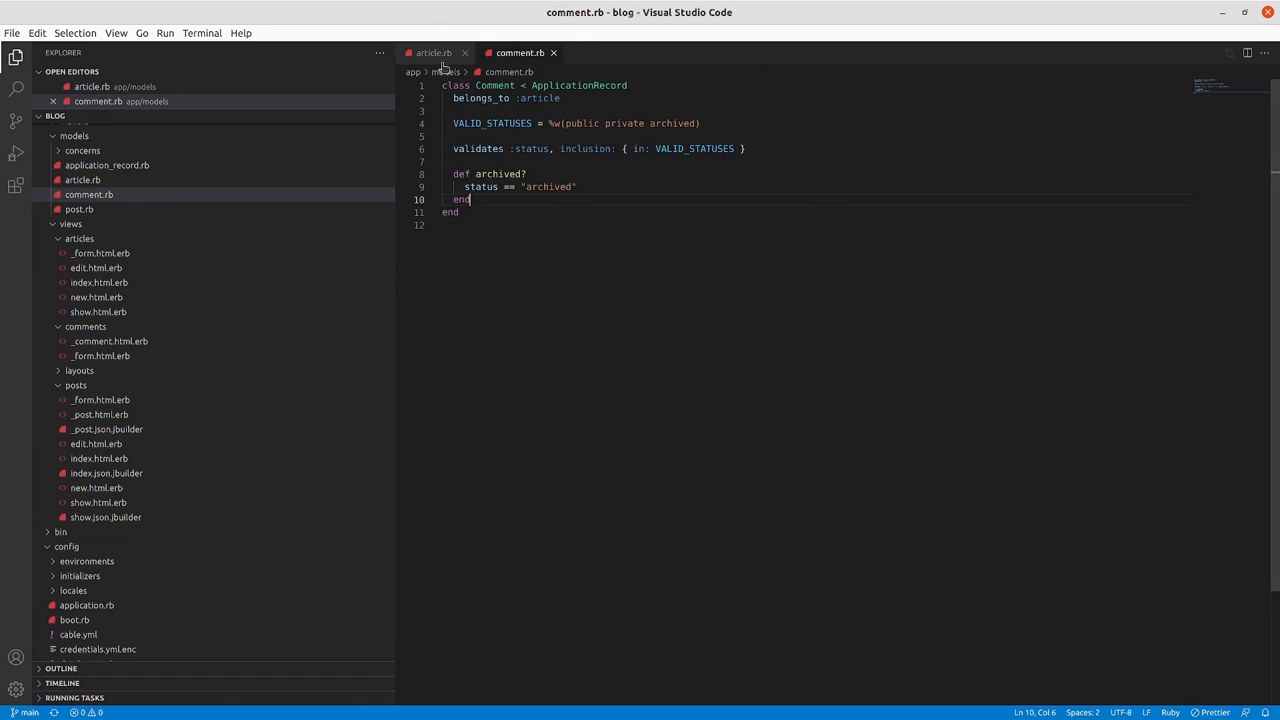
left_click(434, 52)
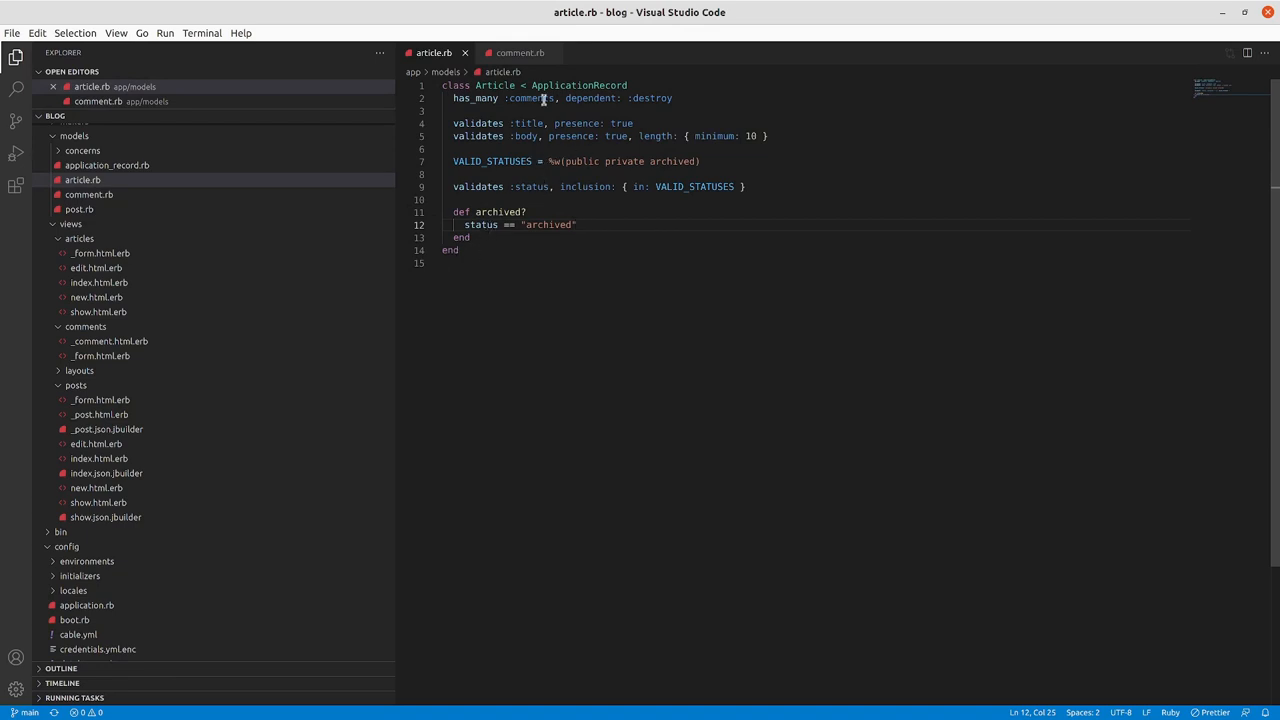
left_click(519, 52)
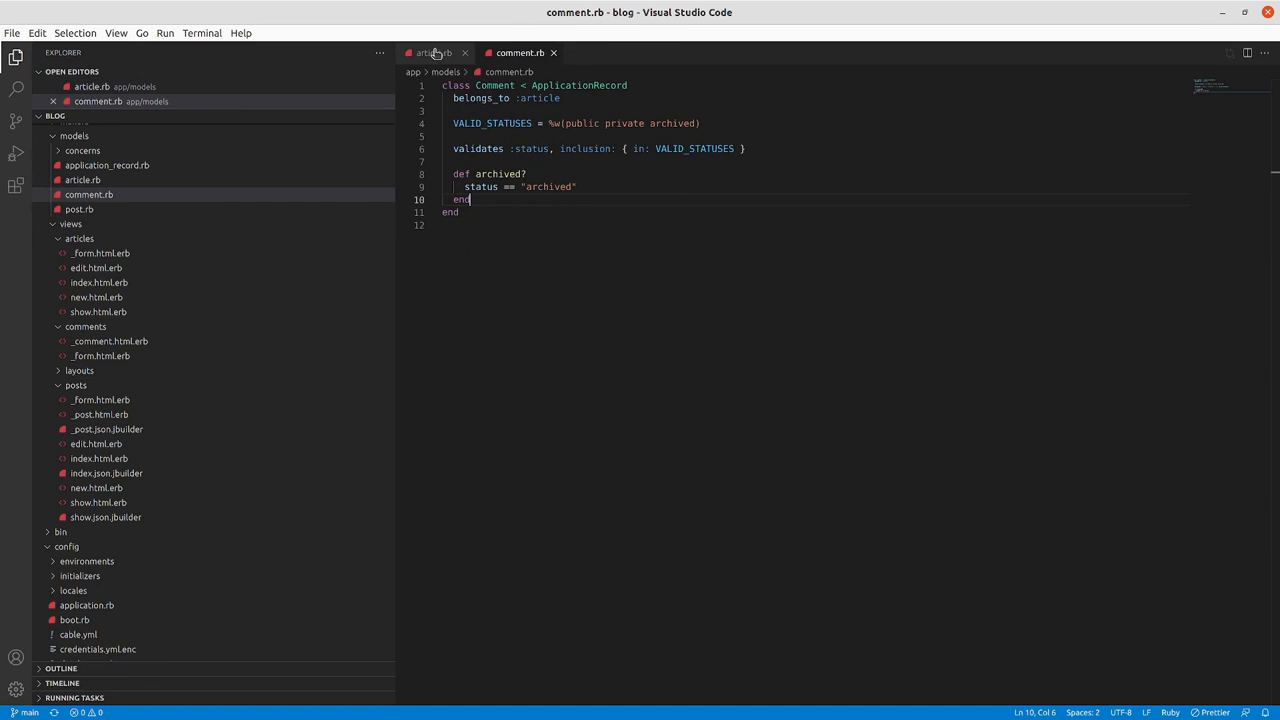
left_click(432, 52)
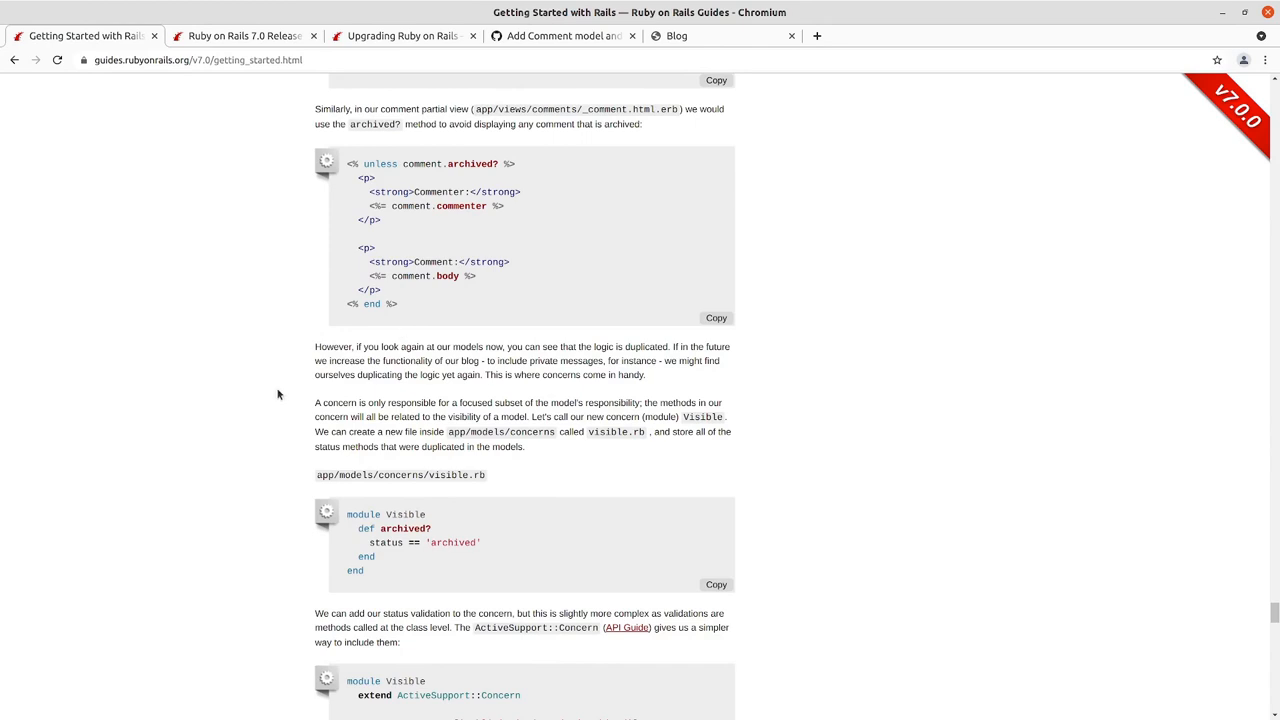
- Read the guide's Visible module code, model includes and class method example
scroll("down", 3)
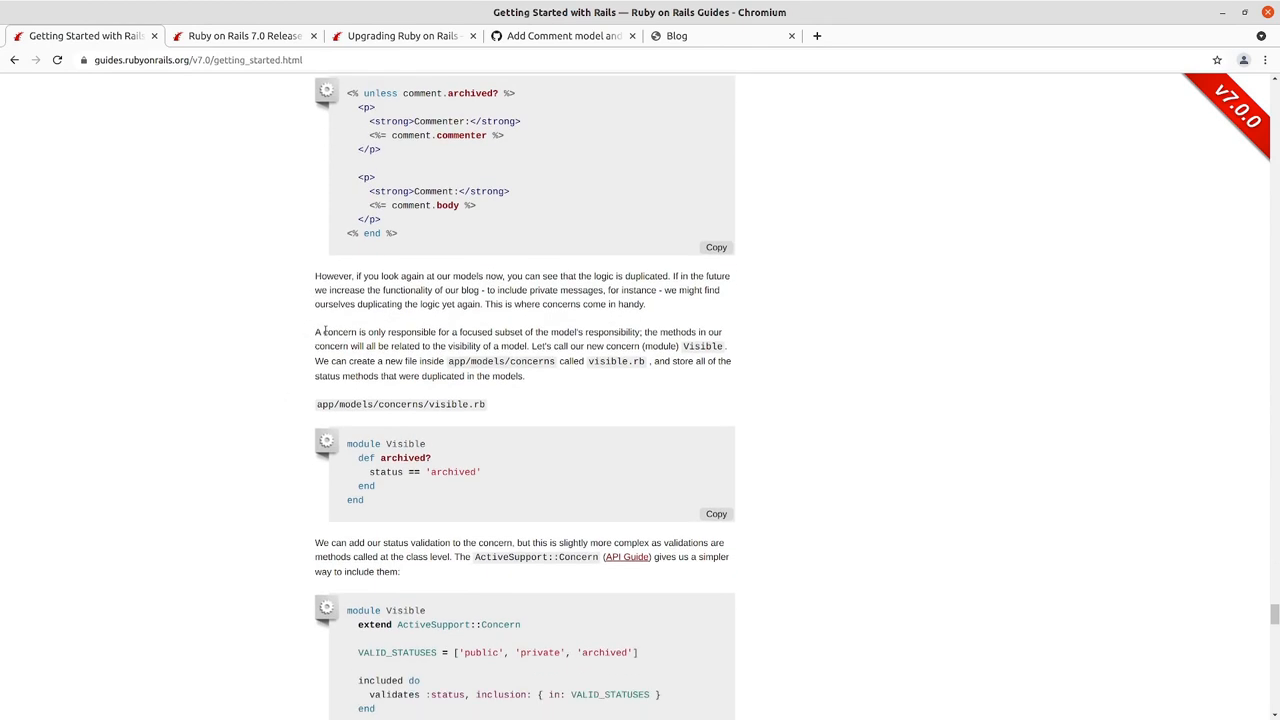
mouse_move(359, 300)
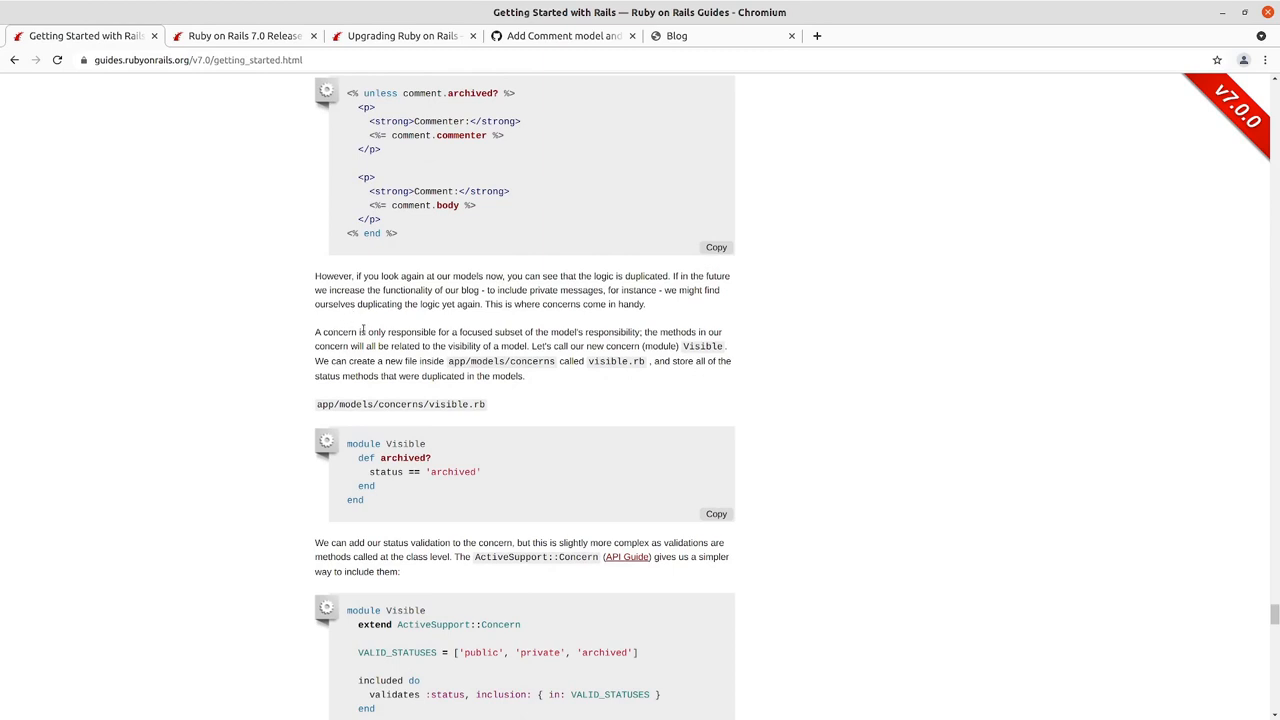
scroll("down", 3)
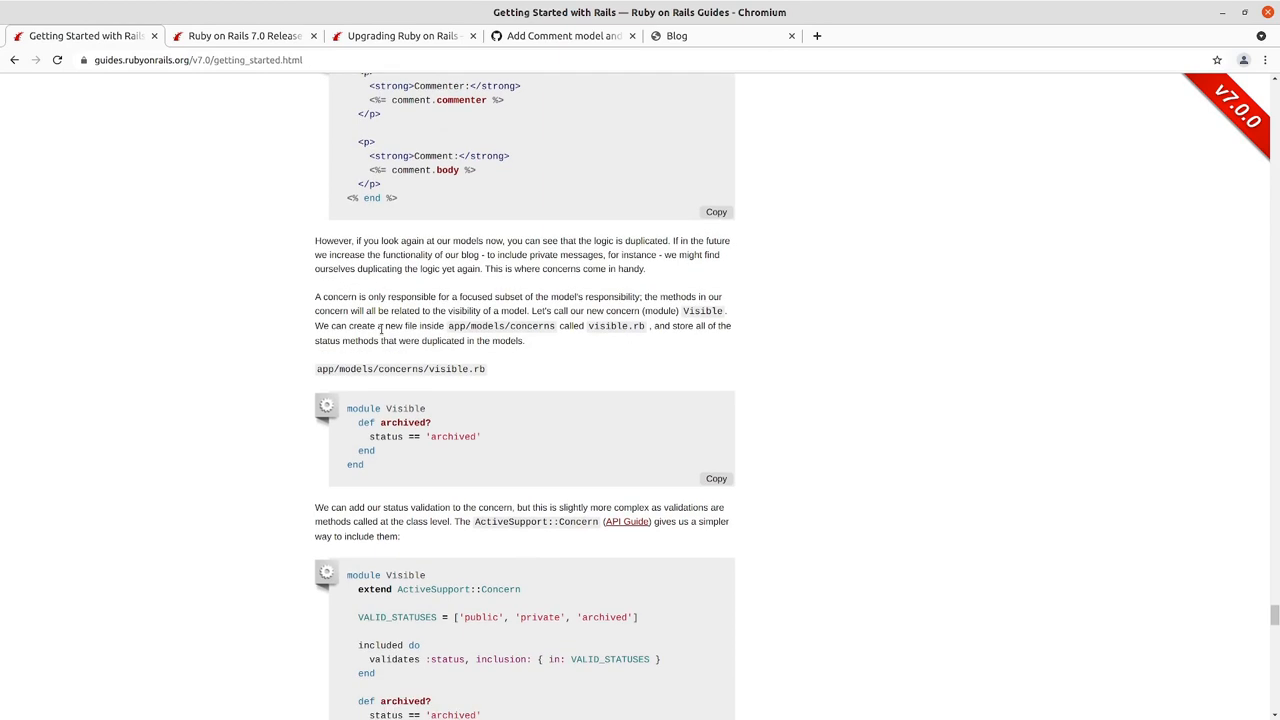
mouse_move(389, 472)
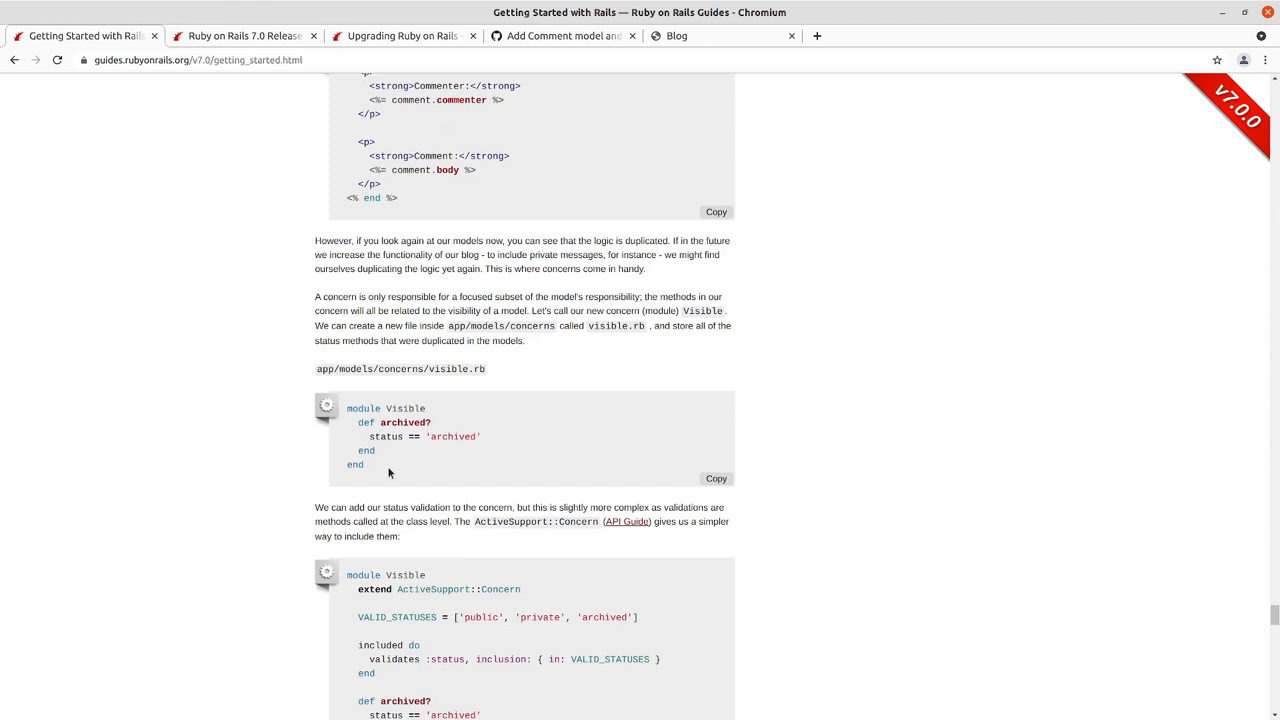
mouse_move(348, 660)
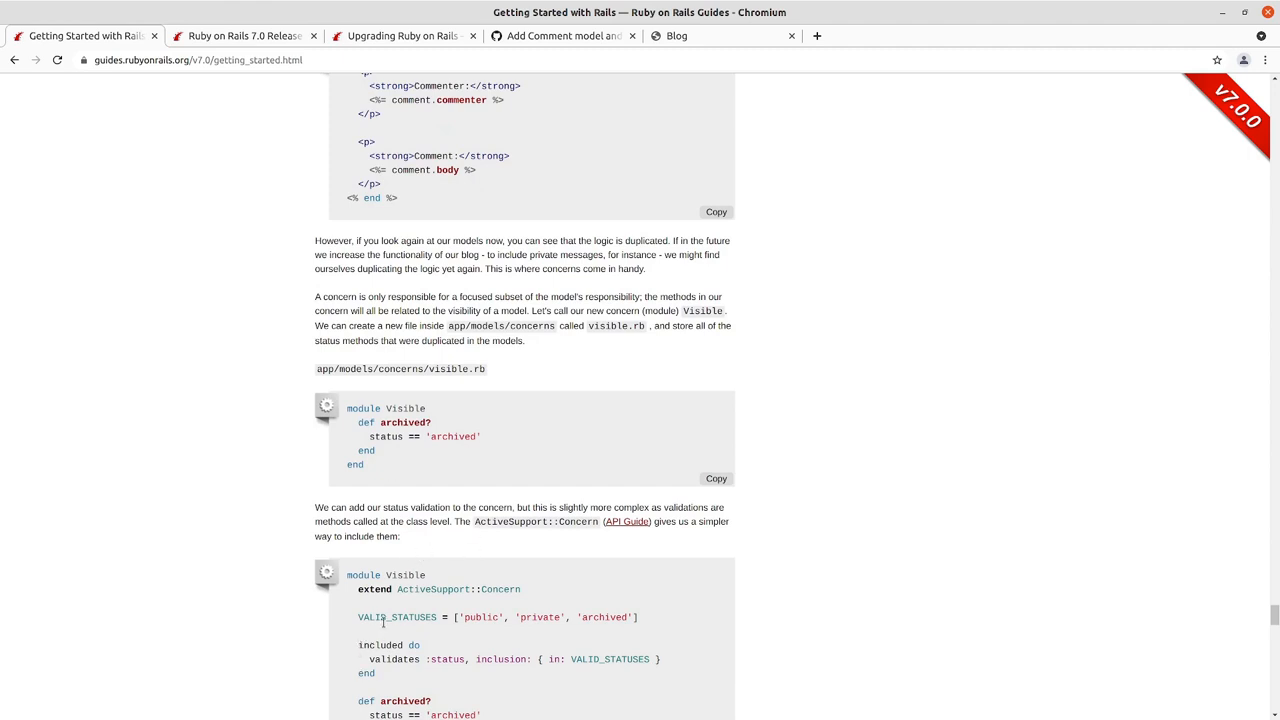
scroll("down", 3)
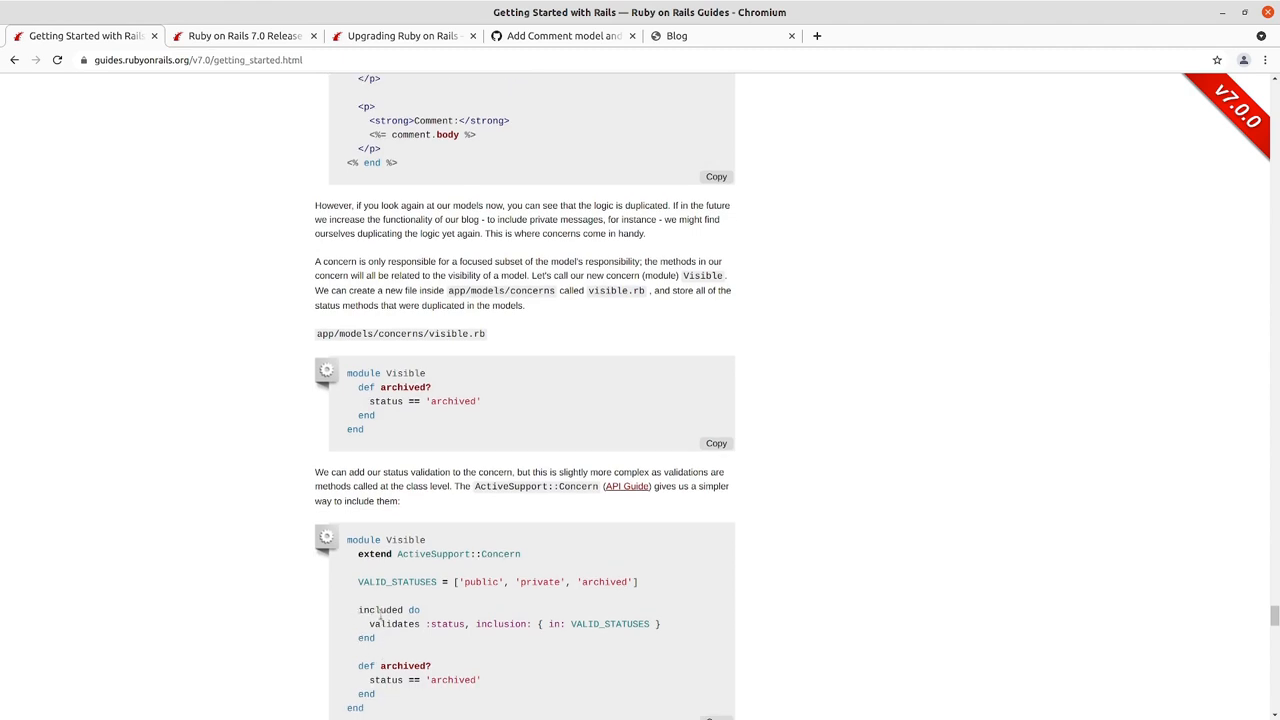
double_click(455, 554)
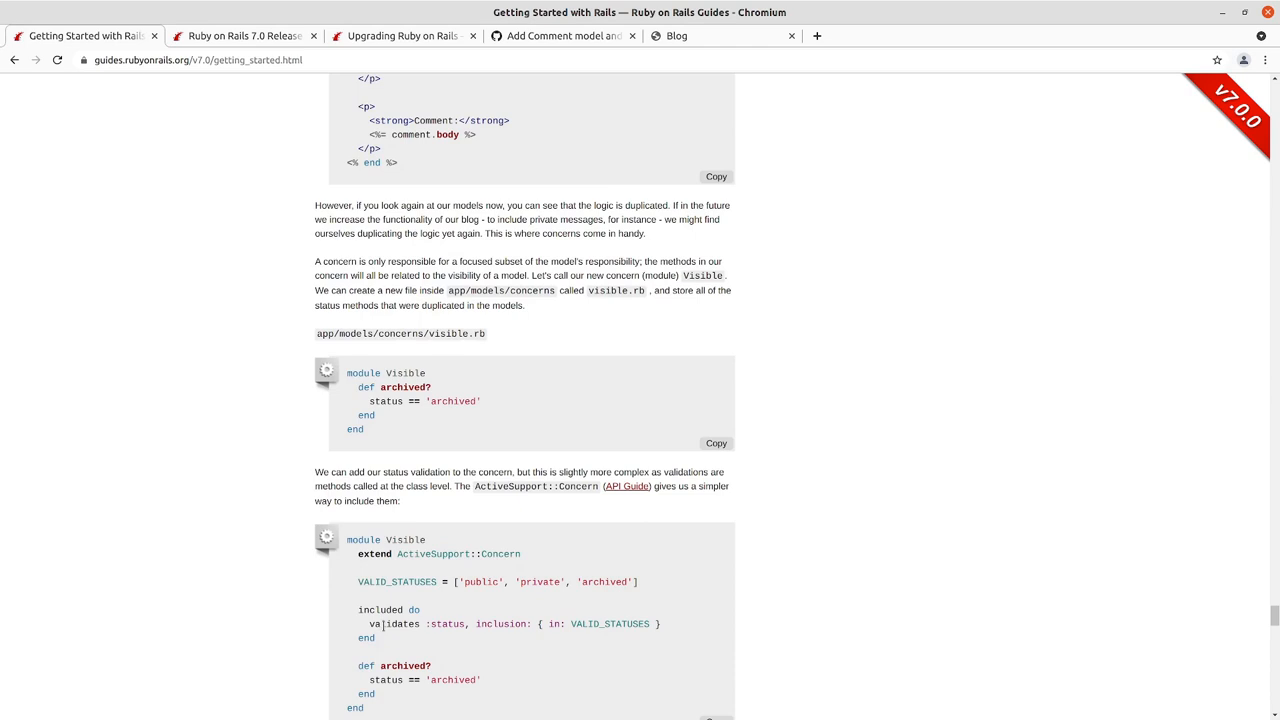
scroll("down", 3)
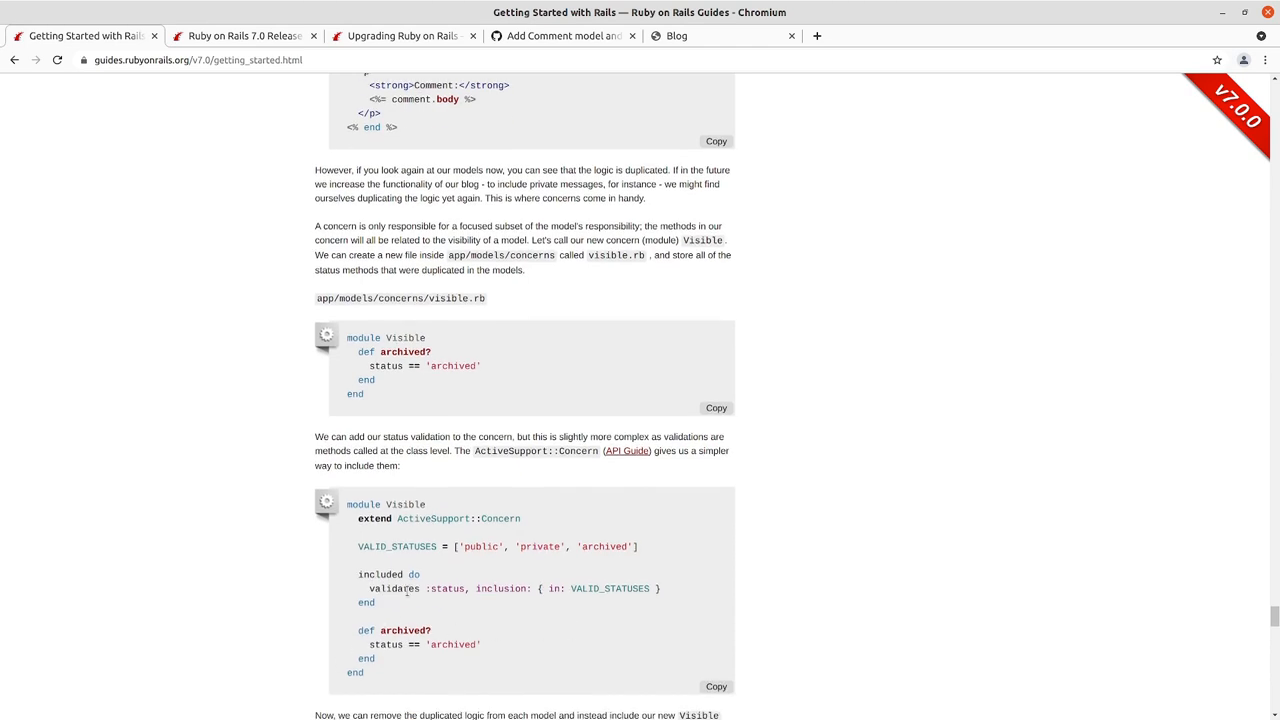
scroll("down", 3)
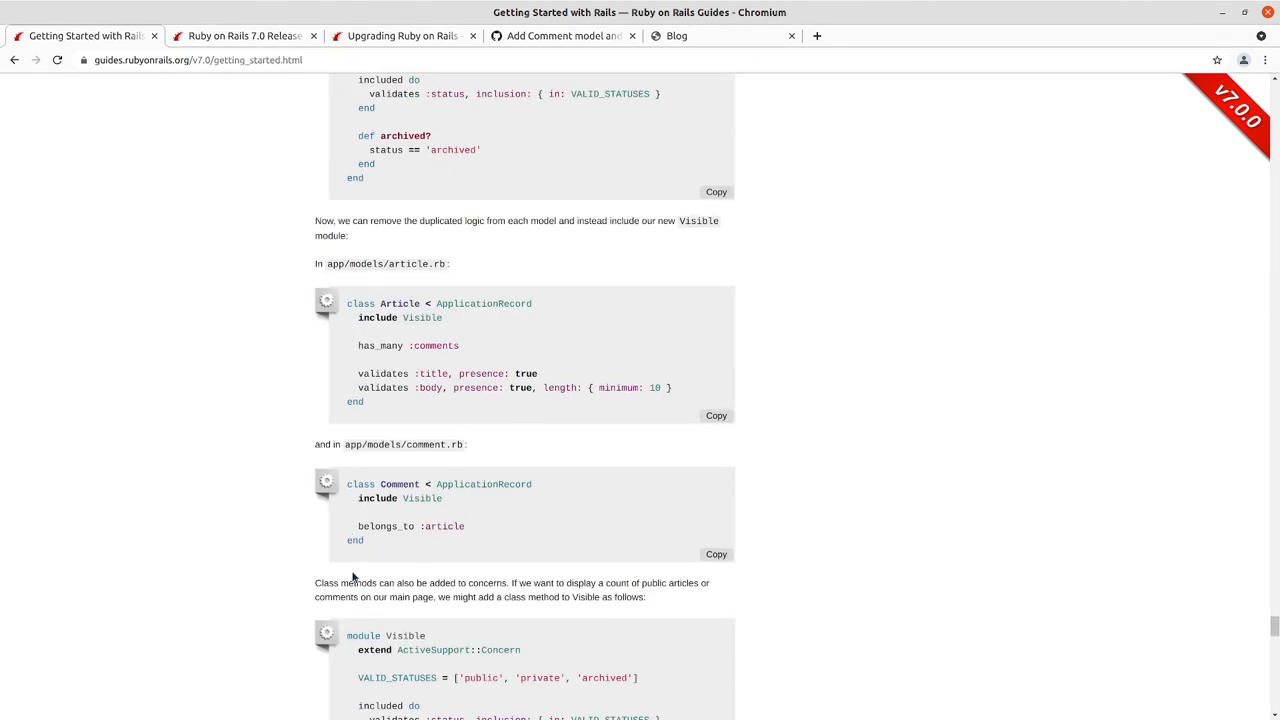
scroll("down", 3)
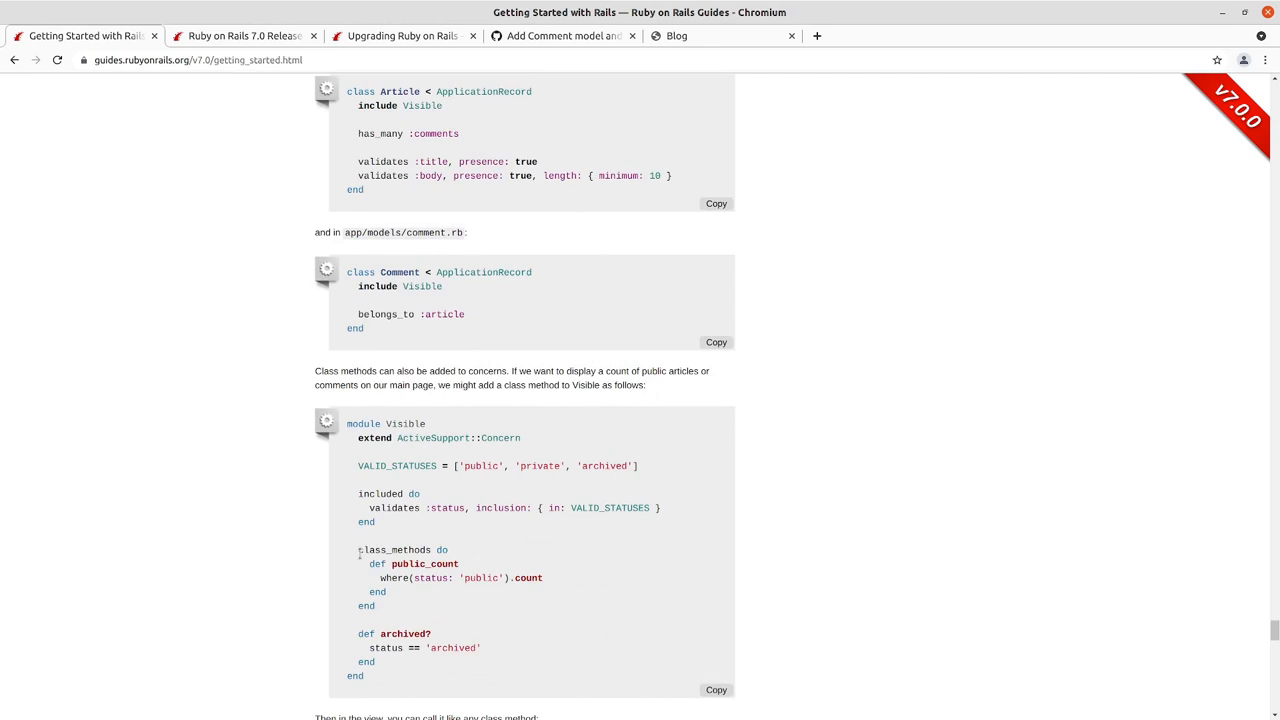
scroll("down", 3)
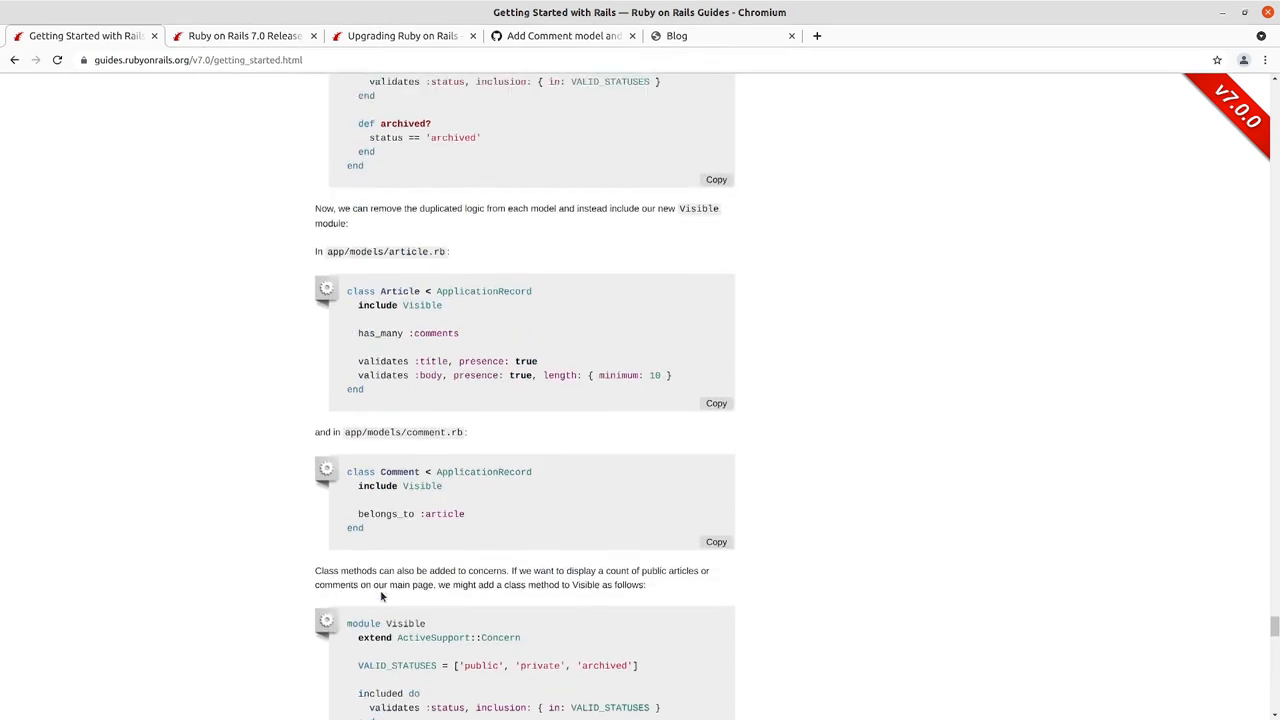
scroll("up", 3)
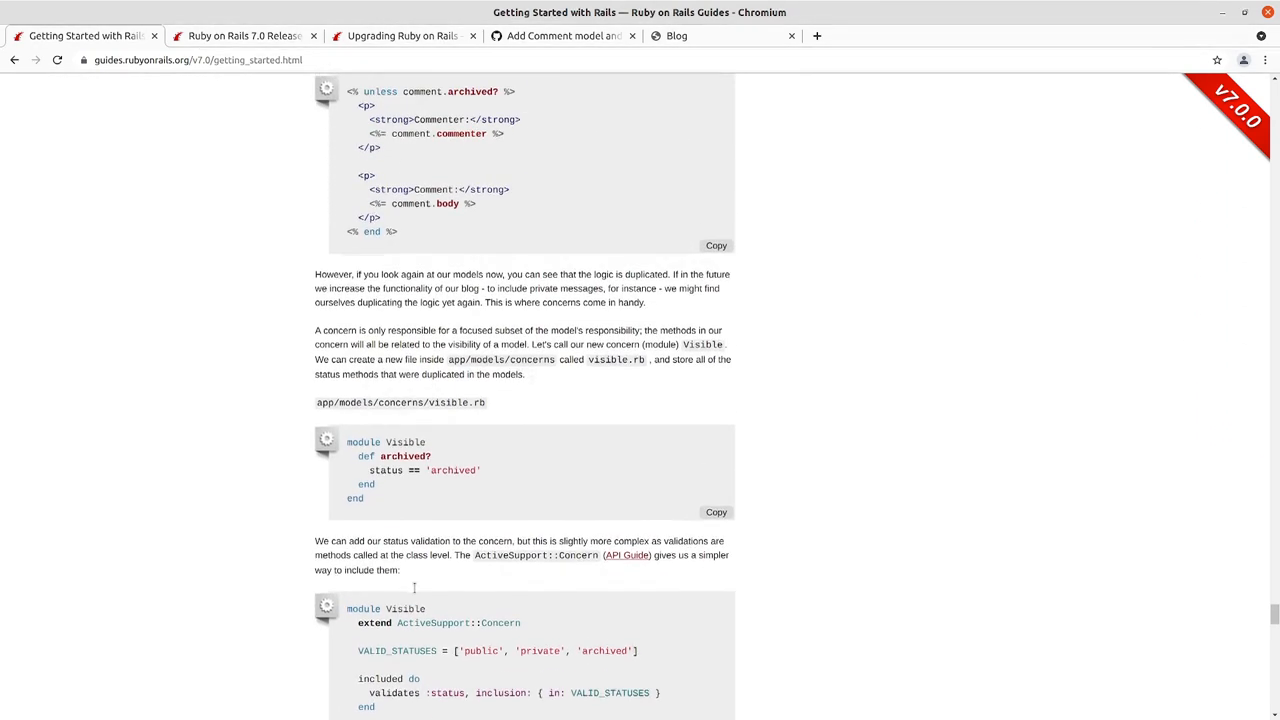
scroll("up", 3)
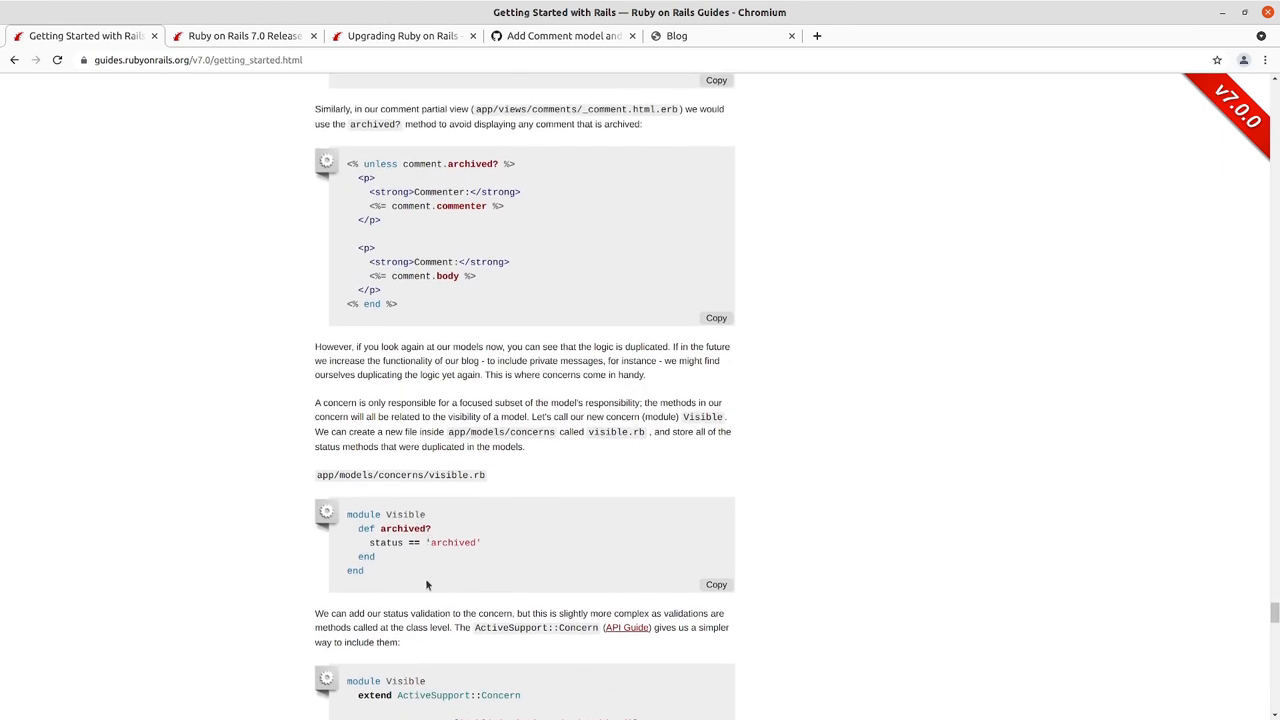
mouse_move(348, 499)
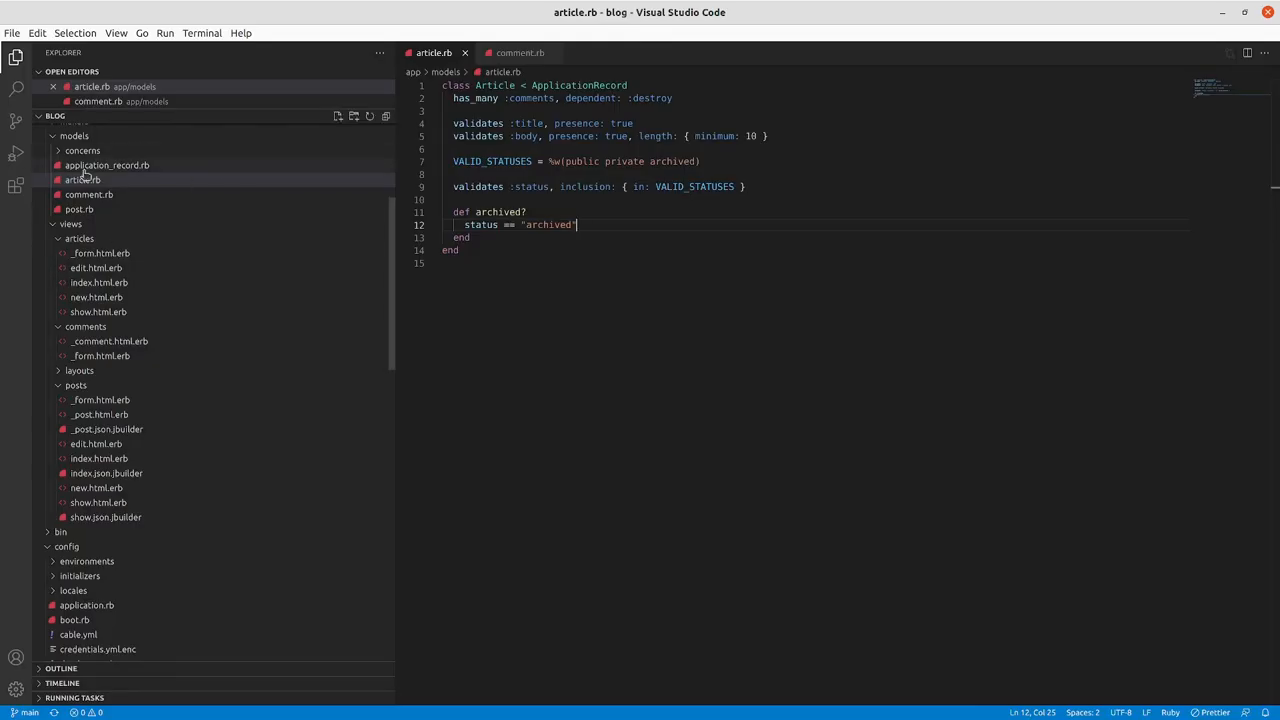
- Expand the app/models/concerns folder and copy the Visible module code from the guide
left_click(83, 150)
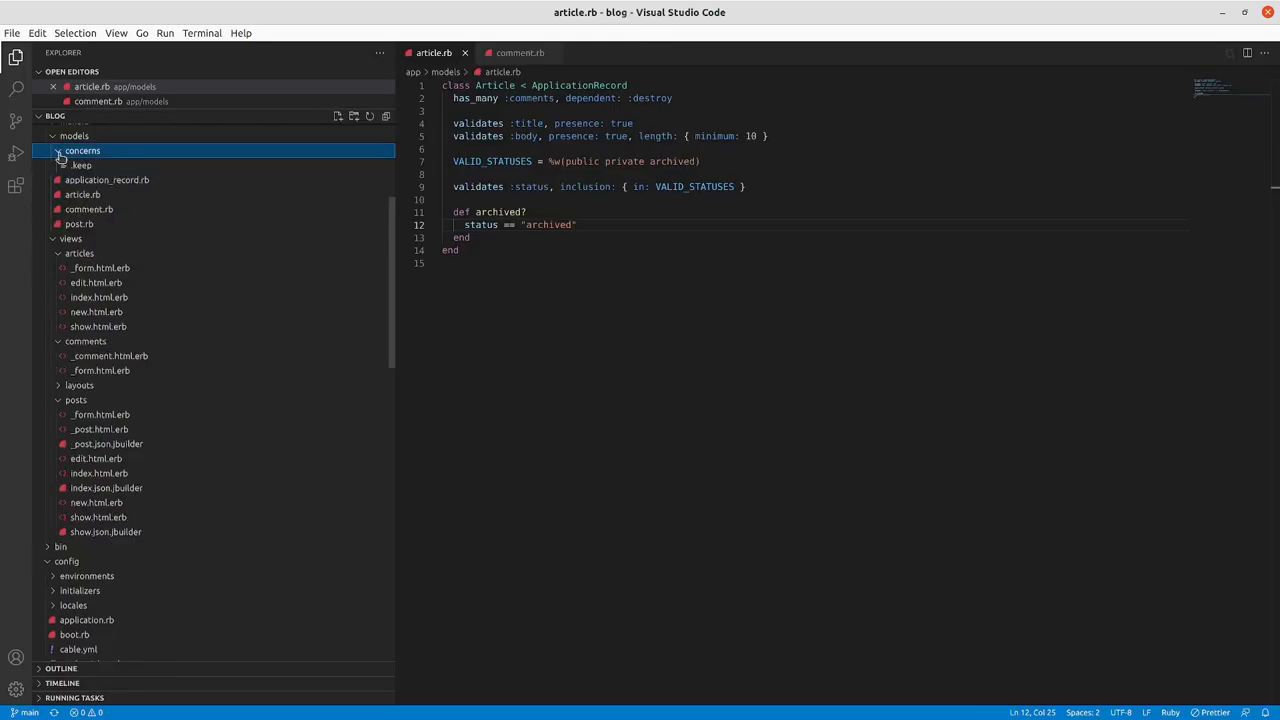
left_click(338, 116)
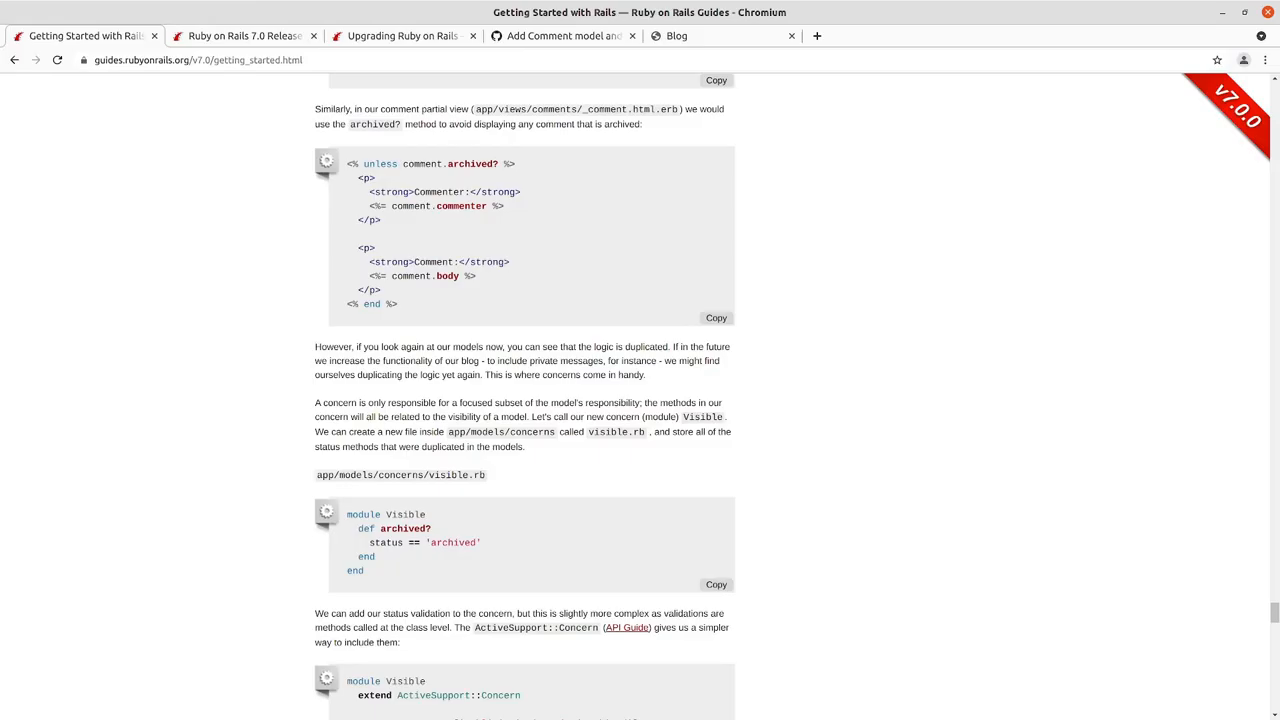
mouse_move(383, 579)
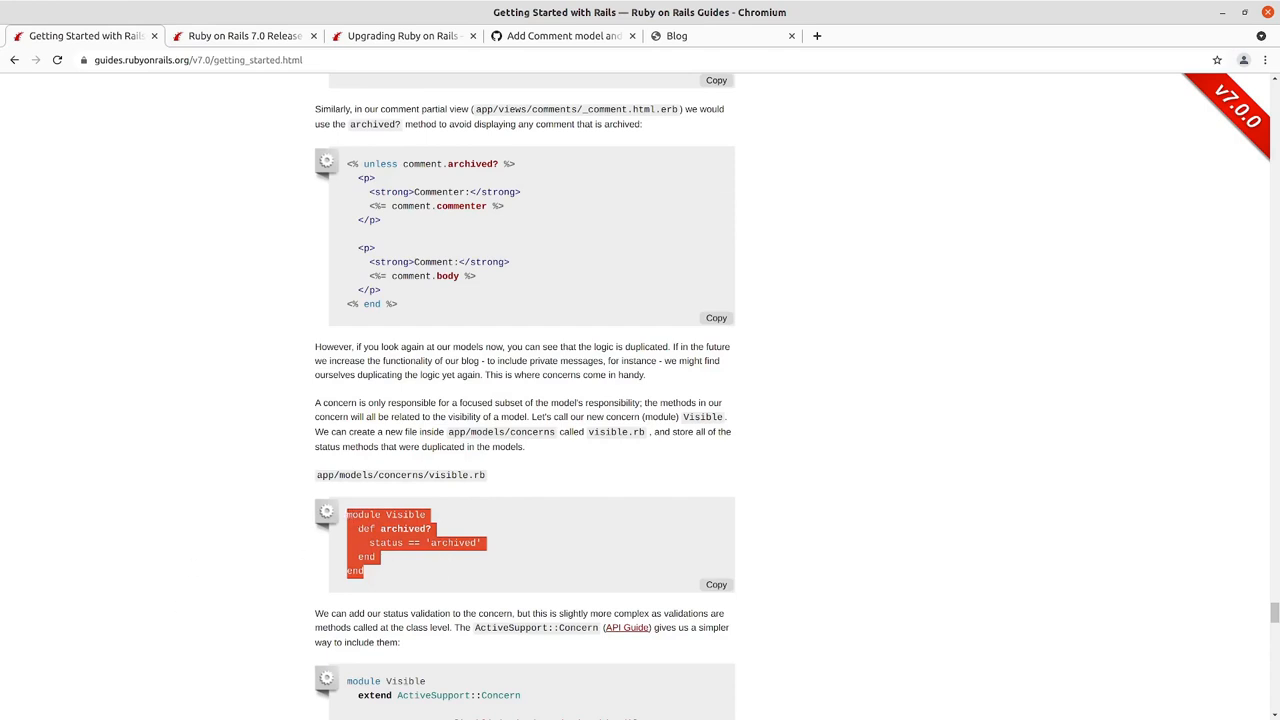
key("alt+tab")
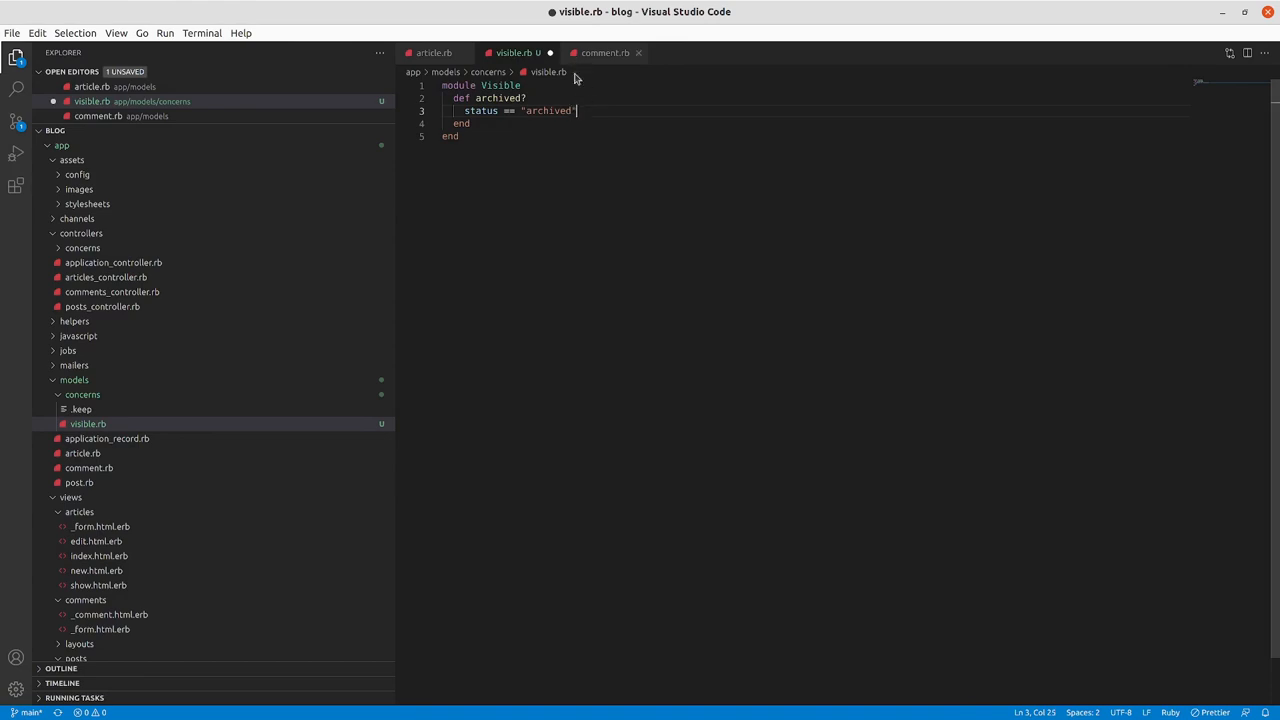
mouse_move(550, 146)
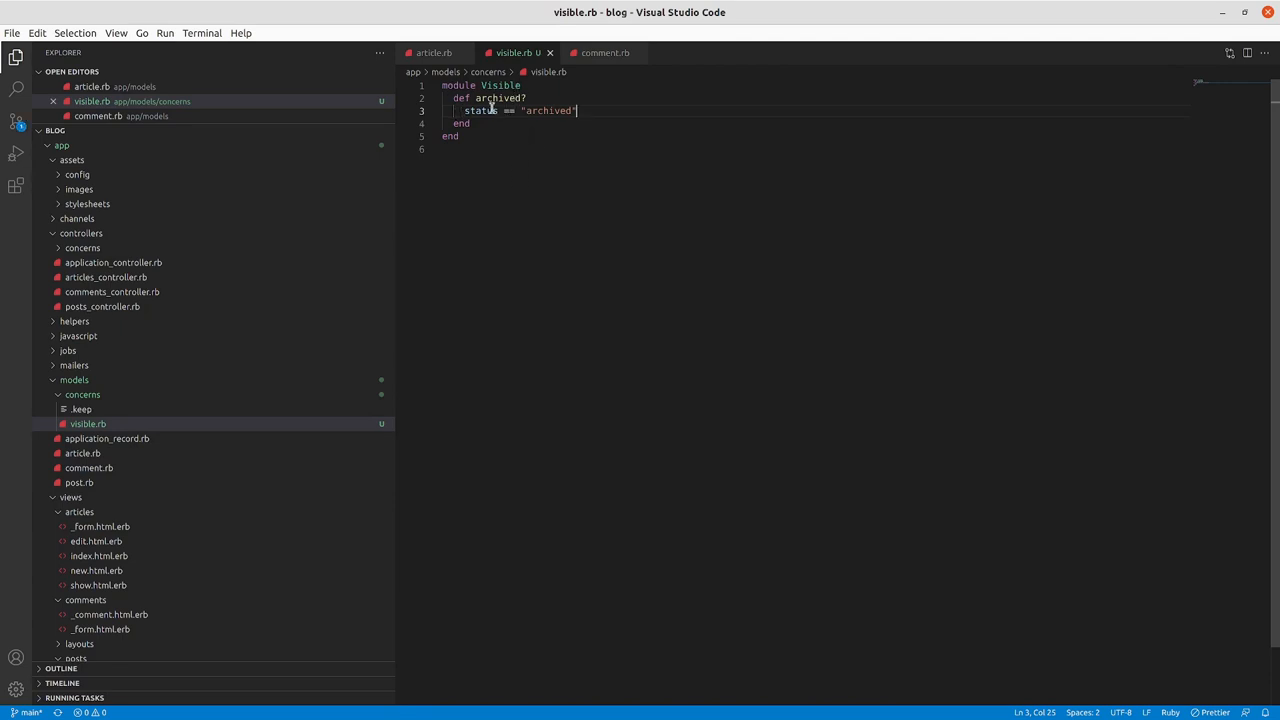
mouse_move(493, 111)
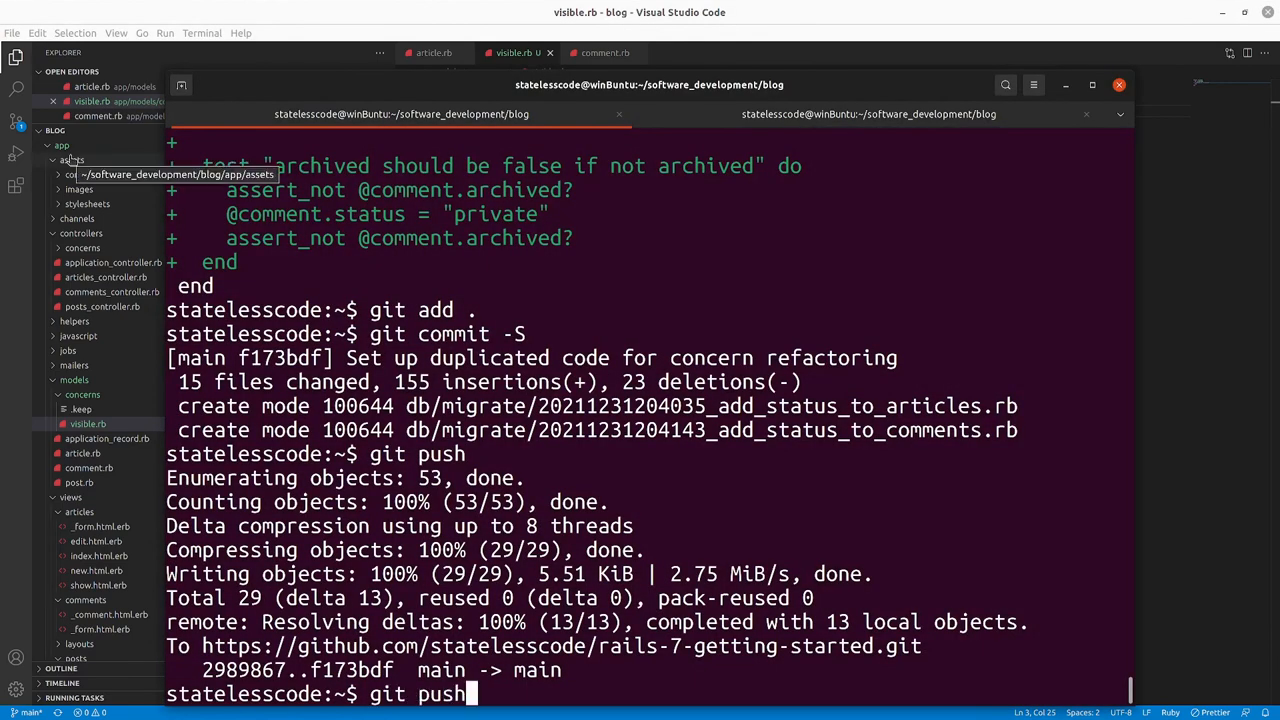
- Enter the bin/rails test:all command and bring up the Article model
type("bin/rails test:all")
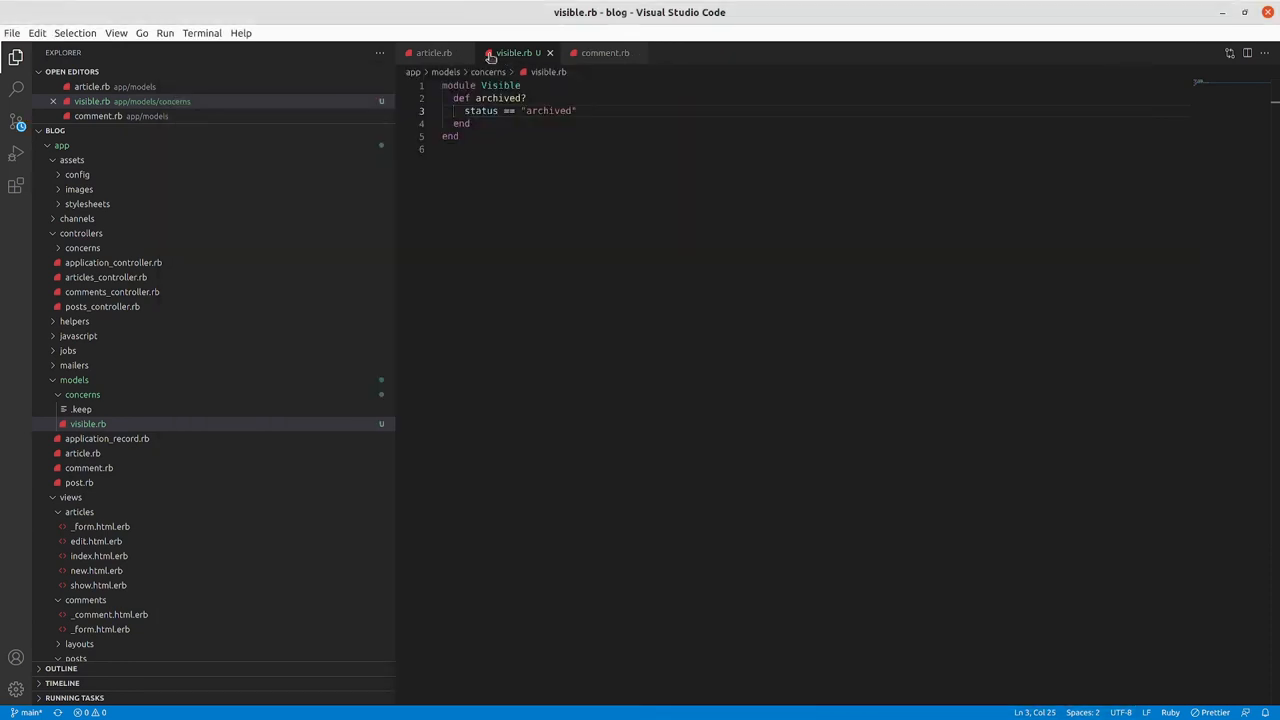
left_click(434, 52)
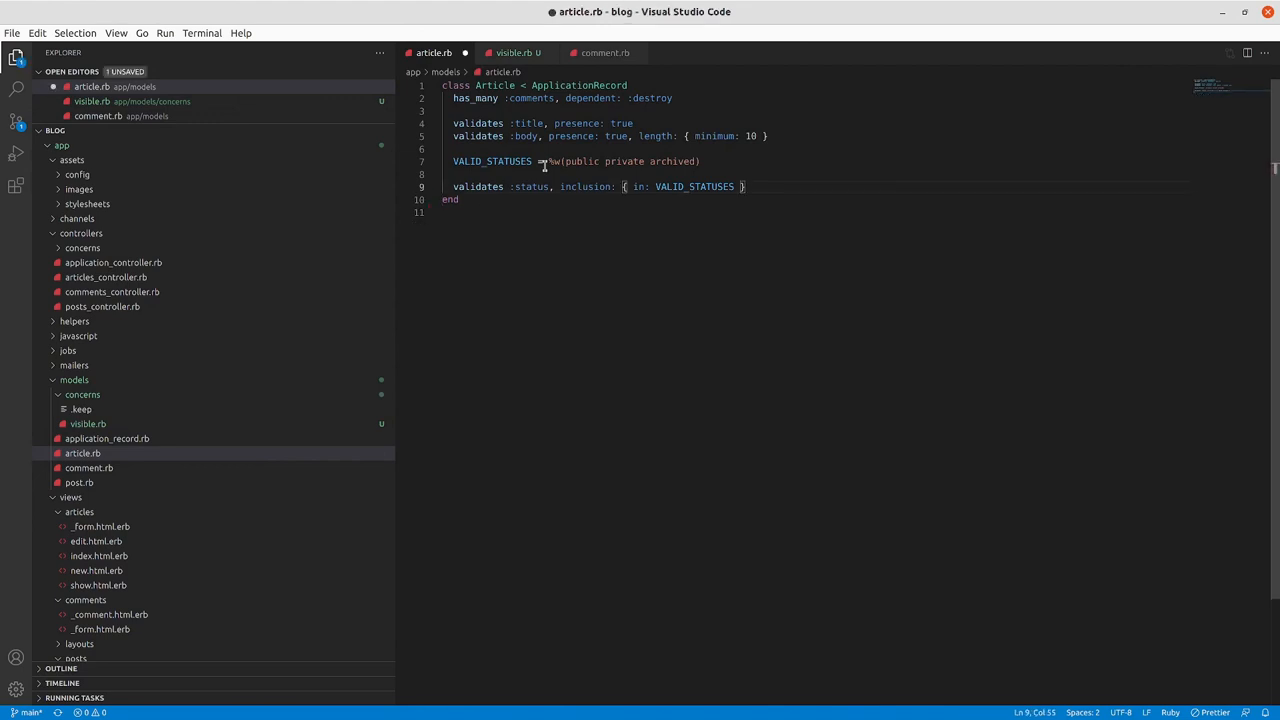
- Save comment.rb with its archived? method removed
left_click(610, 52)
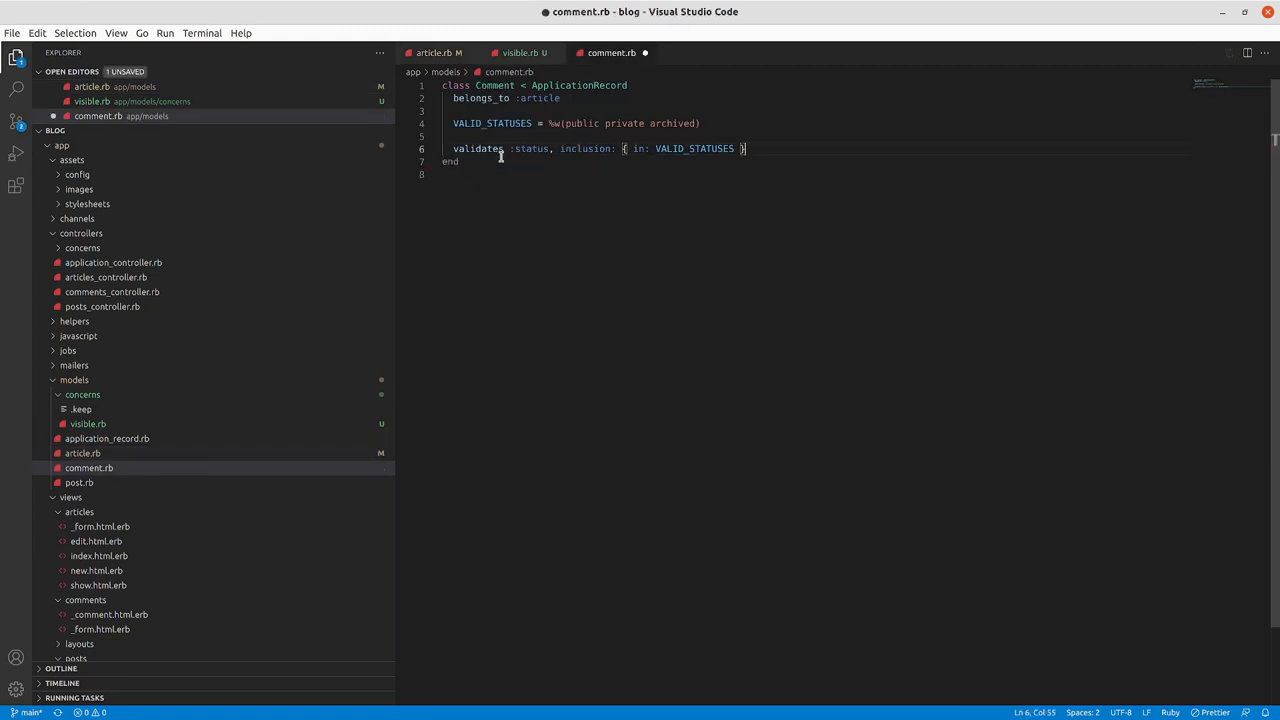
key("ctrl+s")
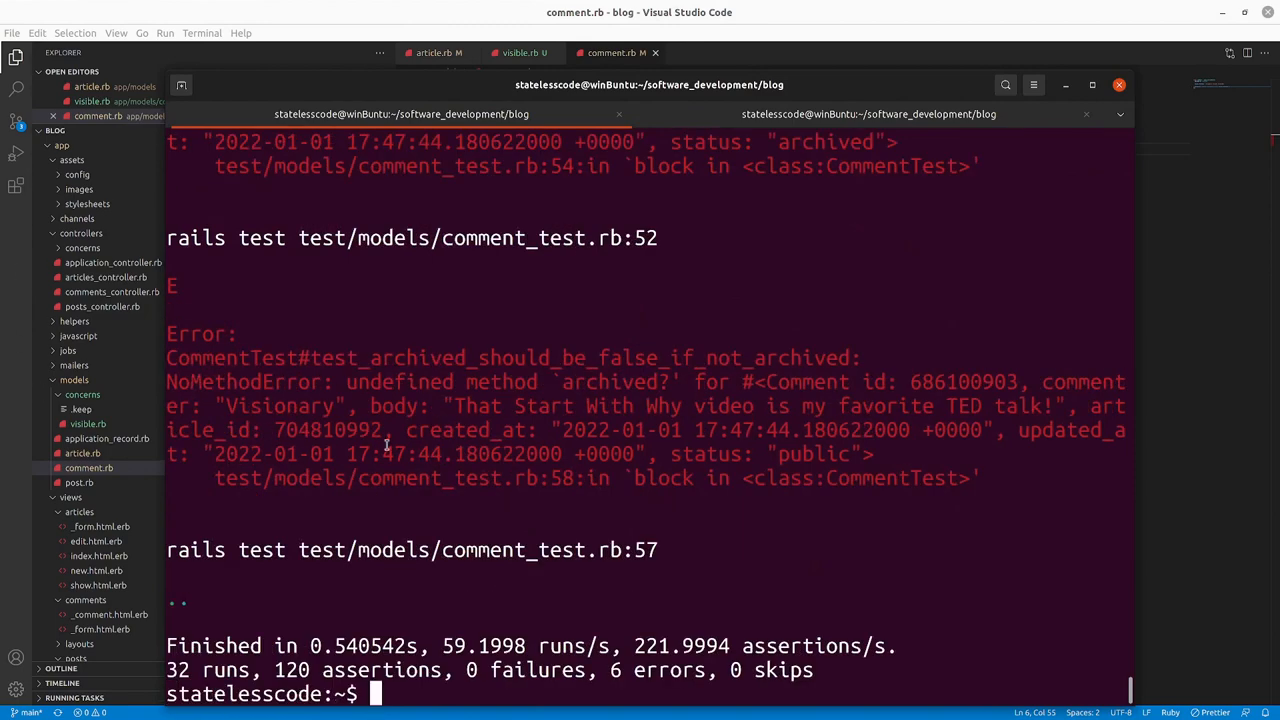
mouse_move(731, 464)
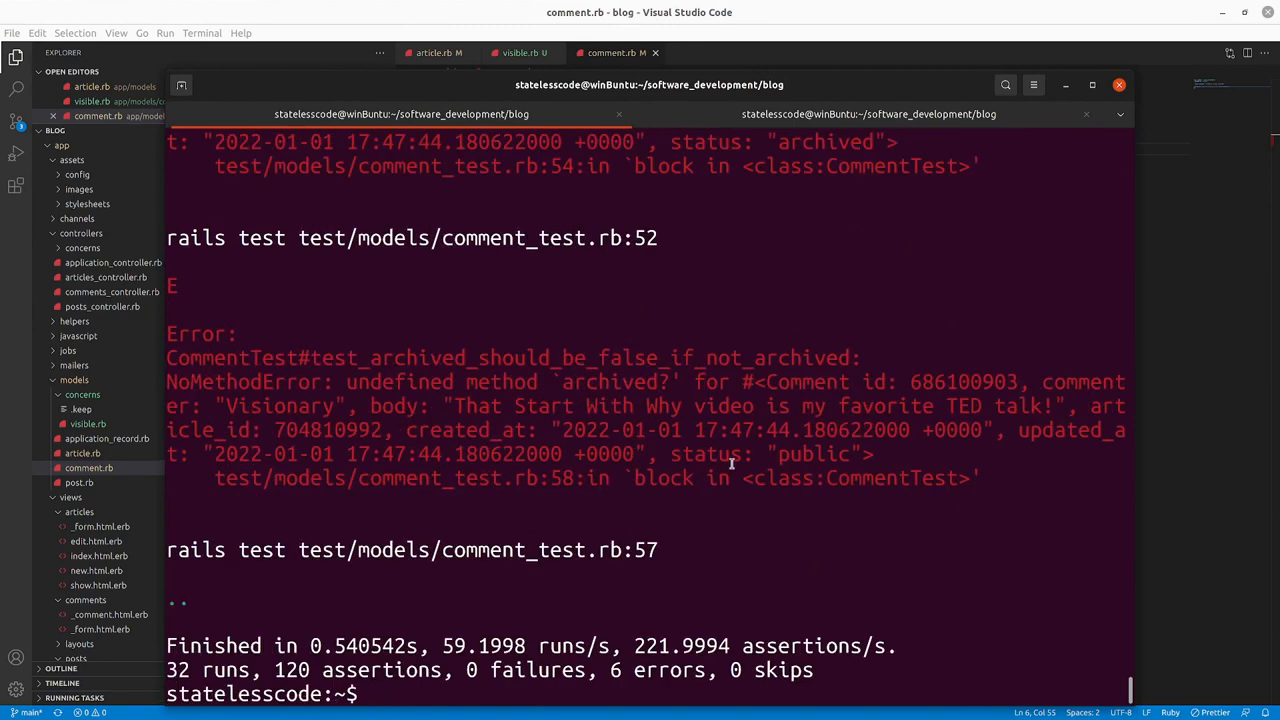
scroll("up", 3)
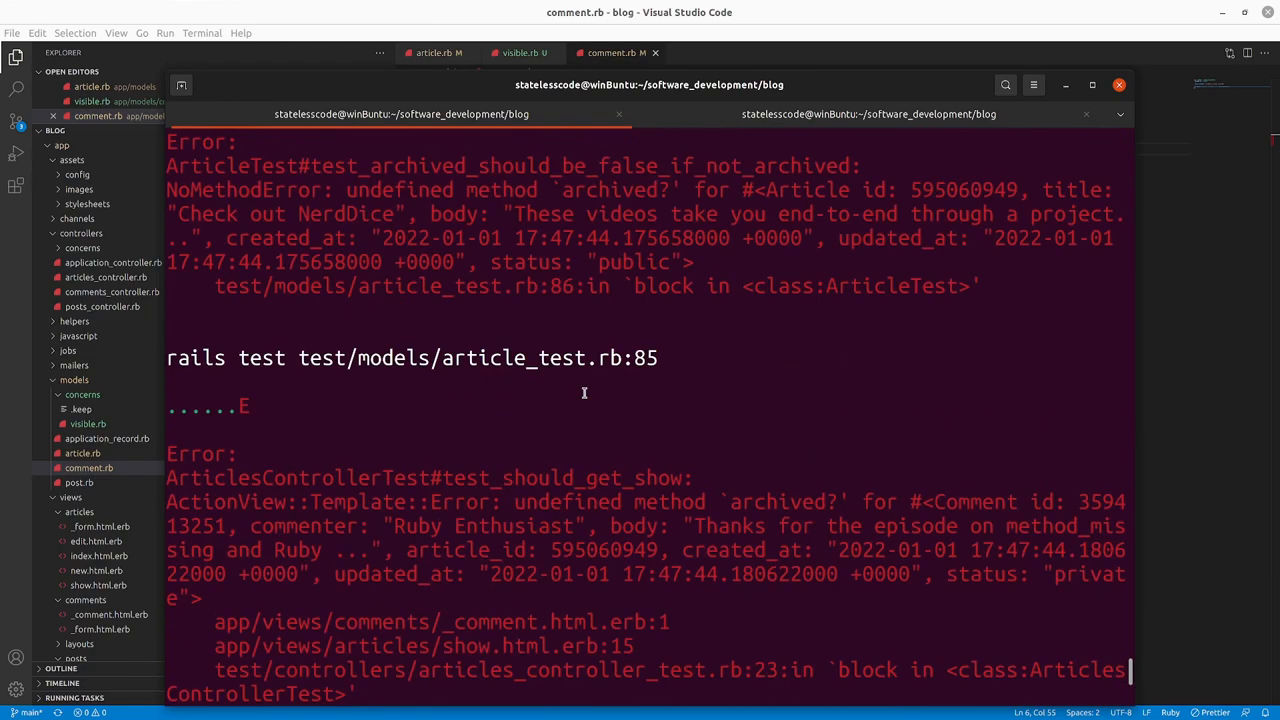
scroll("down", 3)
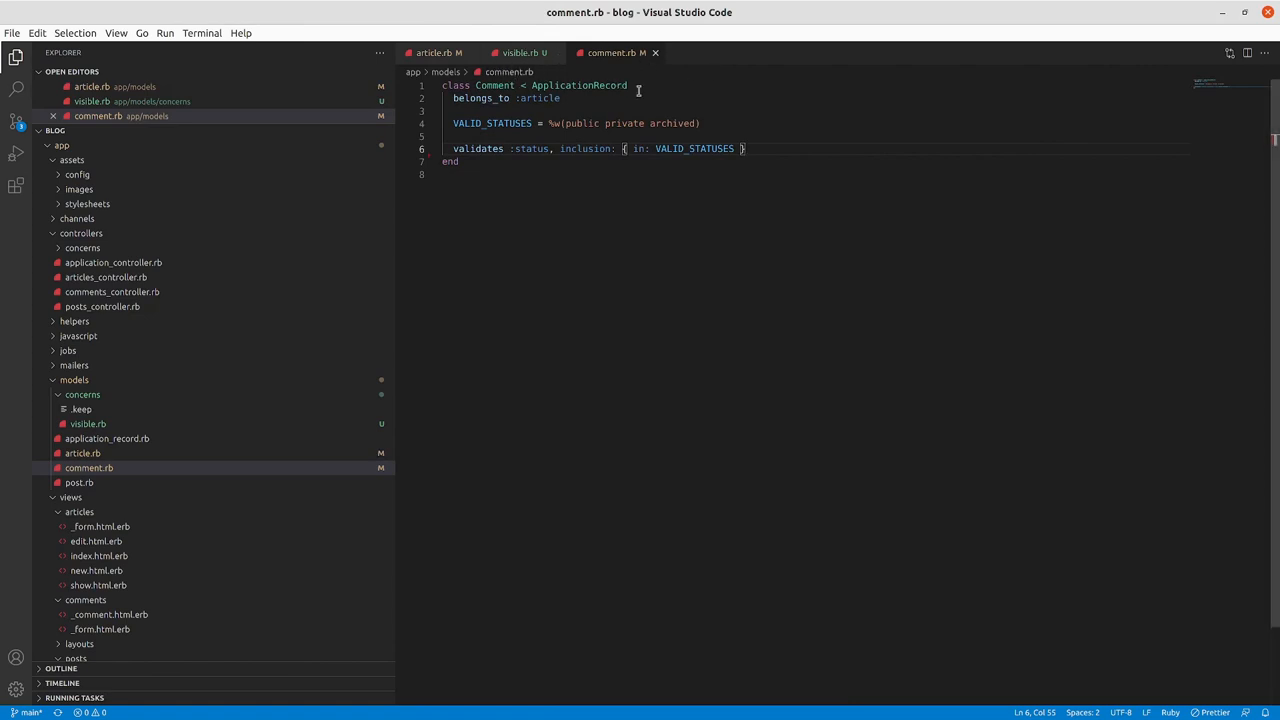
- Add 'include Visible' under the class line in article.rb and comment.rb, saving both
left_click(518, 52)
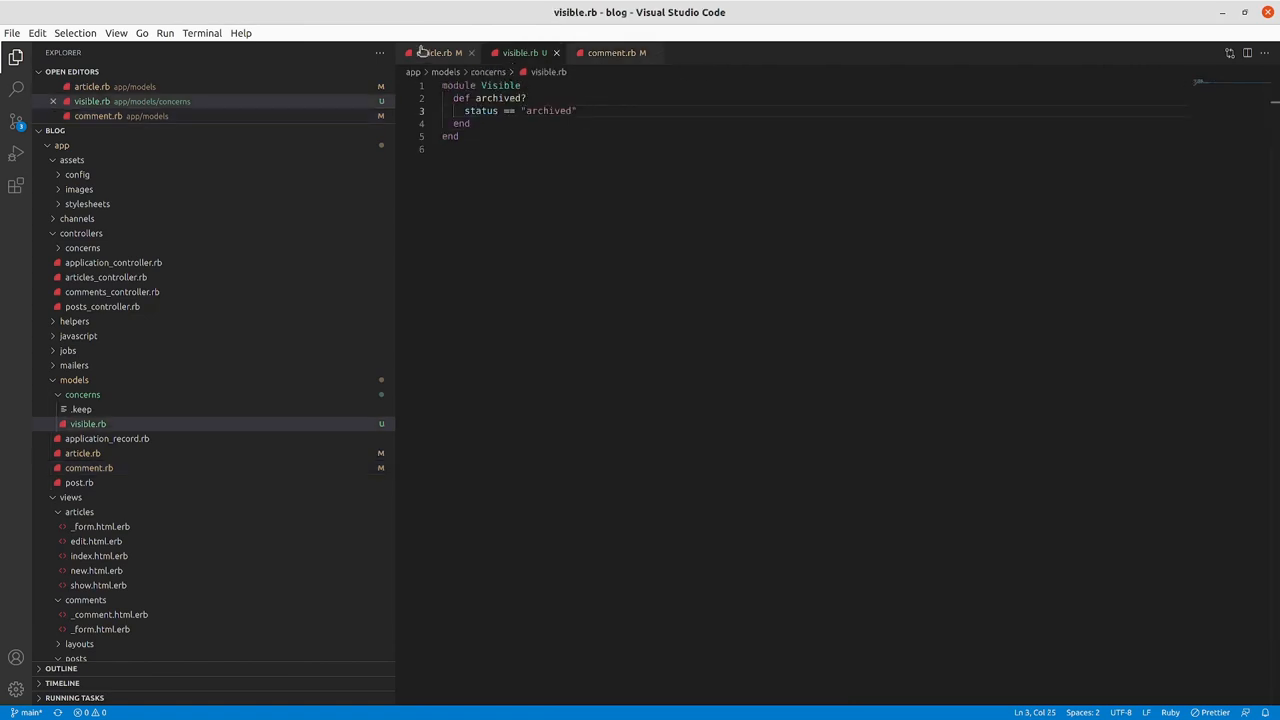
left_click(435, 52)
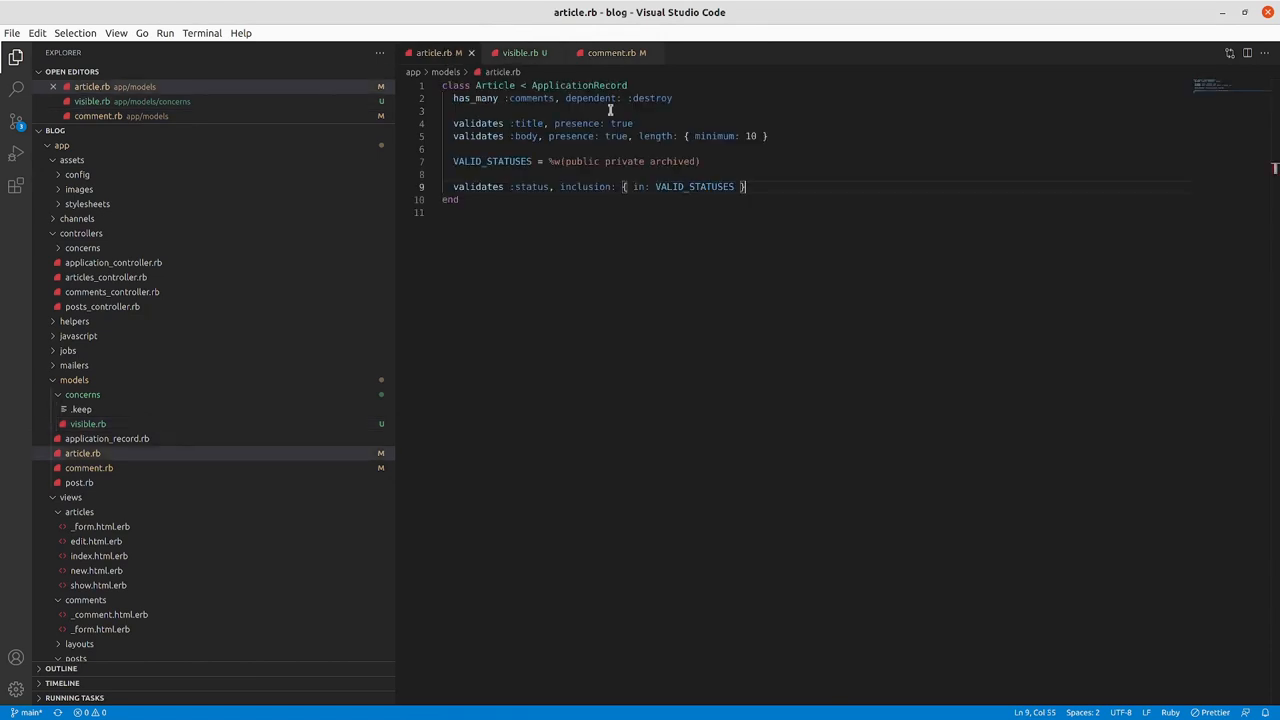
key("Enter")
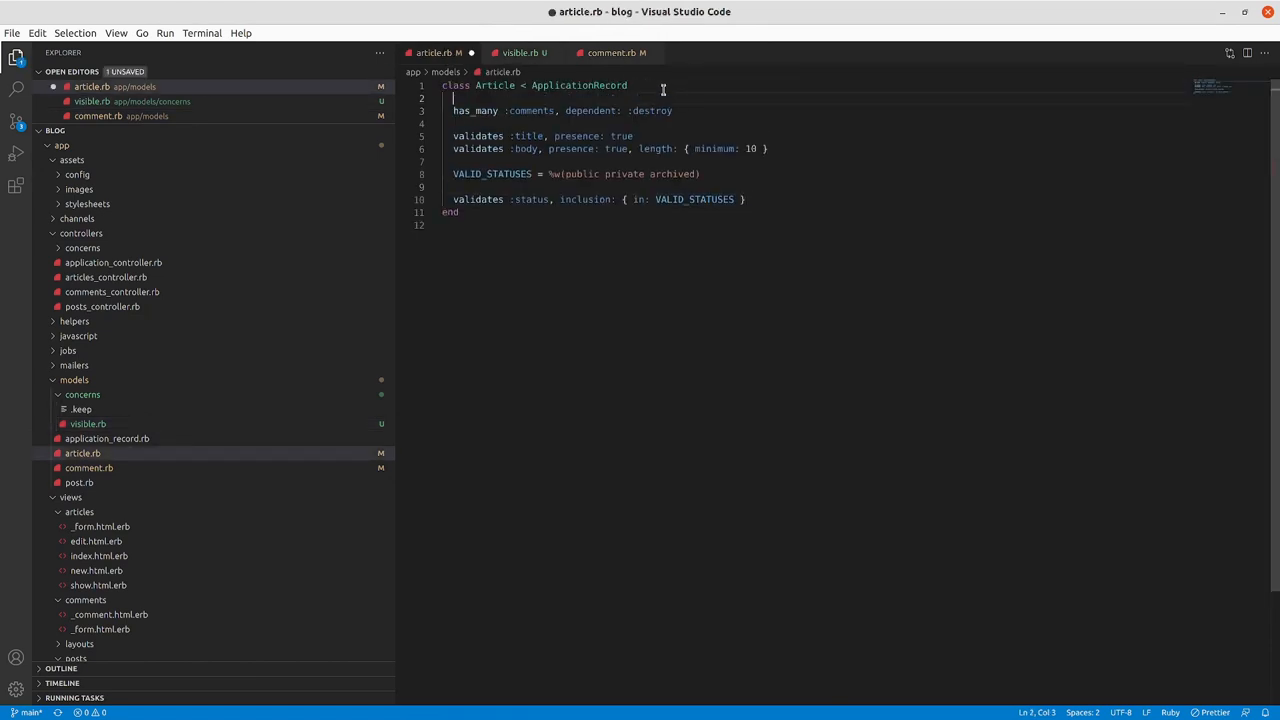
key("Enter")
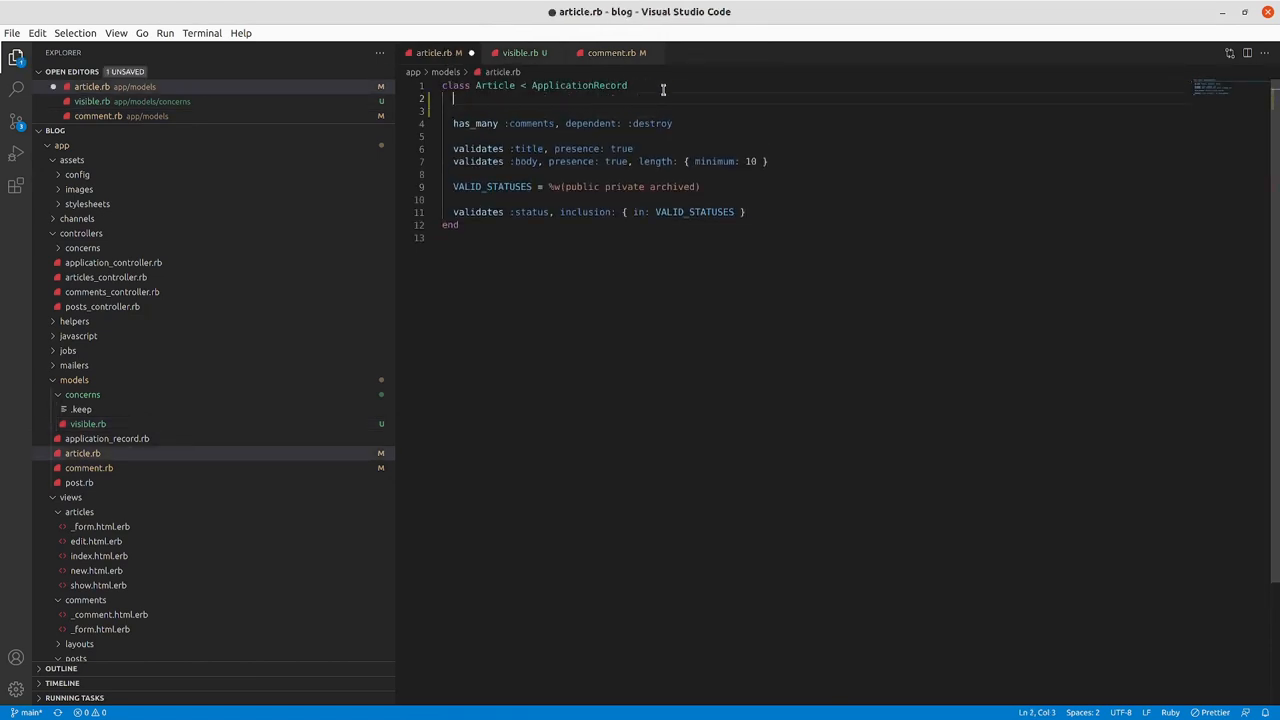
type("include Visible")
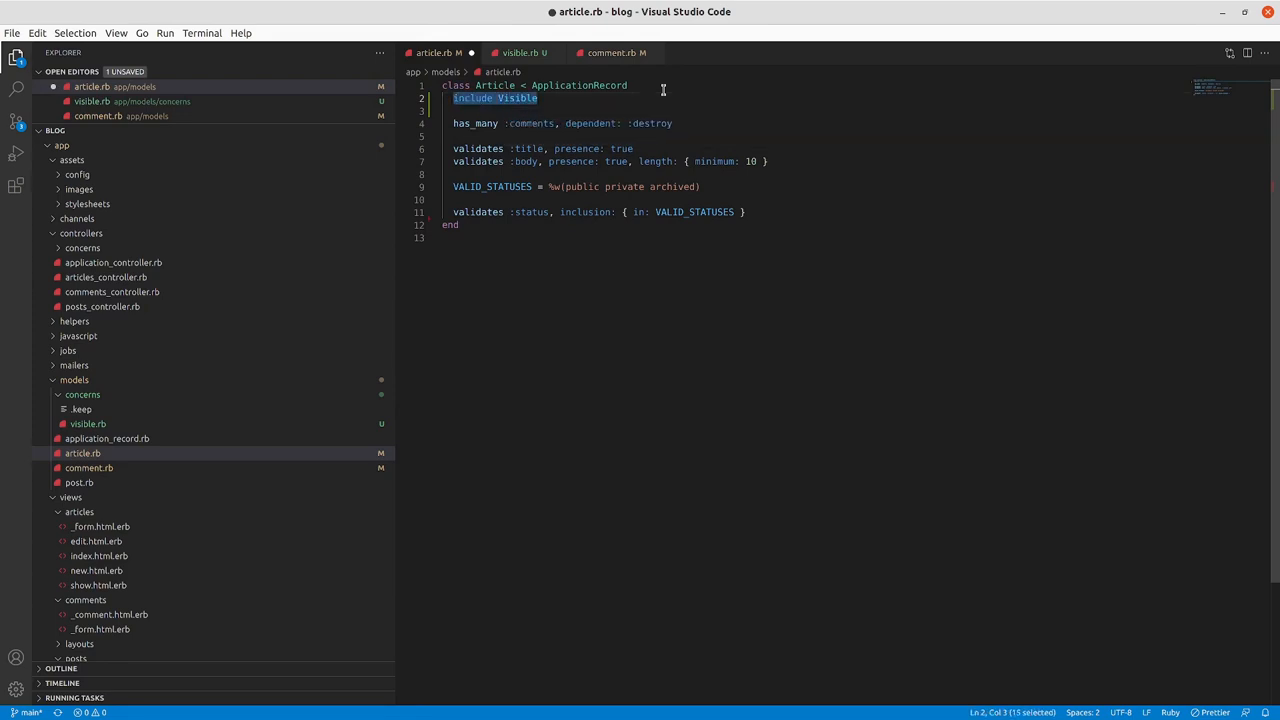
key("ctrl+s")
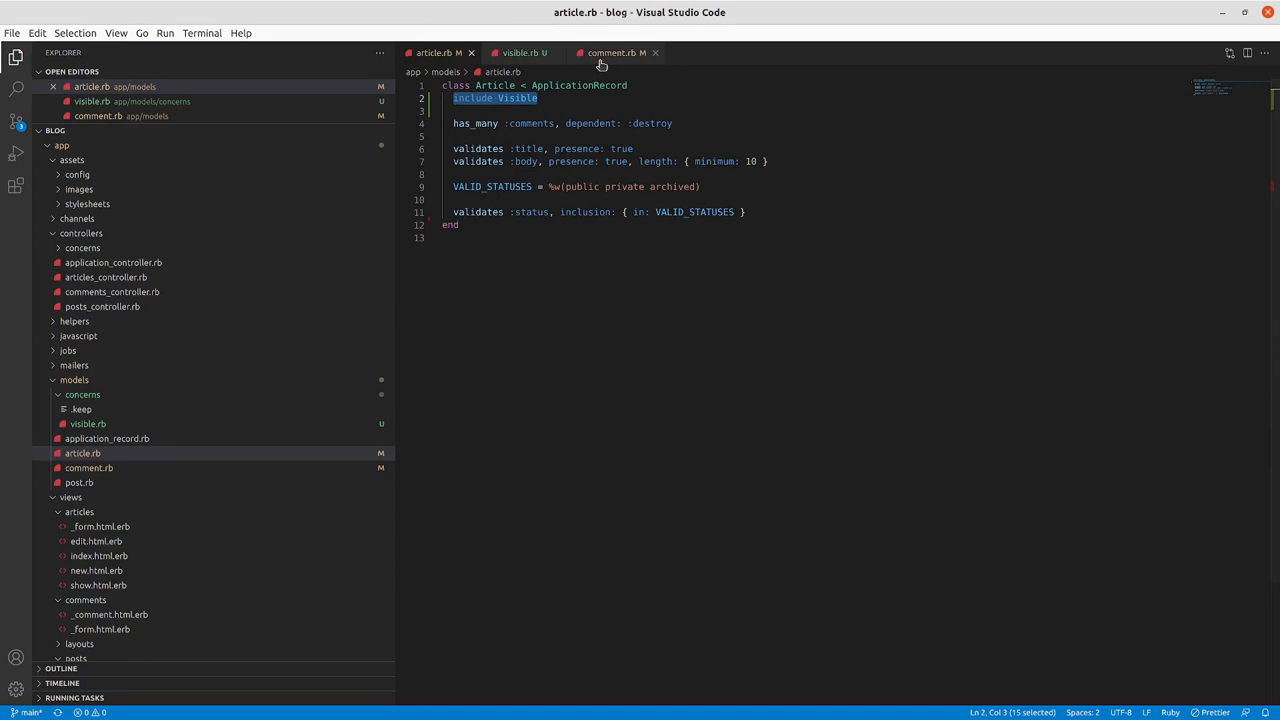
left_click(612, 52)
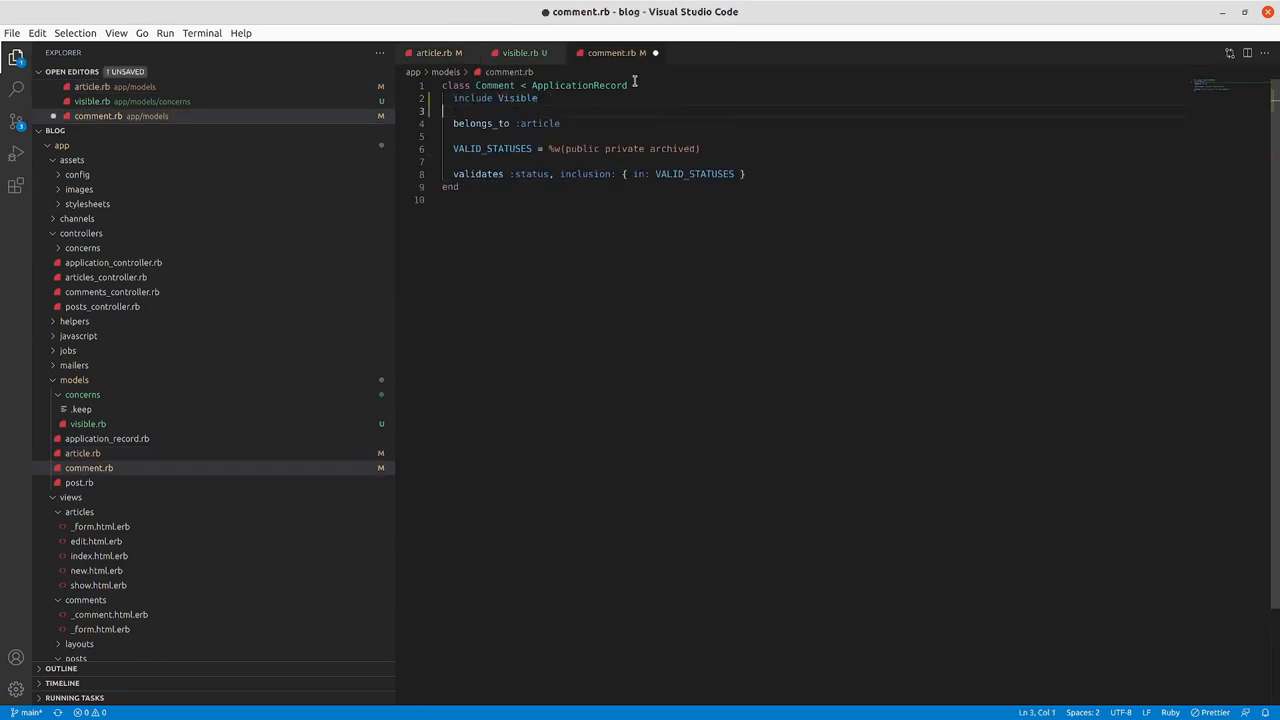
key("ctrl+s")
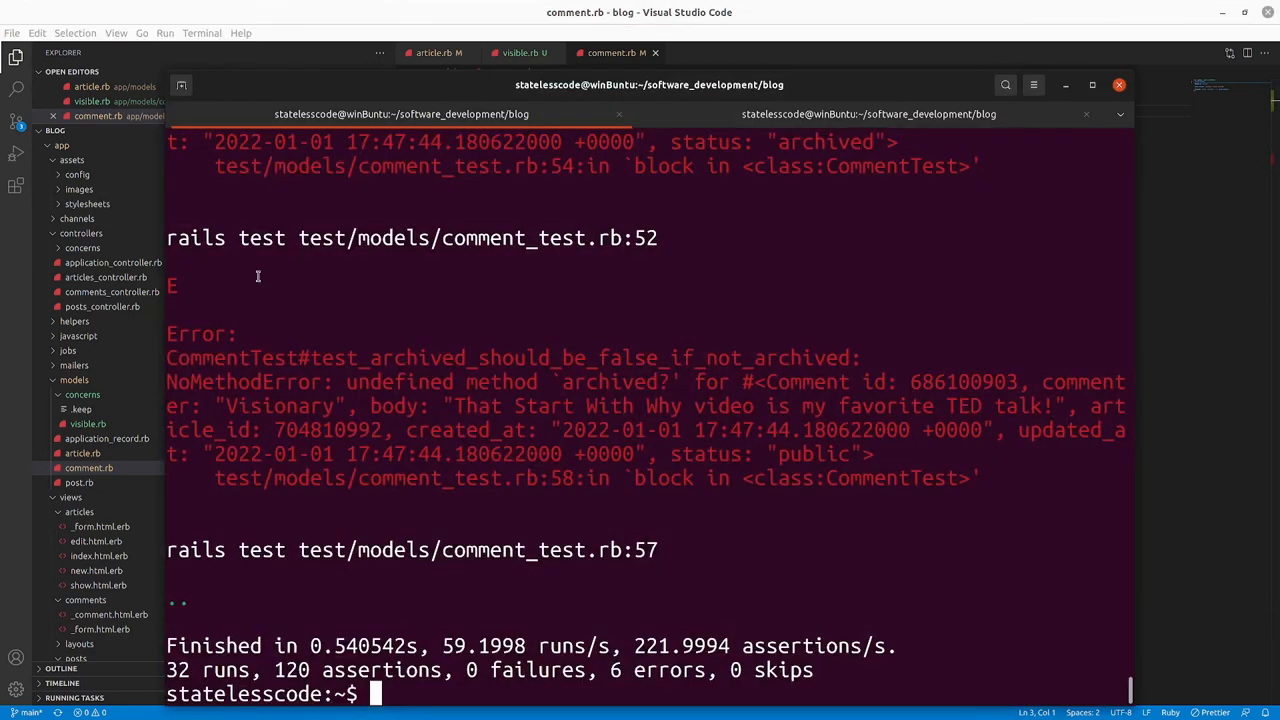
- Run bin/rails test, passing 32 runs with 0 errors
type("bin/rails test")
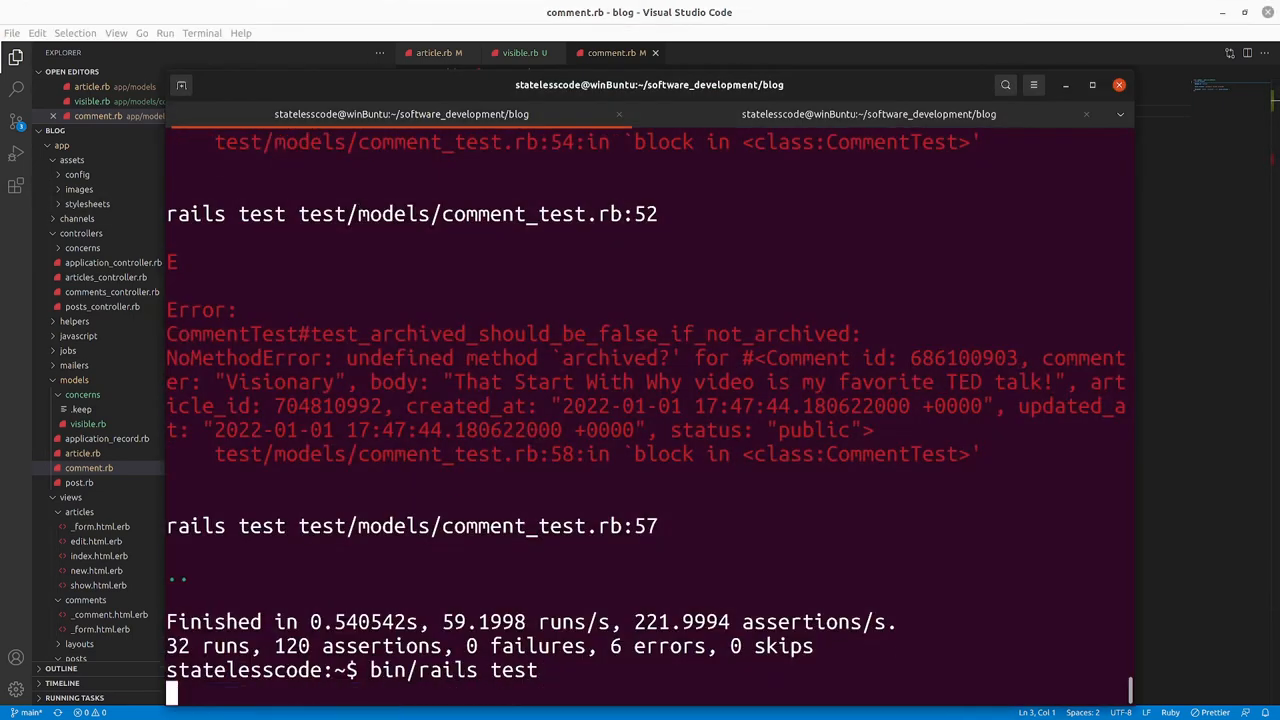
key("Return")
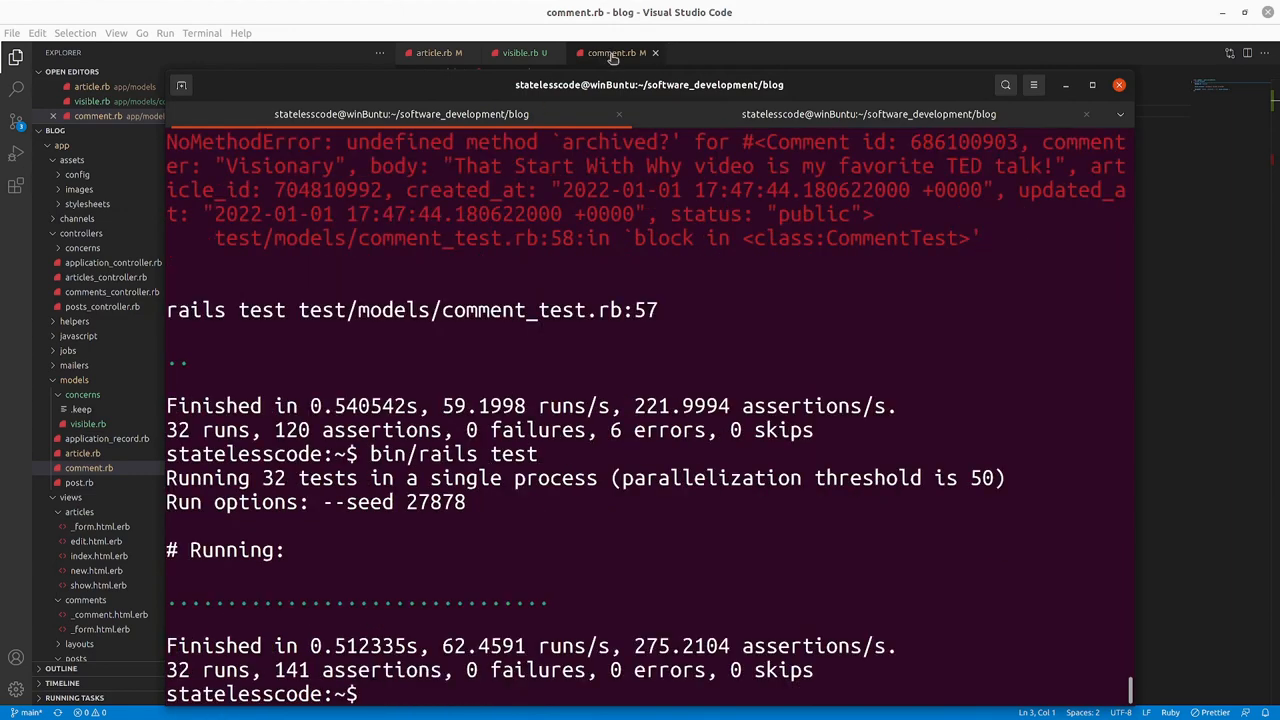
left_click(611, 52)
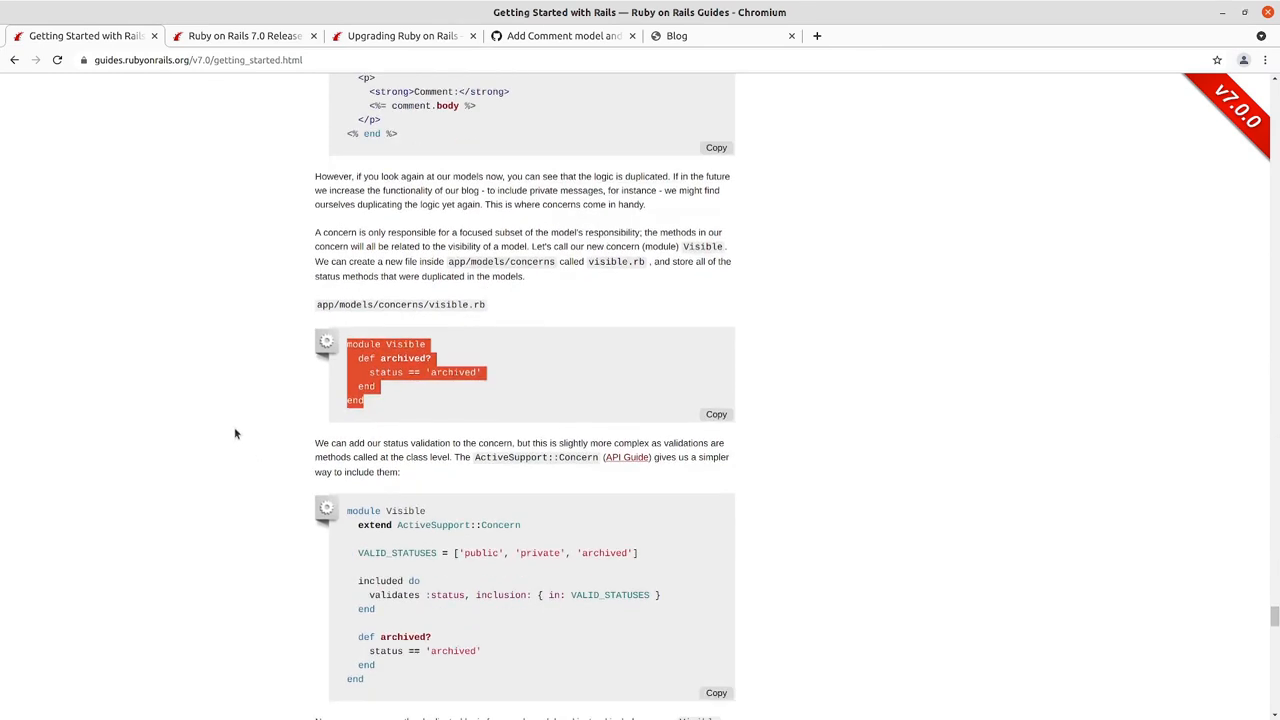
- Read the ActiveSupport::Concern API page and the guide's extend statement example
scroll("down", 3)
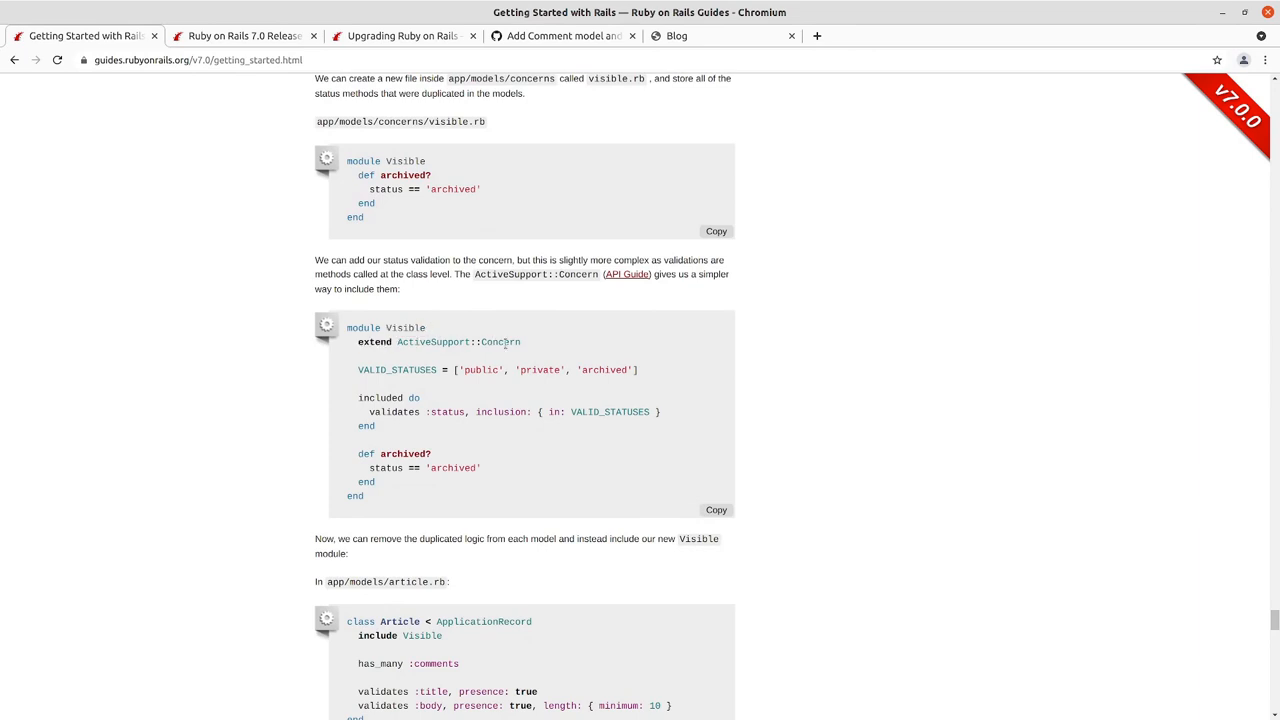
mouse_move(655, 290)
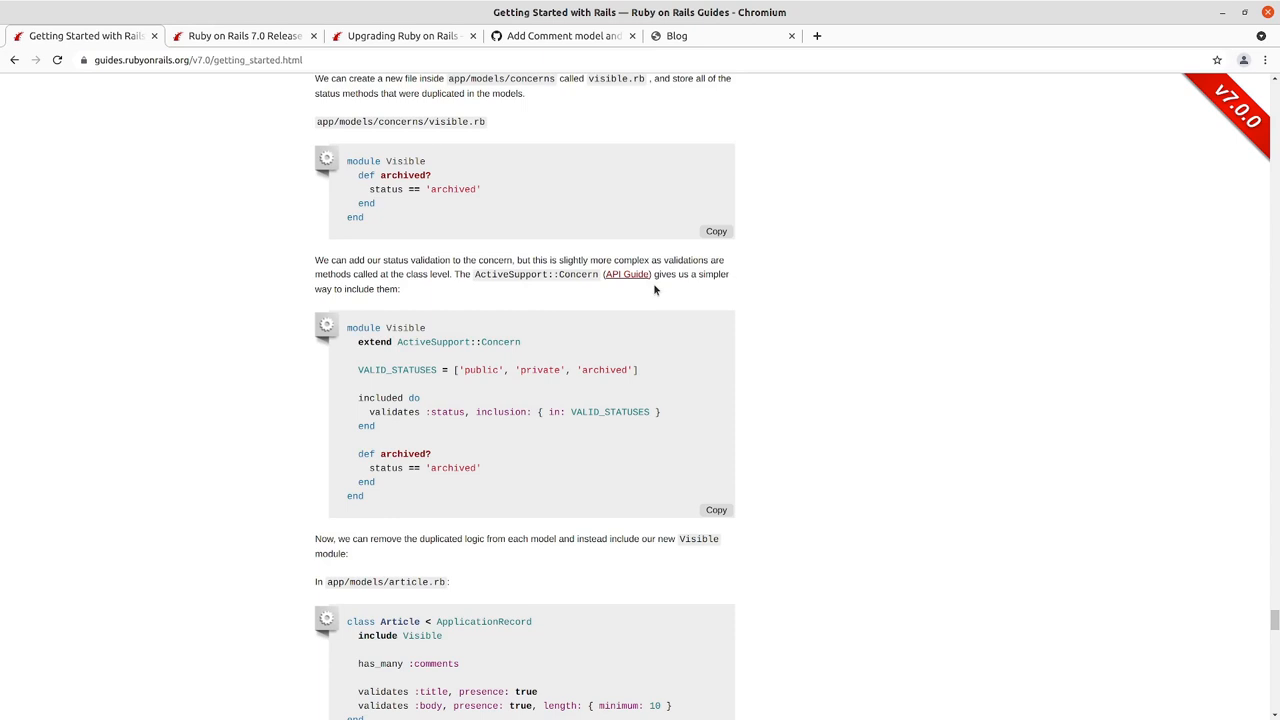
left_click(627, 274)
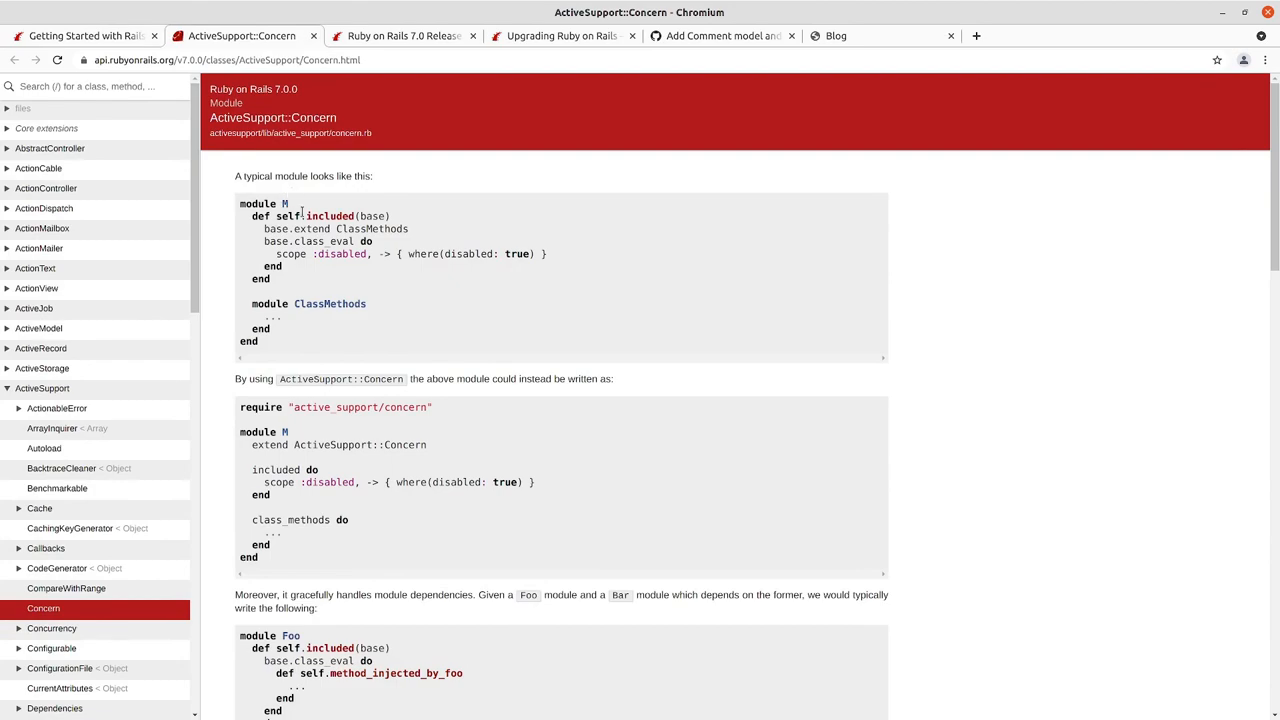
scroll("down", 3)
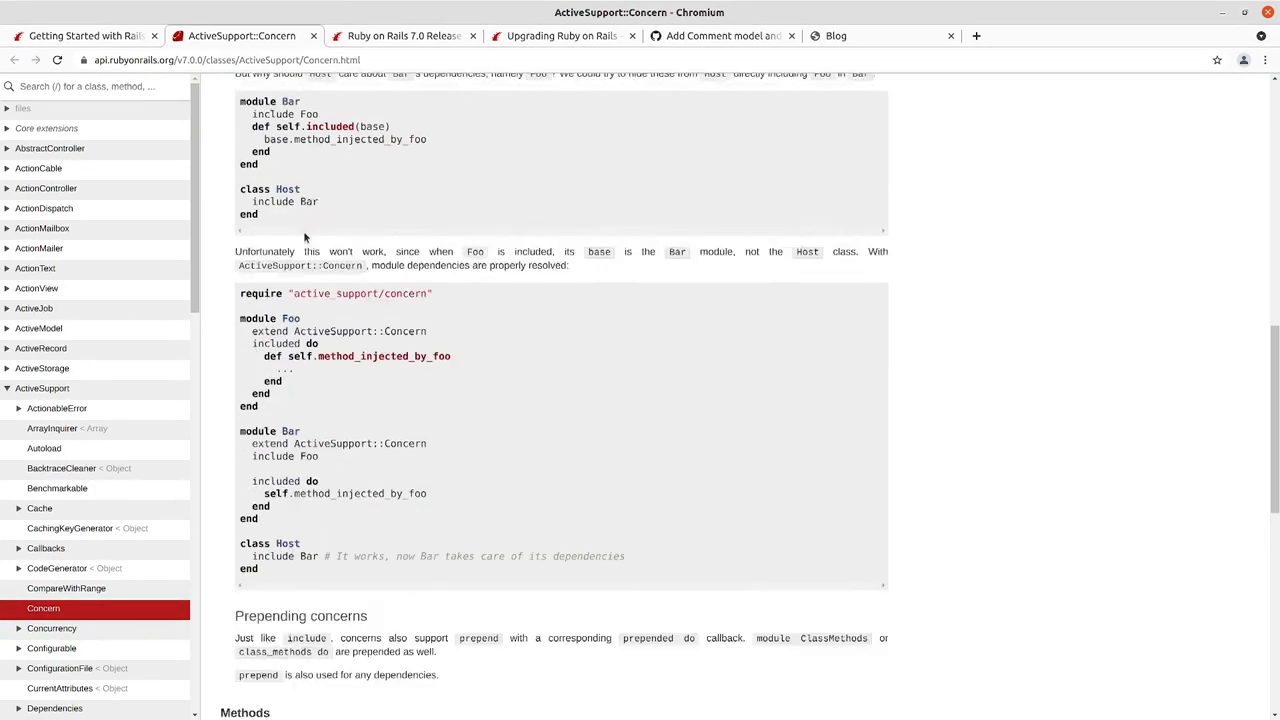
scroll("down", 3)
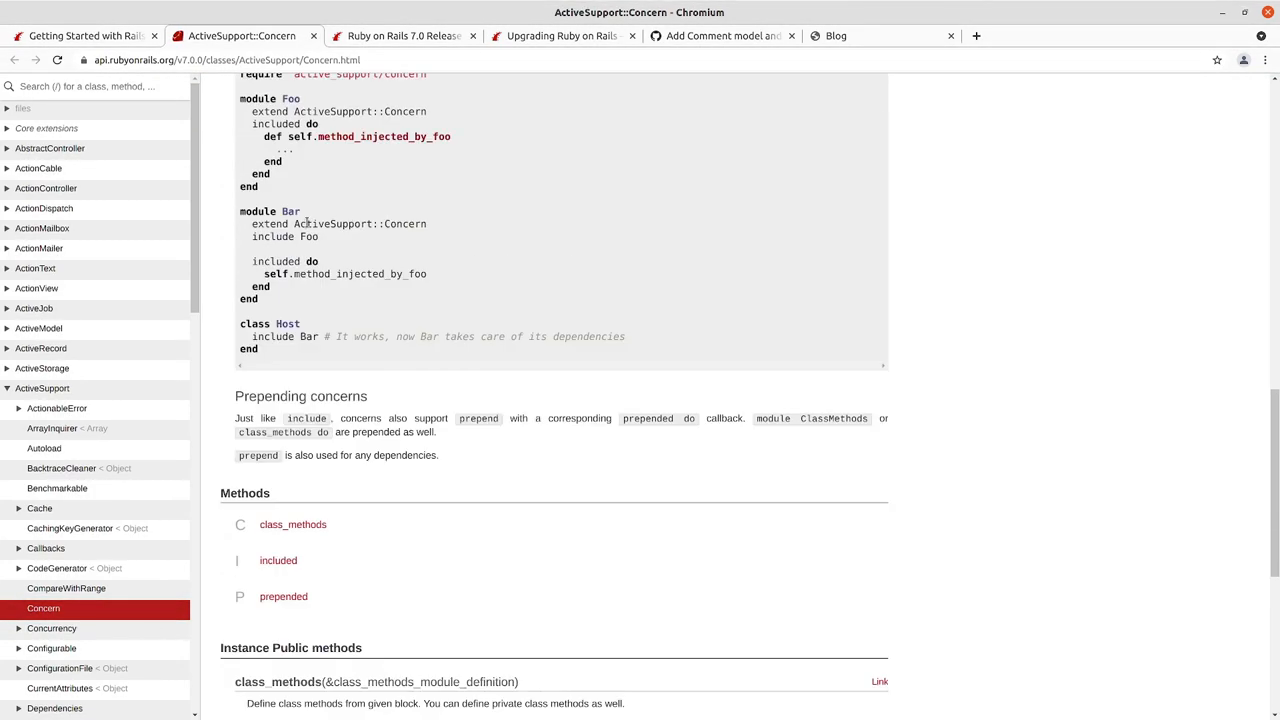
scroll("up", 3)
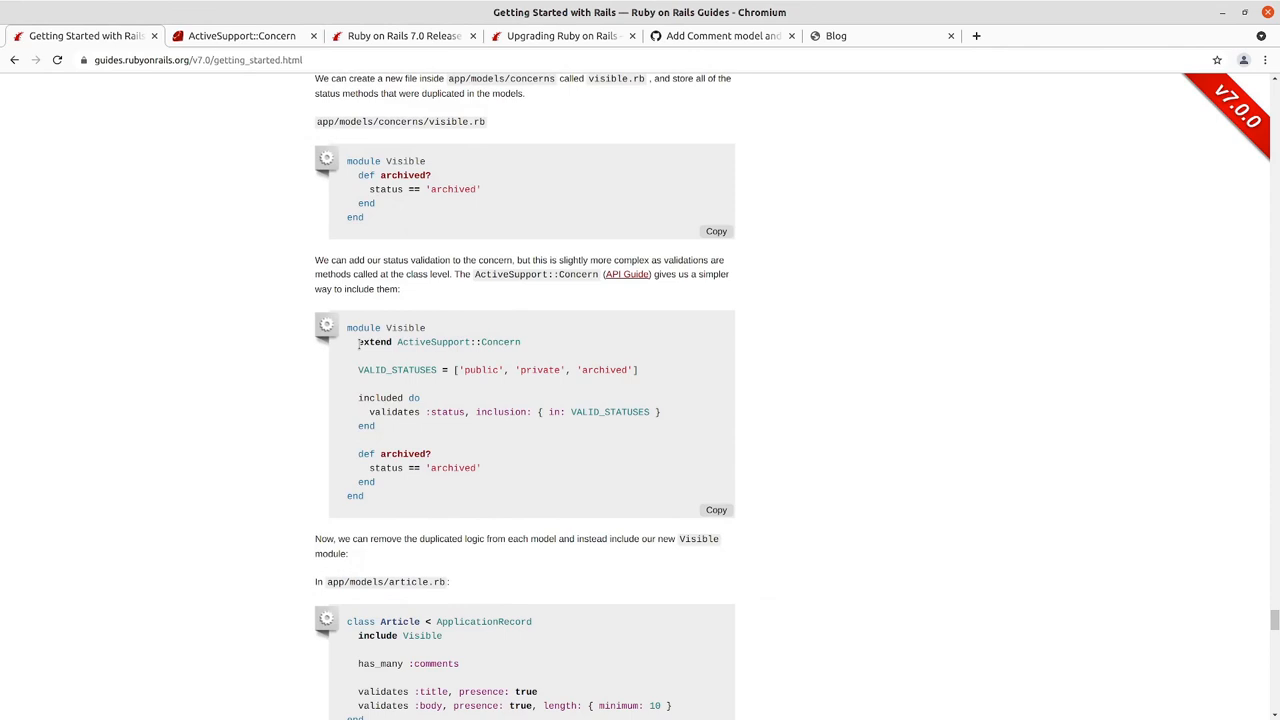
double_click(438, 341)
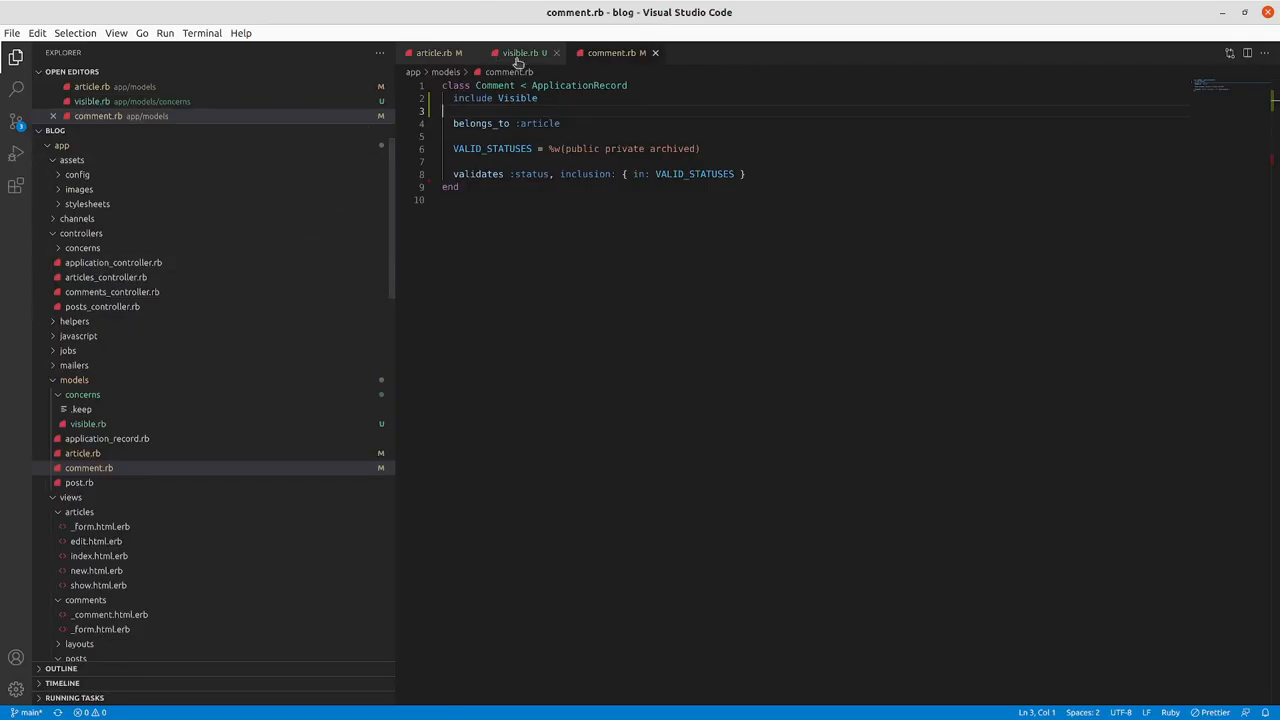
- Add 'extend ActiveSupport::Concern' to visible.rb, save, and confirm tests still pass
left_click(520, 52)
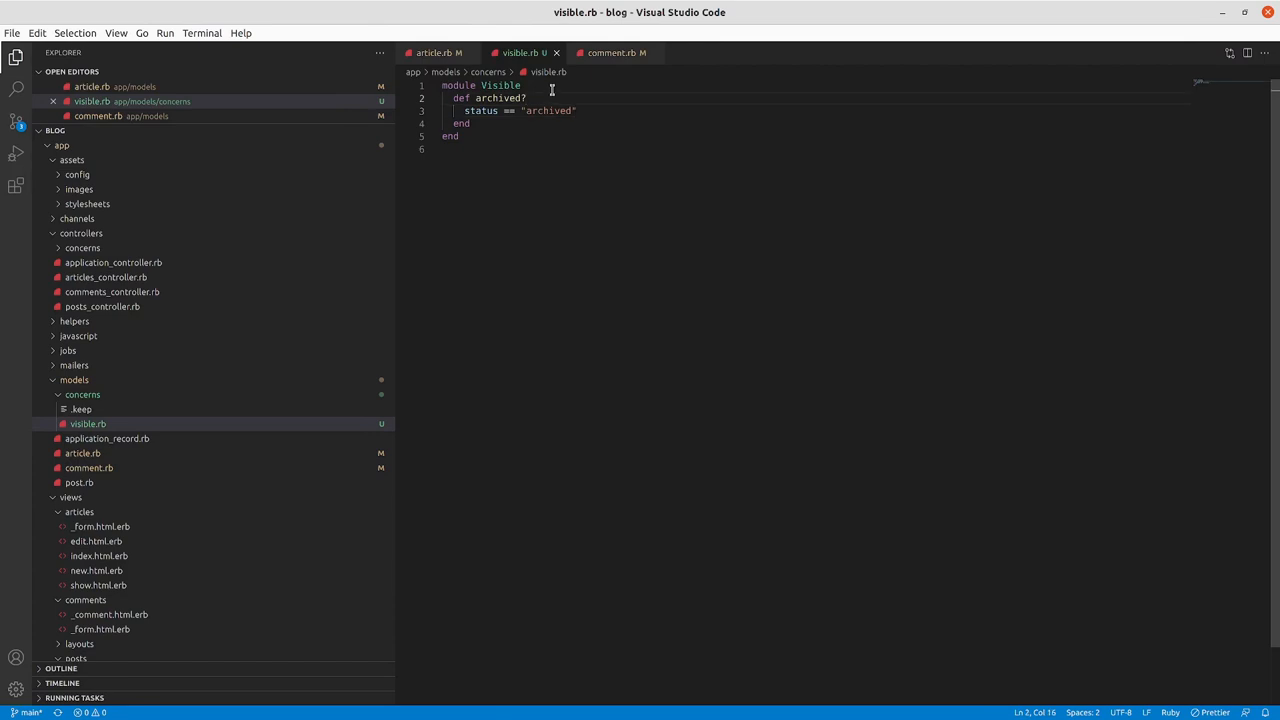
type("extend ActiveSupport::Concern")
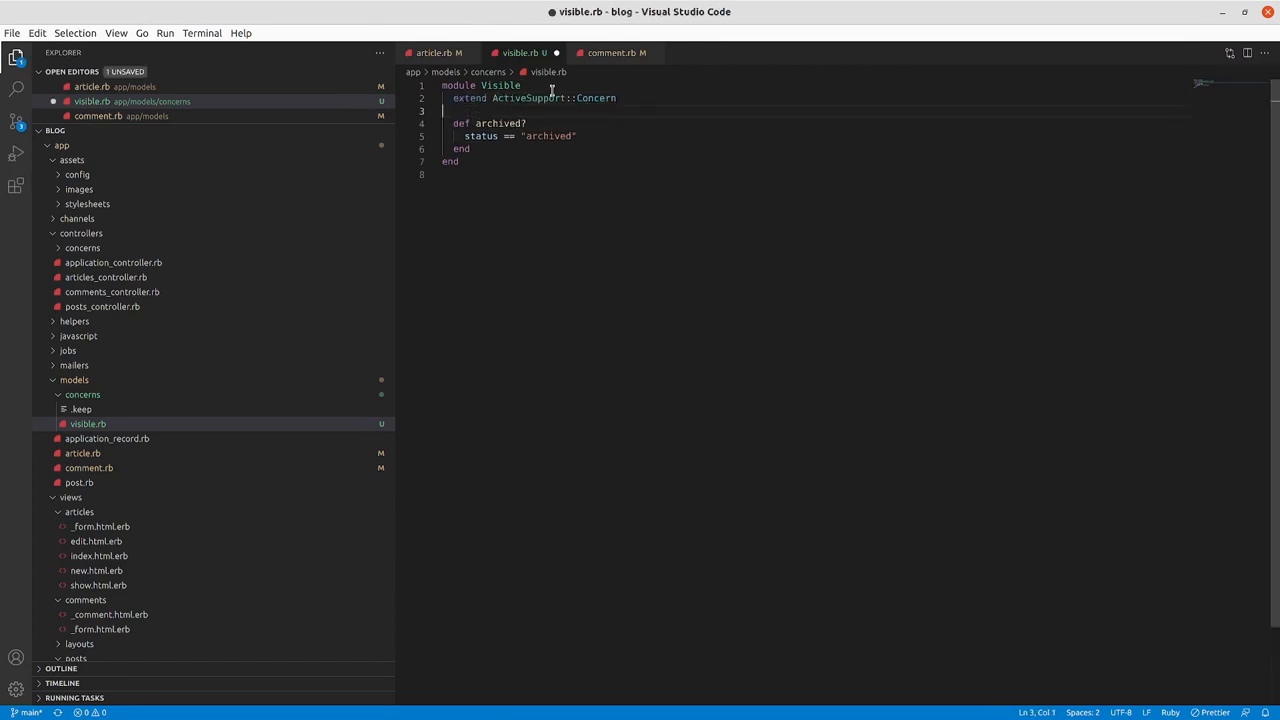
key("ctrl+s")
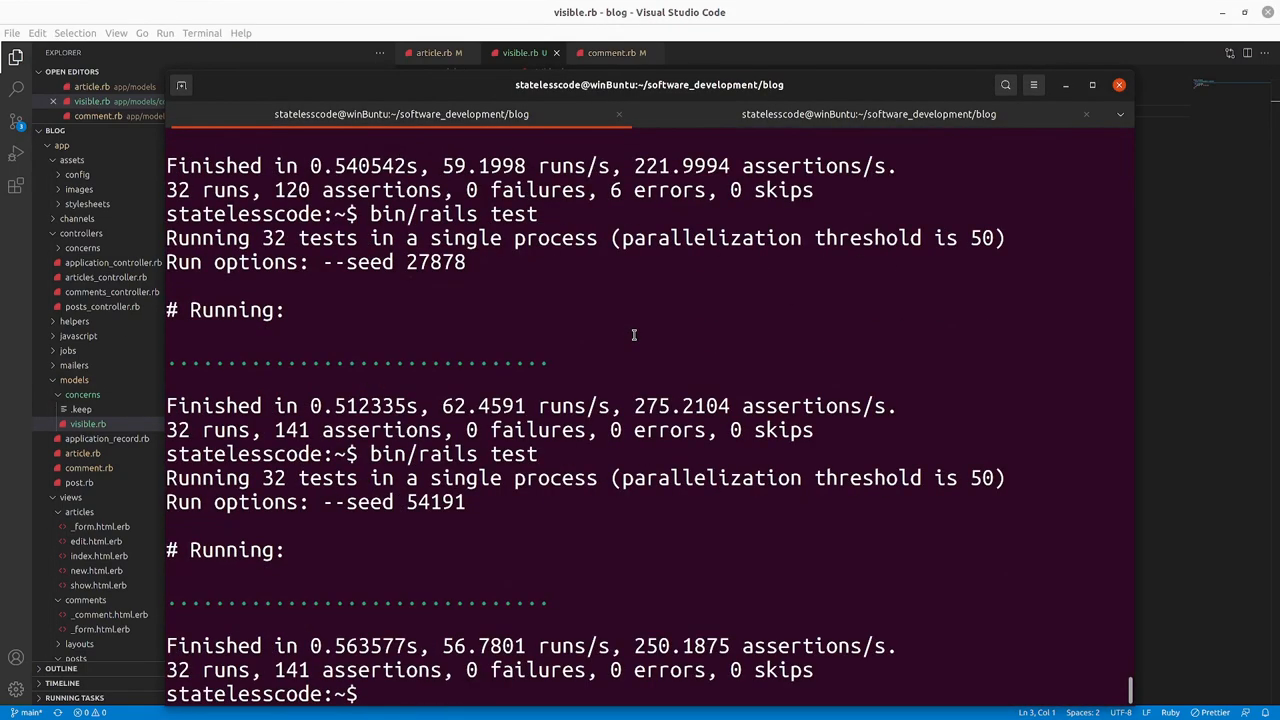
left_click(520, 52)
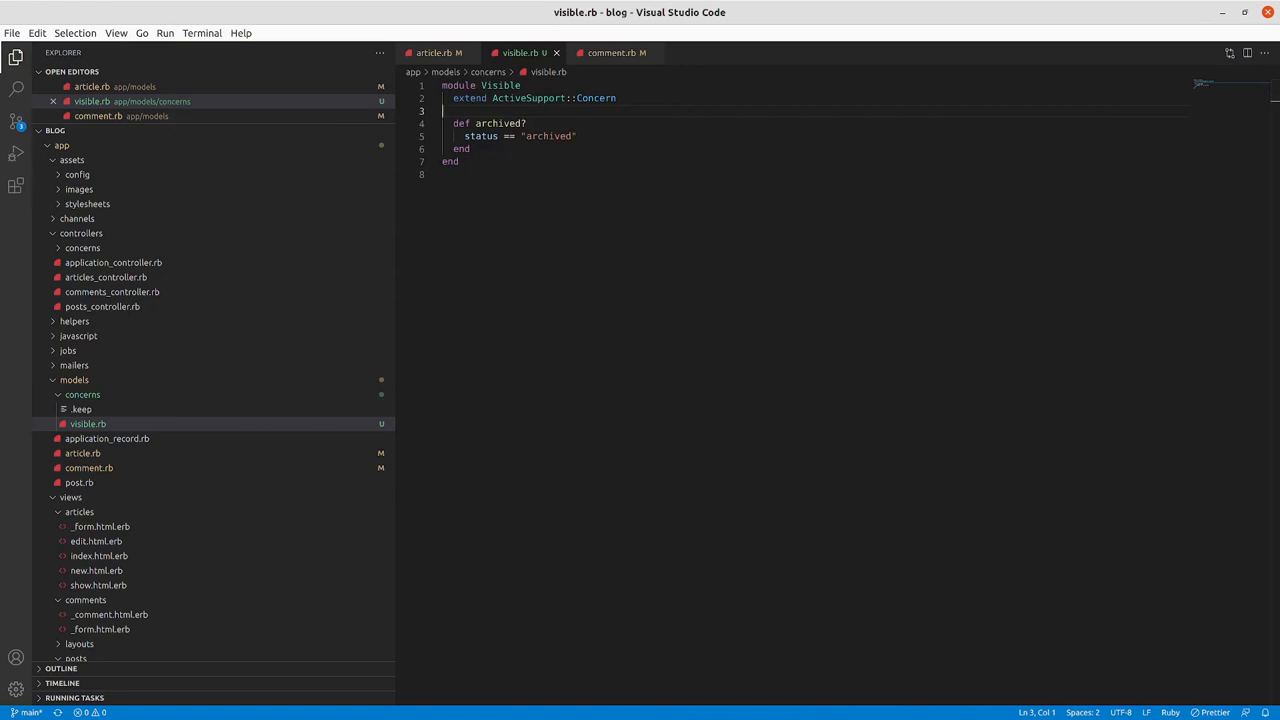
mouse_move(167, 67)
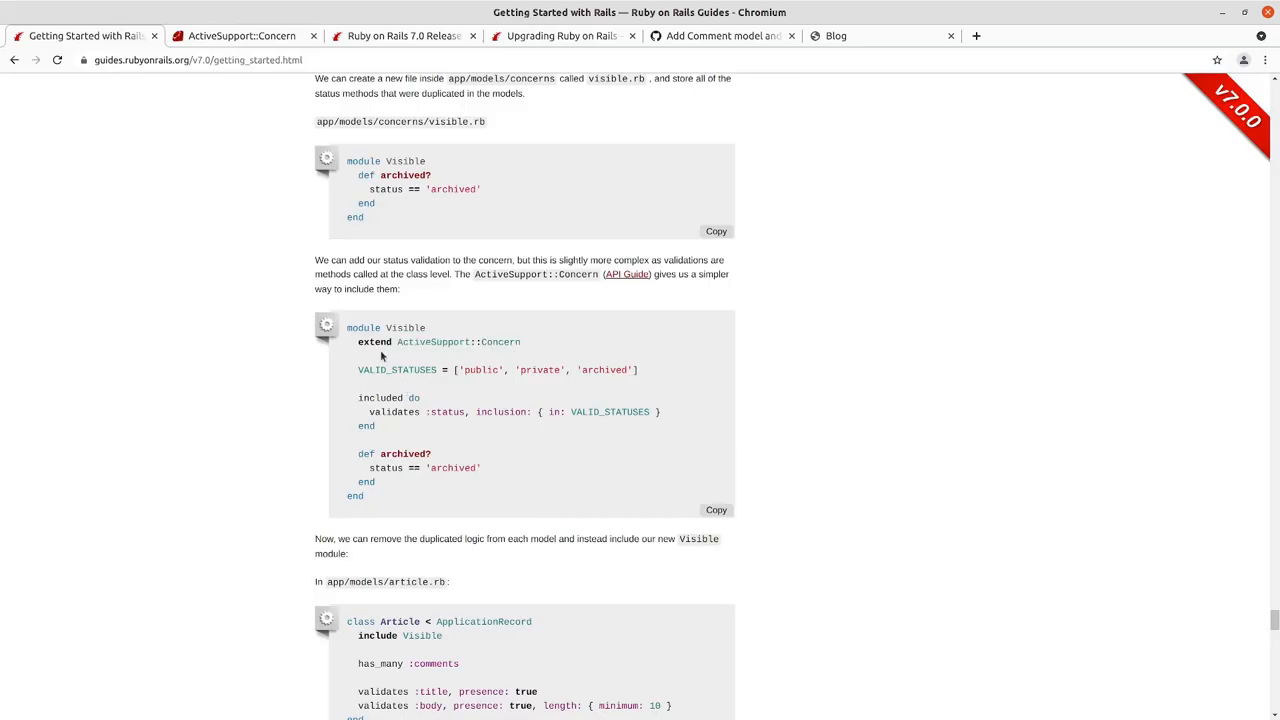
double_click(397, 370)
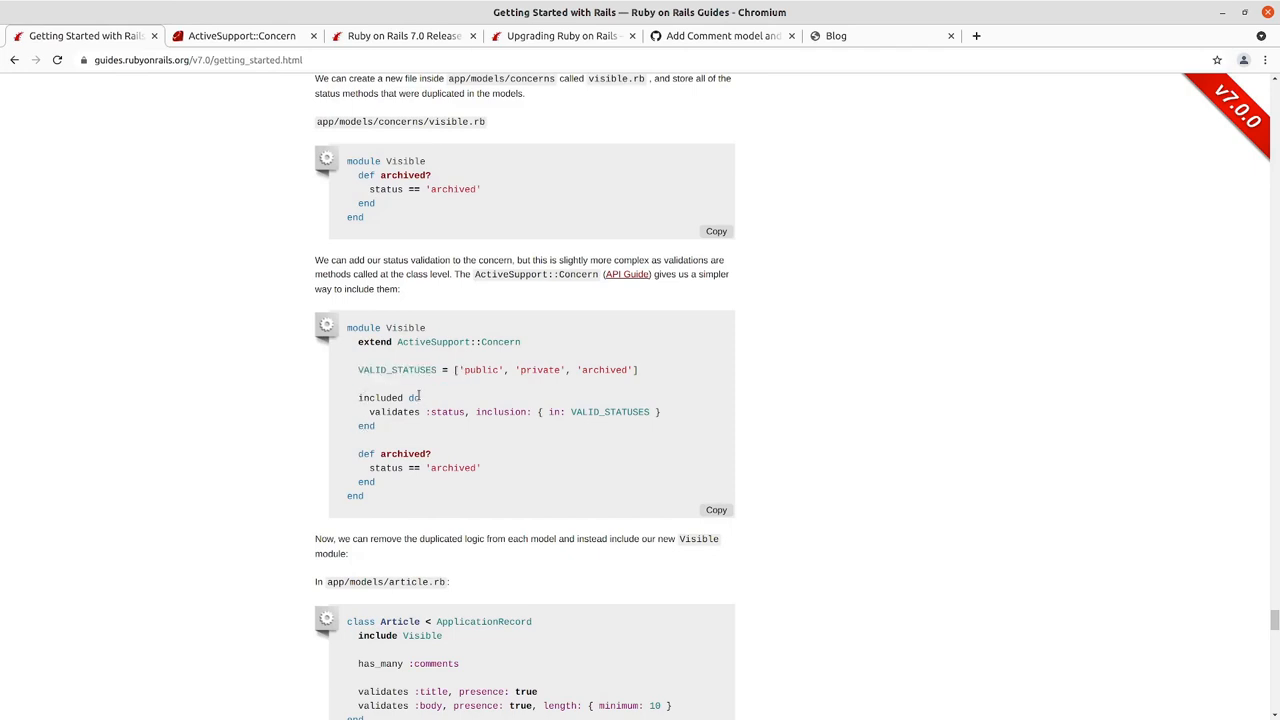
mouse_move(338, 398)
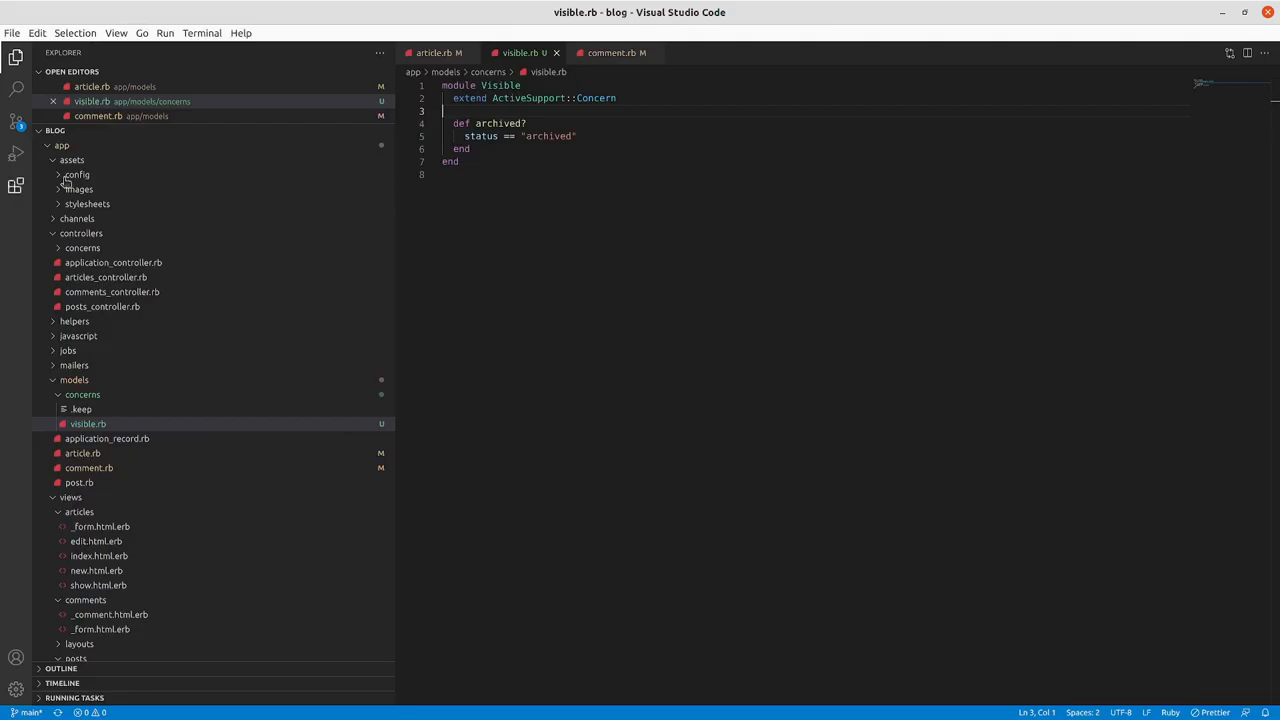
- Add 'VALID_STATUSES = %w(public private archived)' to visible.rb under the concern declaration
left_click(438, 52)
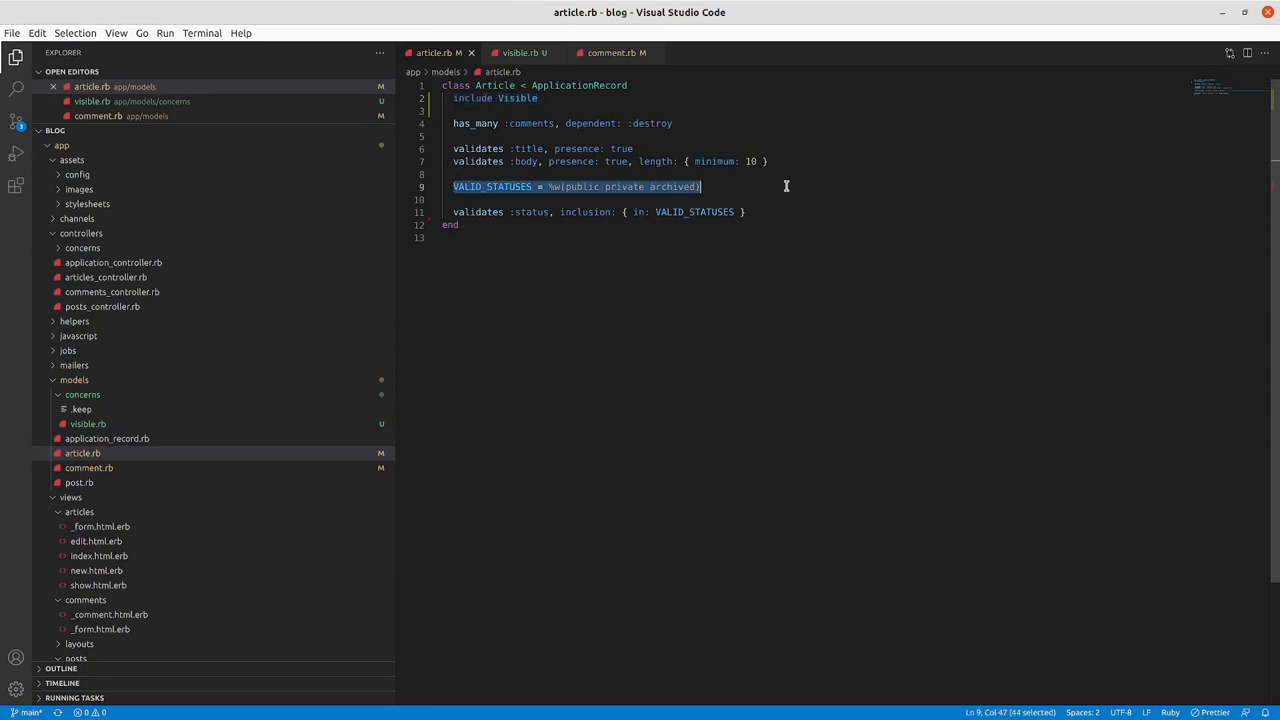
mouse_move(521, 52)
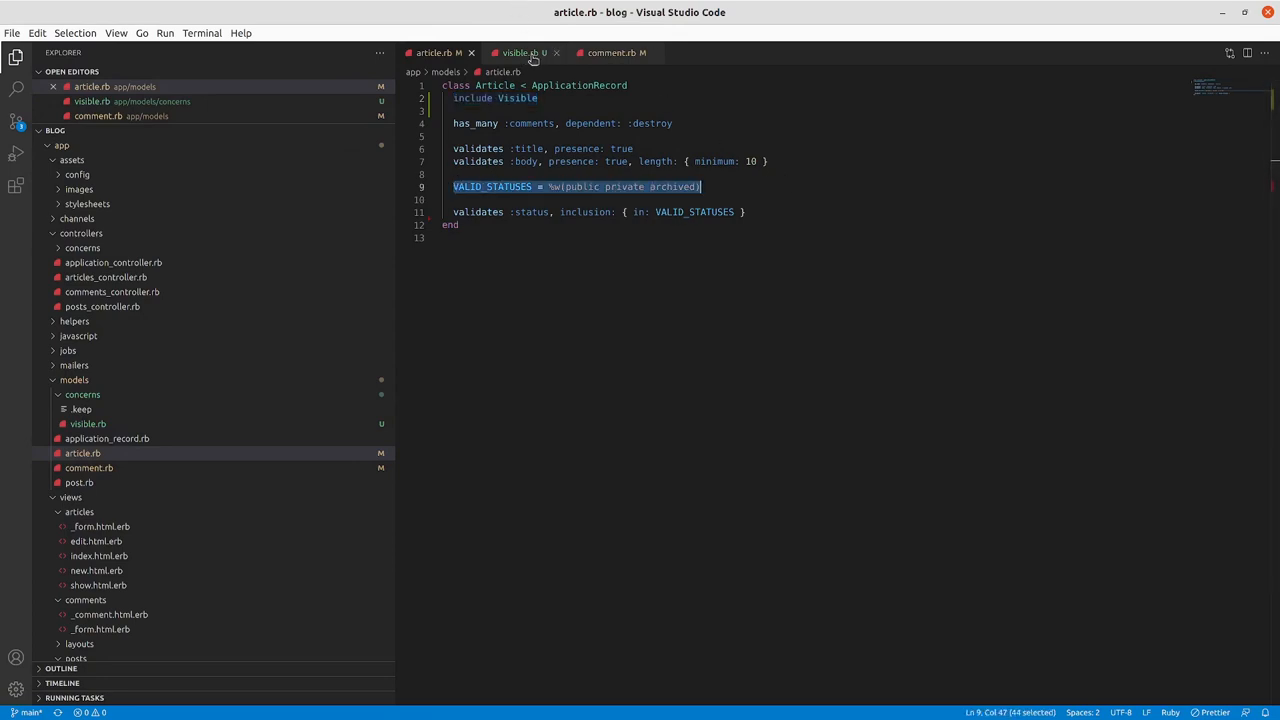
left_click(521, 52)
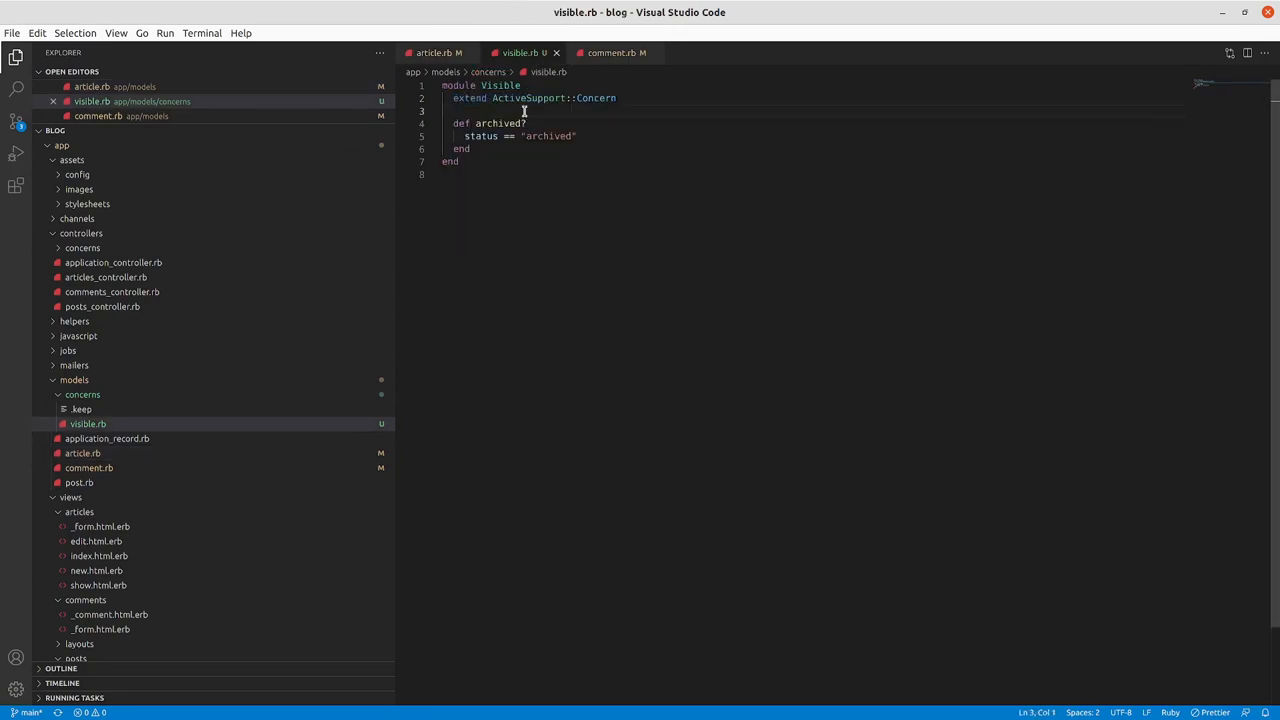
key("Enter")
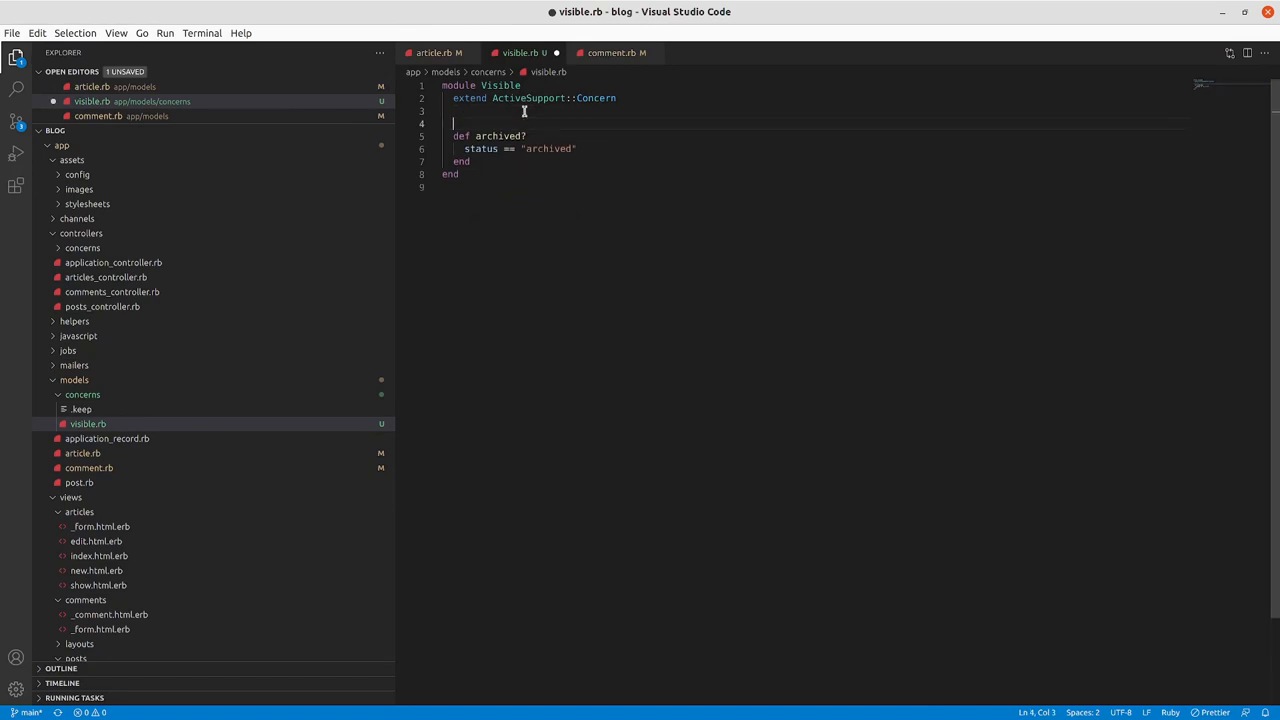
type("VALID_STATUSES = %w(public private archived)")
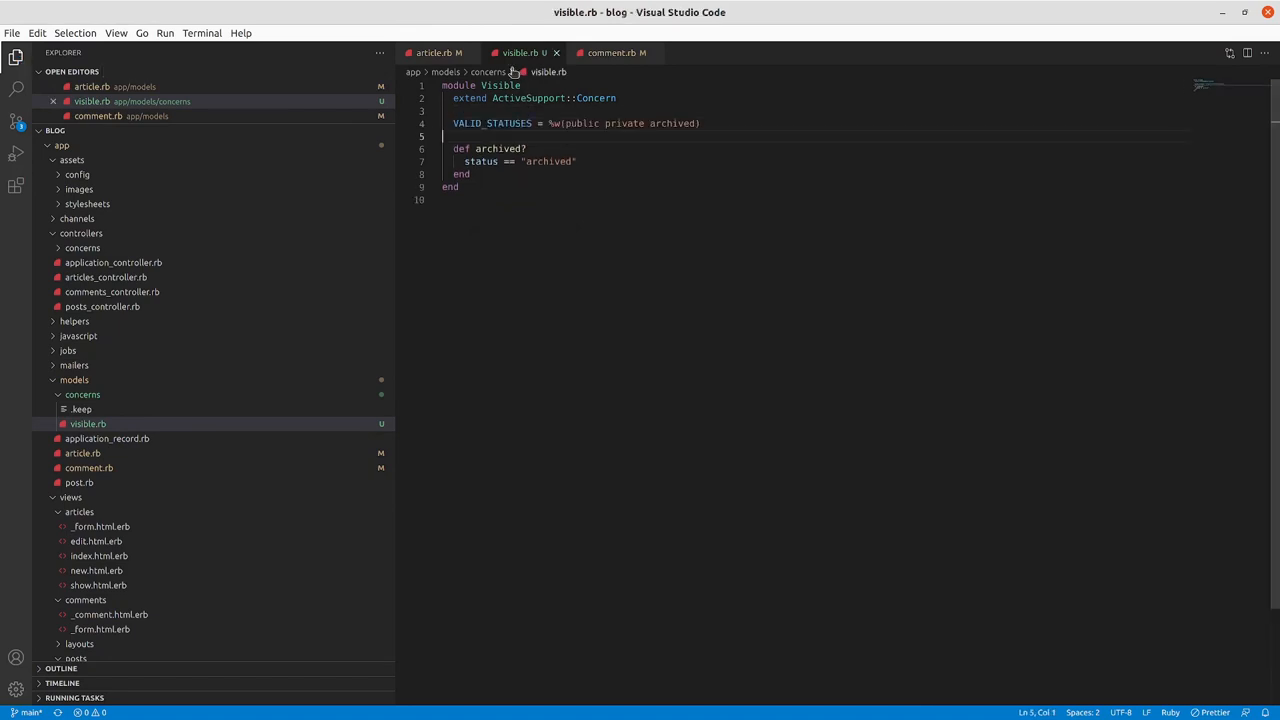
- Delete the old VALID_STATUSES line from article.rb and save
left_click(438, 52)
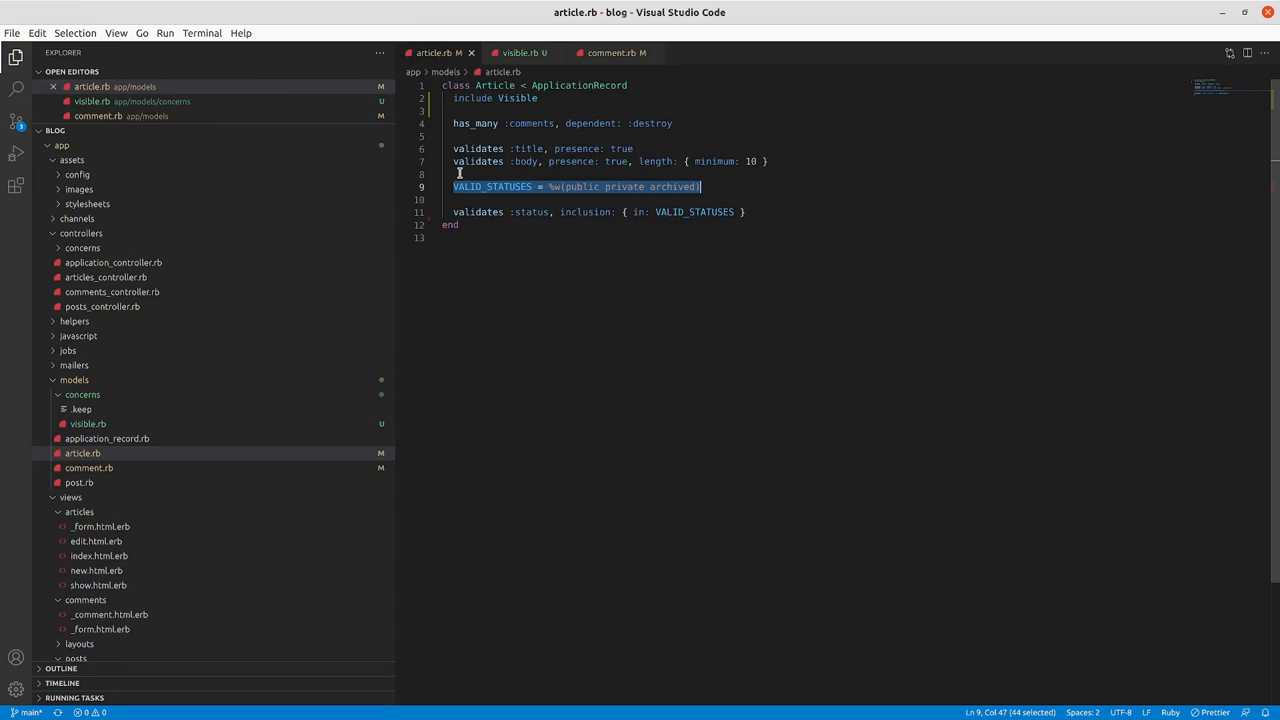
key("Delete")
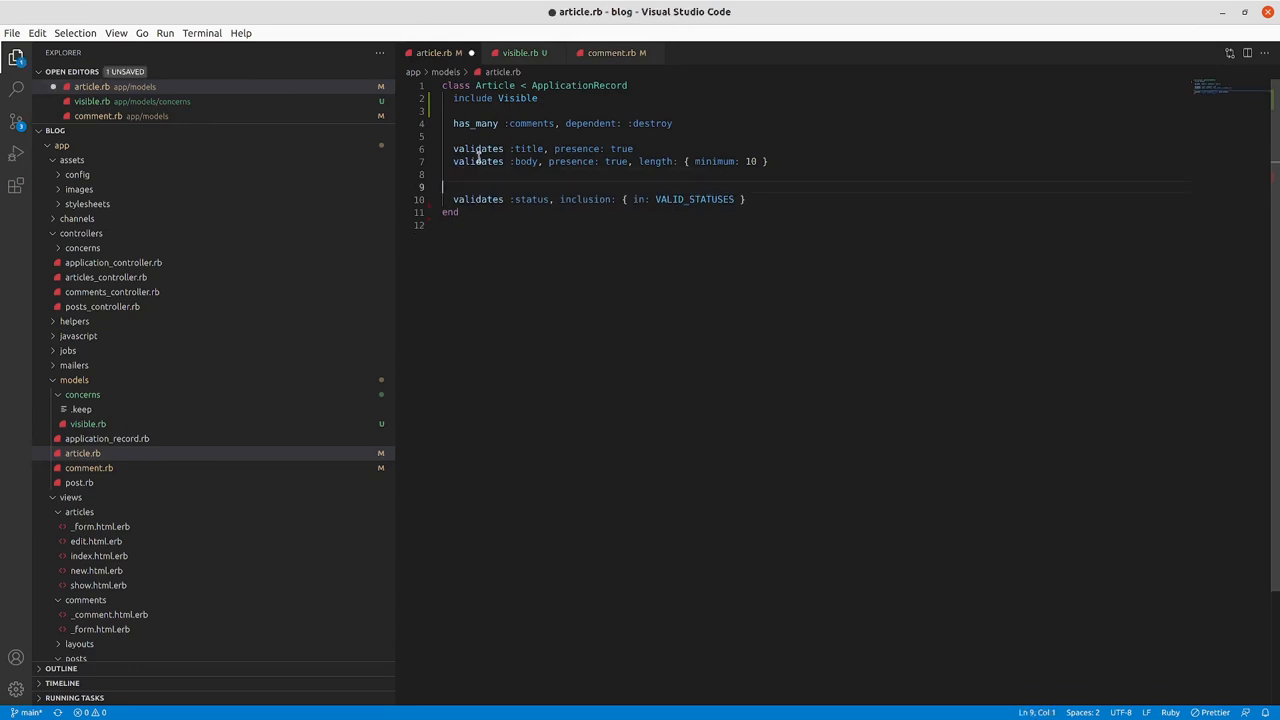
key("ctrl+s")
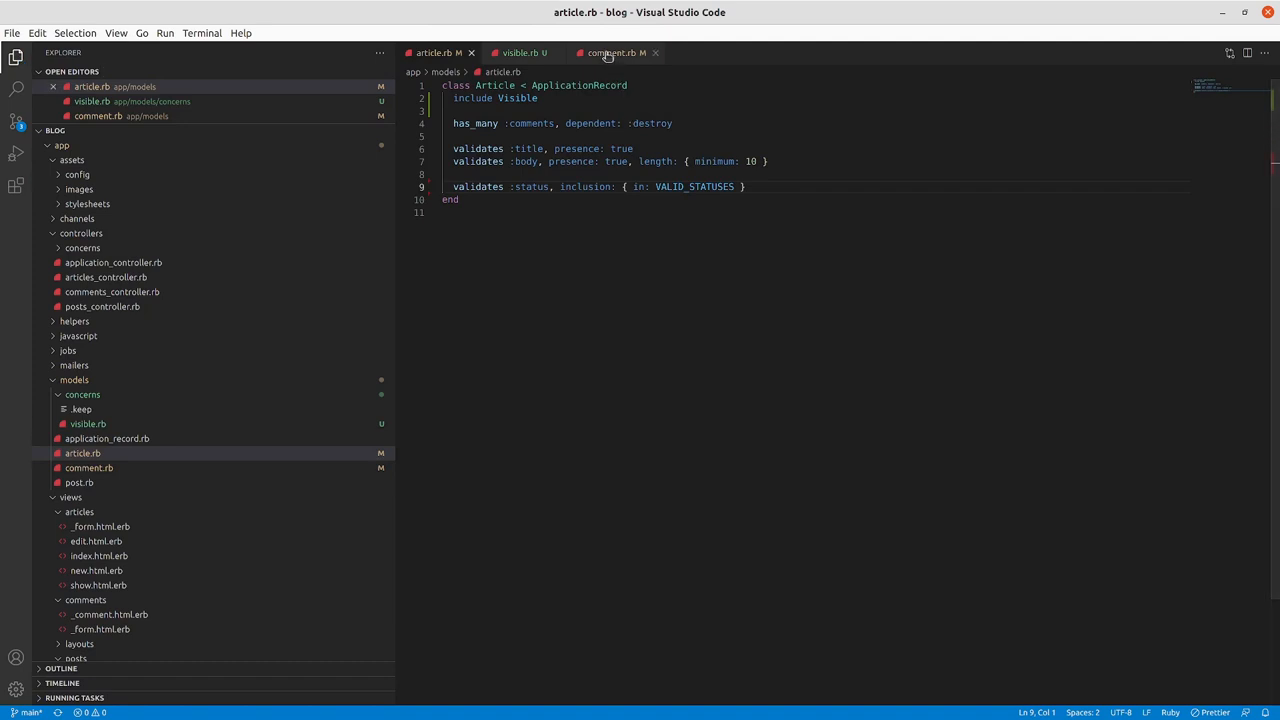
left_click(610, 52)
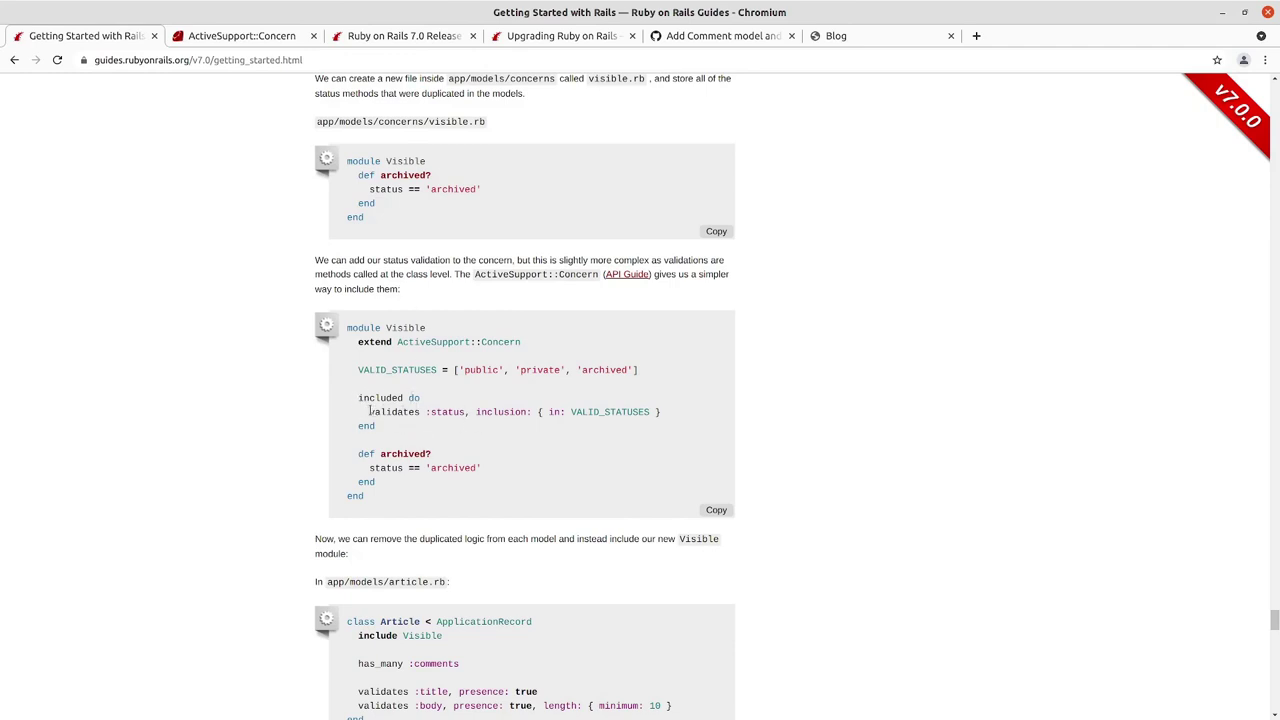
mouse_move(297, 387)
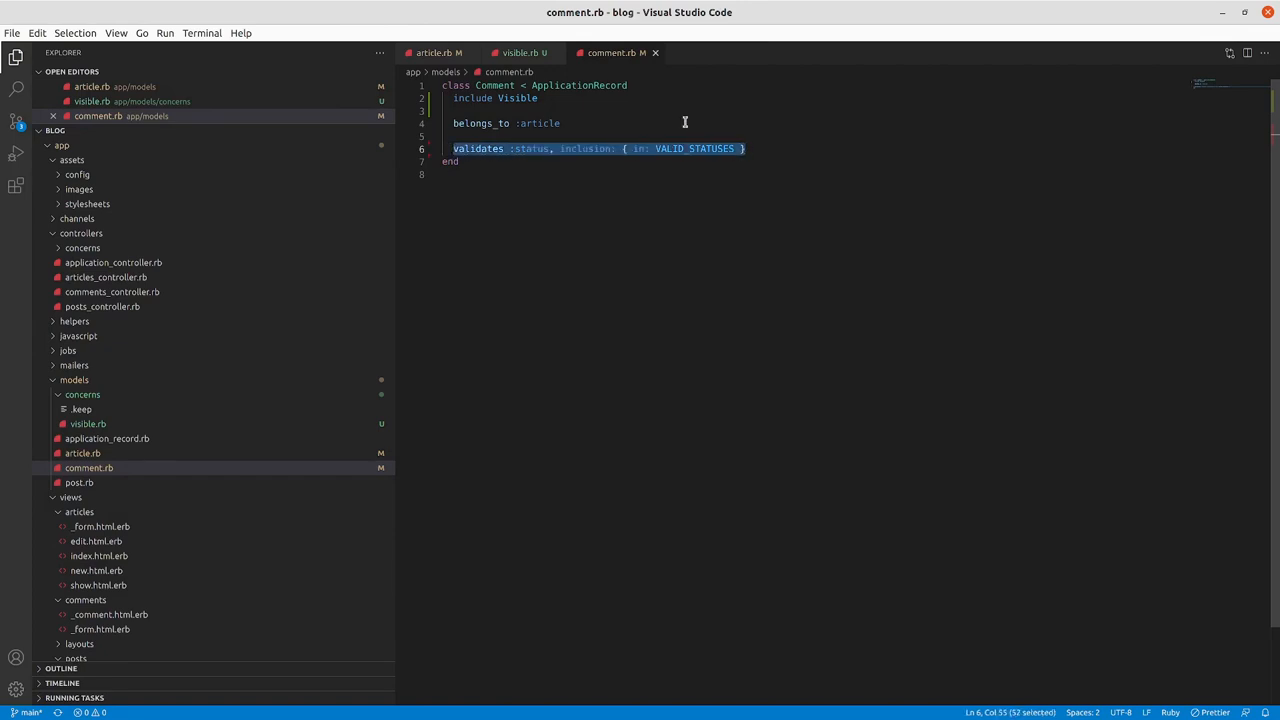
- Add 'validates :status, inclusion: { in: VALID_STATUSES }' to visible.rb and return to article.rb
left_click(520, 52)
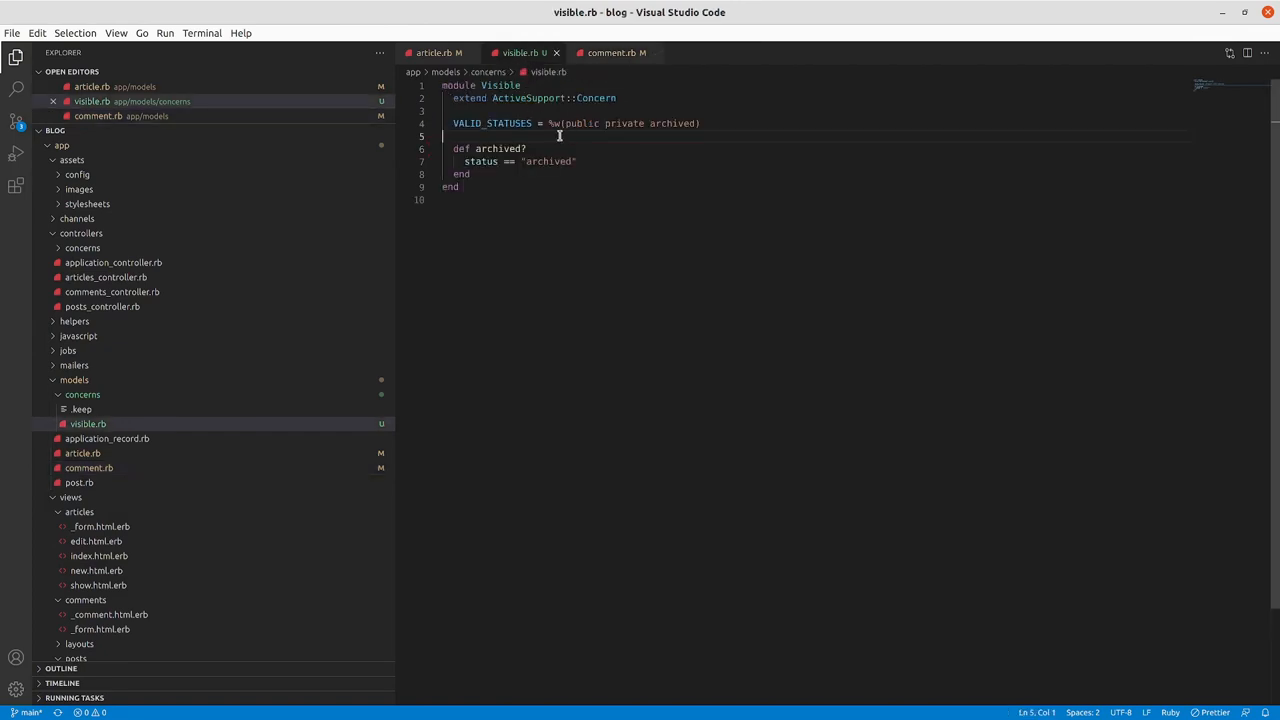
type("validates :status, inclusion: { in: VALID_STATUSES }")
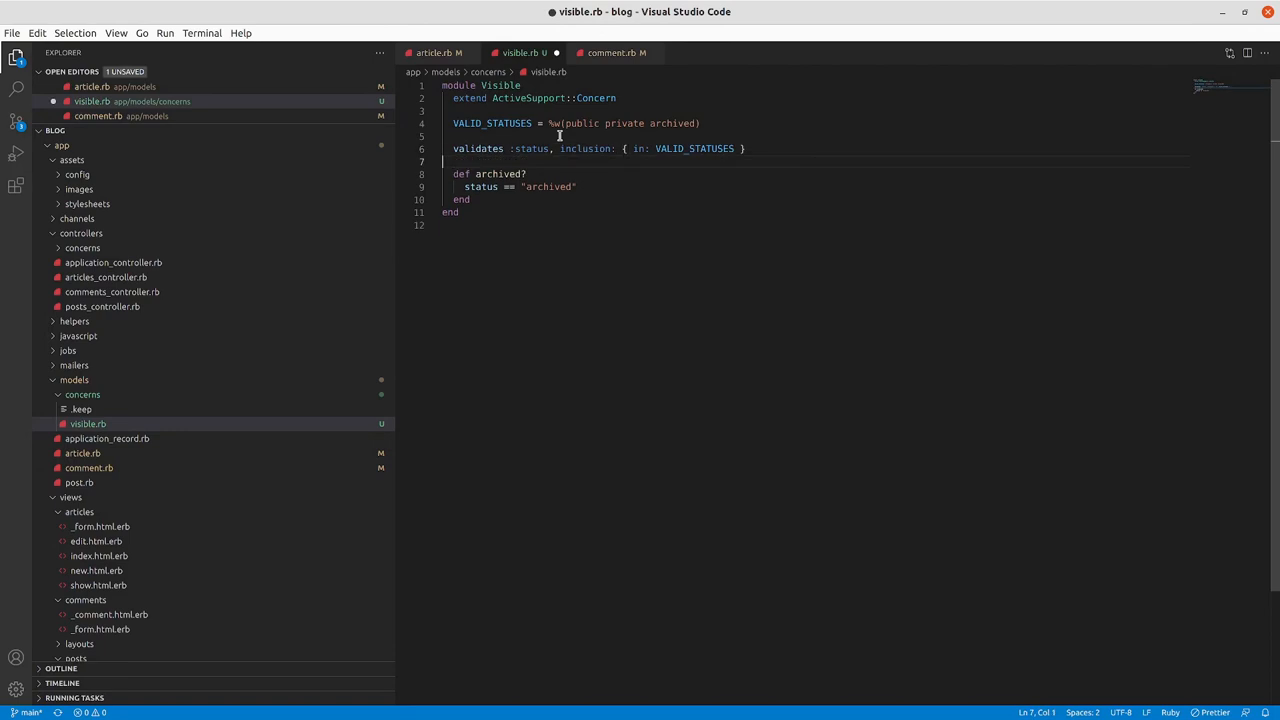
left_click(437, 52)
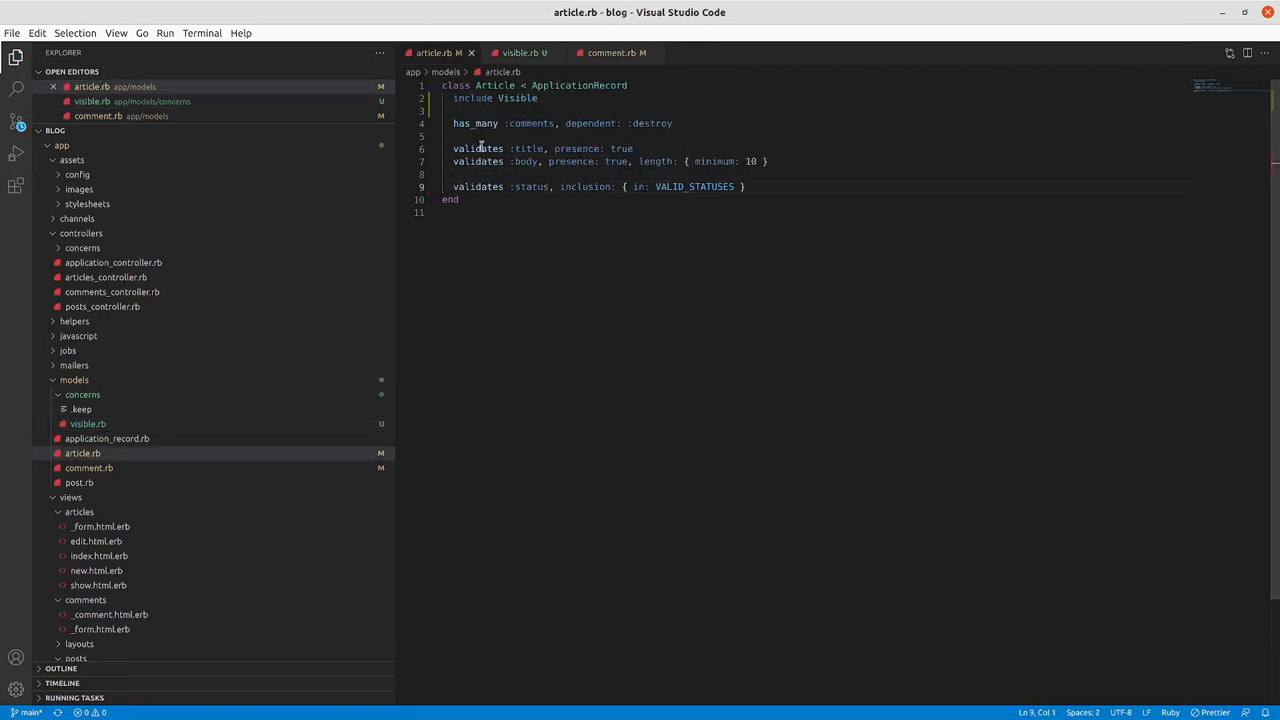
- Run bin/rails test in the terminal, which raises NoMethodError for validates
left_click(564, 136)
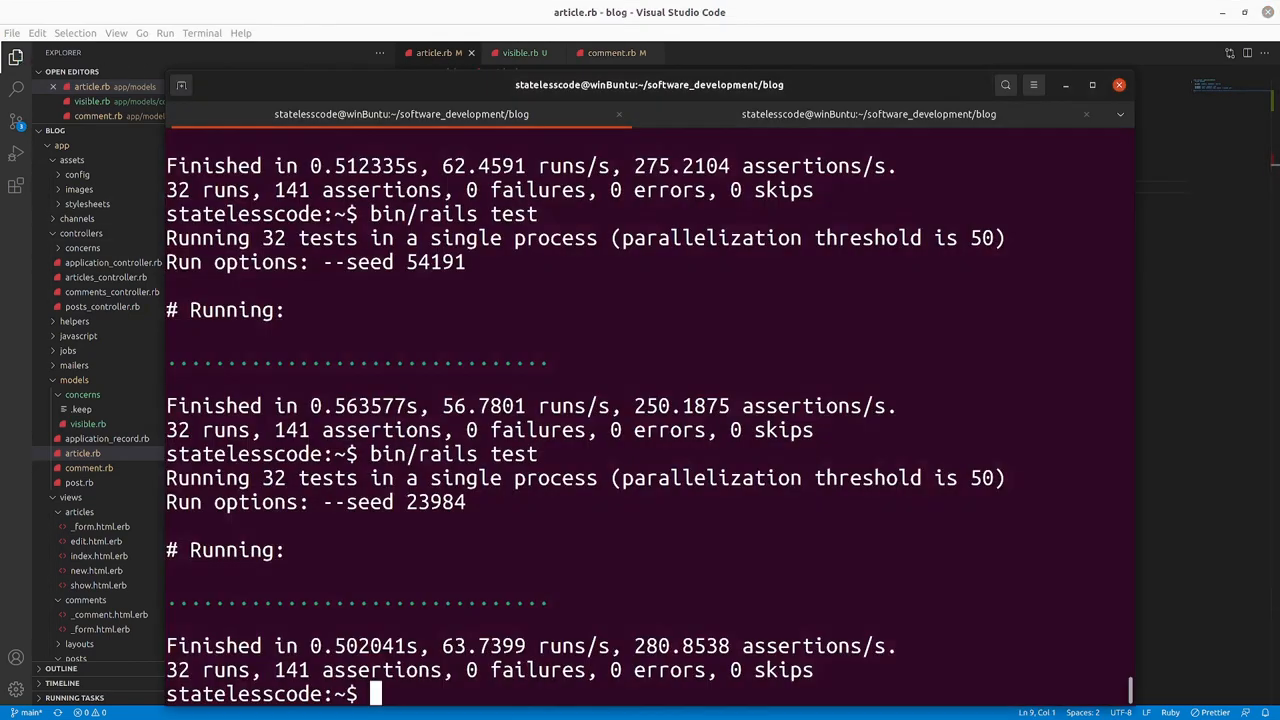
type("bin/rails test")
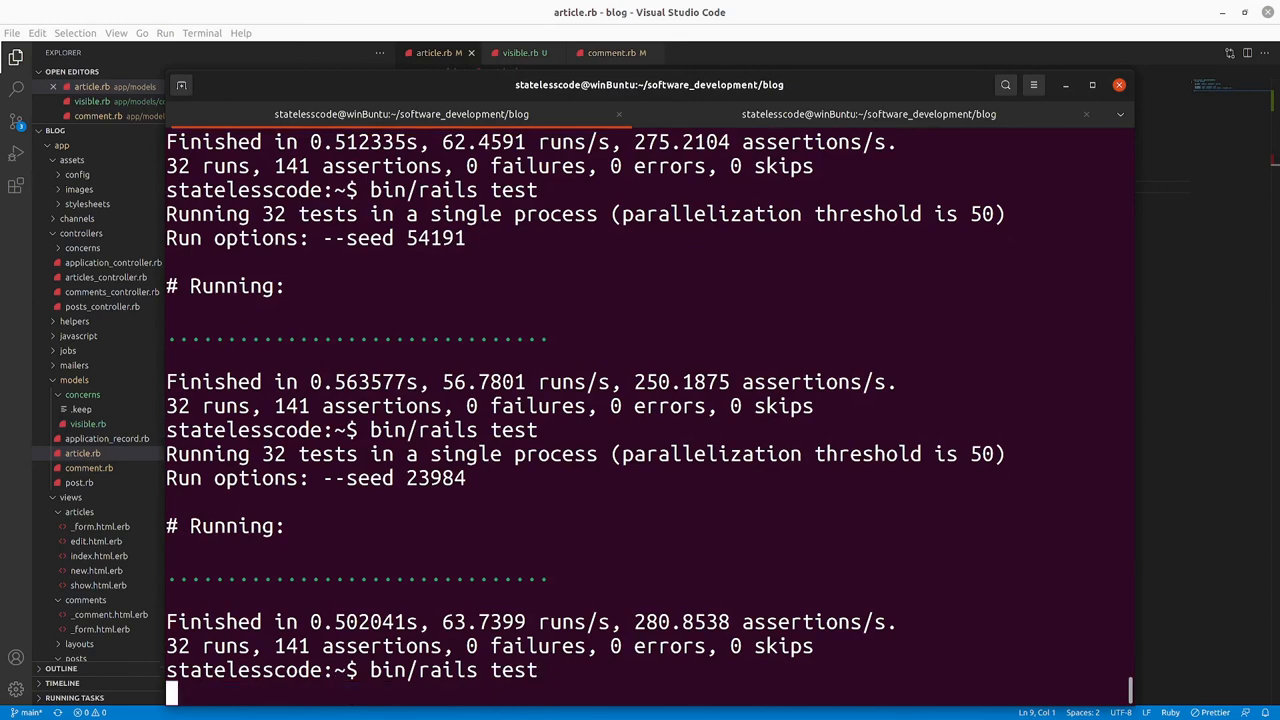
key("Return")
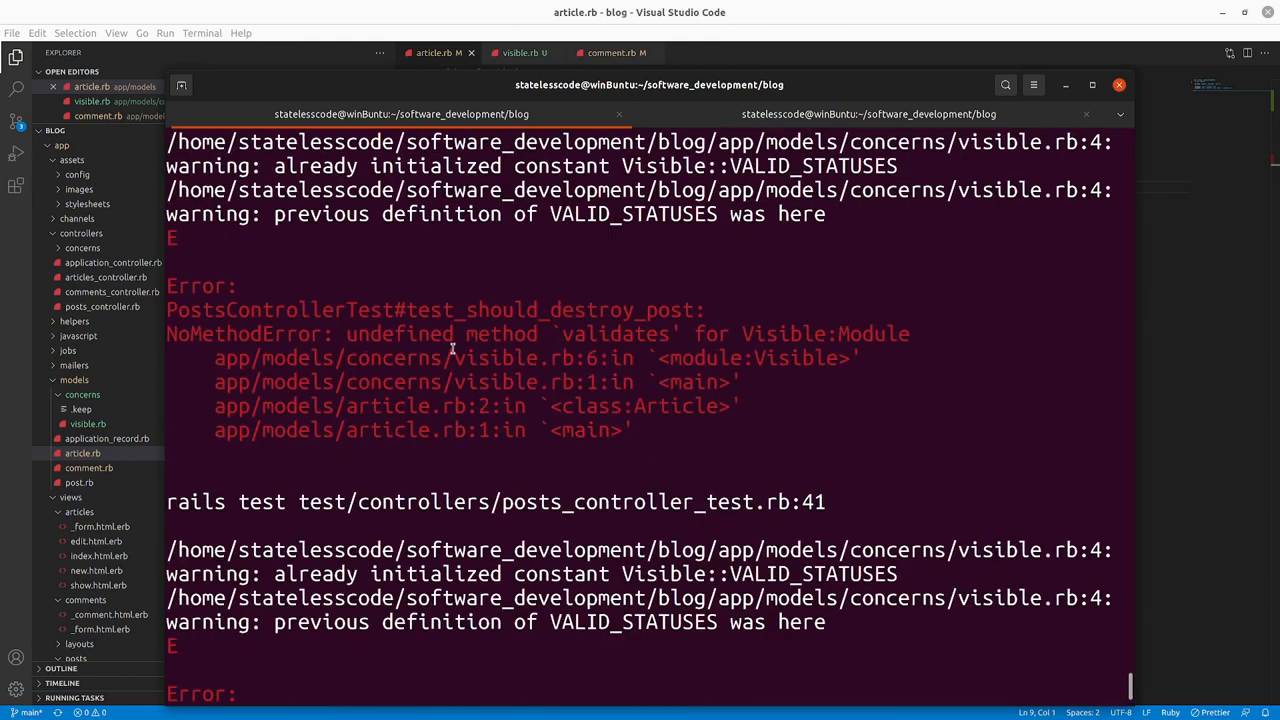
mouse_move(978, 289)
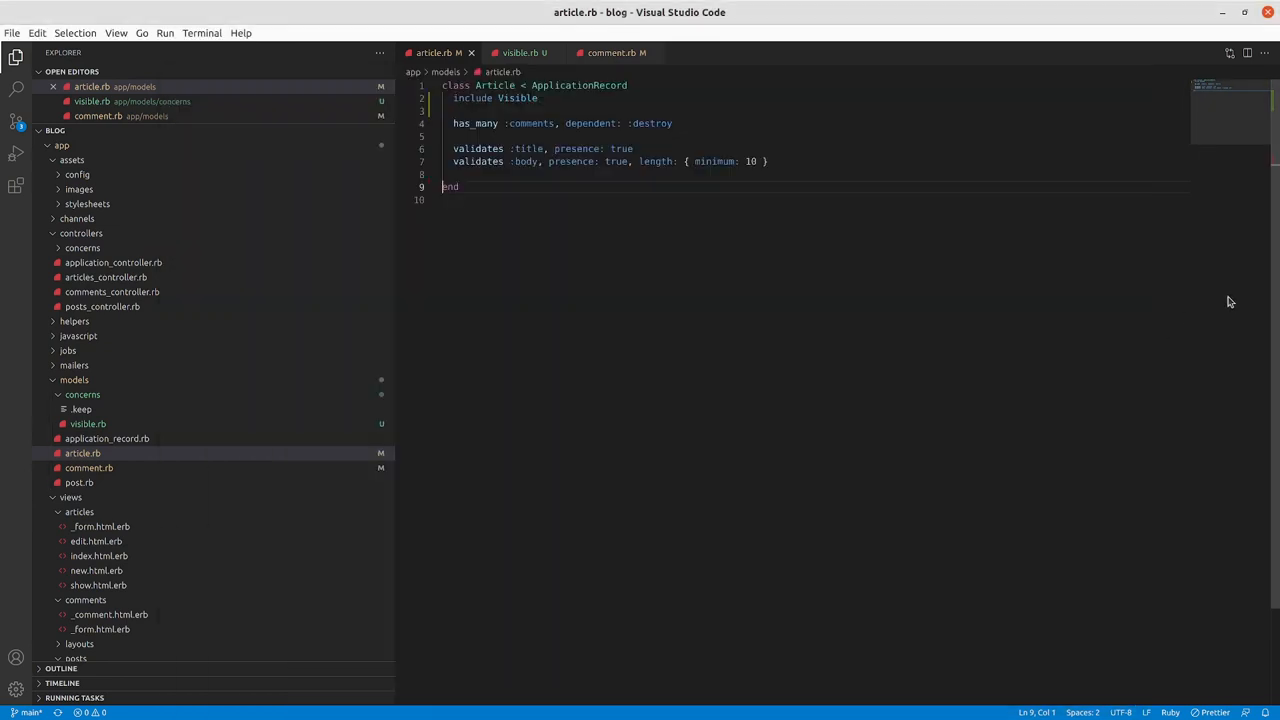
- Wrap Visible's status validation in an included do … end block and tidy comment.rb
left_click(524, 52)
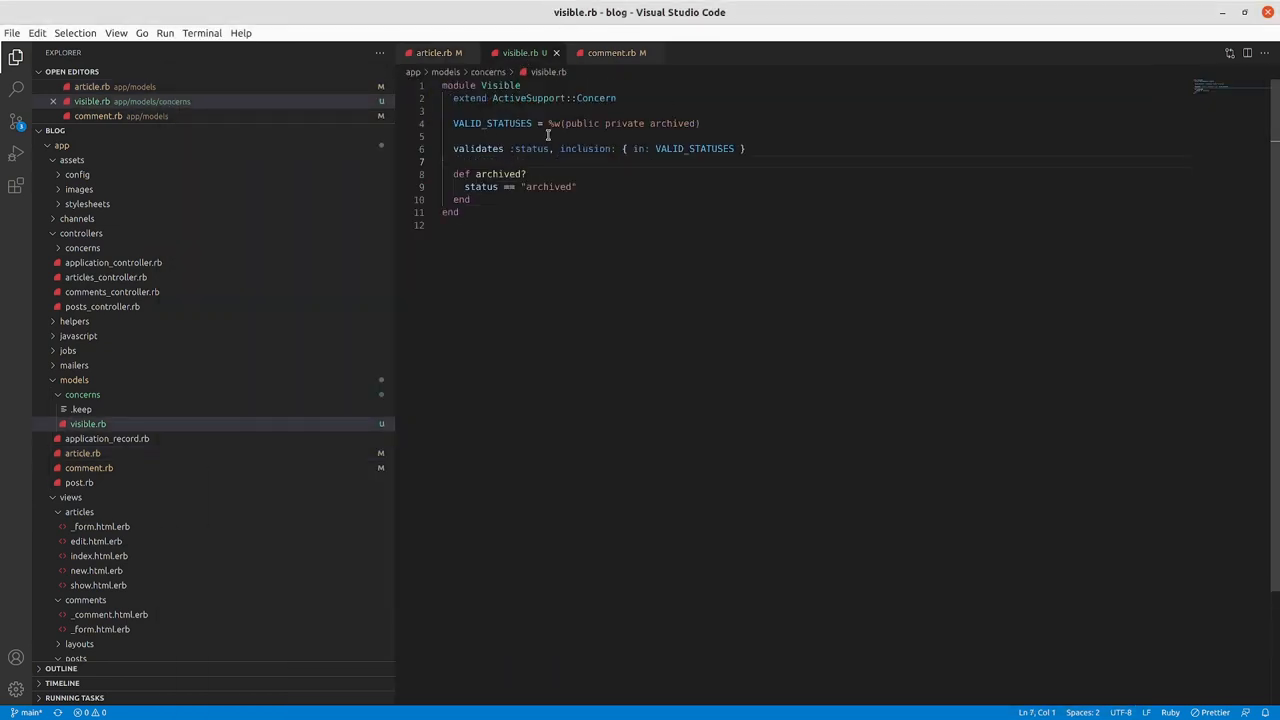
key("Enter")
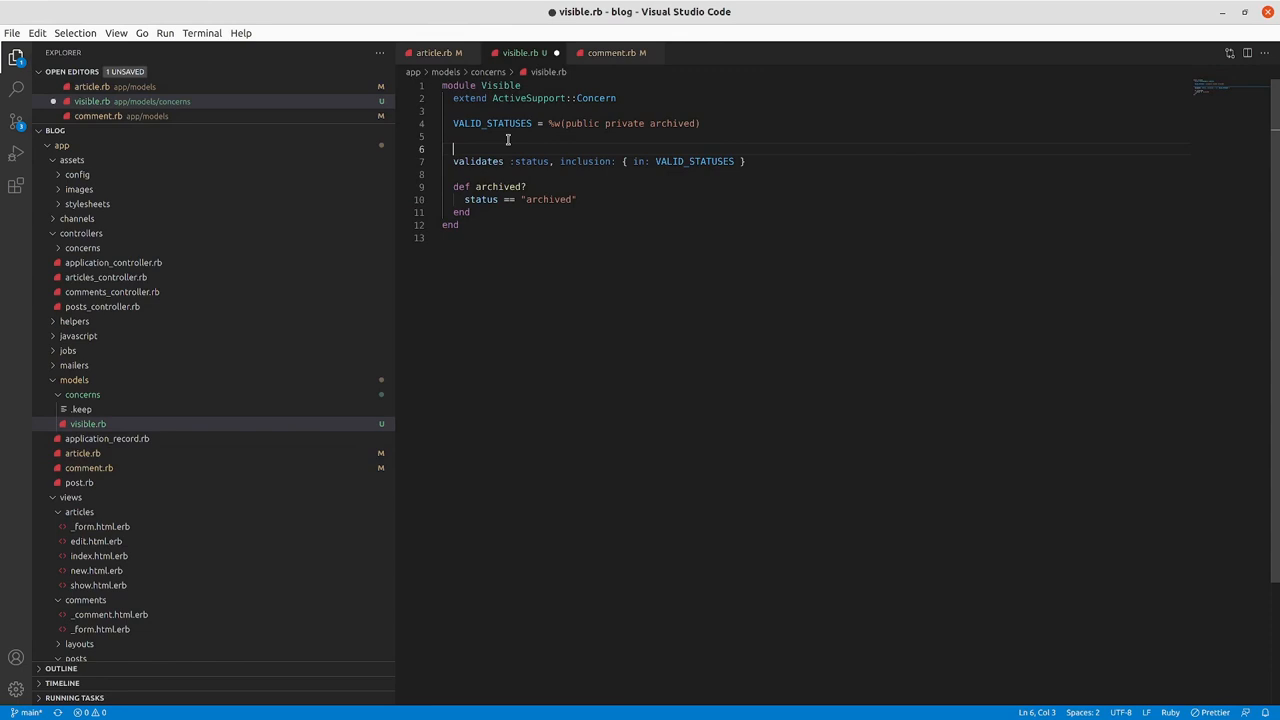
type("included")
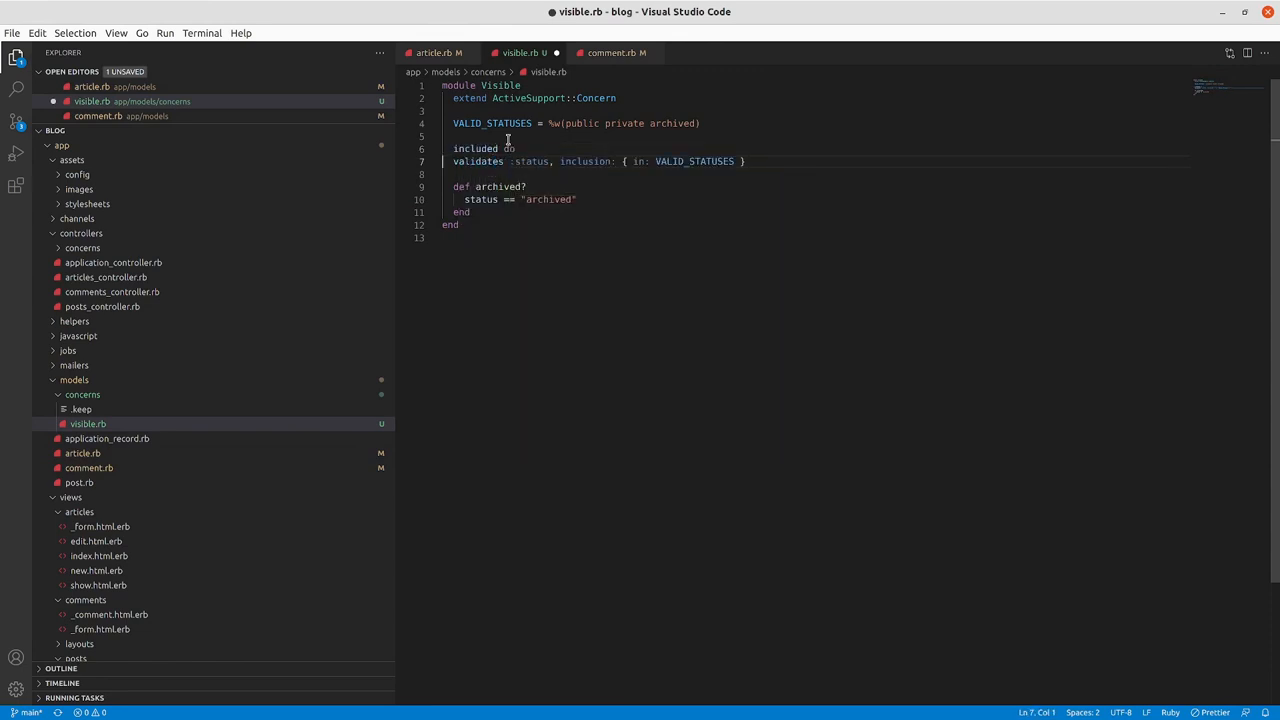
type("end")
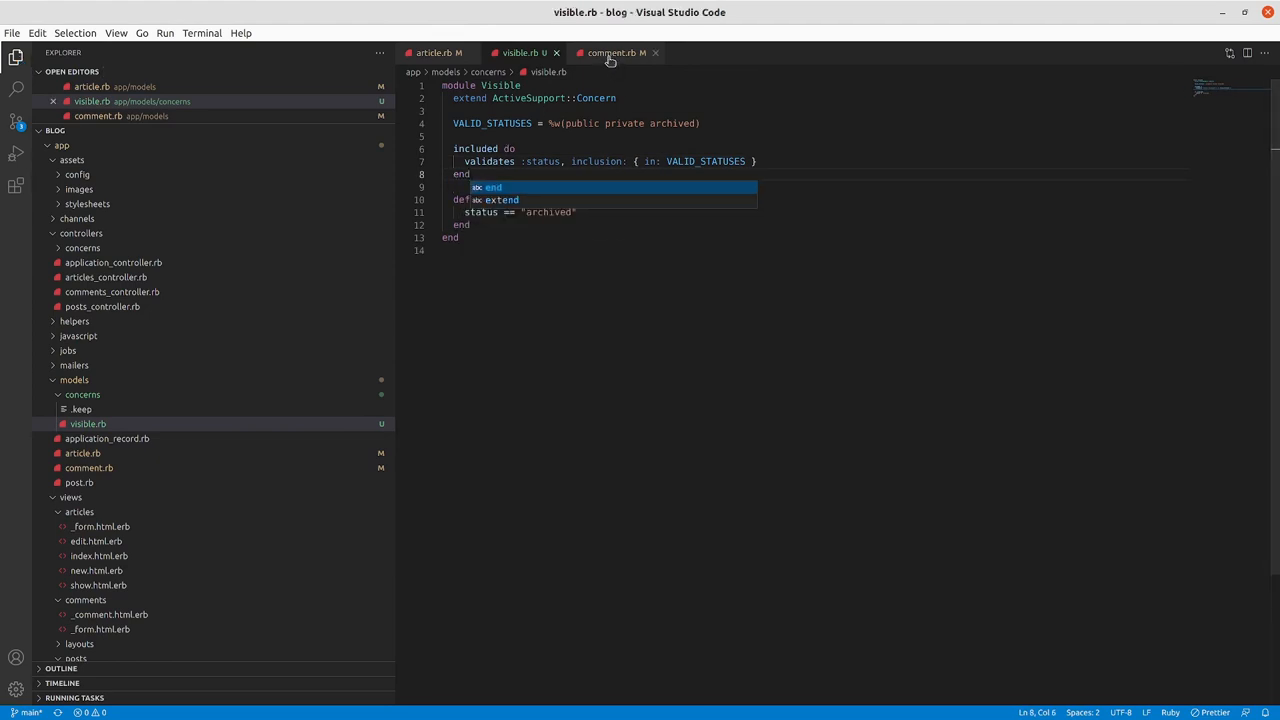
left_click(611, 52)
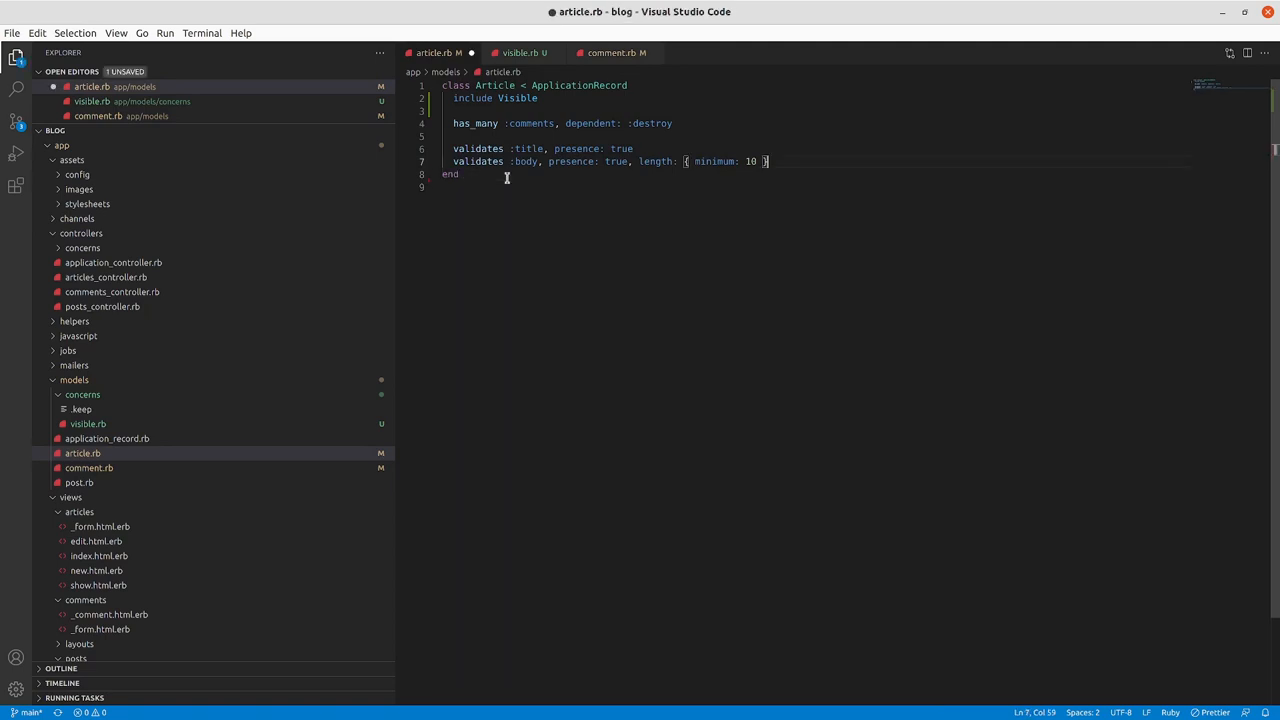
left_click(610, 52)
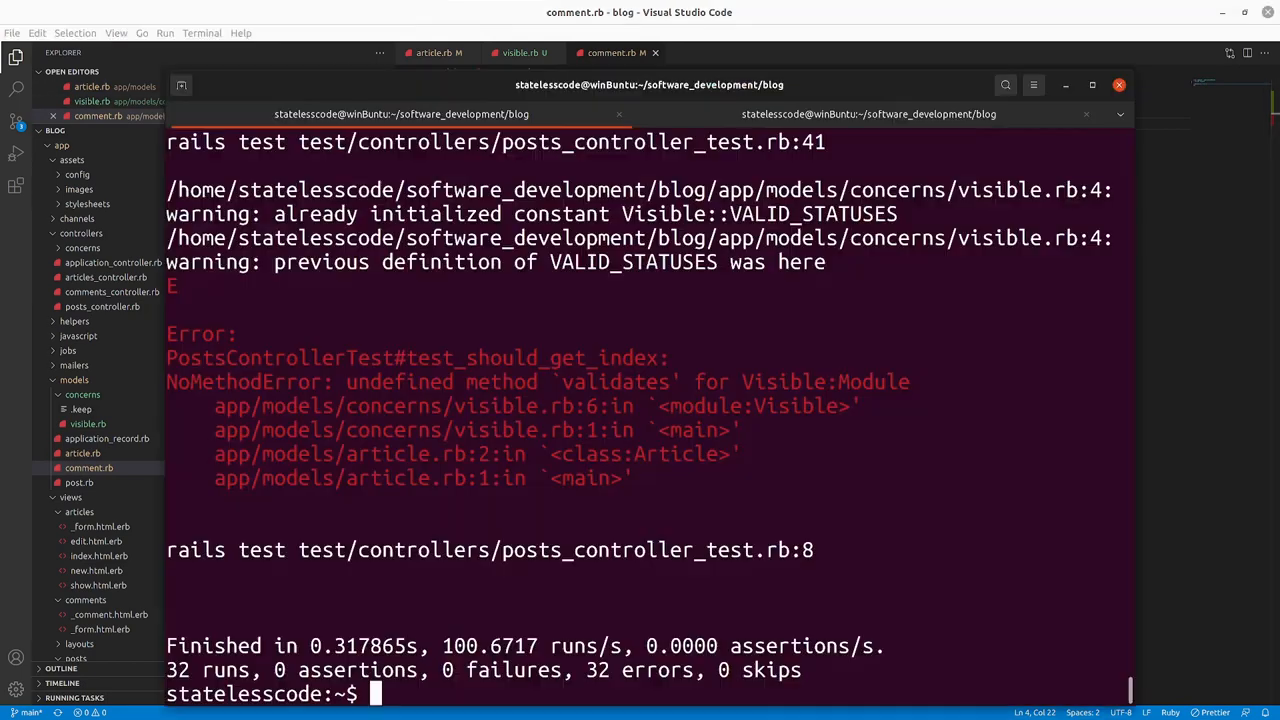
- Rerun the Rails test suite with bin/rails test
type("bin/rails test")
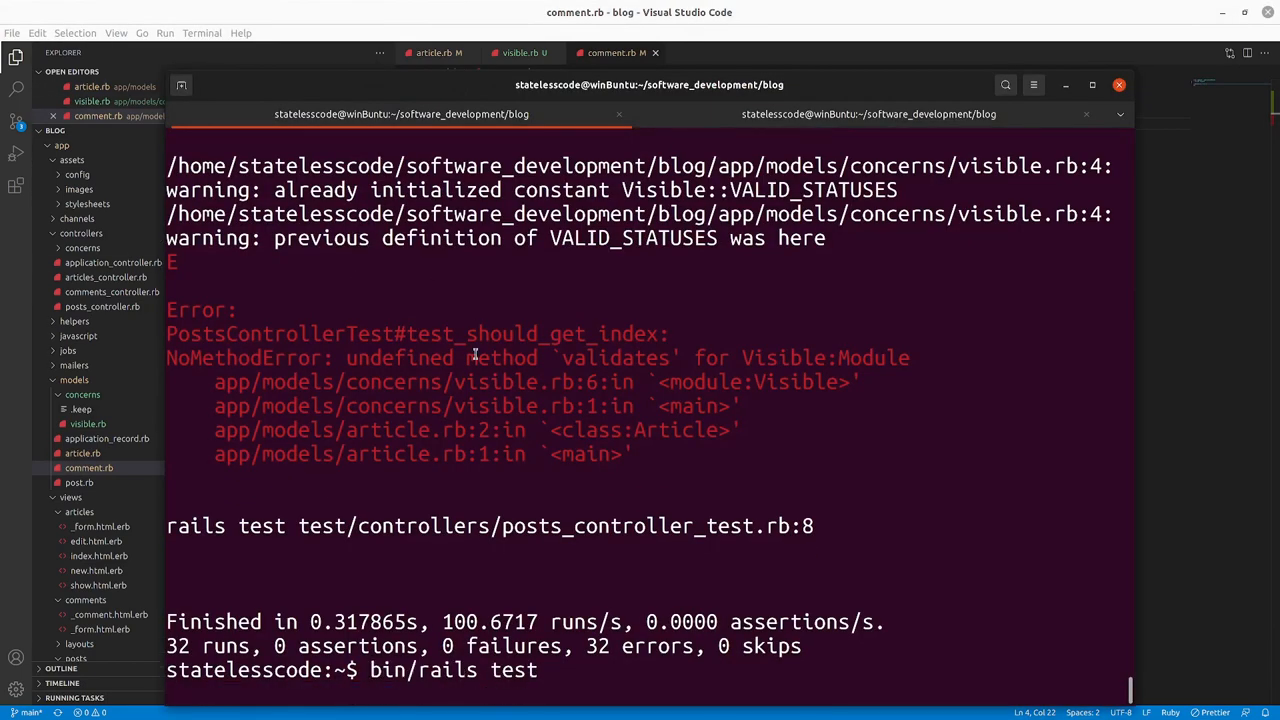
key("Return")
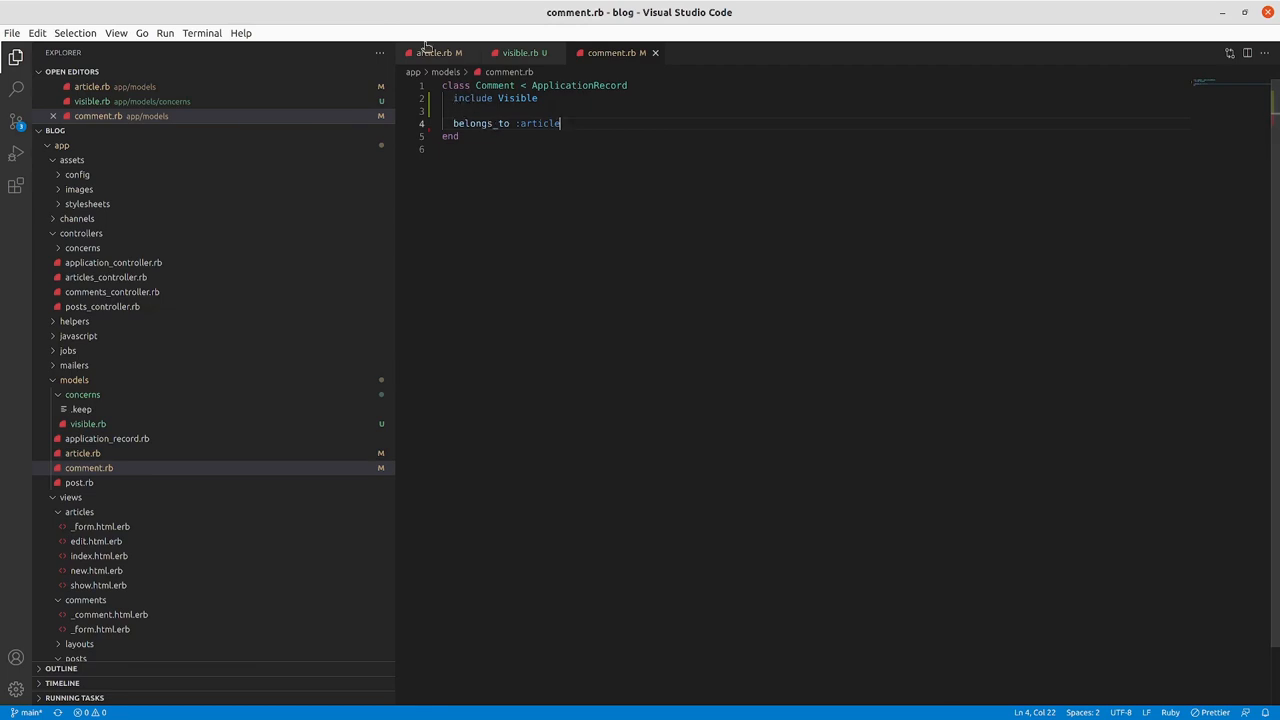
left_click(435, 52)
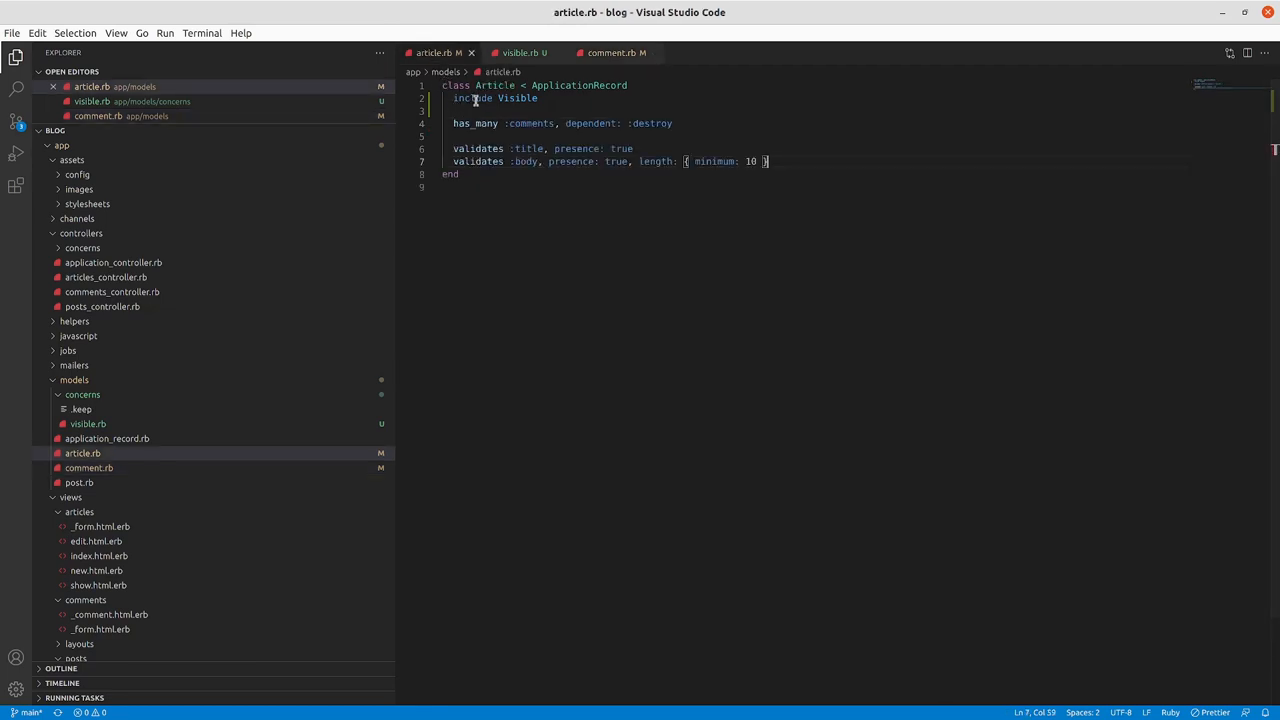
left_click(610, 52)
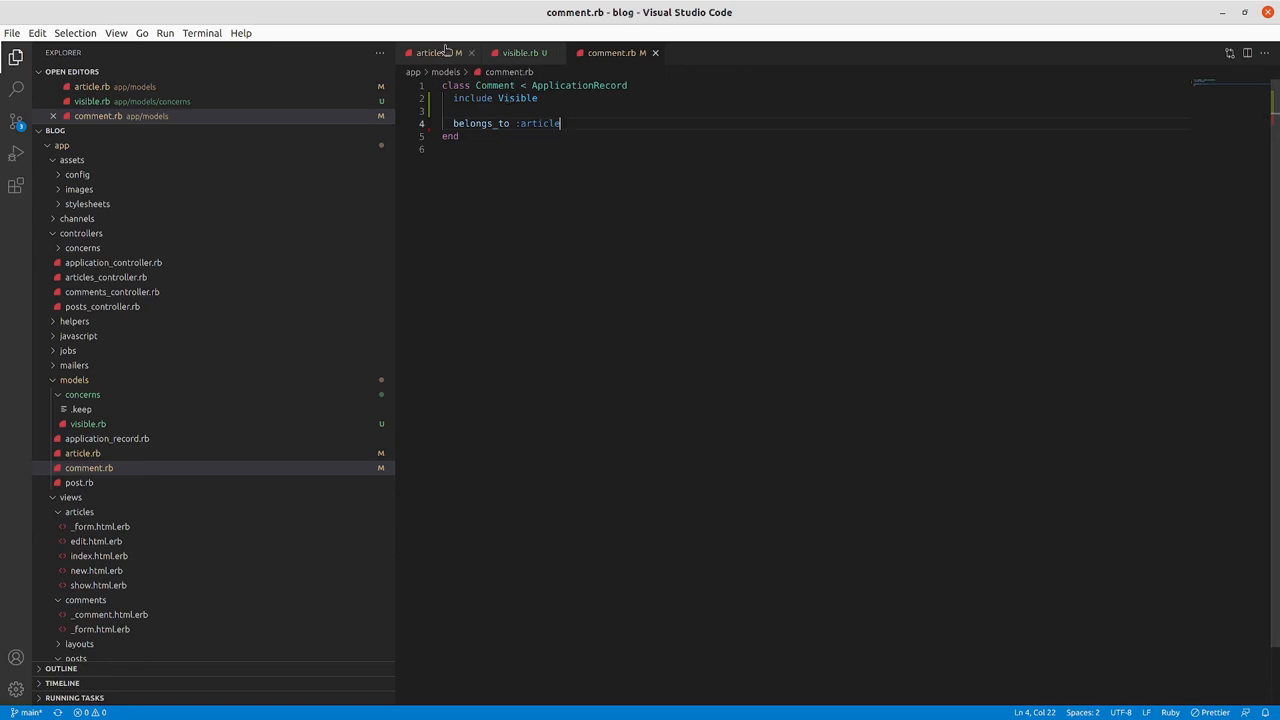
left_click(435, 52)
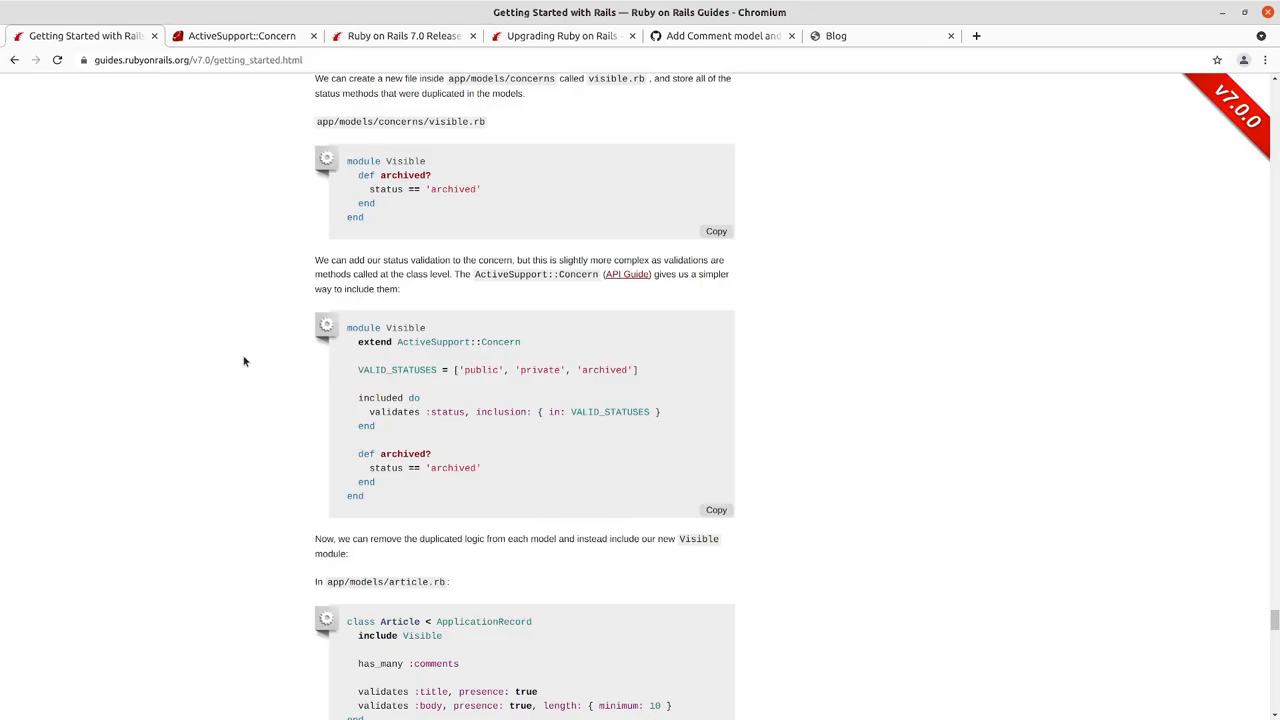
- Scroll the Rails guide through the class_methods public_count example for Visible
scroll("down", 3)
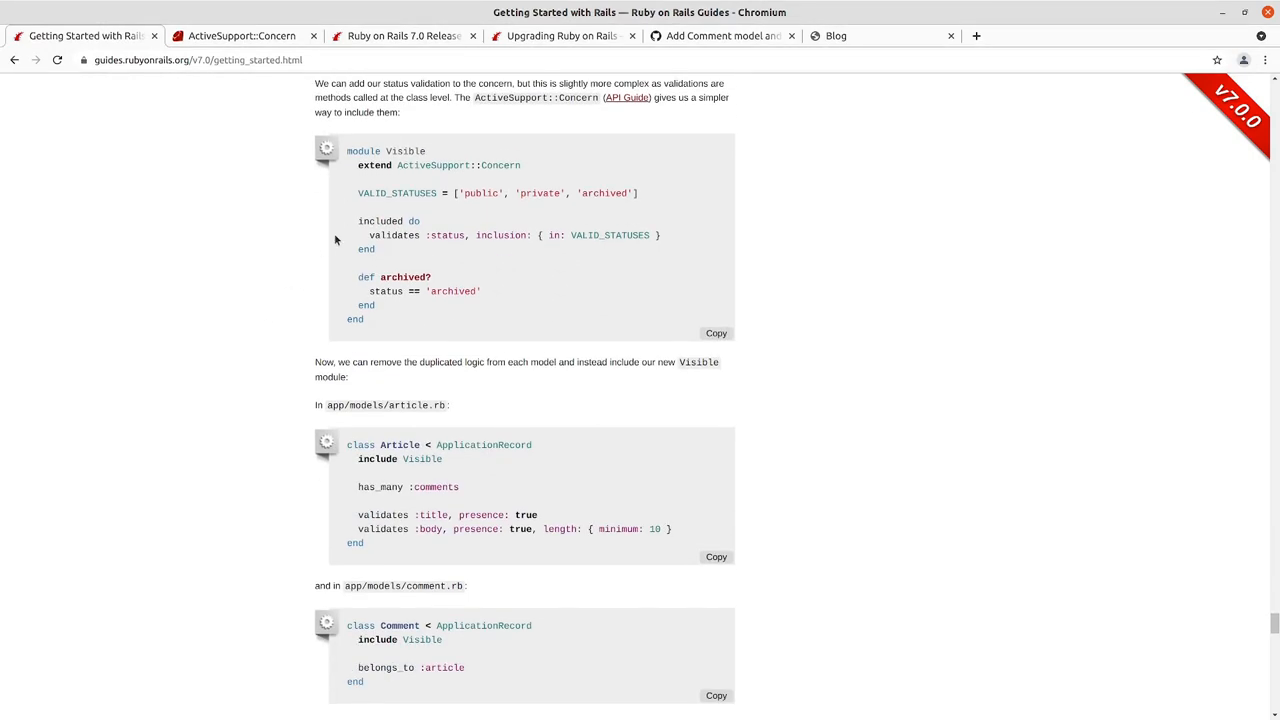
scroll("down", 3)
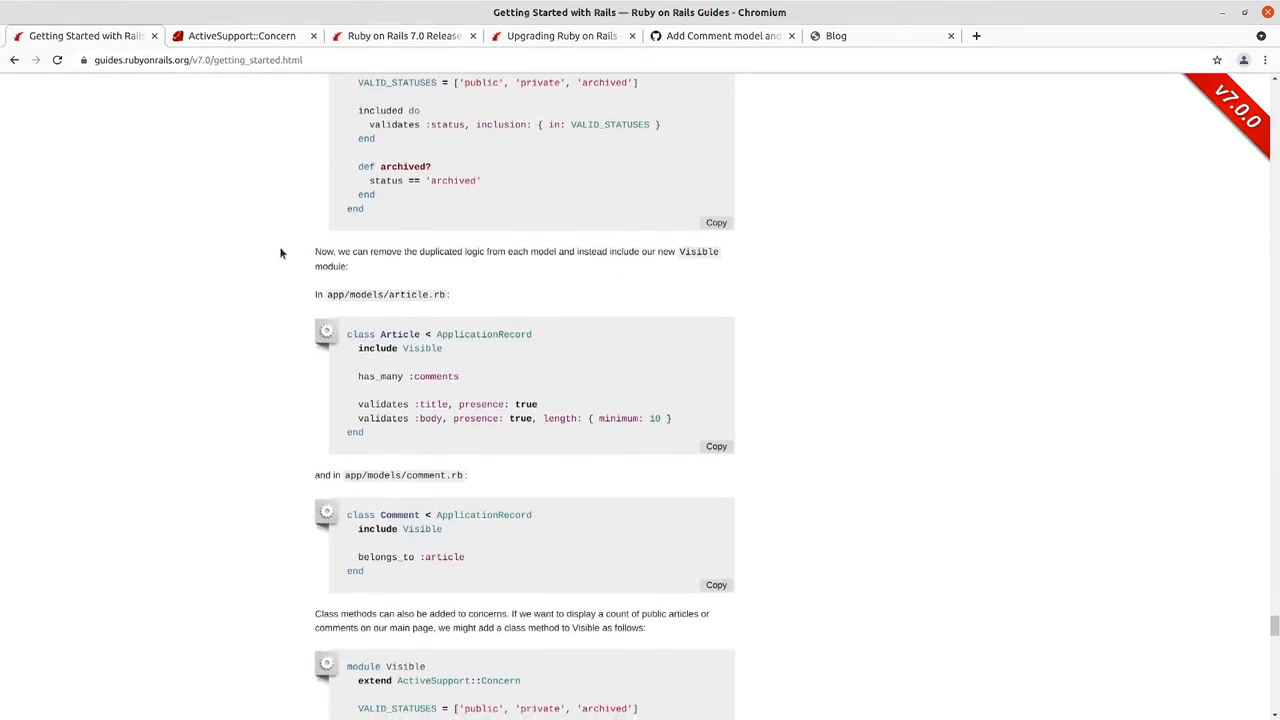
scroll("down", 3)
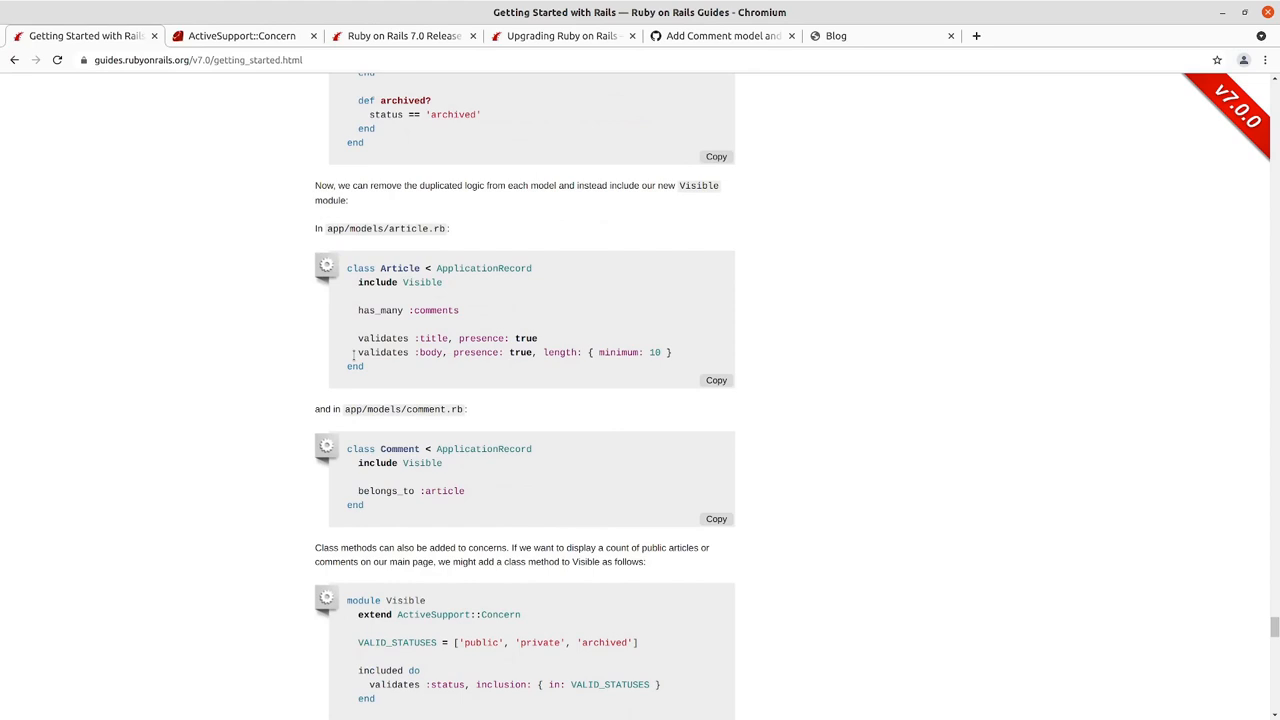
mouse_move(326, 356)
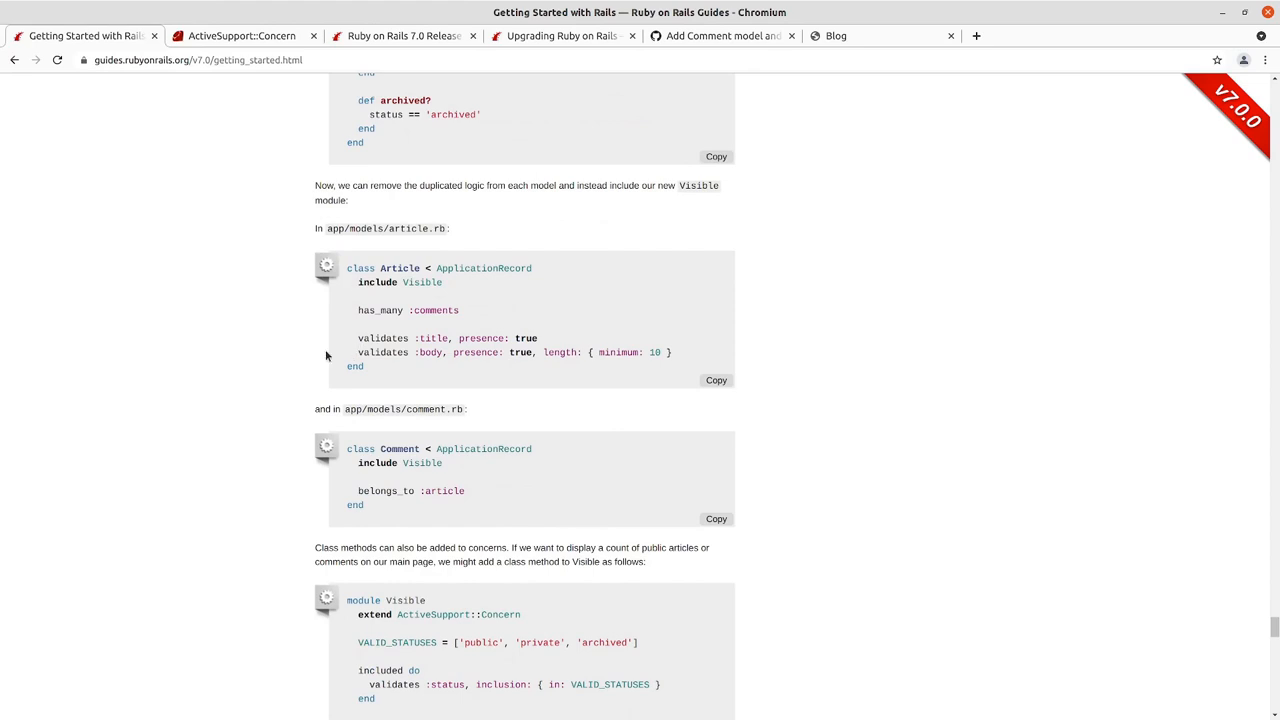
scroll("down", 3)
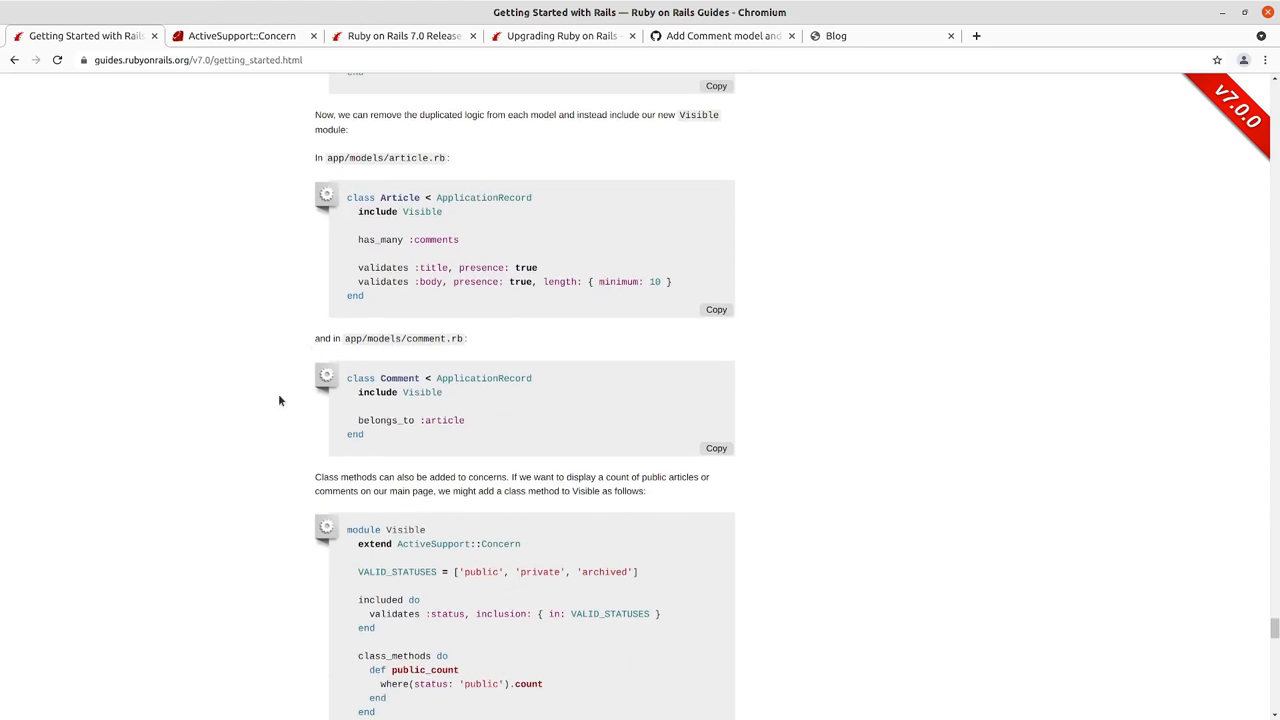
scroll("down", 3)
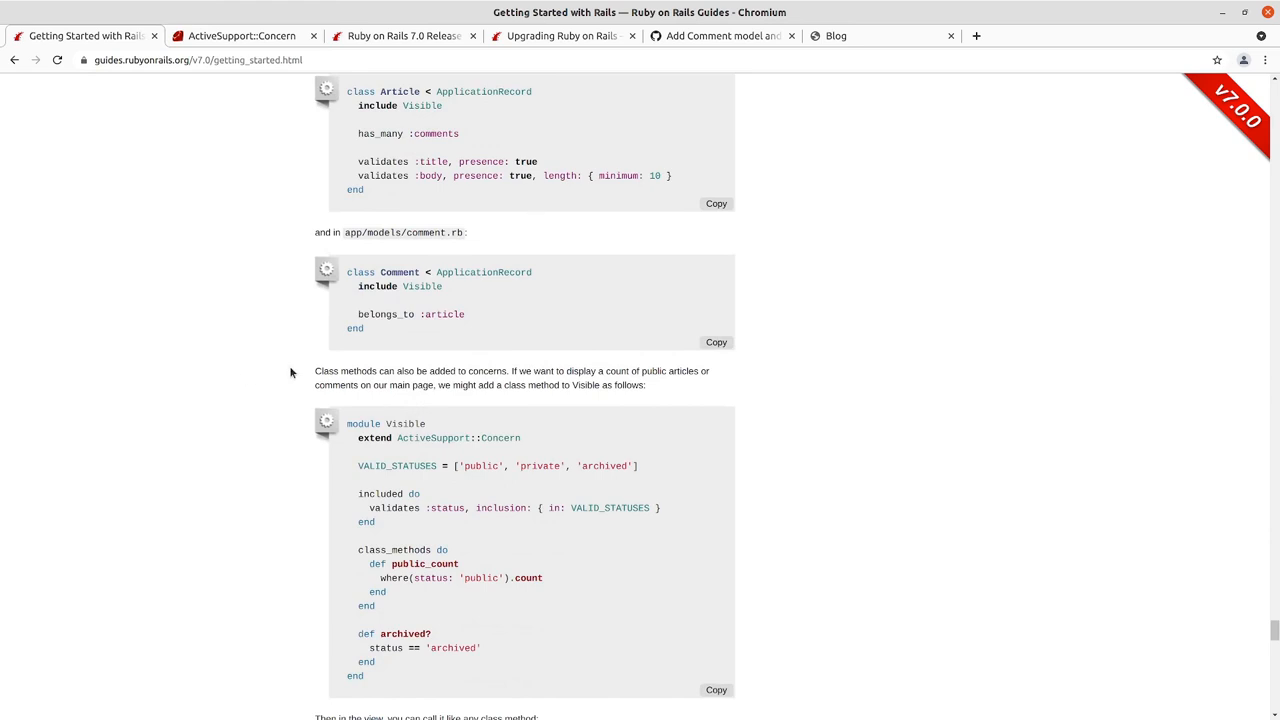
mouse_move(617, 400)
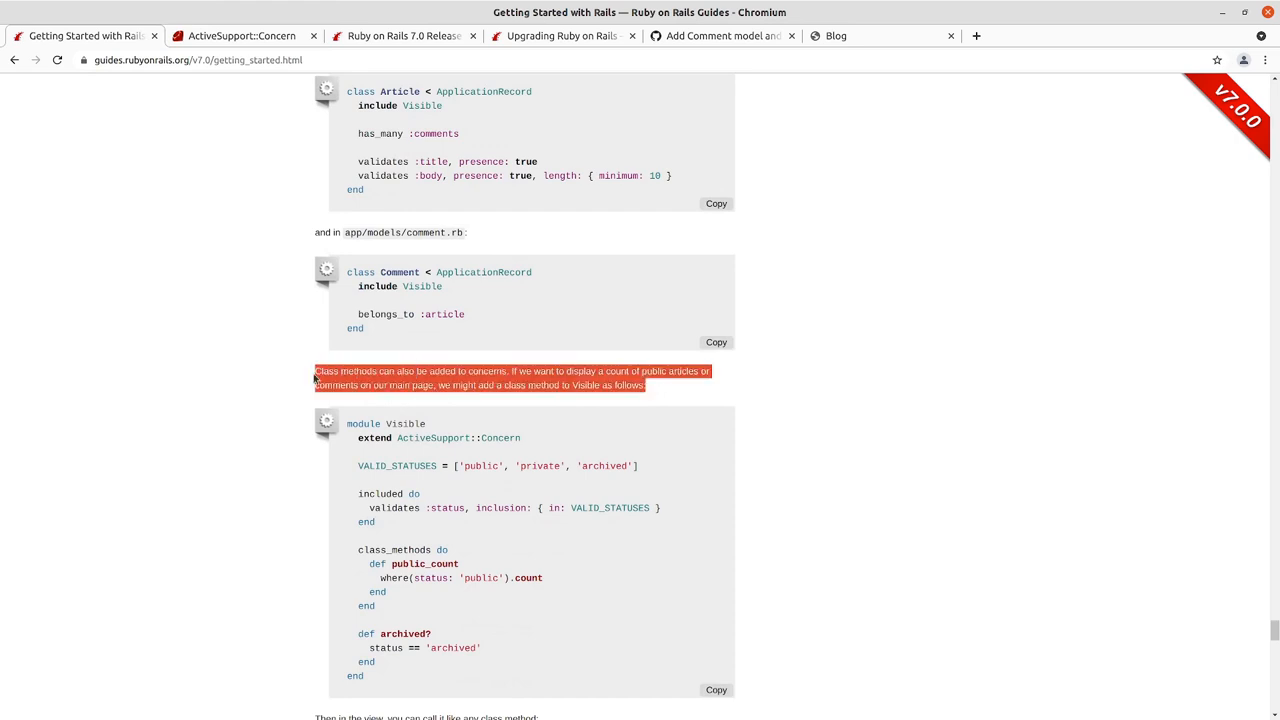
scroll("down", 3)
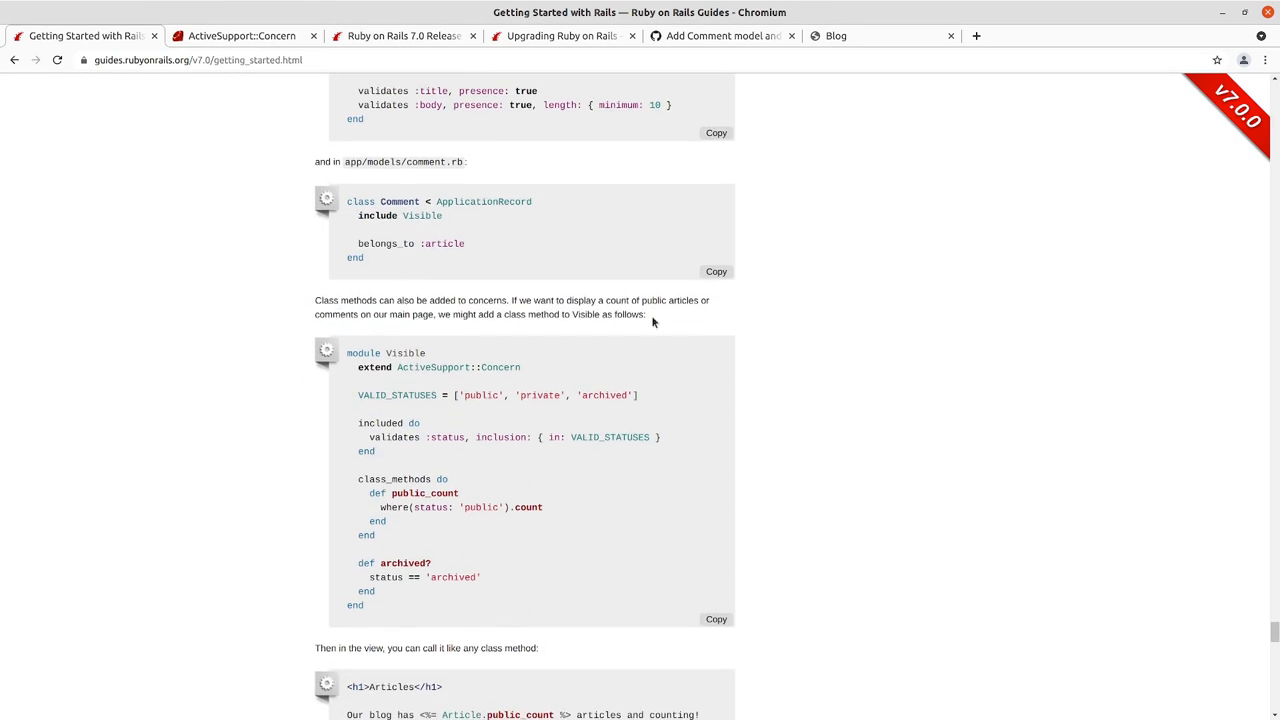
mouse_move(548, 319)
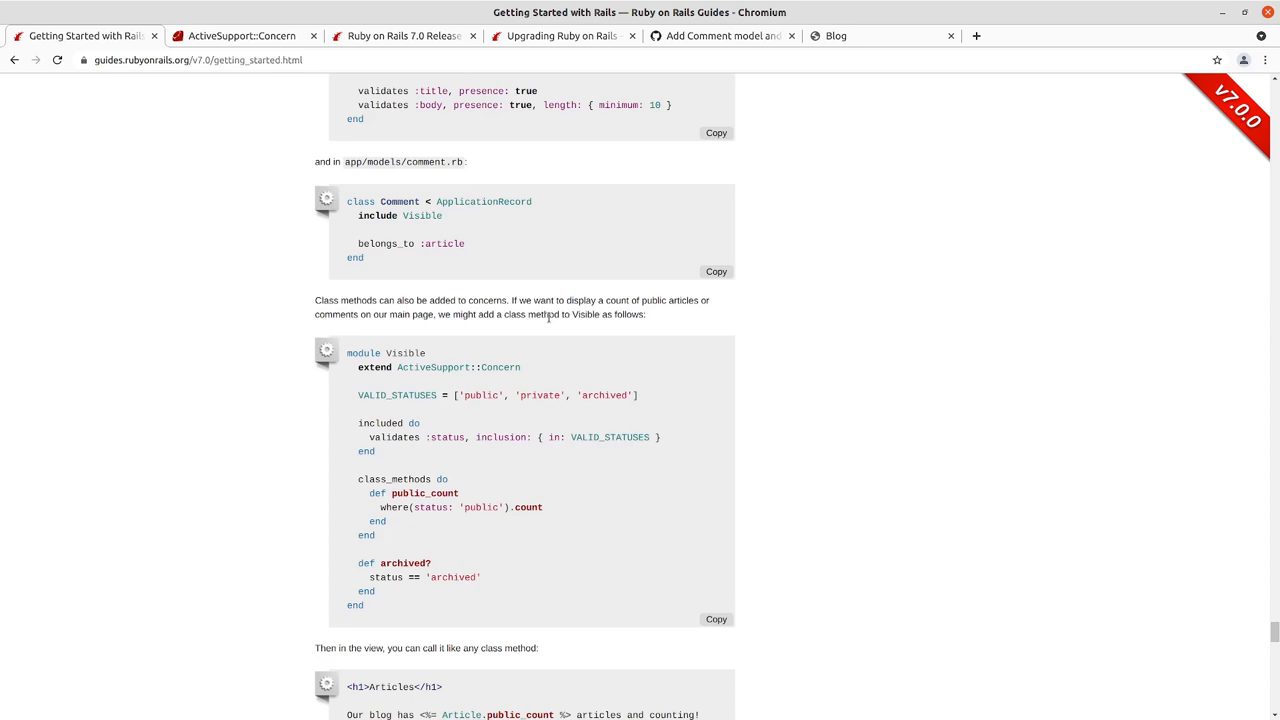
scroll("down", 3)
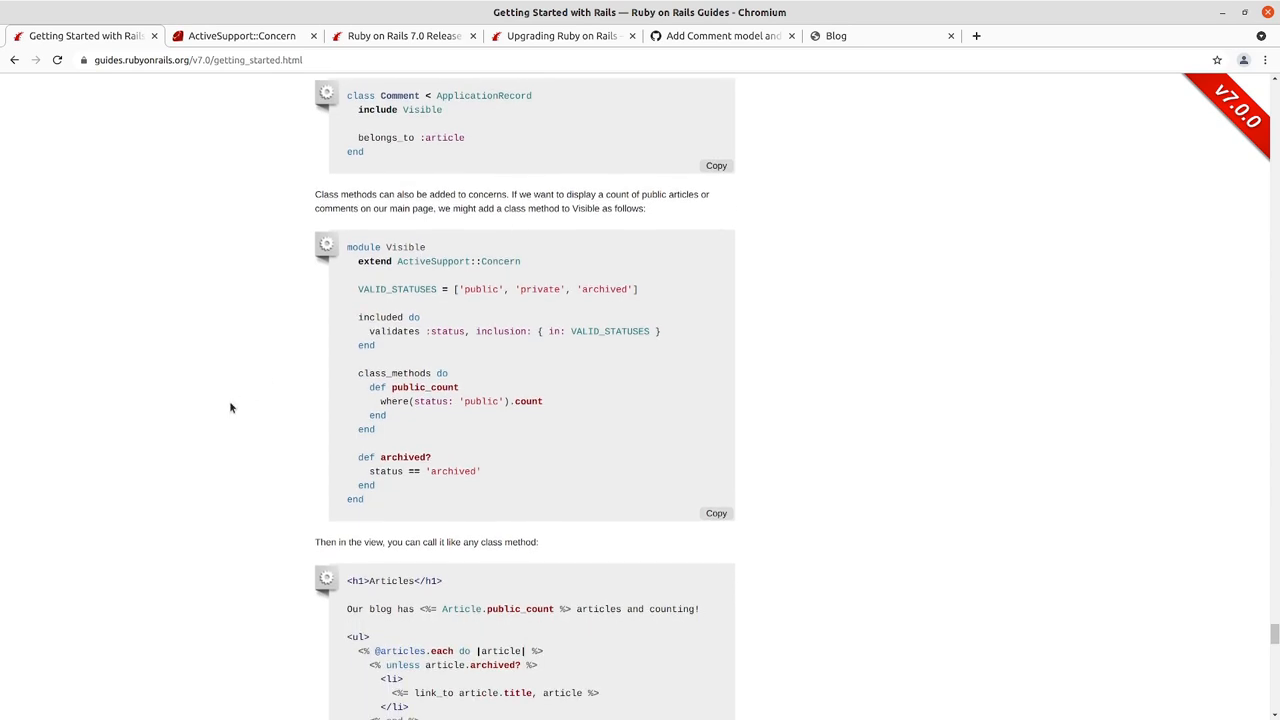
scroll("down", 3)
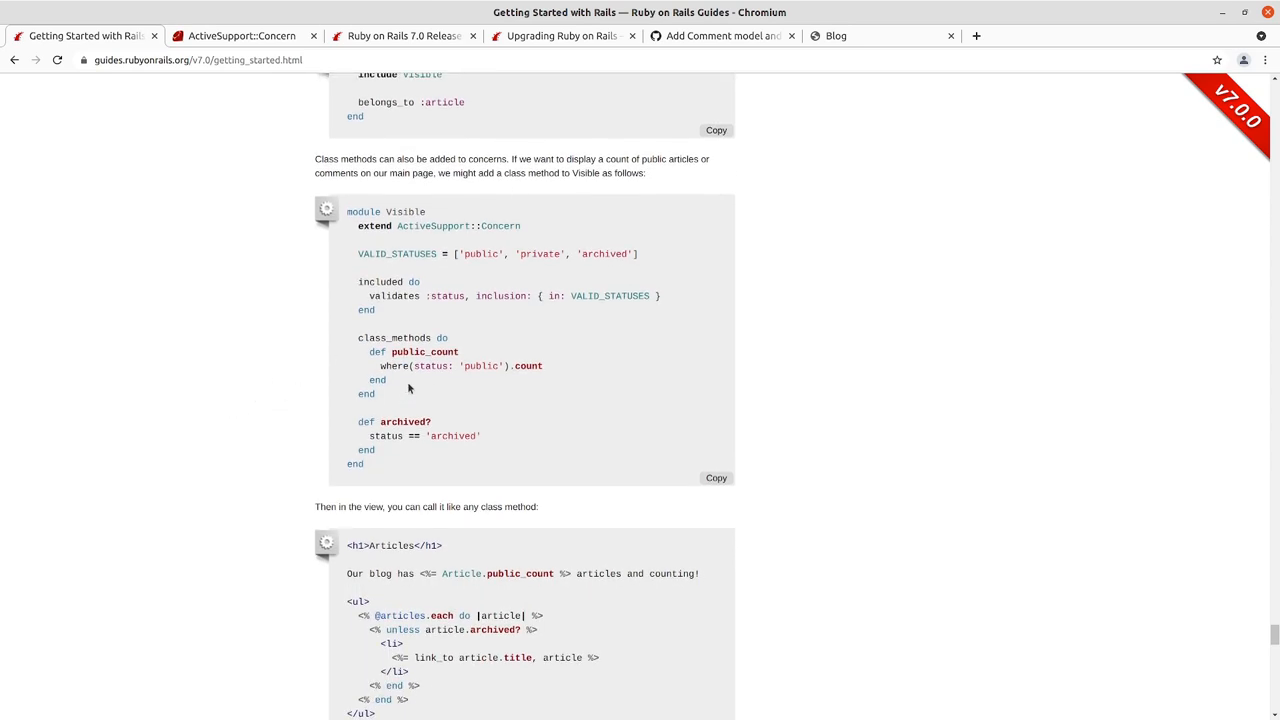
mouse_move(417, 404)
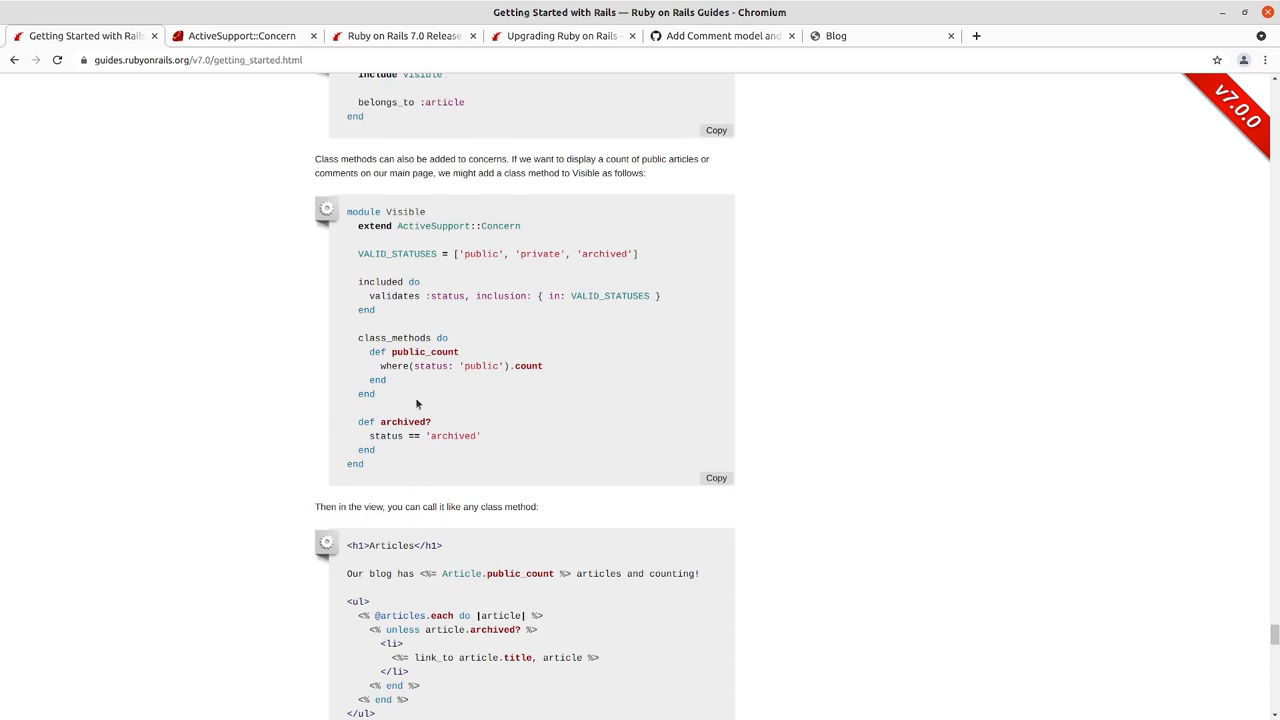
mouse_move(409, 368)
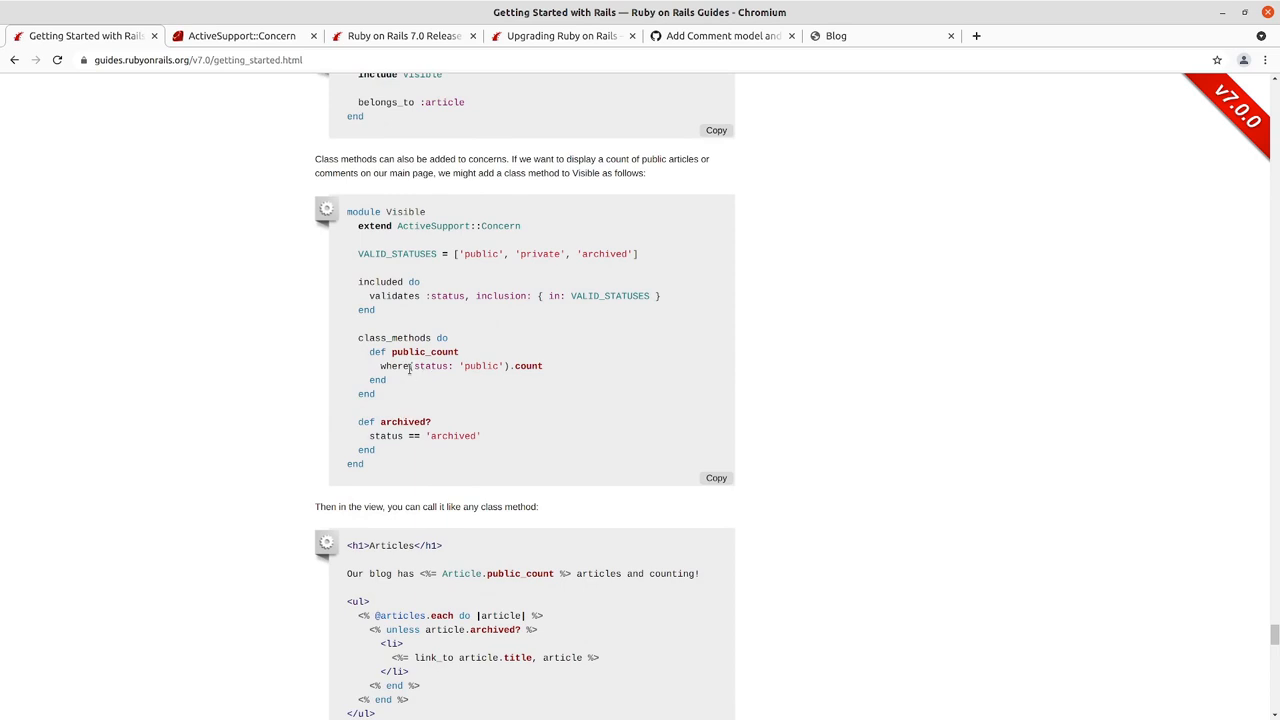
scroll("up", 3)
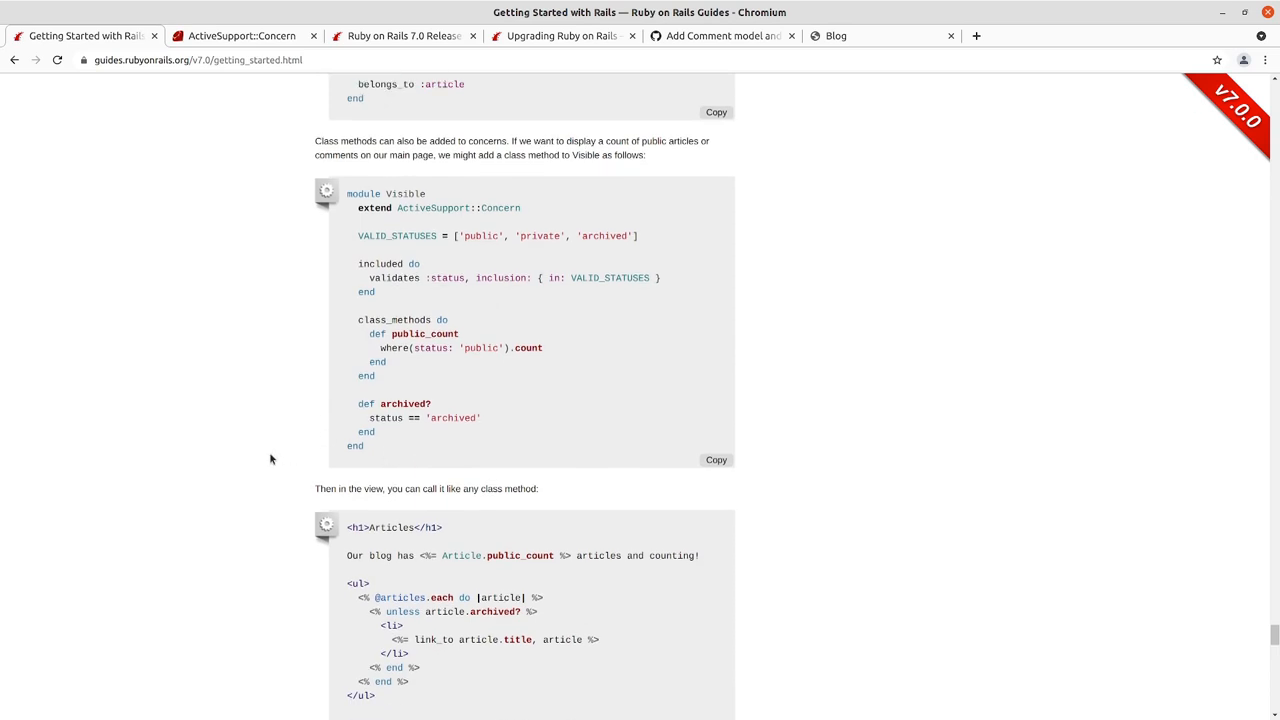
scroll("up", 3)
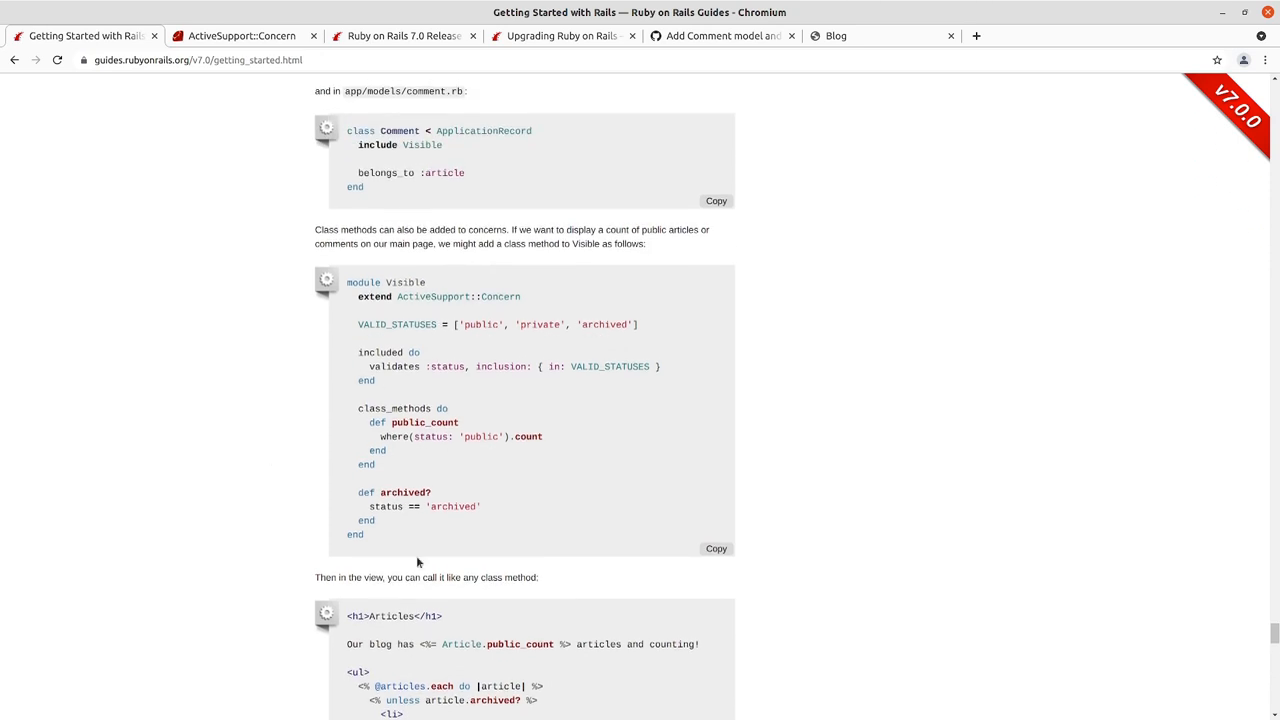
mouse_move(418, 562)
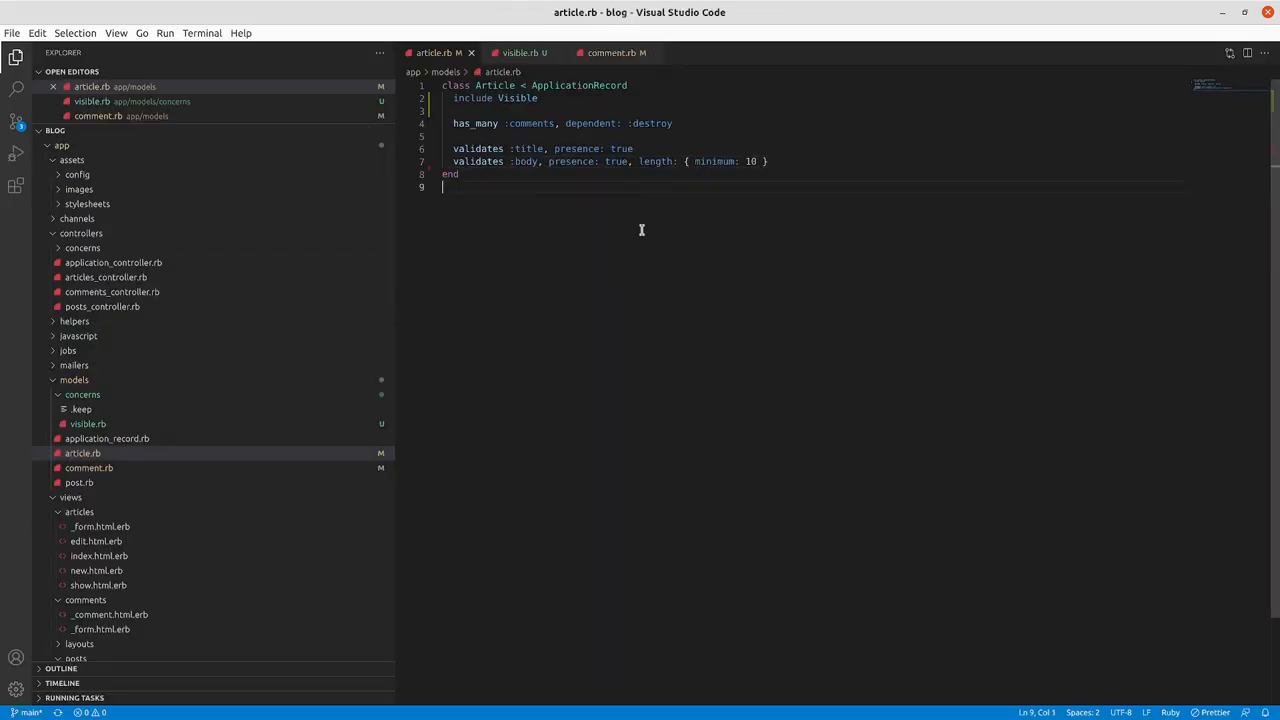
- Open article_test.rb and comment_test.rb, ending below article_test.rb's archived tests
key("ctrl+p")
type("article_t")
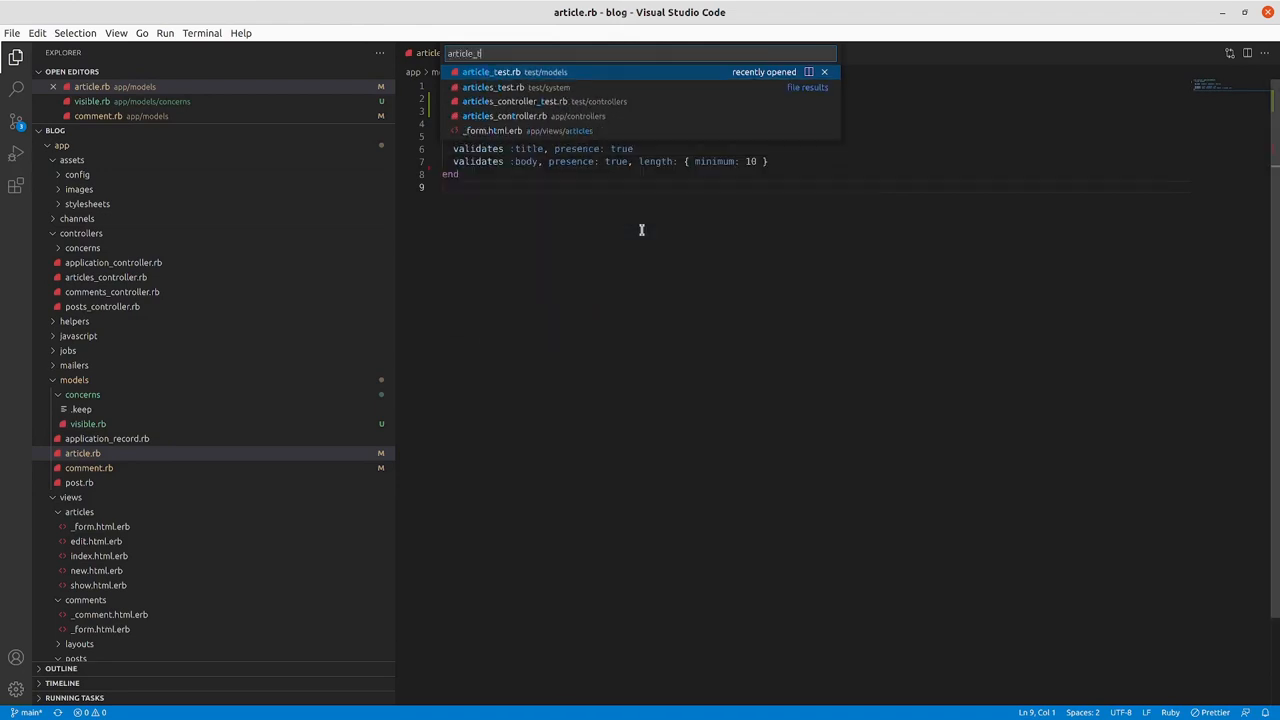
left_click(491, 71)
type("c")
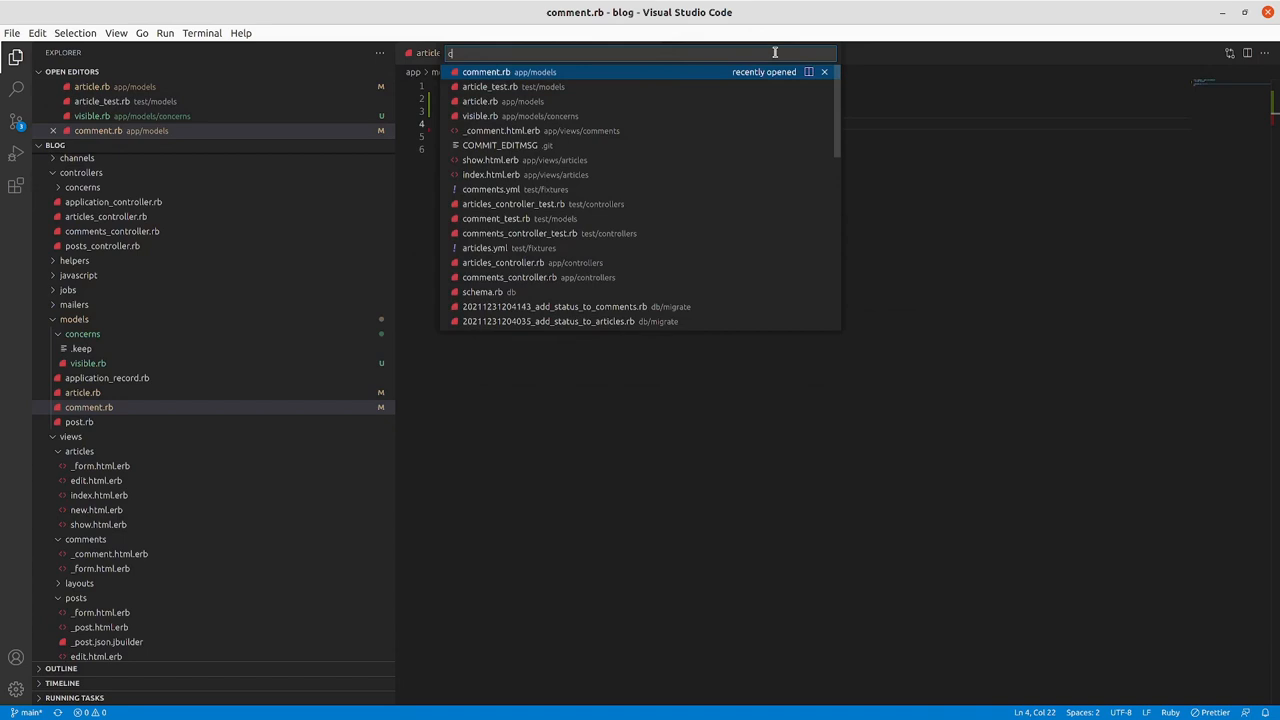
type("omment")
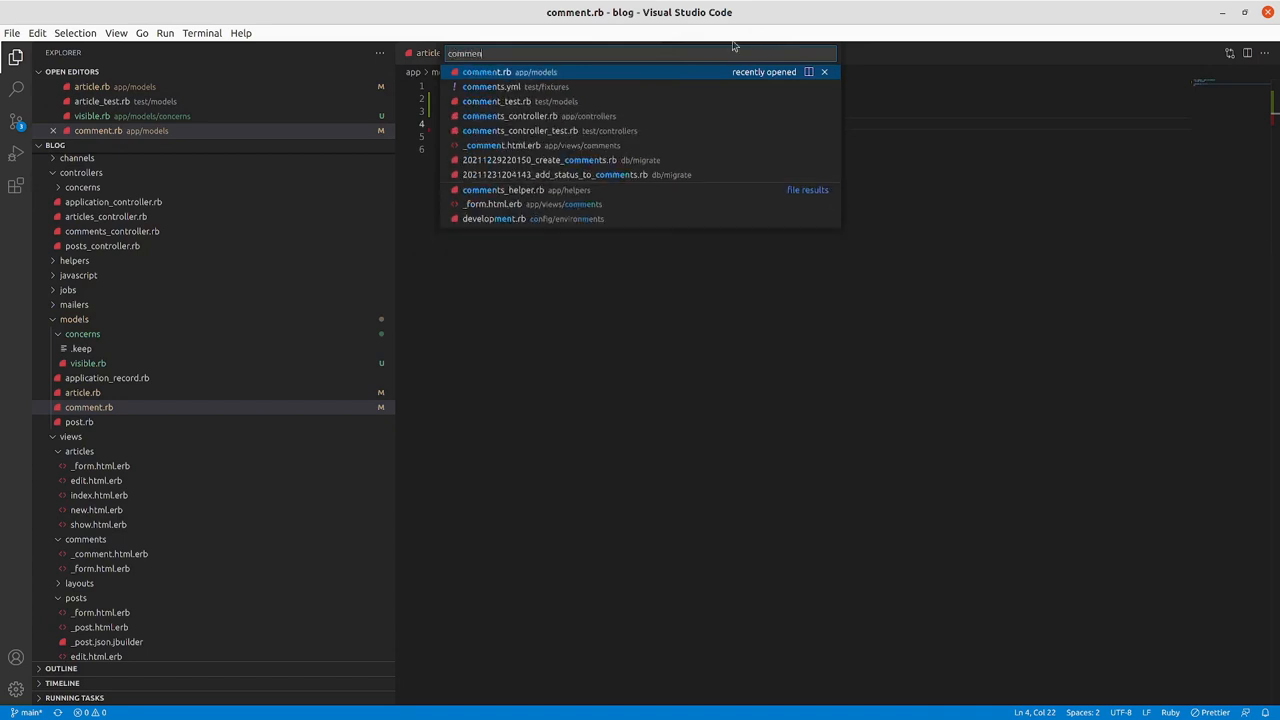
left_click(496, 101)
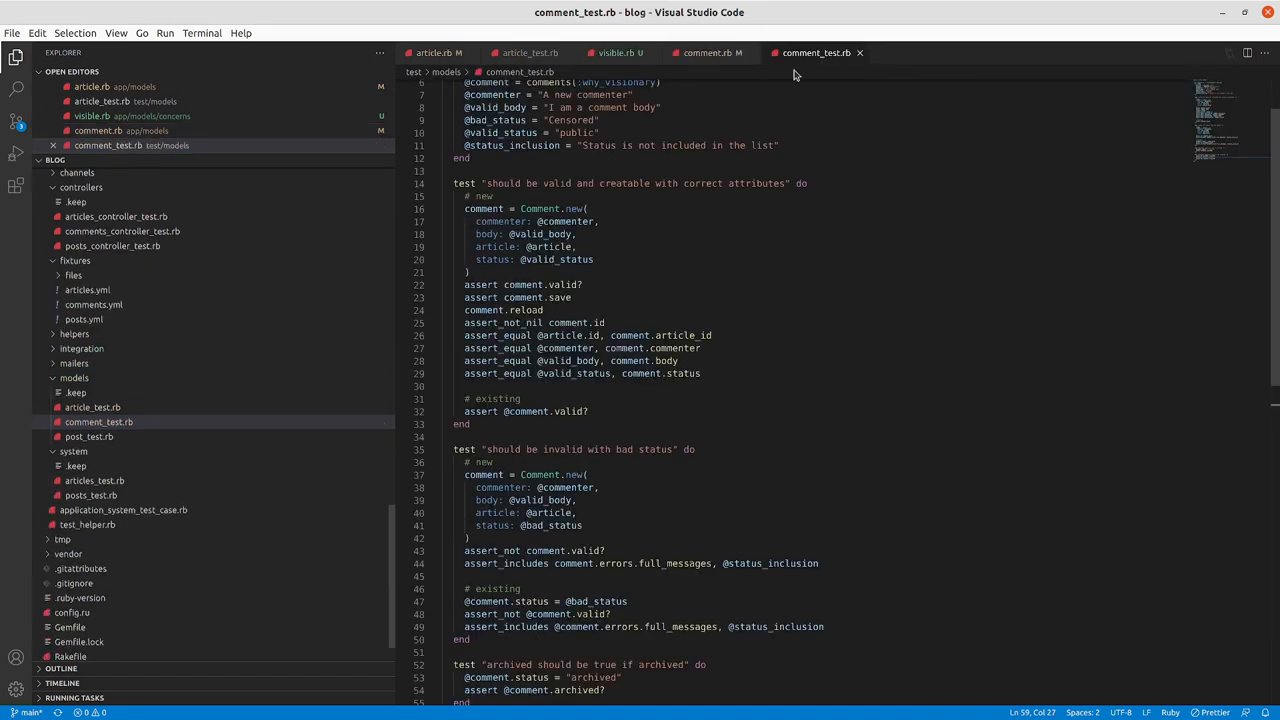
left_click(530, 53)
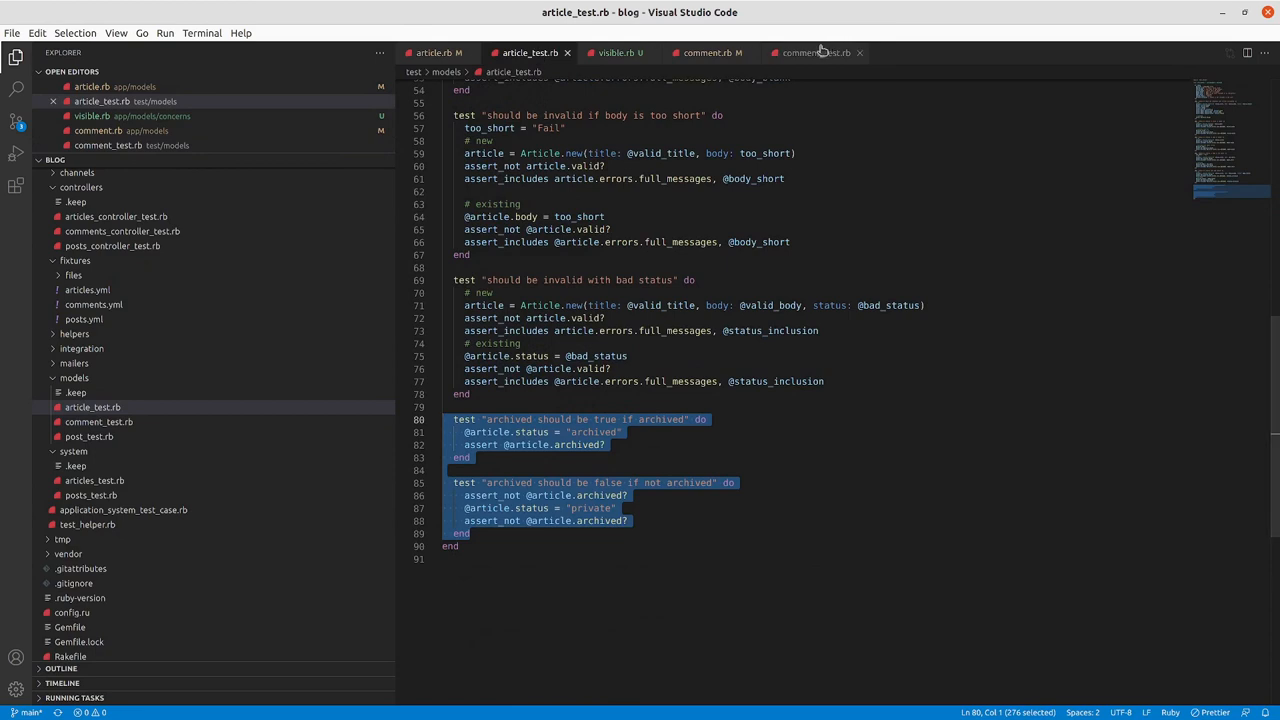
left_click(816, 52)
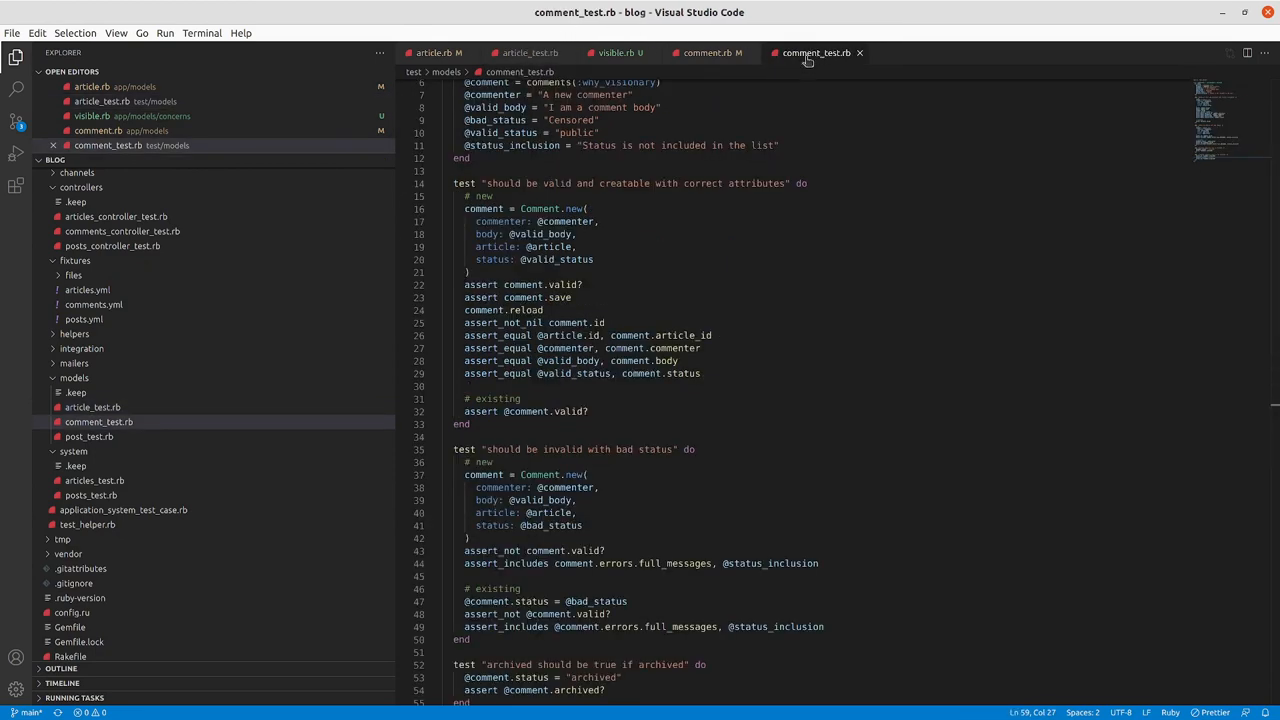
left_click(530, 52)
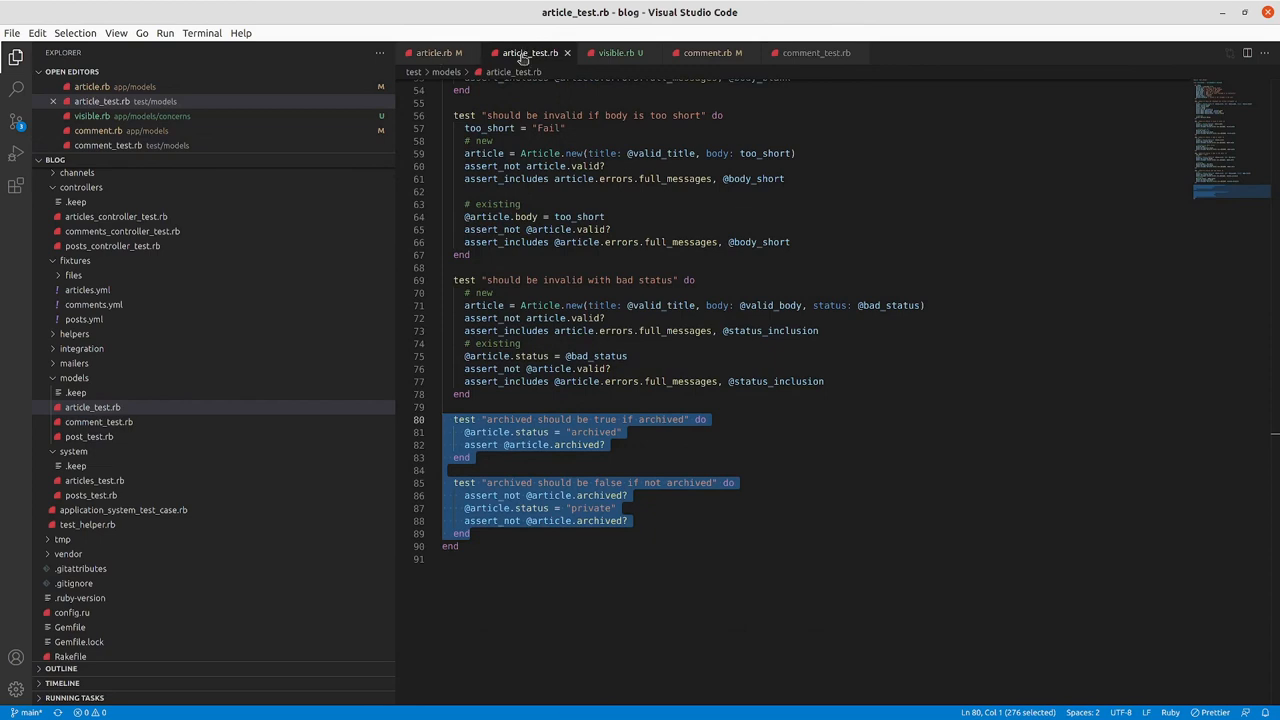
left_click(500, 545)
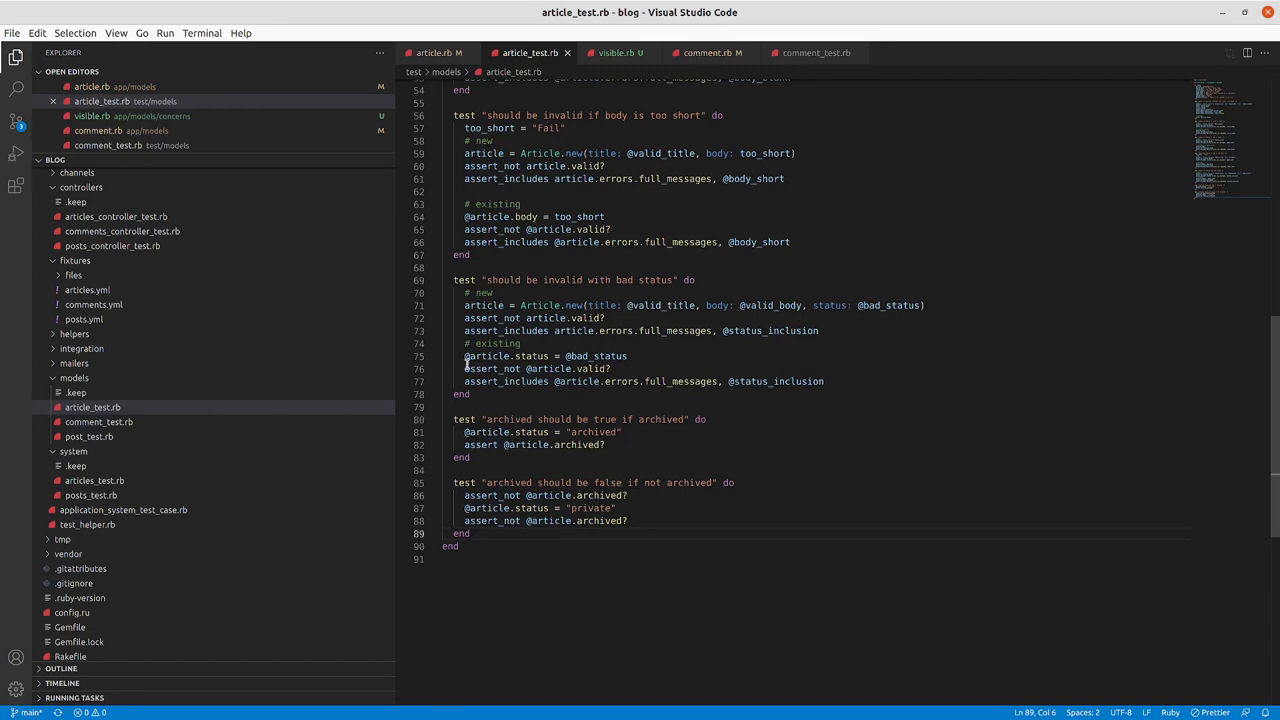
- Start typing a new public count test in the model test file
type("test")
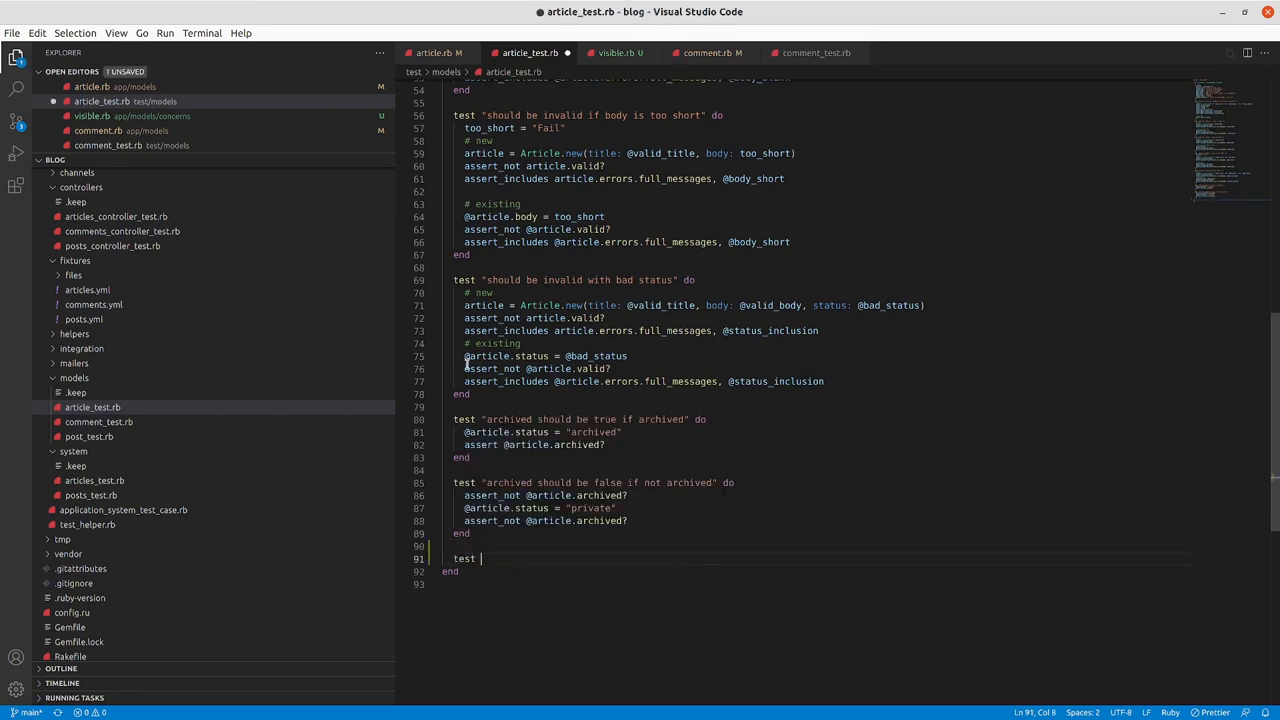
type("\"")
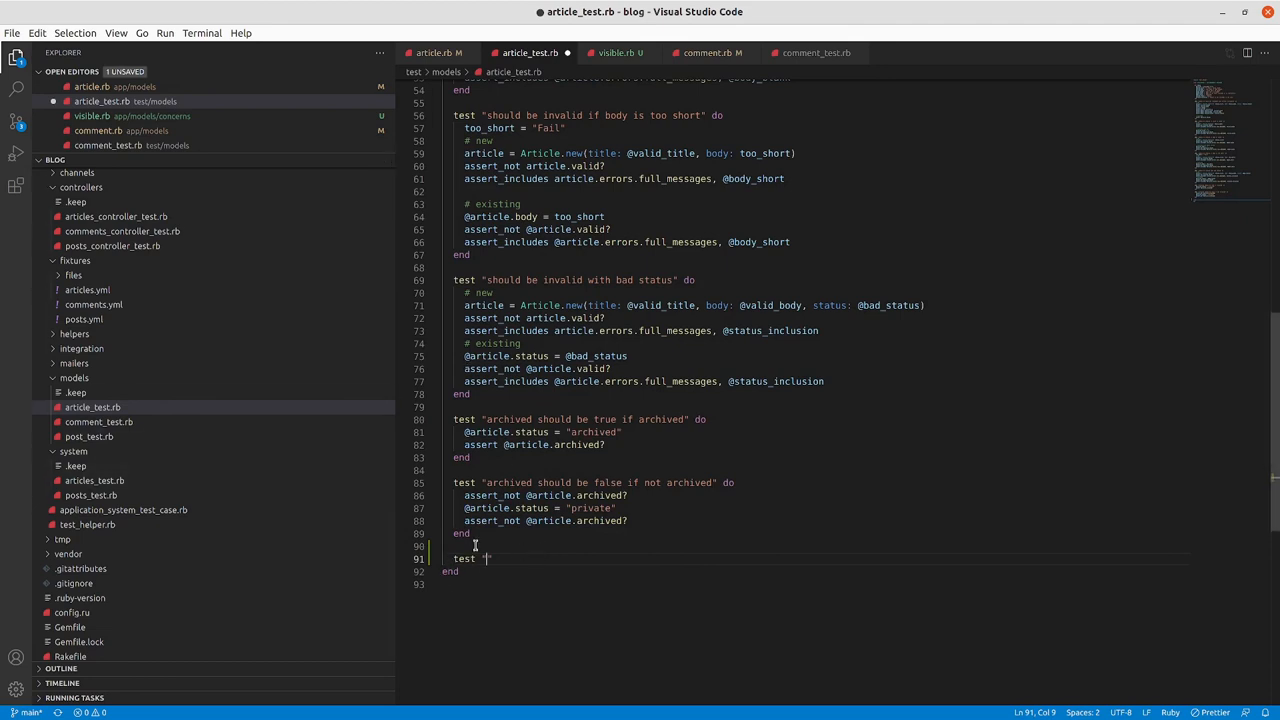
key("BackSpace")
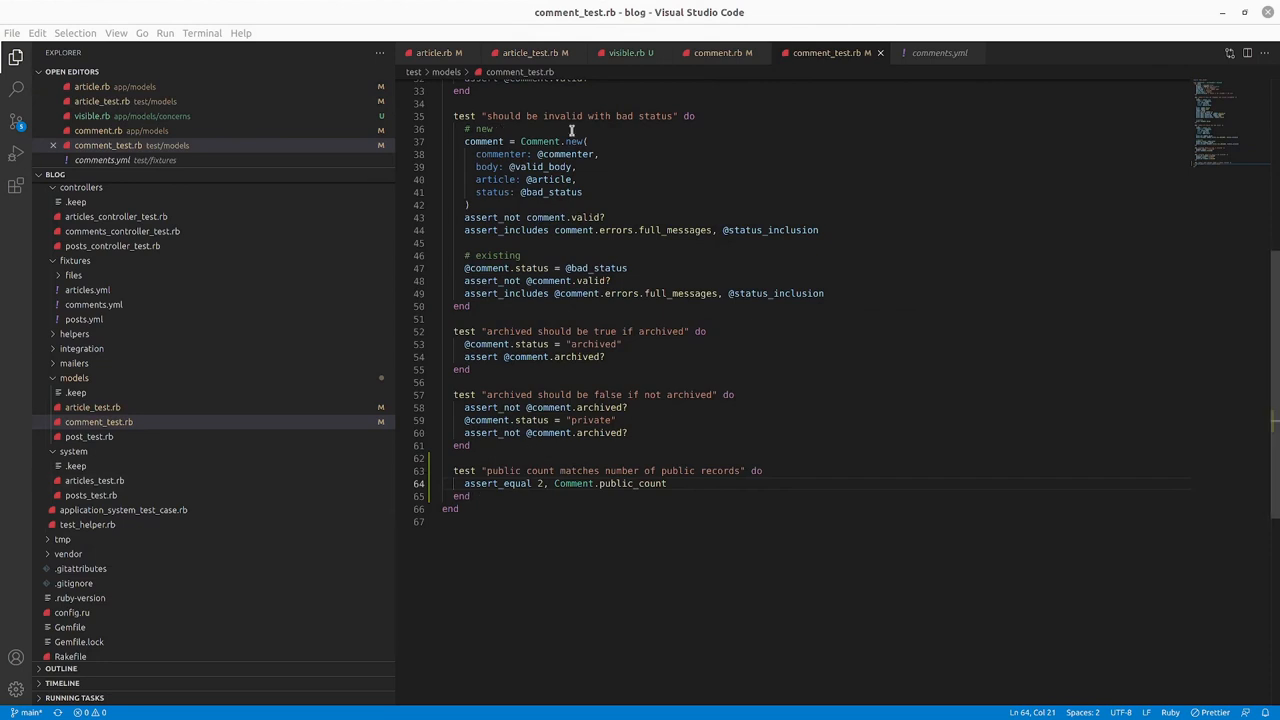
- Review the Comment model and the statuses in the comments.yml fixtures
left_click(520, 53)
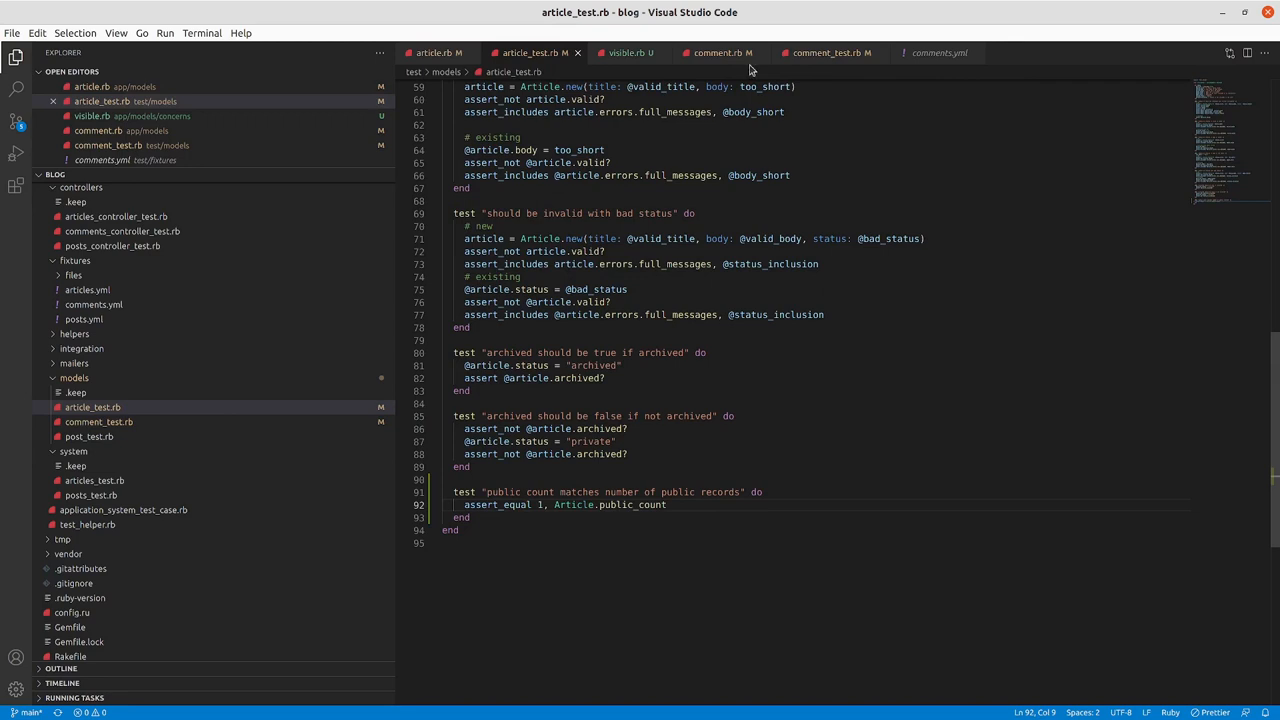
left_click(718, 52)
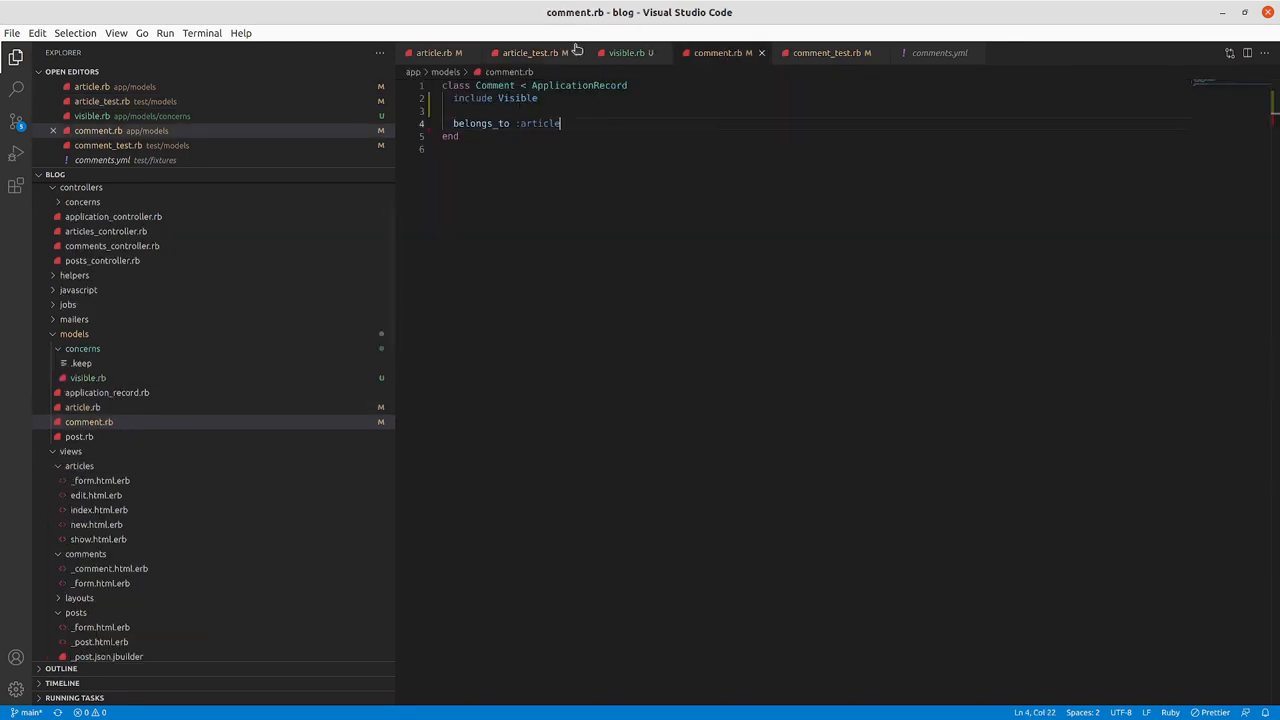
left_click(530, 52)
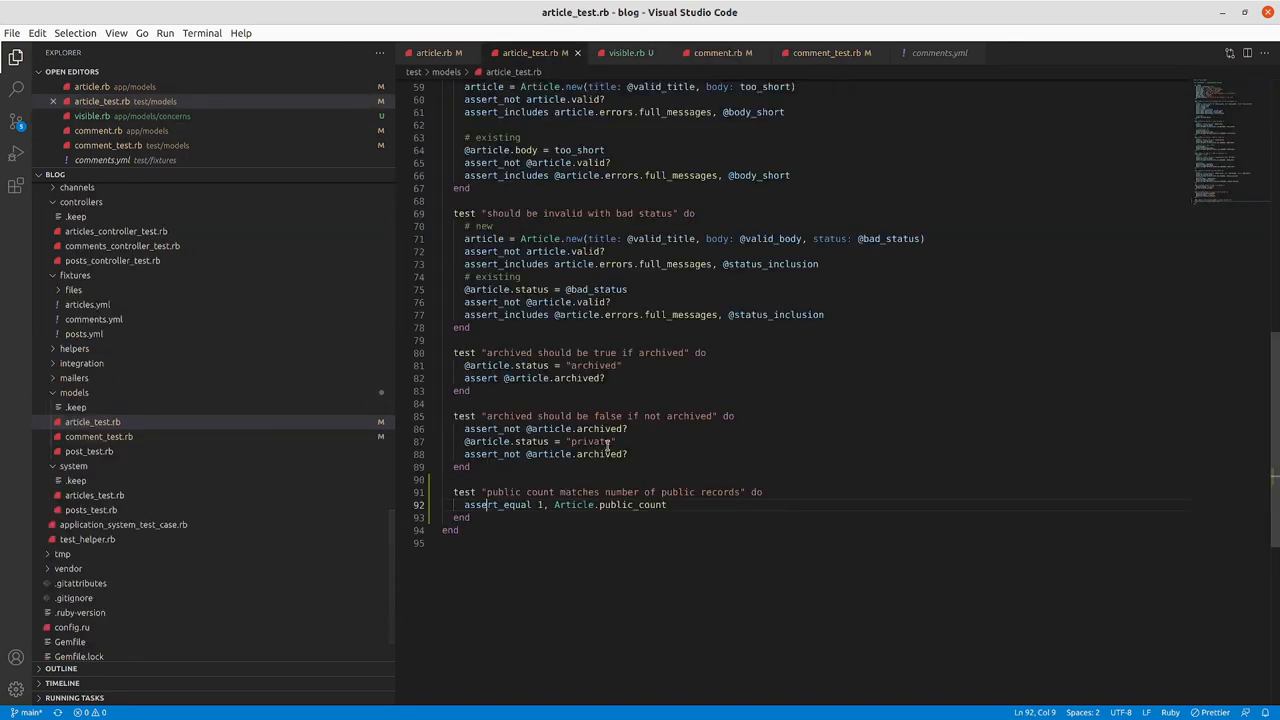
left_click(935, 53)
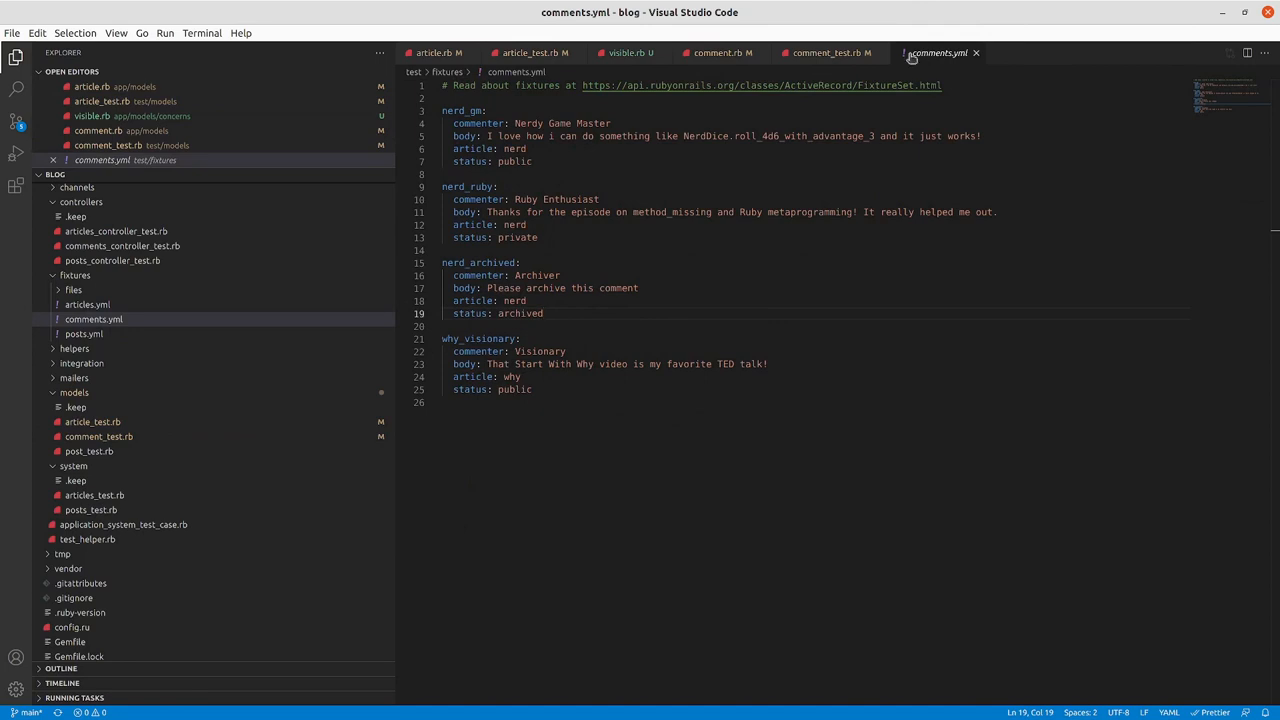
left_click(825, 53)
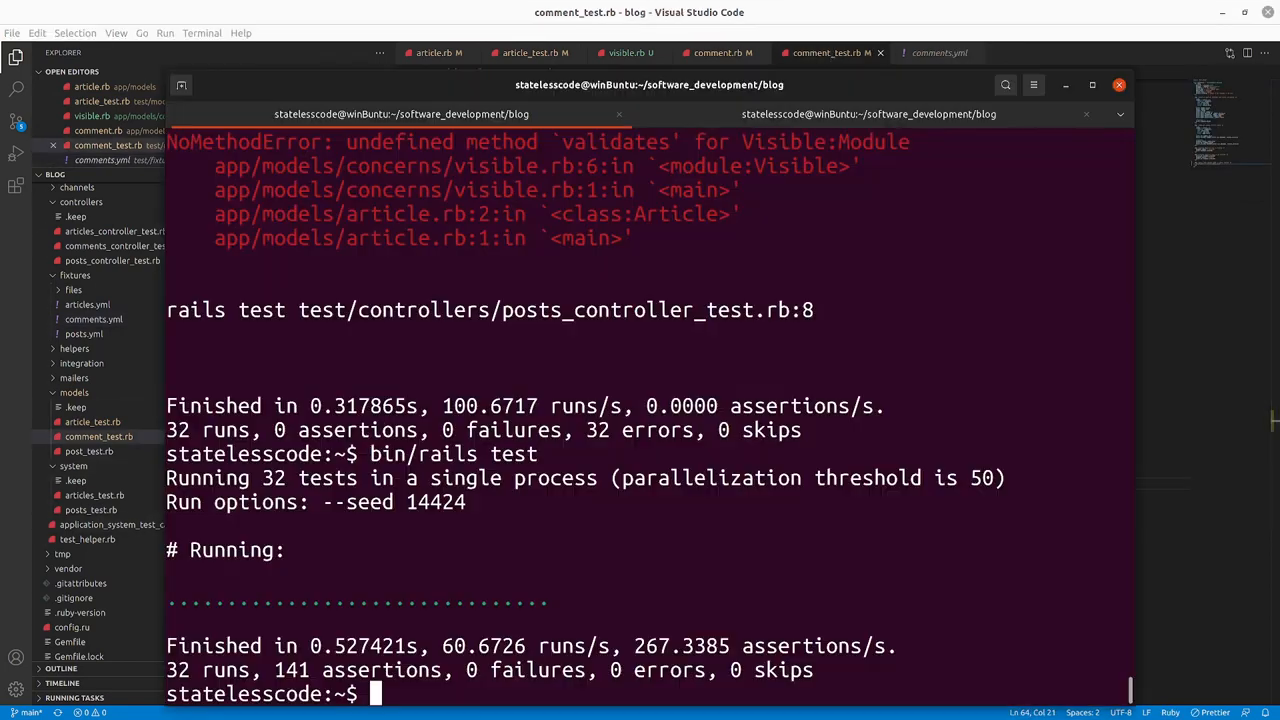
- Rerun bin/rails test and scroll through the 34-test results
type("bin/rails test")
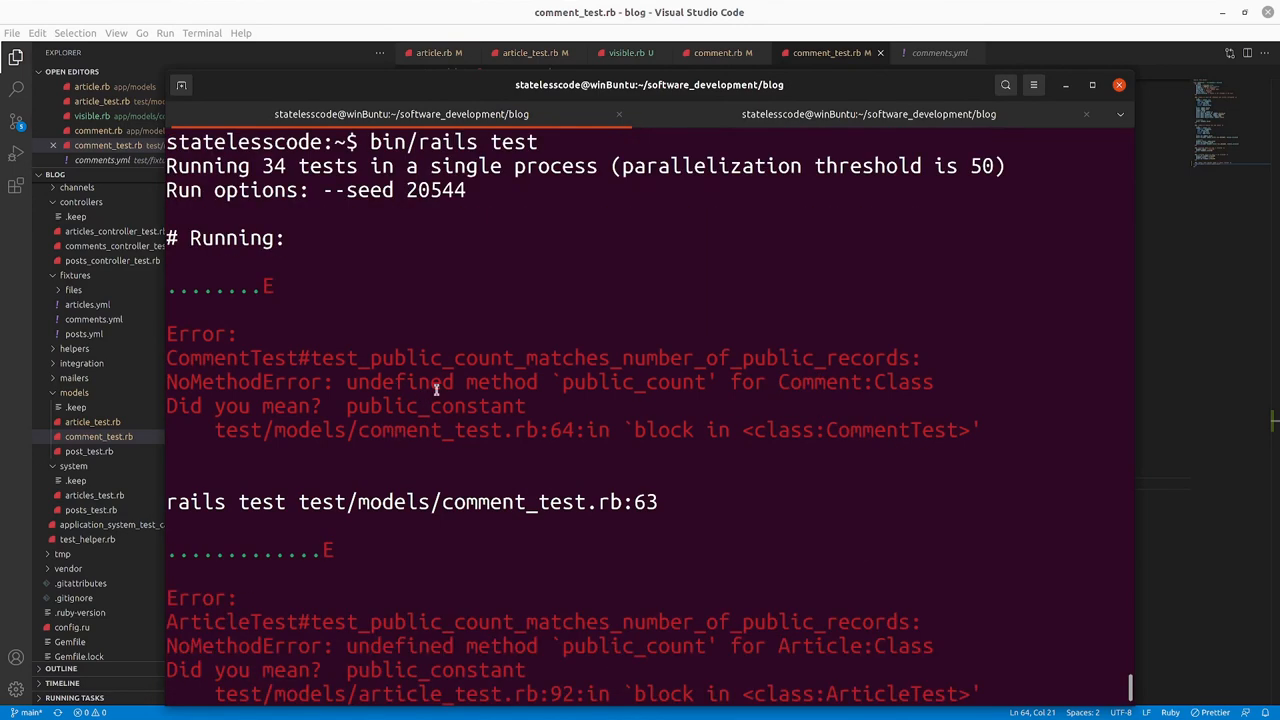
scroll("down", 3)
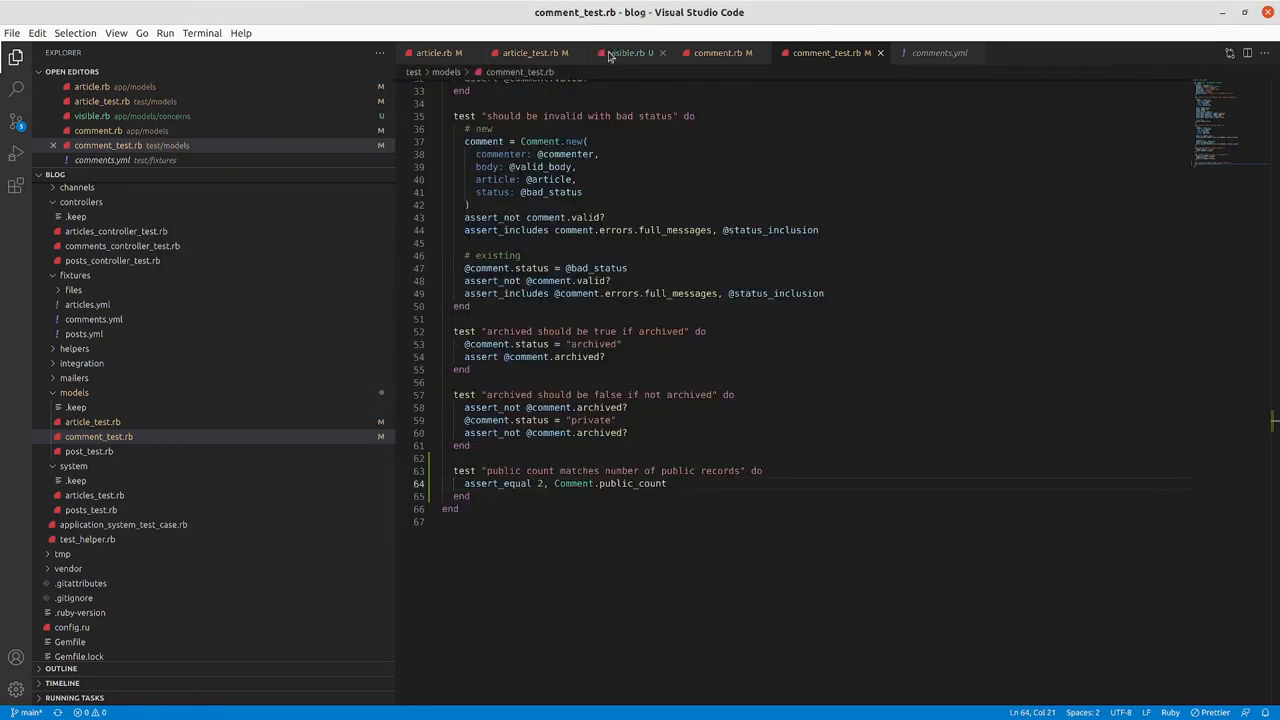
- Type a class_methods do line after the included block in visible.rb
left_click(625, 53)
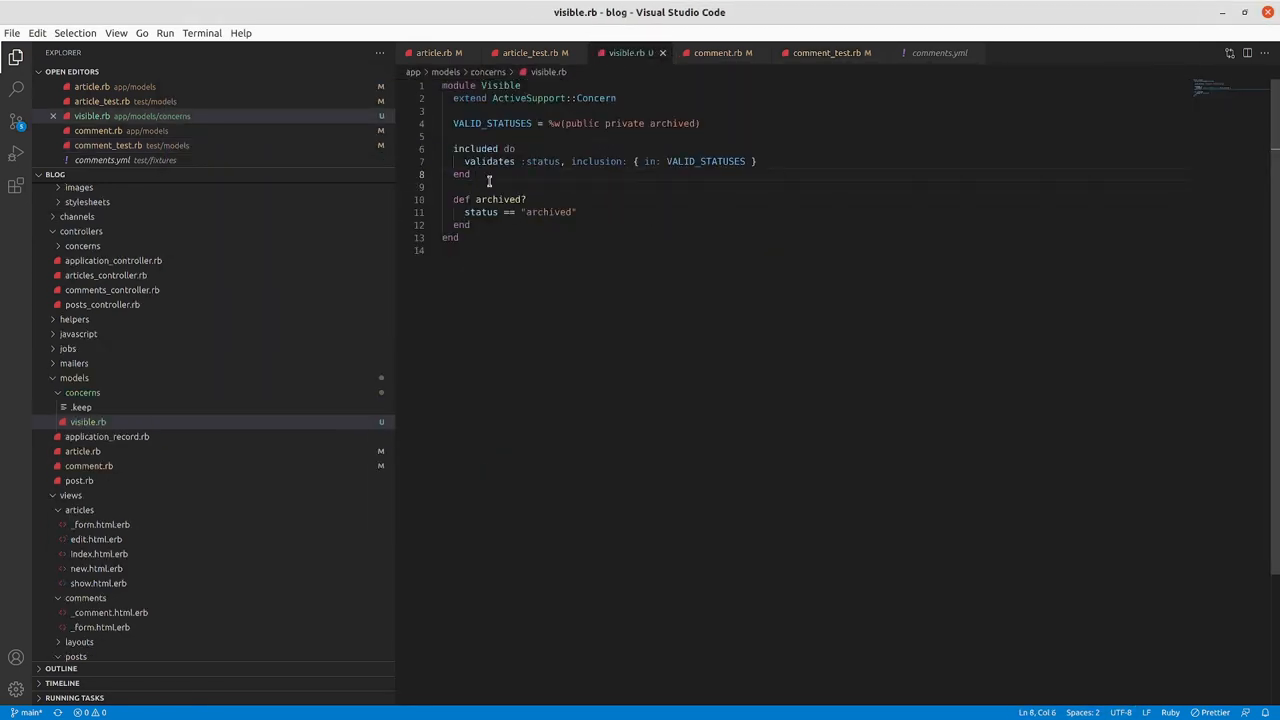
type("class_methods")
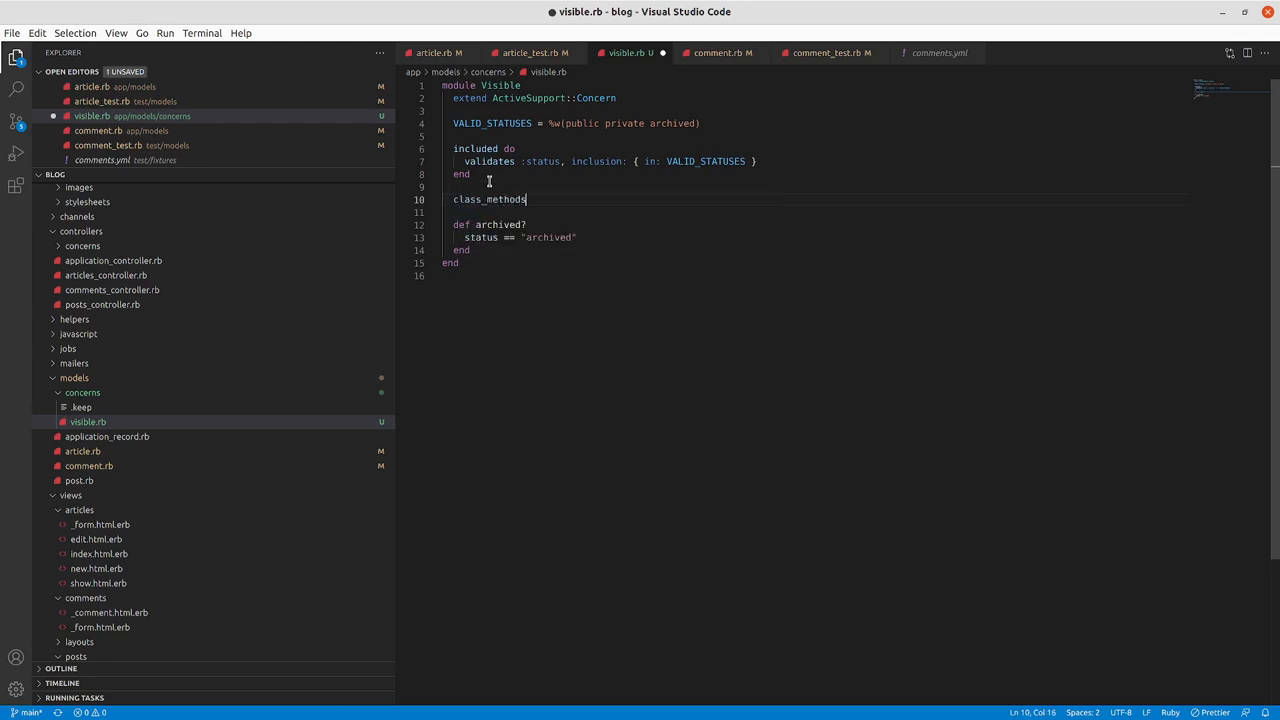
type("do")
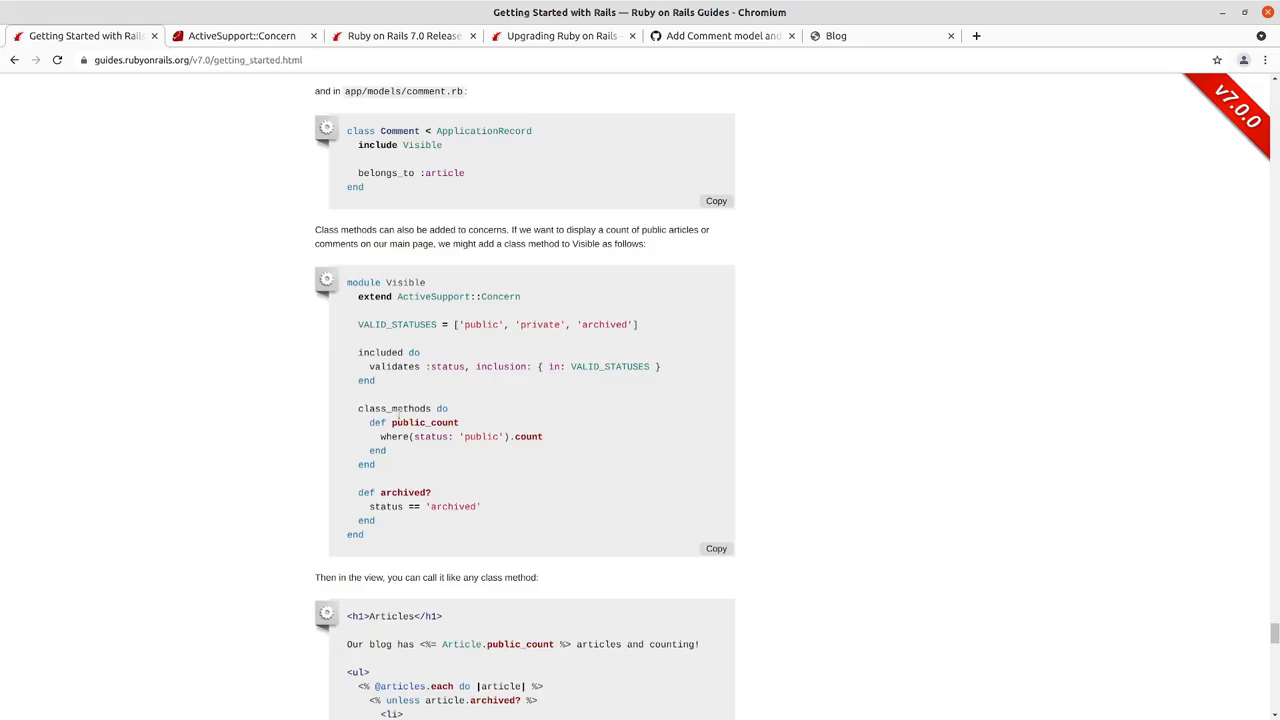
- Add the guide's public_count method to Visible with its where line commented out, then rerun tests
left_click_drag(358, 422, 388, 450)
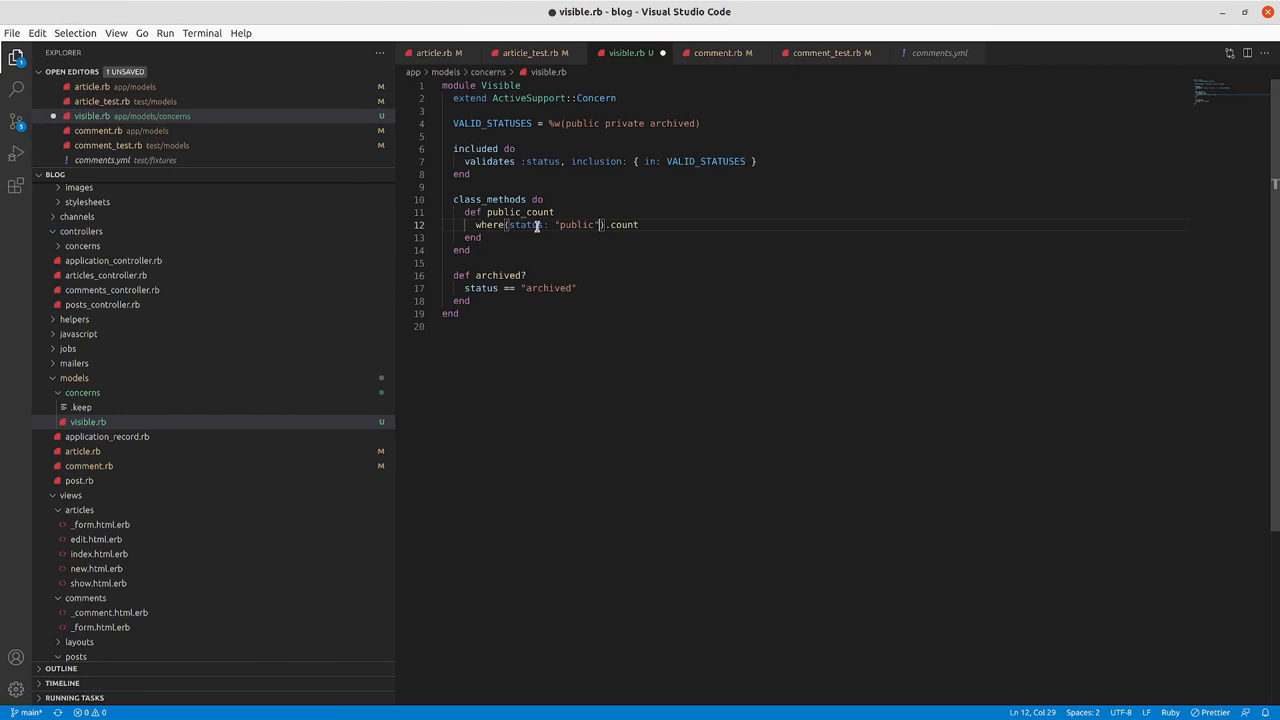
left_click(638, 224)
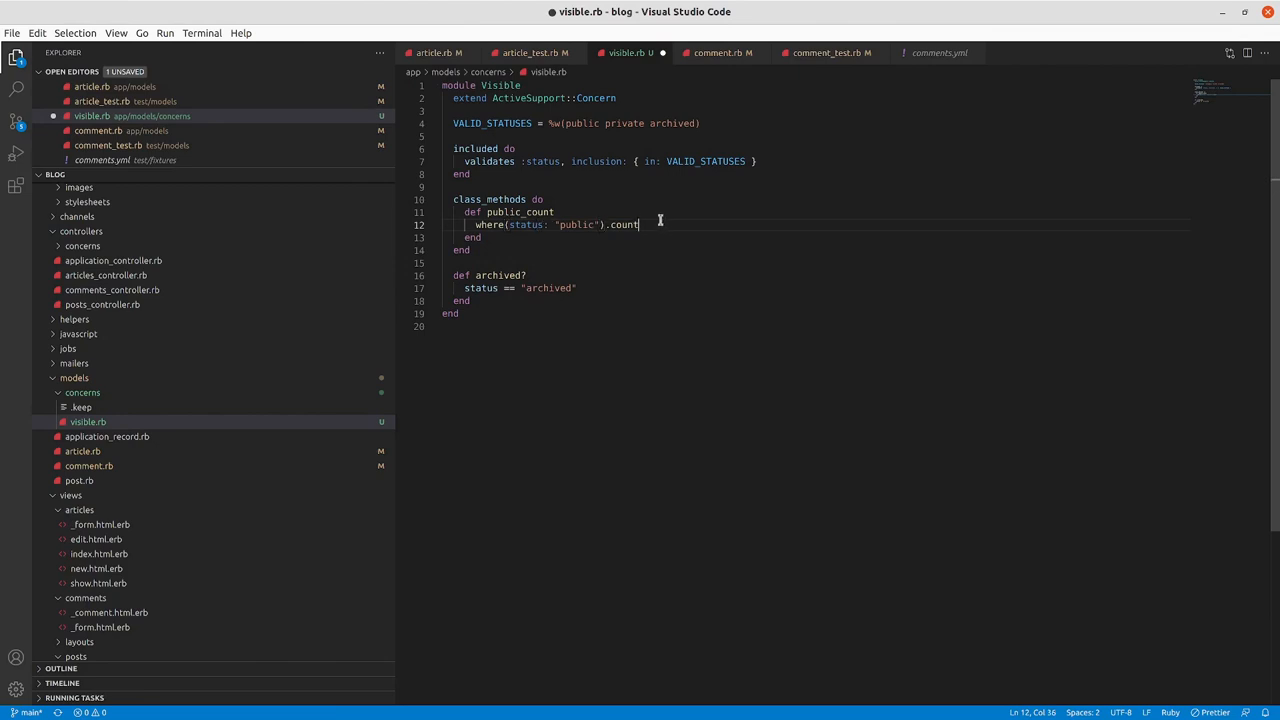
left_click(476, 224)
type("# ")
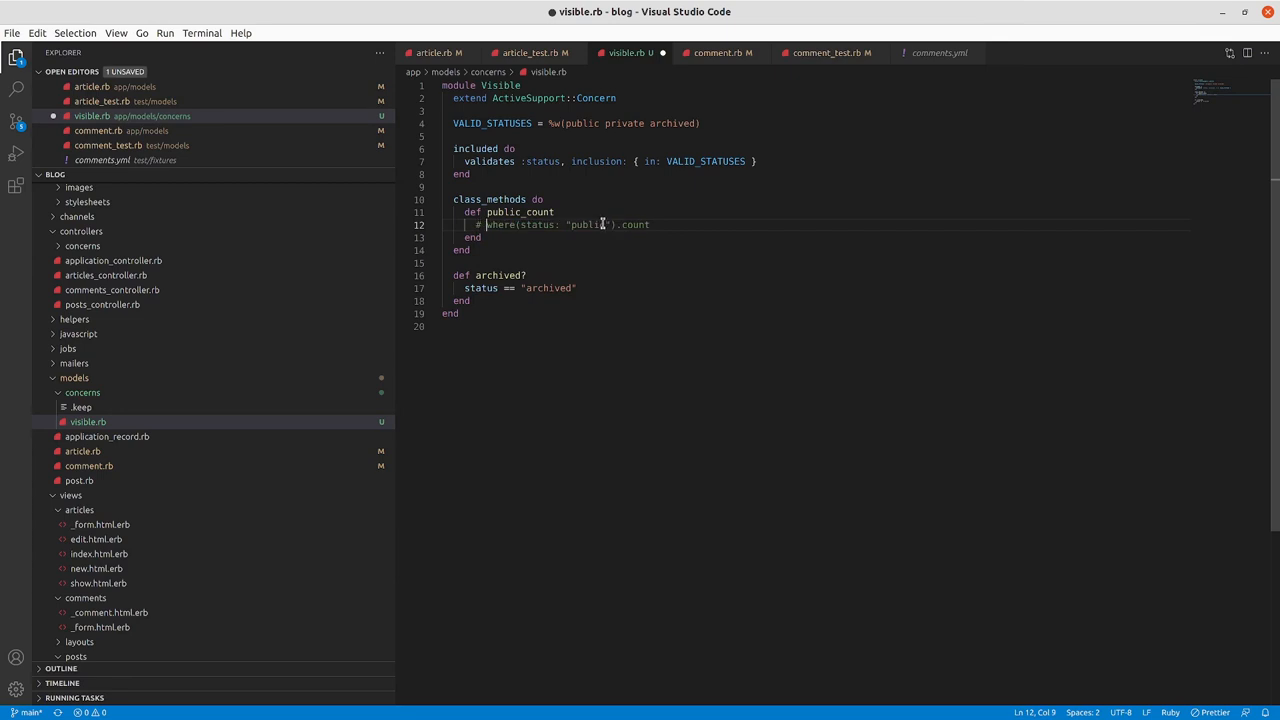
key("ctrl+s")
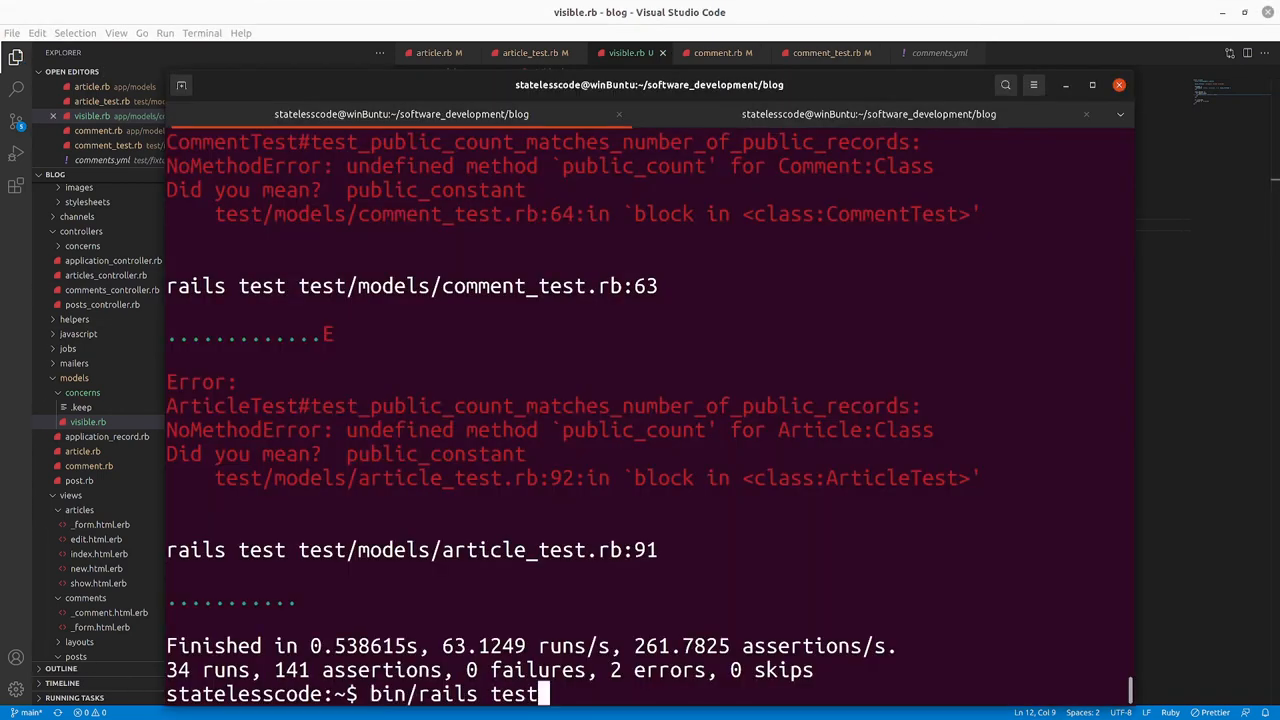
key("Return")
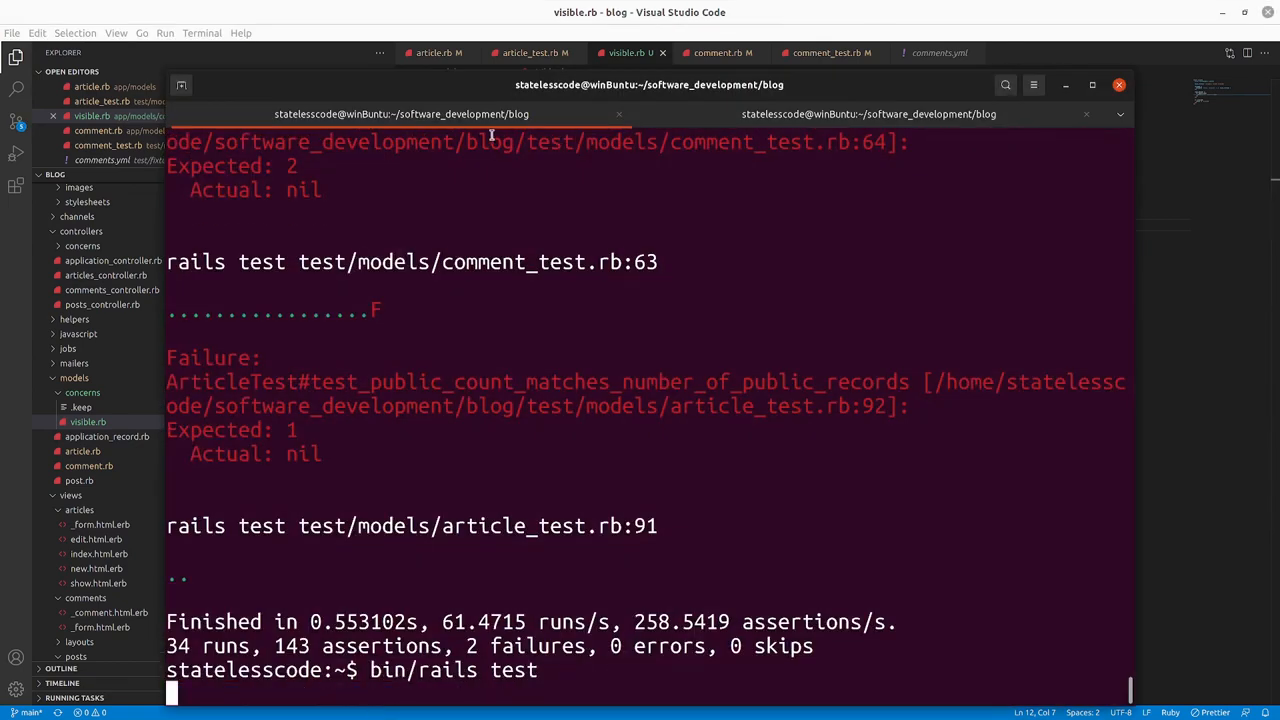
key("Return")
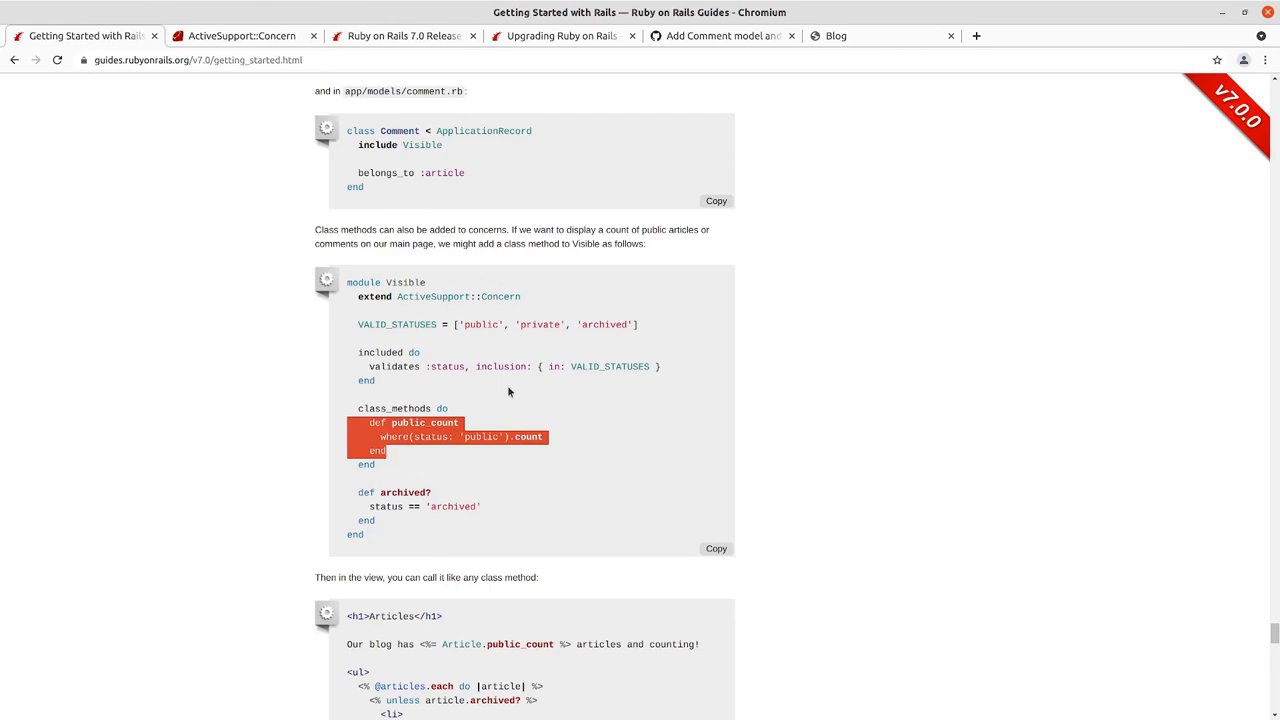
- Scroll the guide to the articles view calling Article.public_count, then back up
scroll("down", 3)
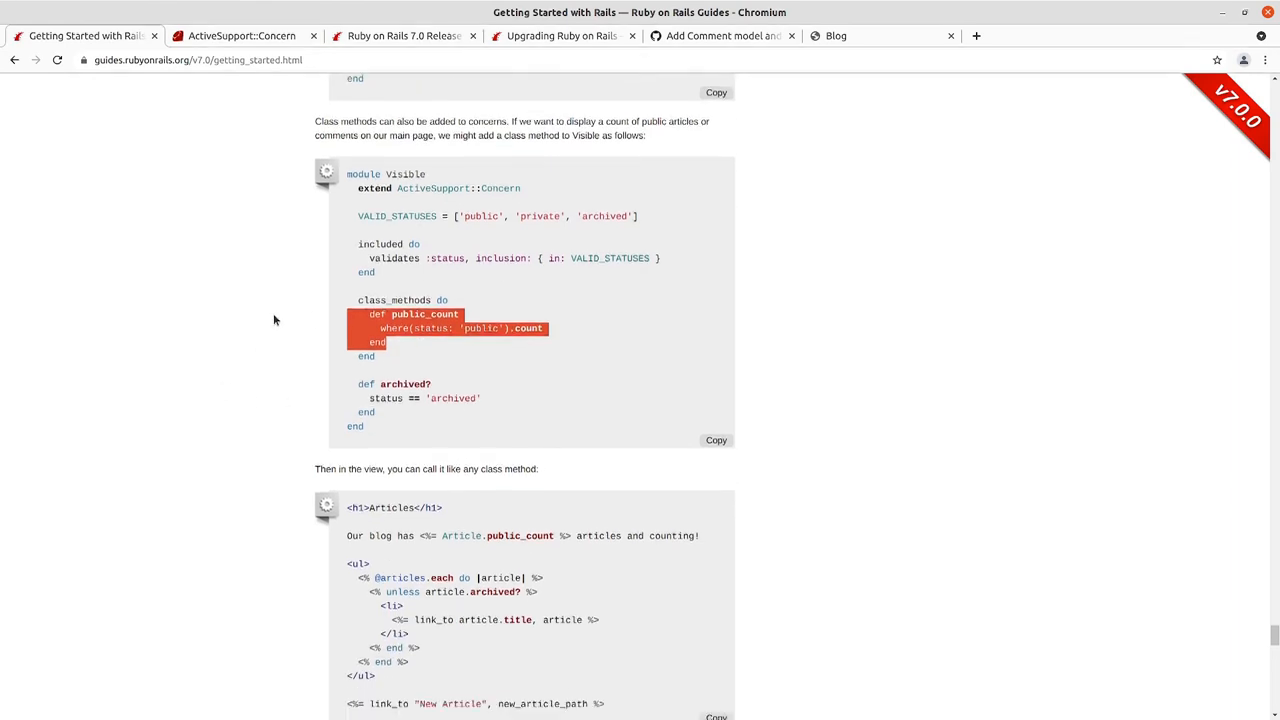
scroll("down", 3)
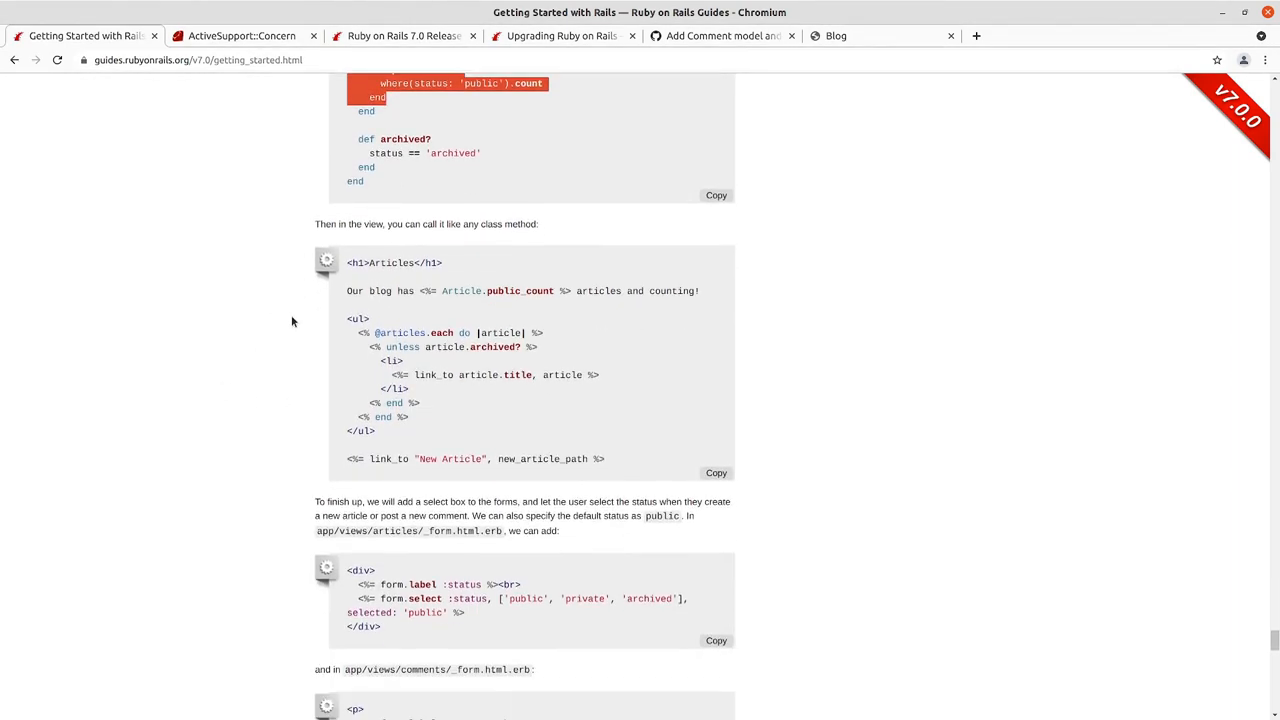
scroll("down", 3)
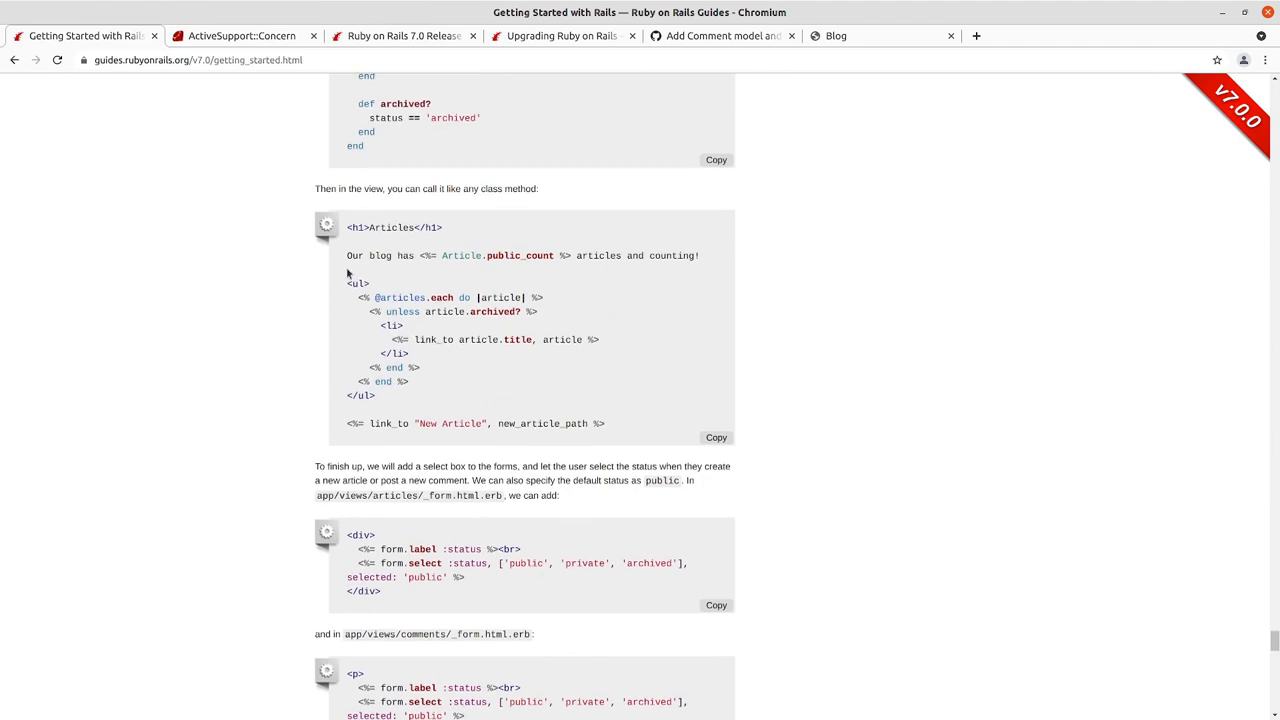
scroll("down", 3)
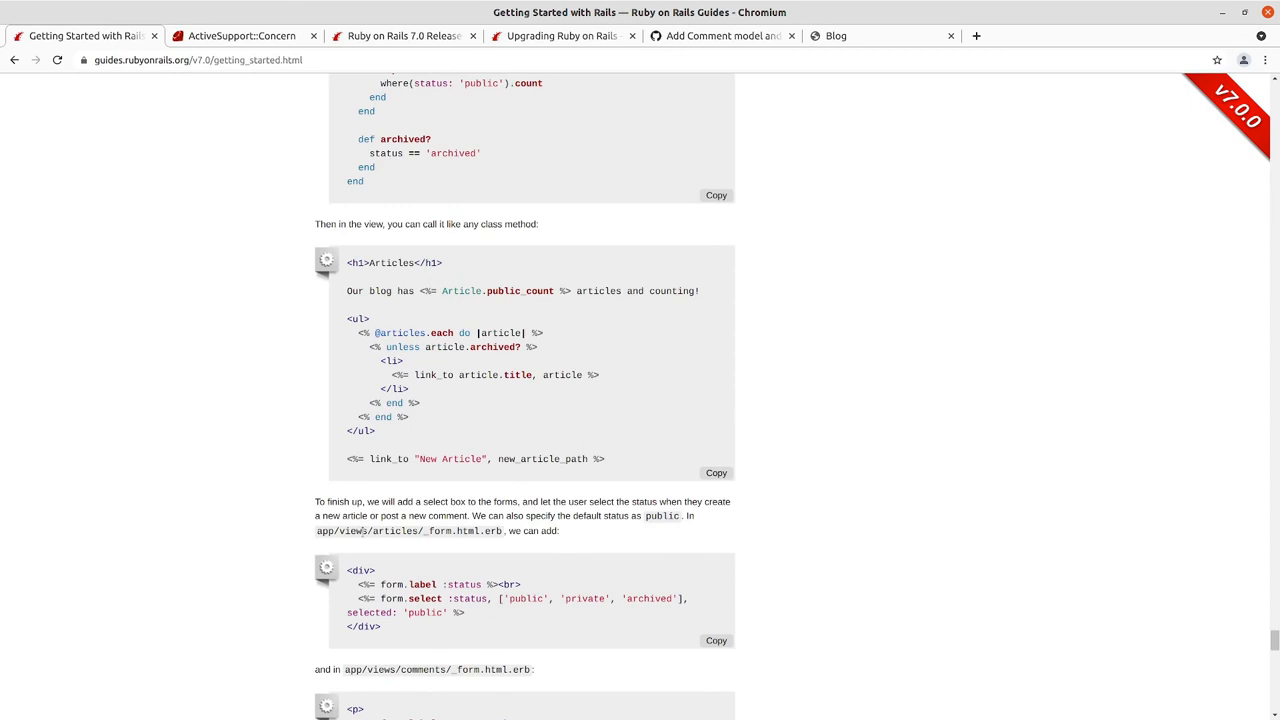
mouse_move(555, 219)
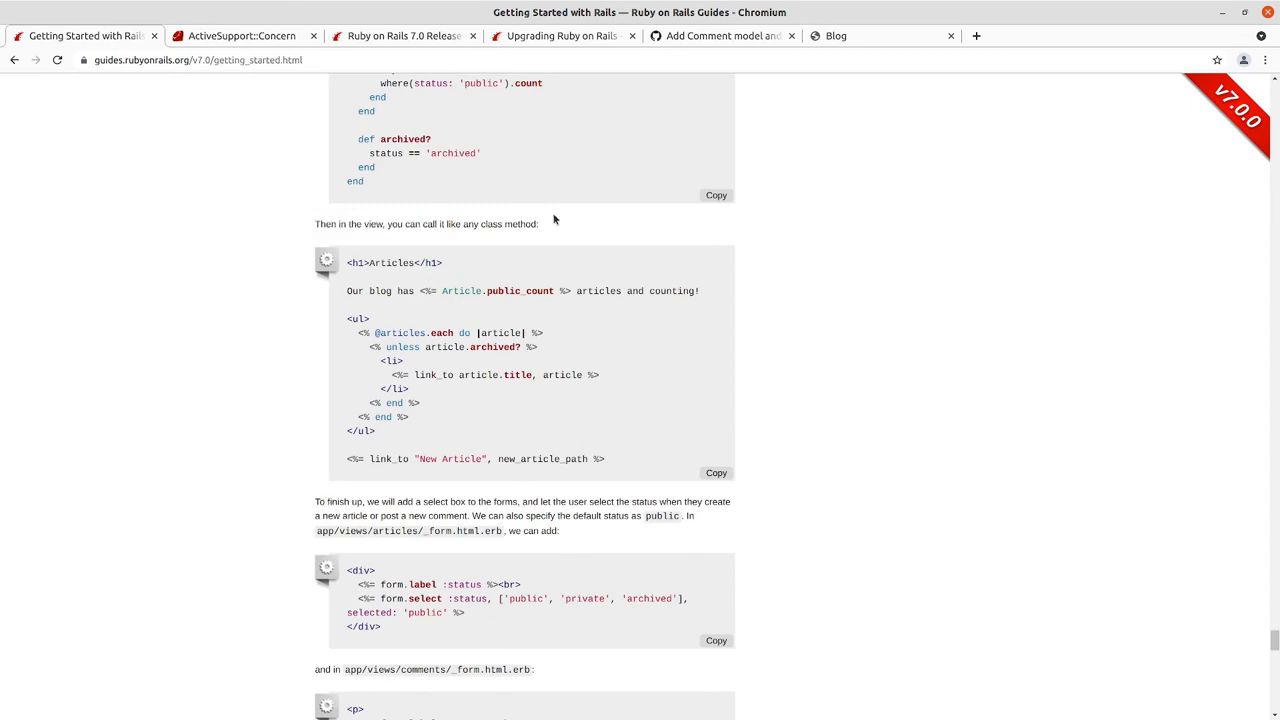
mouse_move(350, 283)
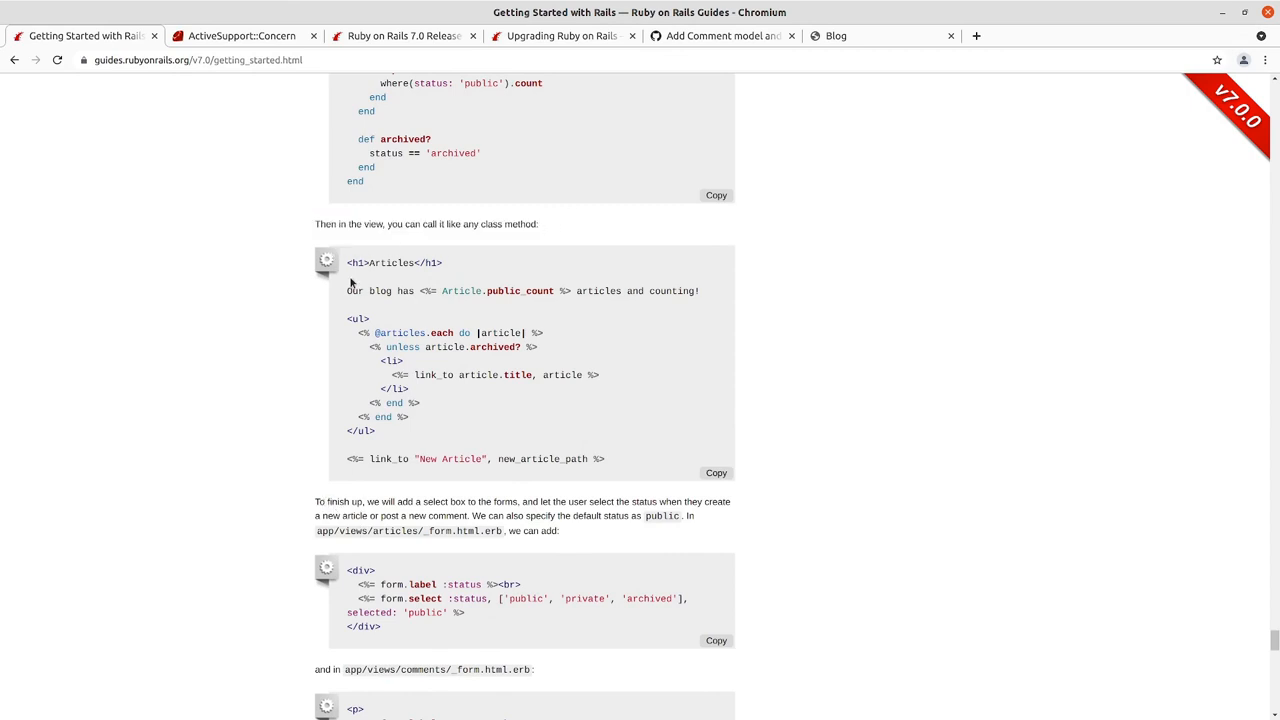
mouse_move(481, 304)
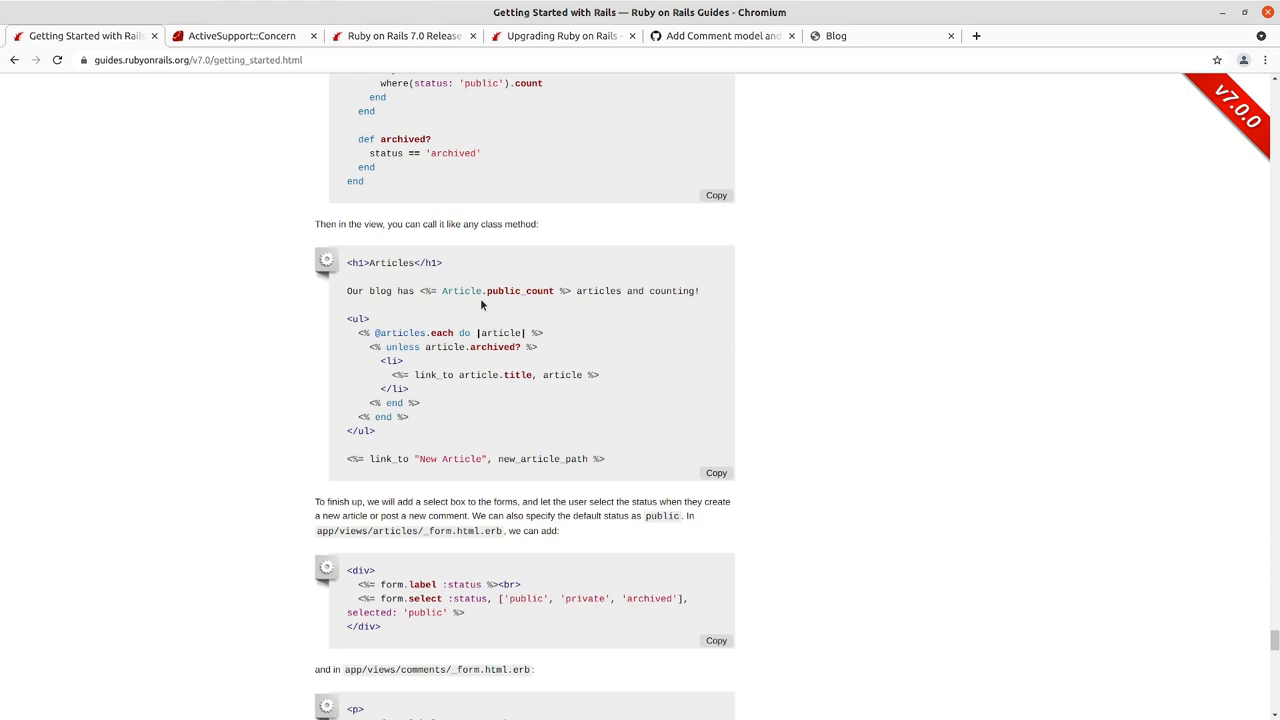
mouse_move(344, 298)
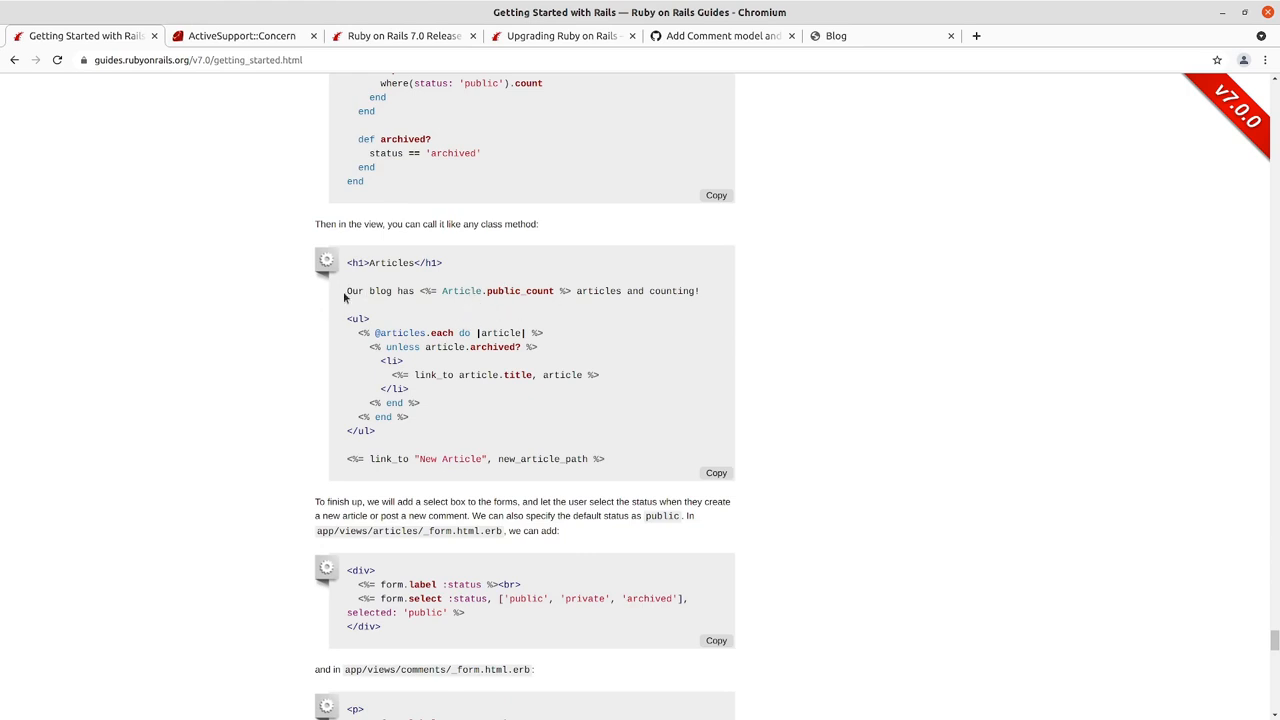
mouse_move(371, 316)
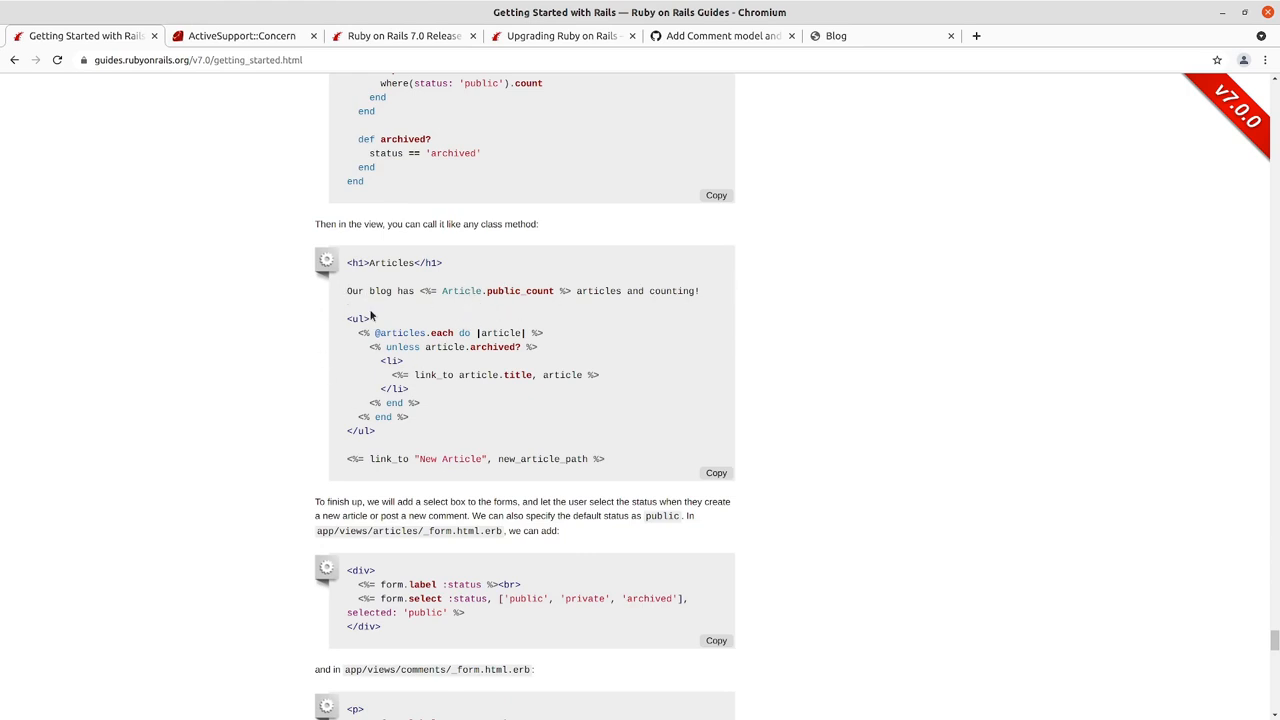
mouse_move(362, 333)
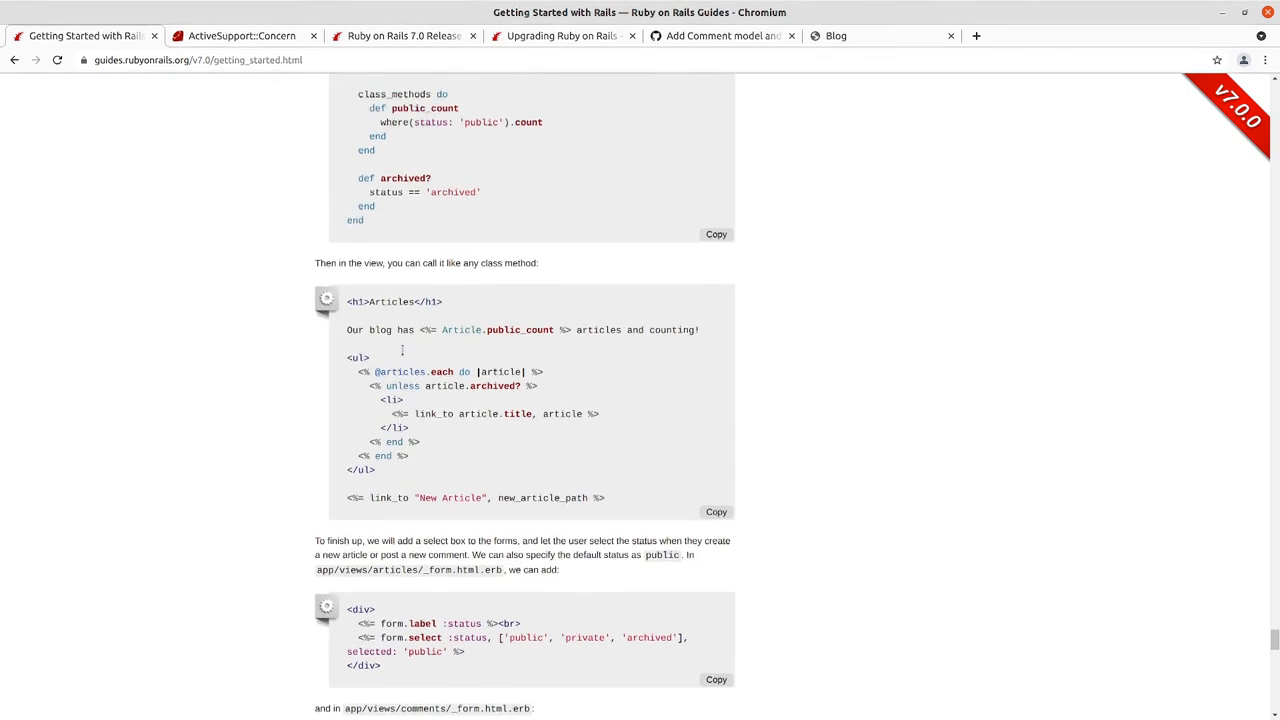
scroll("up", 3)
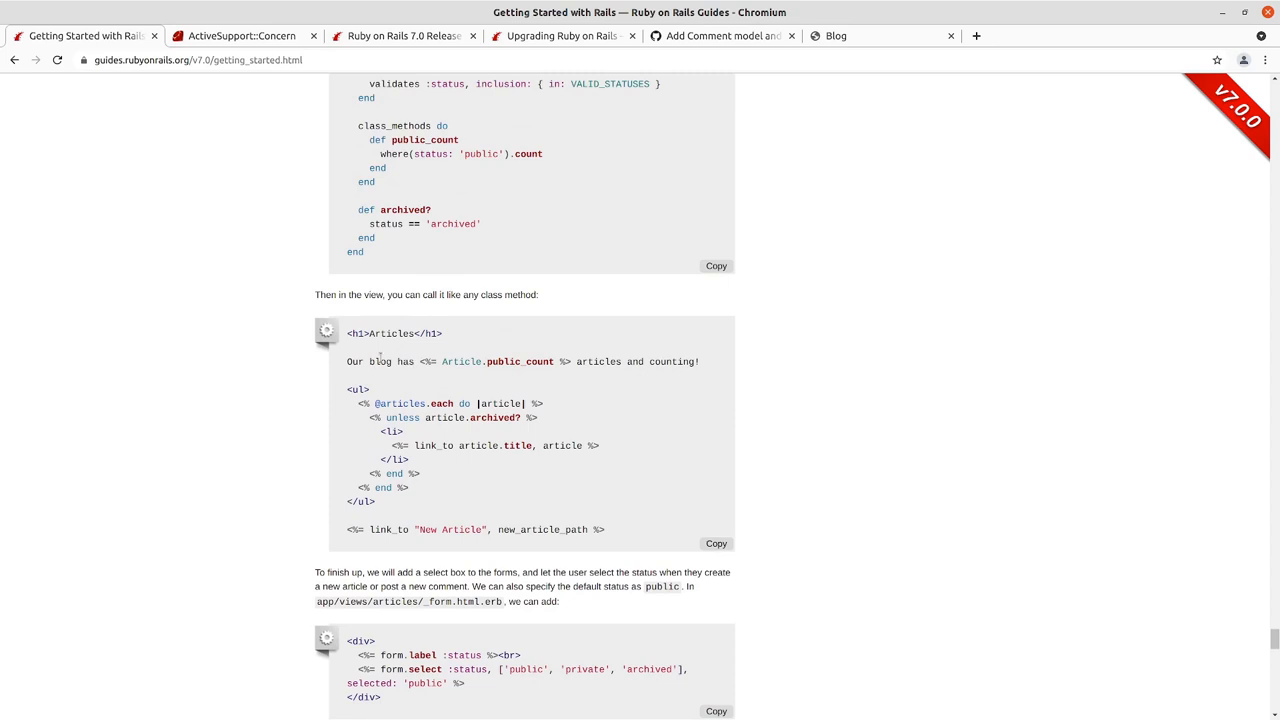
mouse_move(170, 382)
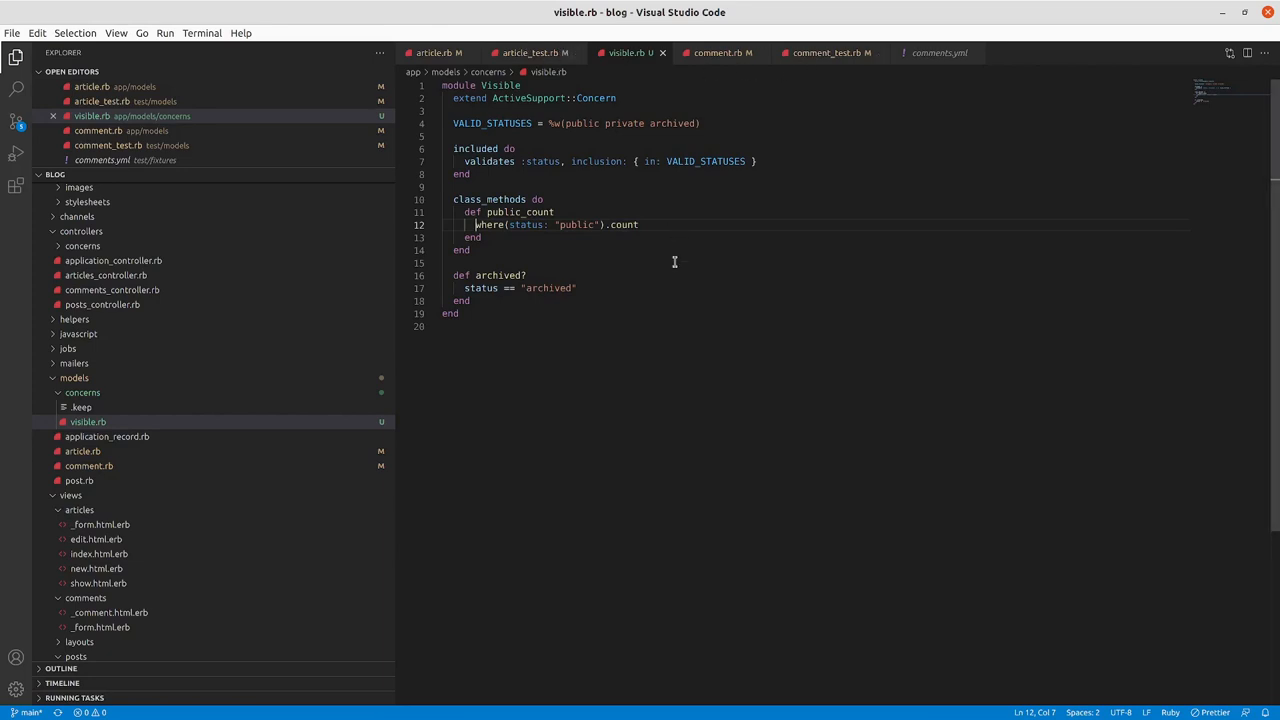
- Open articles_controller_test.rb and begin assert_select "p.public-count" in the index test
key("ctrl+p")
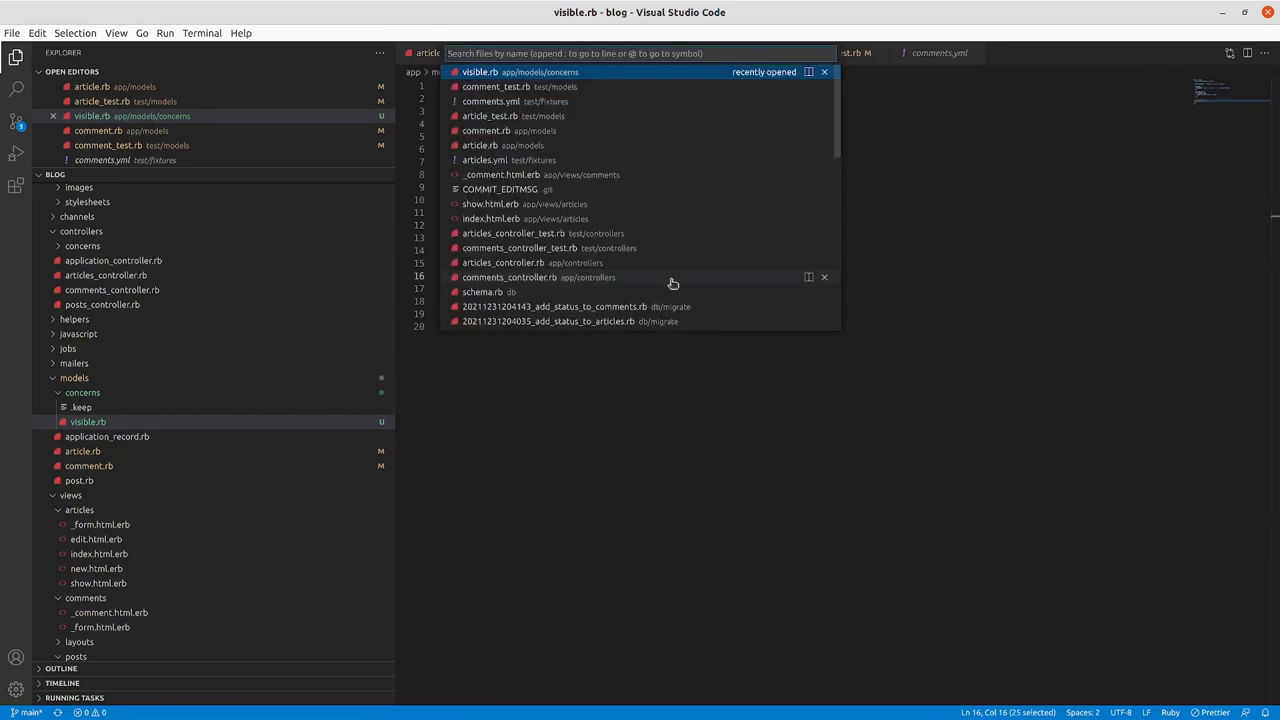
type("articles")
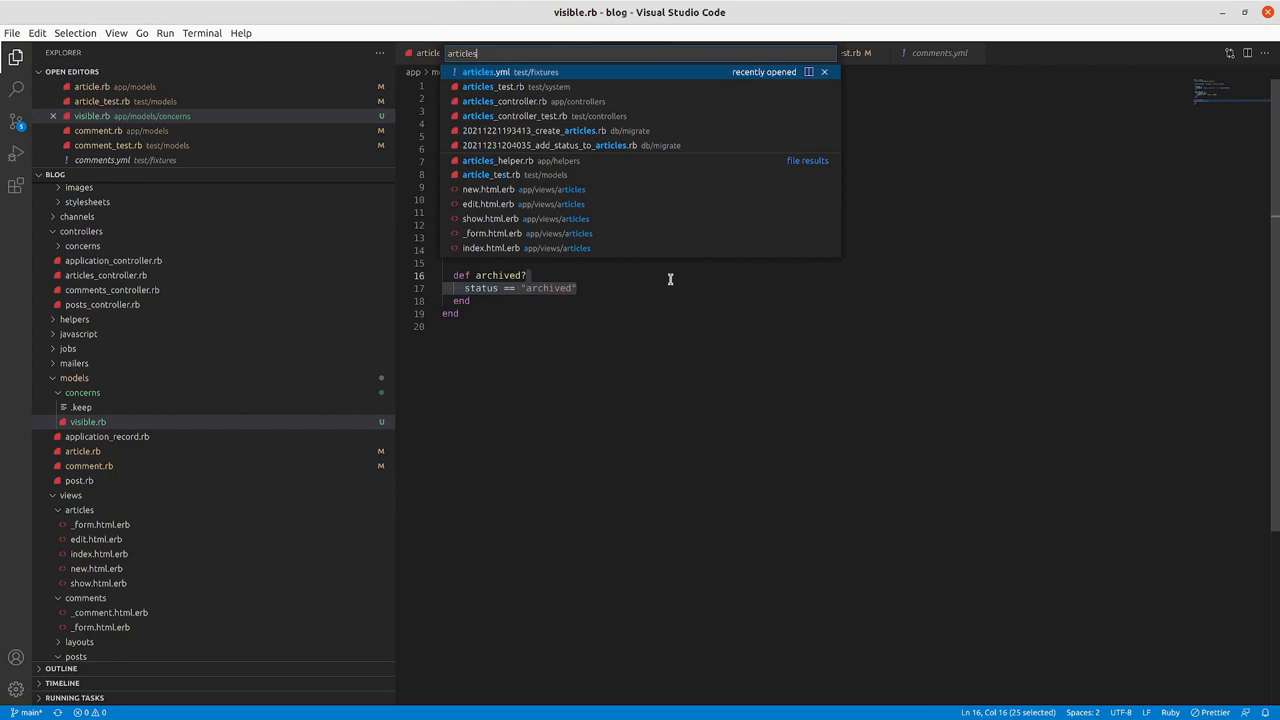
left_click(504, 115)
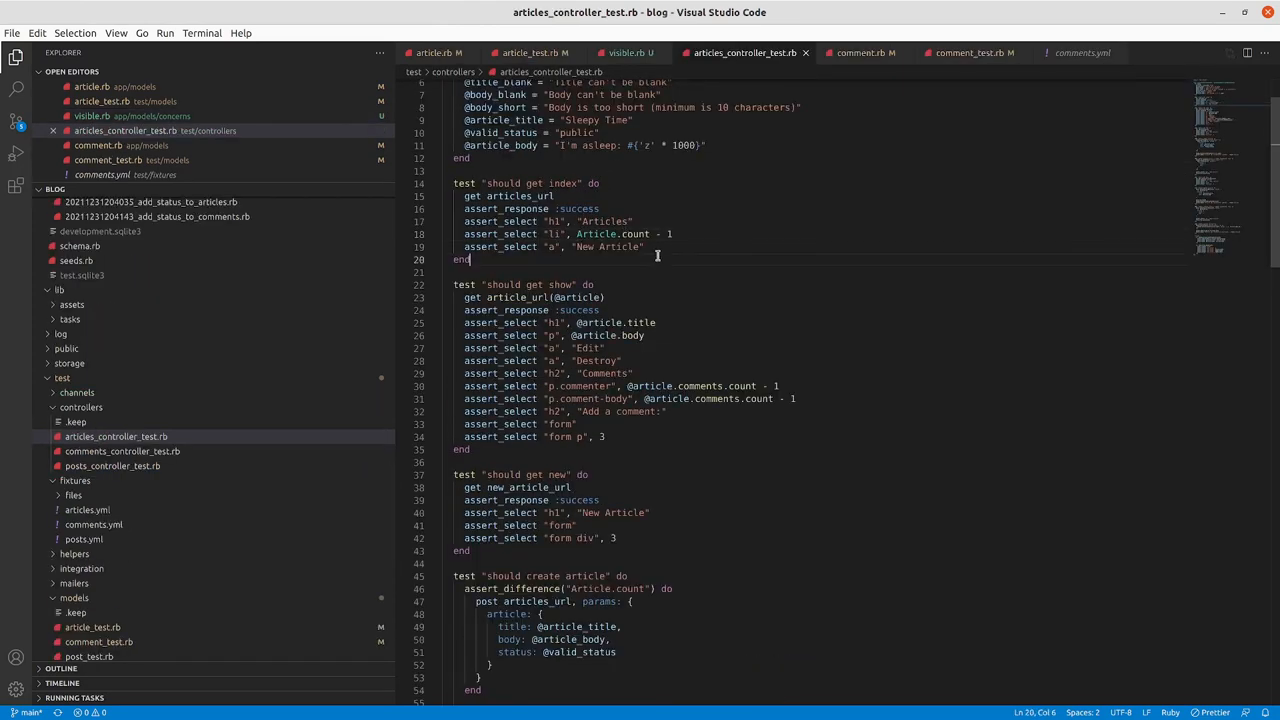
type("a")
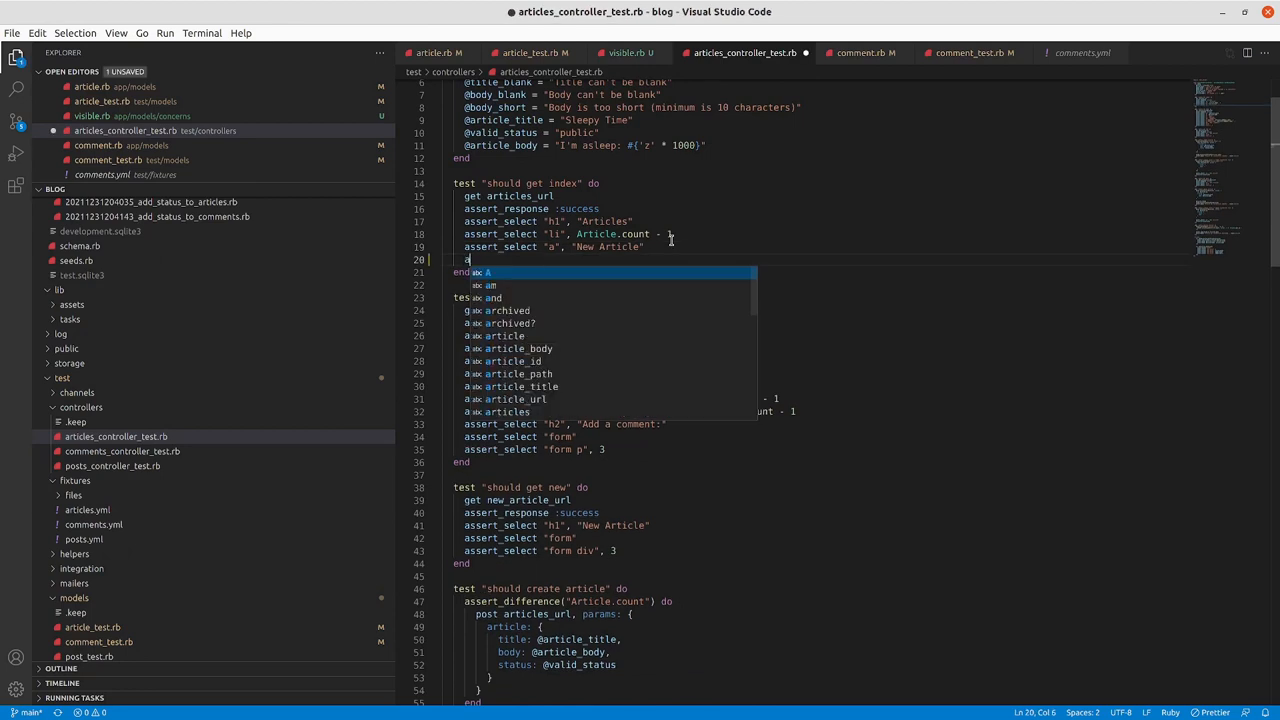
type("ssert_select \"p.public-")
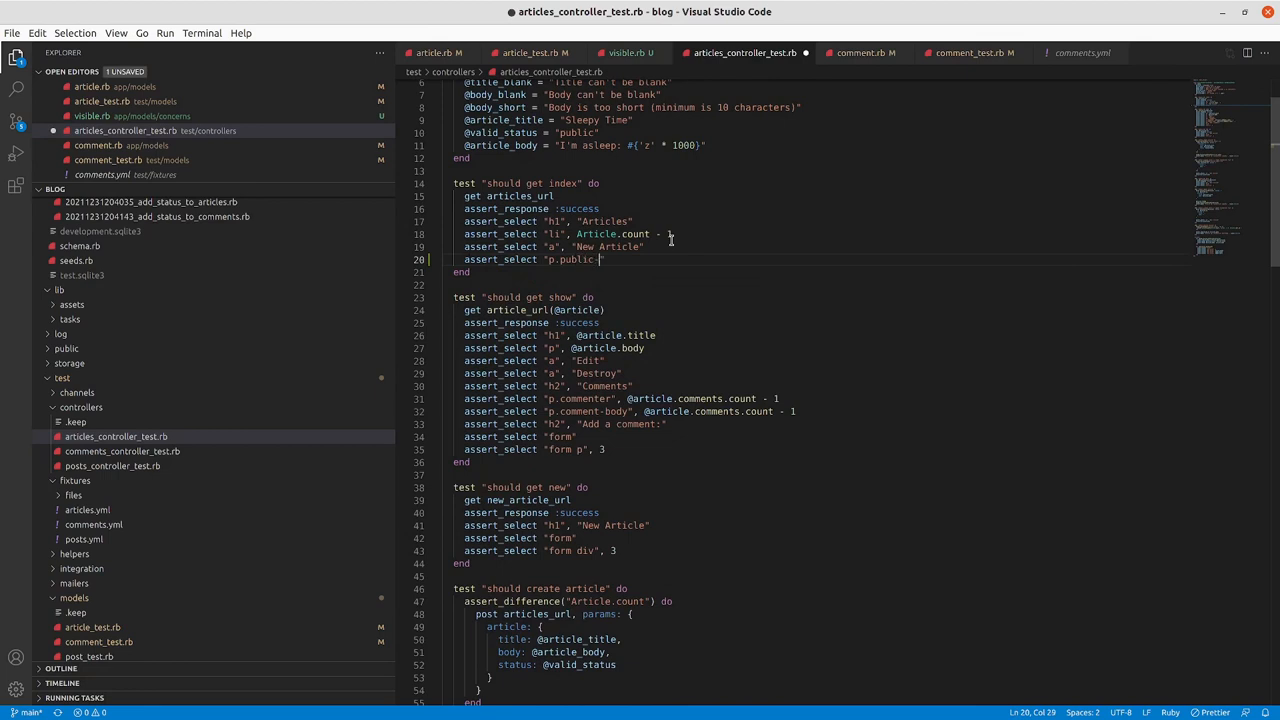
type("count\"")
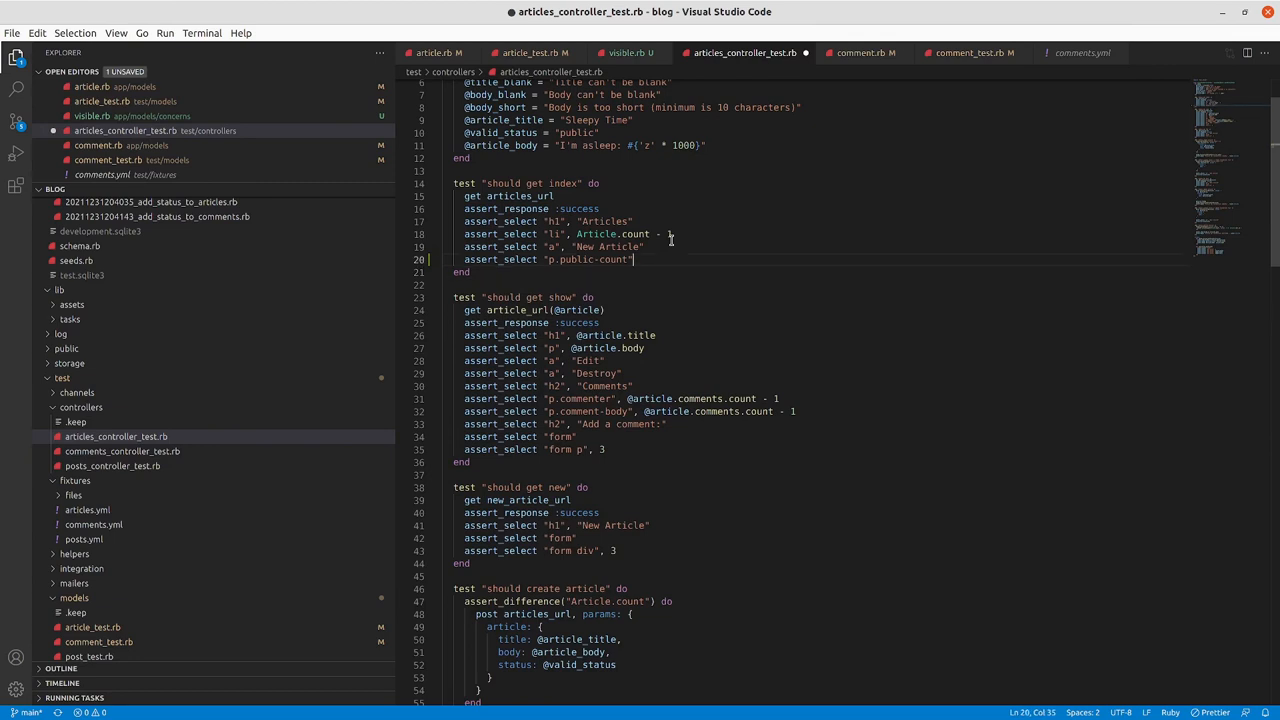
type(", \"")
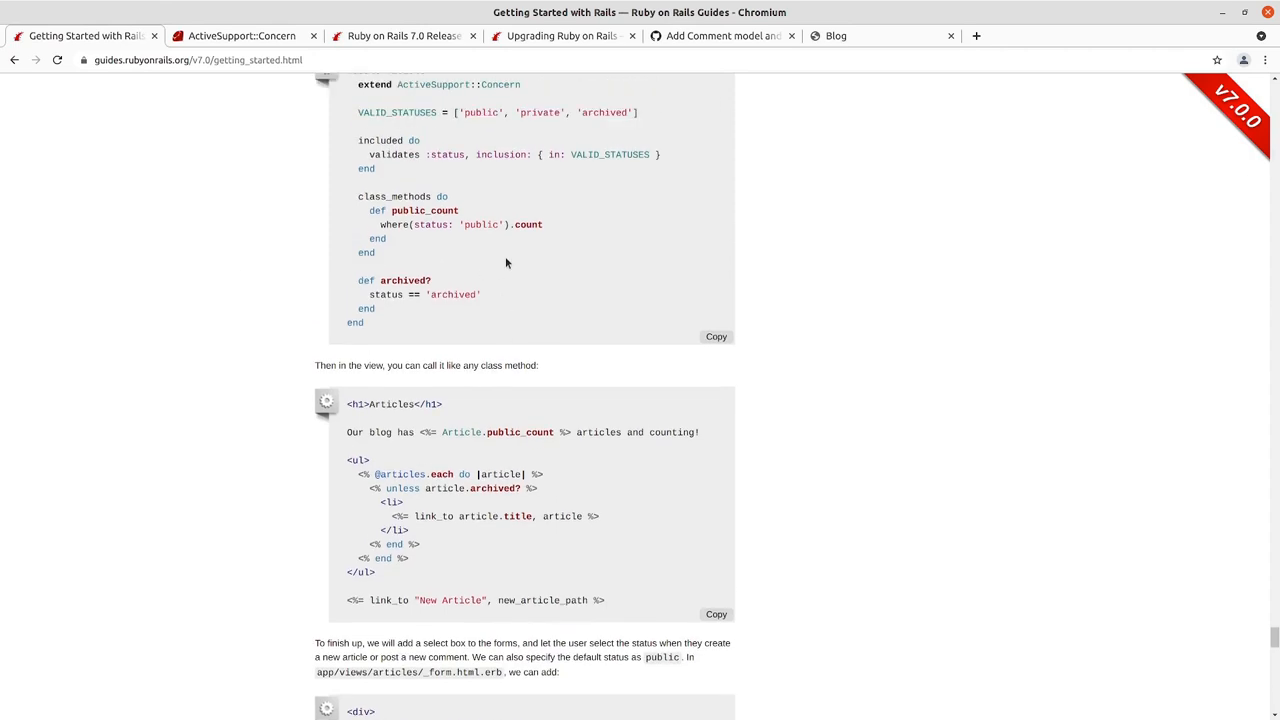
- Select the guide's 'Our blog has <%= Article.public_count %> articles and counting!' line
scroll("down", 3)
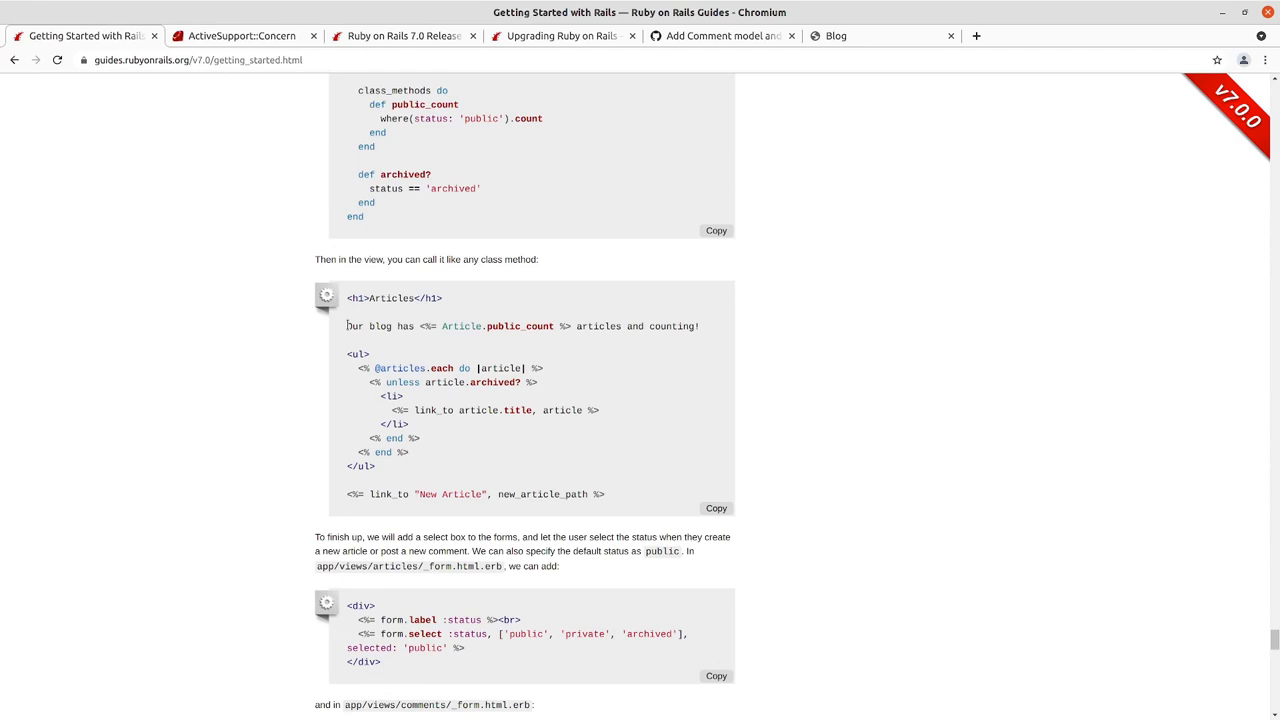
triple_click(520, 326)
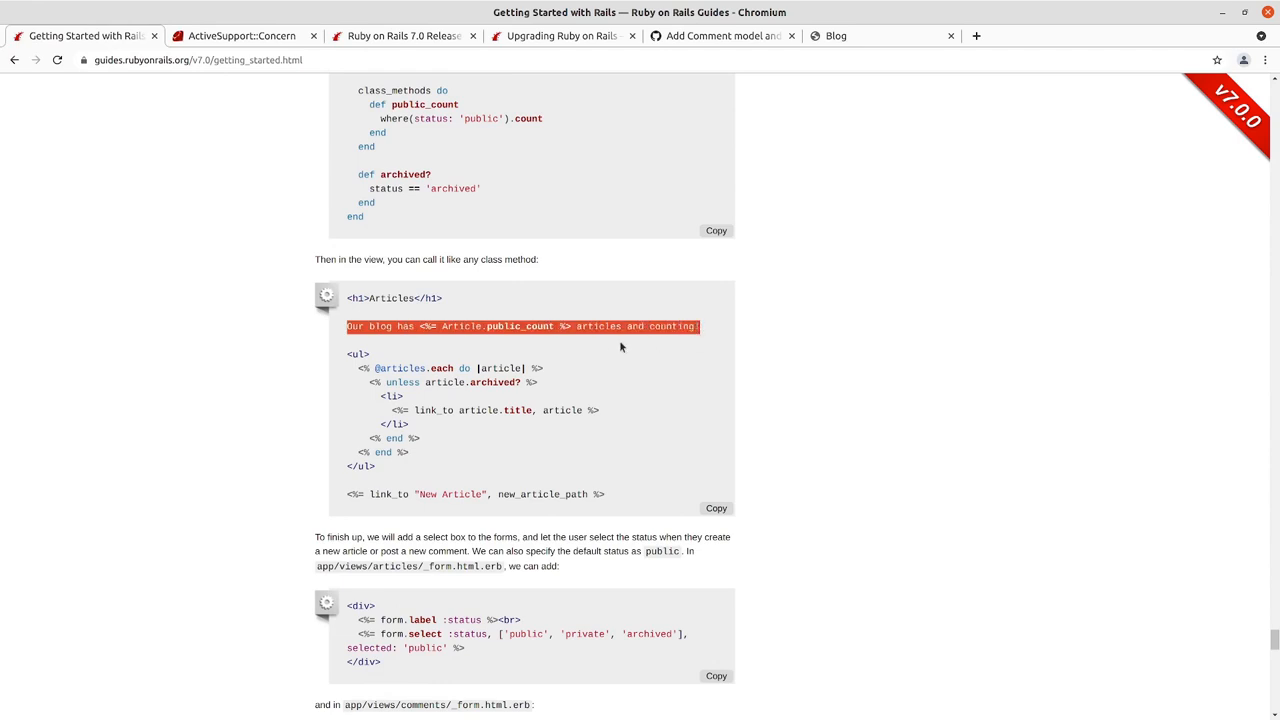
mouse_move(267, 390)
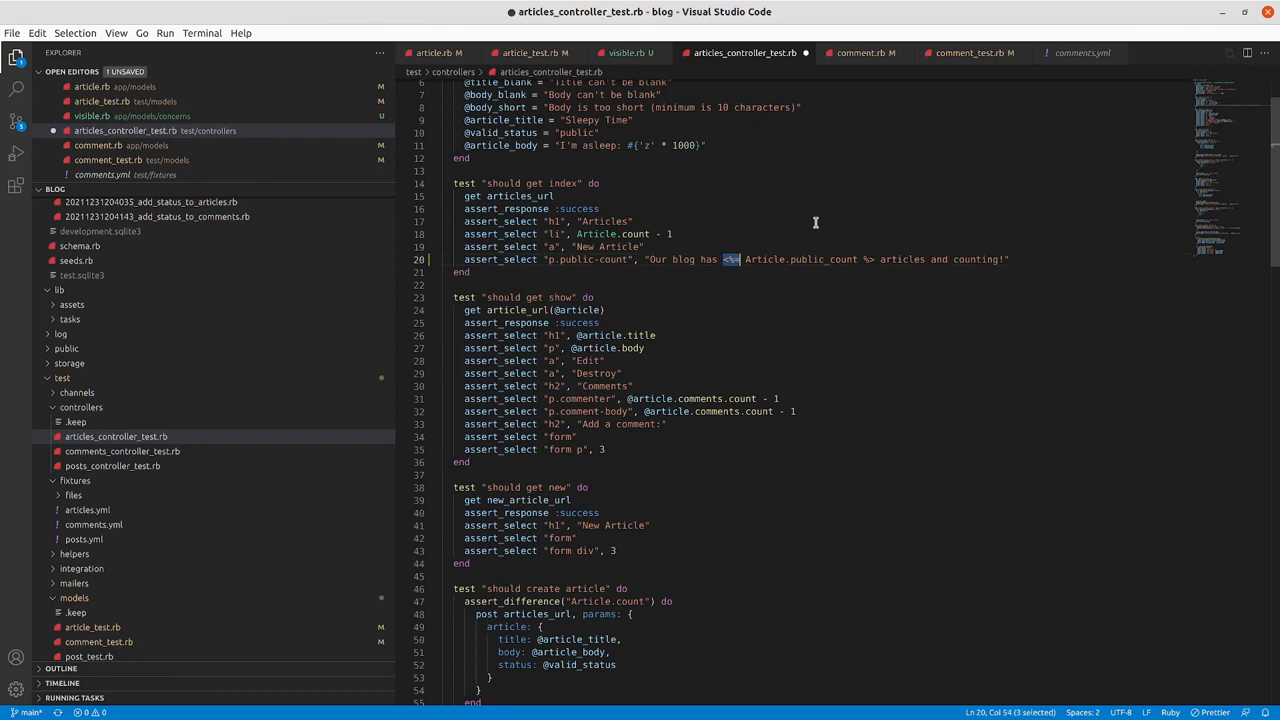
- Change line 20's expectation to 'Our blog has 1 article and counting!' and save
type("1")
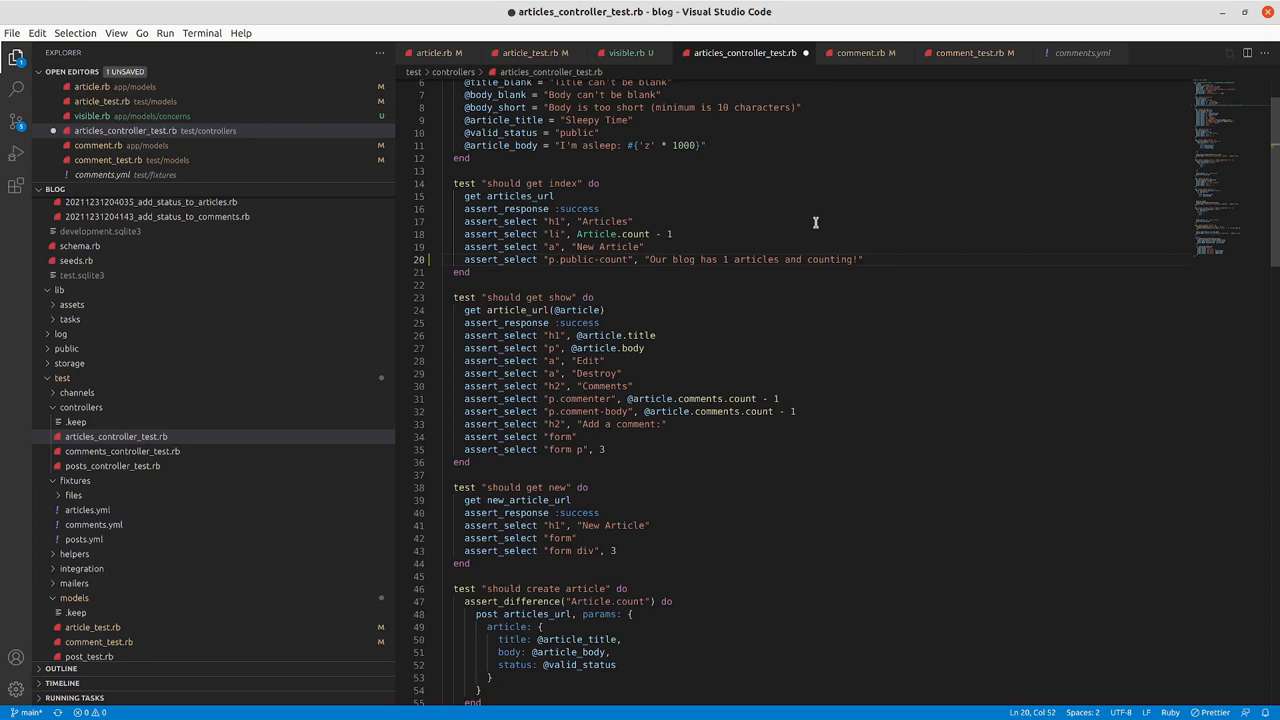
left_click(728, 259)
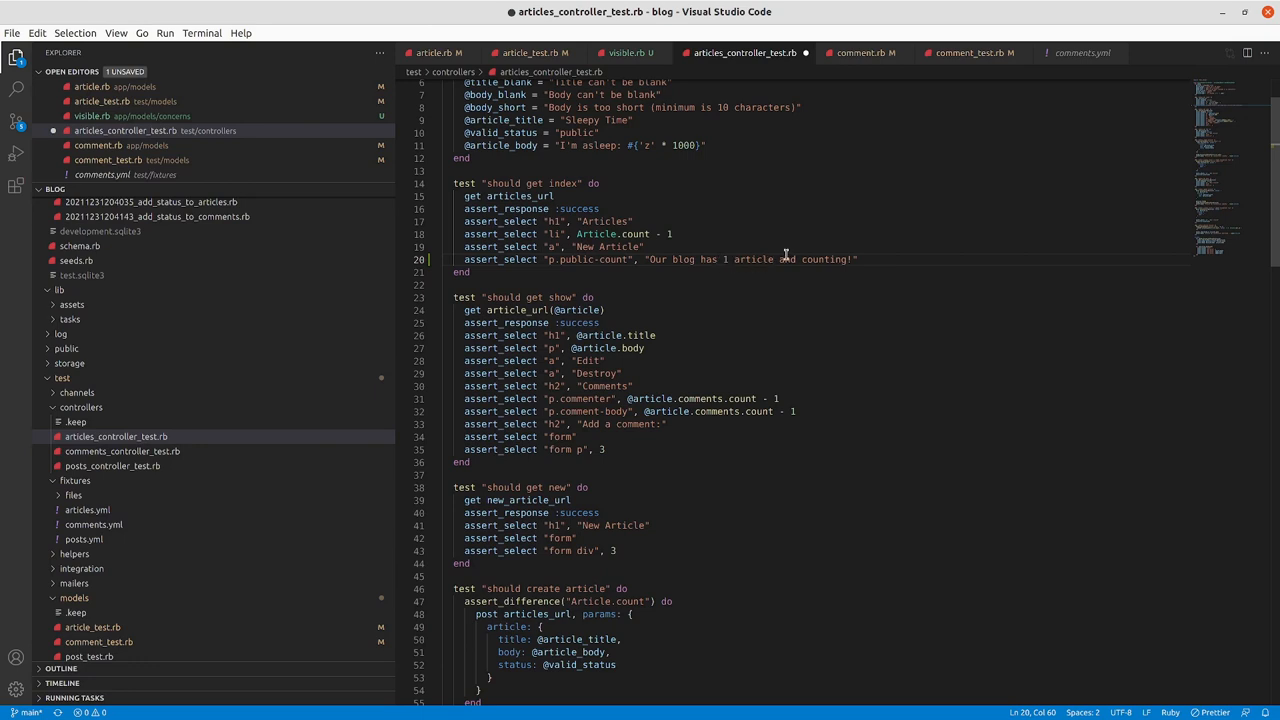
mouse_move(760, 259)
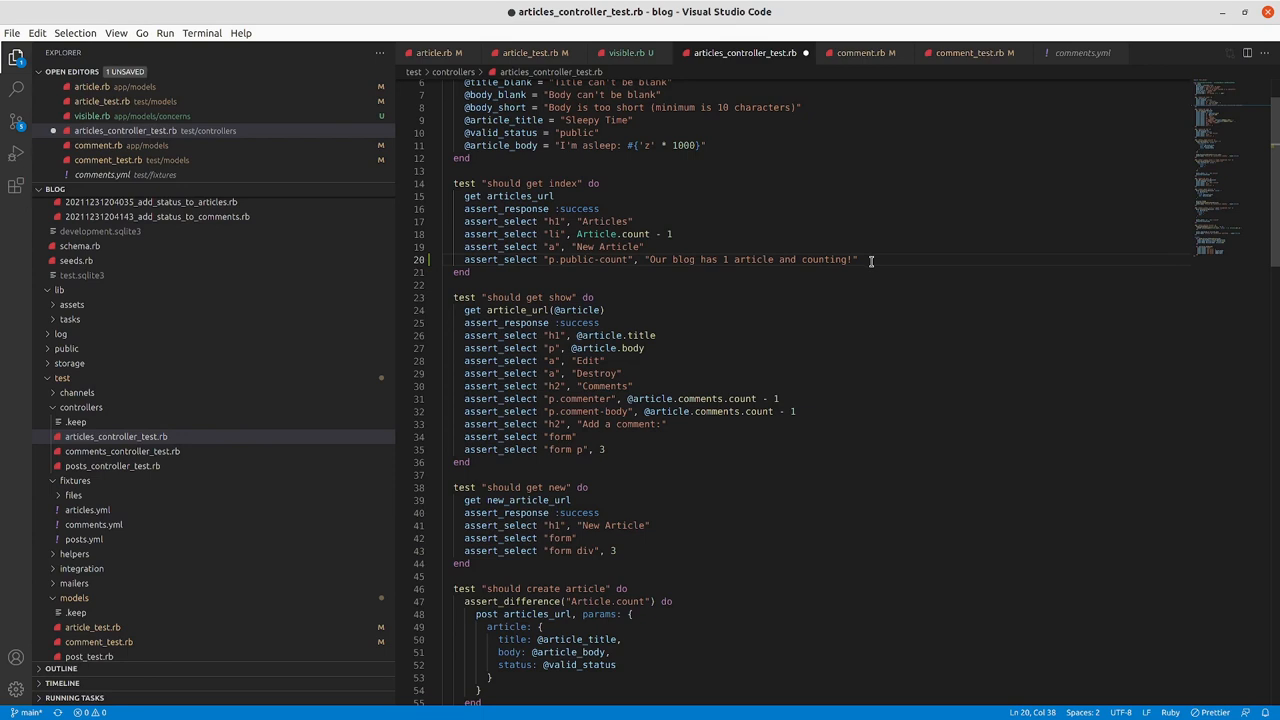
mouse_move(711, 259)
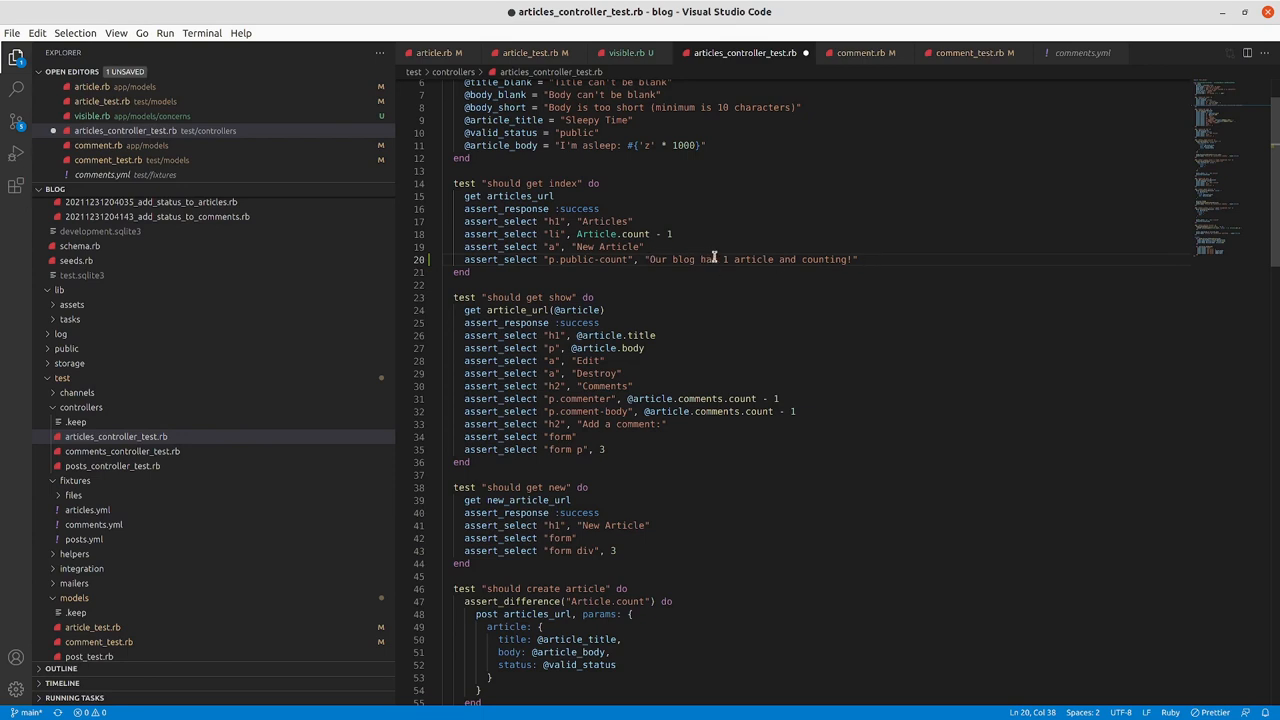
key("ctrl+s")
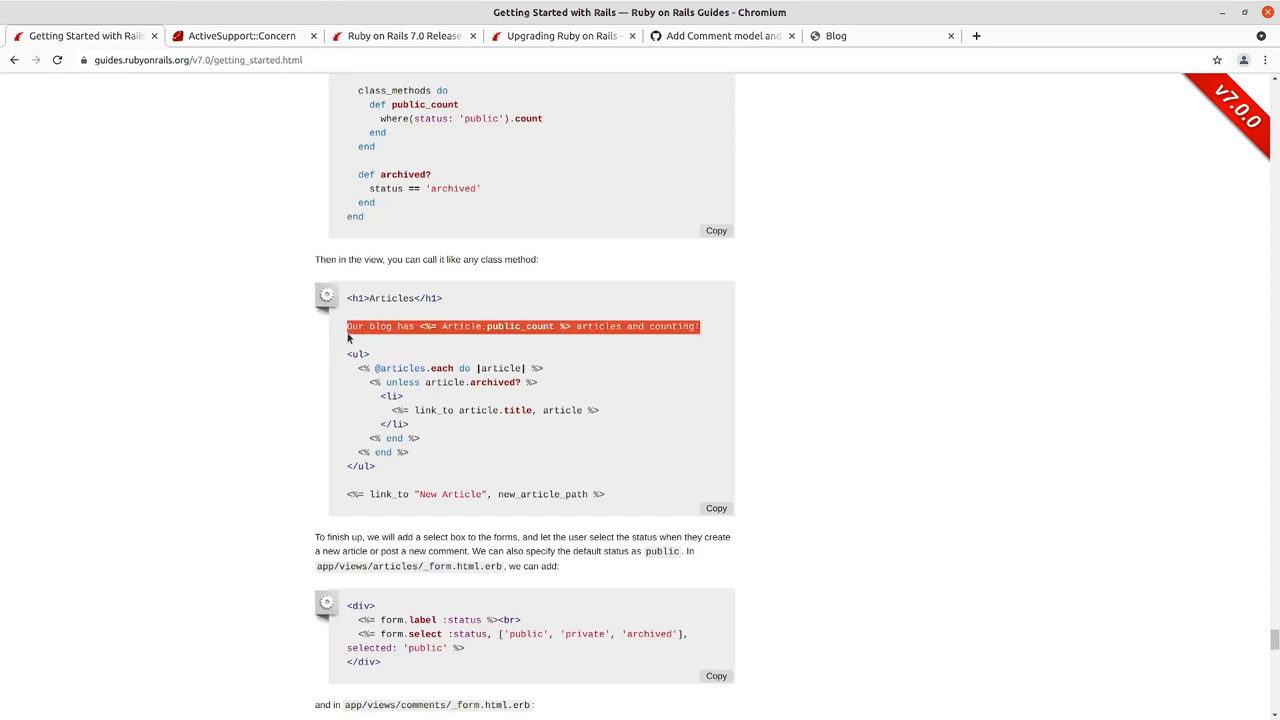
mouse_move(734, 330)
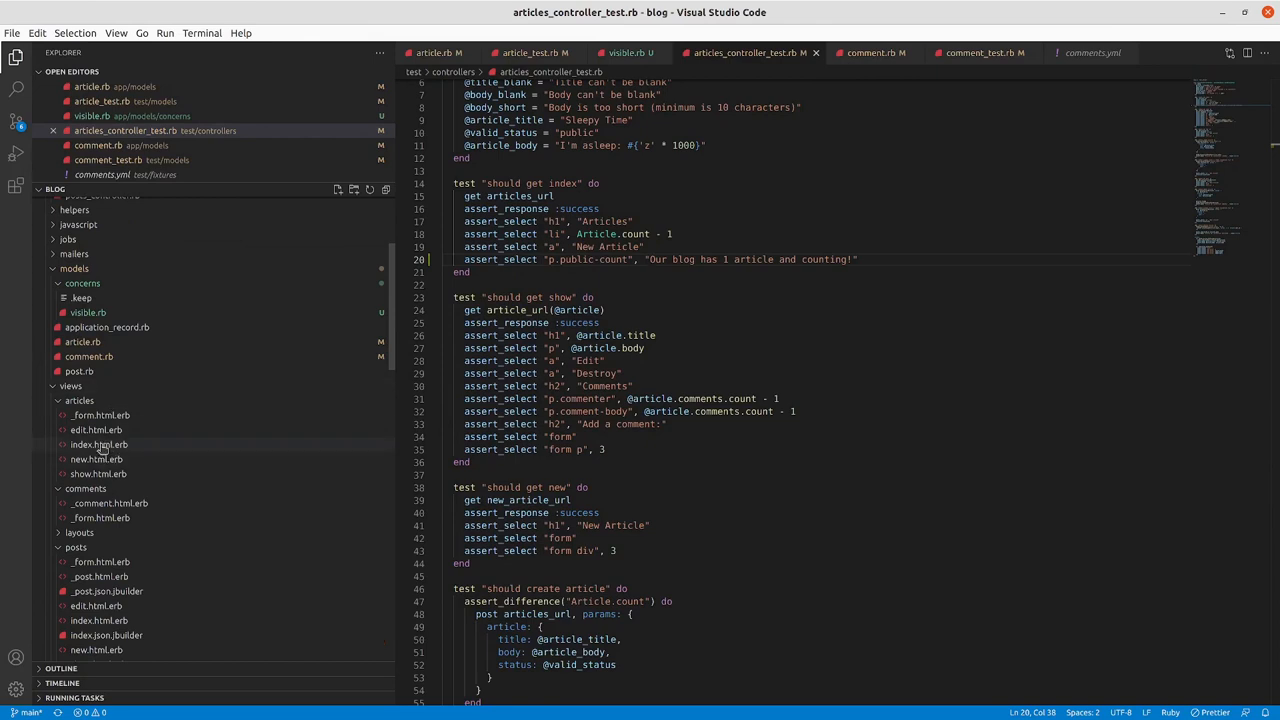
- Add a public-count paragraph with the Article.public_count sentence above <h1> in index.html.erb, and save
left_click(99, 444)
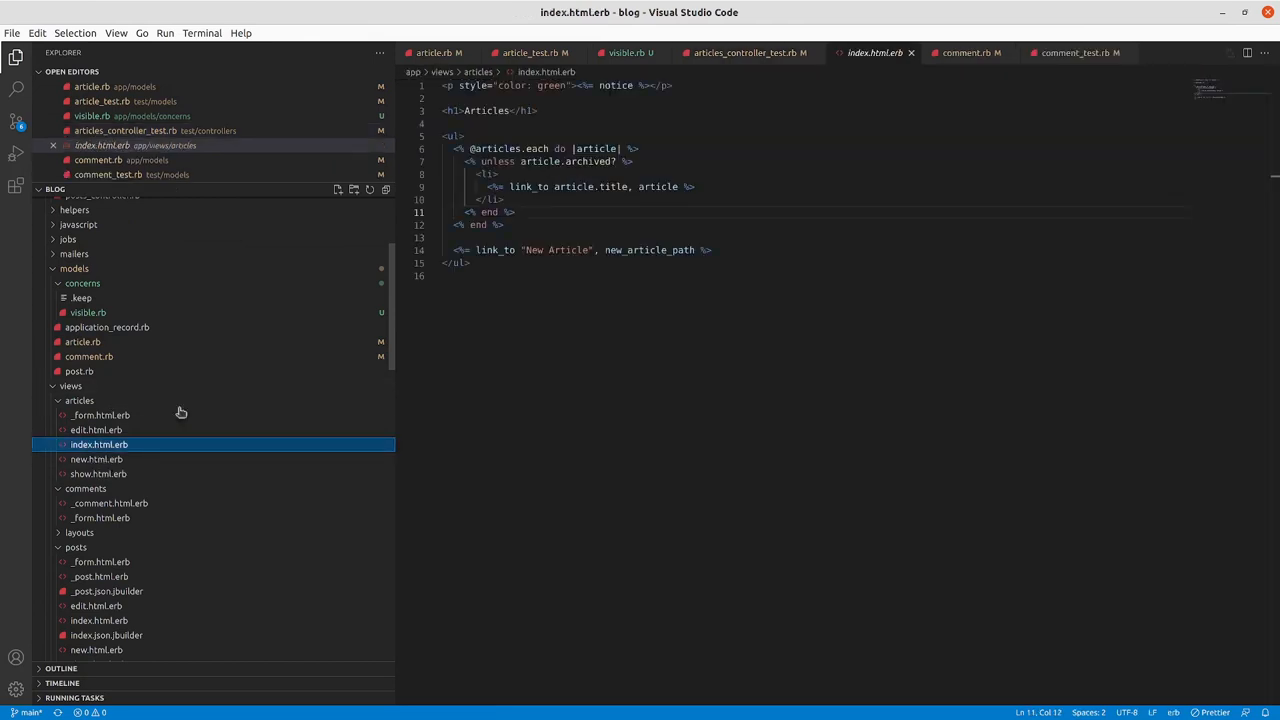
key("Enter")
type("<p class=")
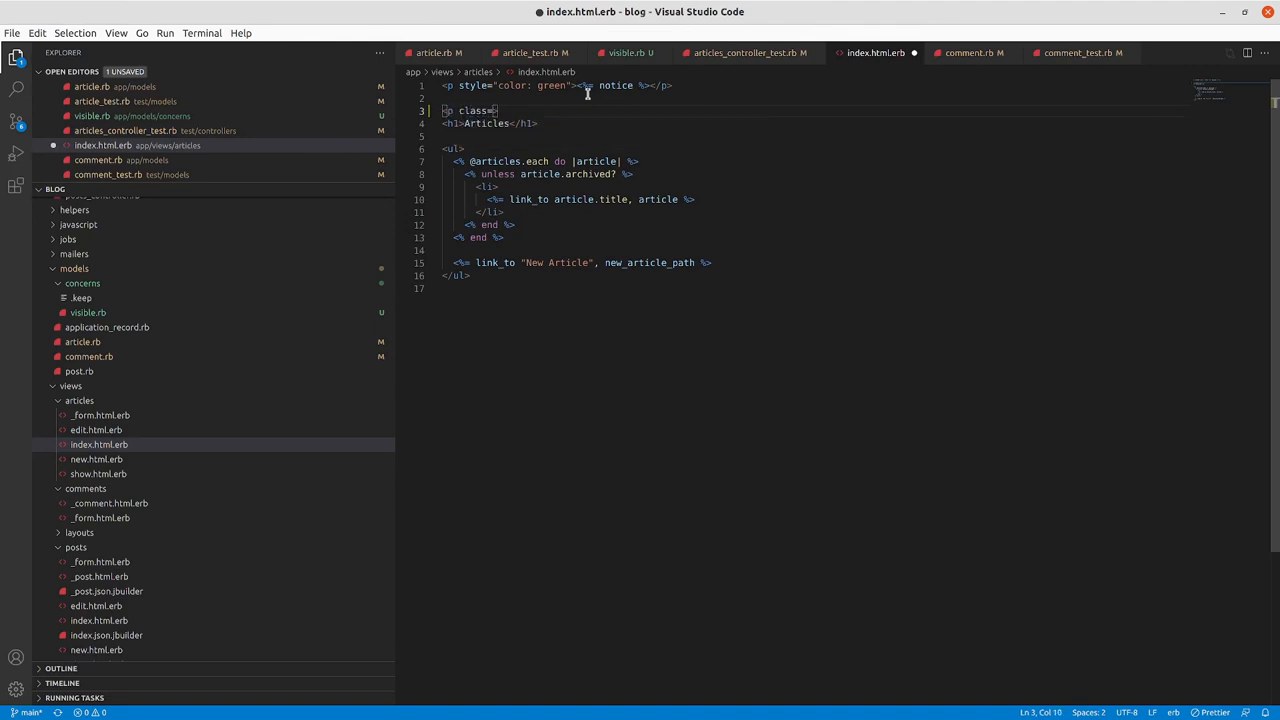
type("public-count\">")
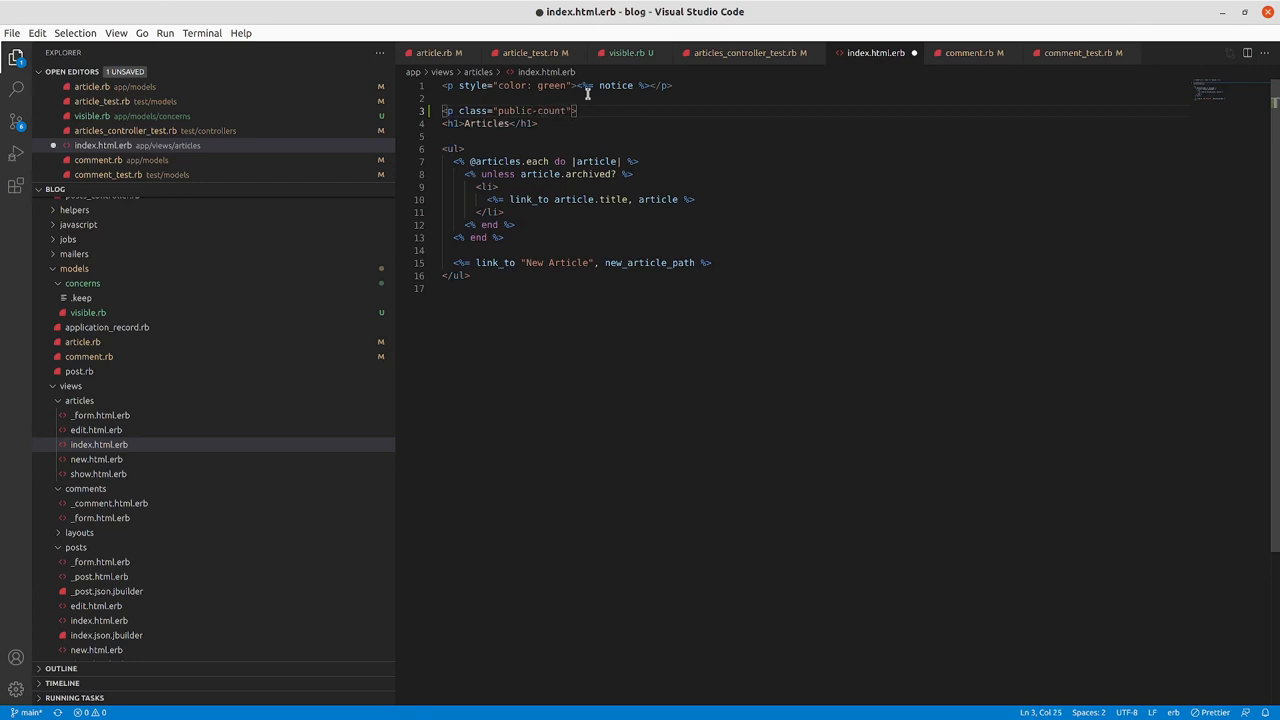
key("Enter")
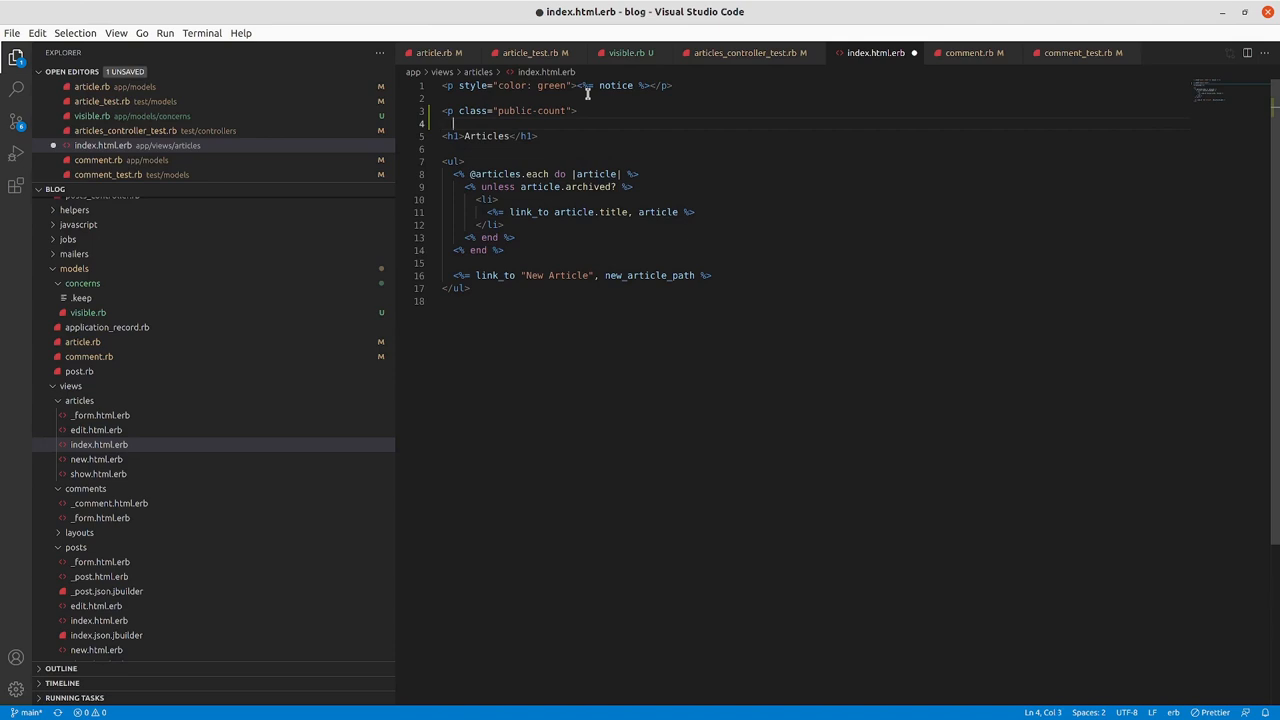
type("Our blog has <%= Article.public_count %> articles and counting!")
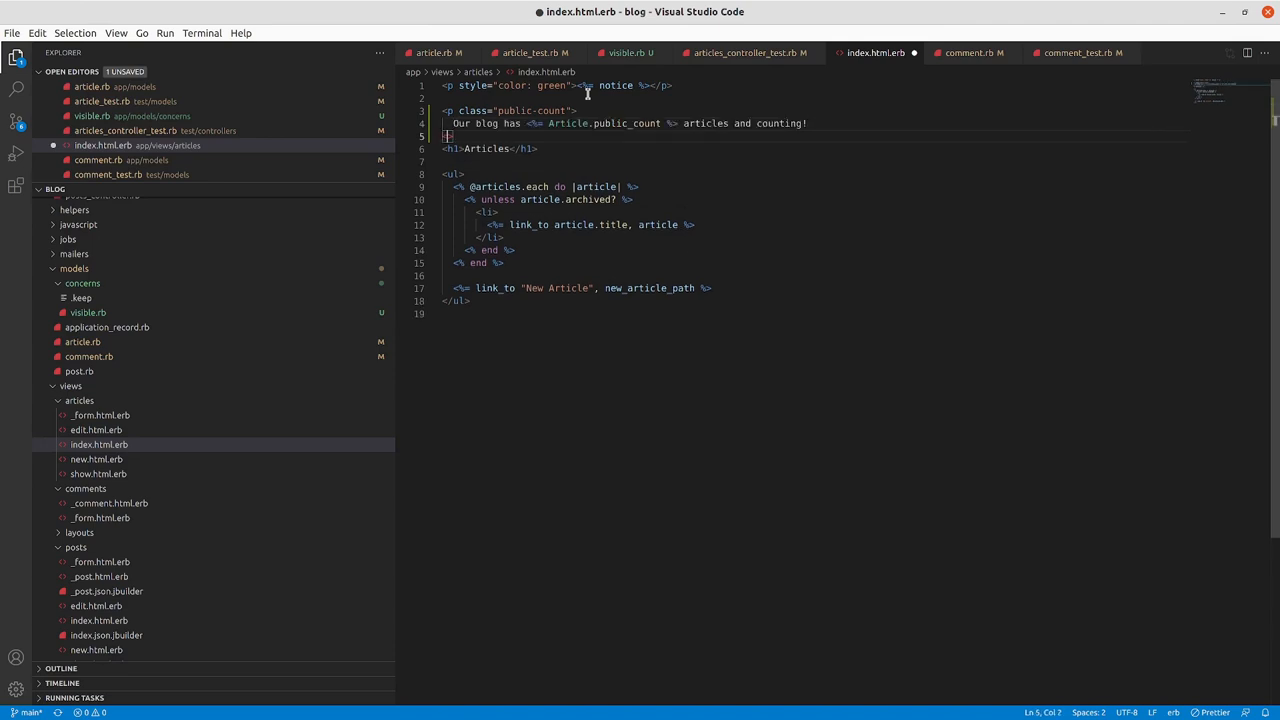
type("</p>")
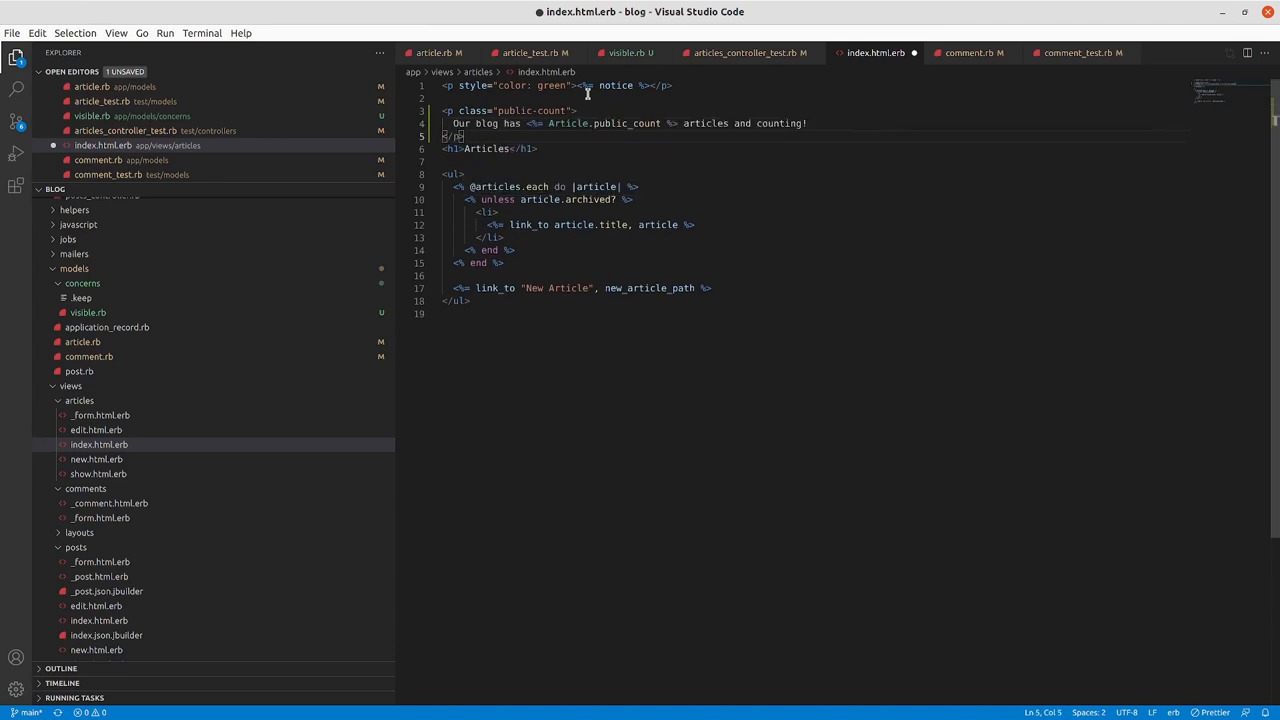
key("Enter")
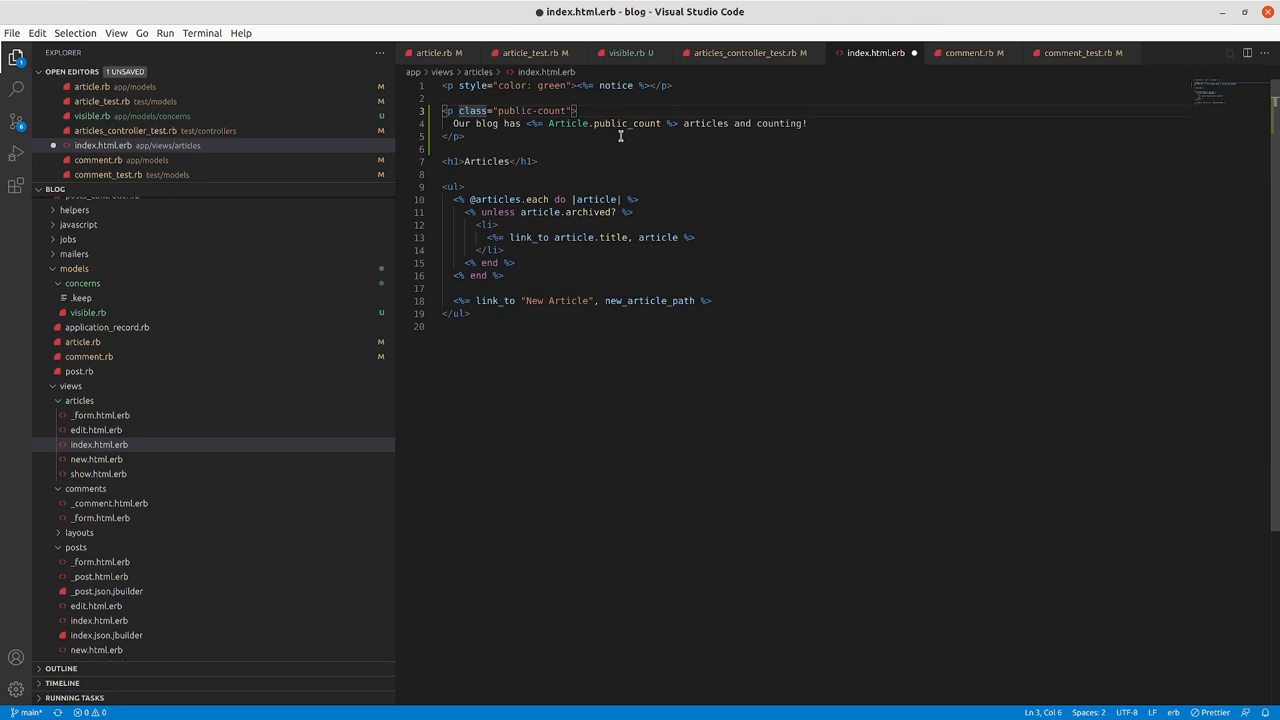
key("ctrl+s")
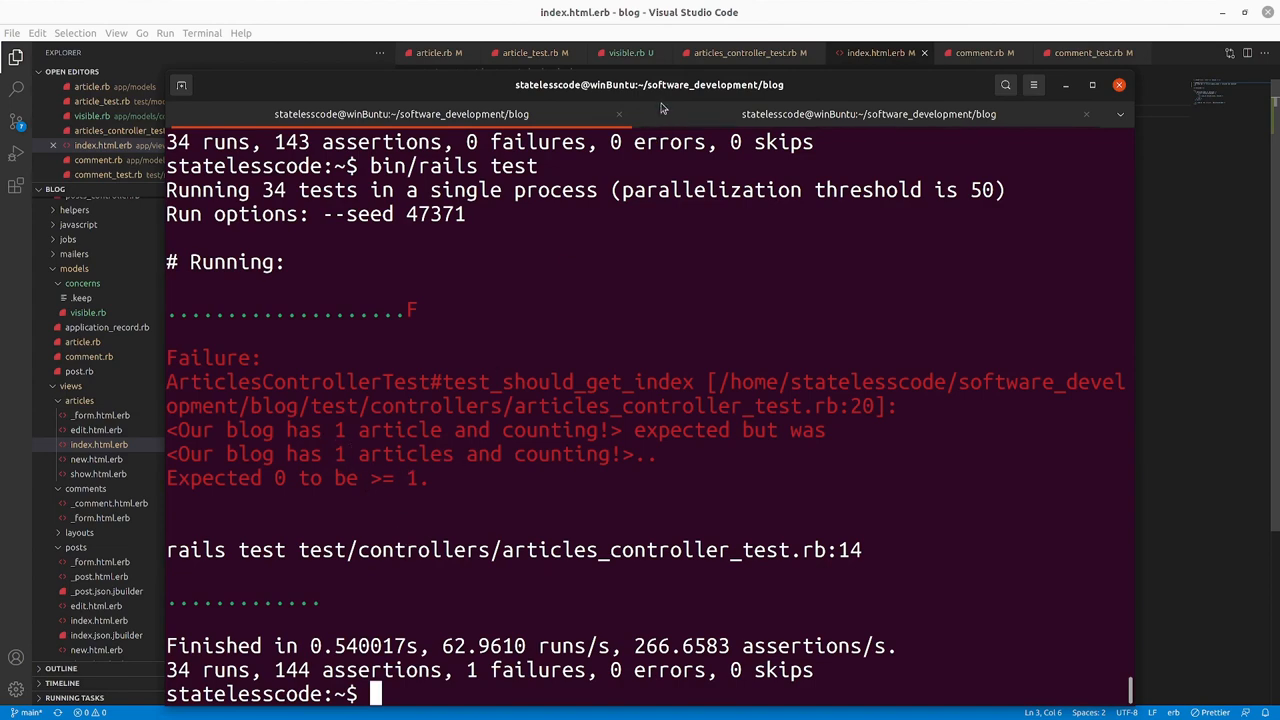
- Return to index.html.erb to wrap the count in pluralize(Article.public_count, "article")
left_click(879, 52)
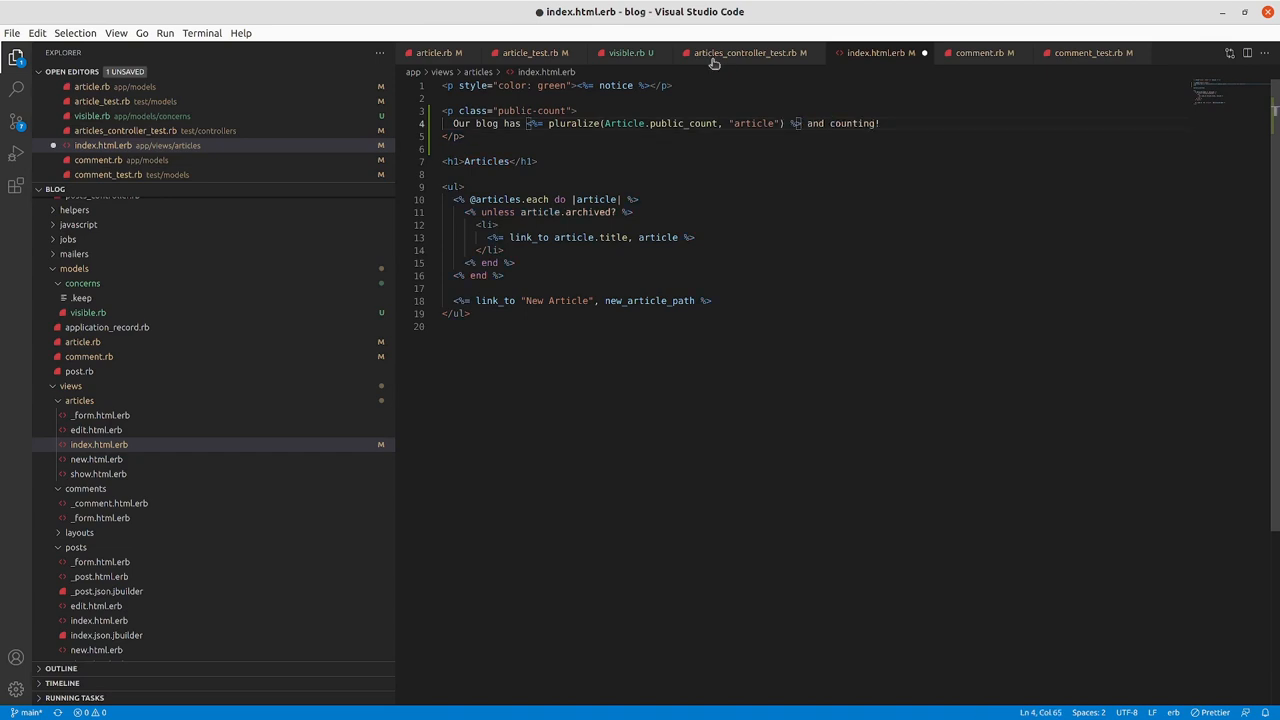
- Save index.html.erb containing the pluralize(Article.public_count, "article") sentence
key("ctrl+s")
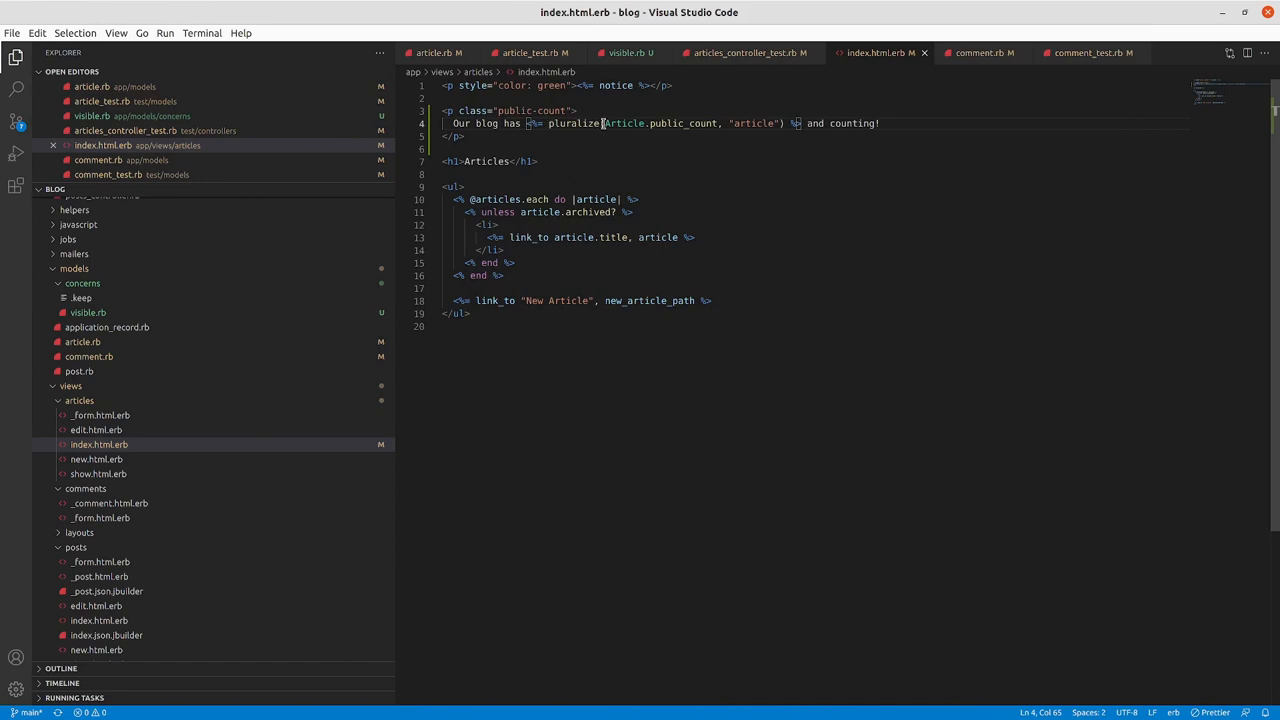
mouse_move(763, 106)
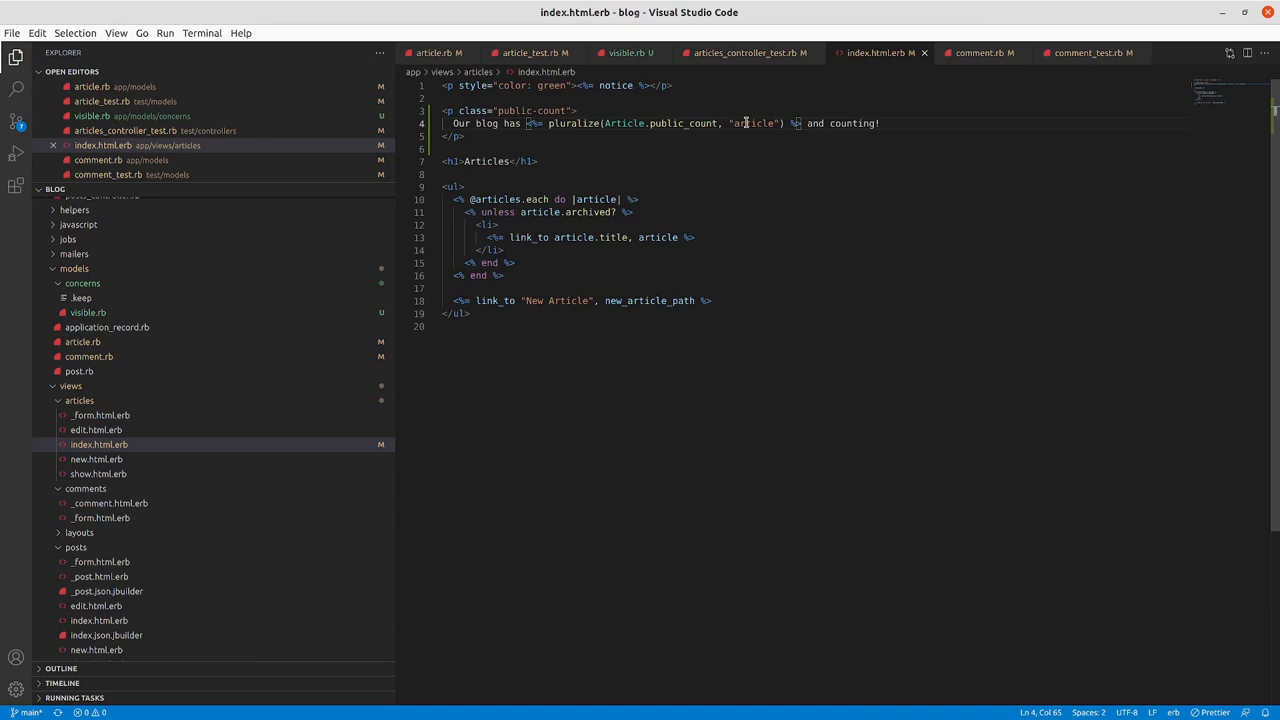
mouse_move(593, 123)
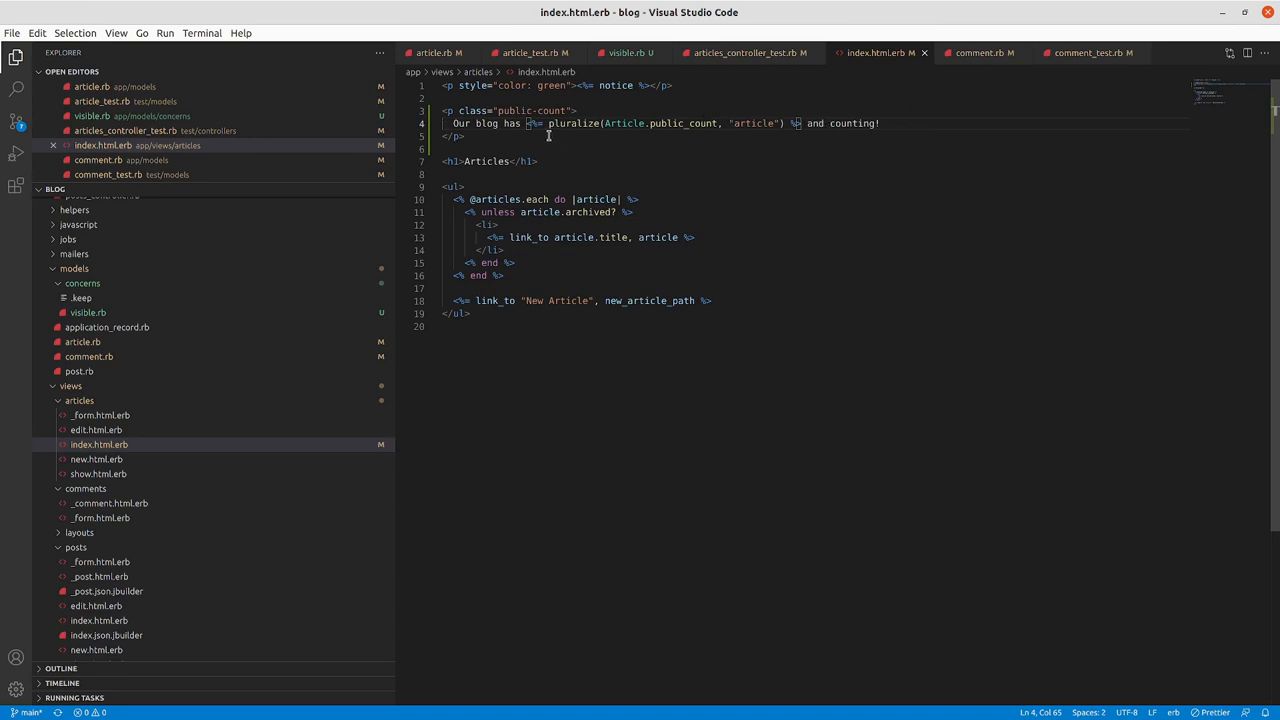
mouse_move(560, 138)
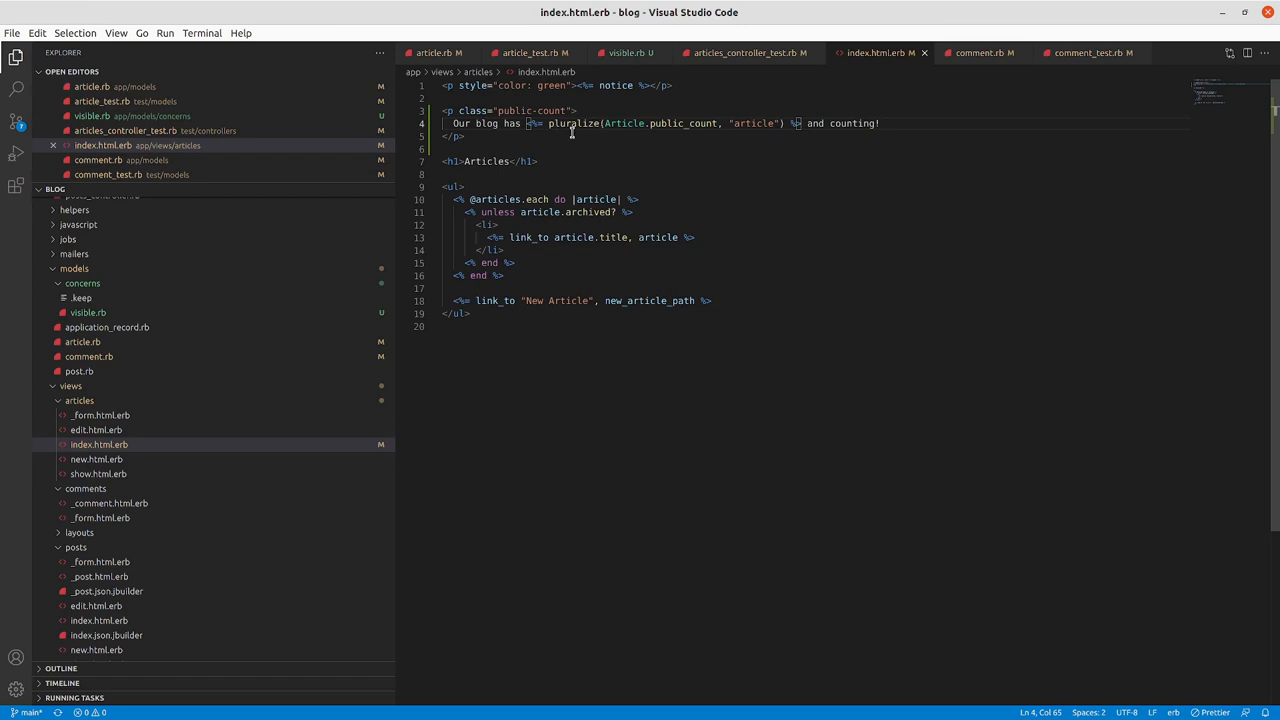
mouse_move(524, 135)
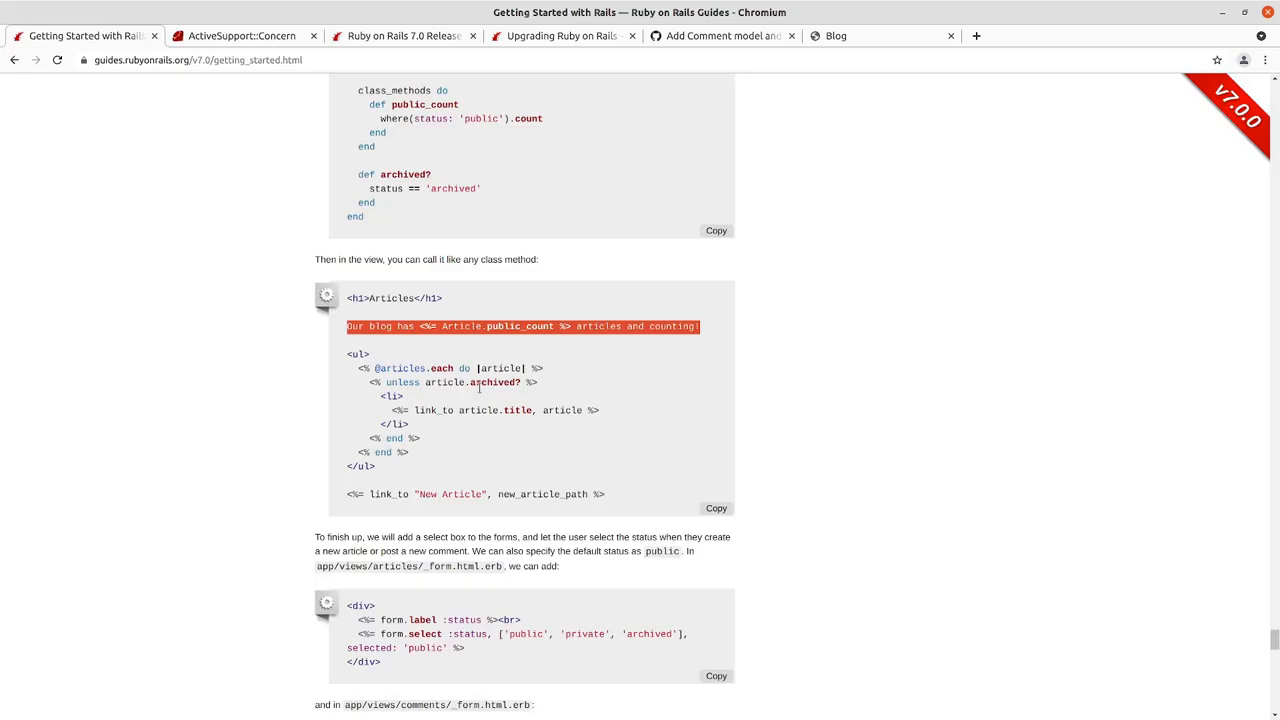
- Scroll to the guide's form.select :status example and select that code
scroll("down", 3)
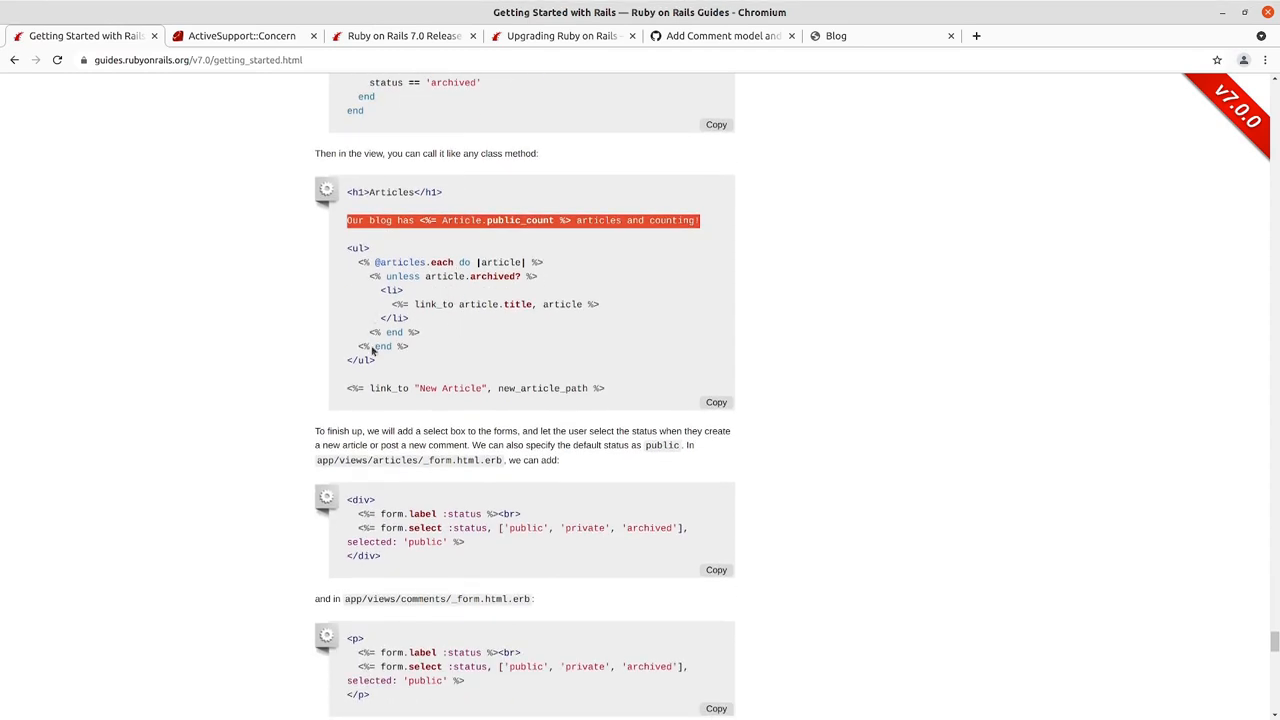
scroll("down", 3)
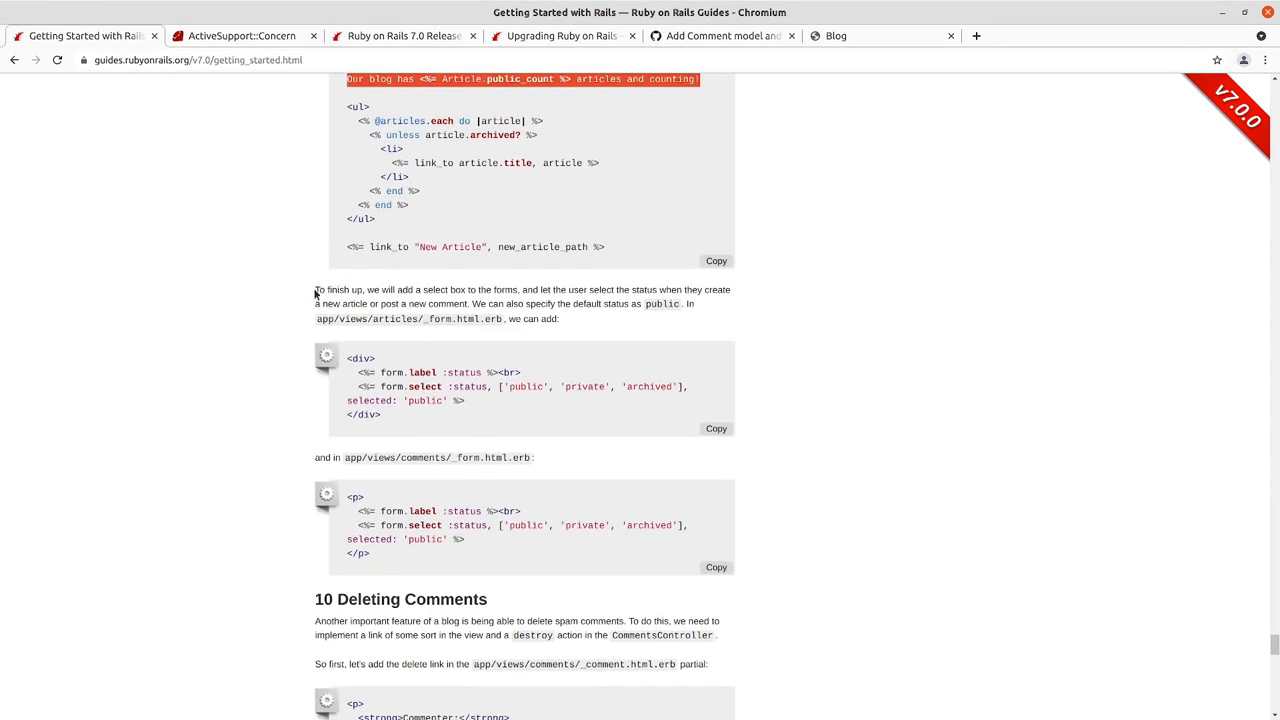
mouse_move(411, 302)
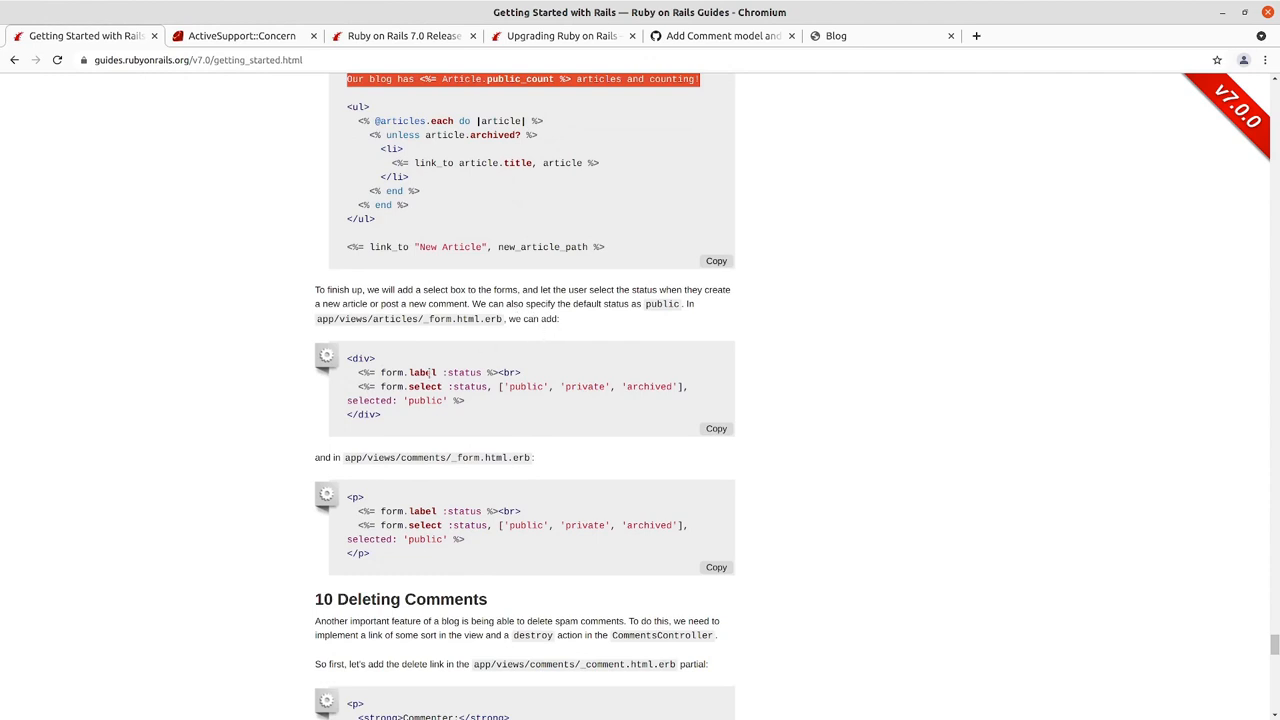
mouse_move(521, 407)
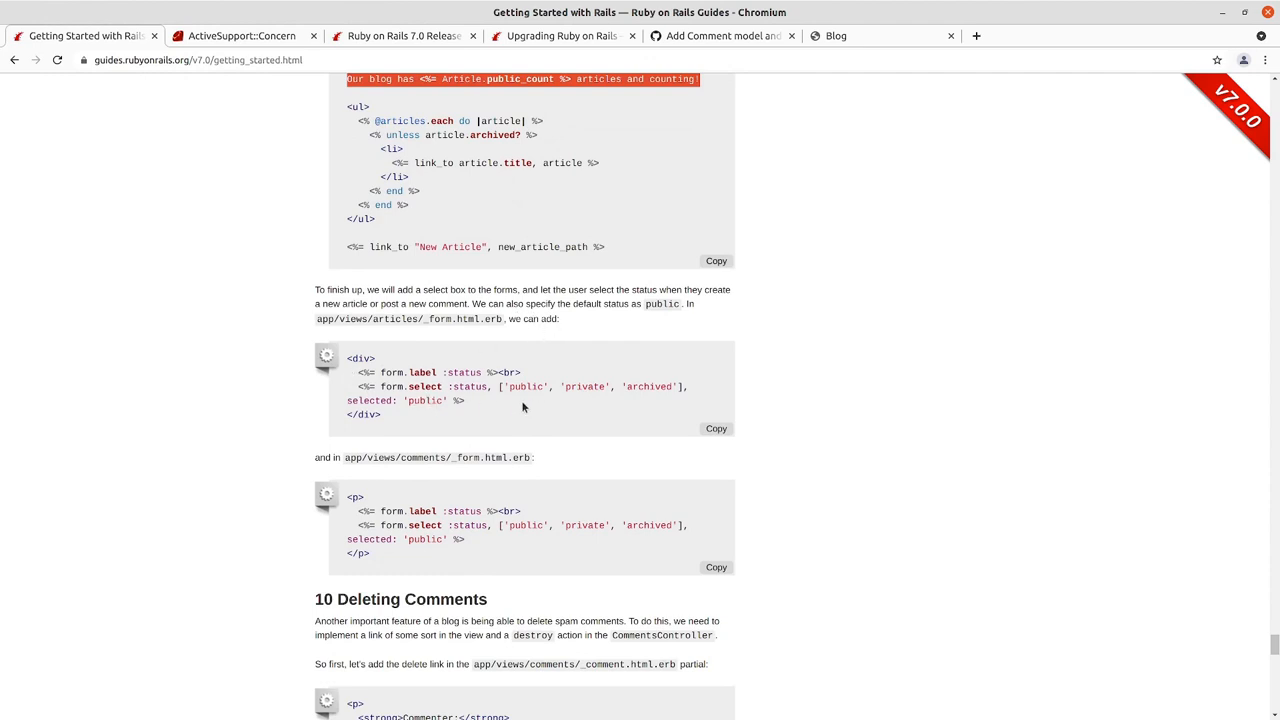
mouse_move(413, 522)
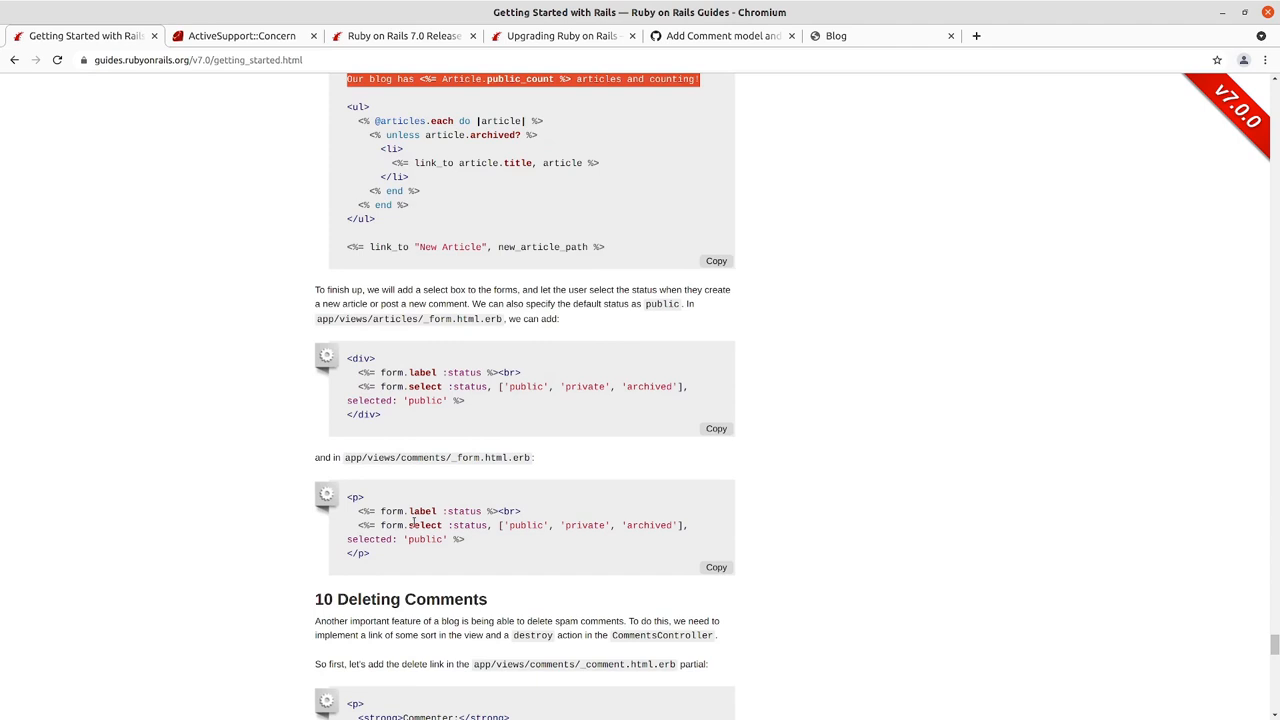
mouse_move(355, 387)
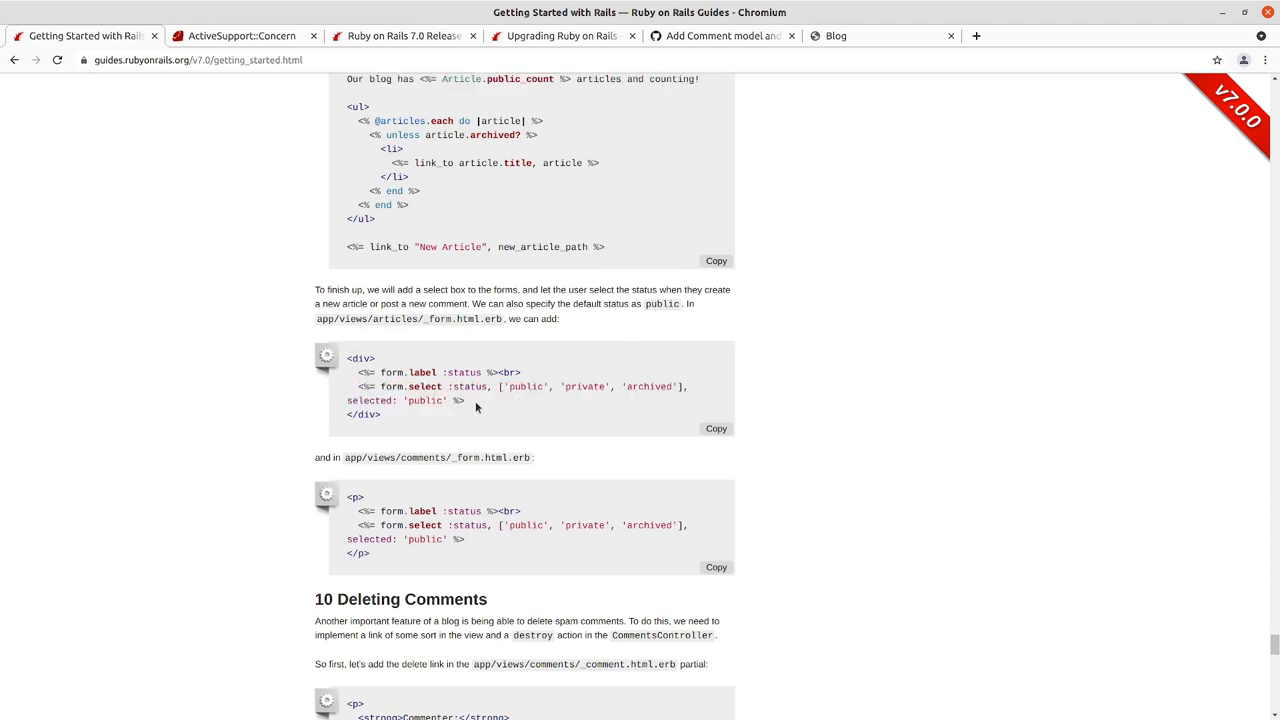
mouse_move(533, 430)
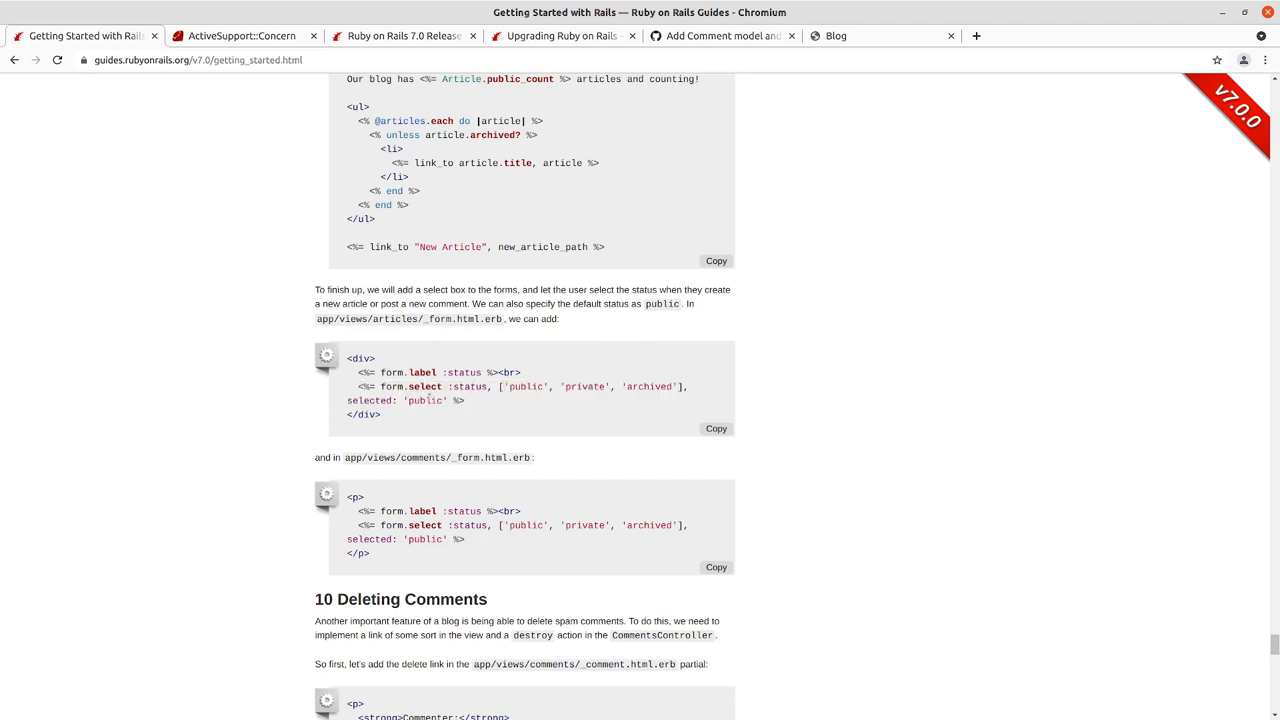
left_click_drag(355, 387, 465, 401)
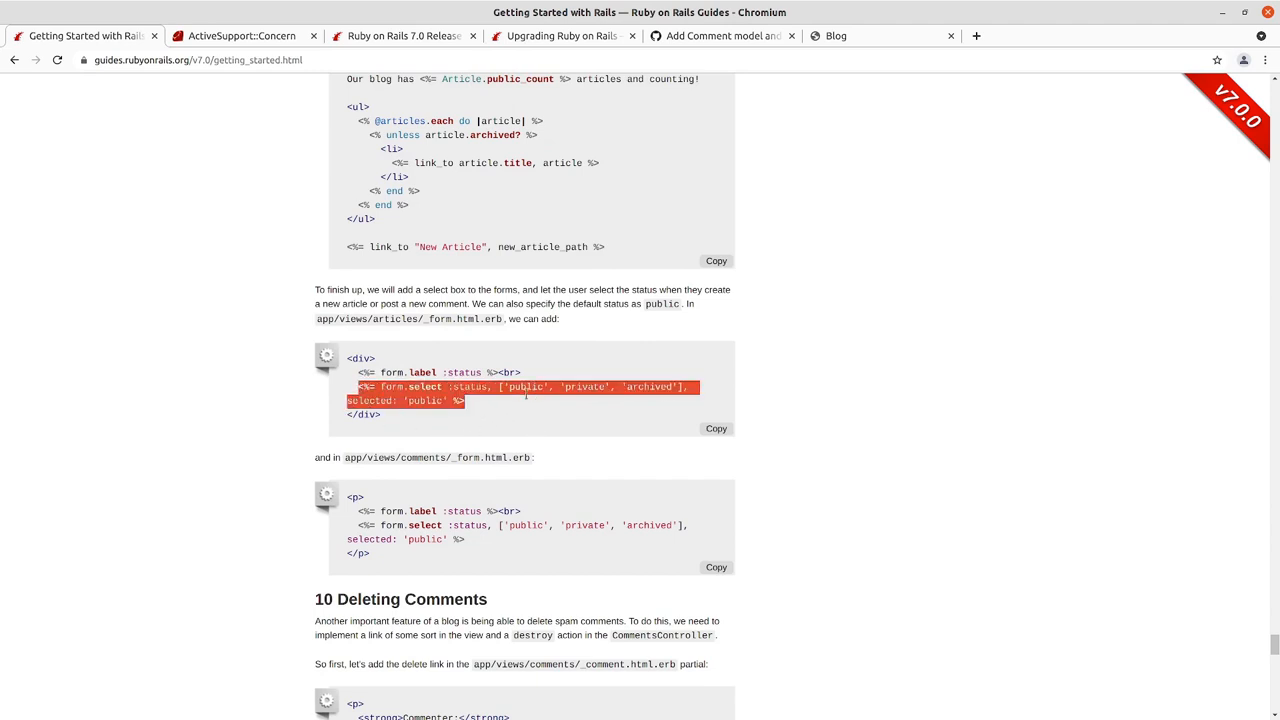
left_click(525, 393)
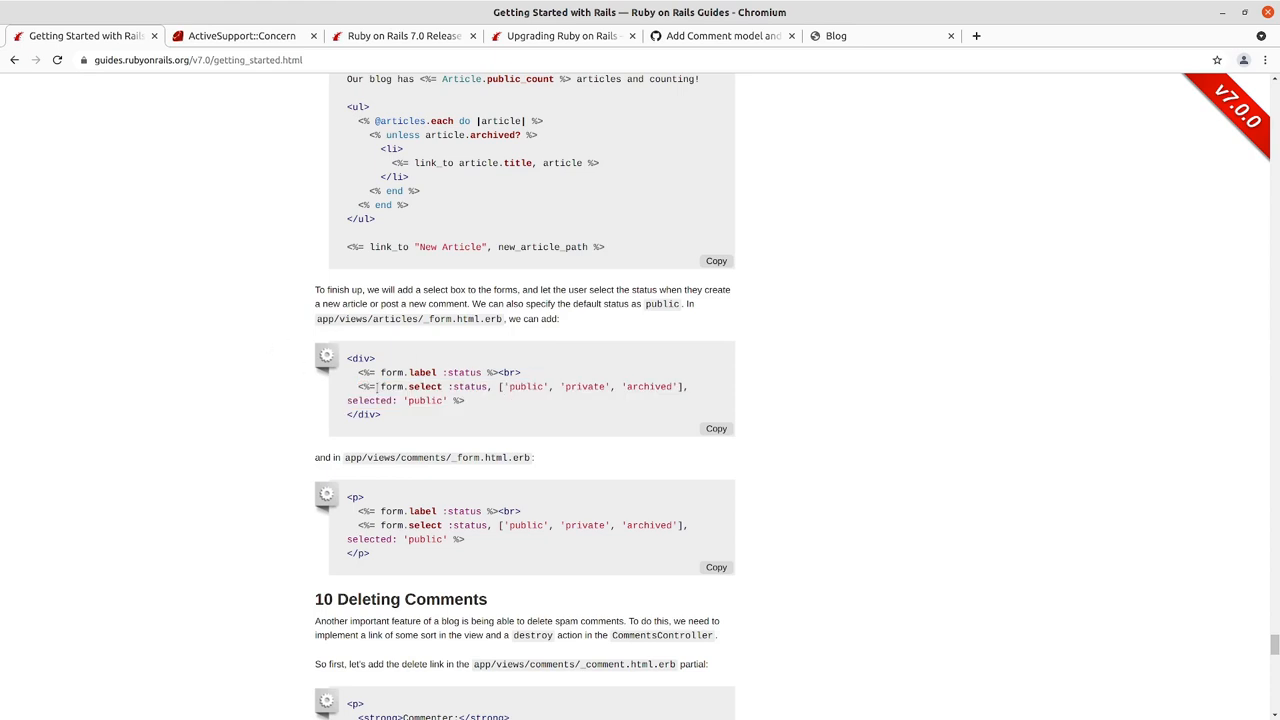
left_click_drag(355, 387, 465, 400)
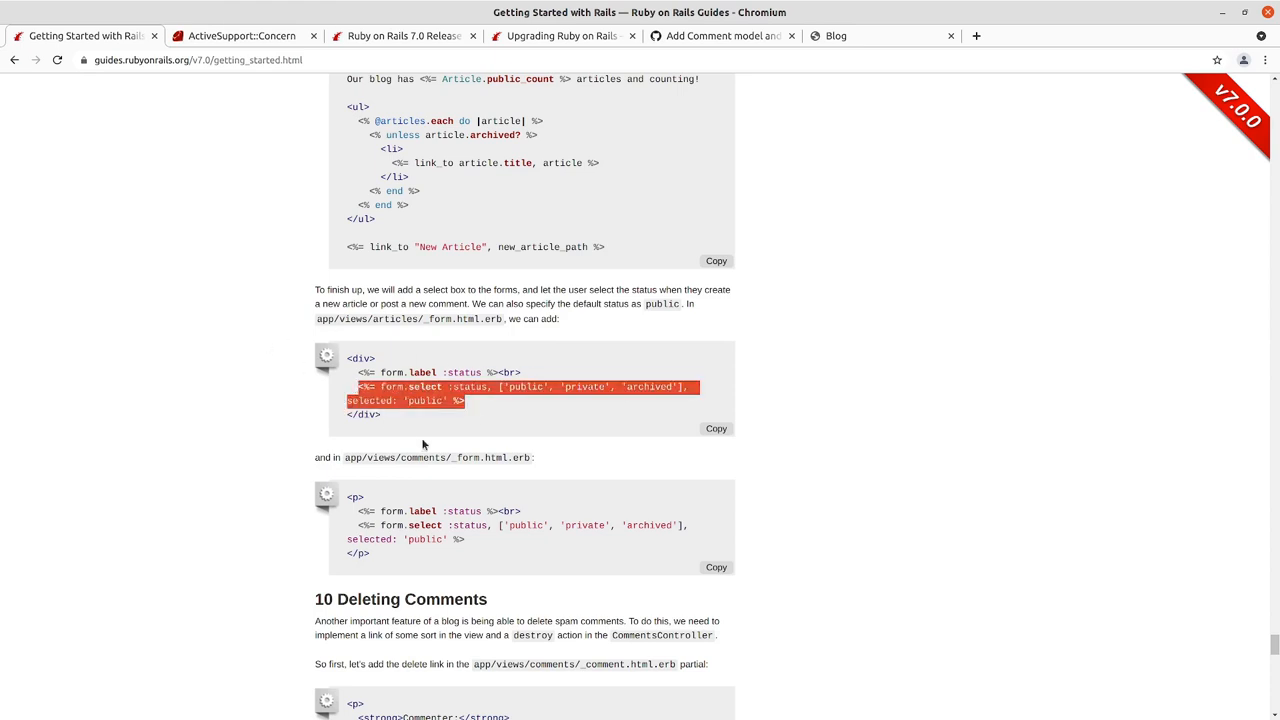
scroll("down", 3)
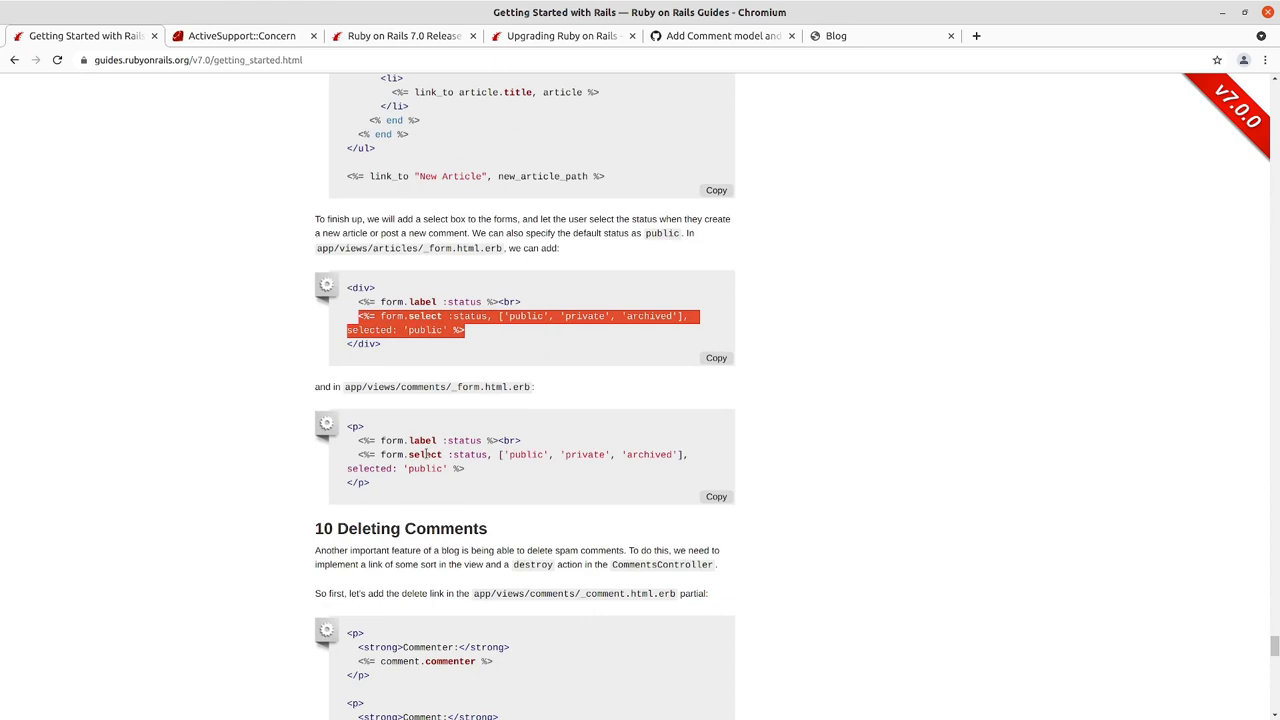
mouse_move(430, 458)
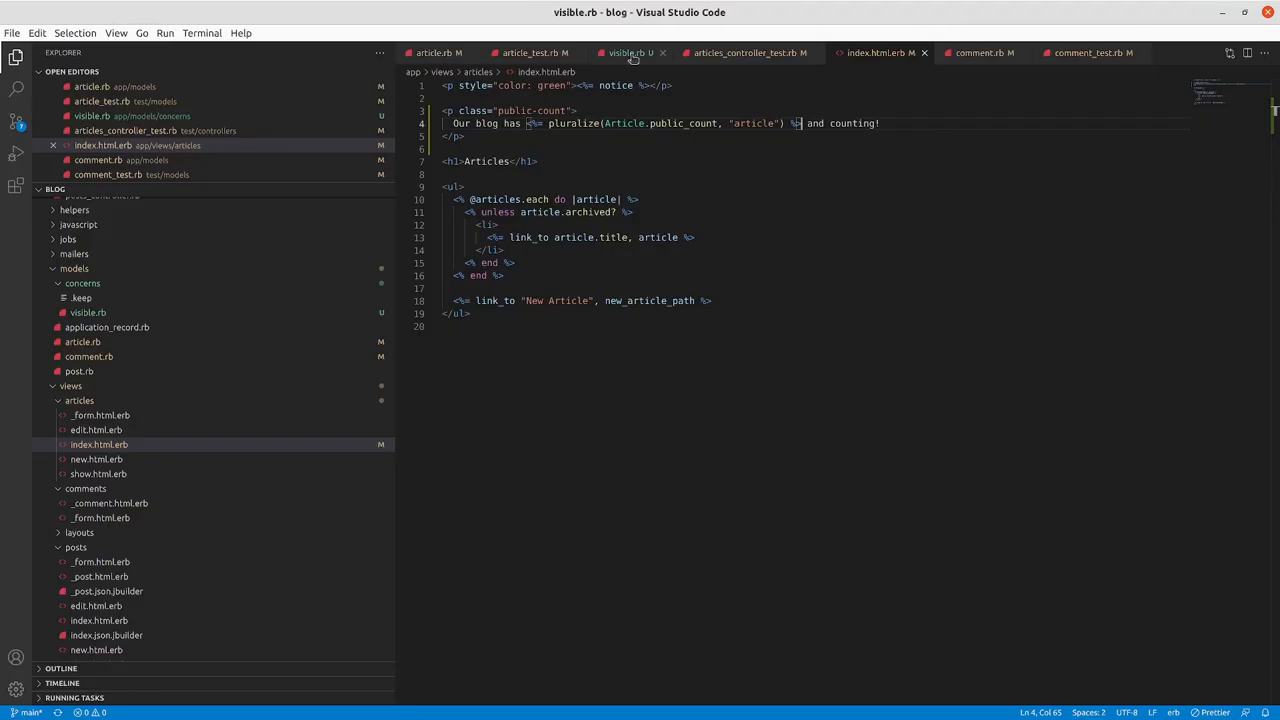
- Open visible.rb, then articles_controller_test.rb, and browse the test file
left_click(628, 53)
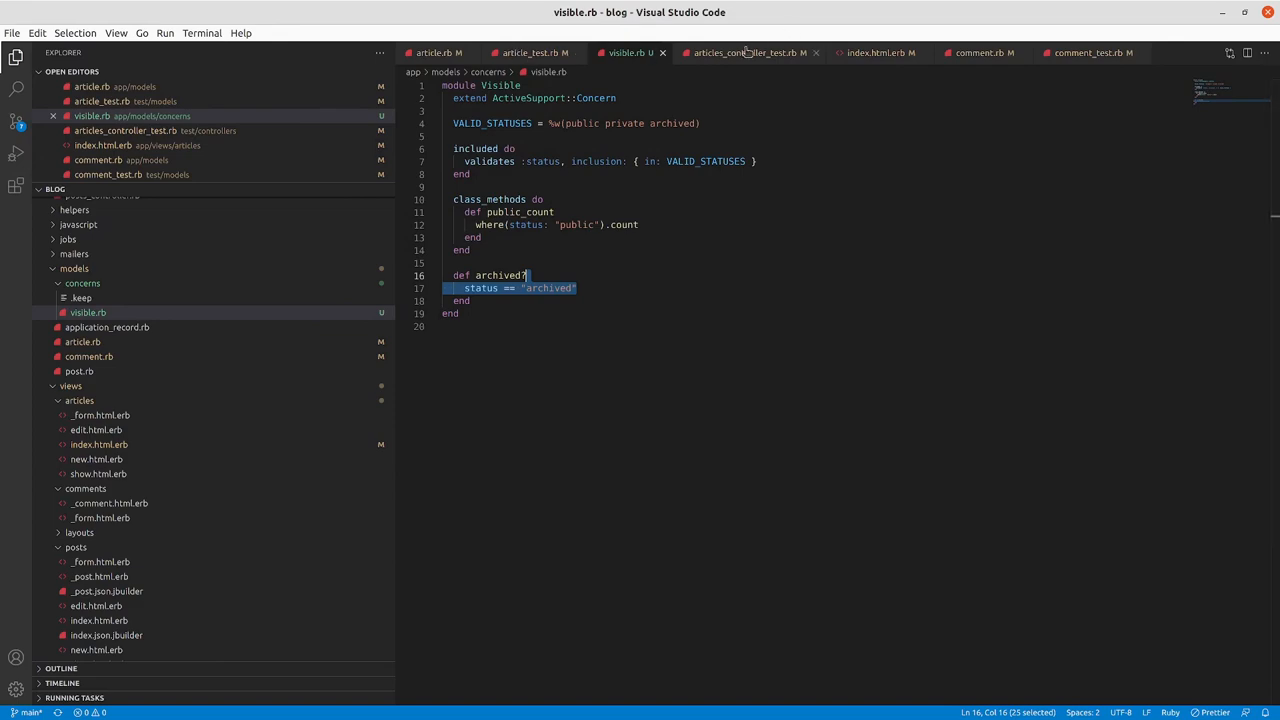
left_click(747, 53)
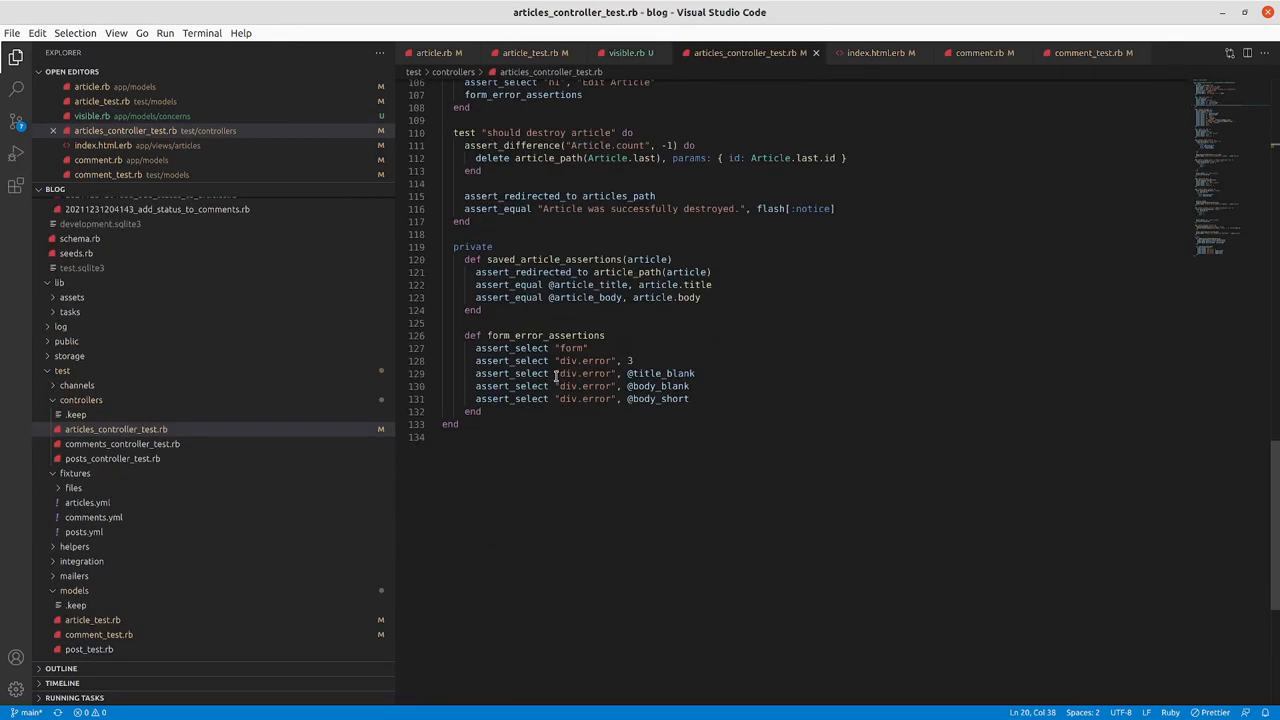
scroll("up", 3)
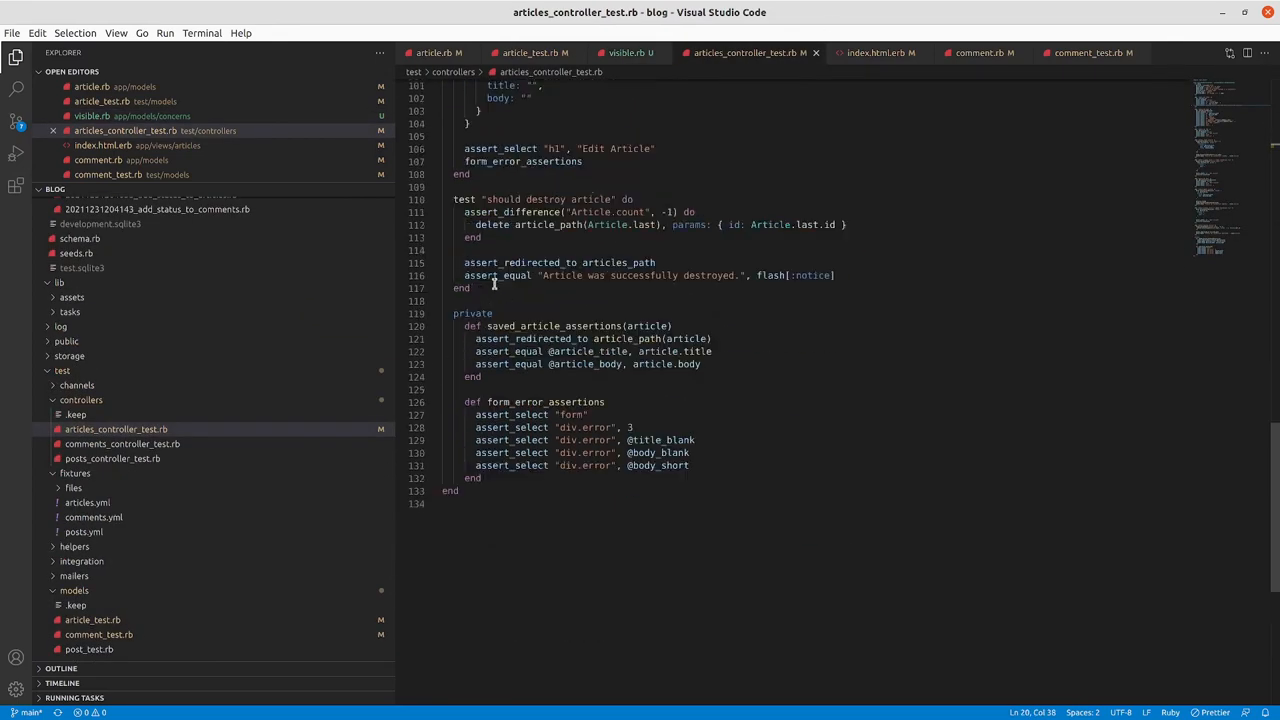
scroll("up", 3)
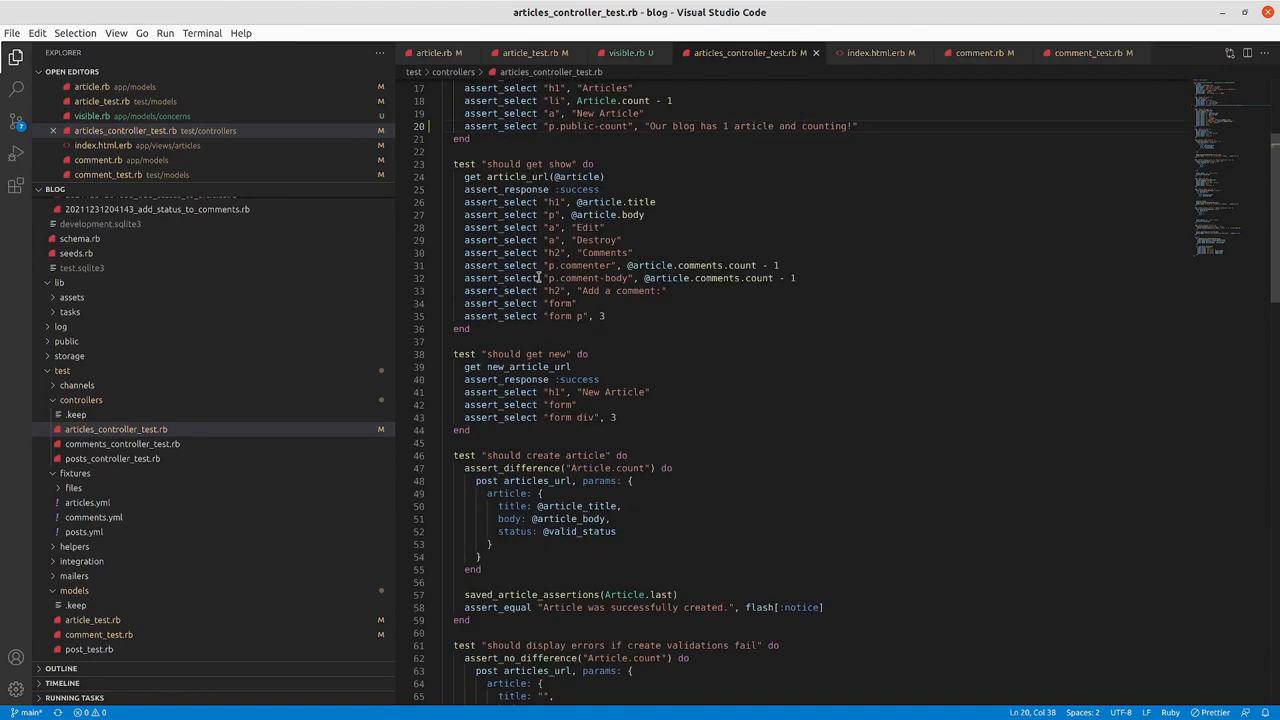
mouse_move(505, 316)
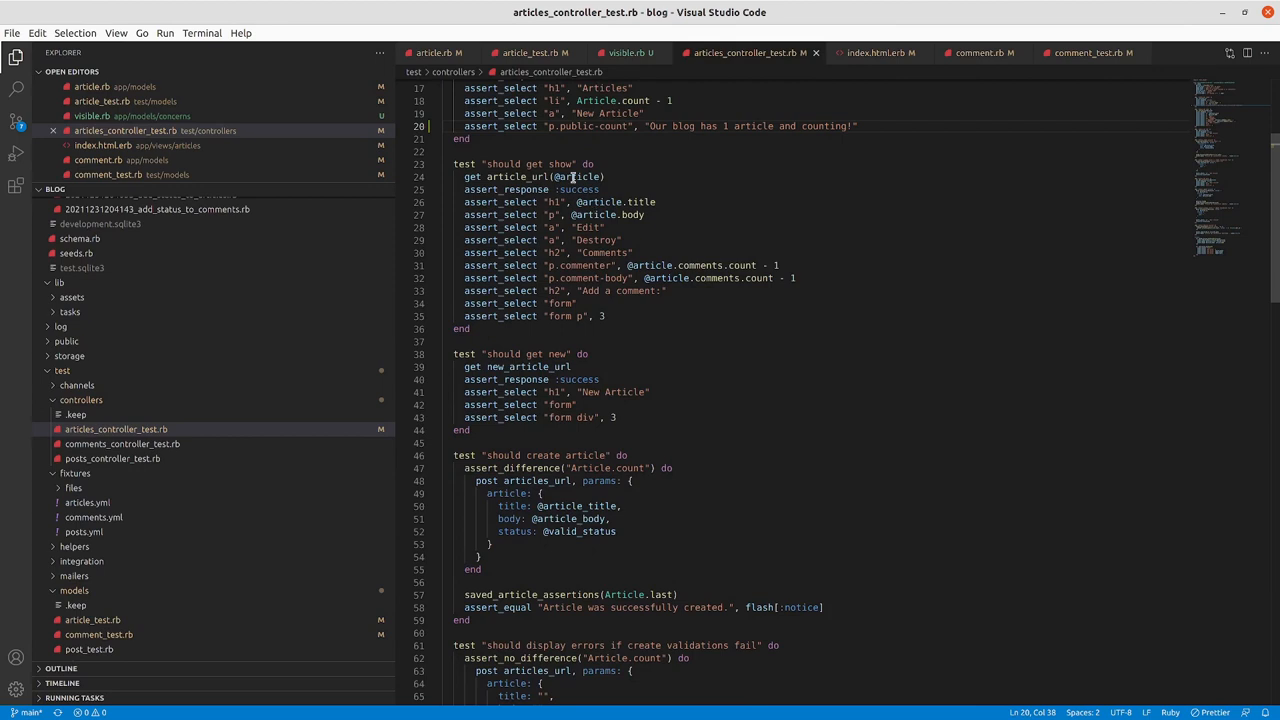
scroll("down", 3)
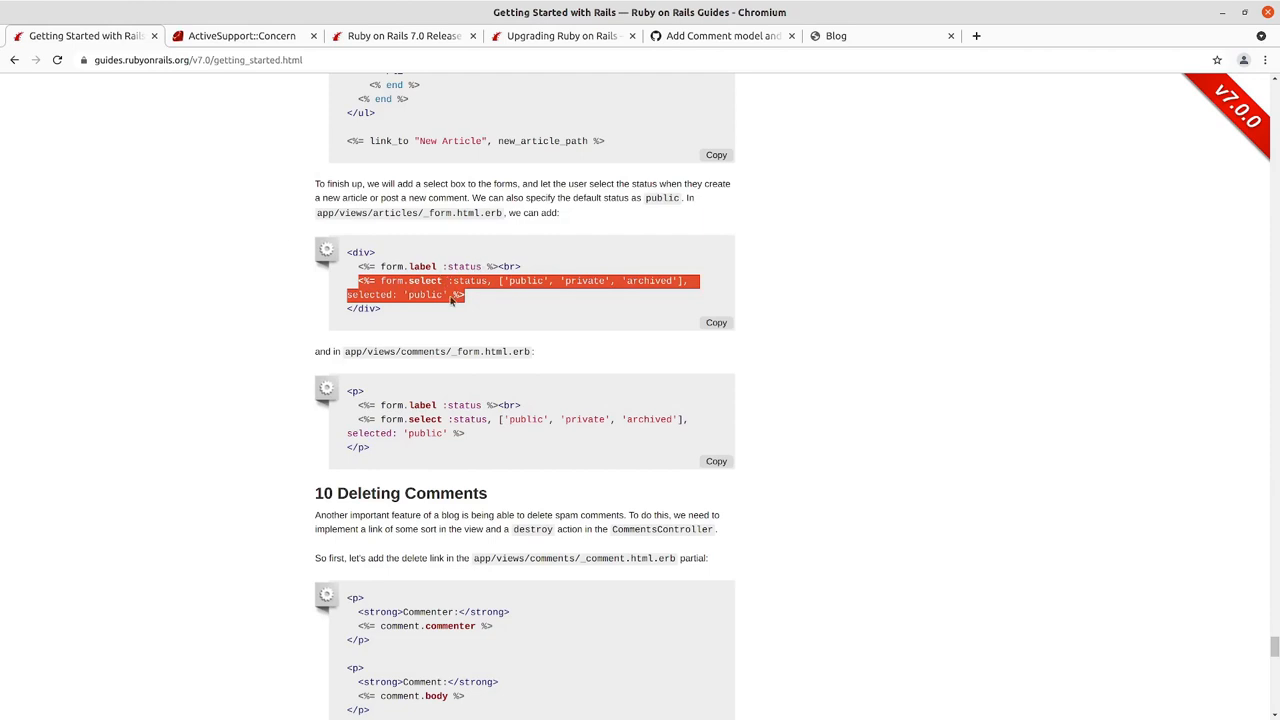
mouse_move(402, 217)
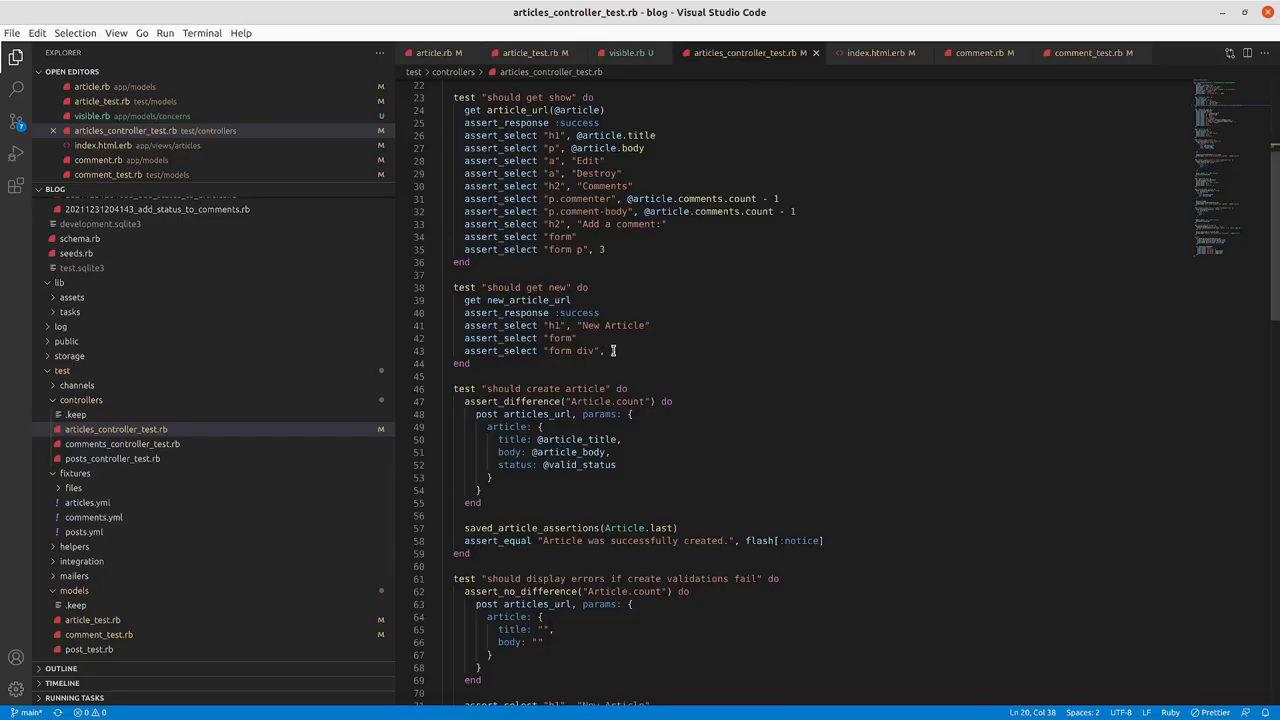
- Change both assert_select "form div" counts from 3 to 4 on lines 43 and 80
scroll("down", 3)
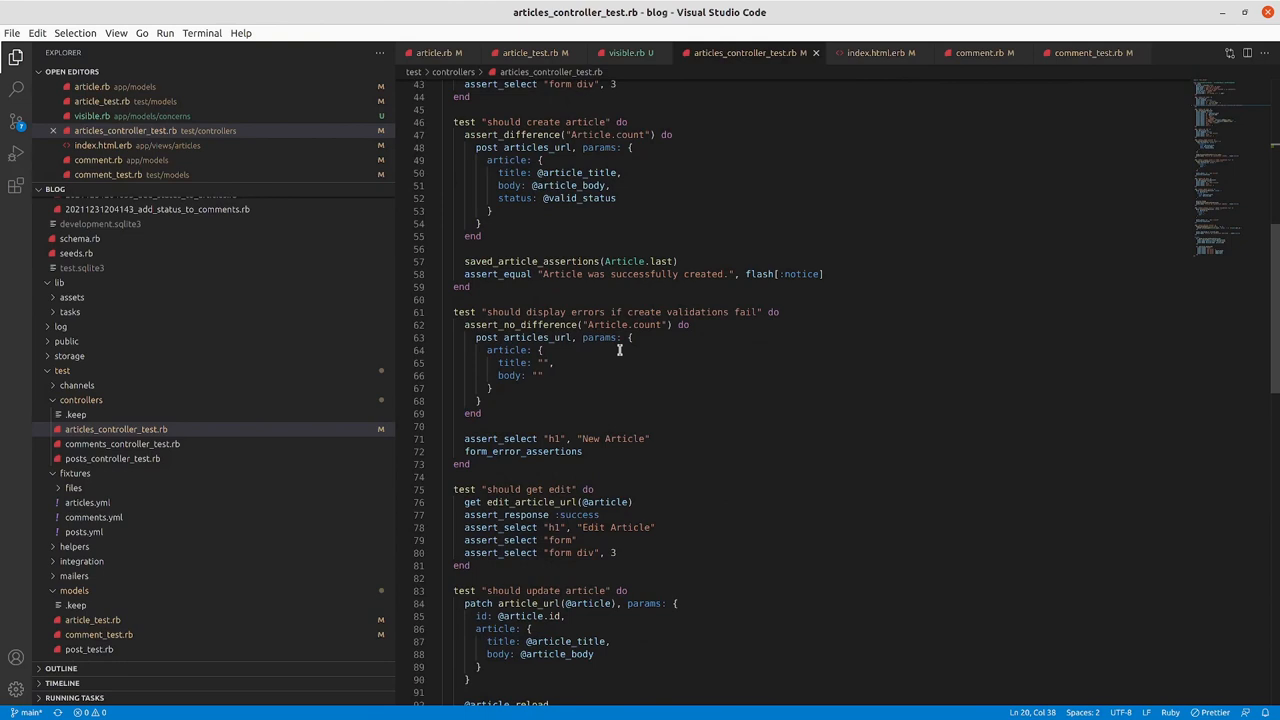
scroll("up", 3)
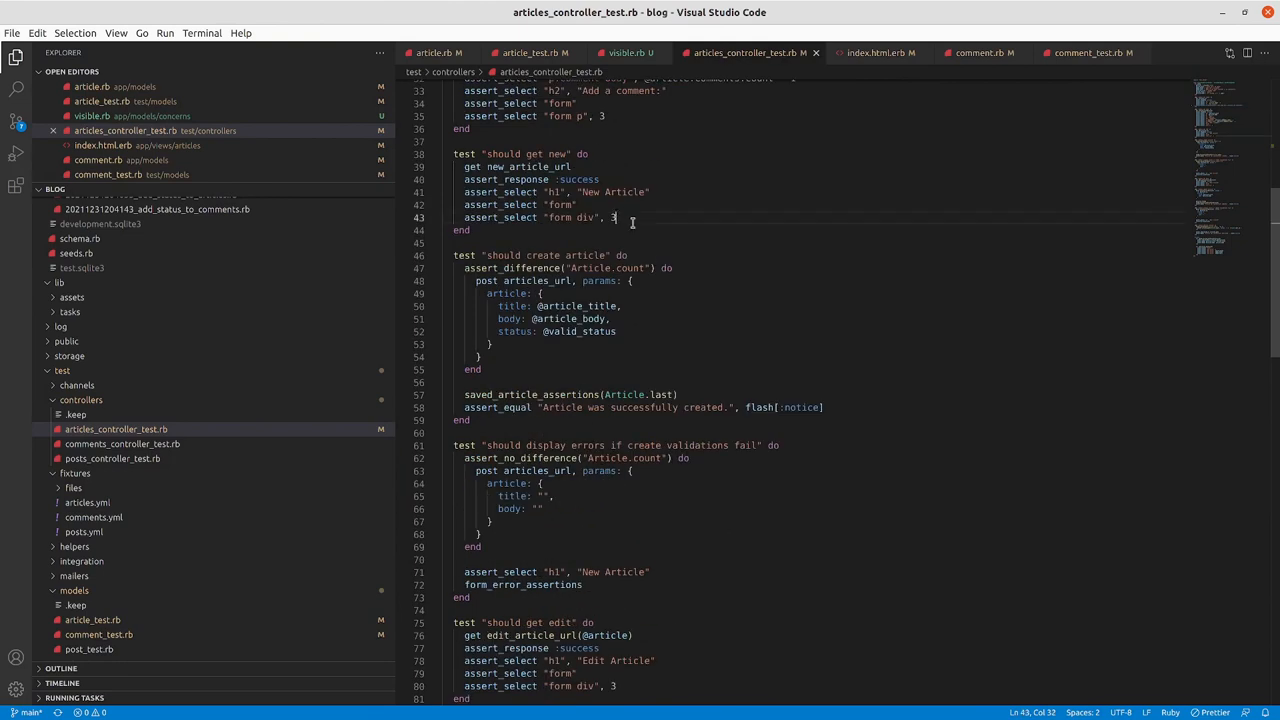
type("4")
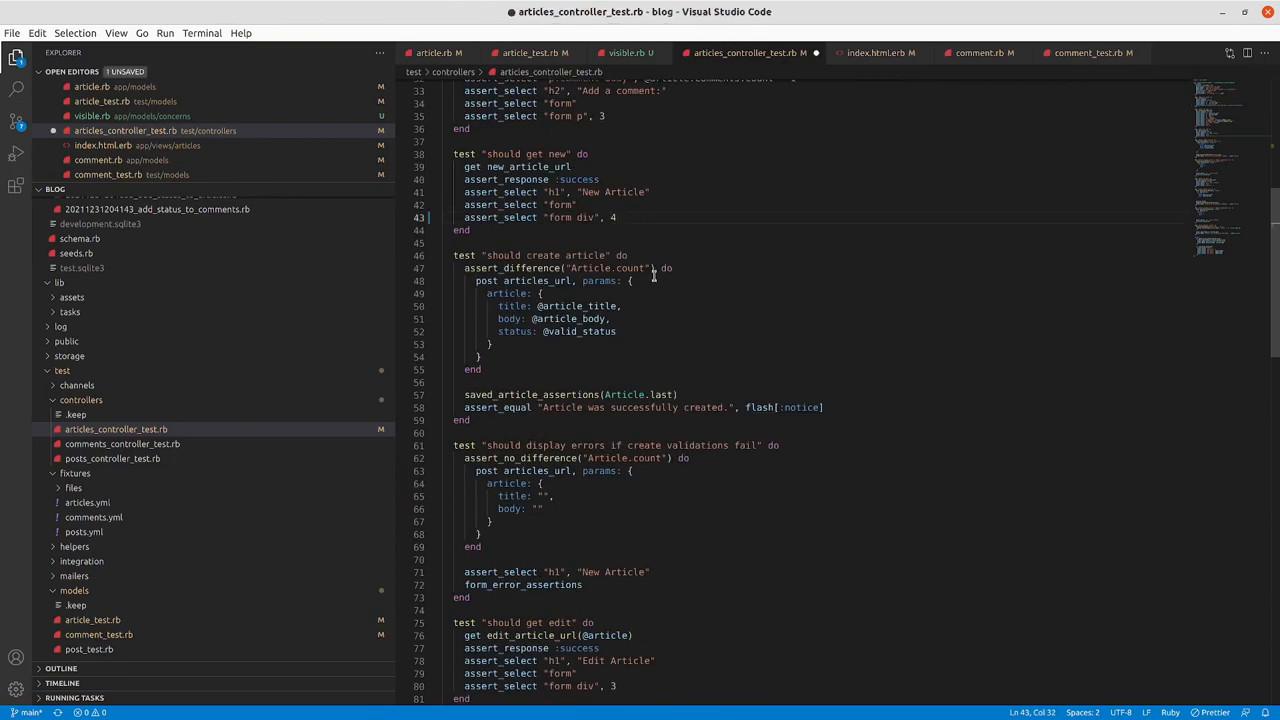
scroll("down", 3)
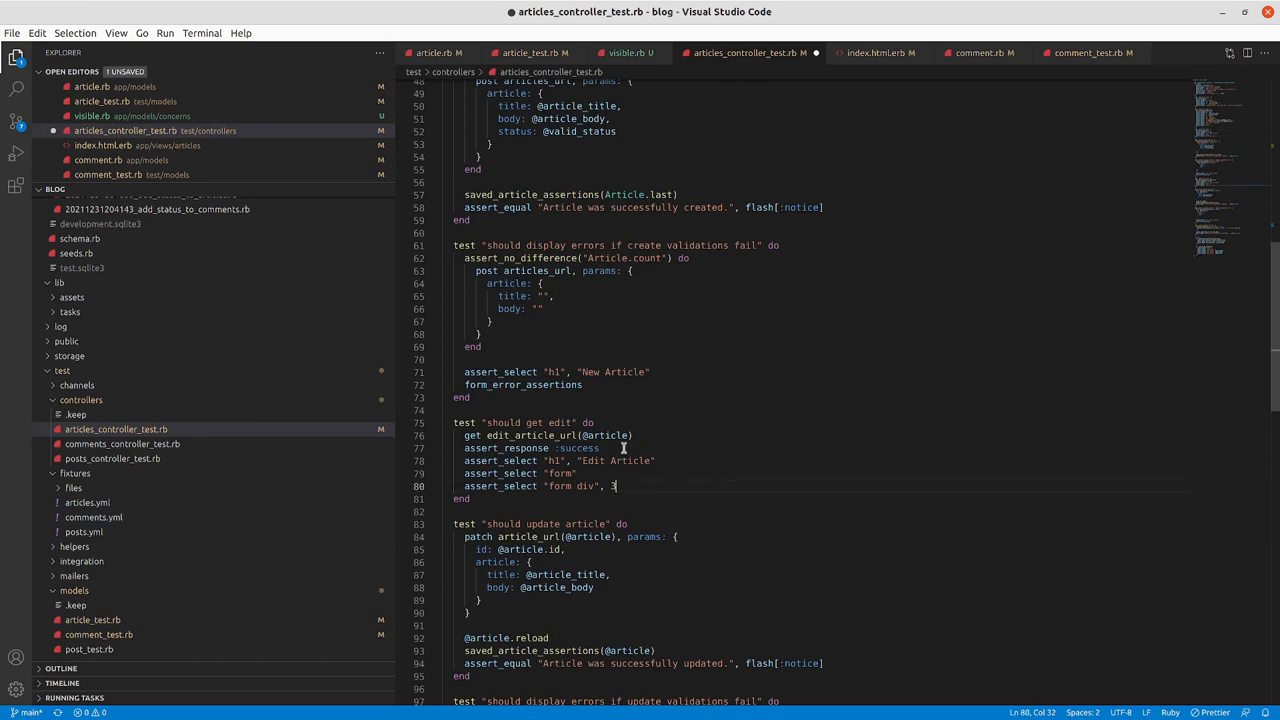
type("4")
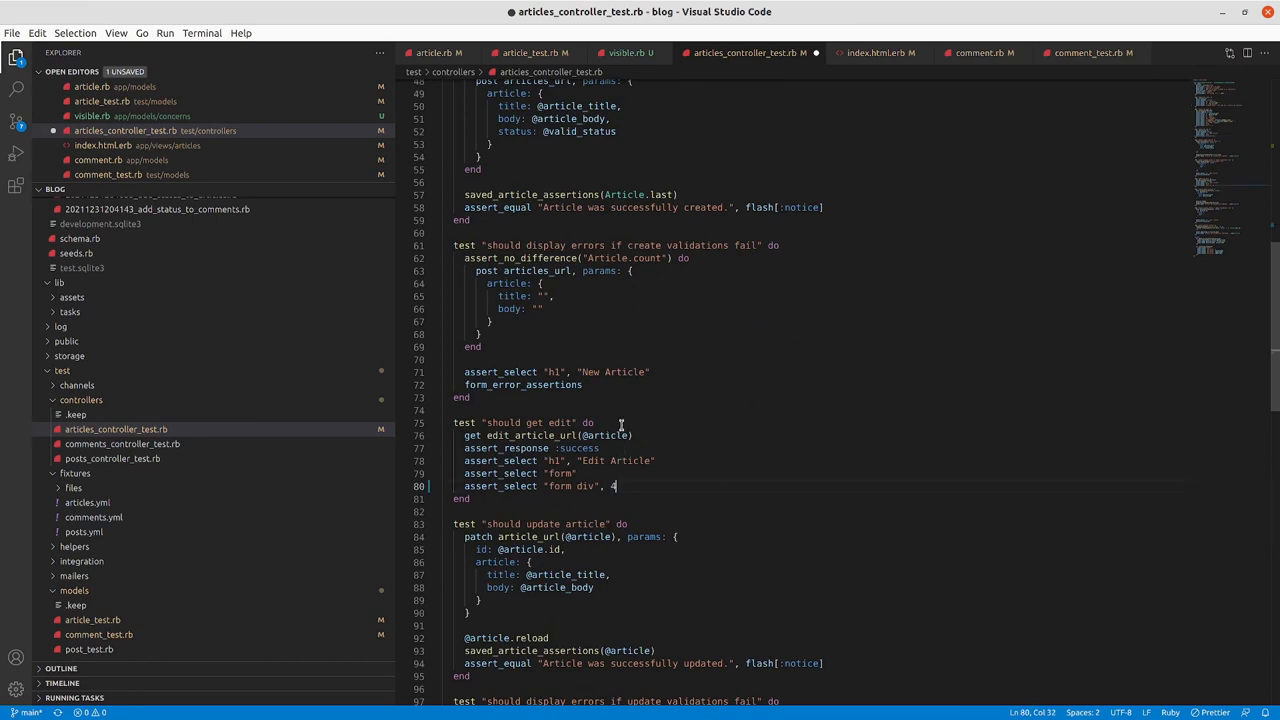
scroll("up", 3)
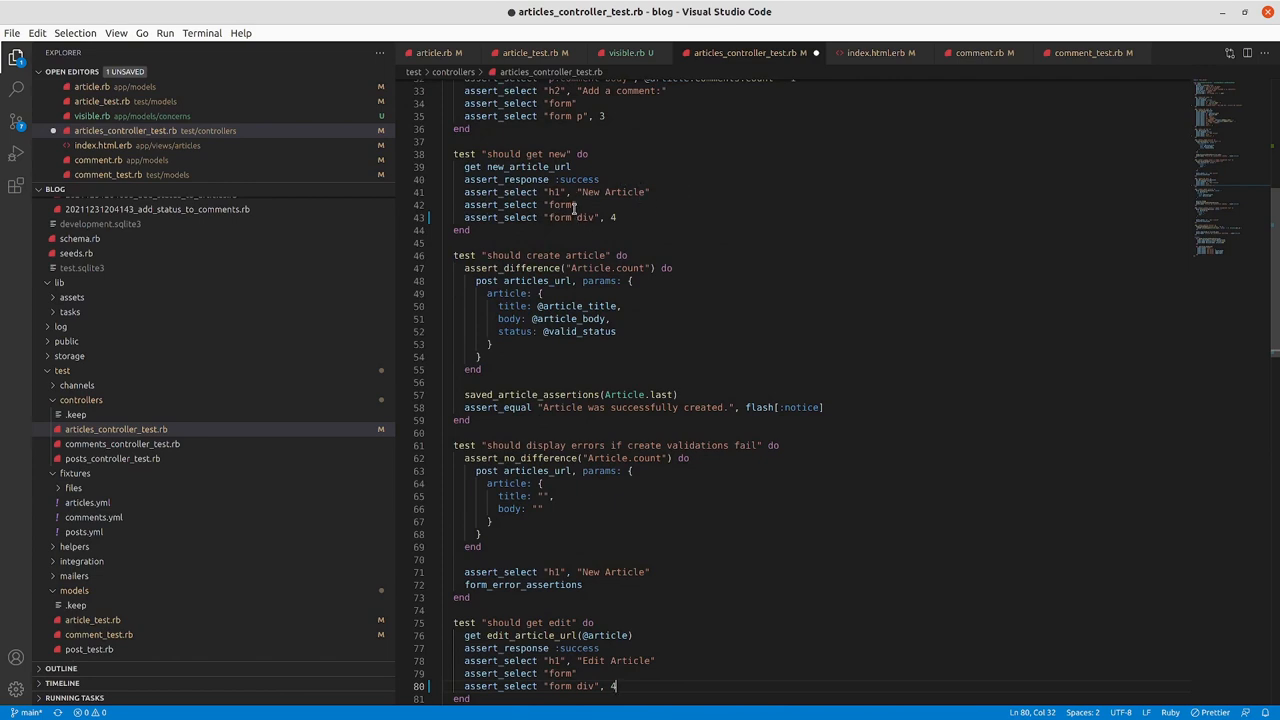
scroll("down", 3)
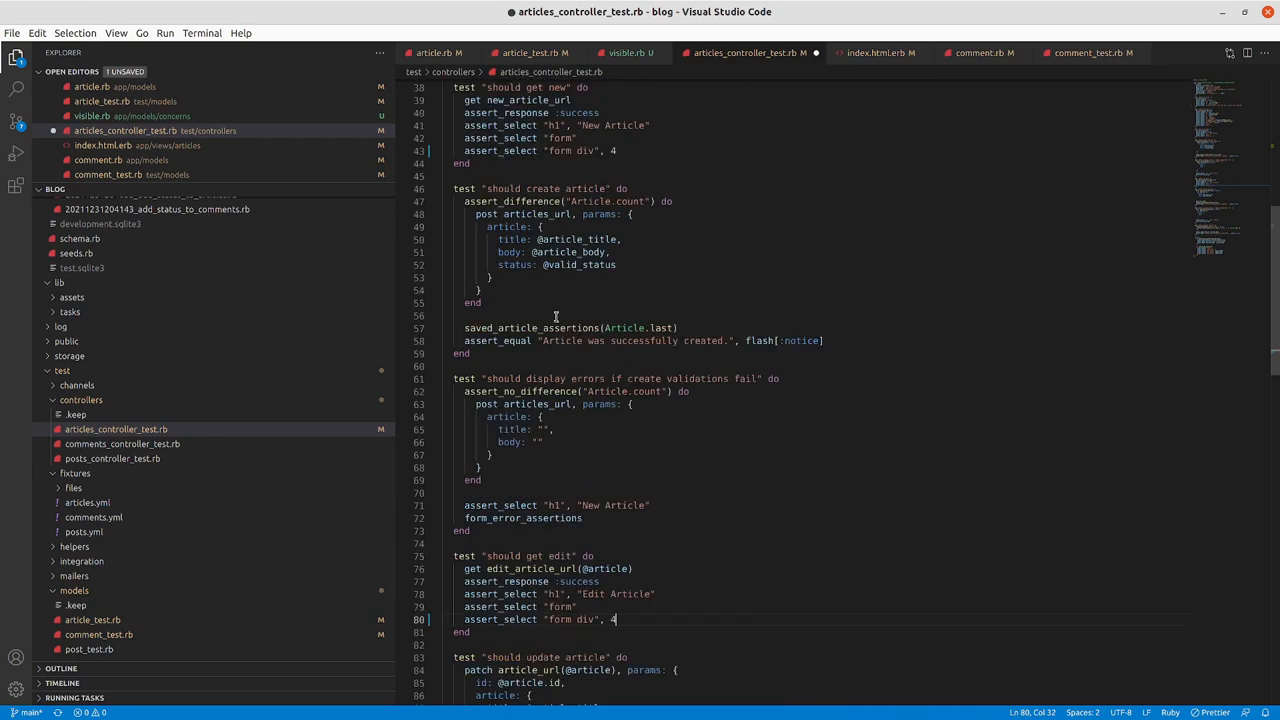
scroll("up", 3)
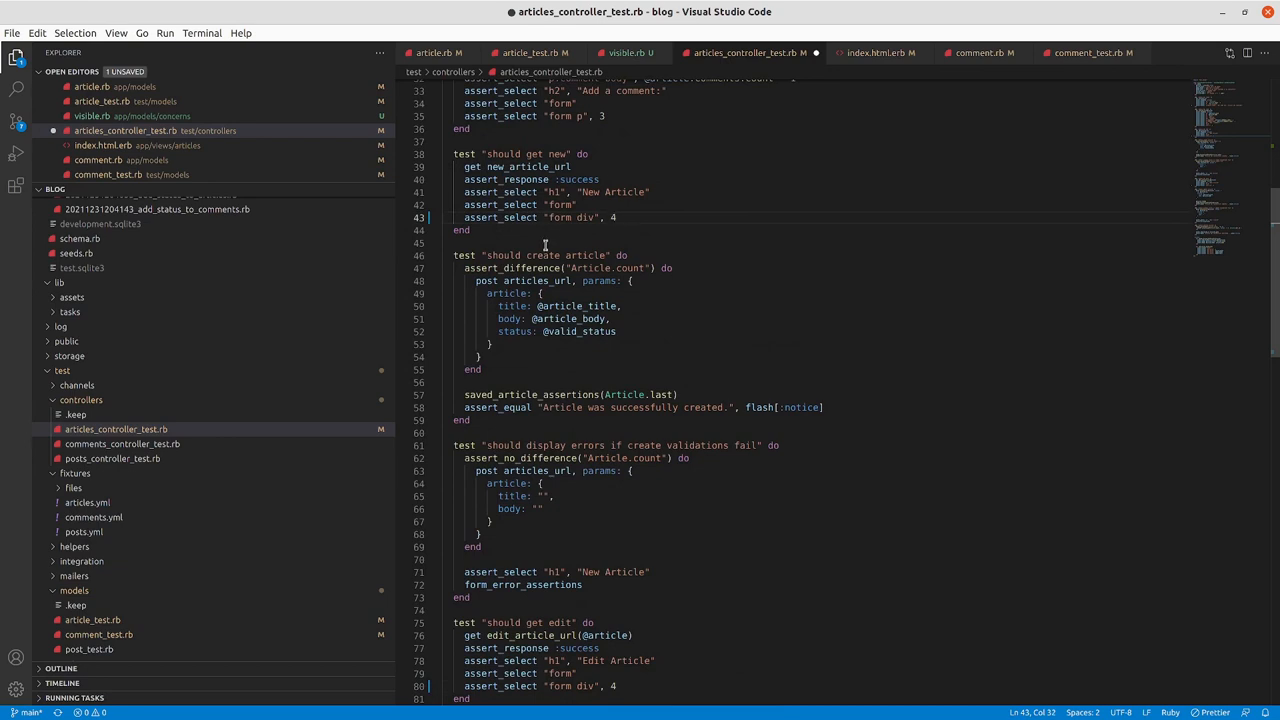
scroll("up", 3)
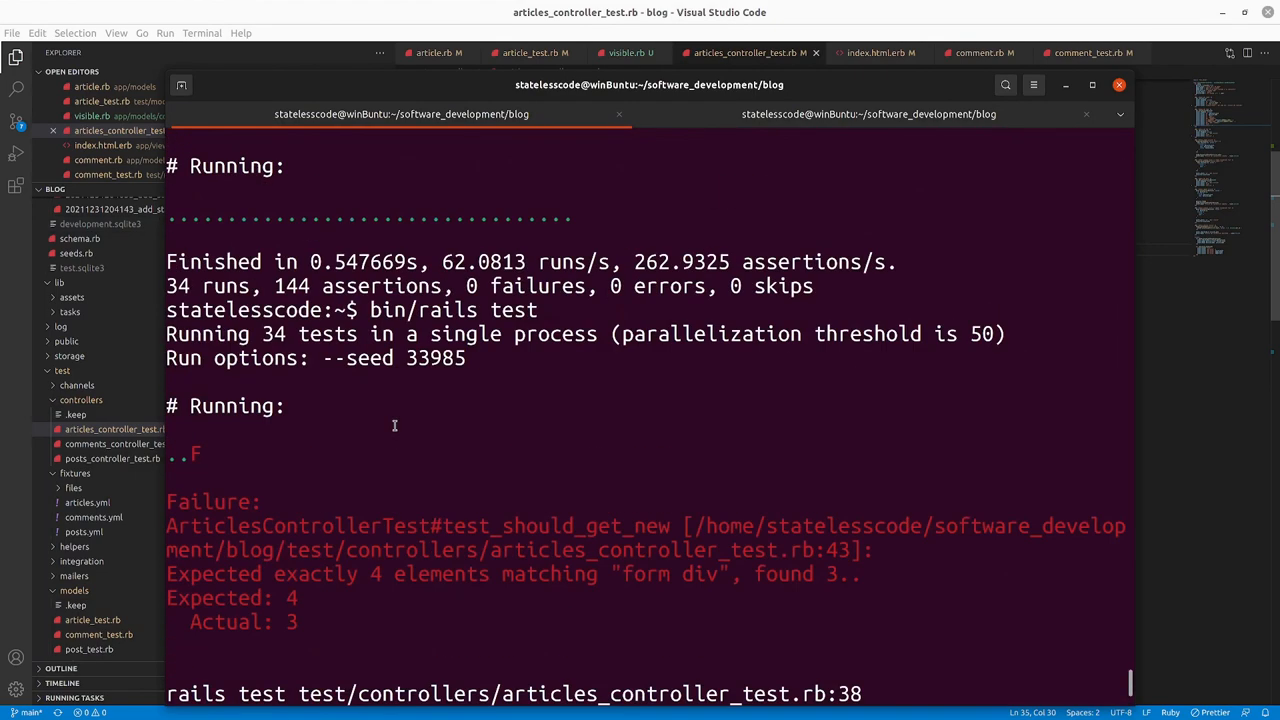
- Scroll down through the saved articles_controller_test.rb
scroll("down", 3)
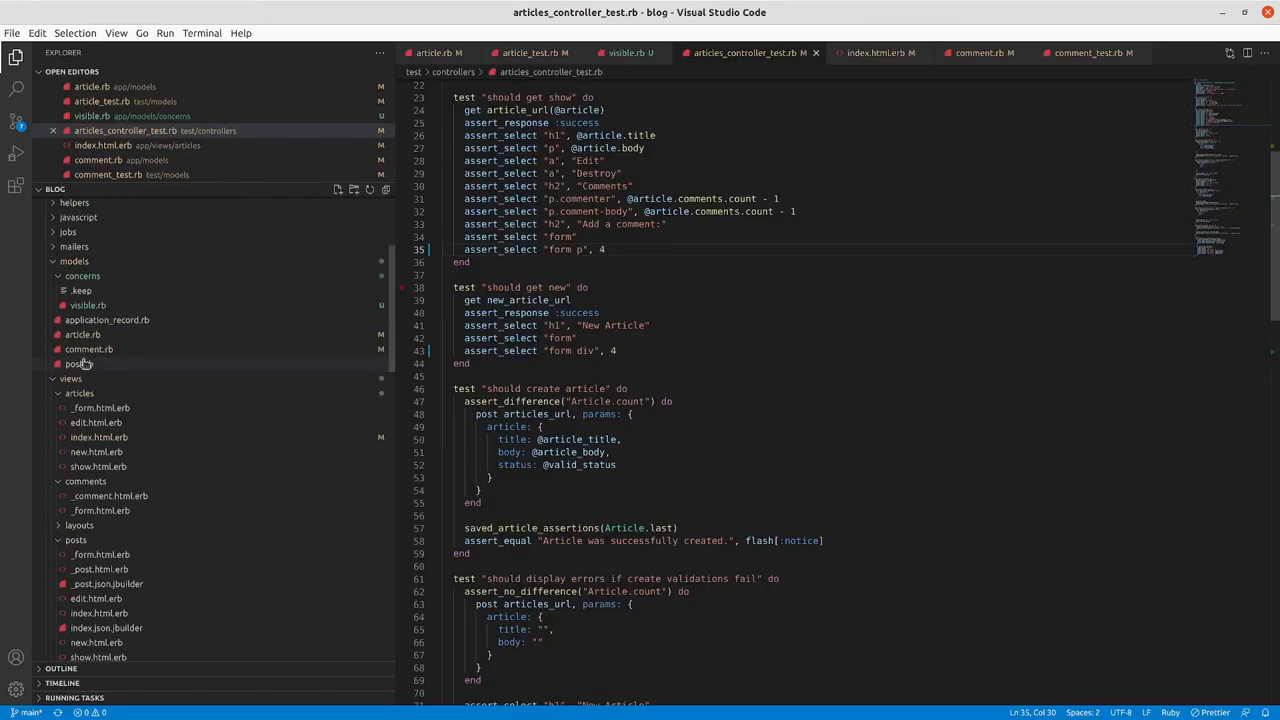
- Add form.select :status with public, private, archived (selected 'public') to articles/_form.html.erb
left_click(100, 422)
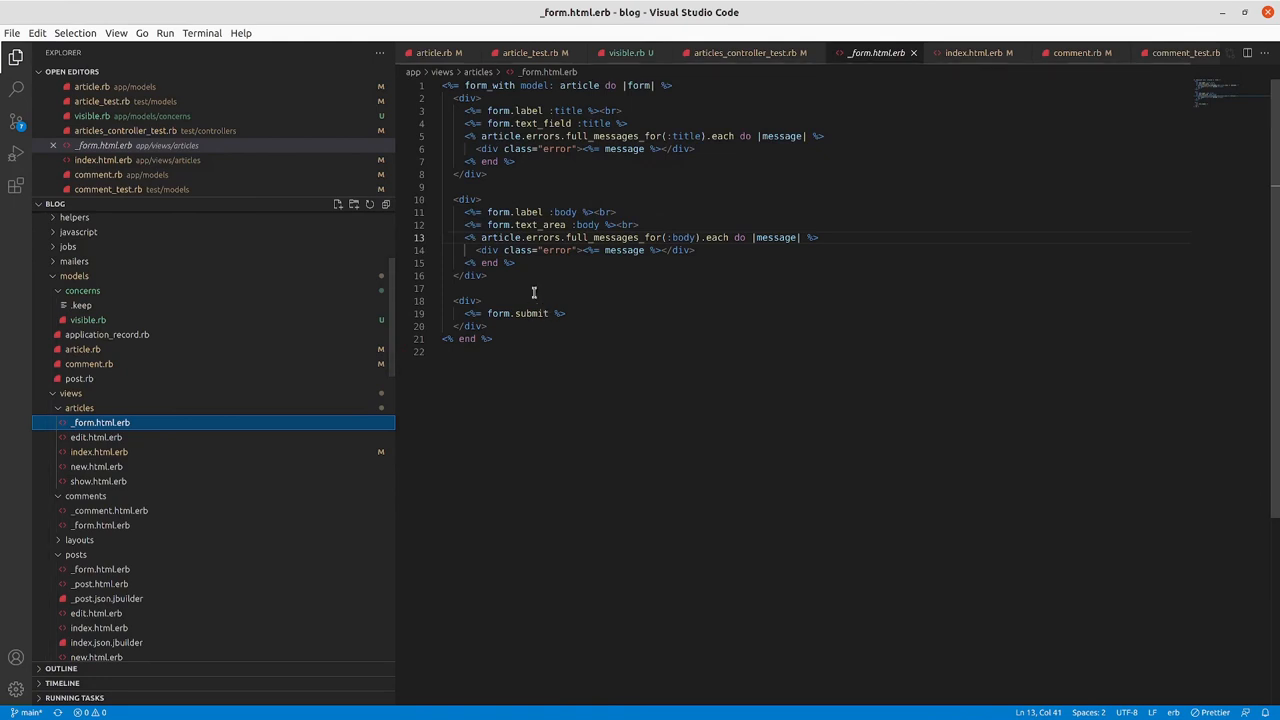
left_click(490, 275)
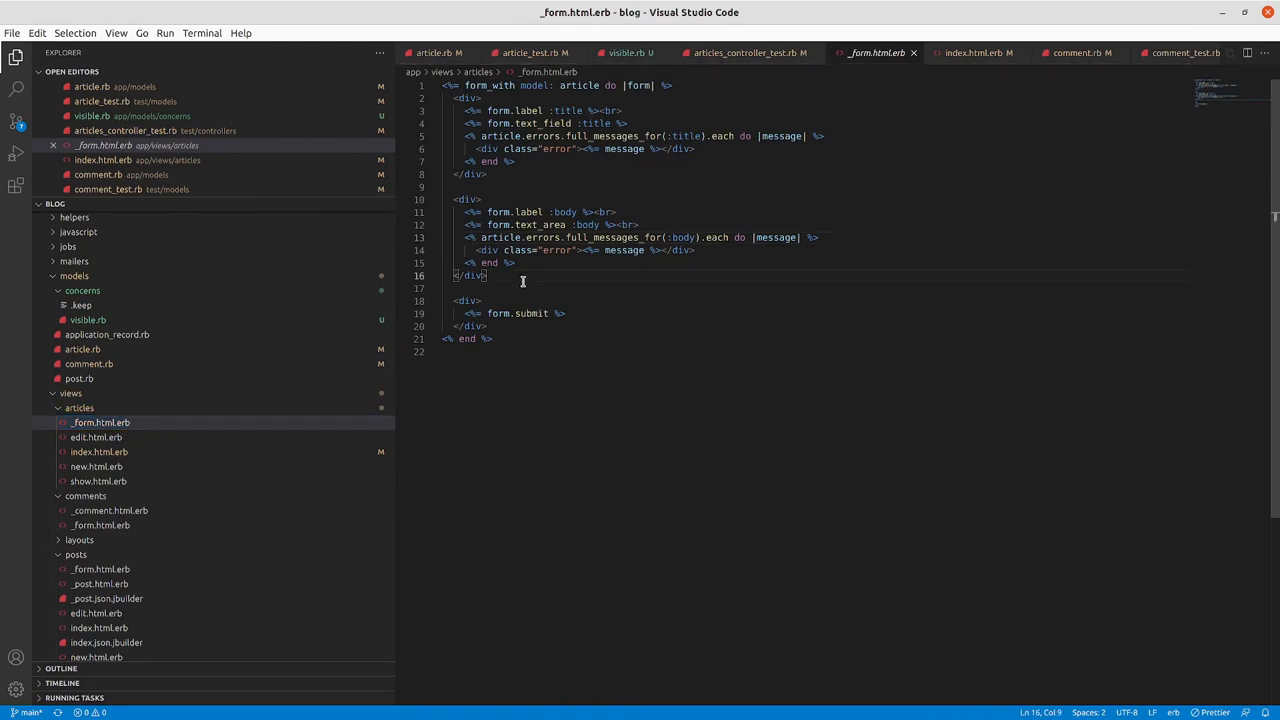
type("<%= form.select :status, ['public', 'private', 'archived'], selected: 'public' %>")
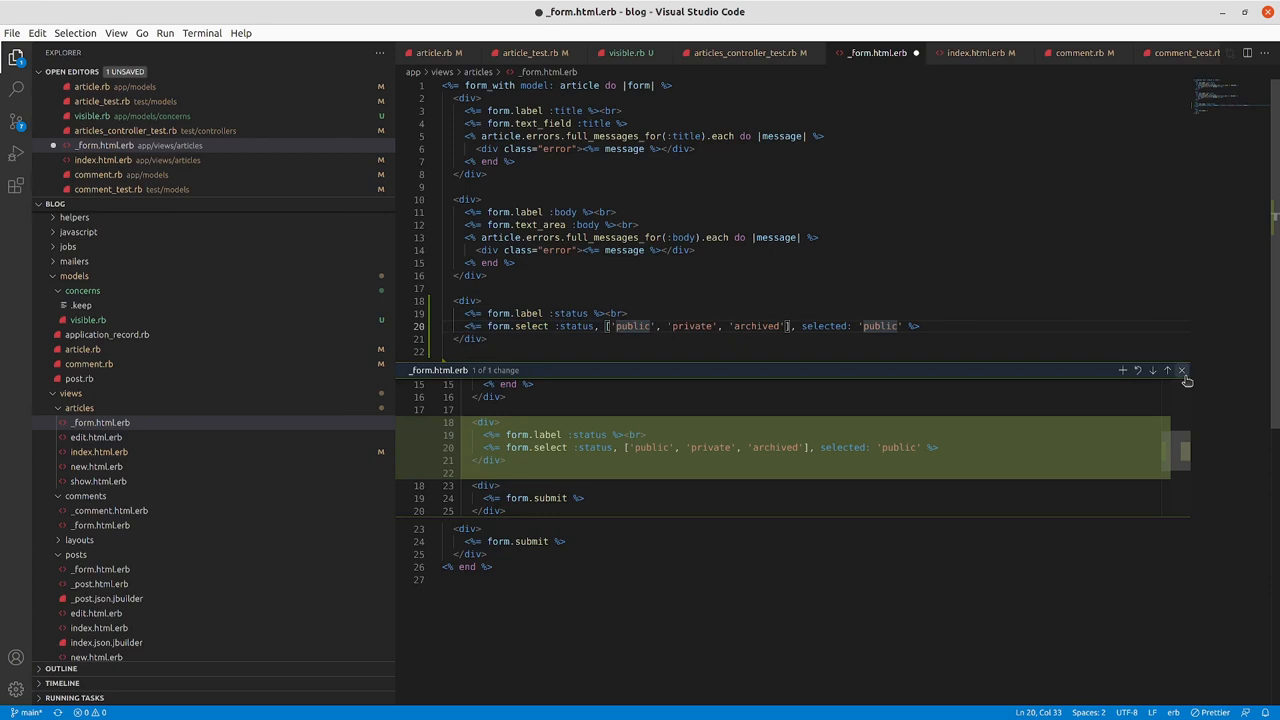
left_click(1181, 370)
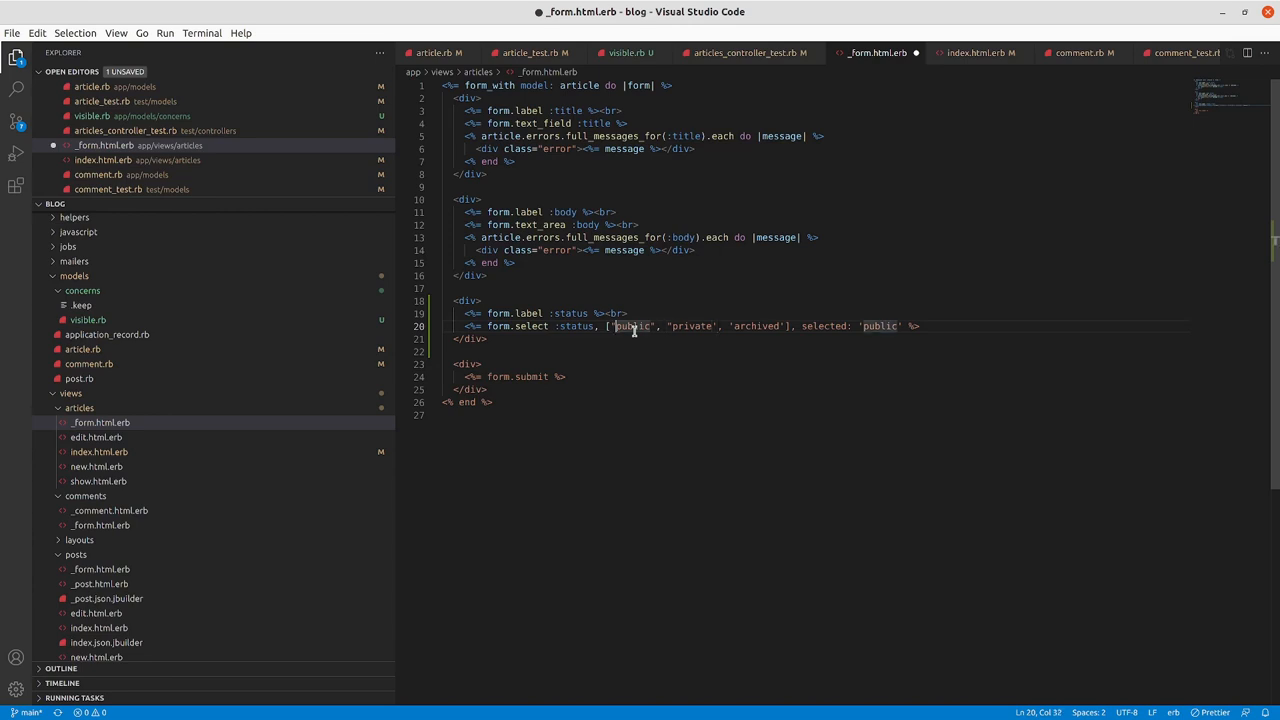
- Rewrite the status option list for public, private and archived, then rerun the tests
left_click_drag(605, 326, 722, 326)
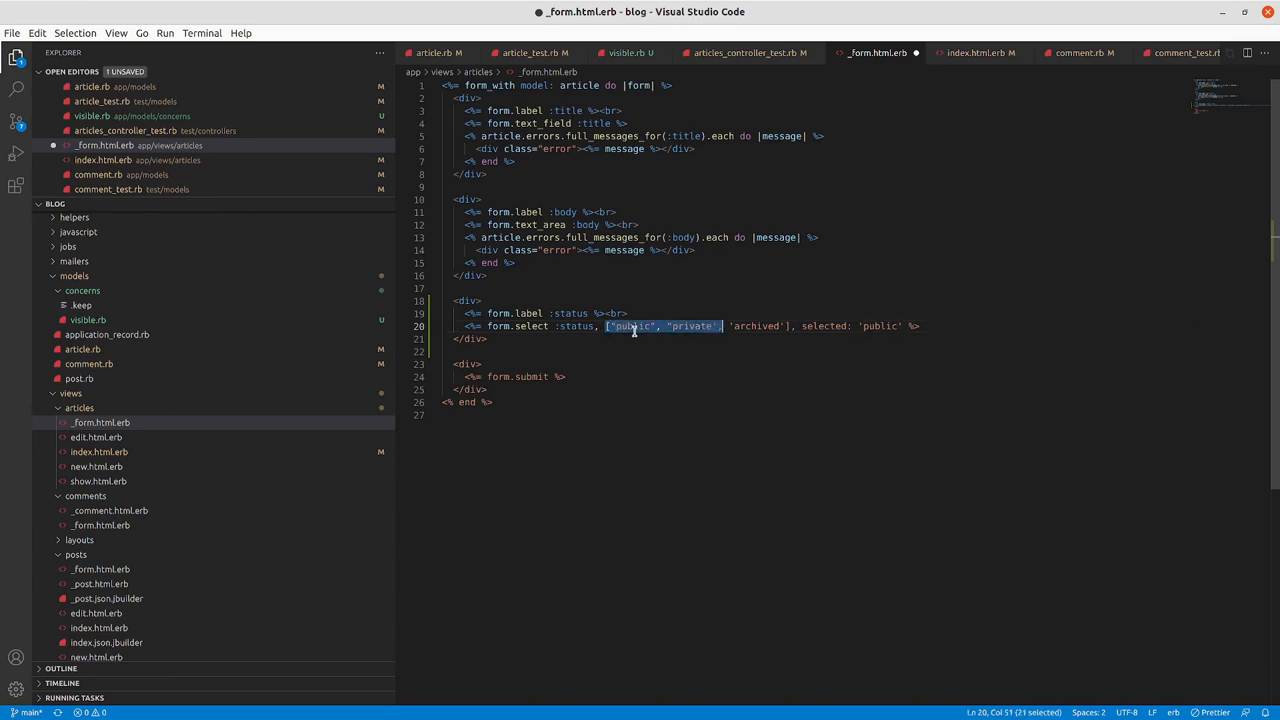
left_click_drag(722, 326, 790, 326)
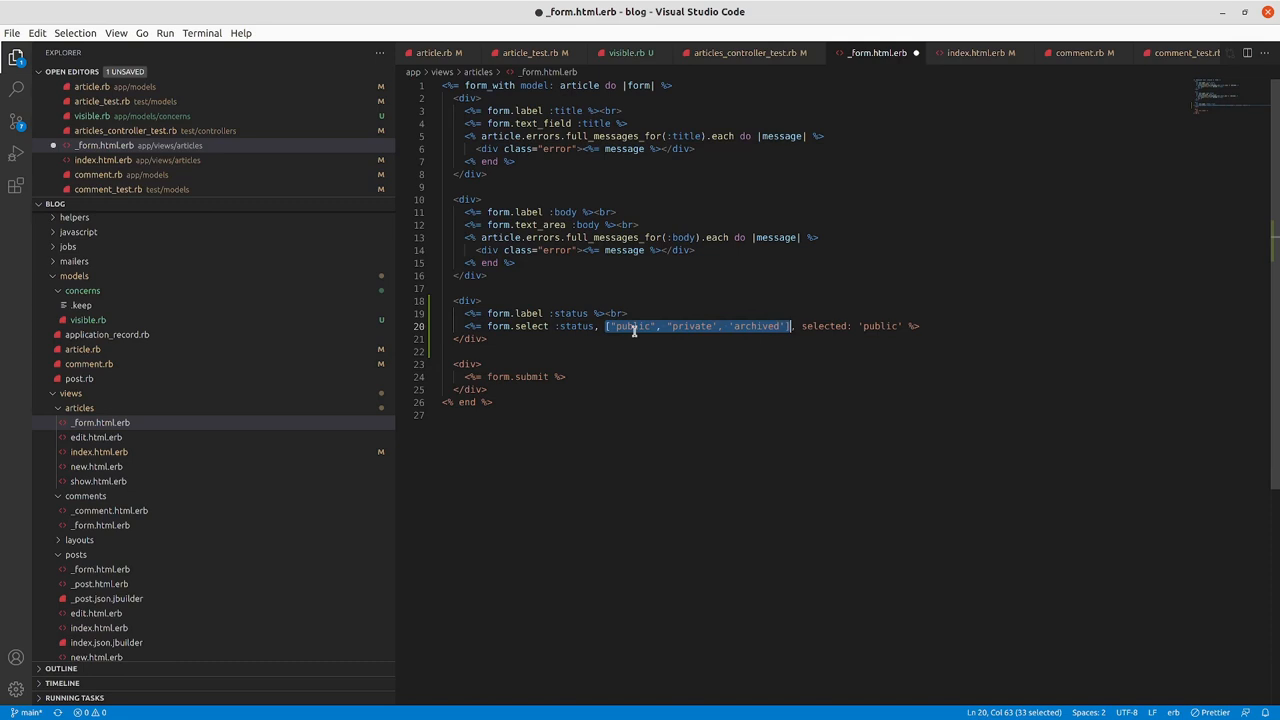
key("Delete")
type("%w")
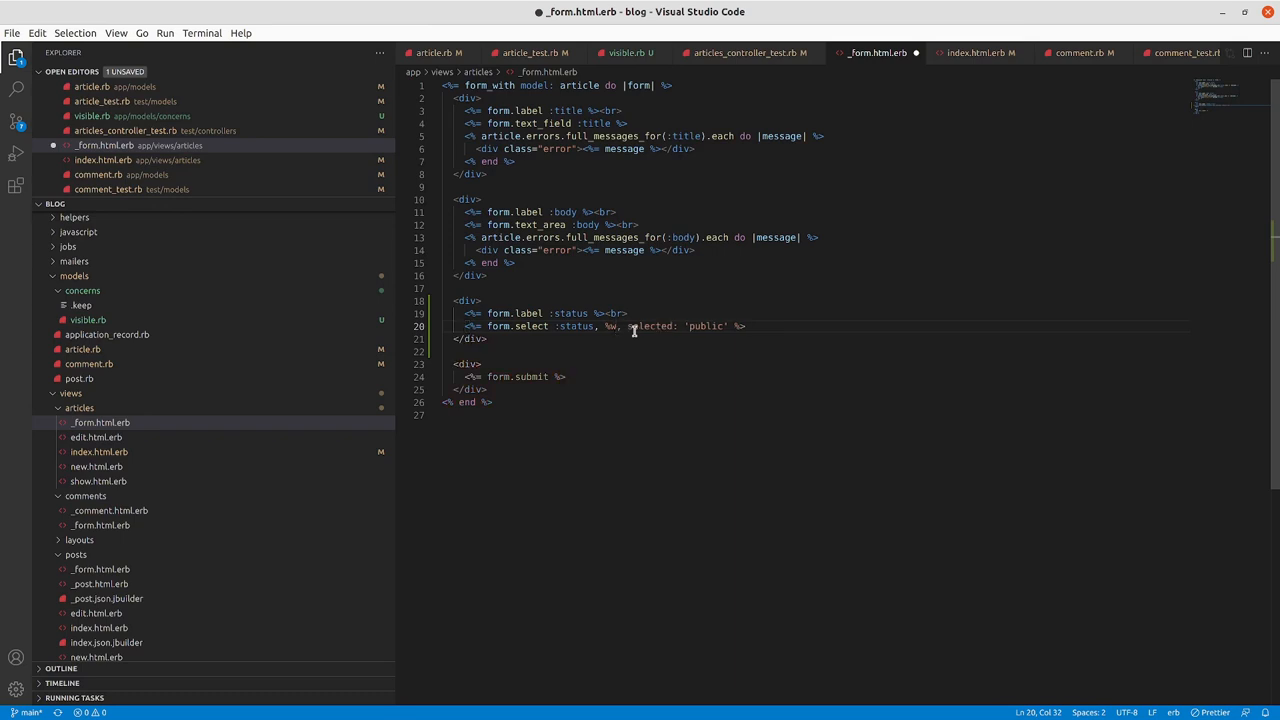
type("()")
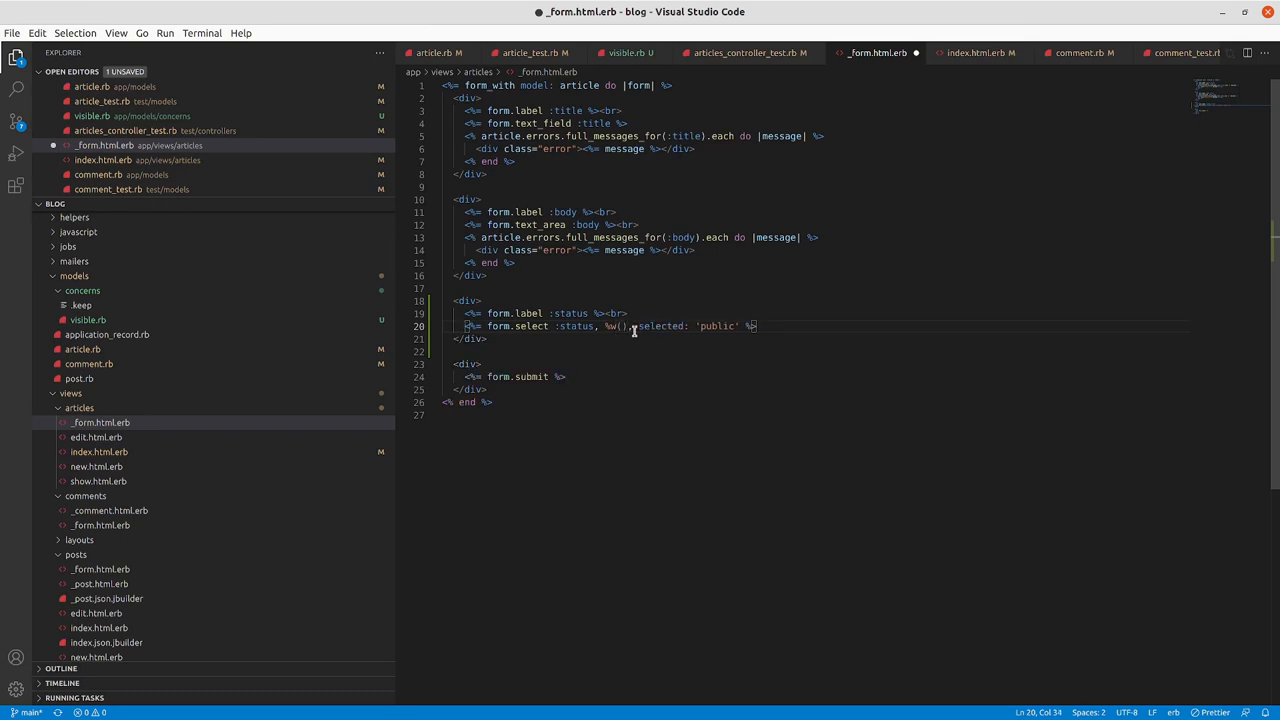
type("public")
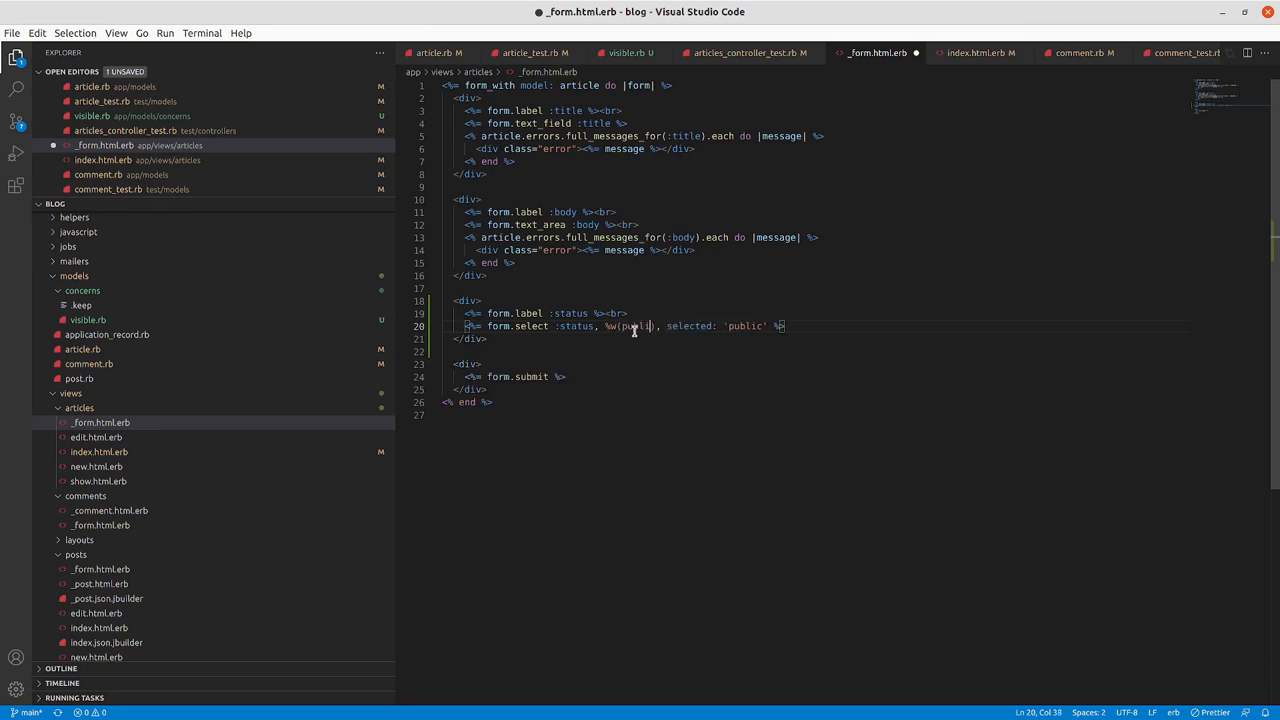
type("private archived")
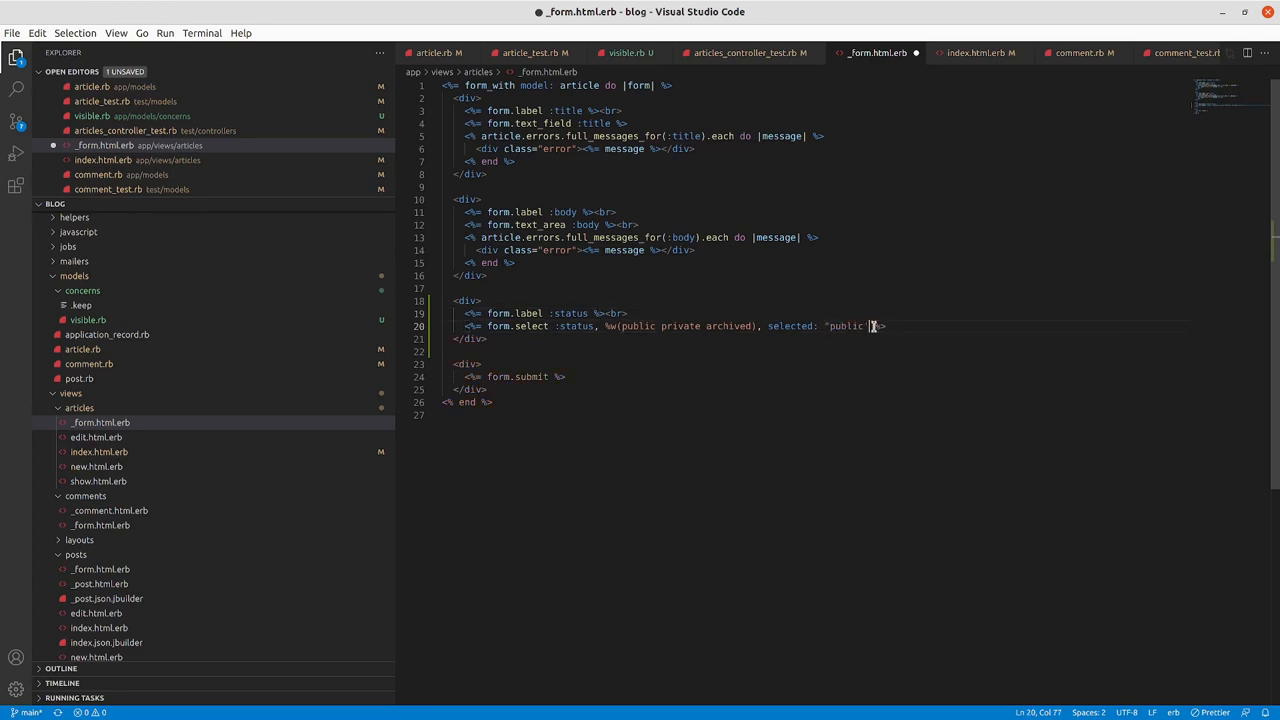
key("Backspace")
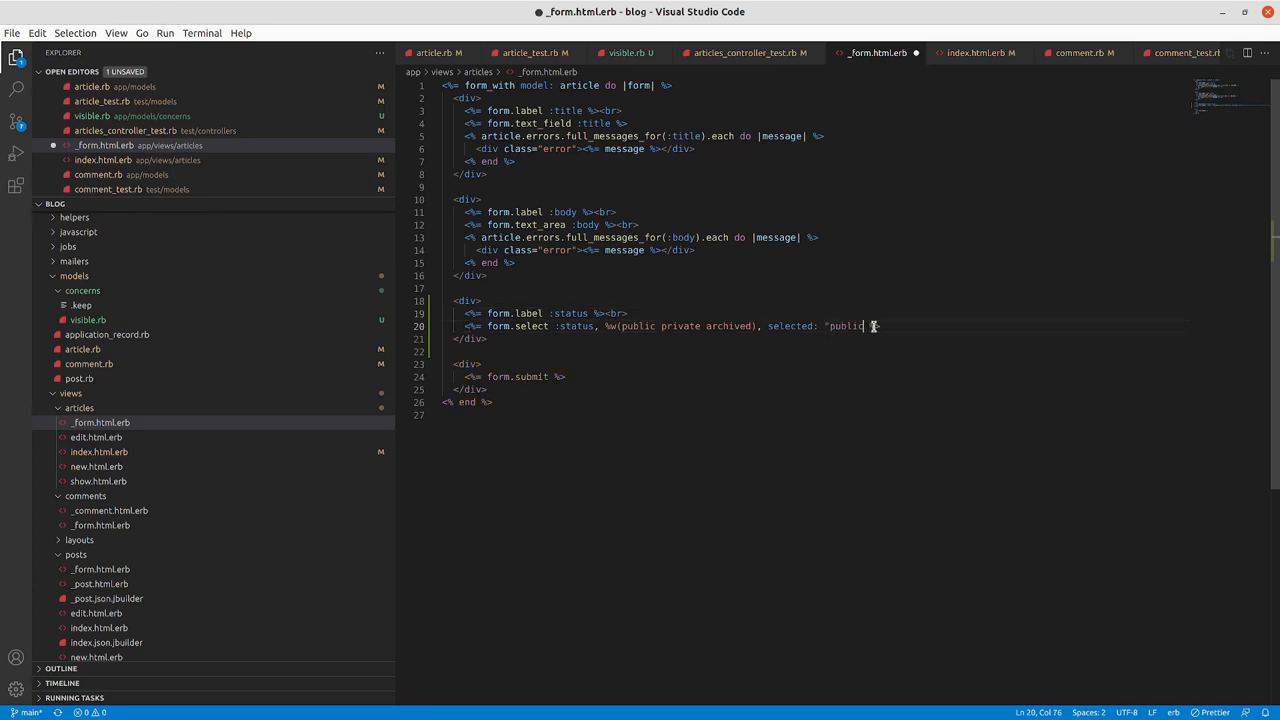
left_click(751, 326)
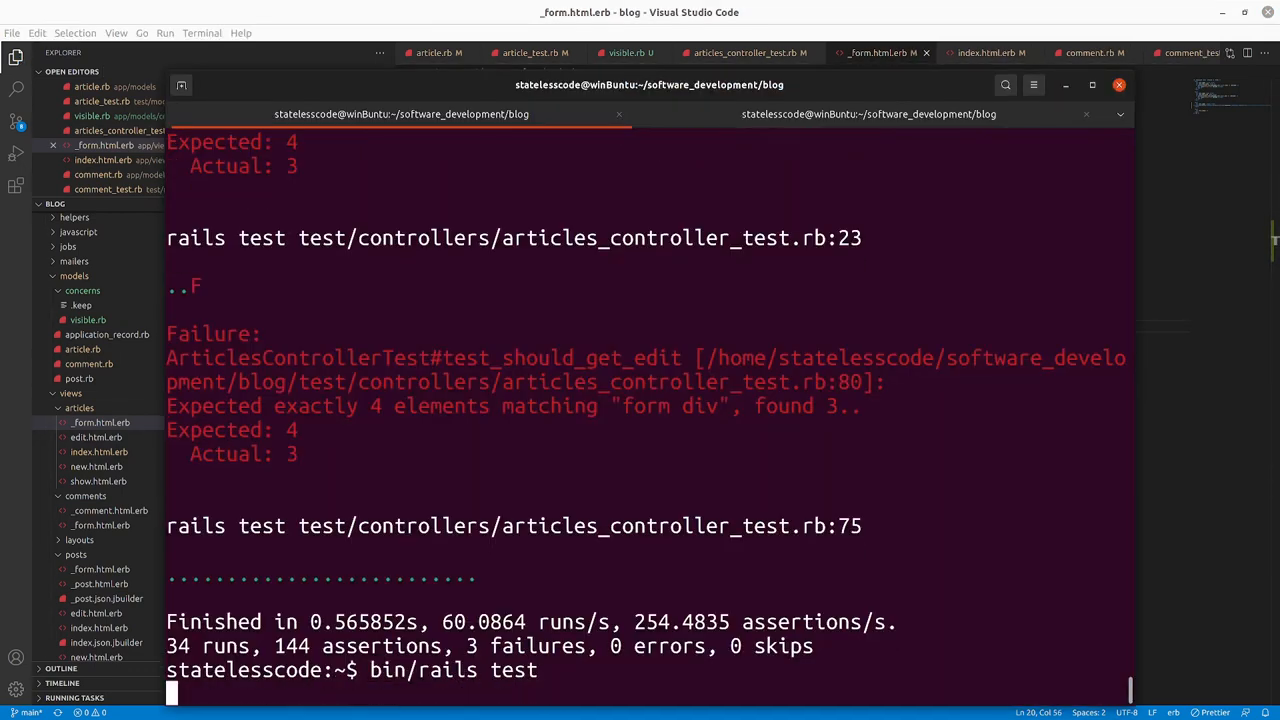
key("Return")
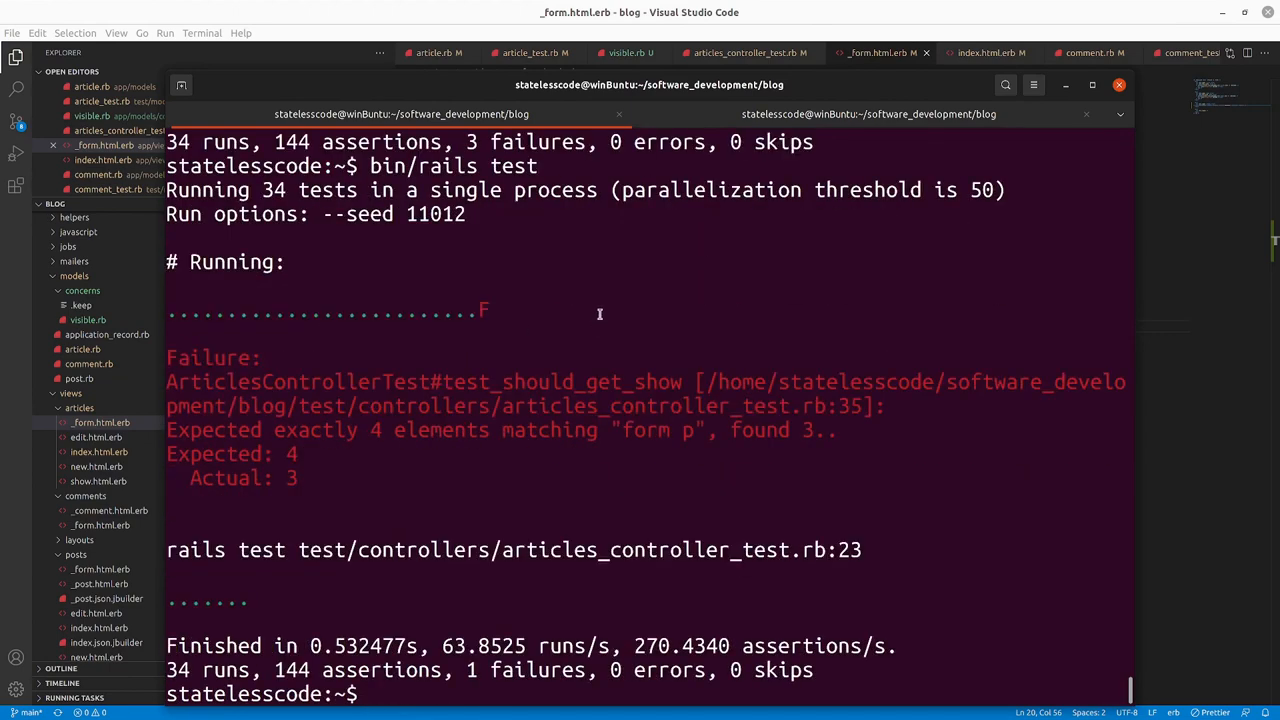
mouse_move(448, 478)
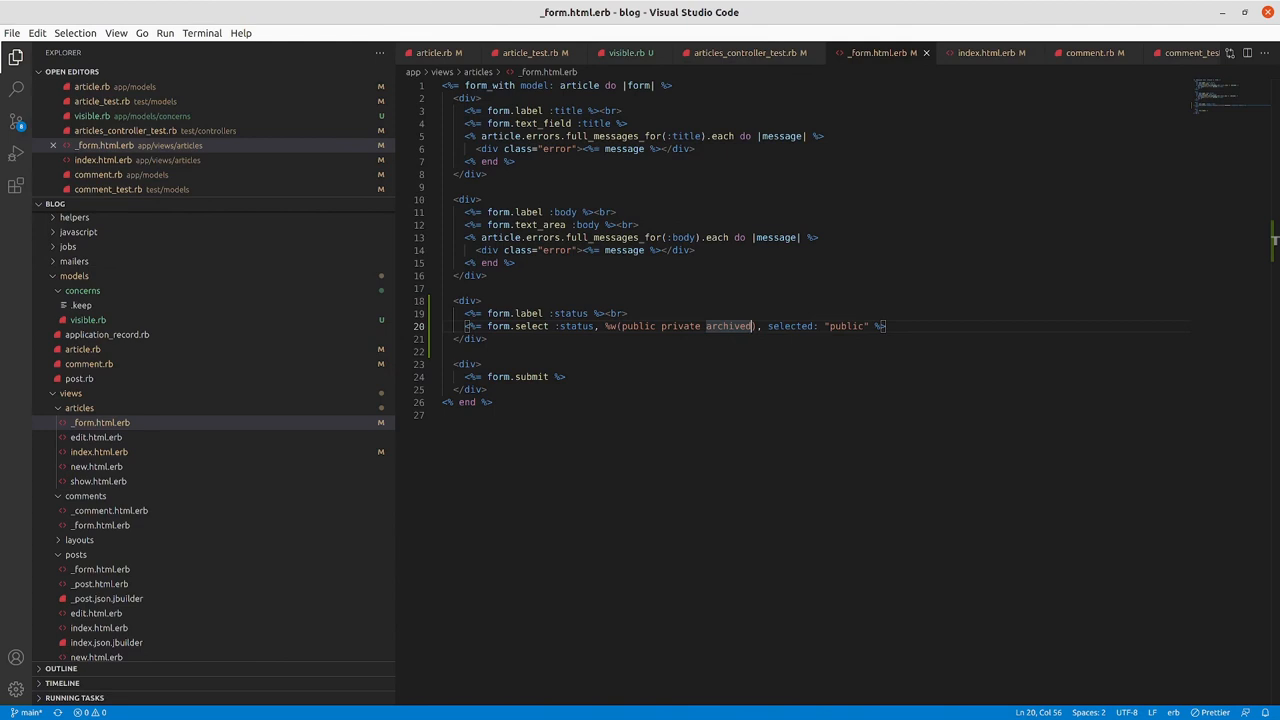
mouse_move(558, 401)
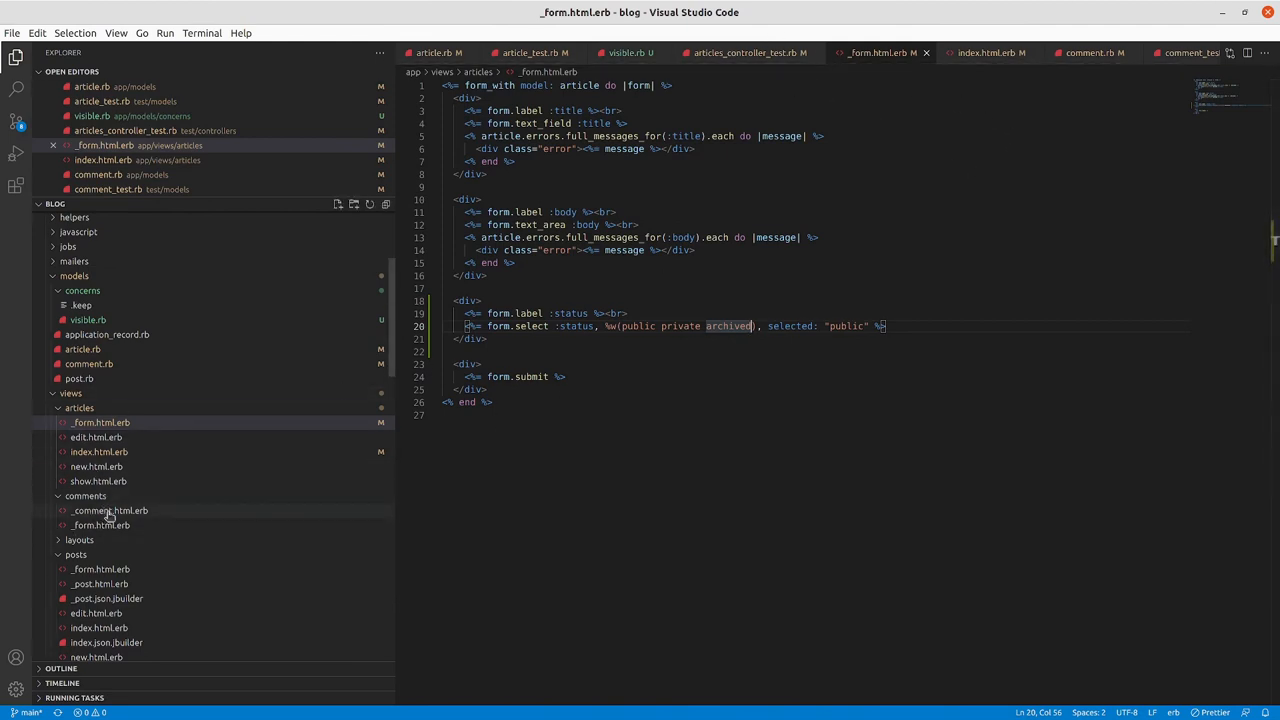
- Review comments/_comment.html.erb and comments/_form.html.erb, then switch to the Rails guide
left_click(109, 525)
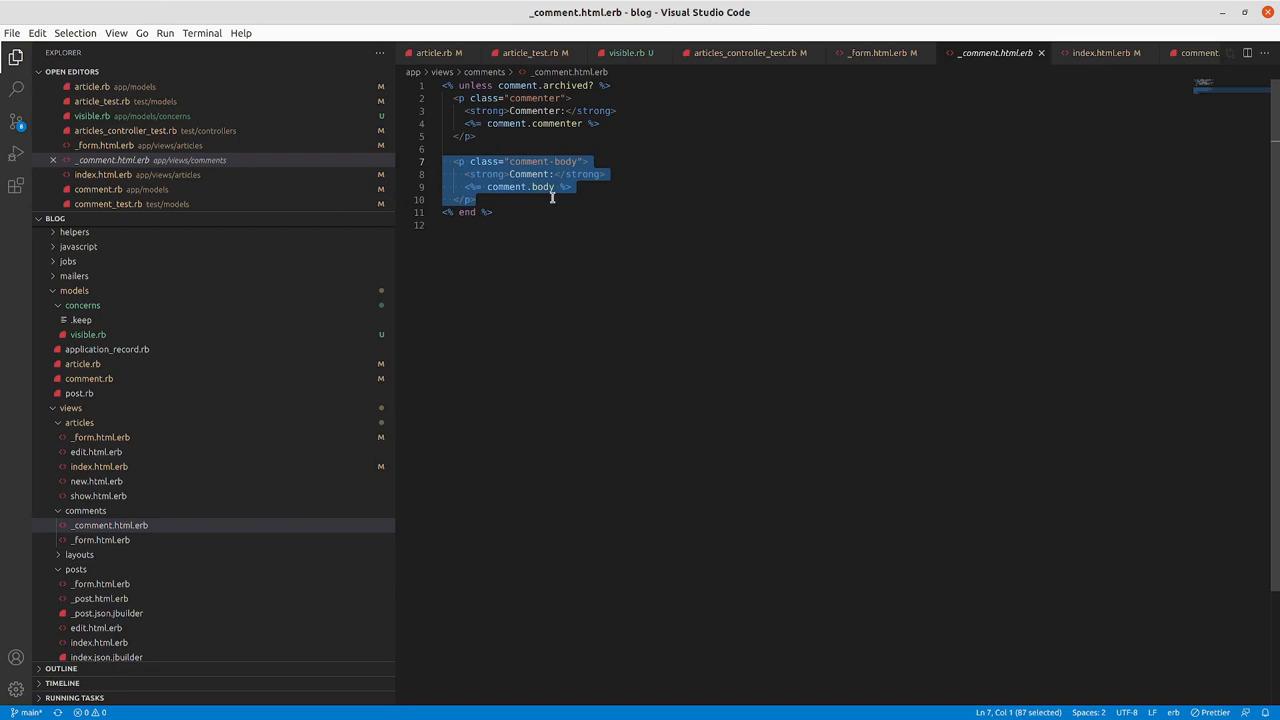
mouse_move(480, 303)
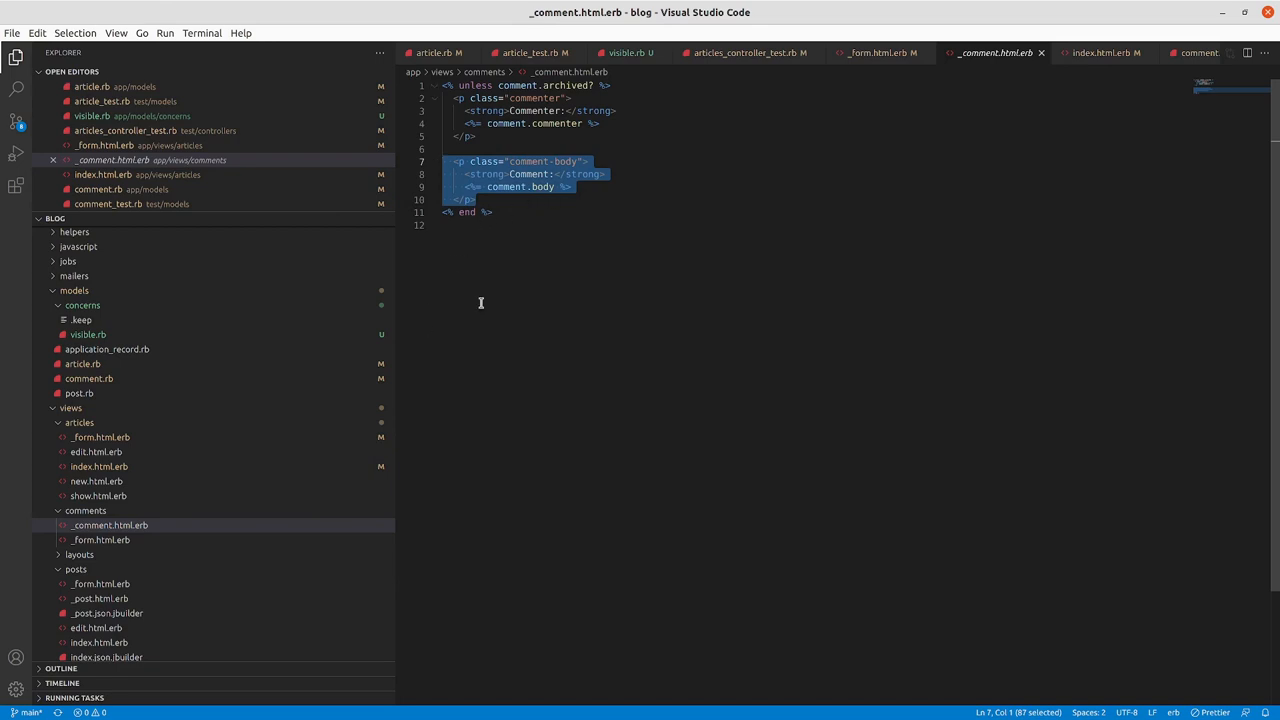
left_click(100, 540)
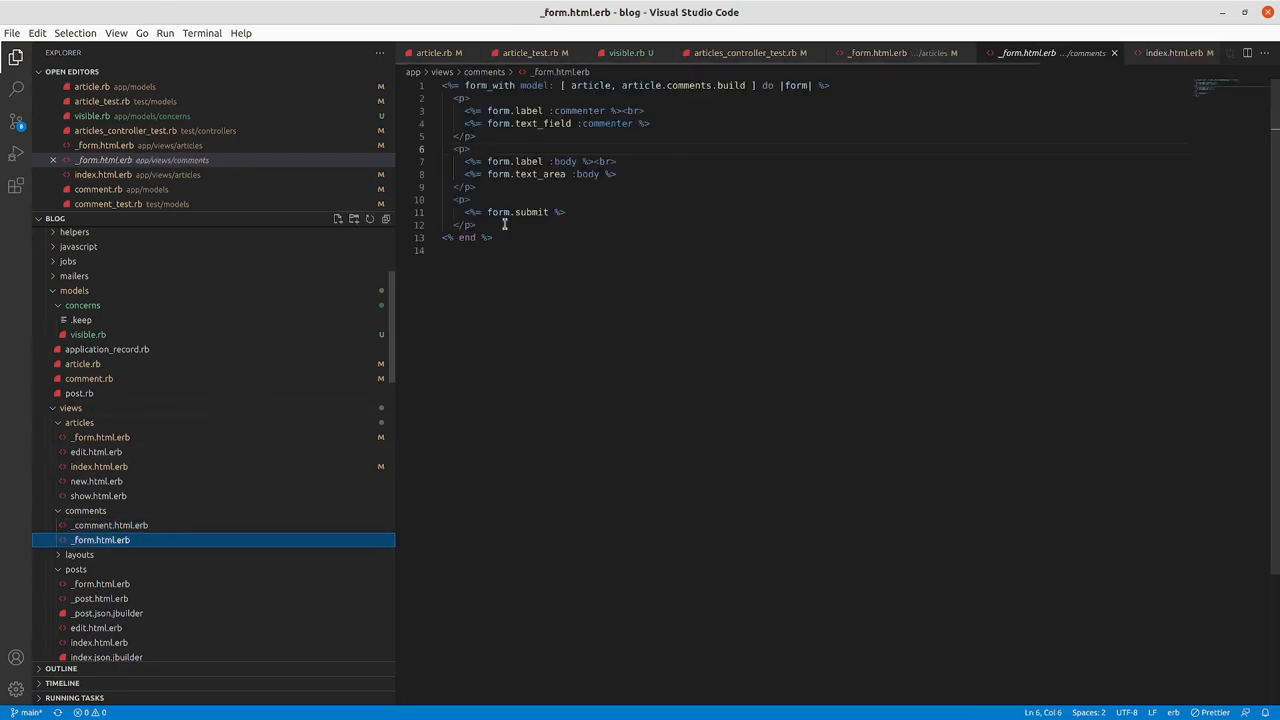
key("Enter")
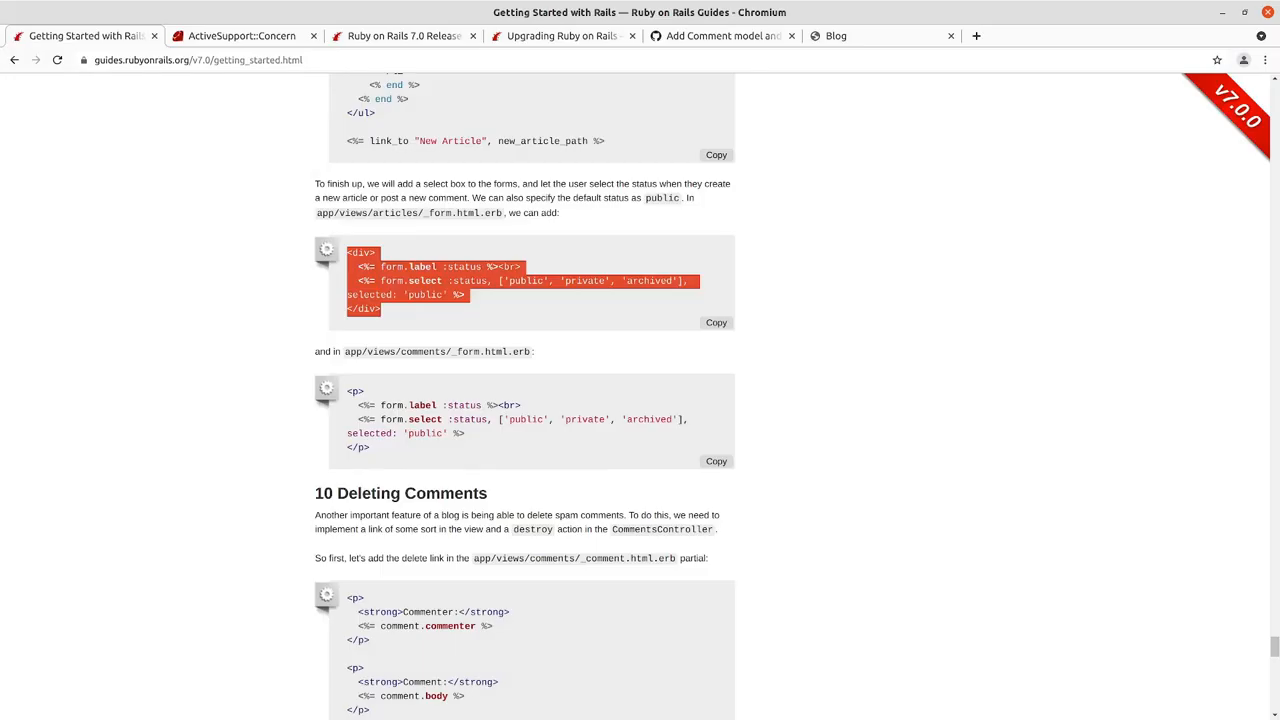
mouse_move(382, 460)
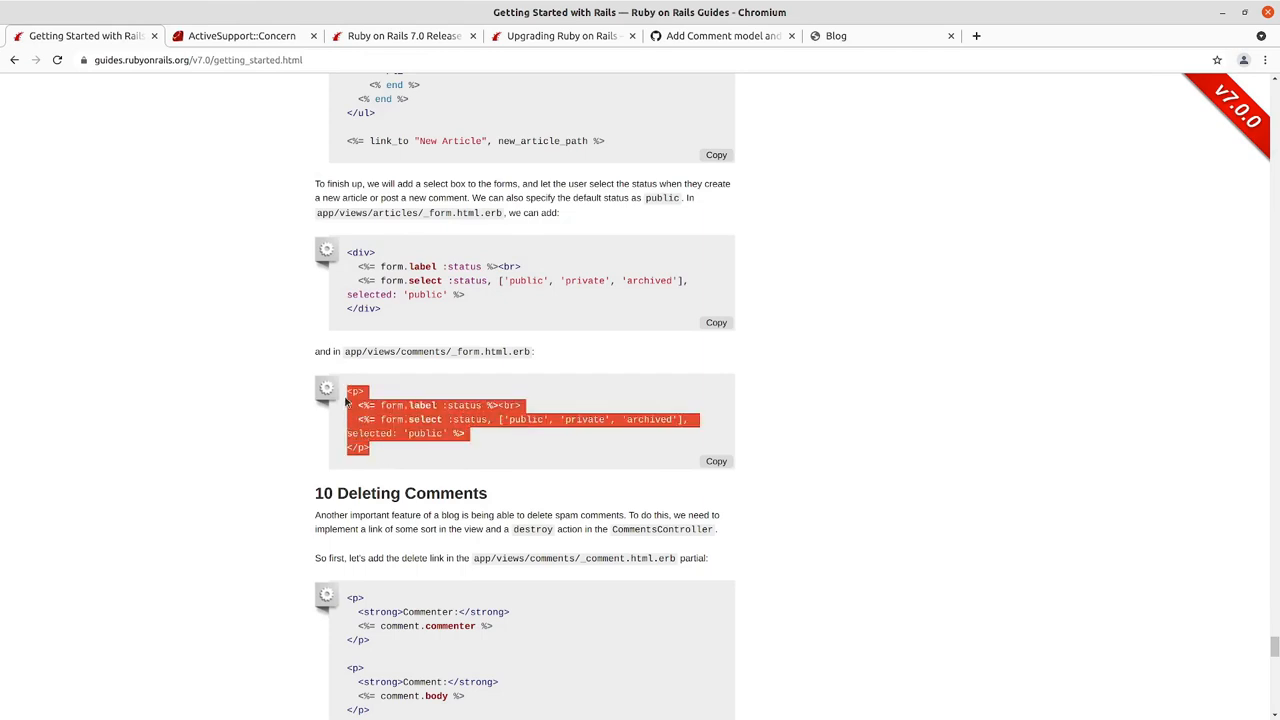
mouse_move(515, 418)
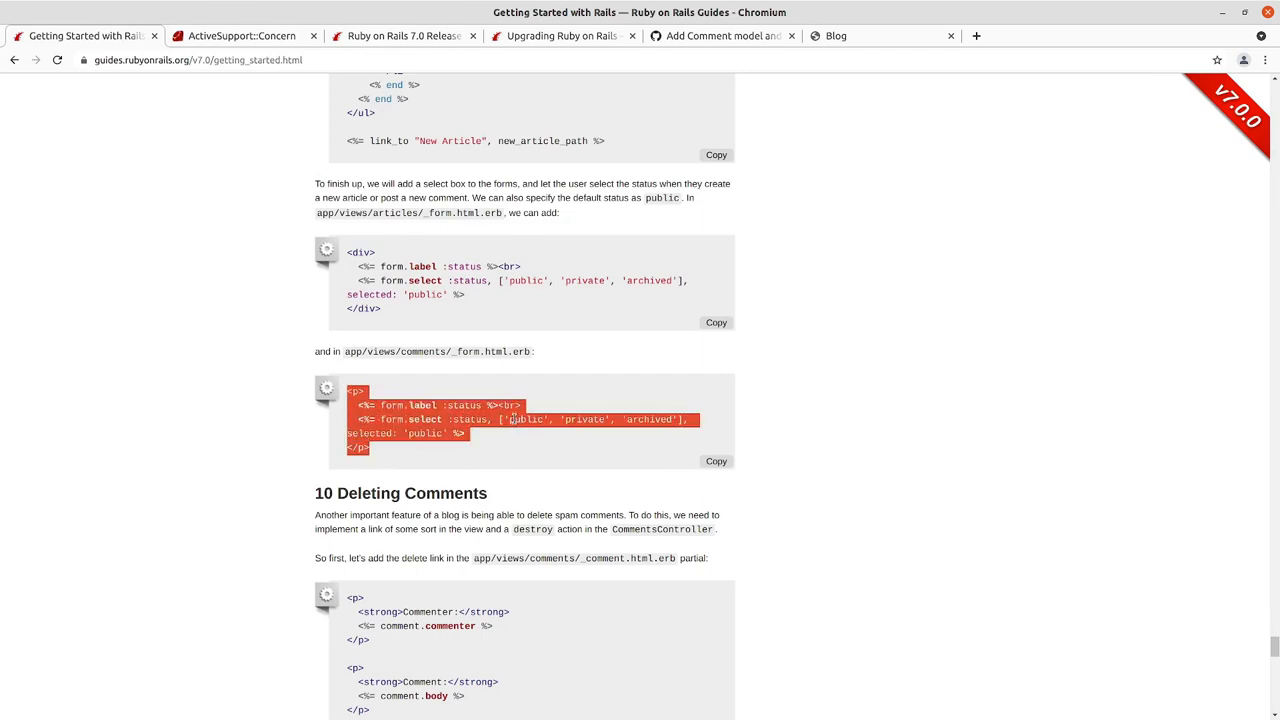
mouse_move(515, 419)
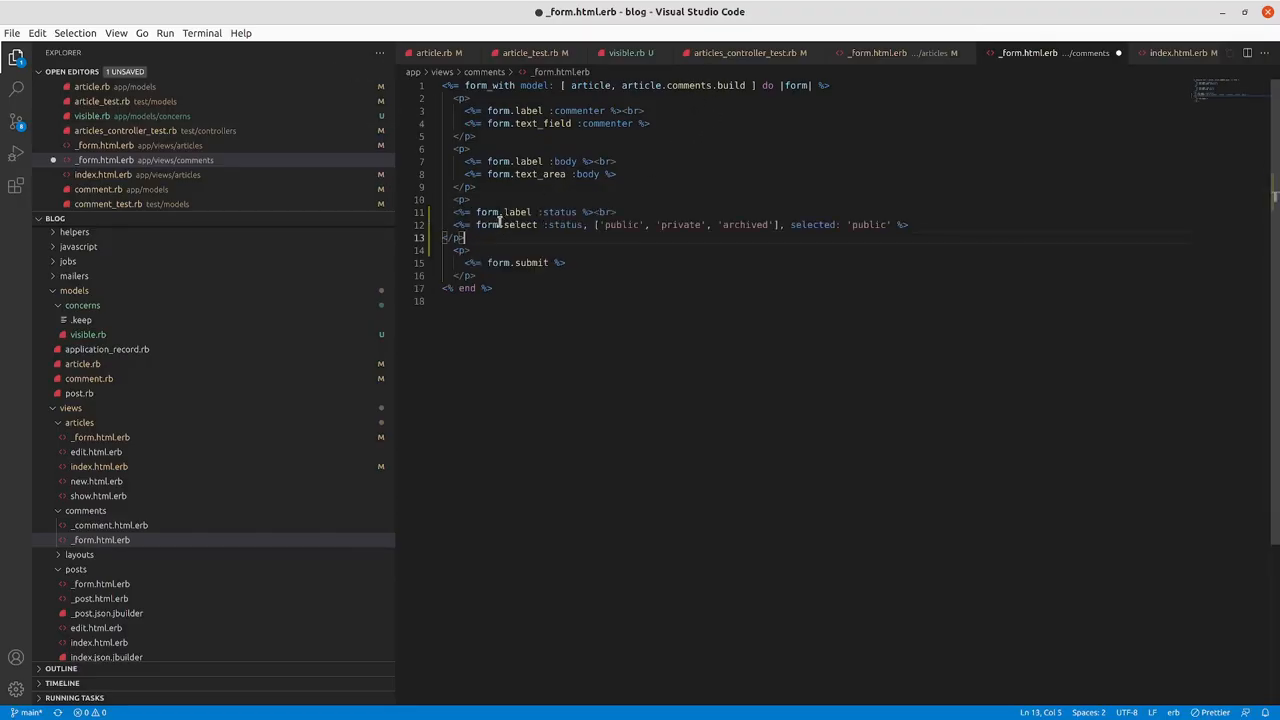
- Reindent the pasted lines, use the %w(public private archived) select in comments/_form.html.erb, save, and rerun the tests
left_click(558, 238)
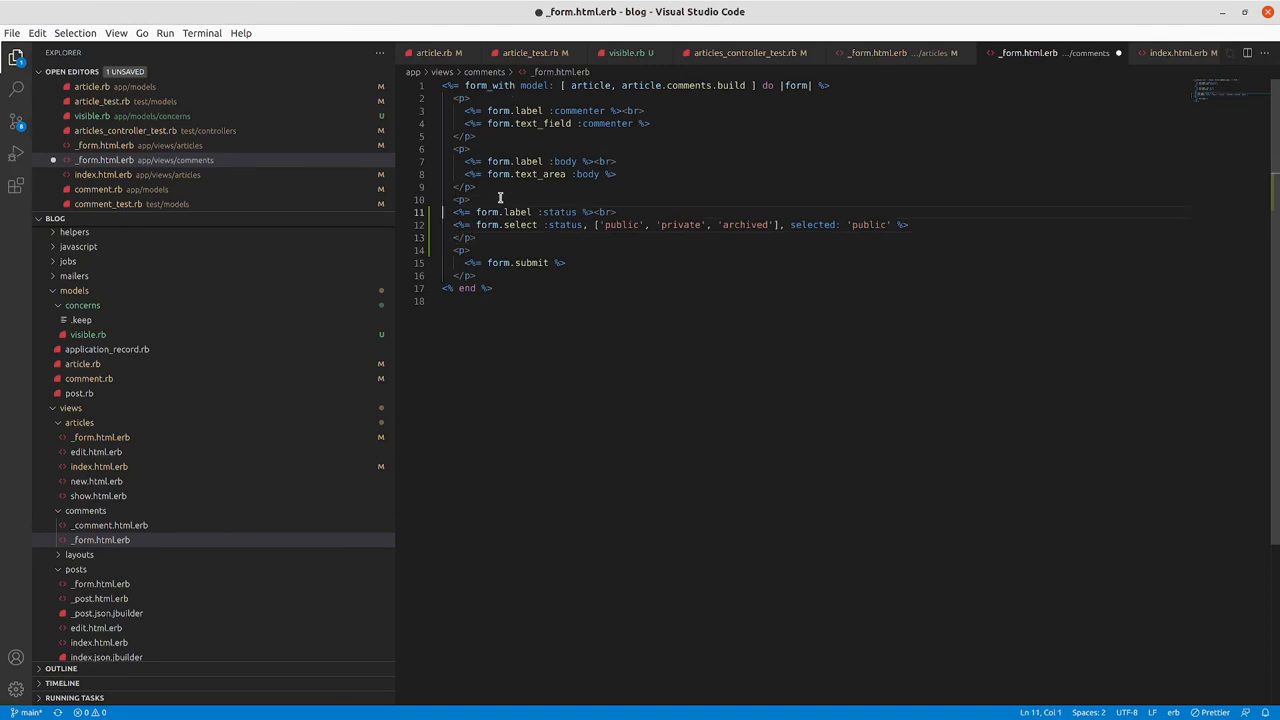
left_click_drag(445, 211, 920, 224)
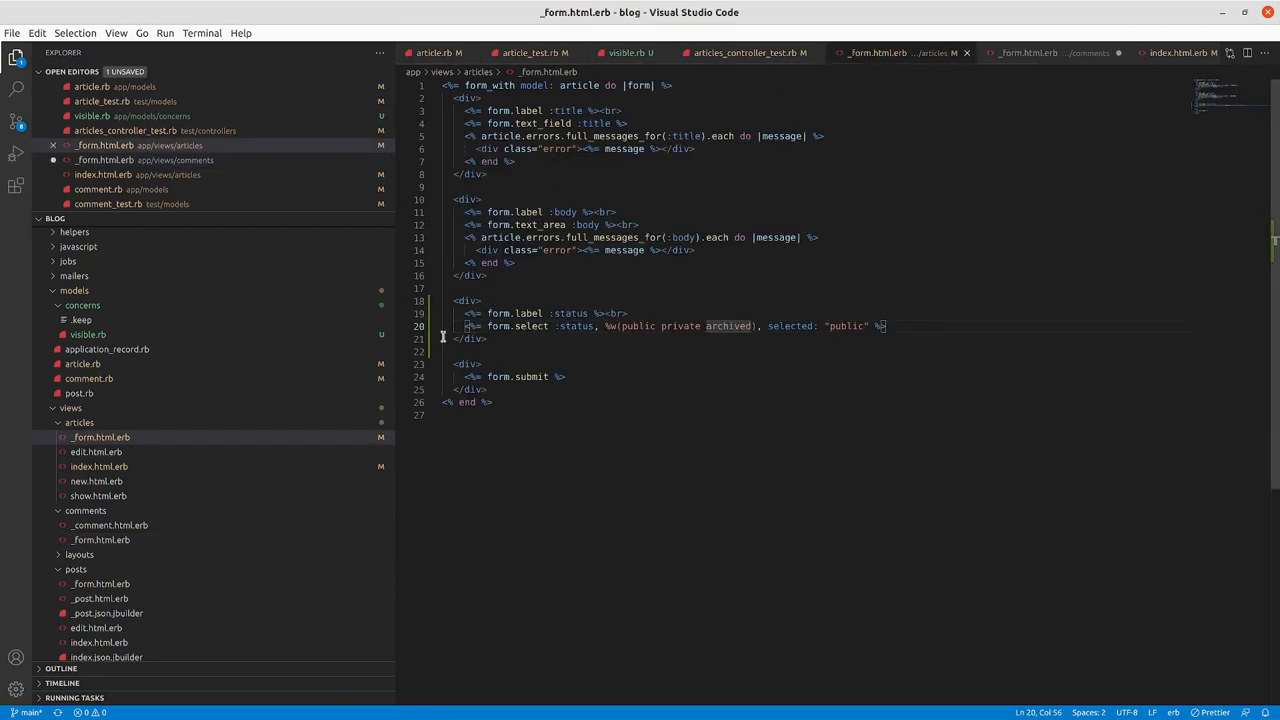
triple_click(670, 326)
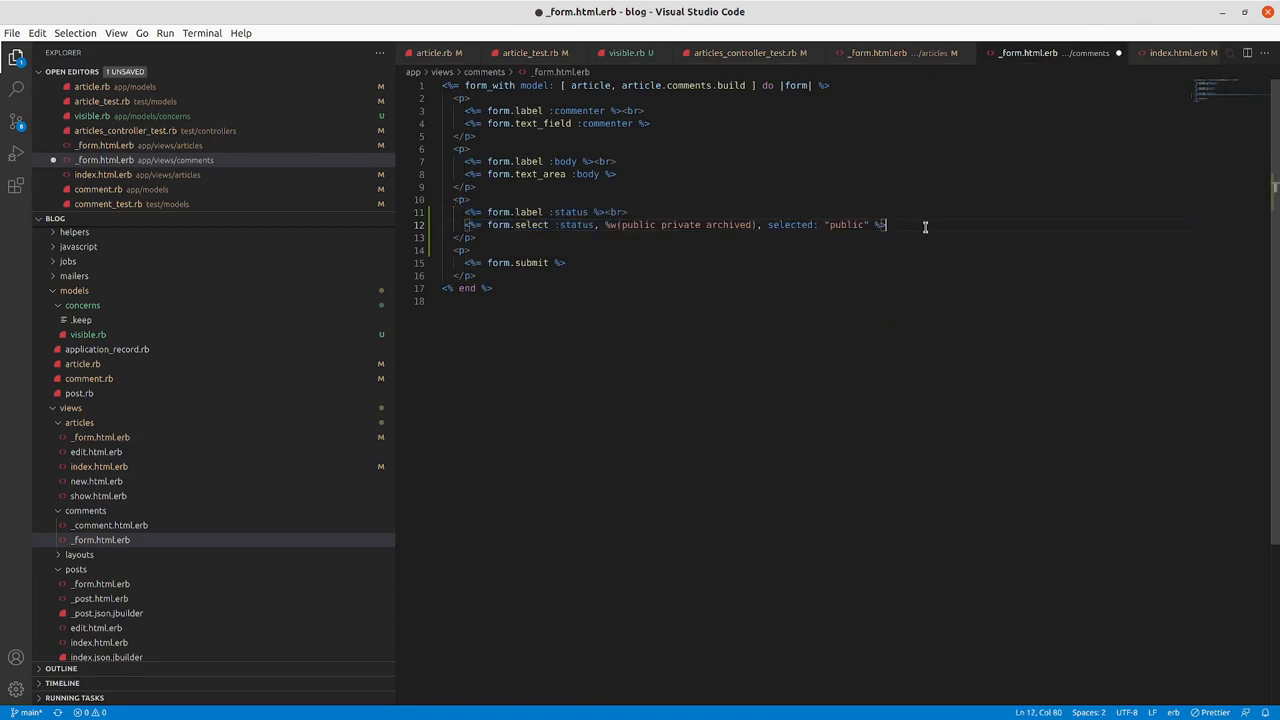
key("ctrl+s")
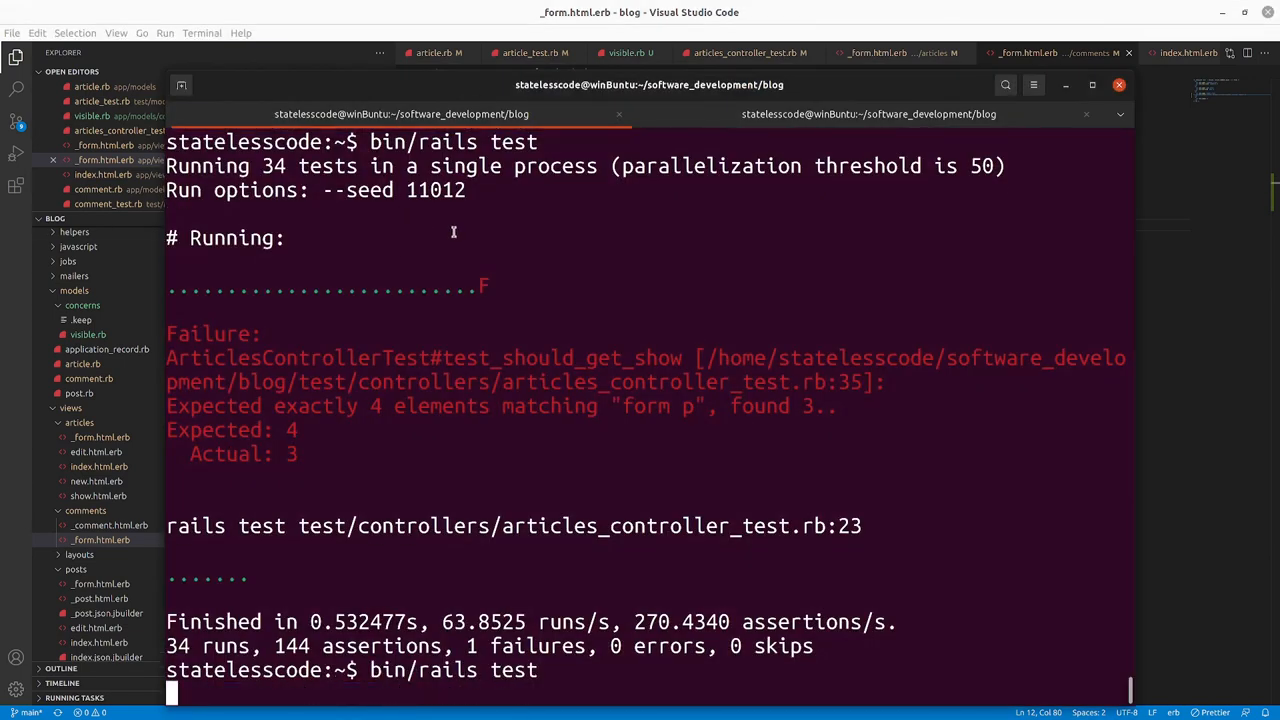
key("Return")
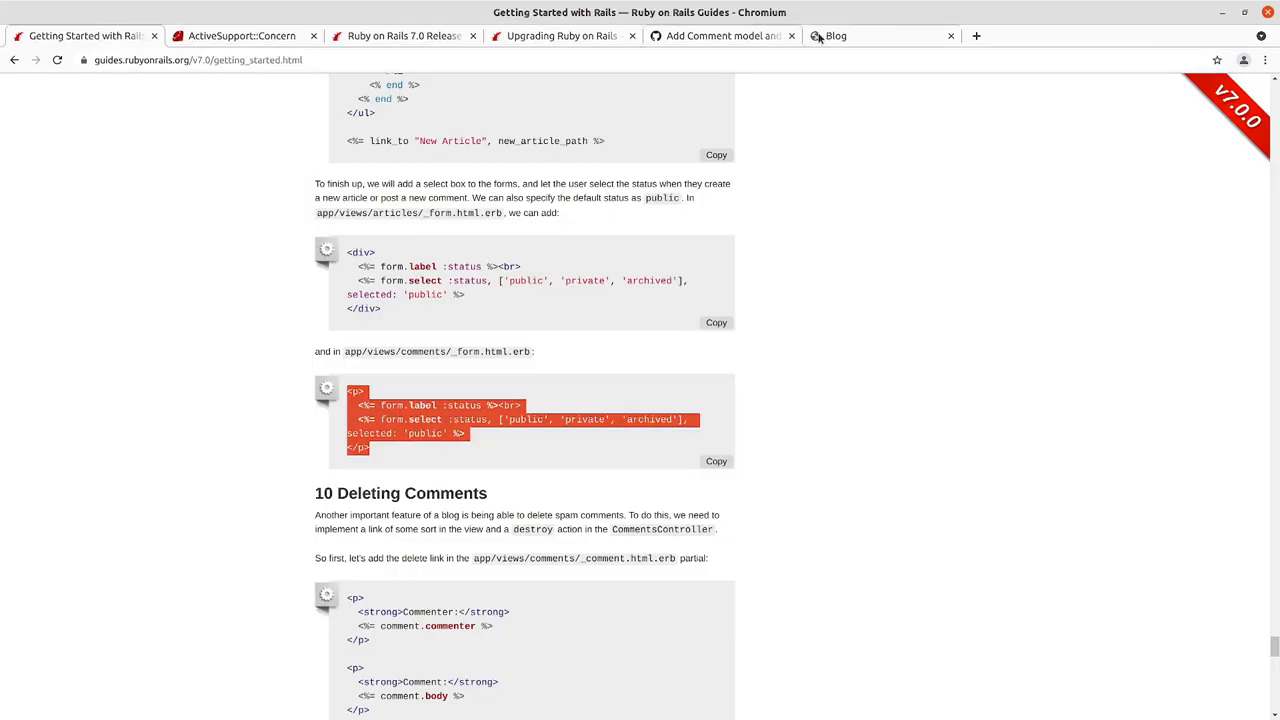
- On the Blog tab, submit an 'Archive me' comment from Old comment with Status set to archived
left_click(880, 36)
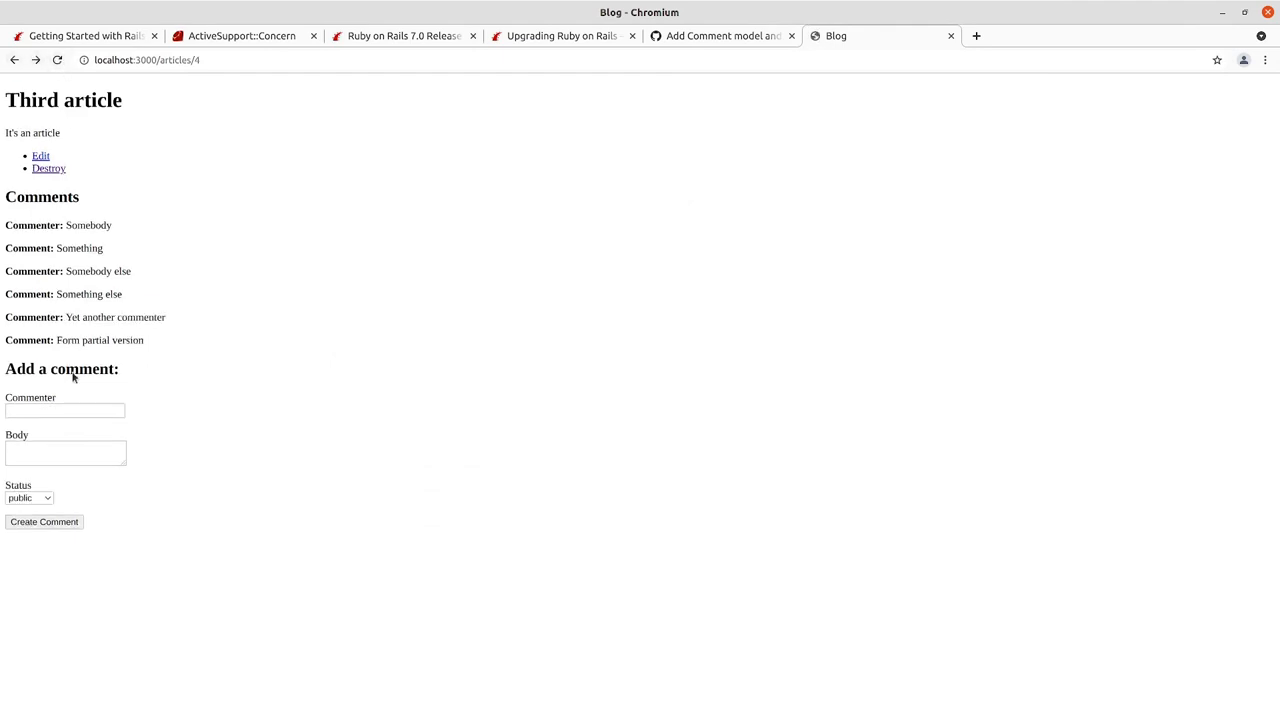
left_click(65, 410)
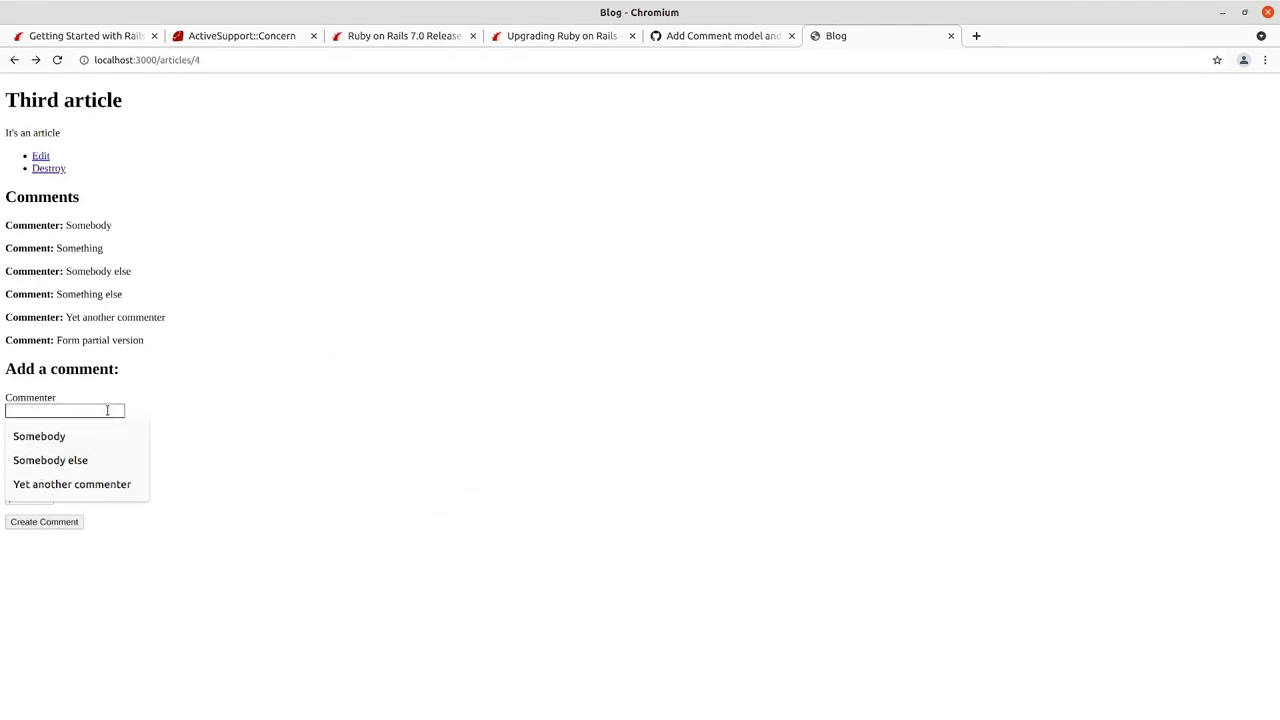
type("Old comment")
left_click(66, 453)
type("A")
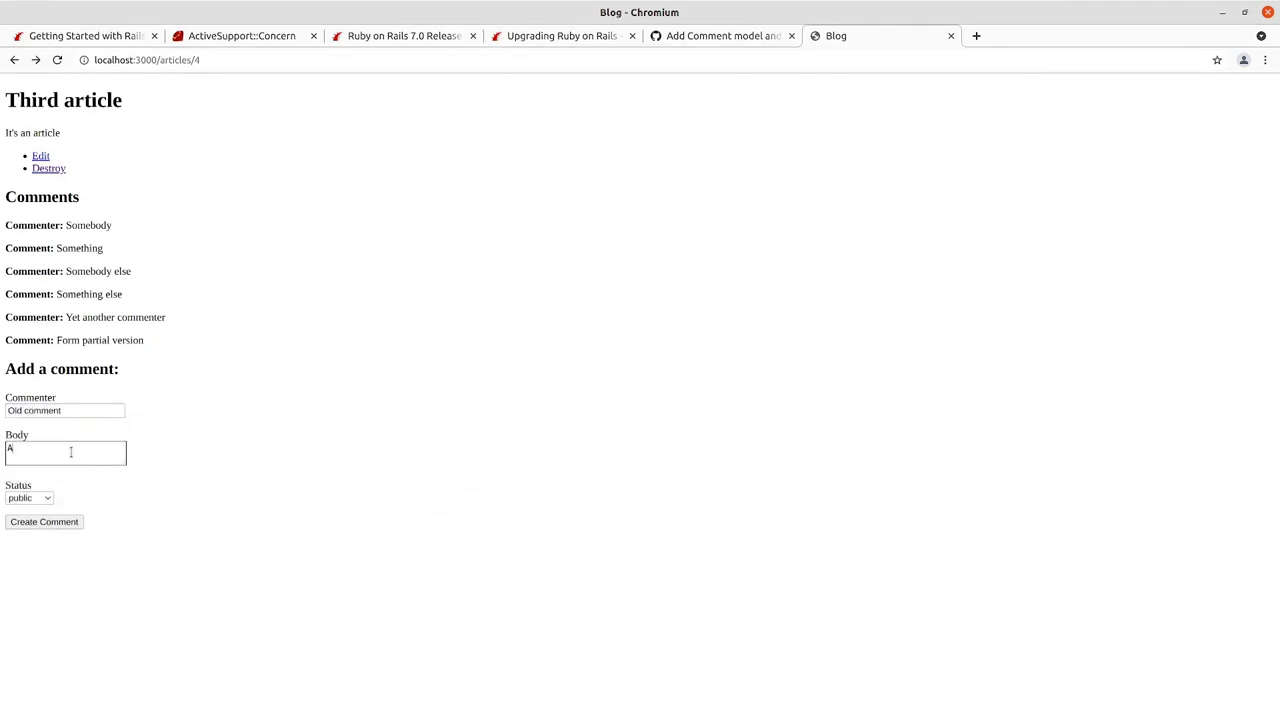
type("rchive me!!!!!")
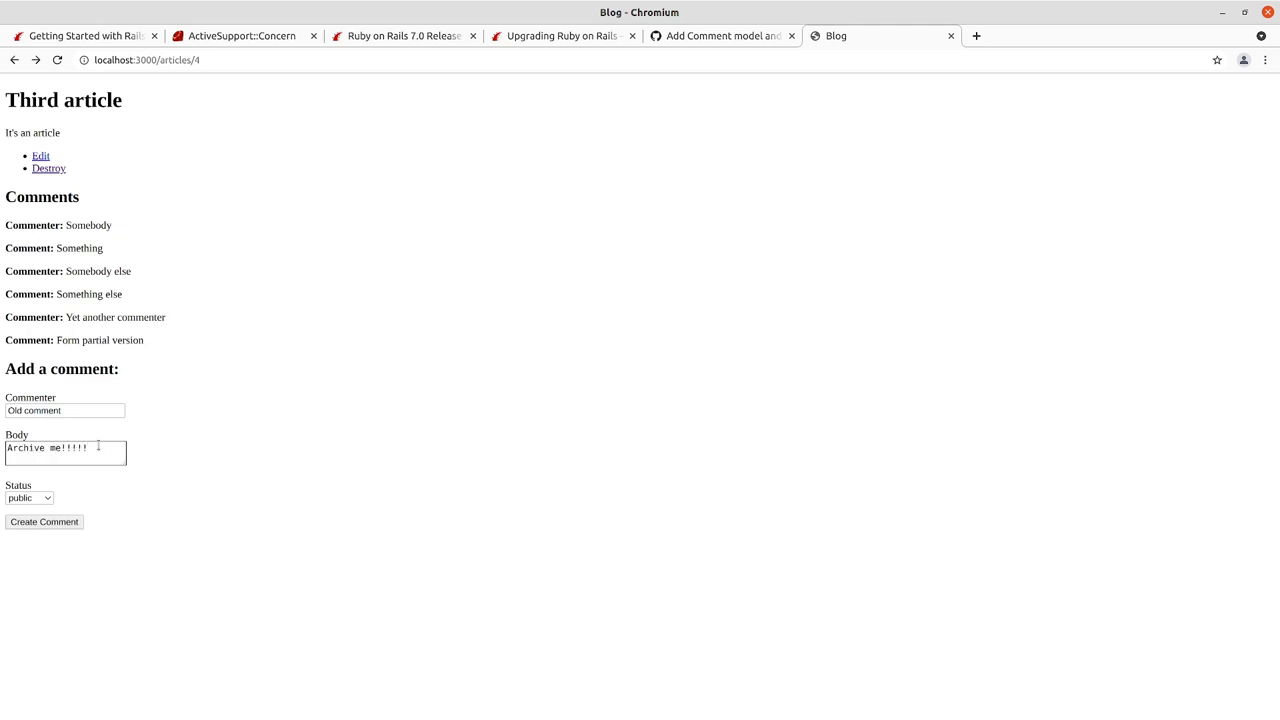
left_click(28, 497)
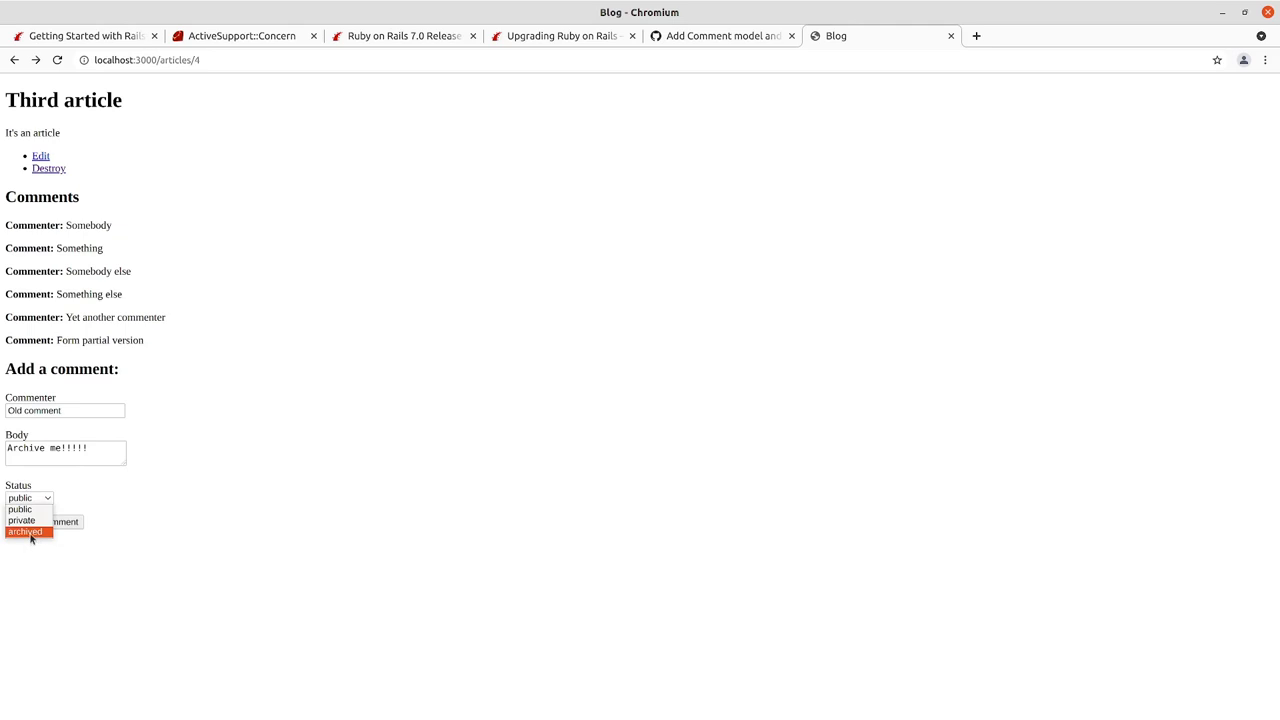
left_click(24, 532)
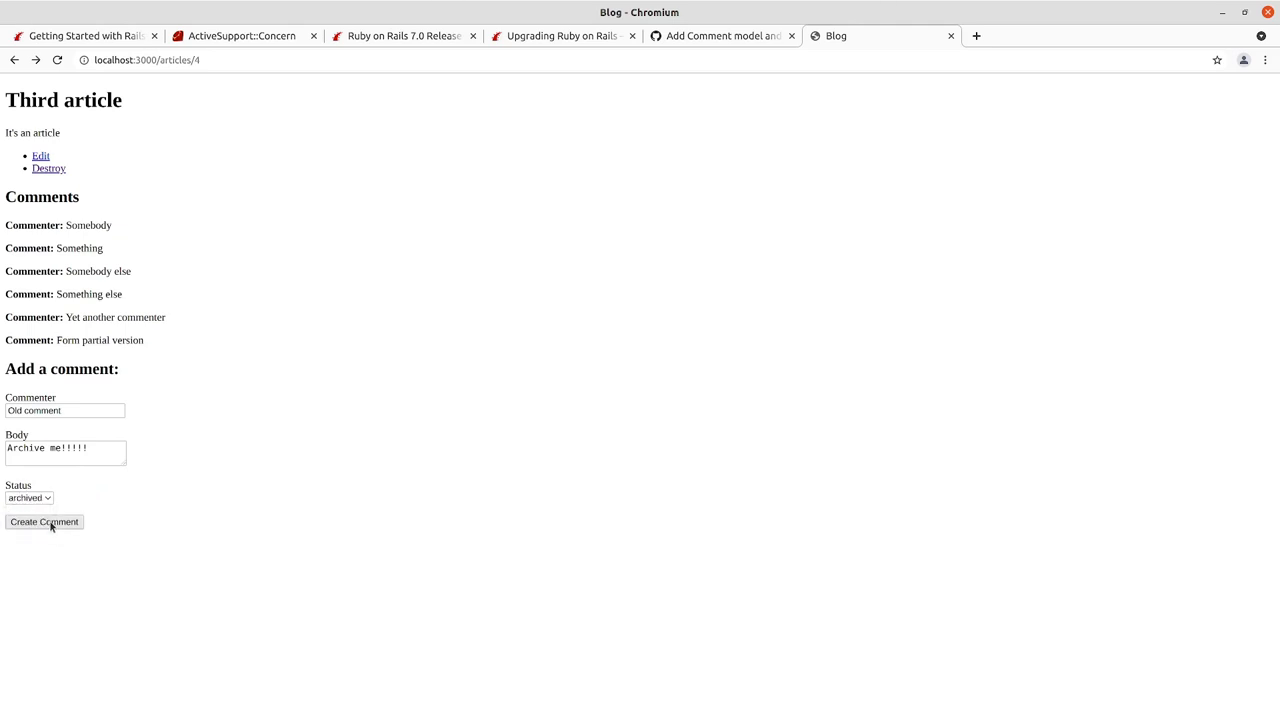
left_click(44, 521)
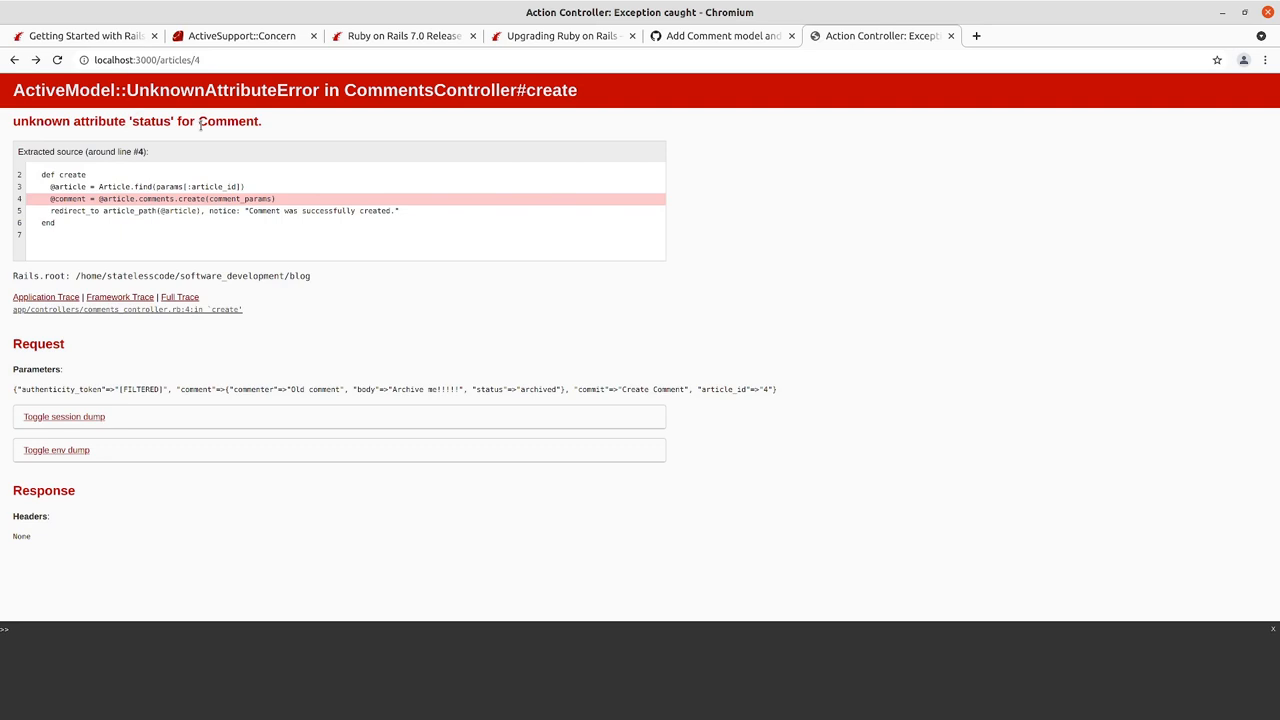
mouse_move(67, 583)
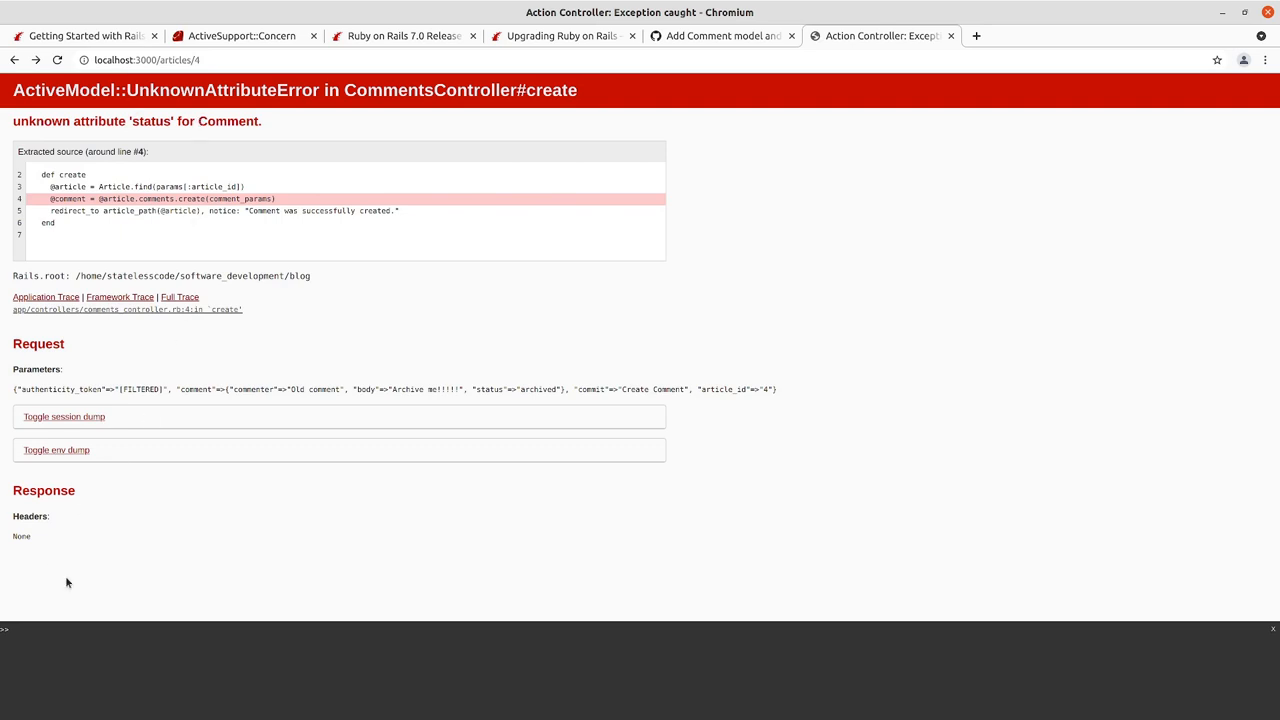
mouse_move(341, 454)
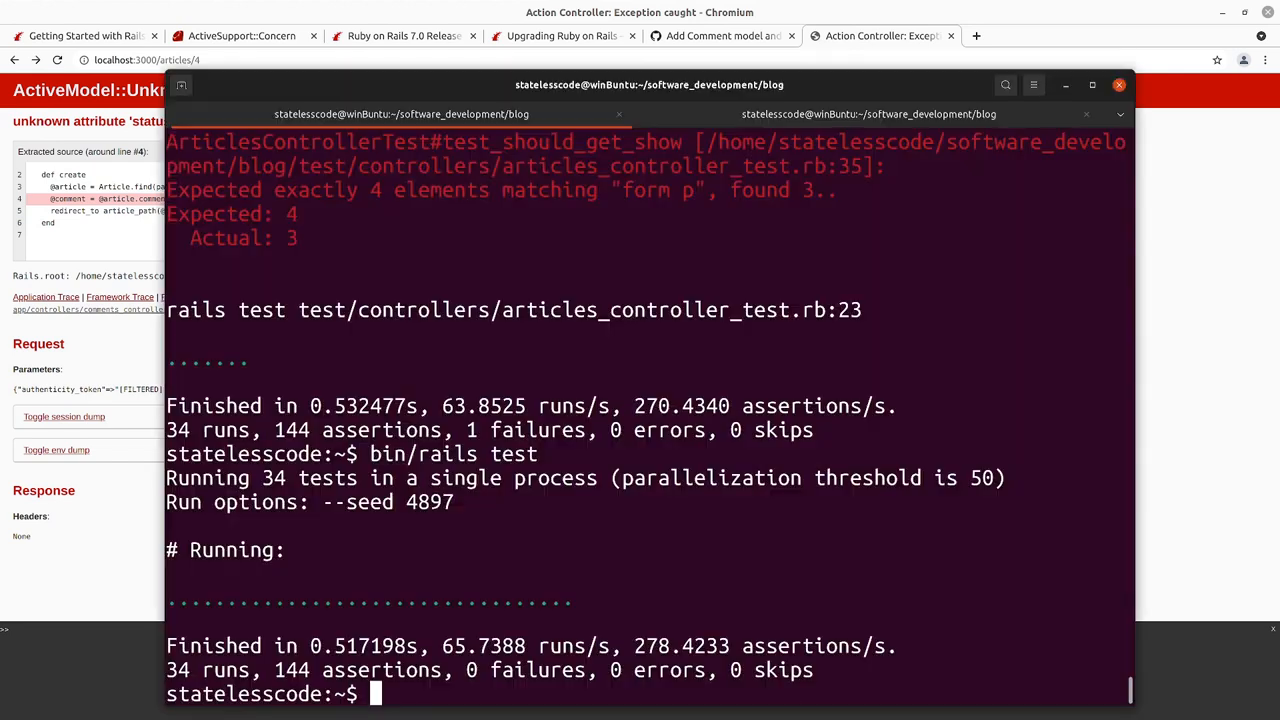
- Rerun bin/rails test and scroll through the passing output
type("bin/rails test")
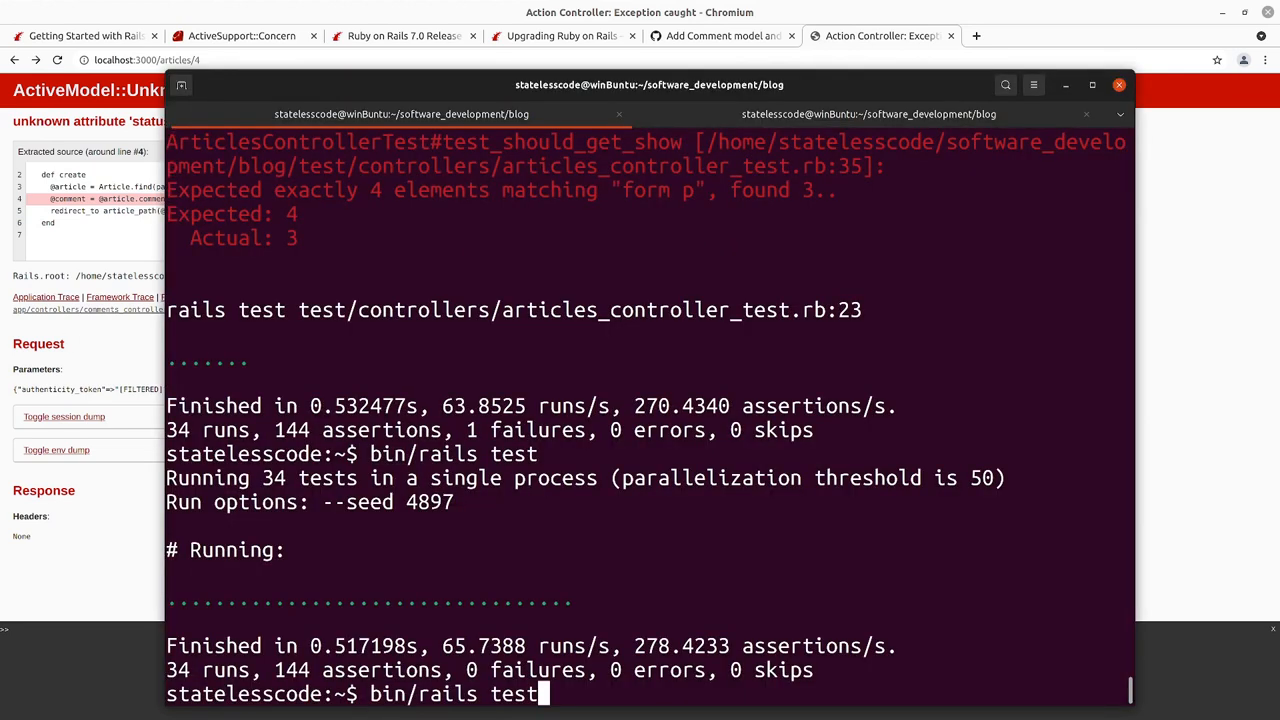
key("Return")
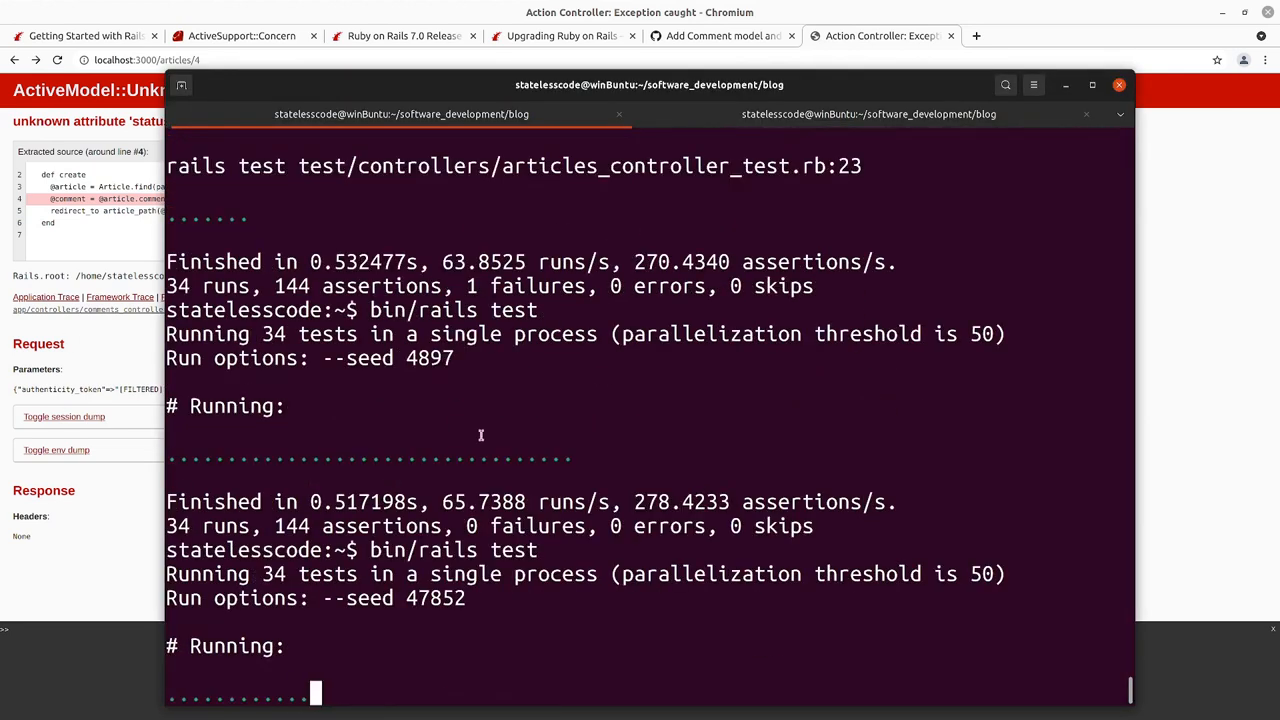
scroll("down", 3)
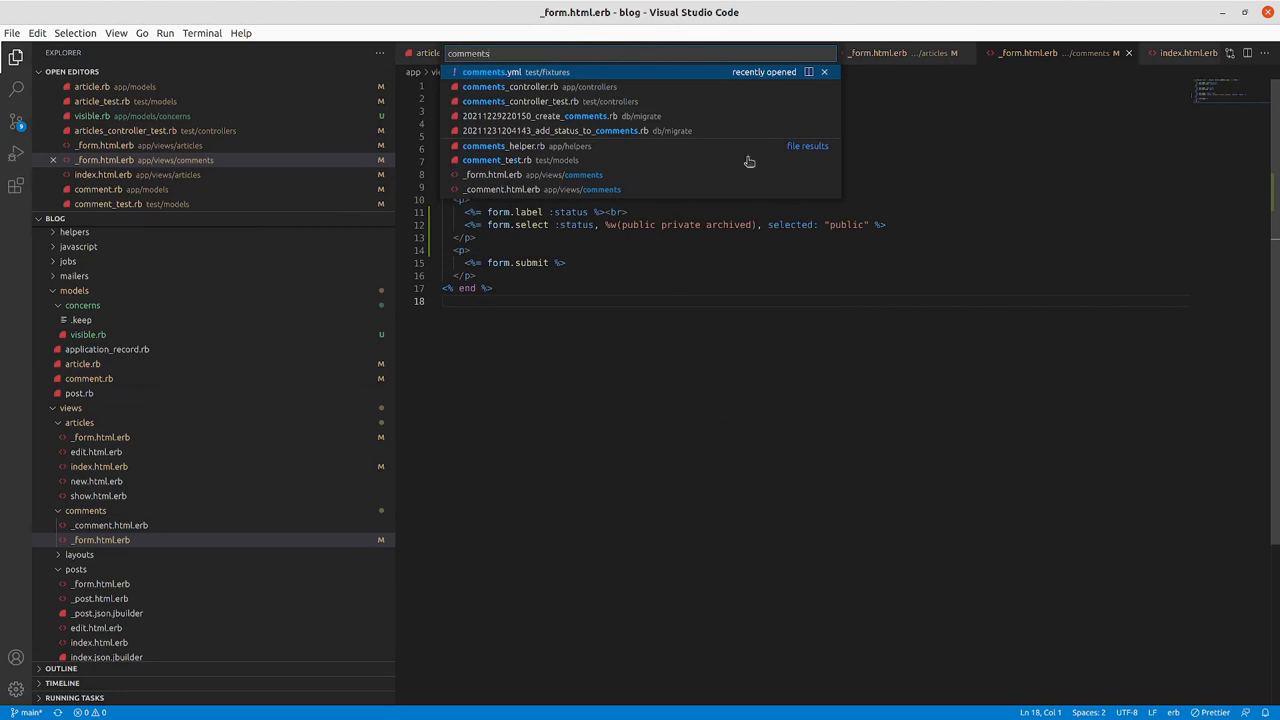
left_click(520, 101)
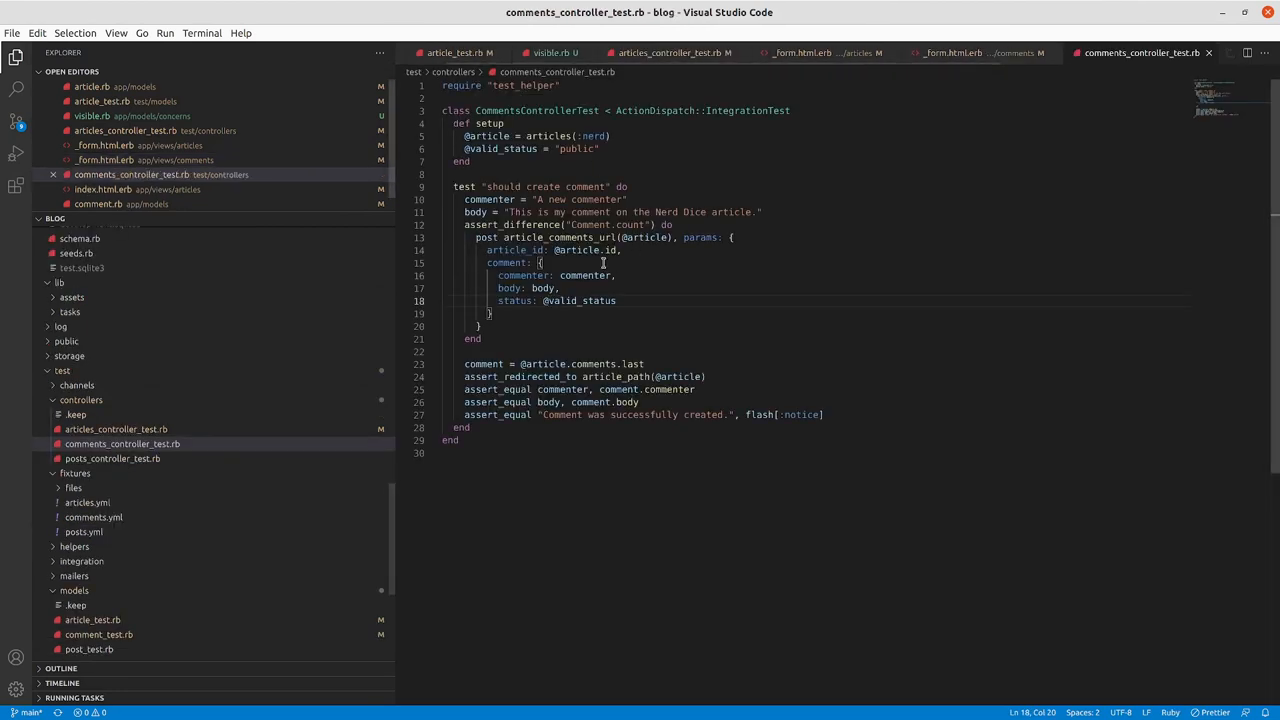
left_click(543, 301)
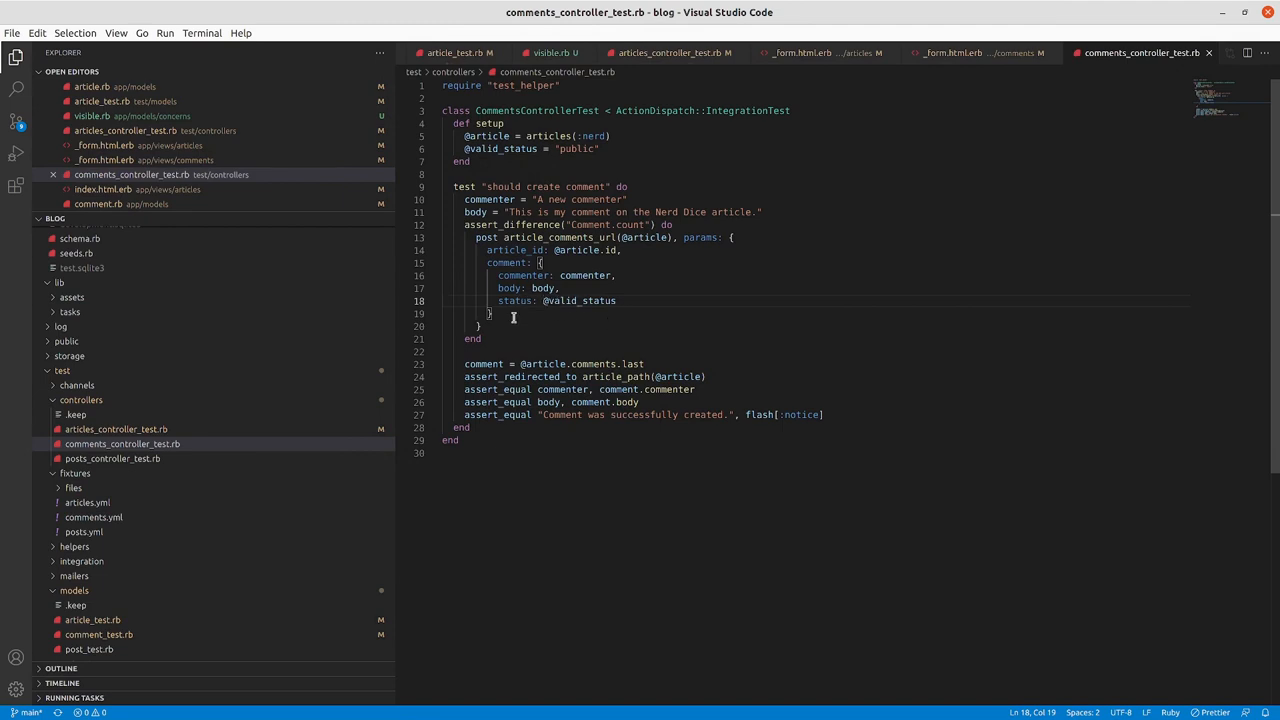
mouse_move(513, 317)
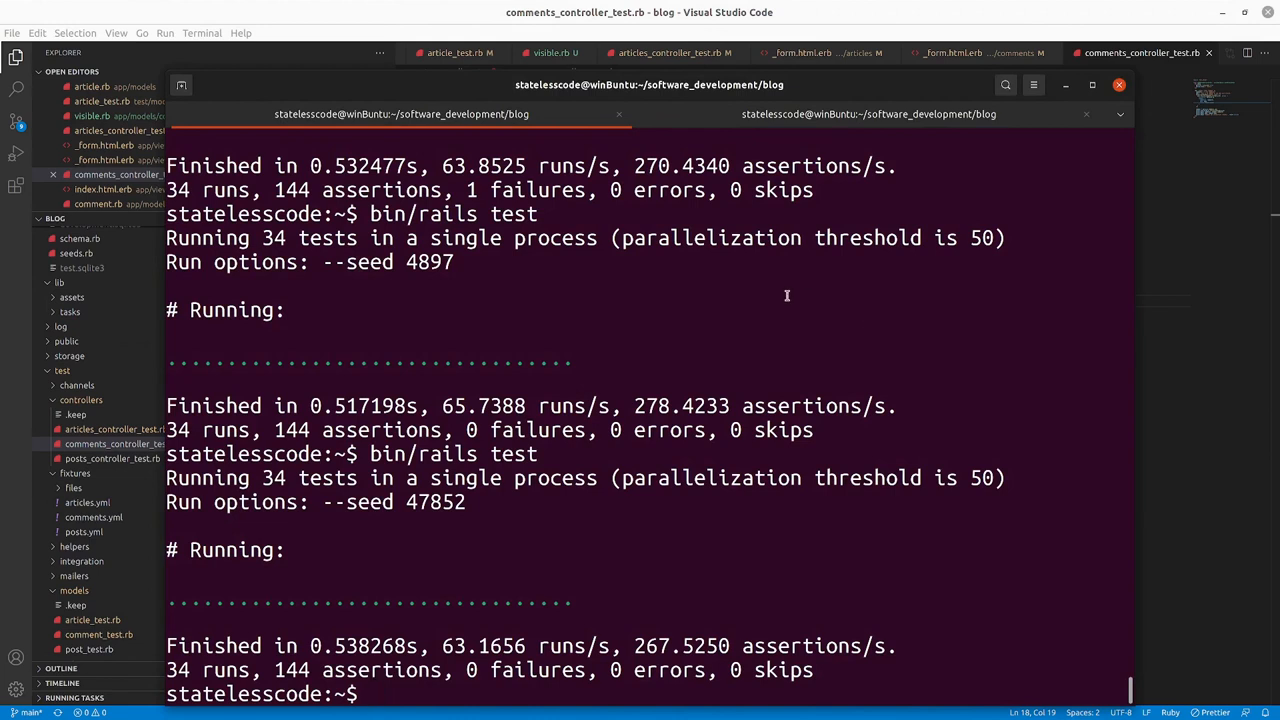
- Start the Rails console with rails c
type("rails db")
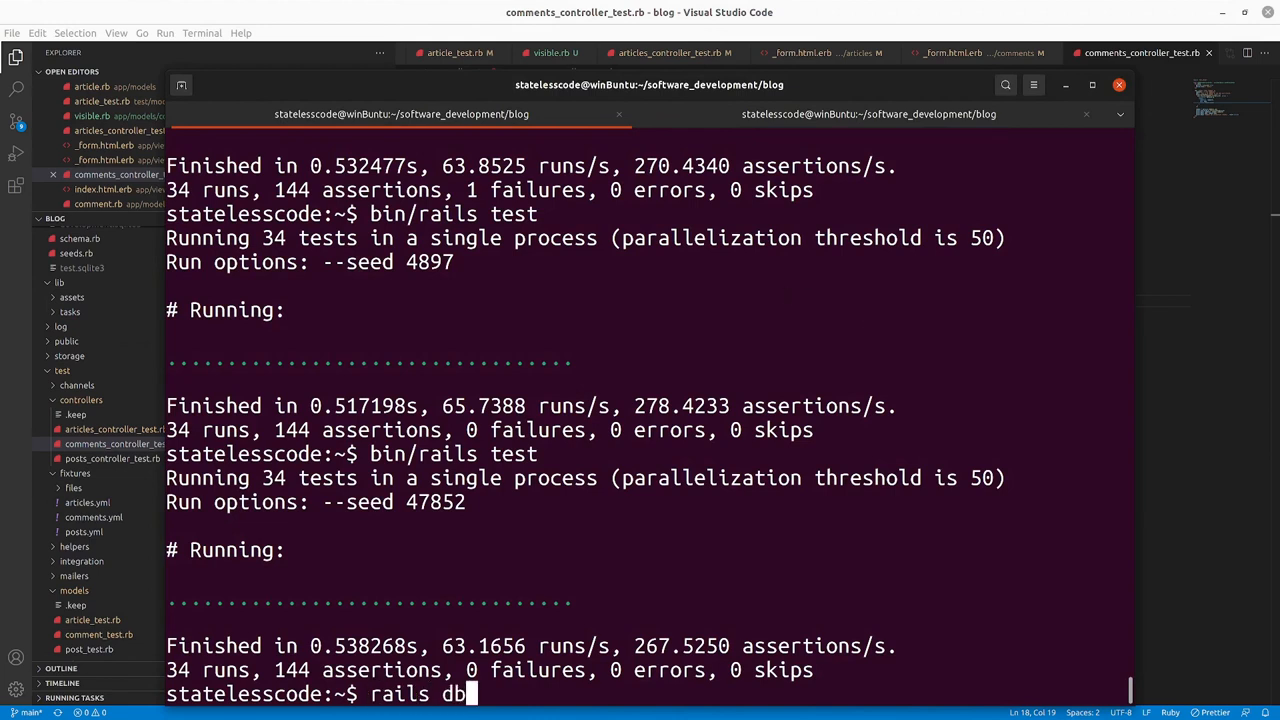
type(":migrate")
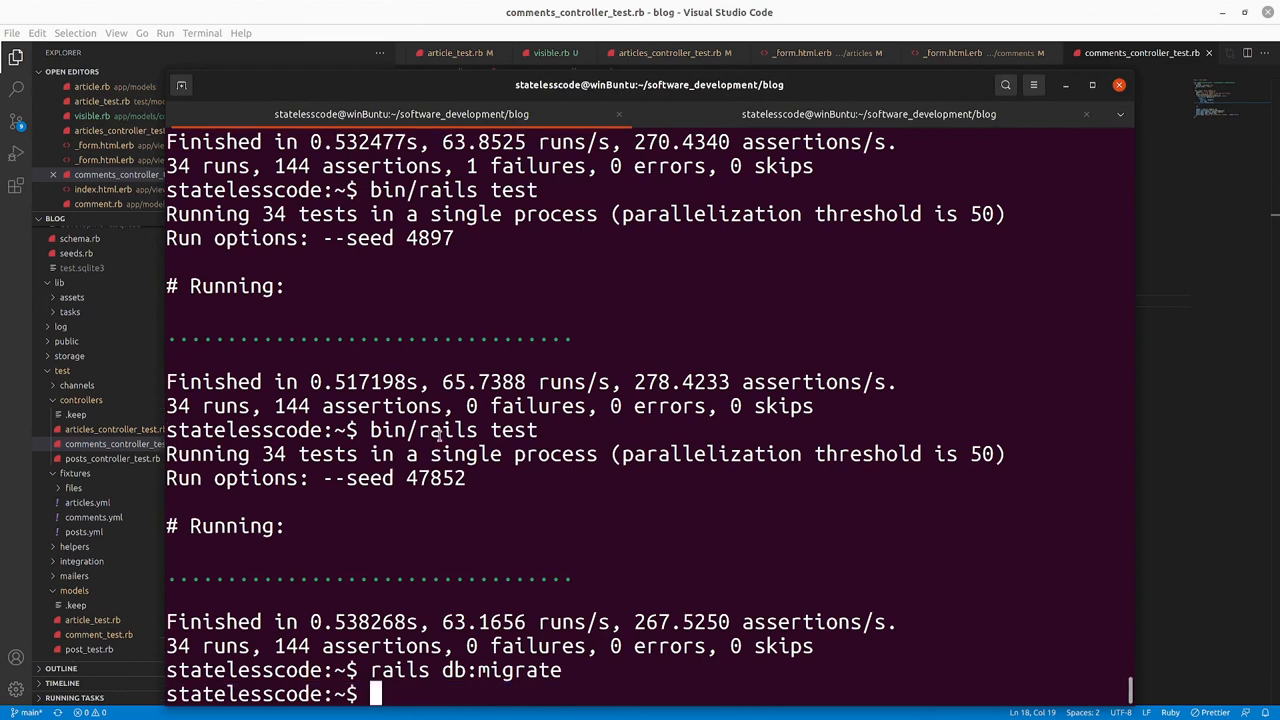
type("c")
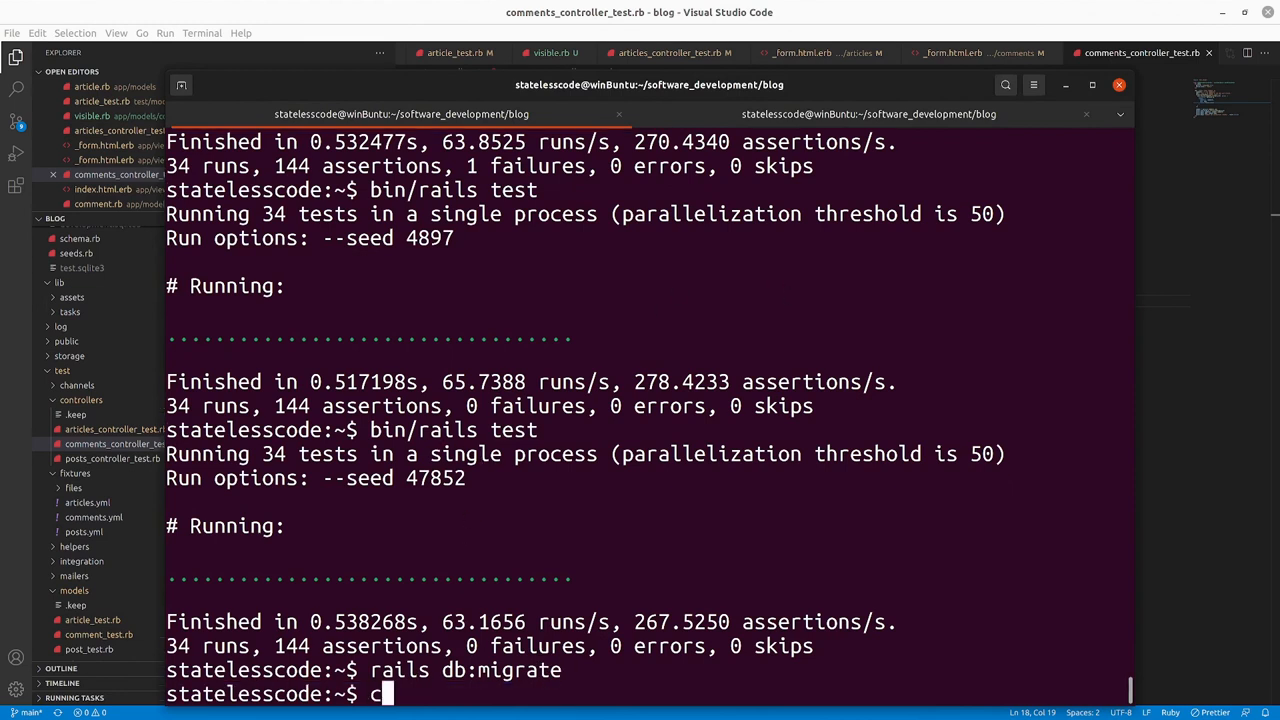
type("ai")
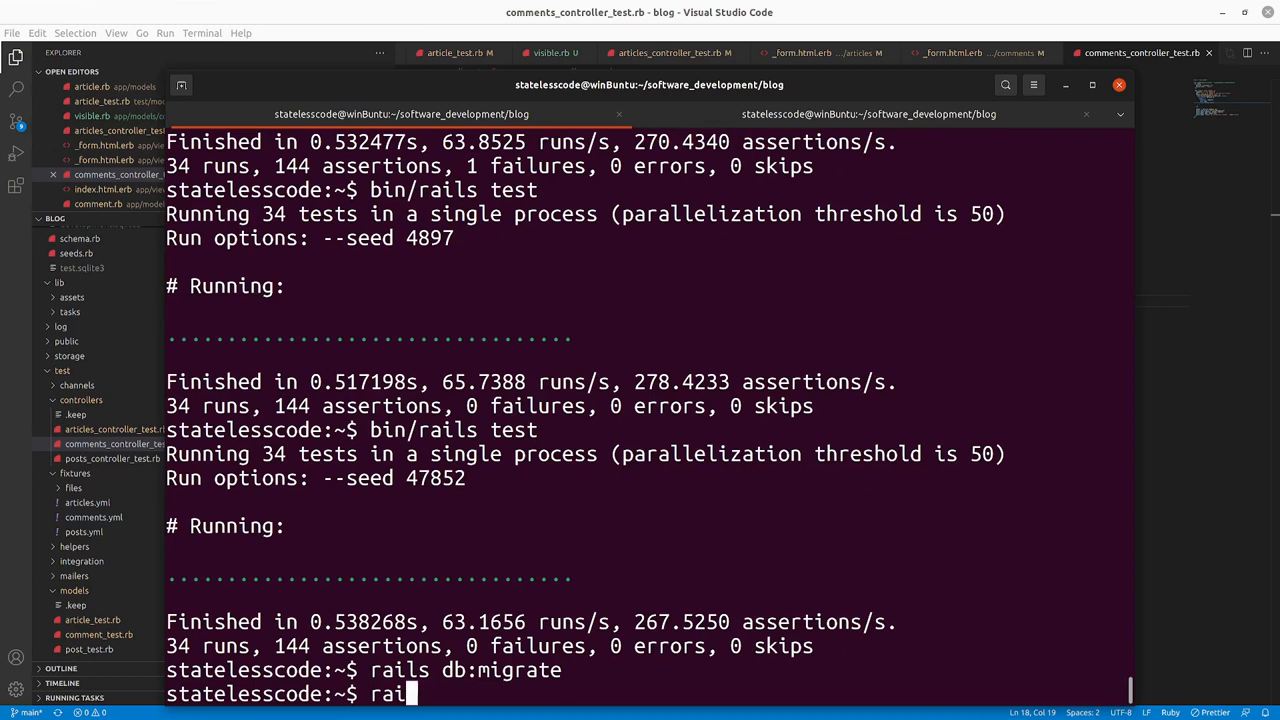
type("ls c")
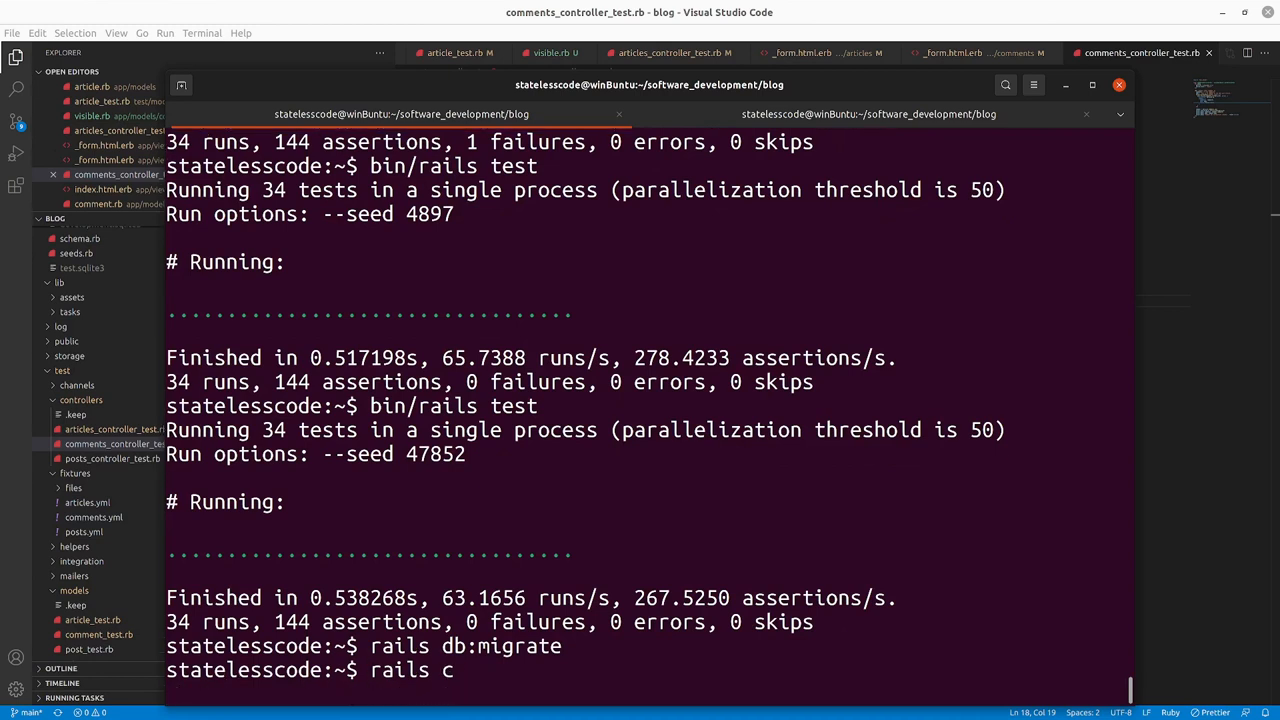
key("Return")
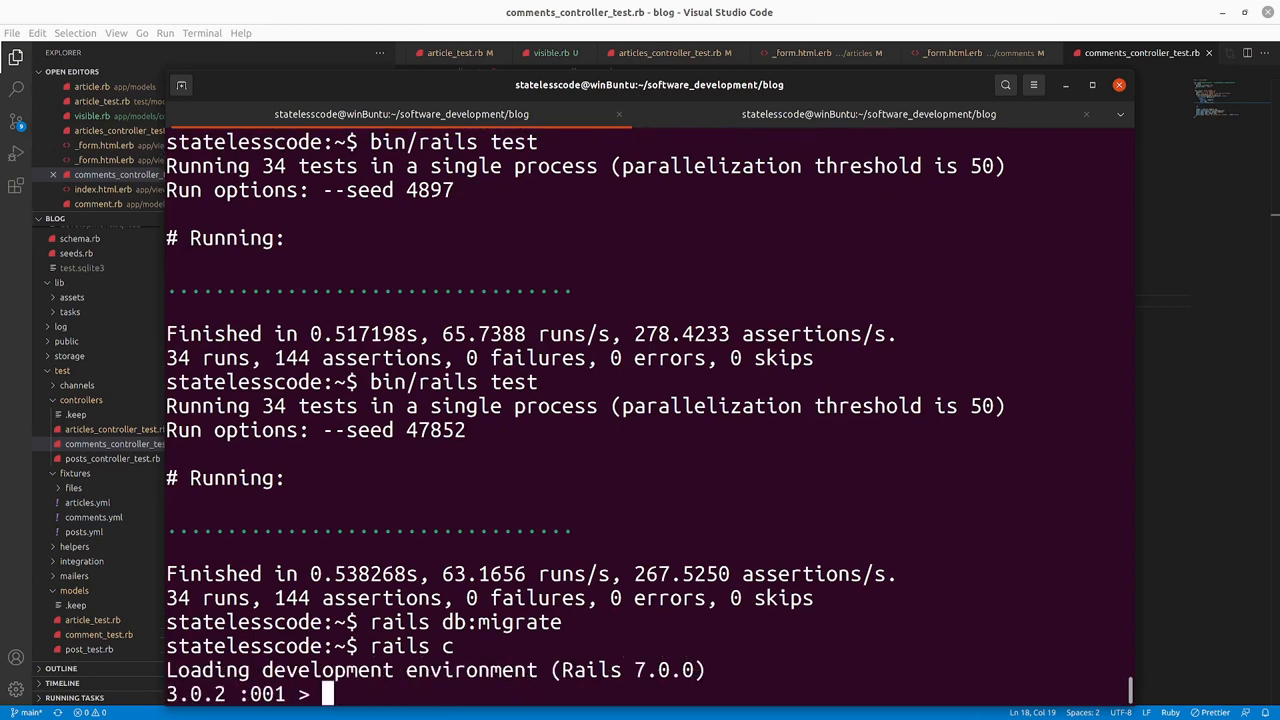
- Build a new Comment in the console and set its status to "archived"
type("c")
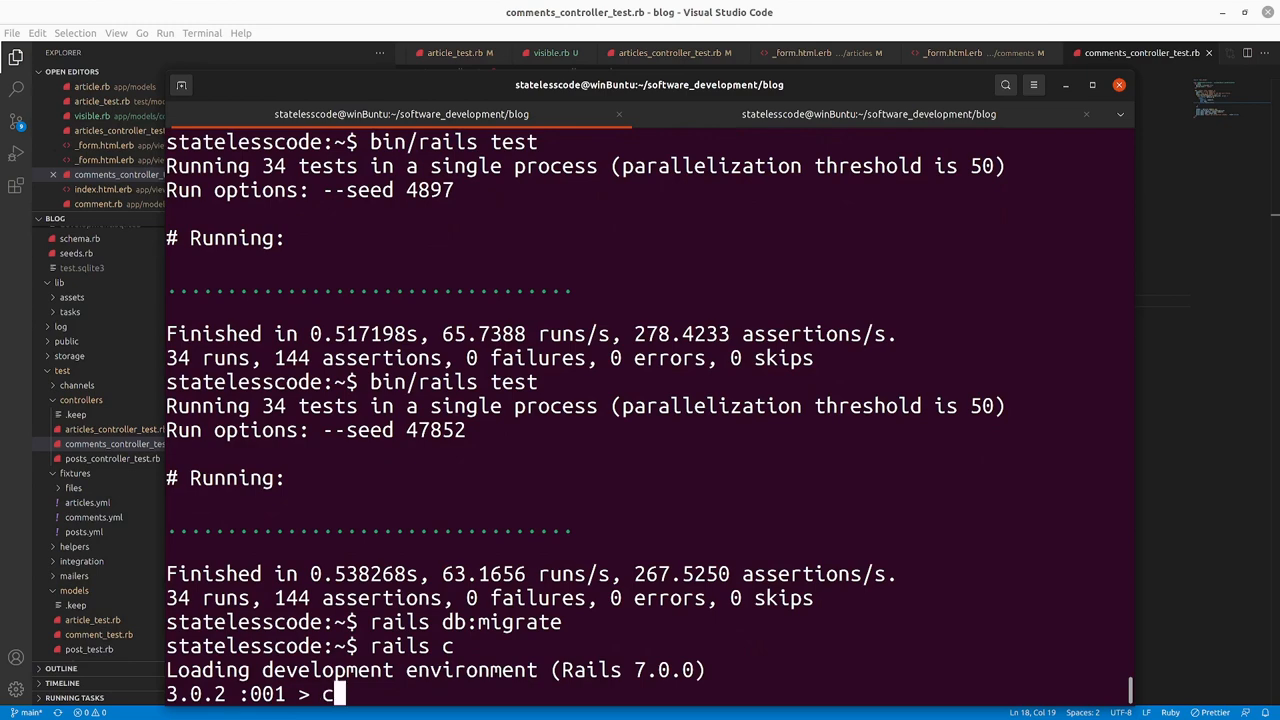
type("om = Comment.new")
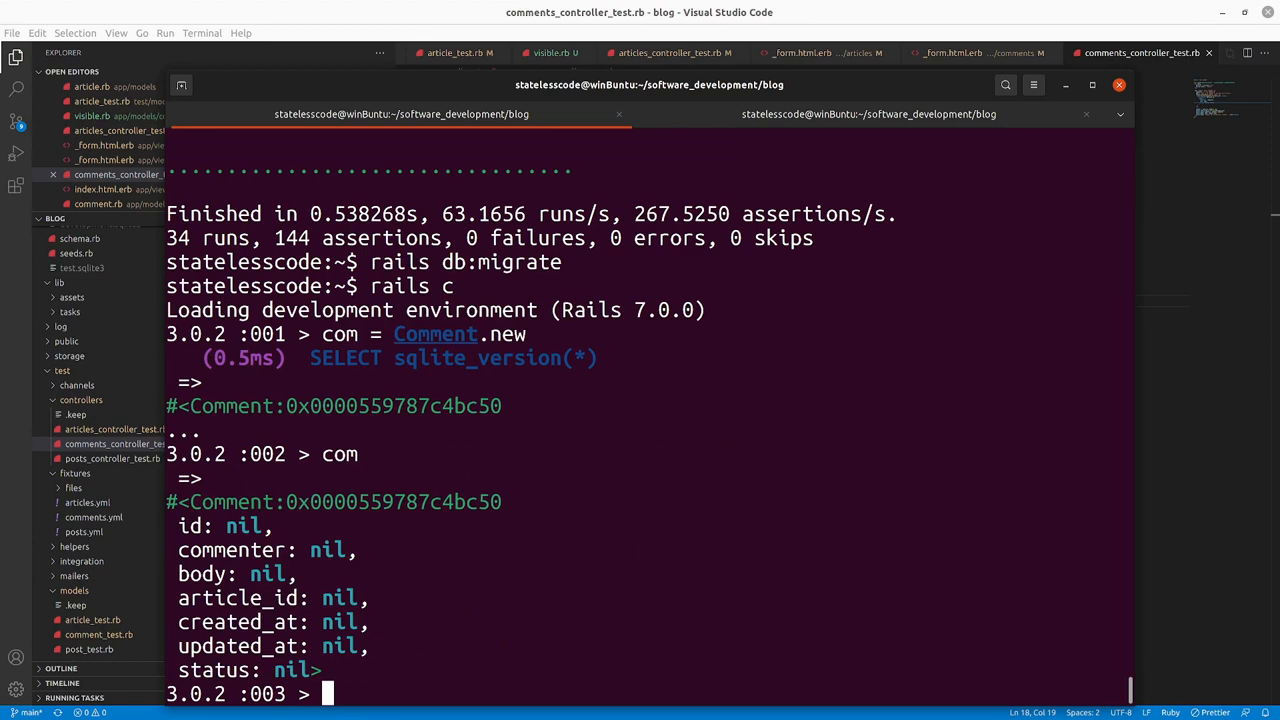
type("com.status =")
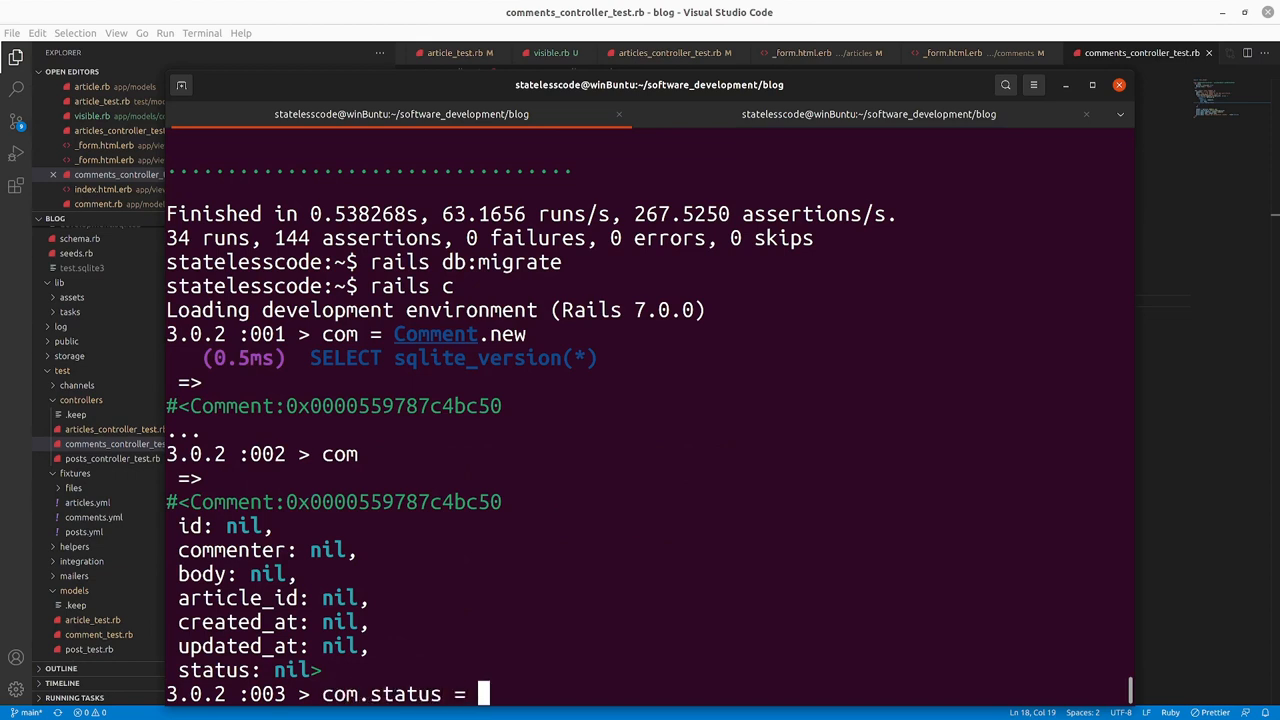
type("\"arch")
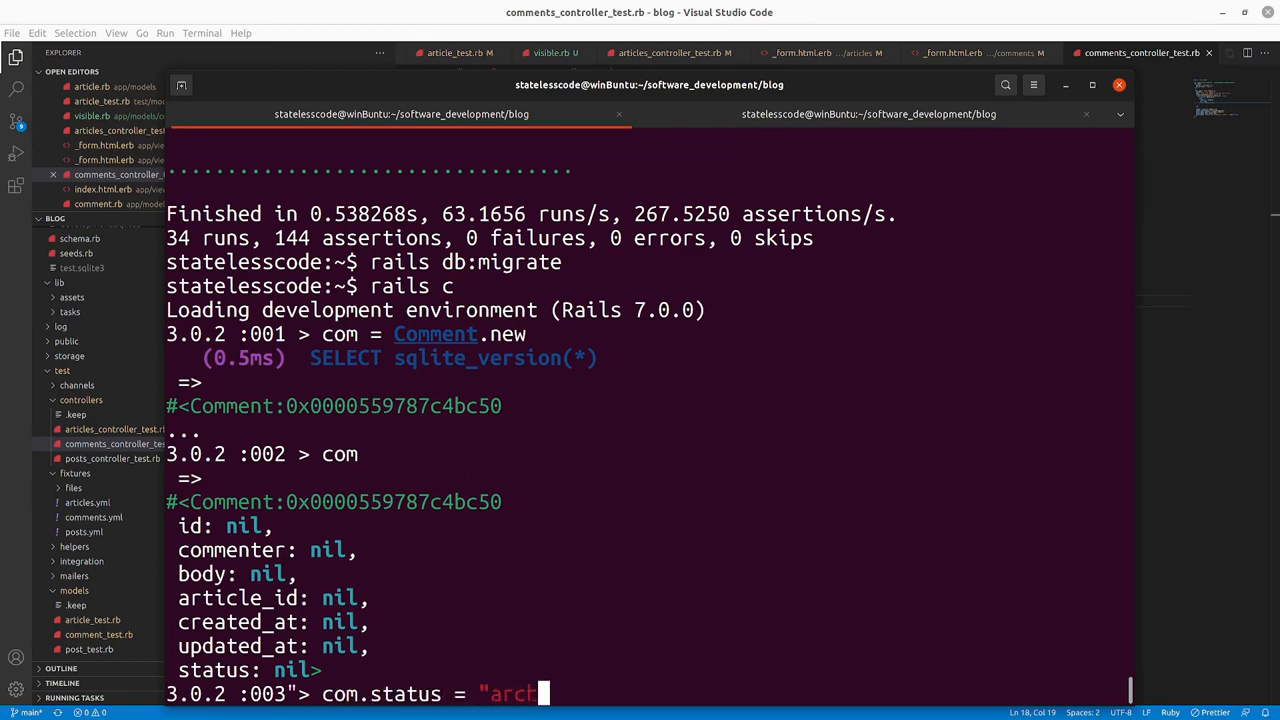
key("Return")
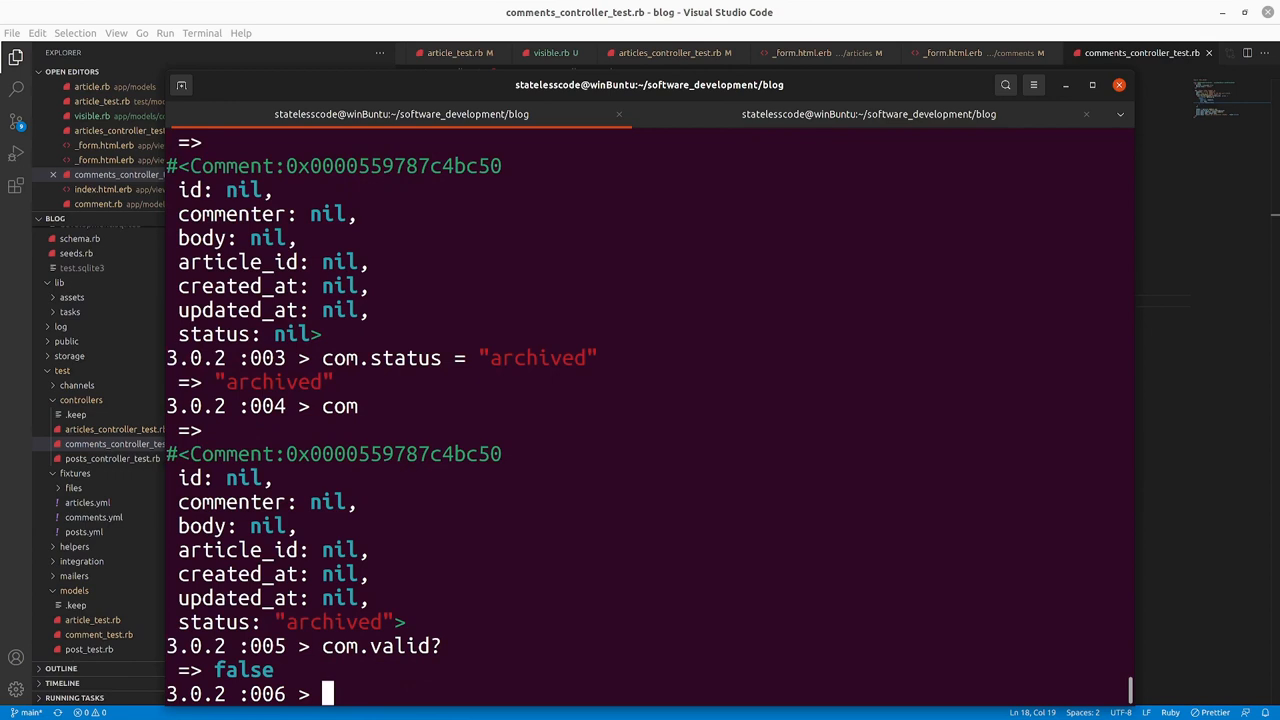
mouse_move(385, 603)
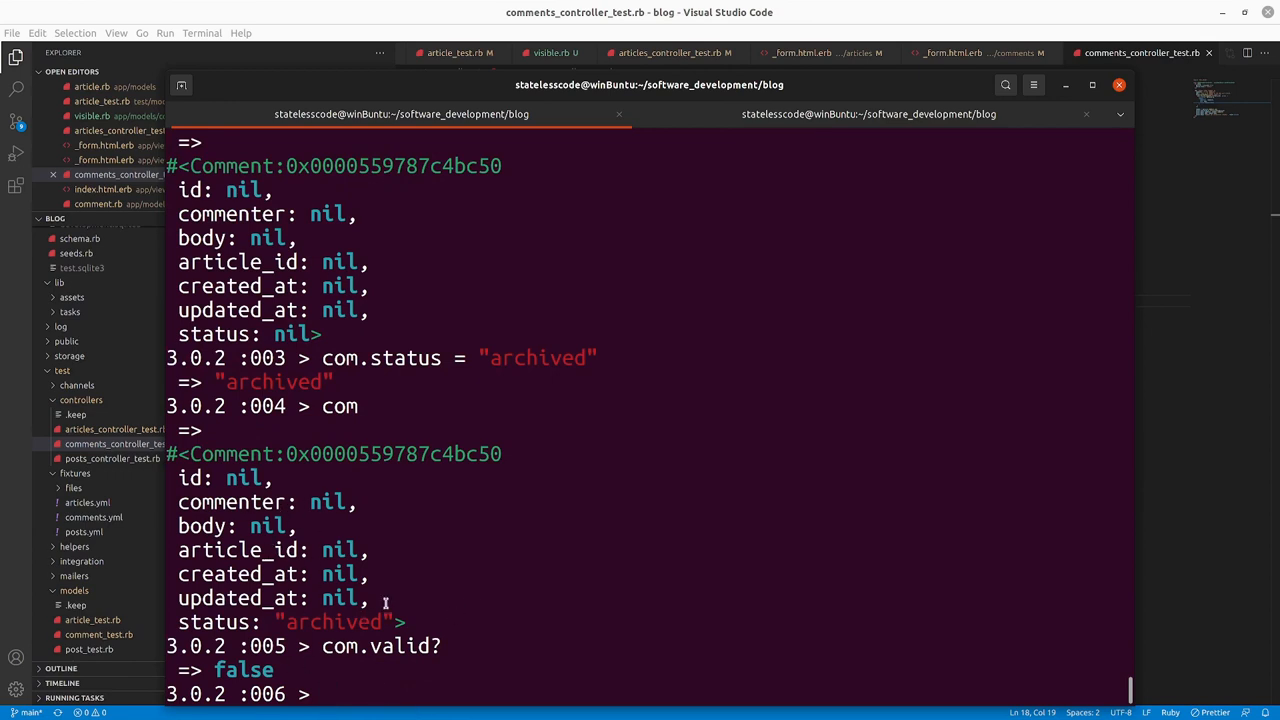
- Check com.valid? and errors.full_messages, revealing 'Article must exist'
type("com.valid?")
type("com.erro")
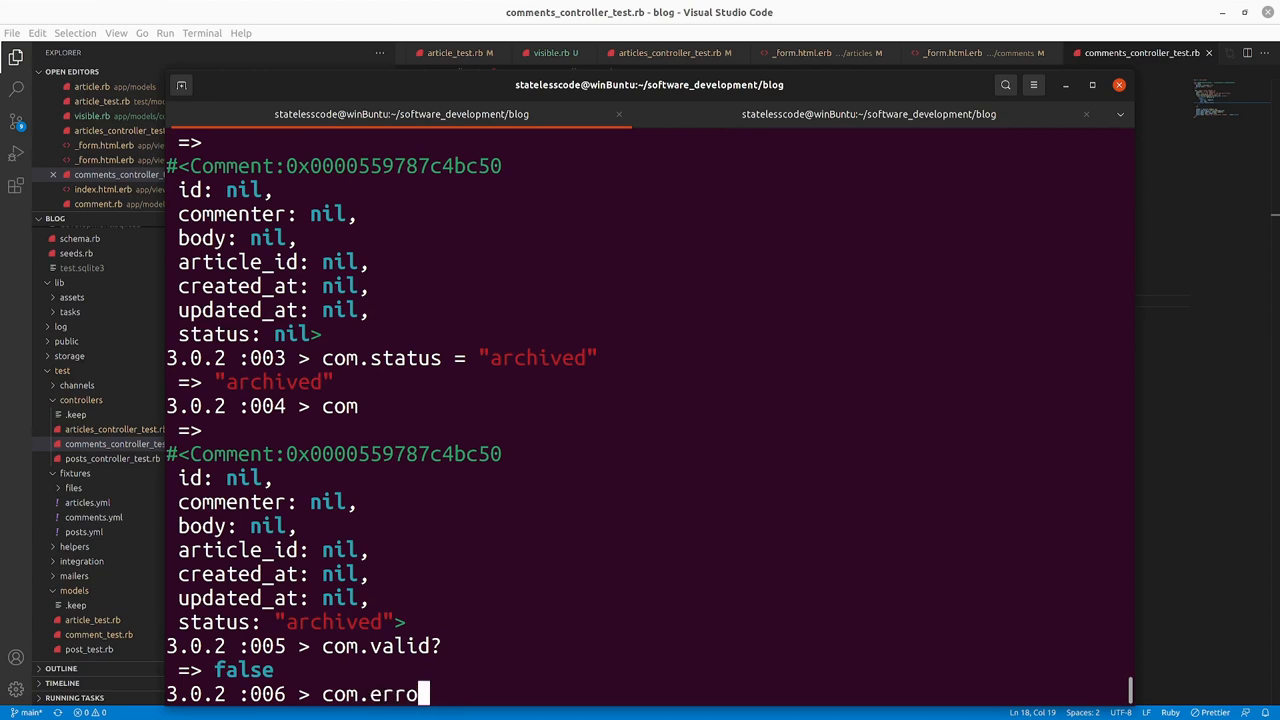
type("rs.full_messages")
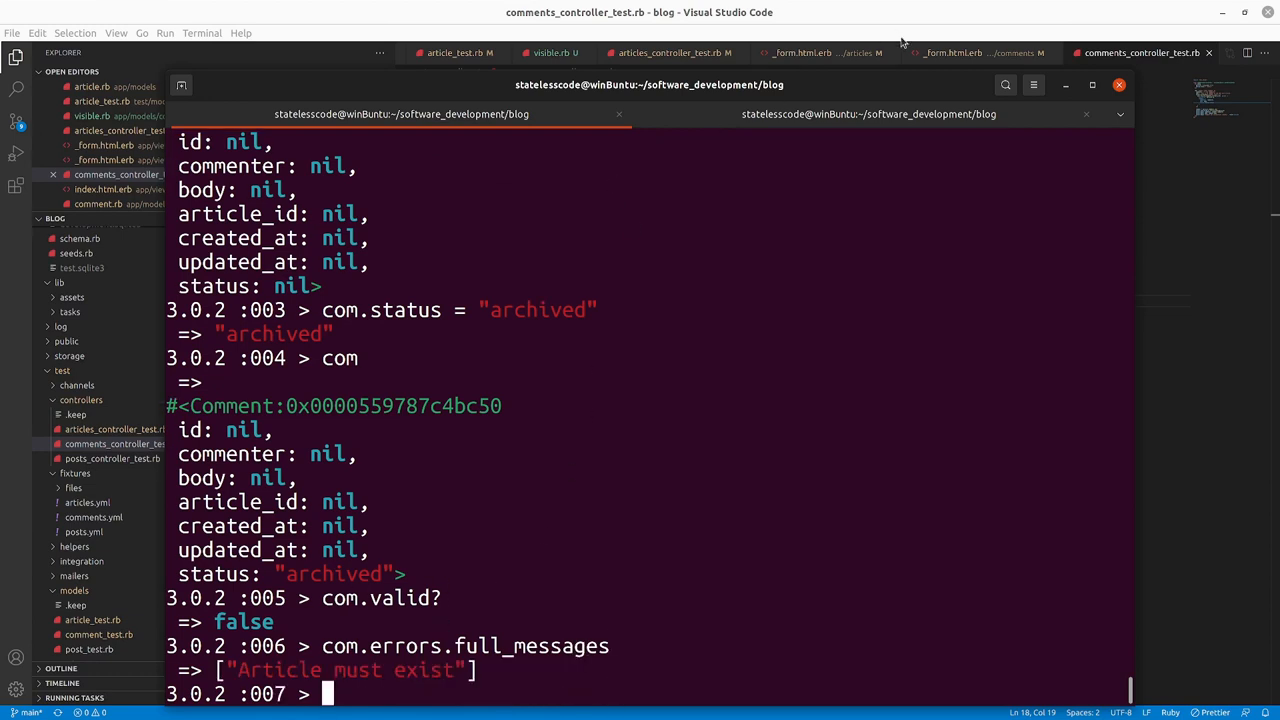
left_click(1140, 52)
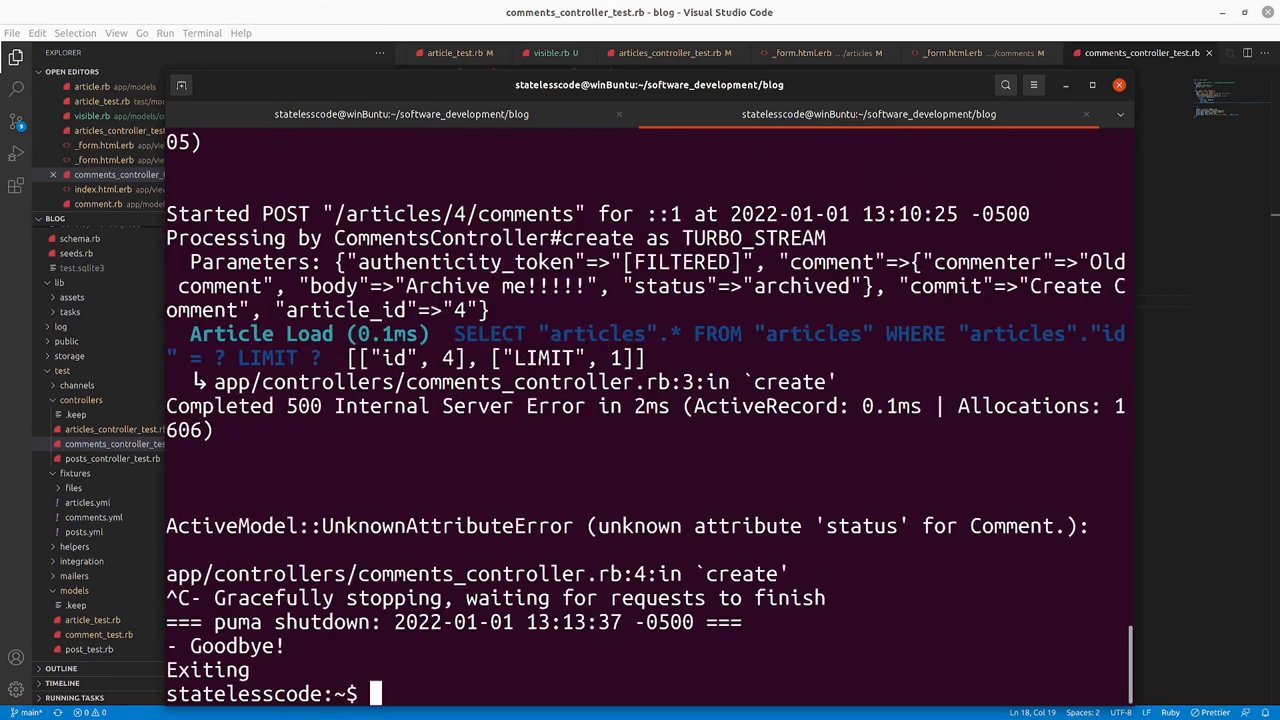
- Restart rails s, reload article 4, and submit an archived comment from Old comment
type("rails s")
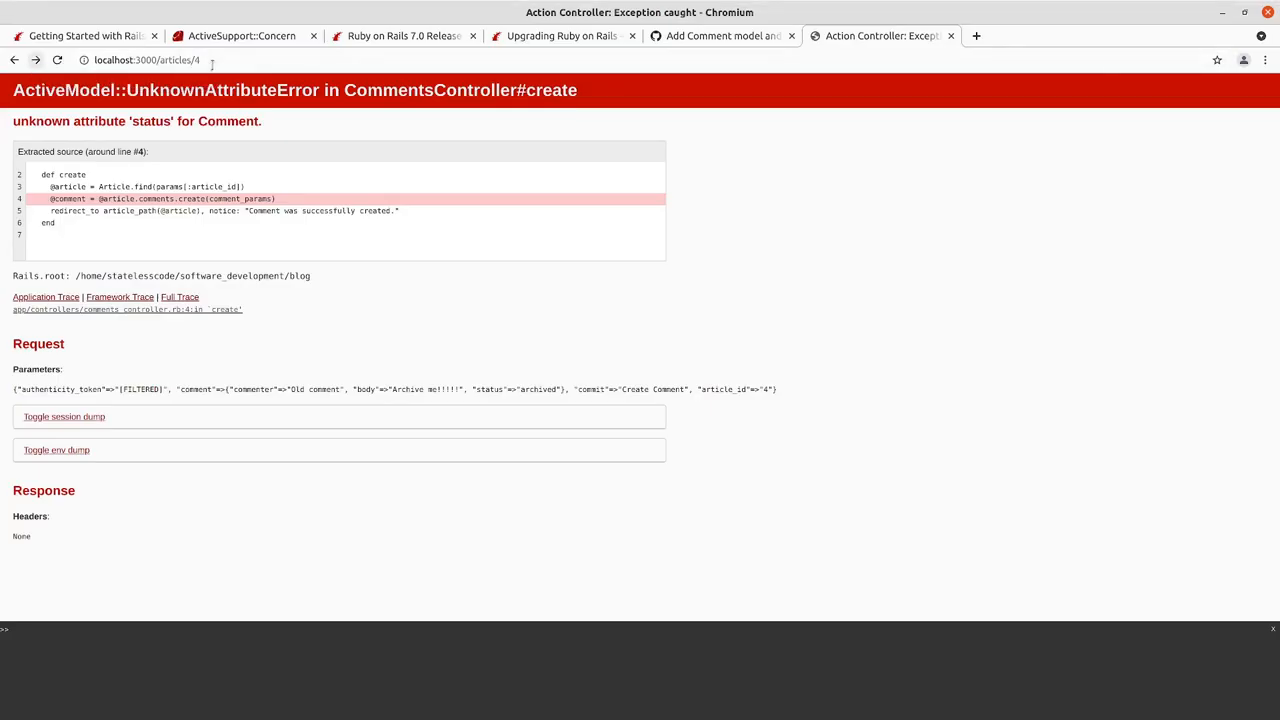
left_click(147, 60)
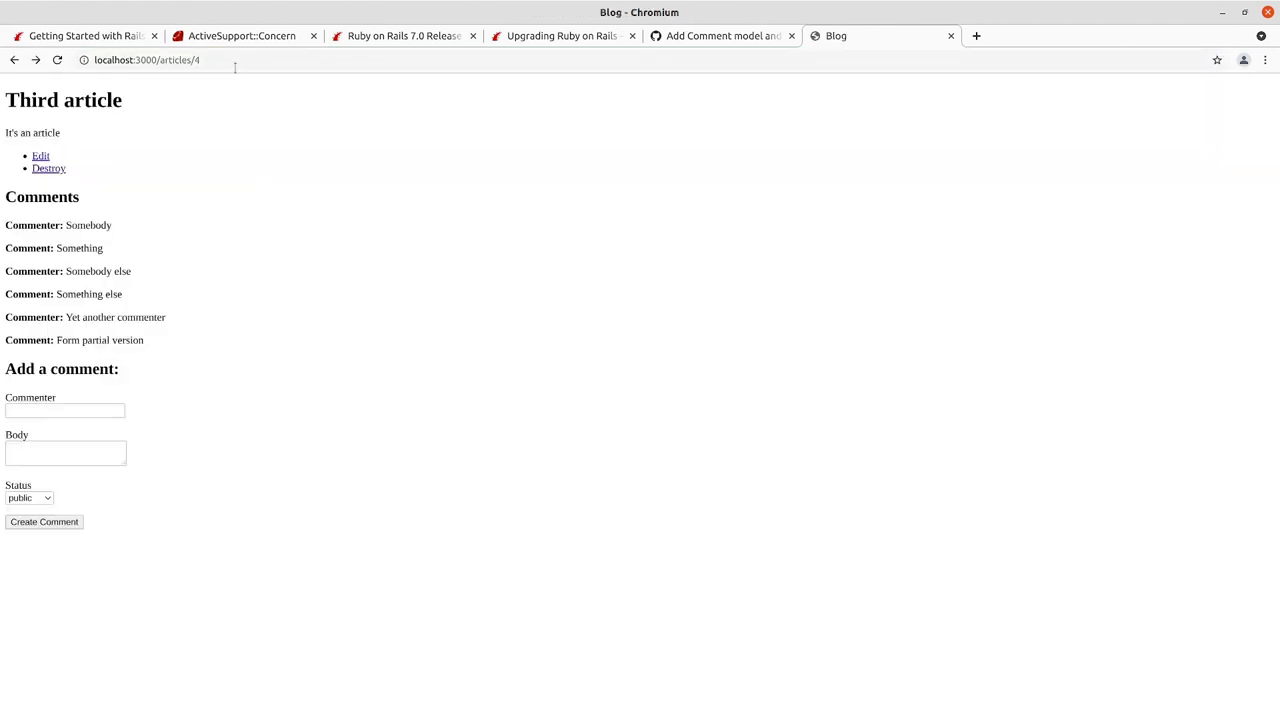
left_click(65, 410)
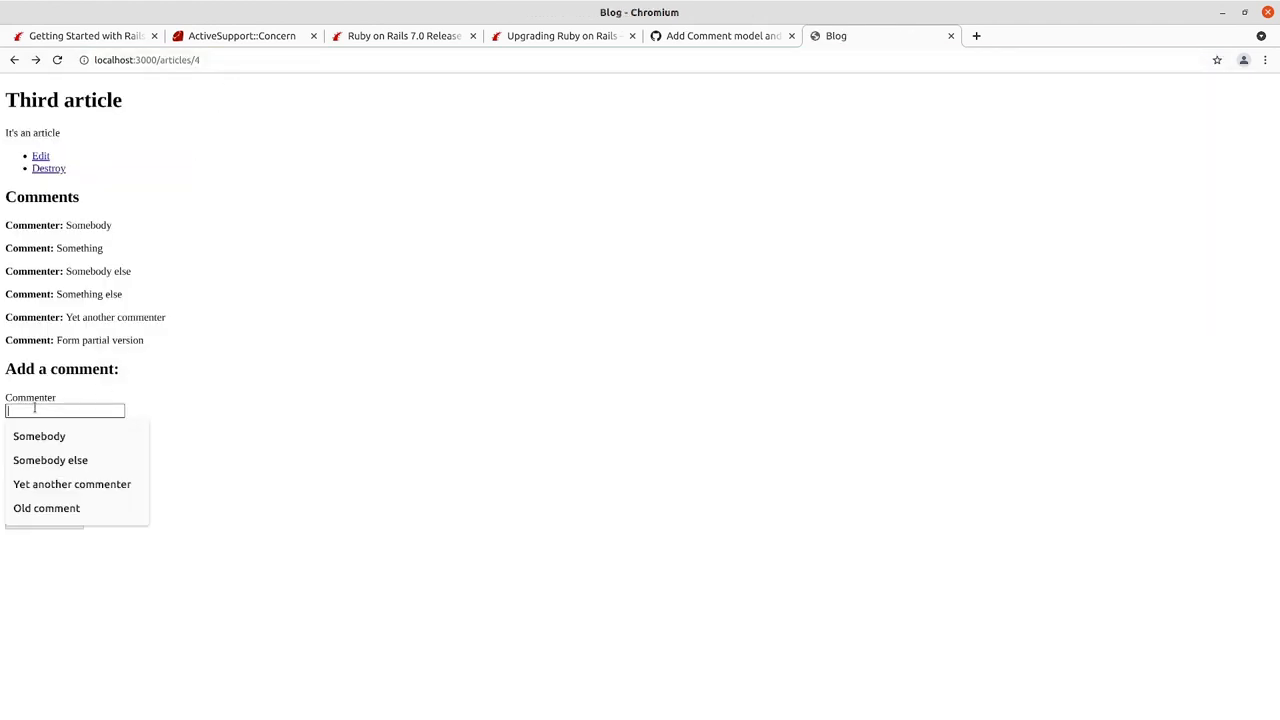
left_click(46, 507)
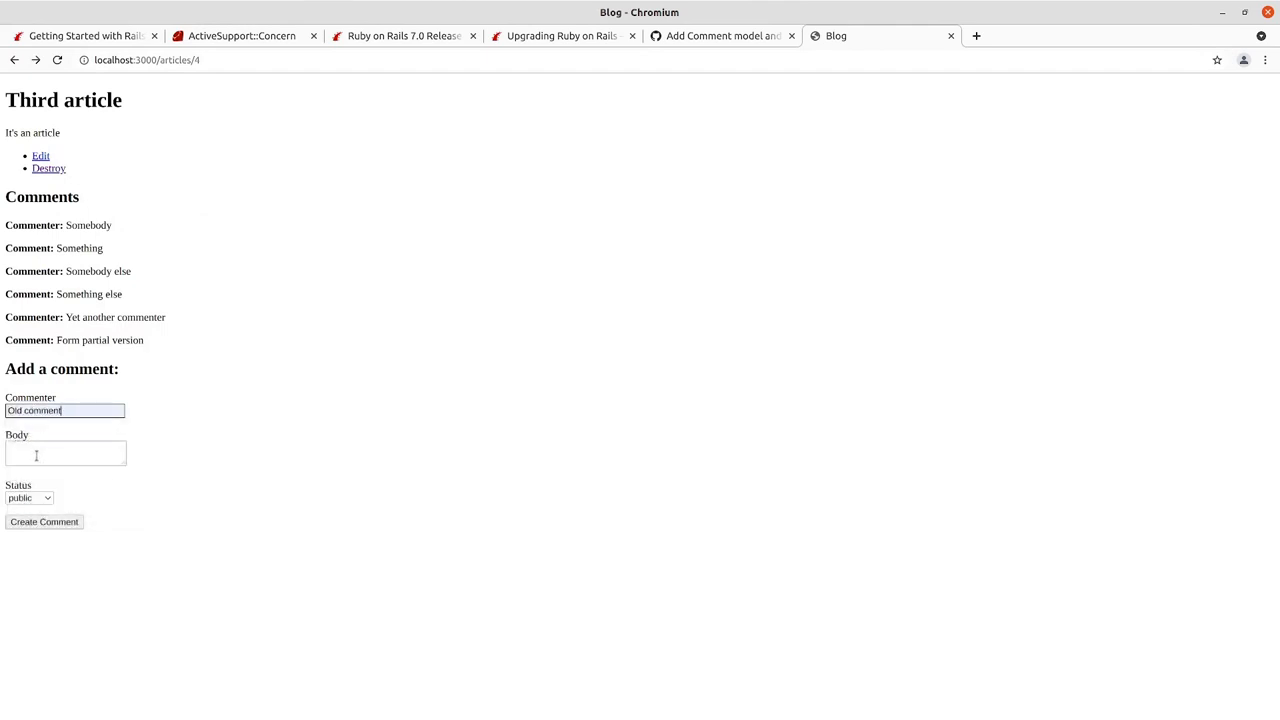
type("Archive mee")
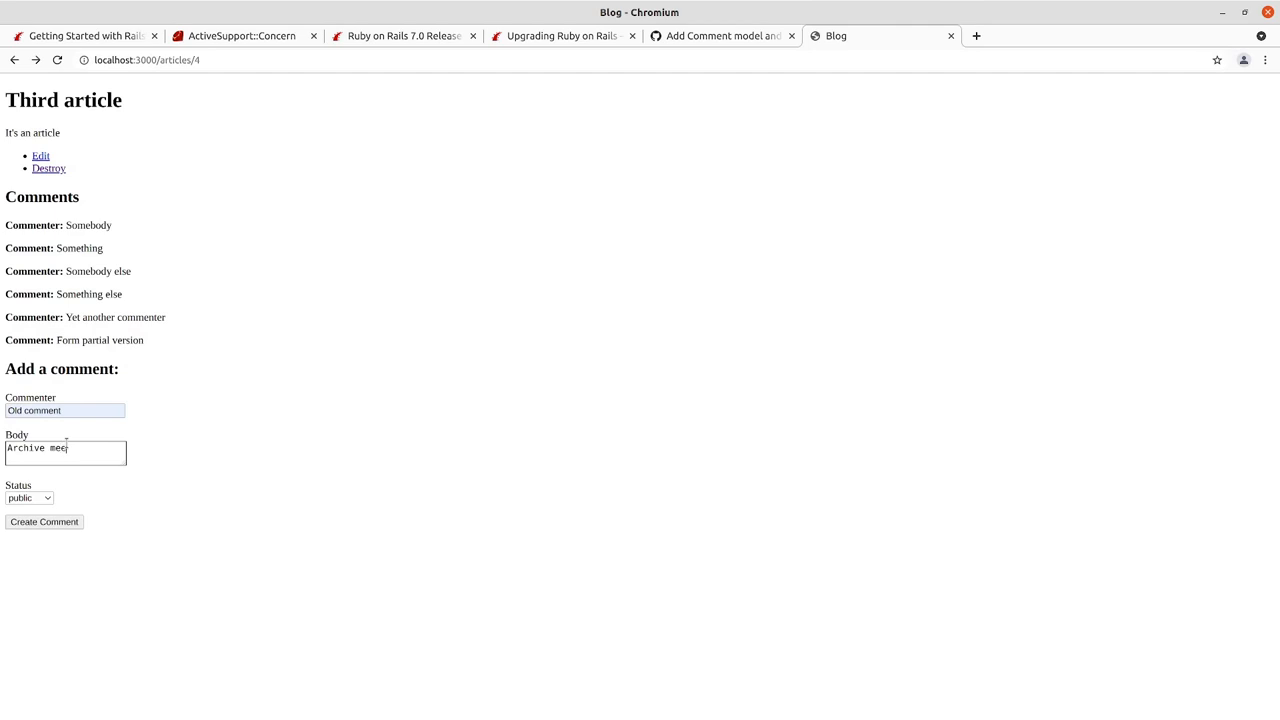
type("!!!!!!")
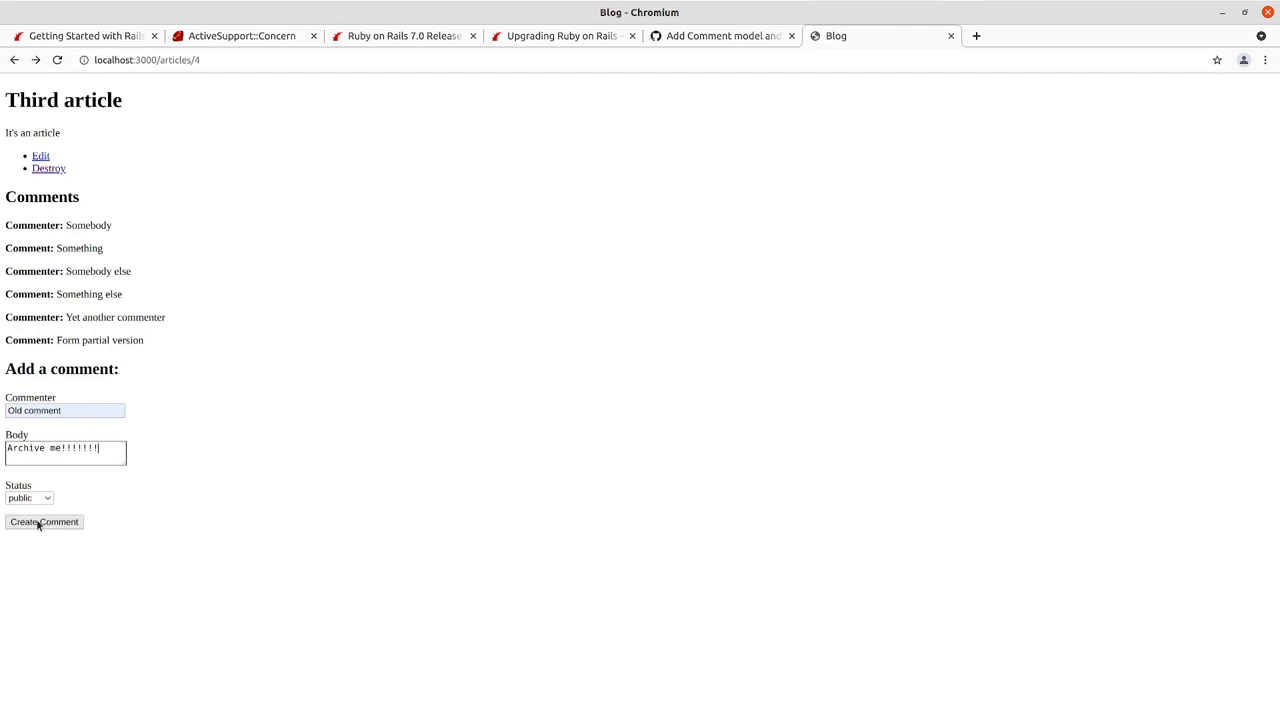
left_click(28, 497)
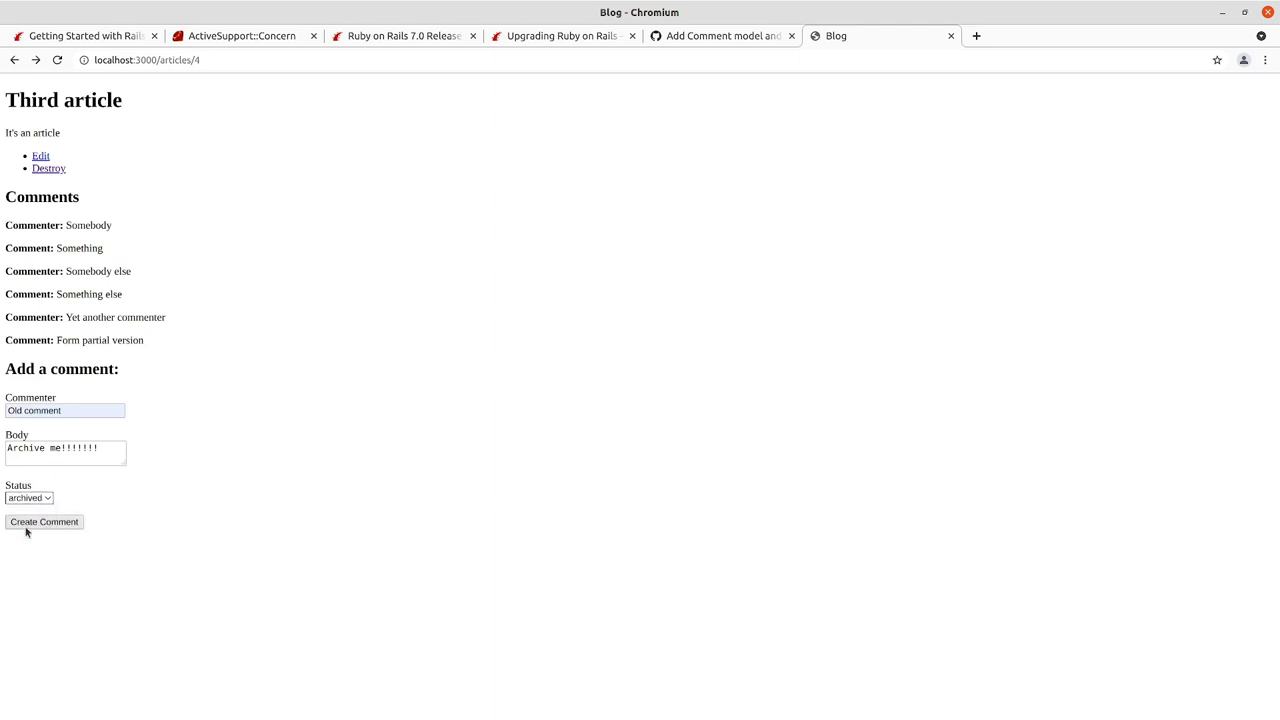
left_click(44, 521)
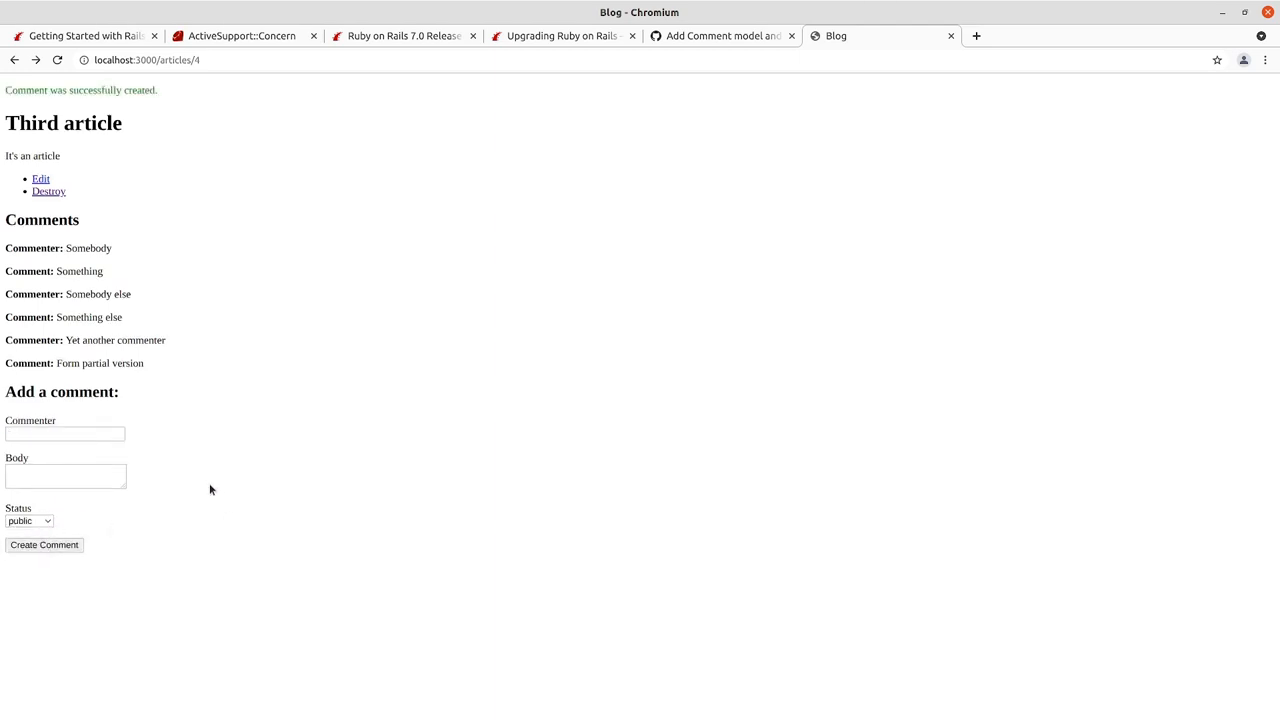
mouse_move(150, 343)
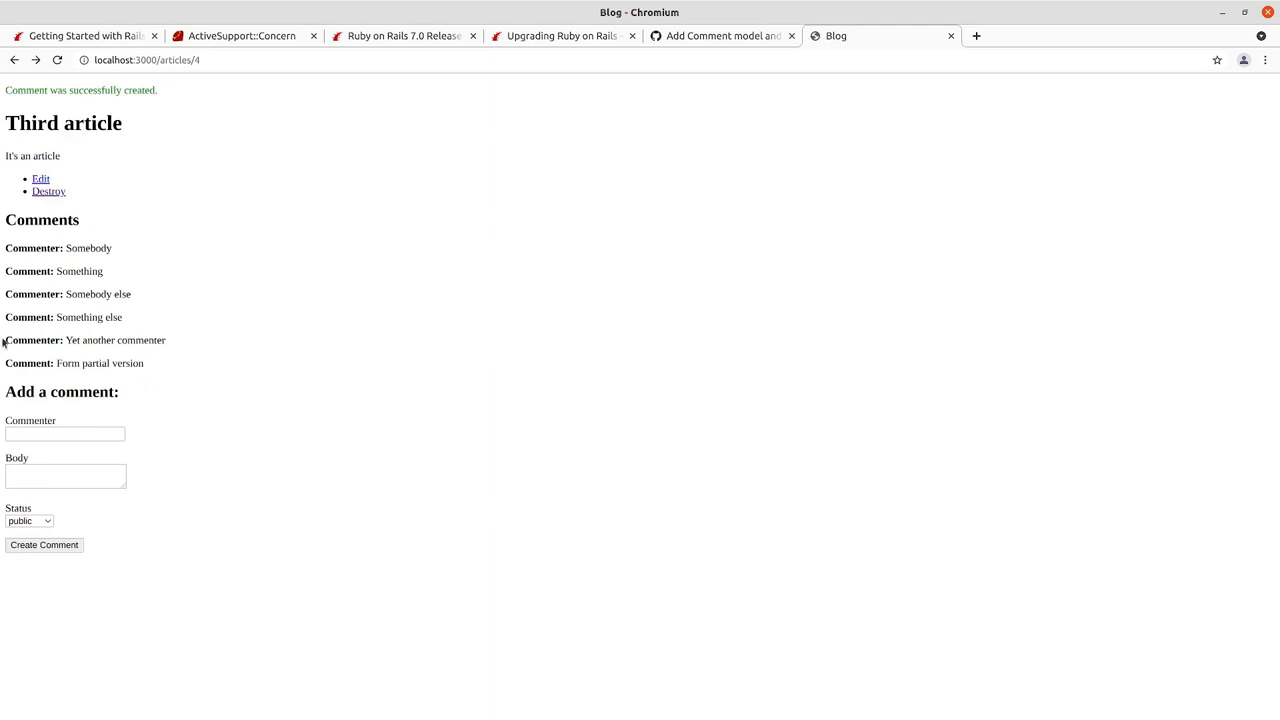
mouse_move(196, 152)
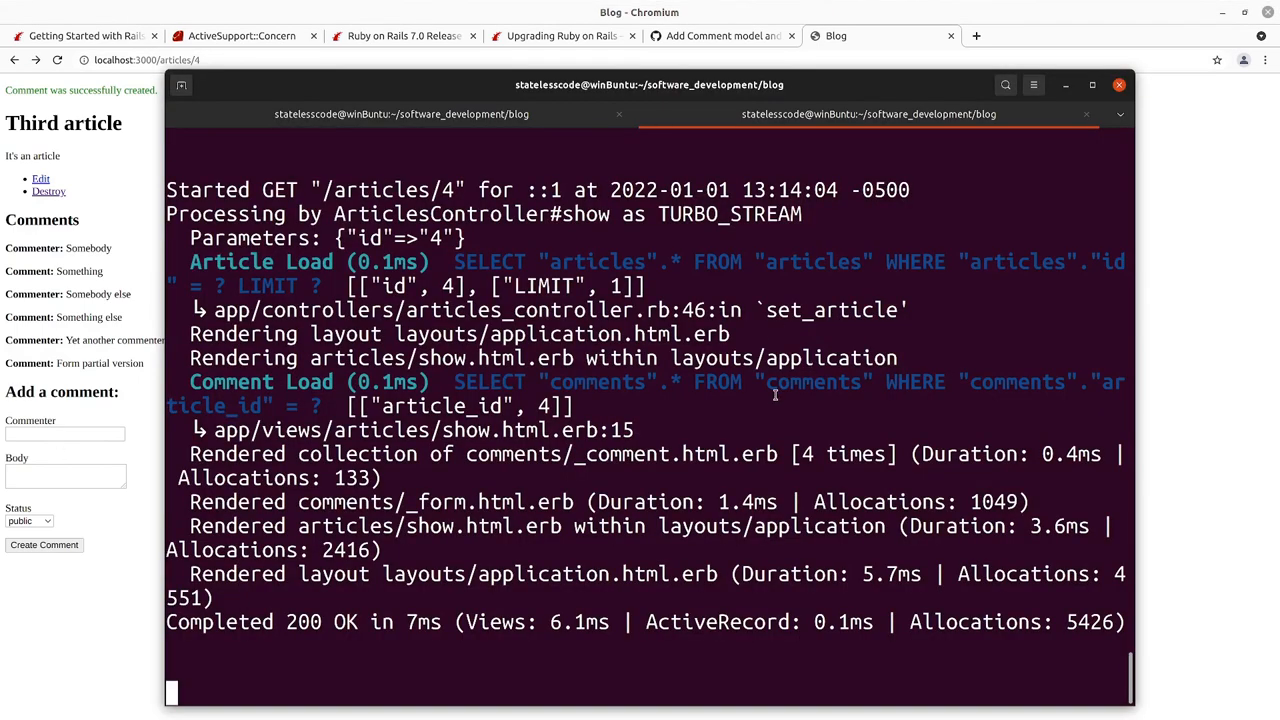
mouse_move(595, 437)
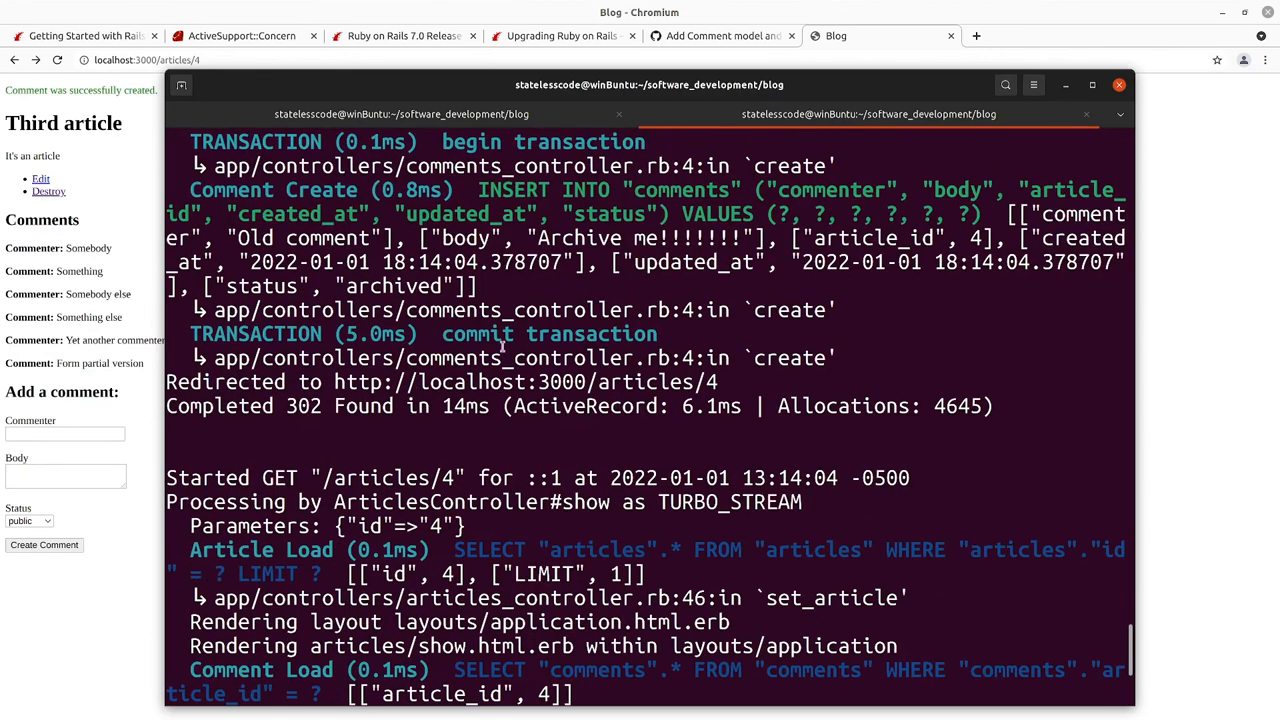
- Run art = Article.find(4) in the Rails console to load the Third article
scroll("down", 3)
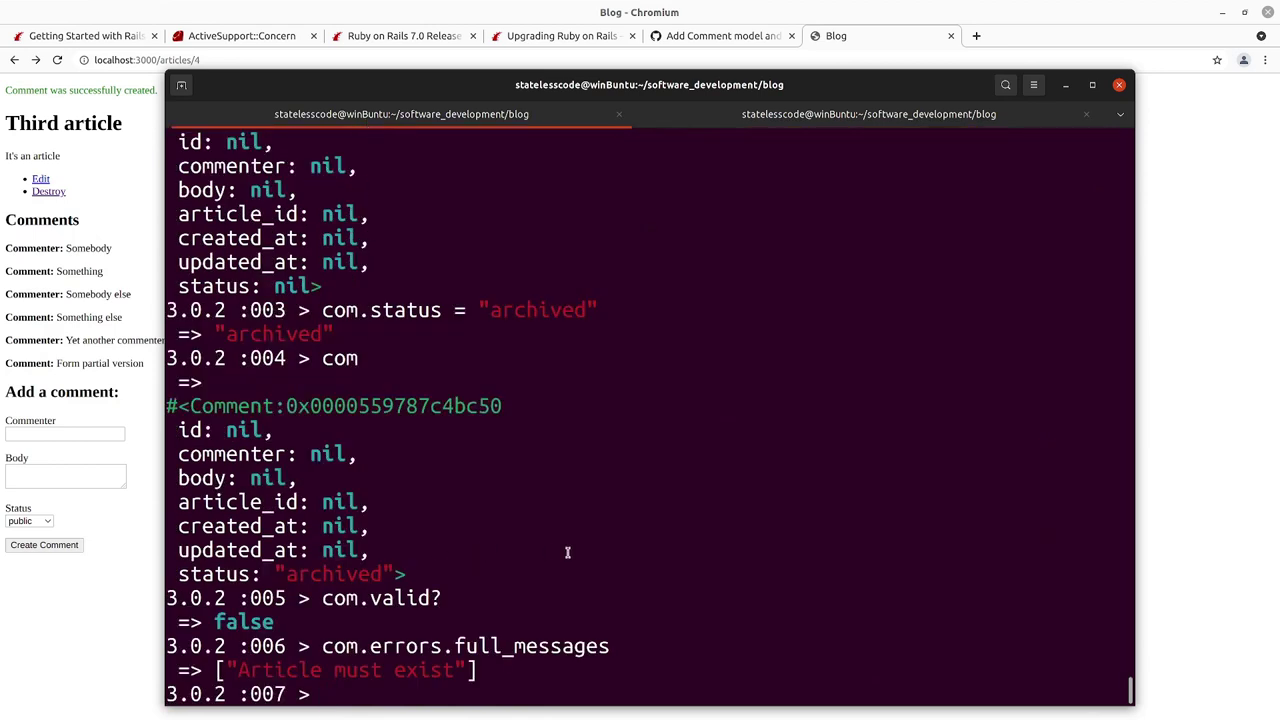
type("c")
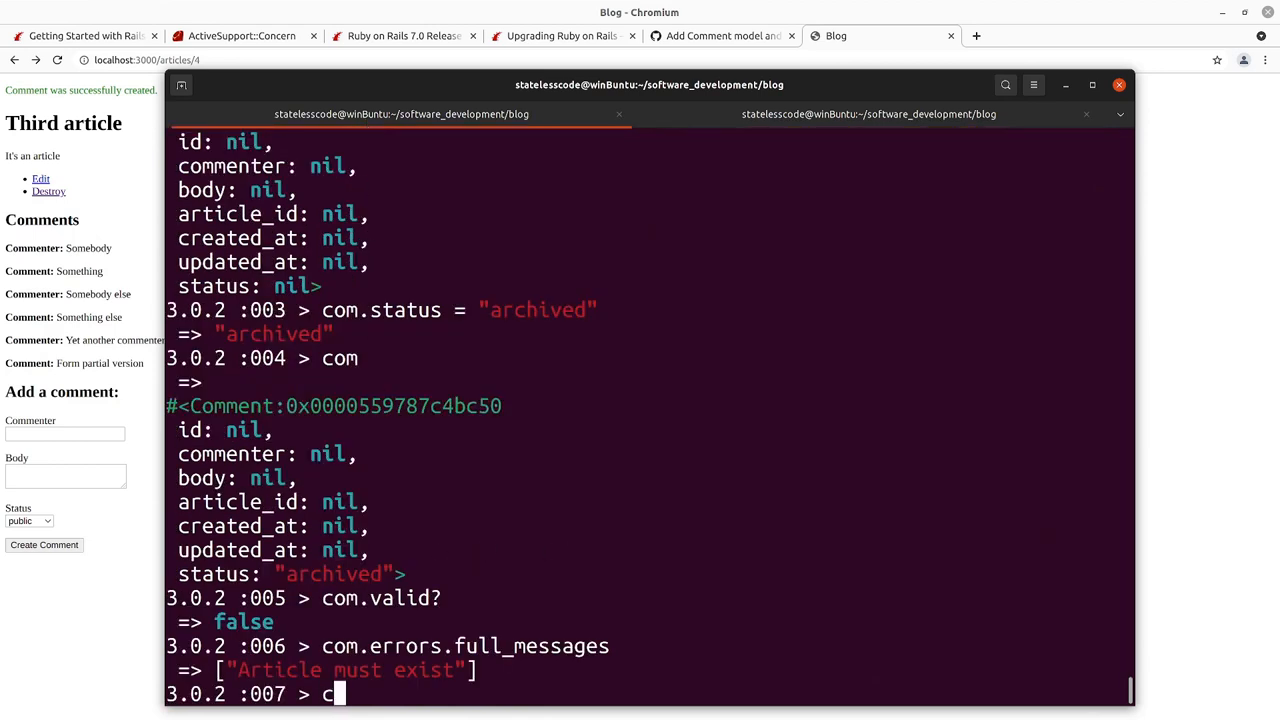
key("Backspace")
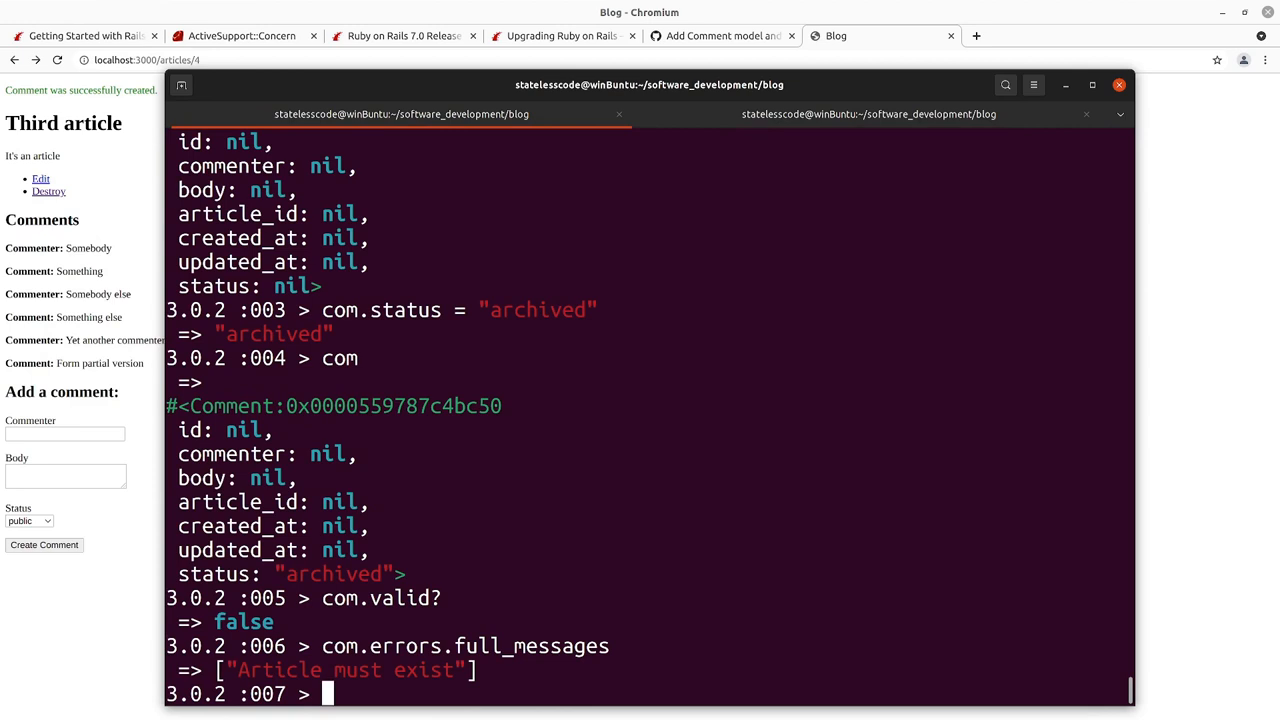
type("w")
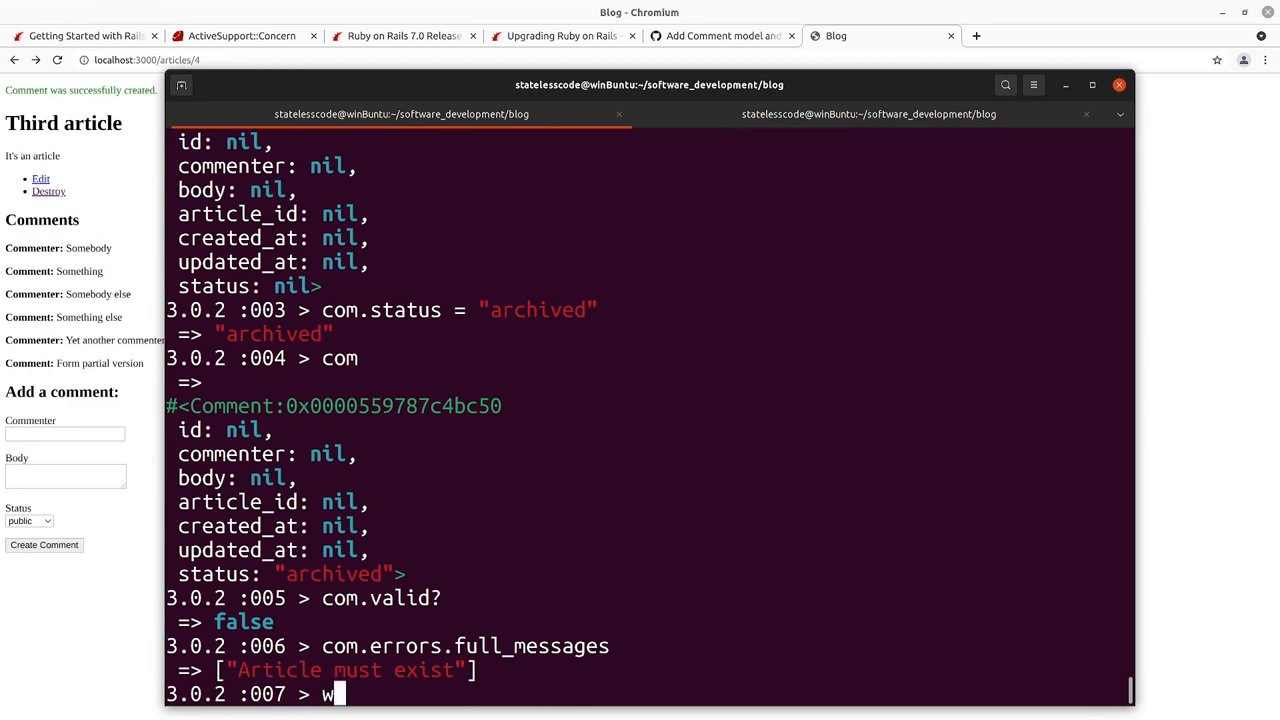
type("it")
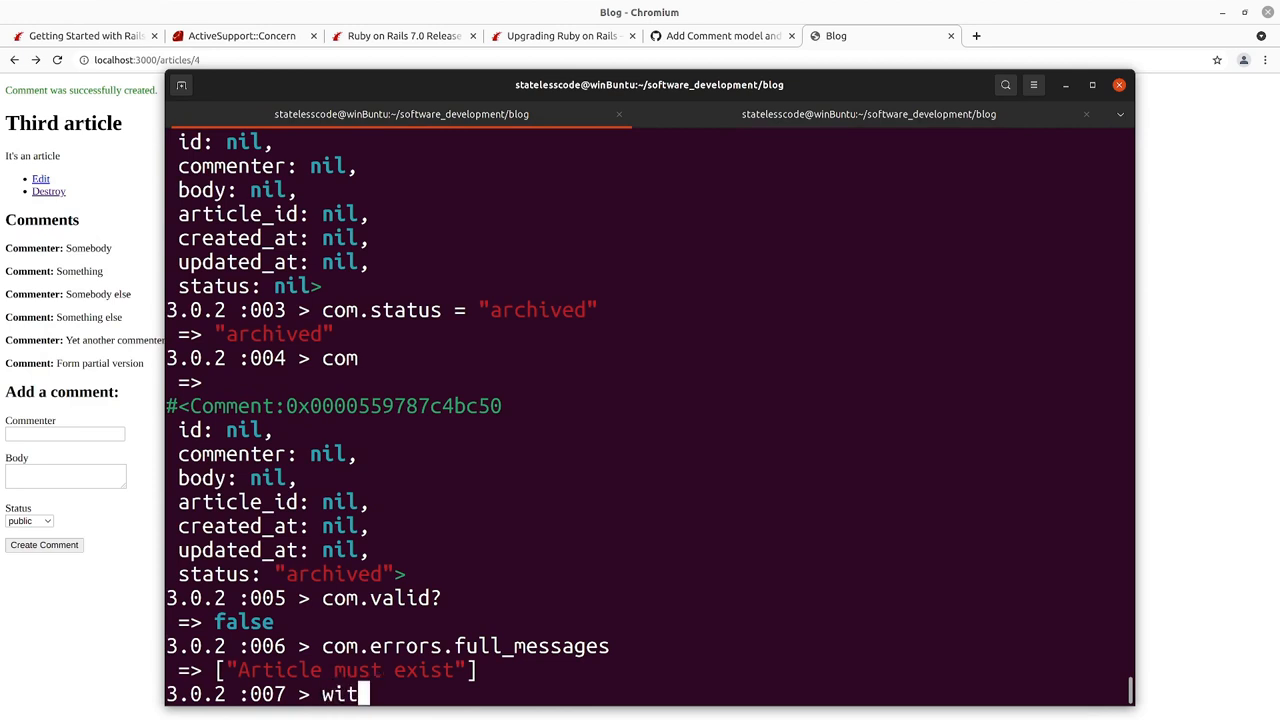
type("artci")
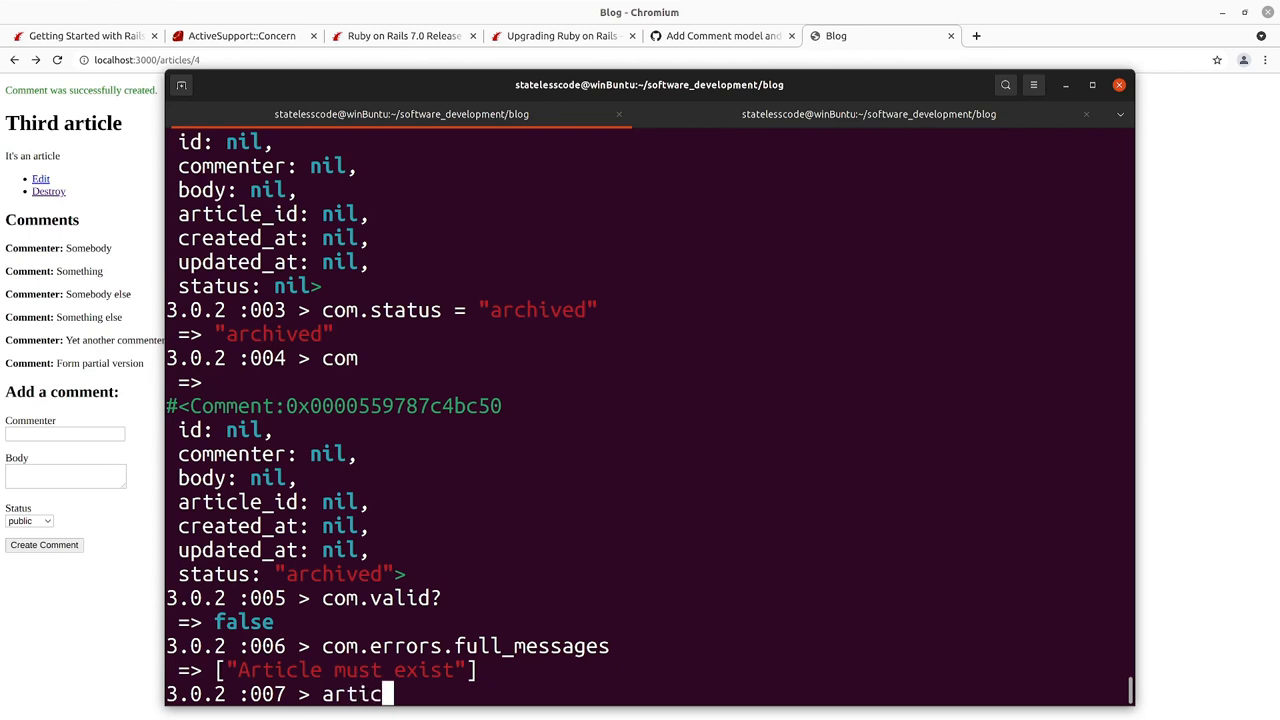
type("le.find(4")
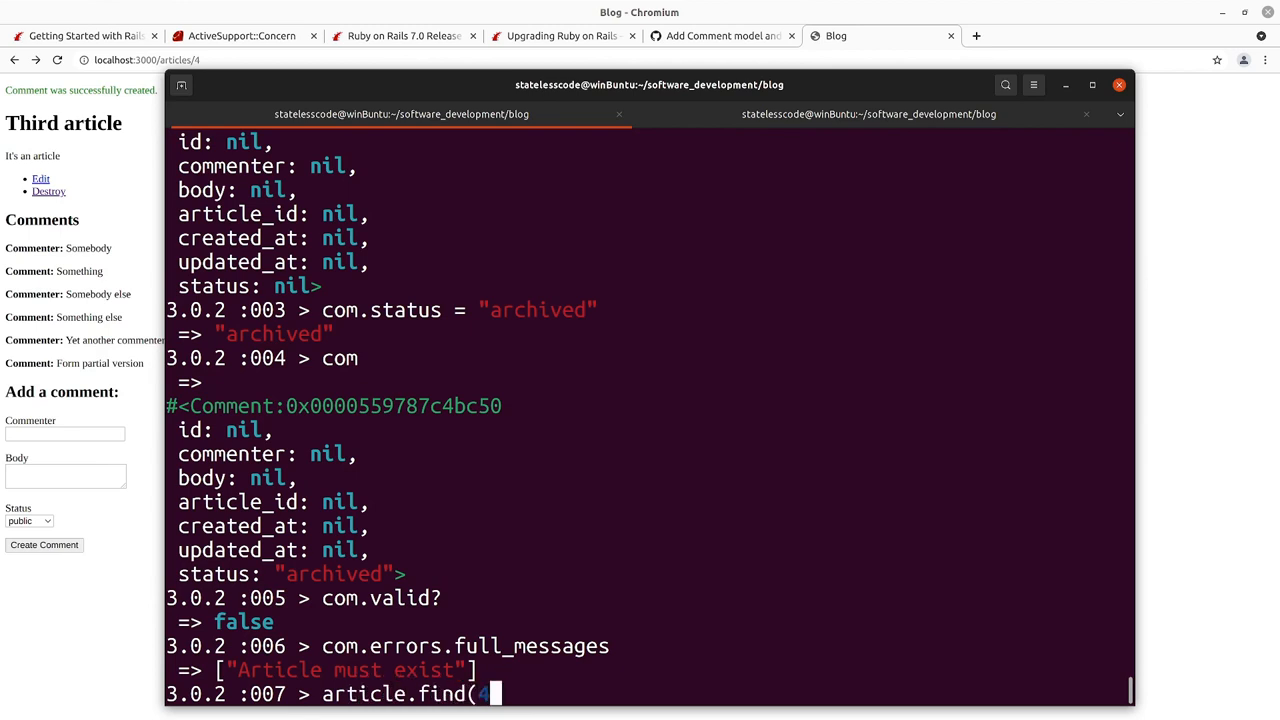
type(")")
type("art")
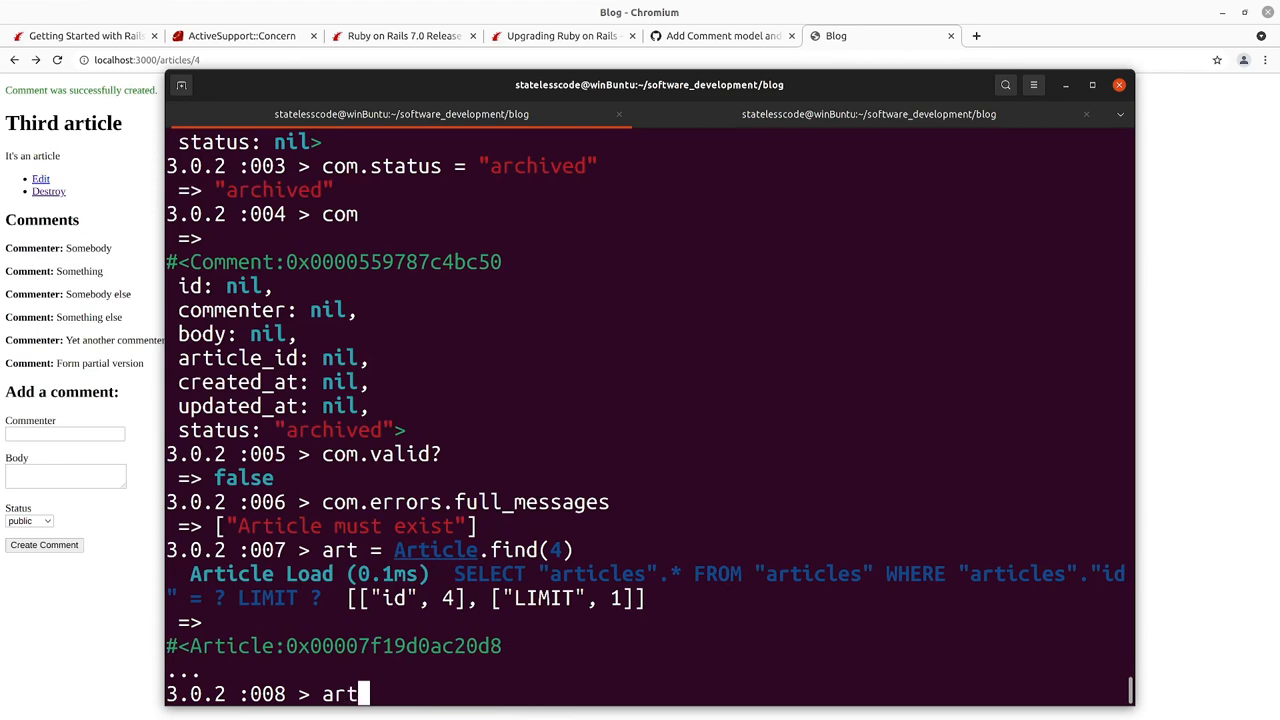
key("Return")
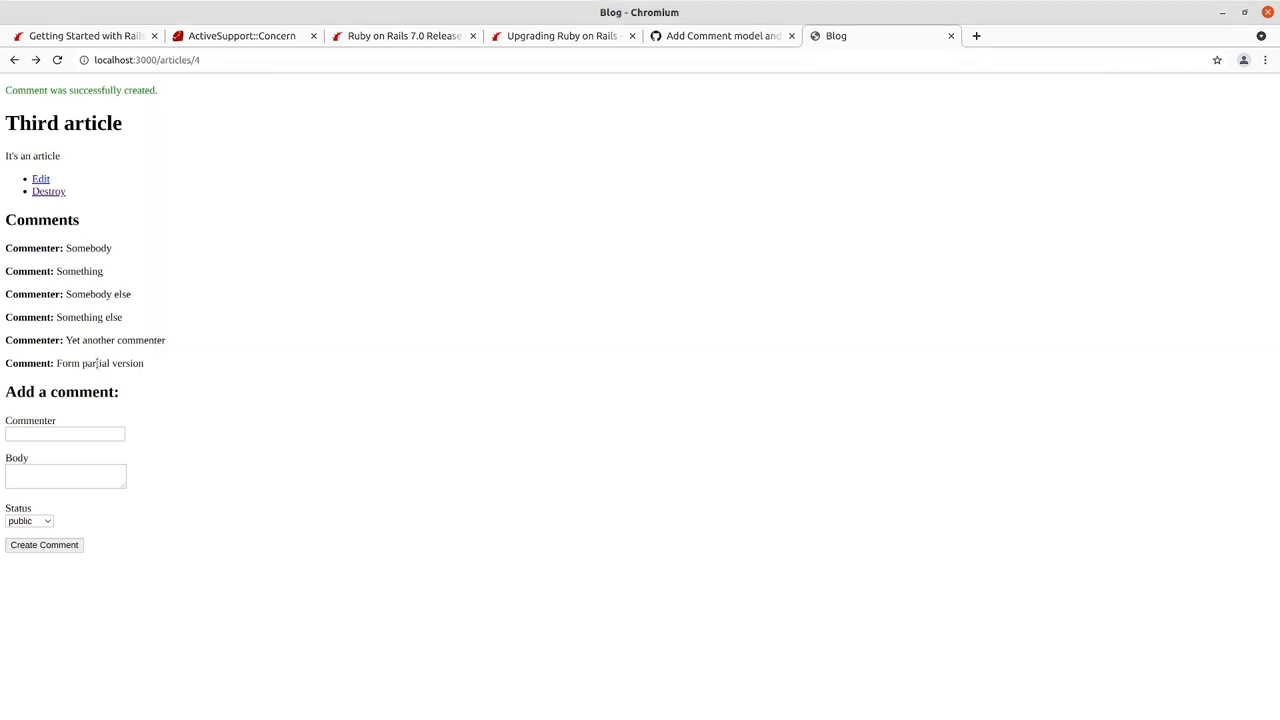
- Autofill Commenter as Somebody else, enter body 'This is confidential.', and create the comment
left_click(65, 434)
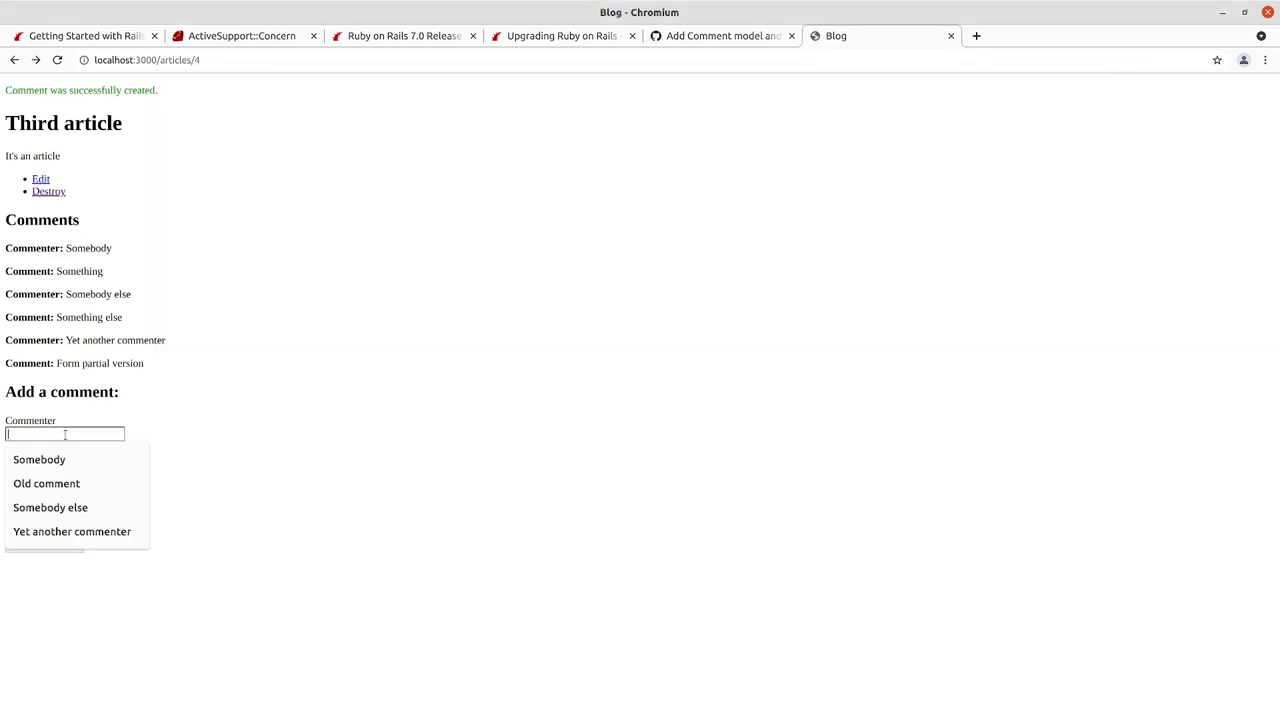
left_click(46, 483)
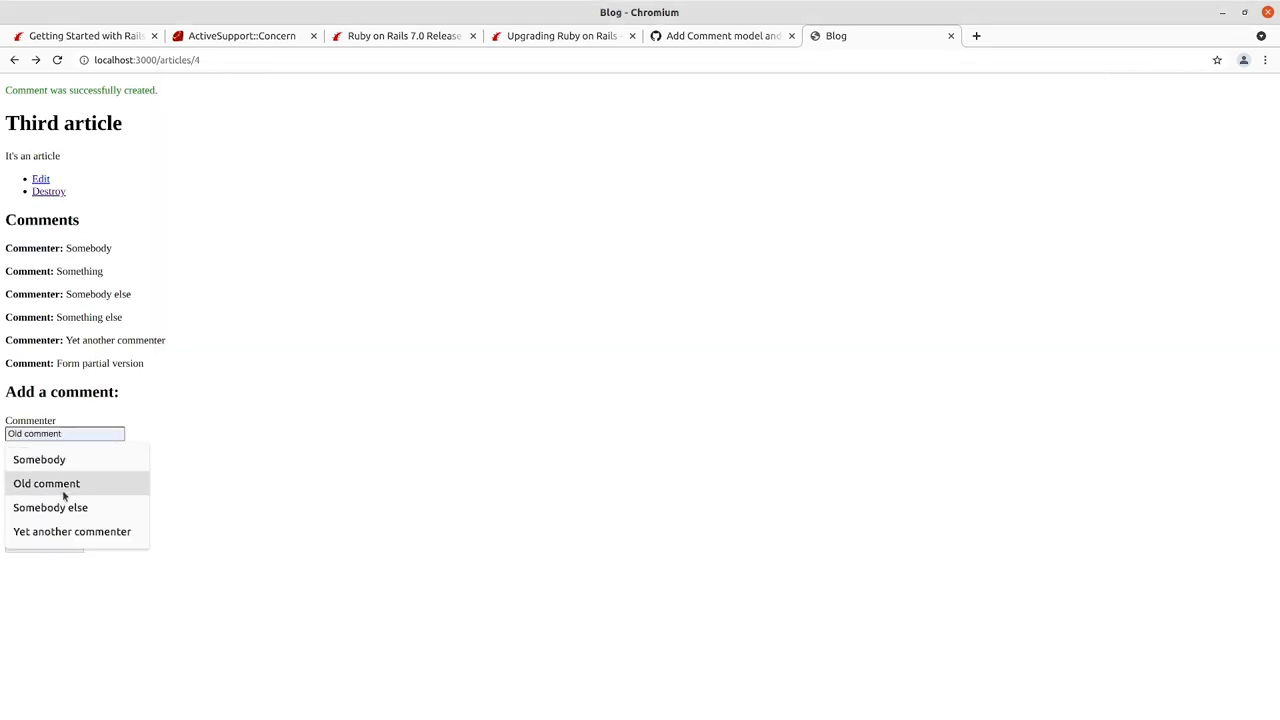
left_click(50, 507)
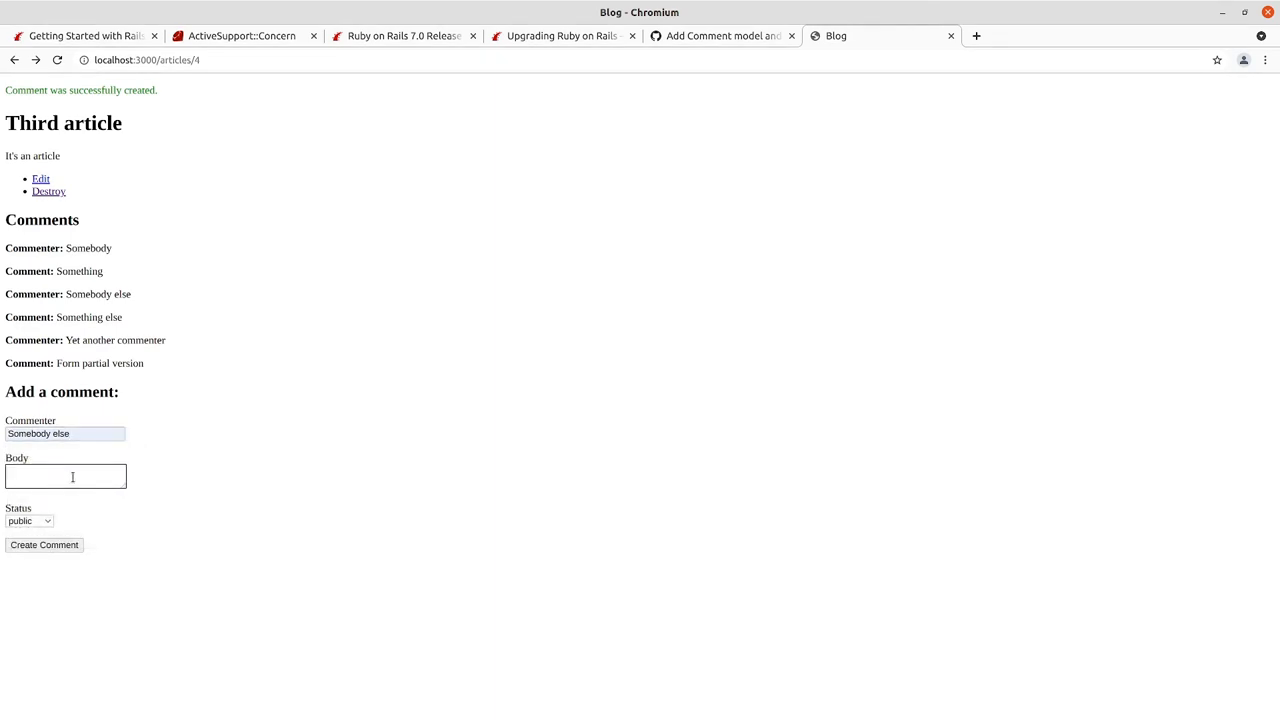
type("This is confi")
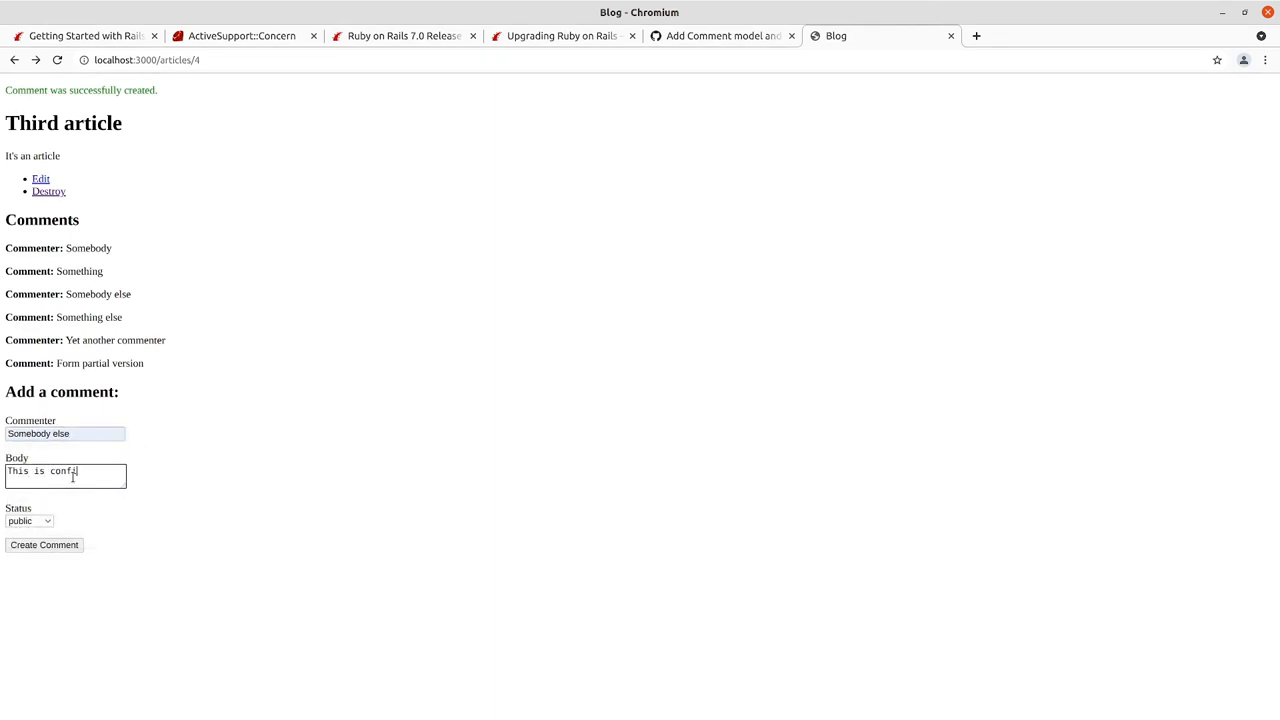
type("dential.")
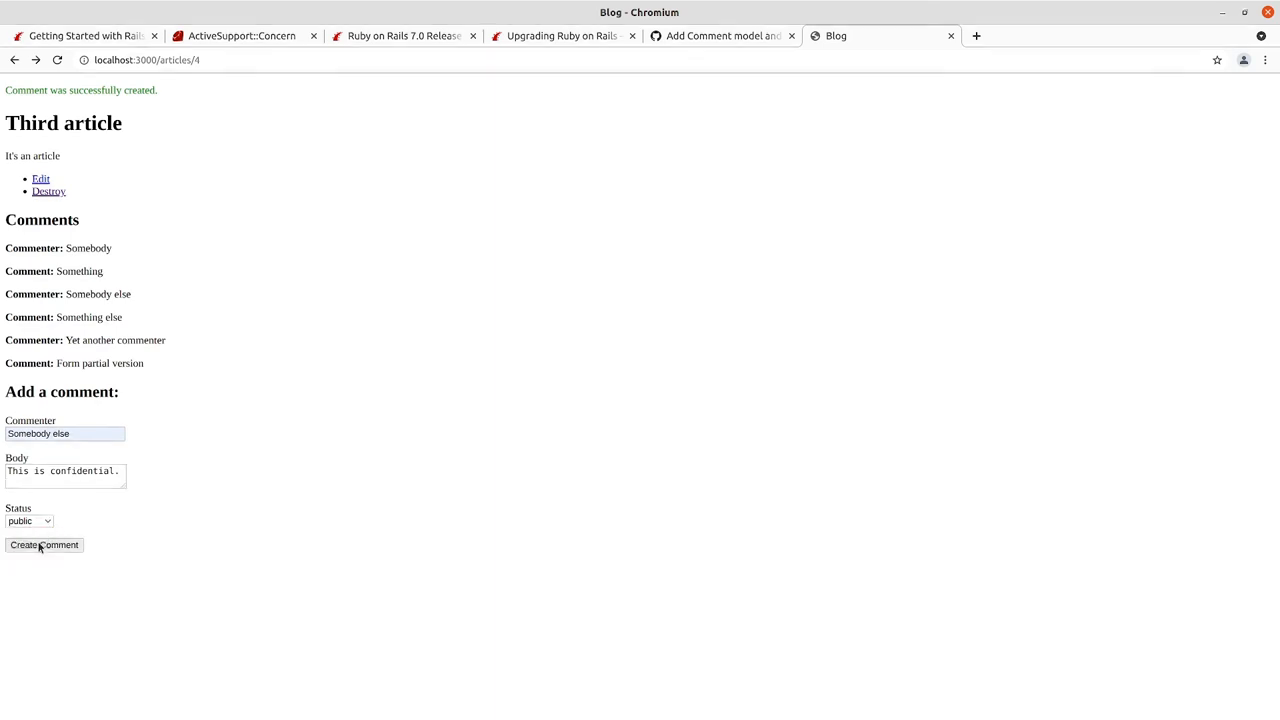
left_click(44, 545)
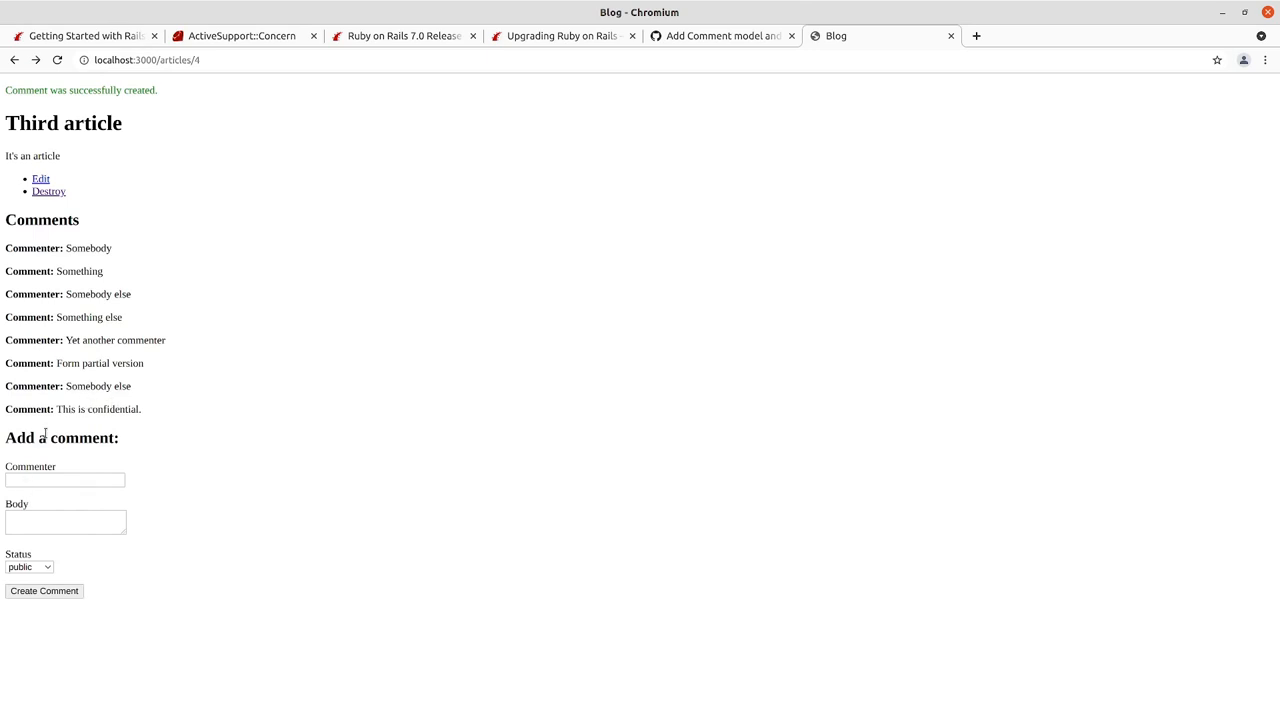
mouse_move(27, 313)
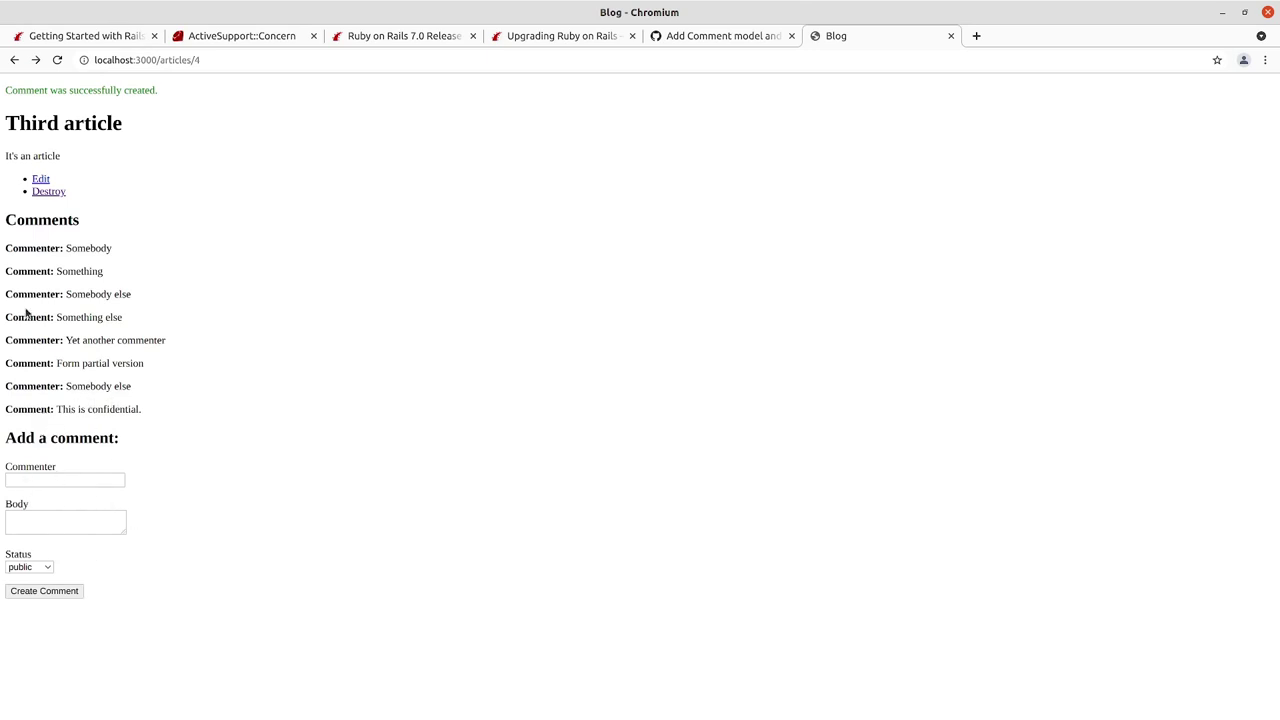
mouse_move(294, 211)
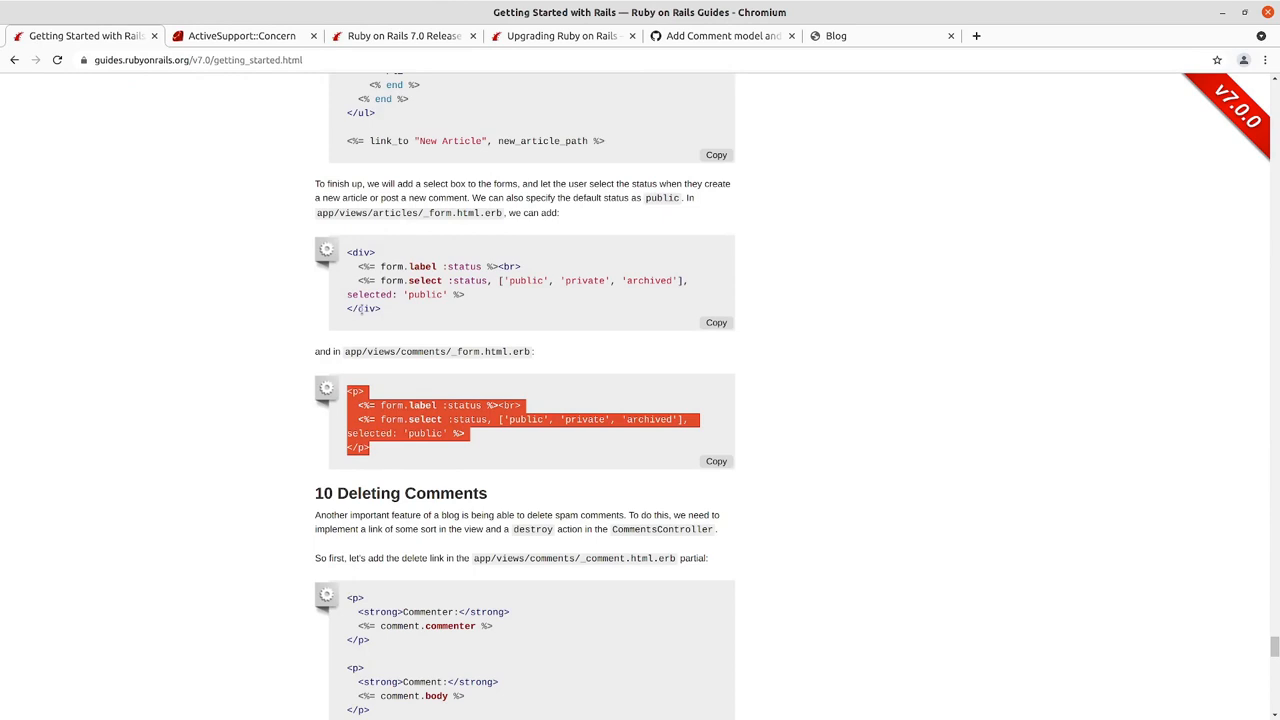
- Scroll through the guide's status select box snippets for both forms, clearing the code highlight
scroll("down", 3)
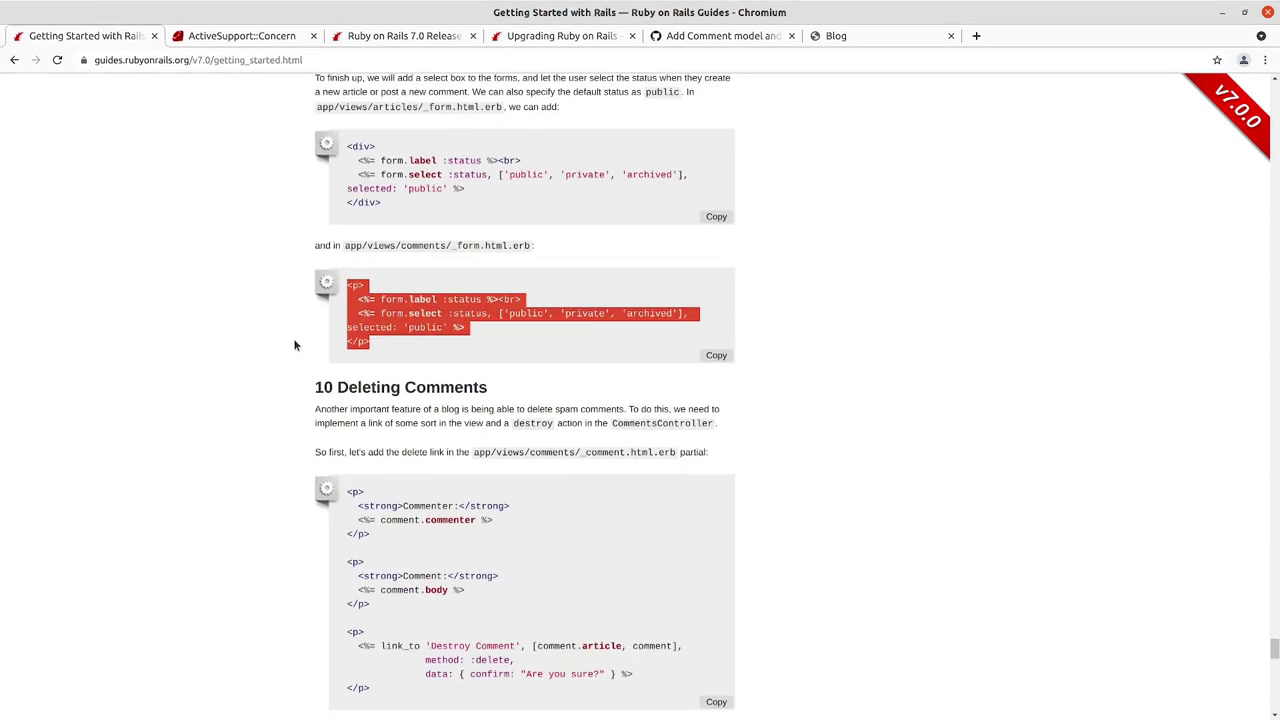
scroll("up", 3)
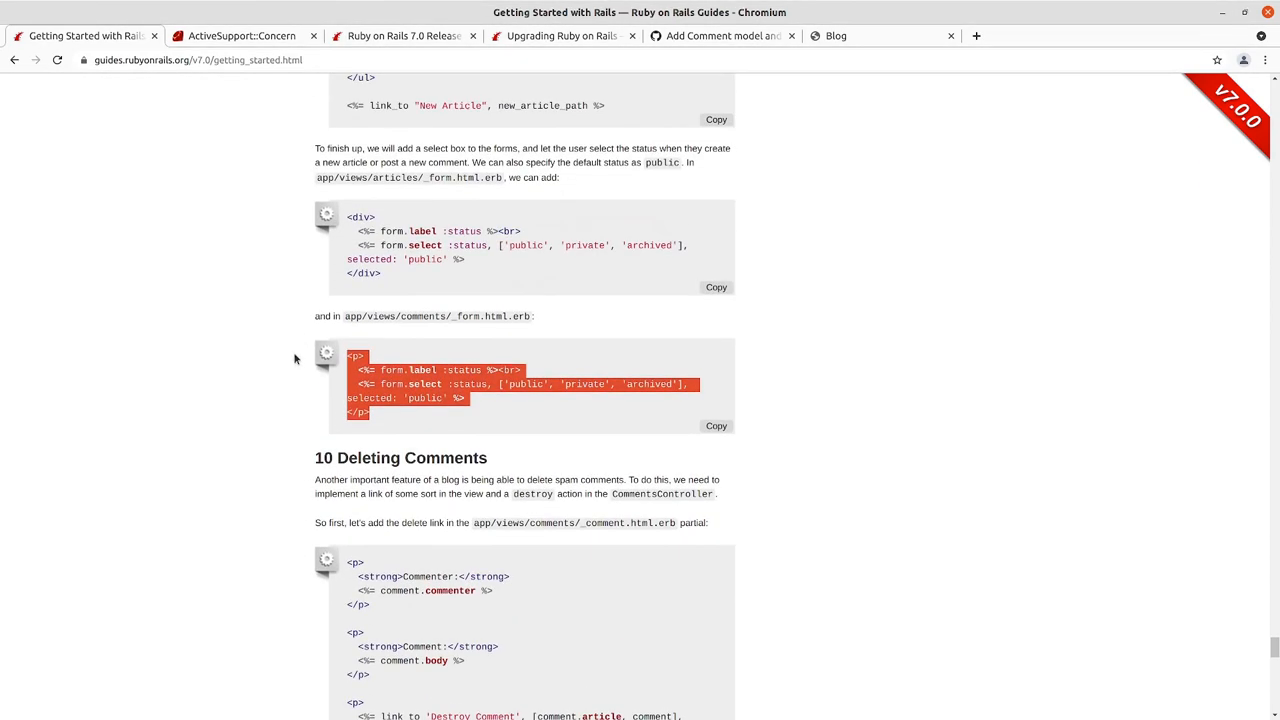
scroll("down", 3)
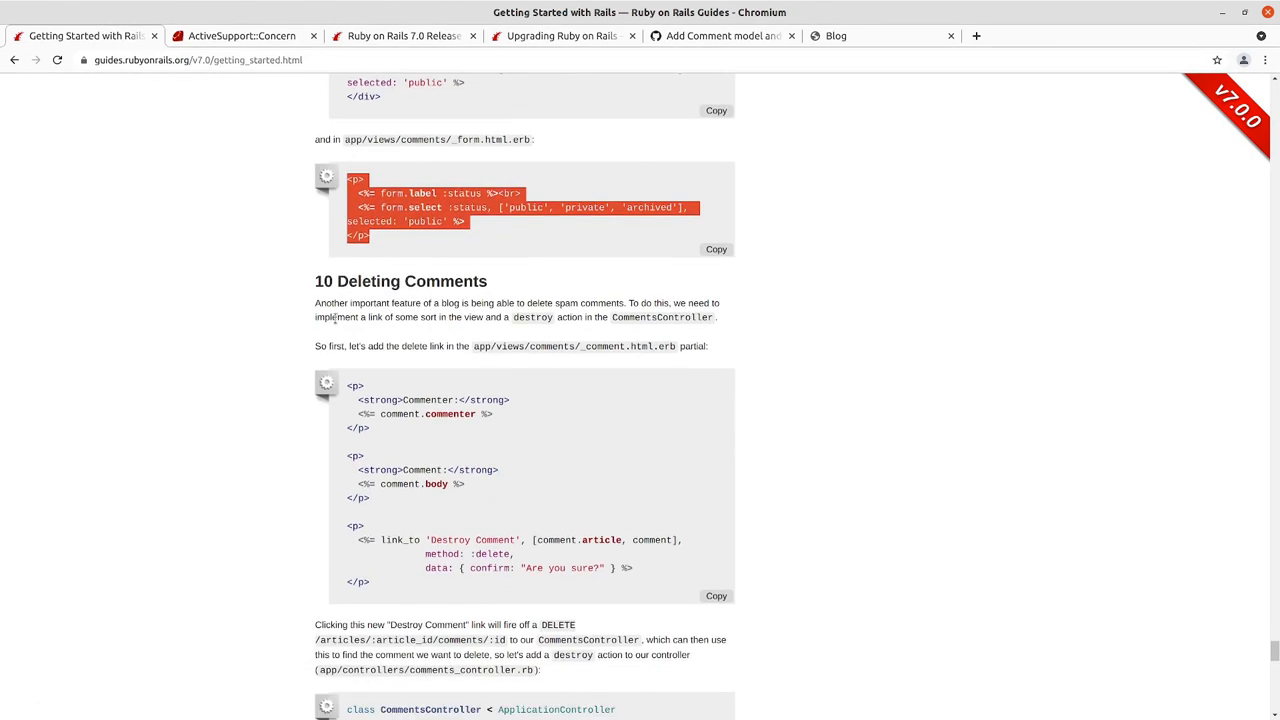
scroll("up", 3)
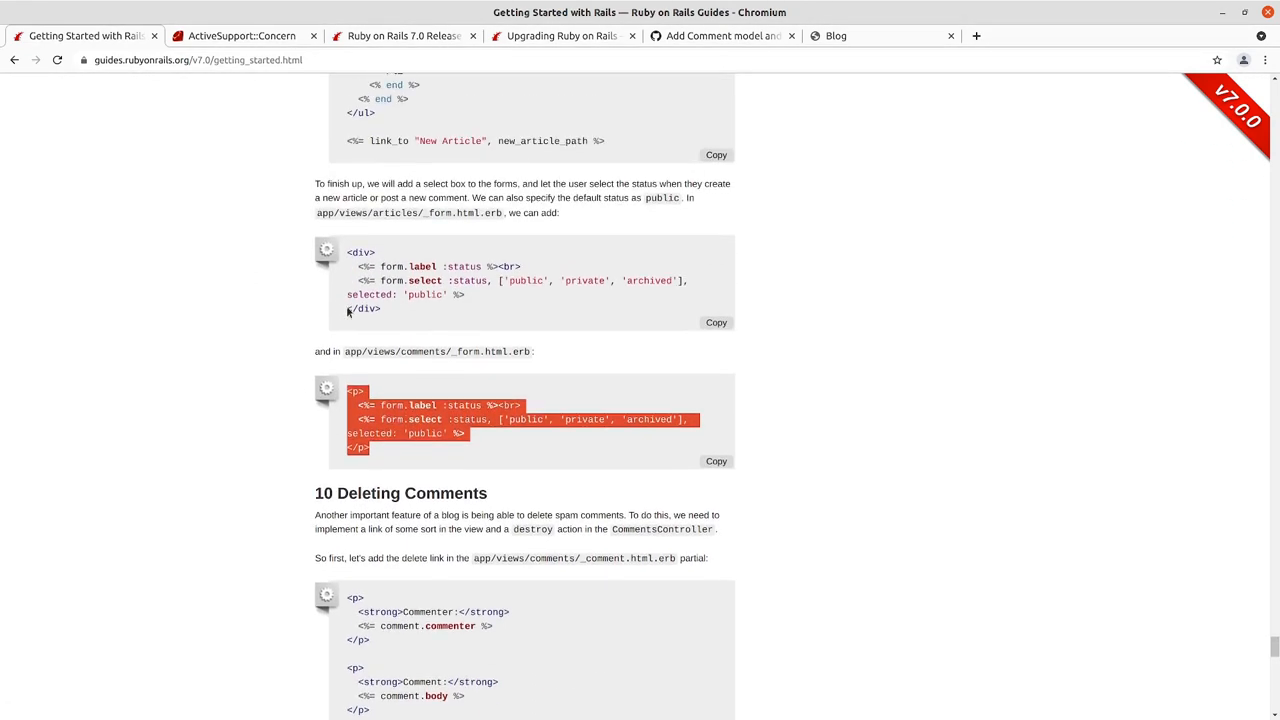
mouse_move(411, 453)
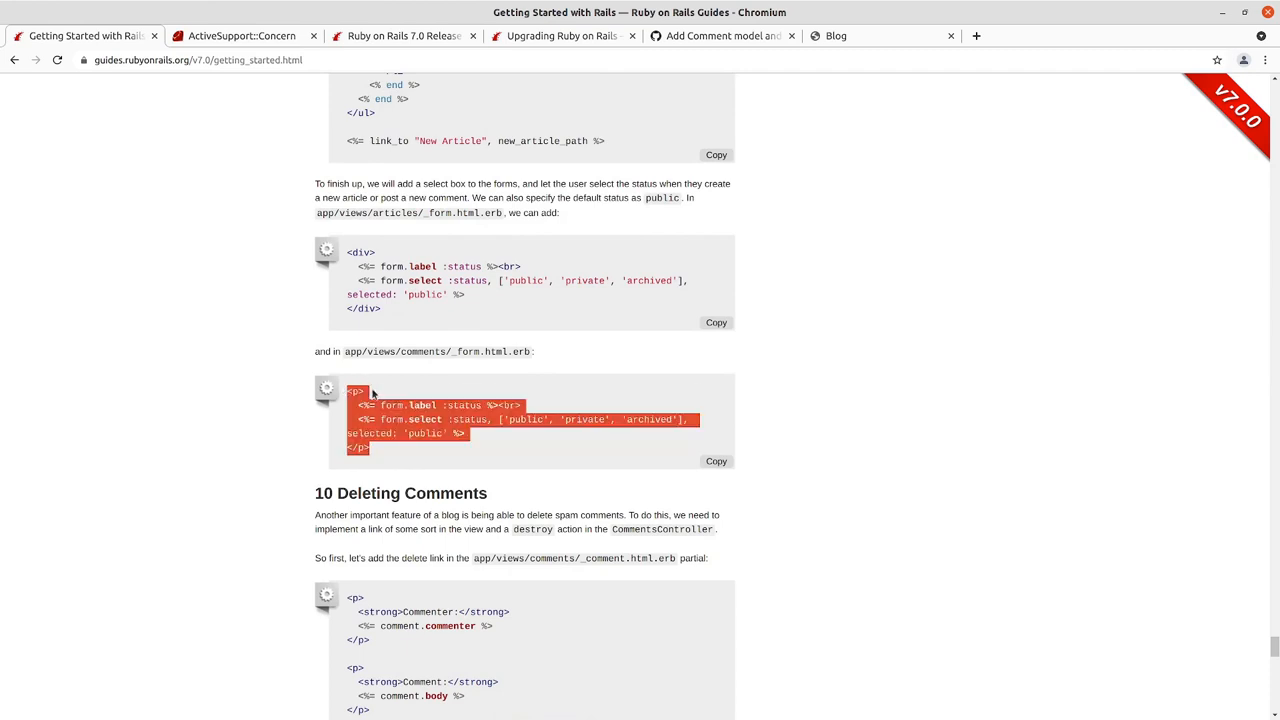
left_click(325, 362)
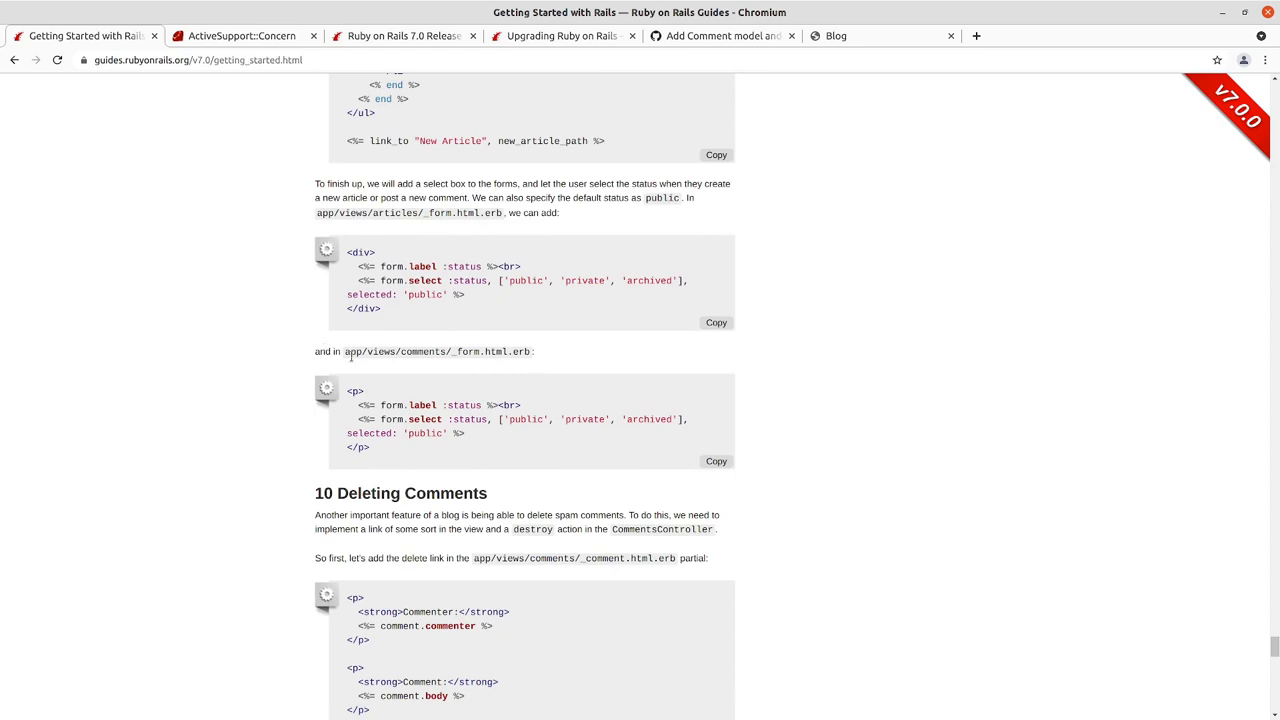
scroll("up", 3)
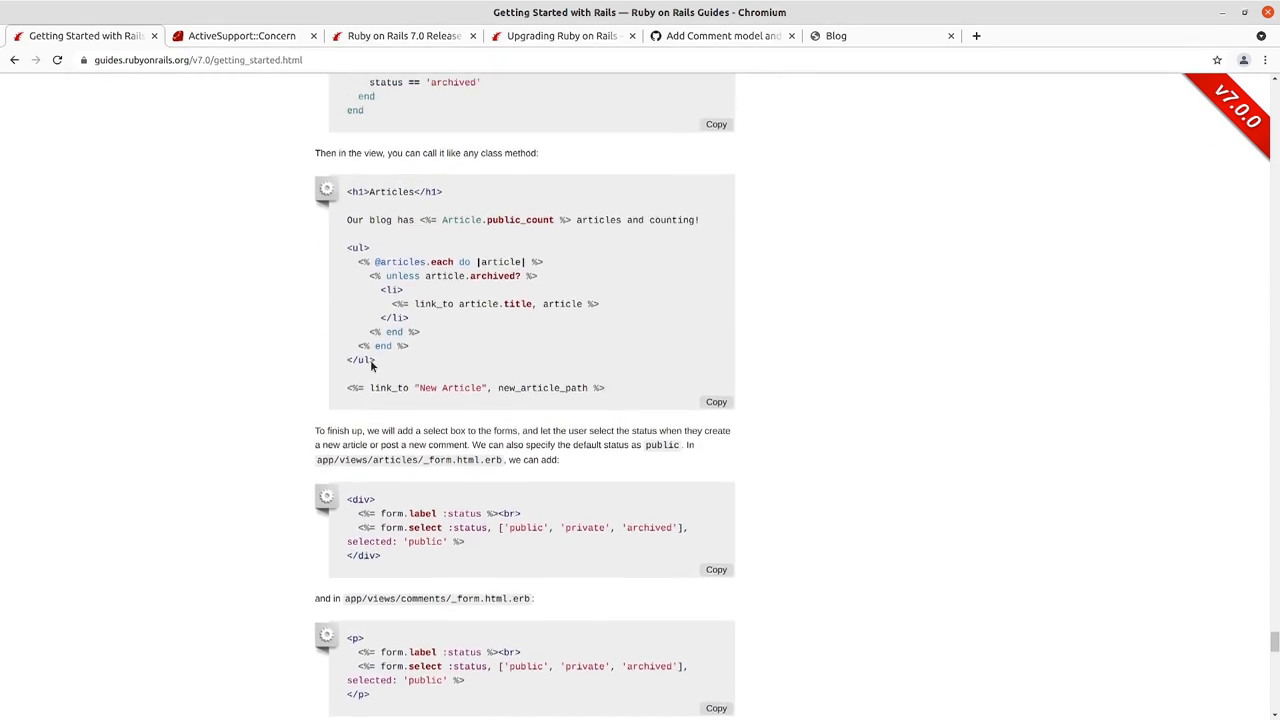
scroll("down", 3)
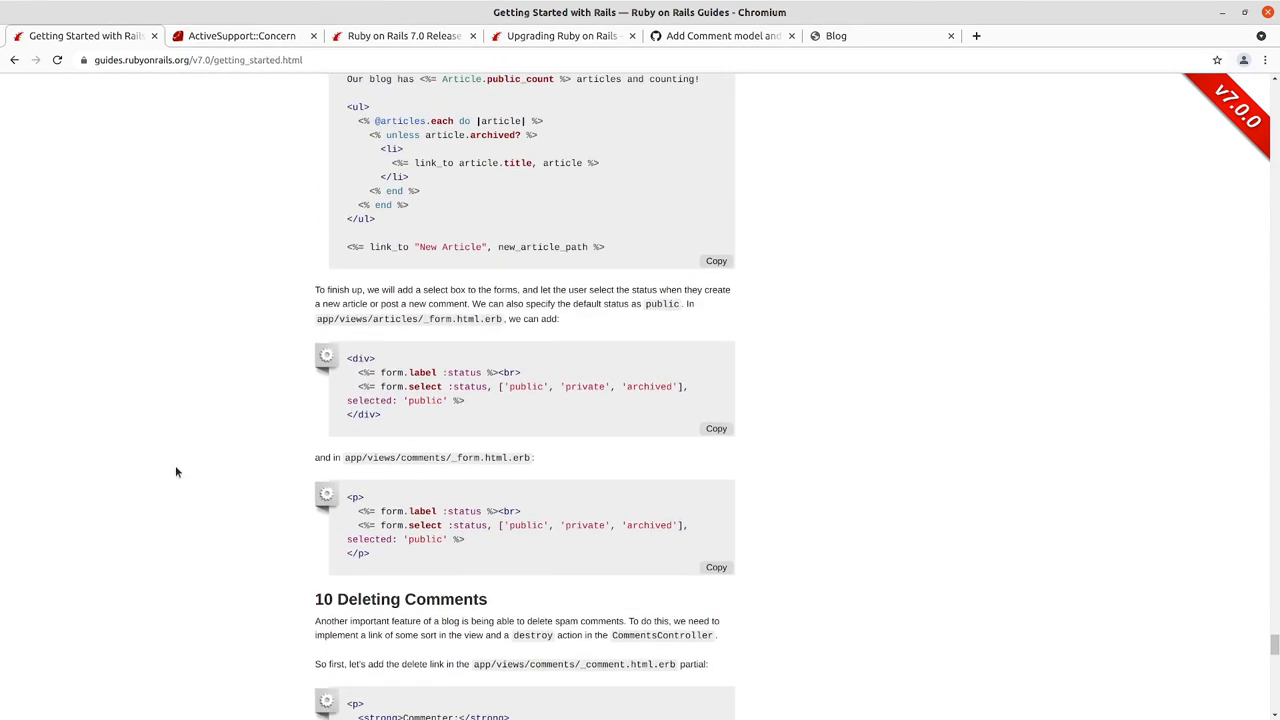
scroll("down", 3)
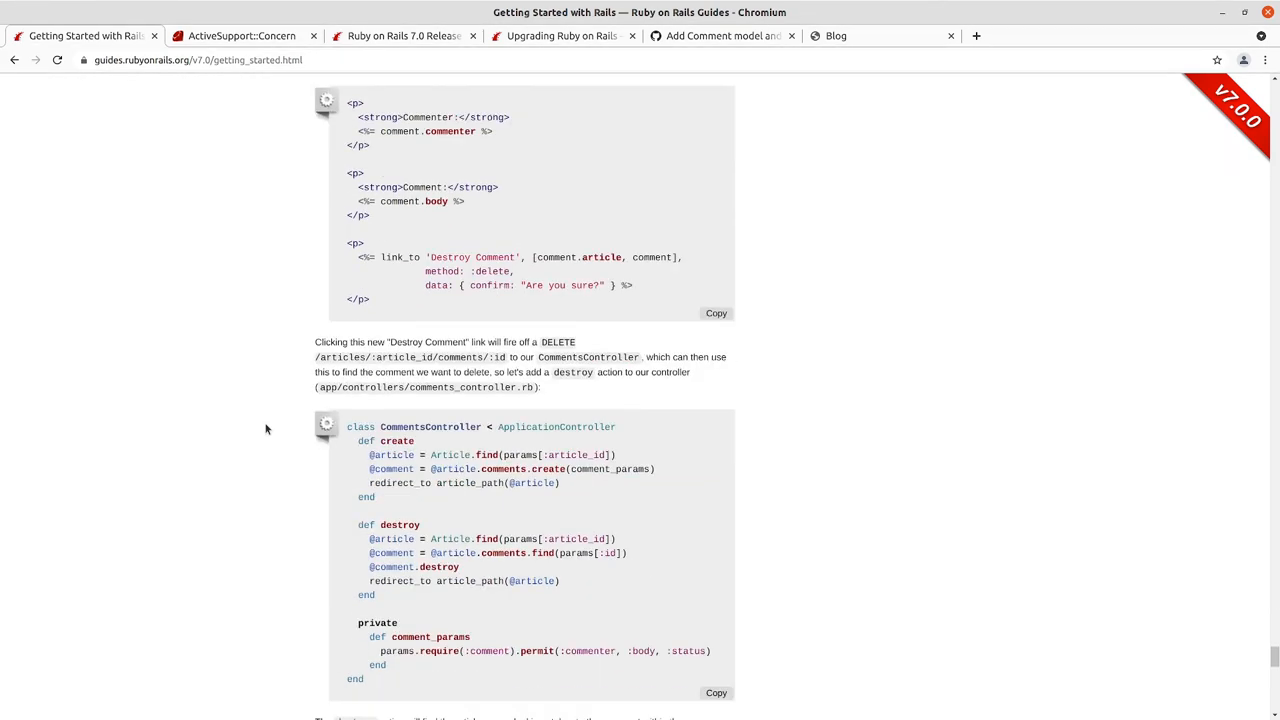
scroll("up", 3)
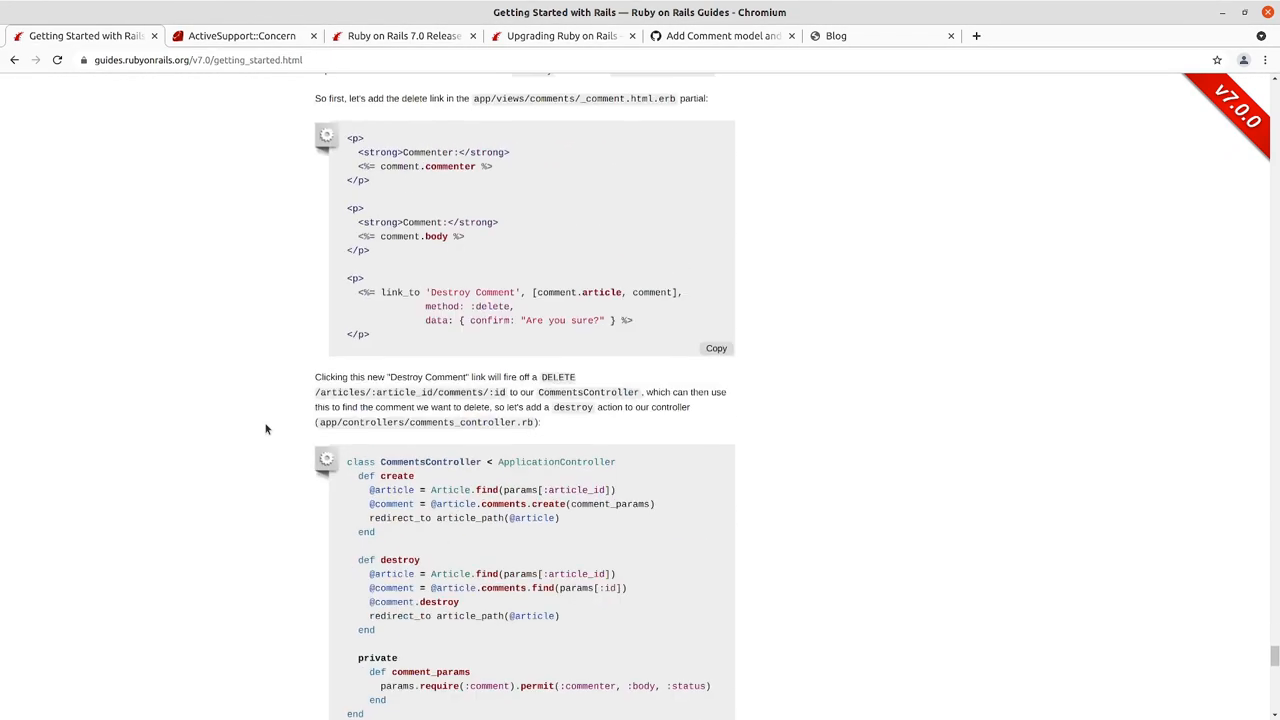
scroll("up", 3)
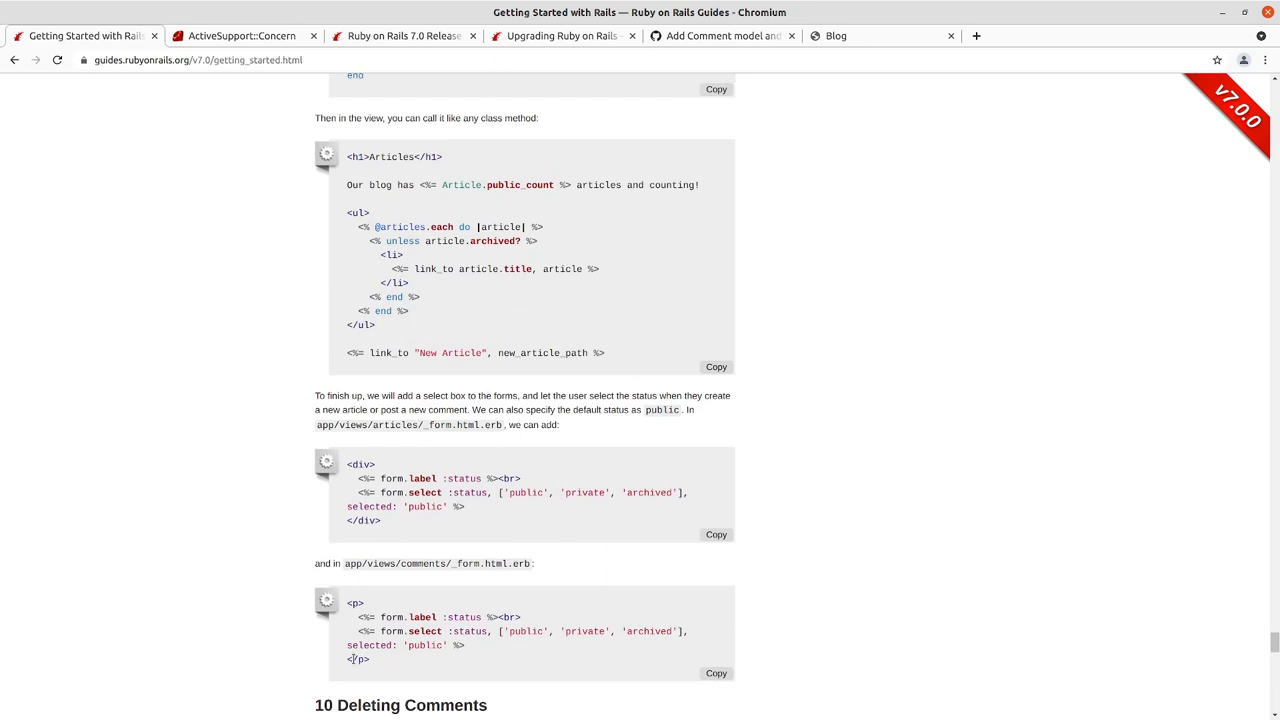
mouse_move(187, 469)
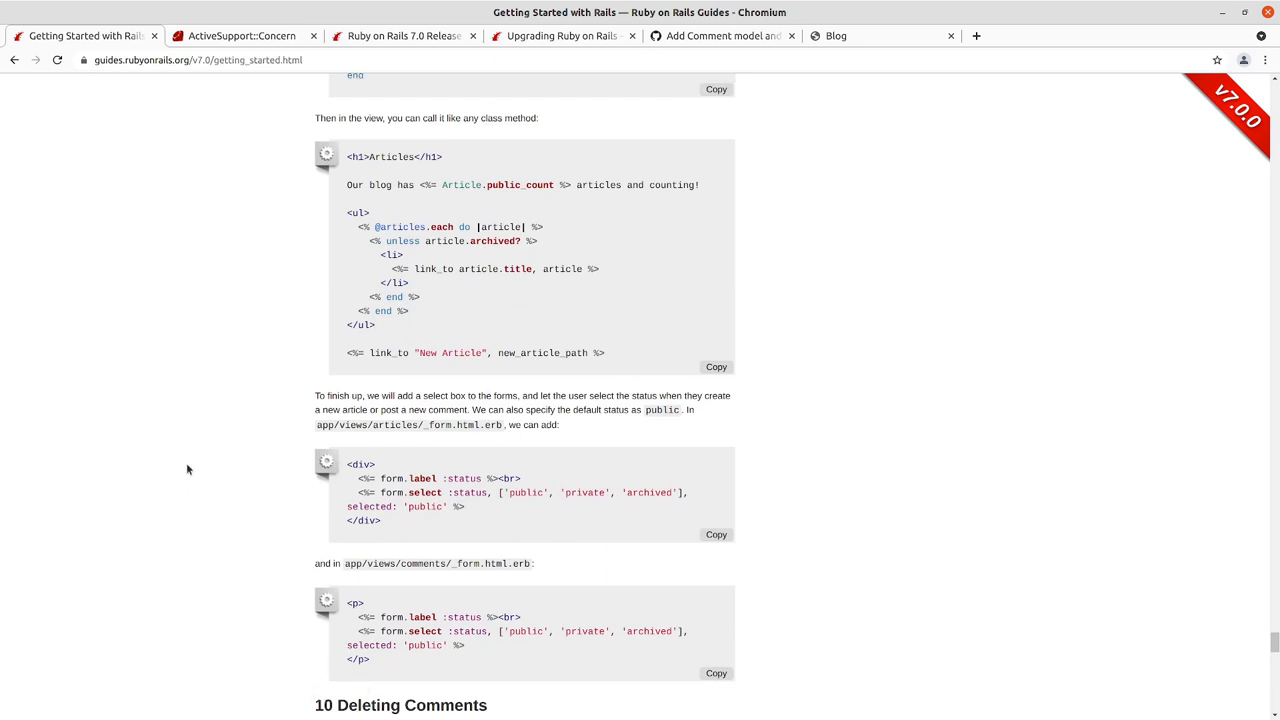
mouse_move(205, 440)
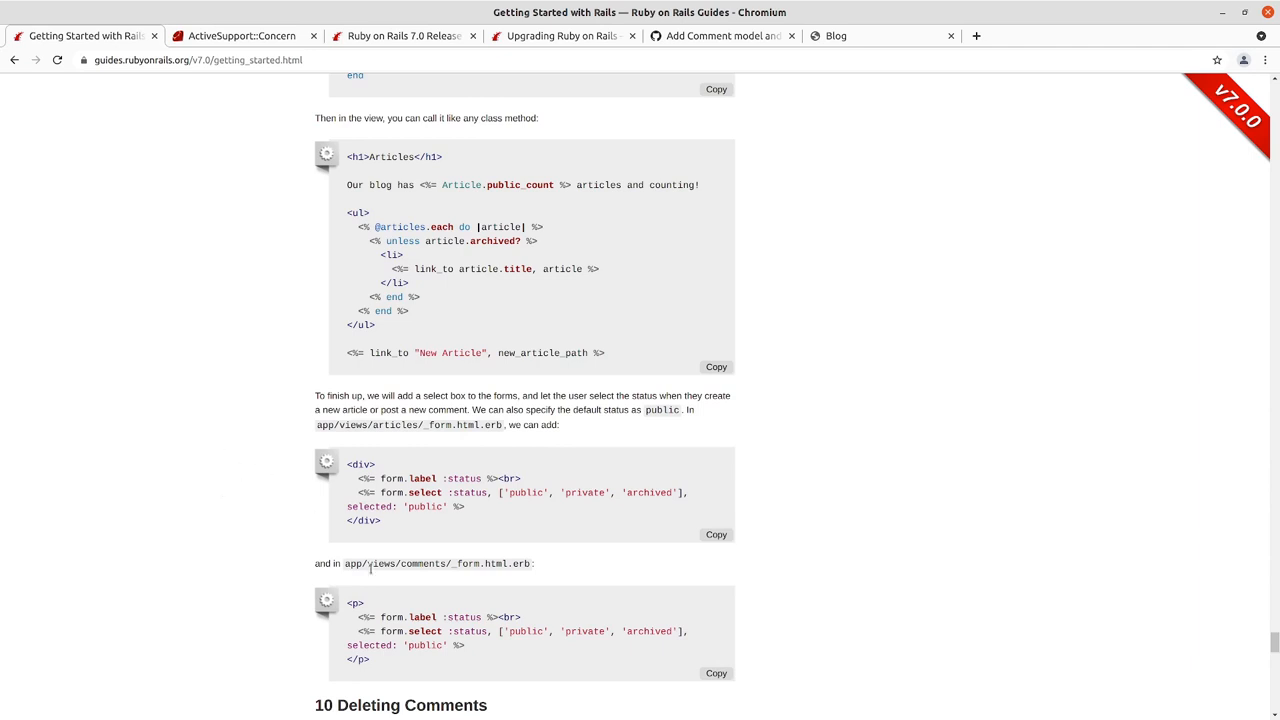
mouse_move(273, 500)
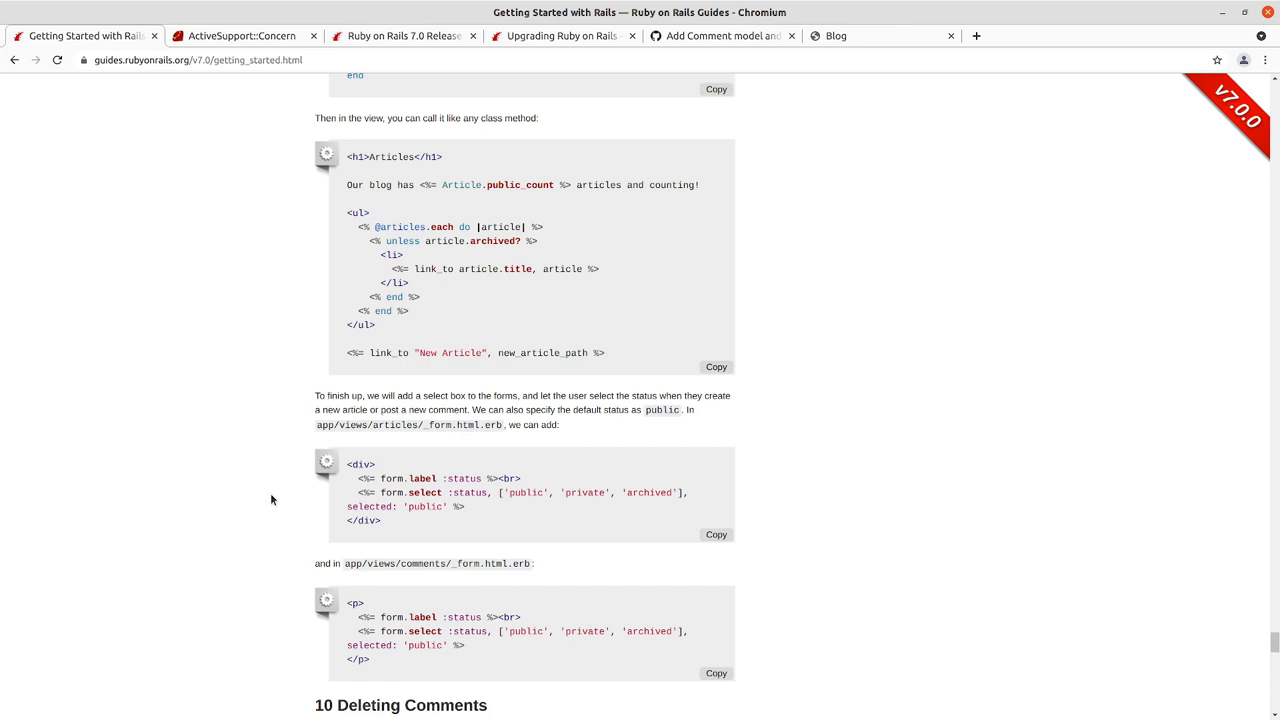
mouse_move(263, 500)
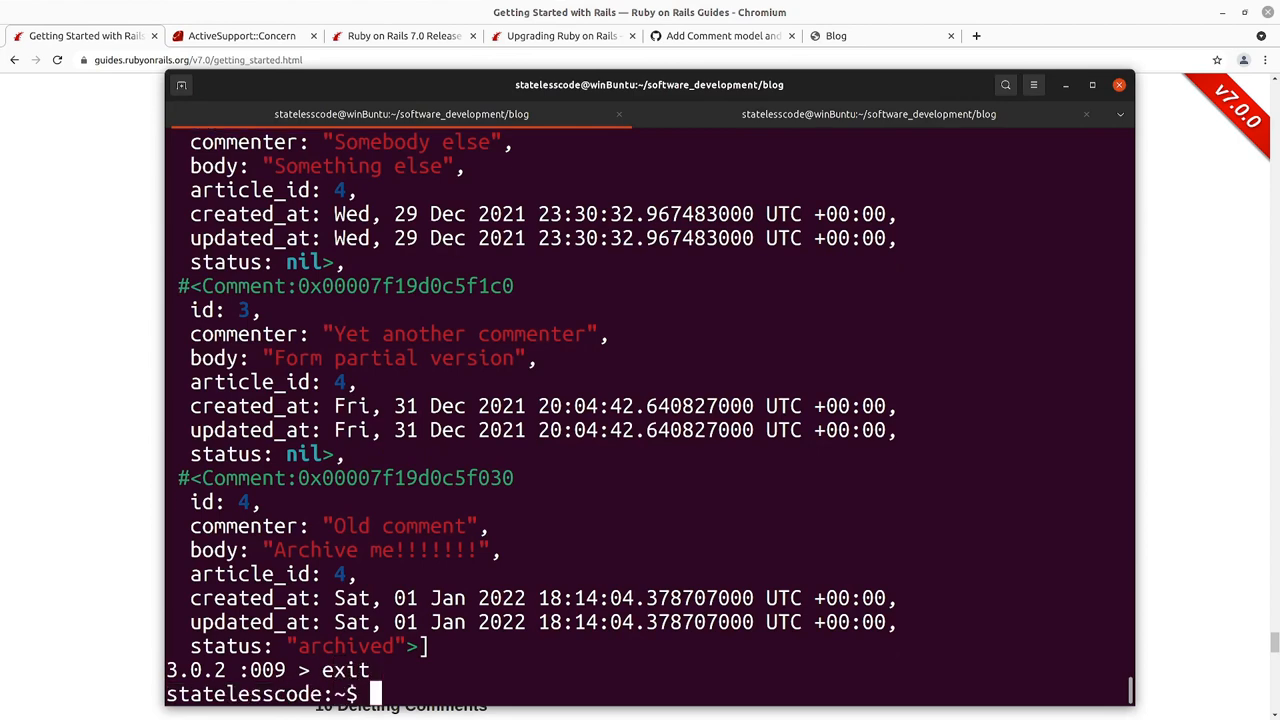
- Run git status and git diff, scrolling into the model changes
type("git status")
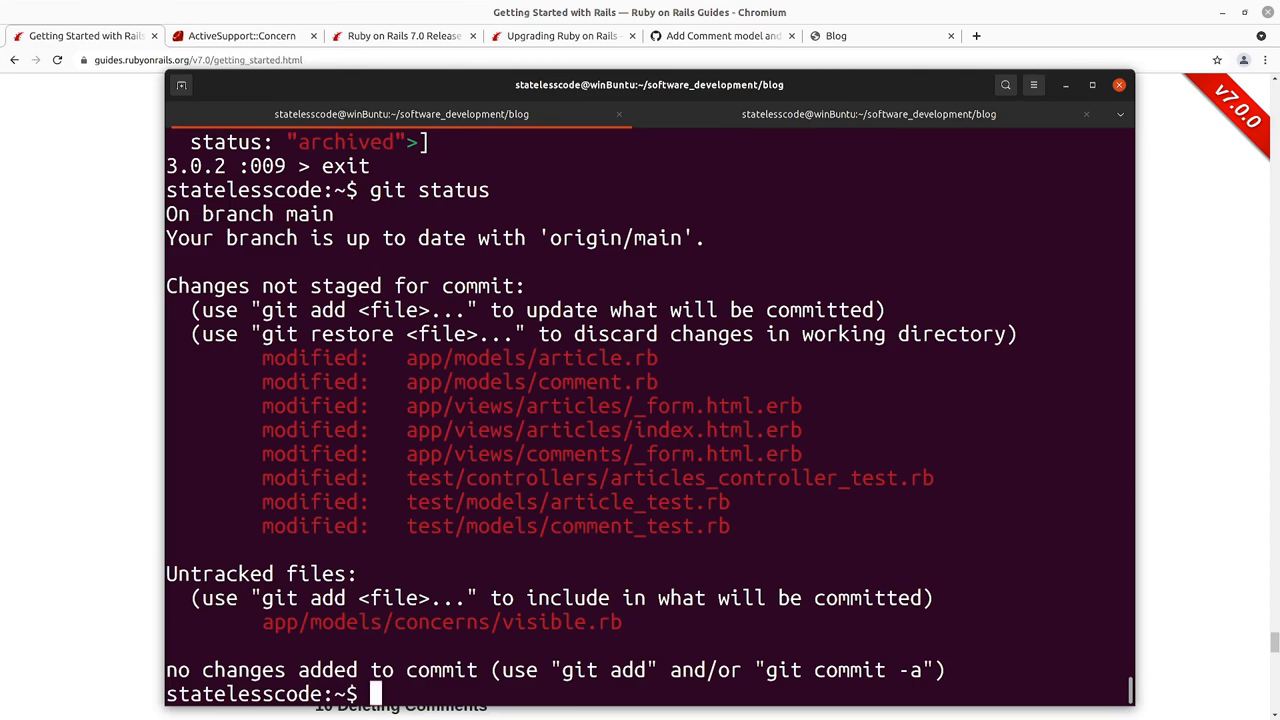
type("git d")
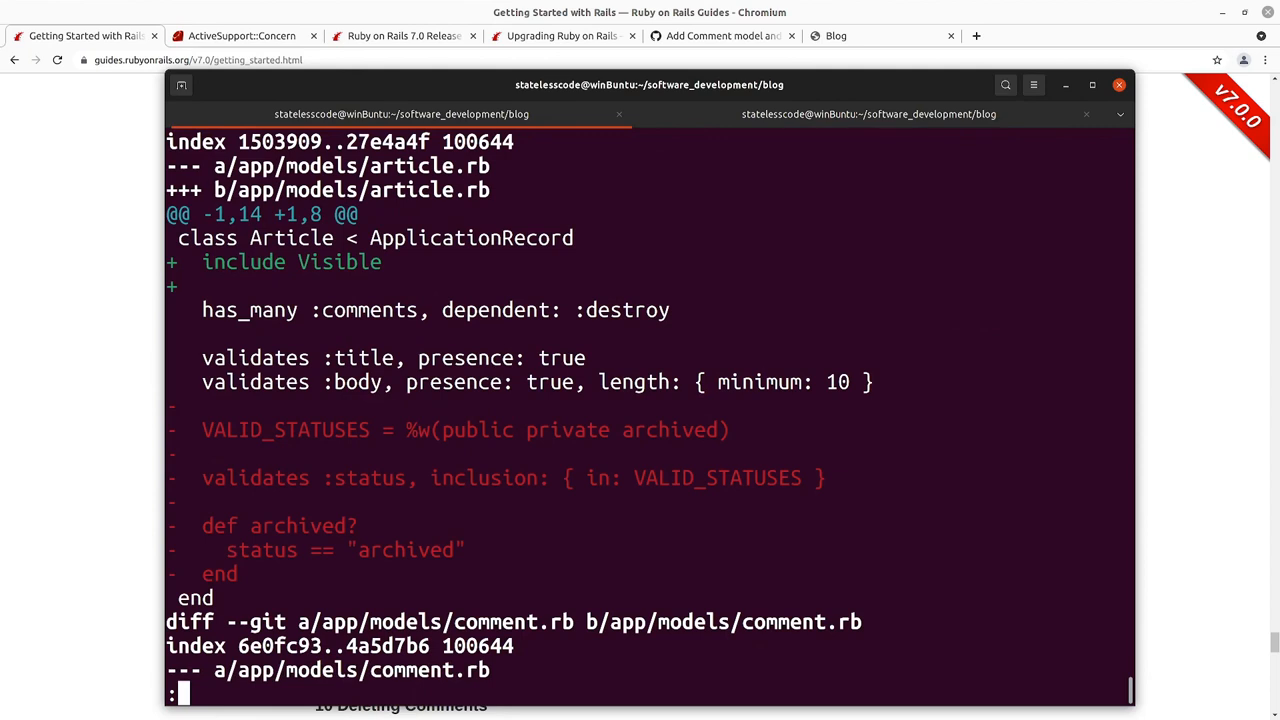
scroll("down", 3)
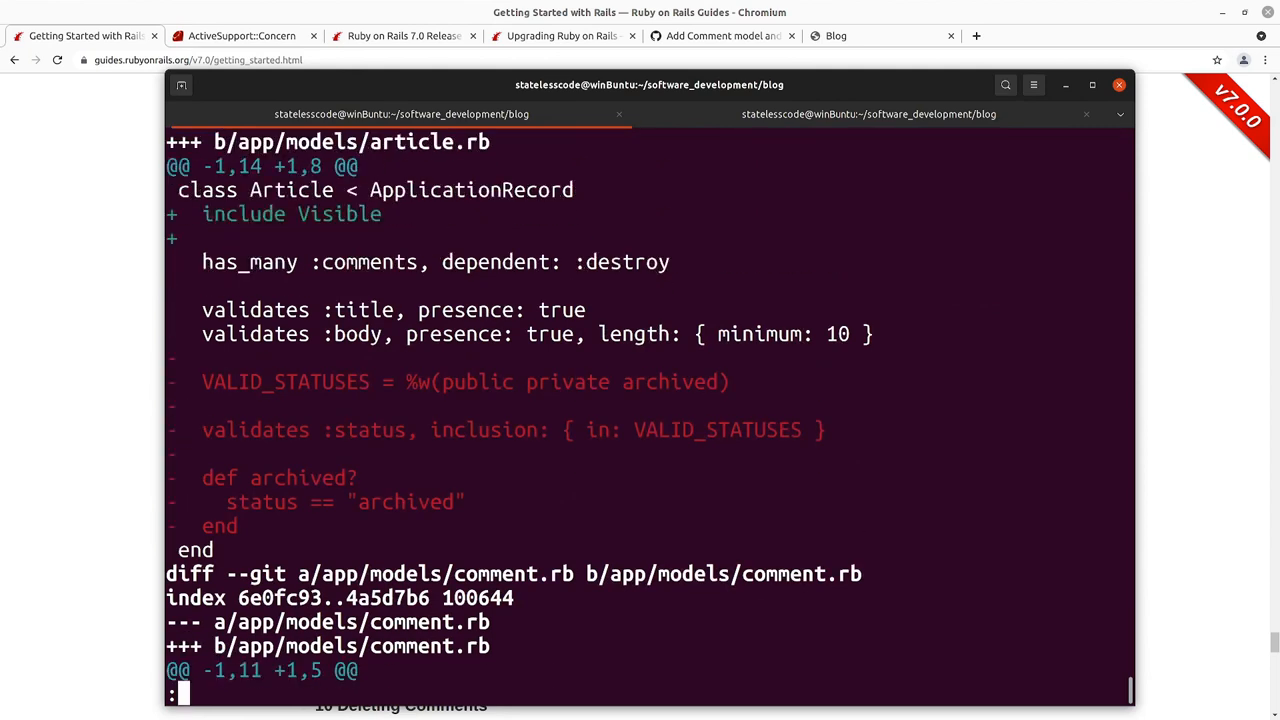
scroll("down", 3)
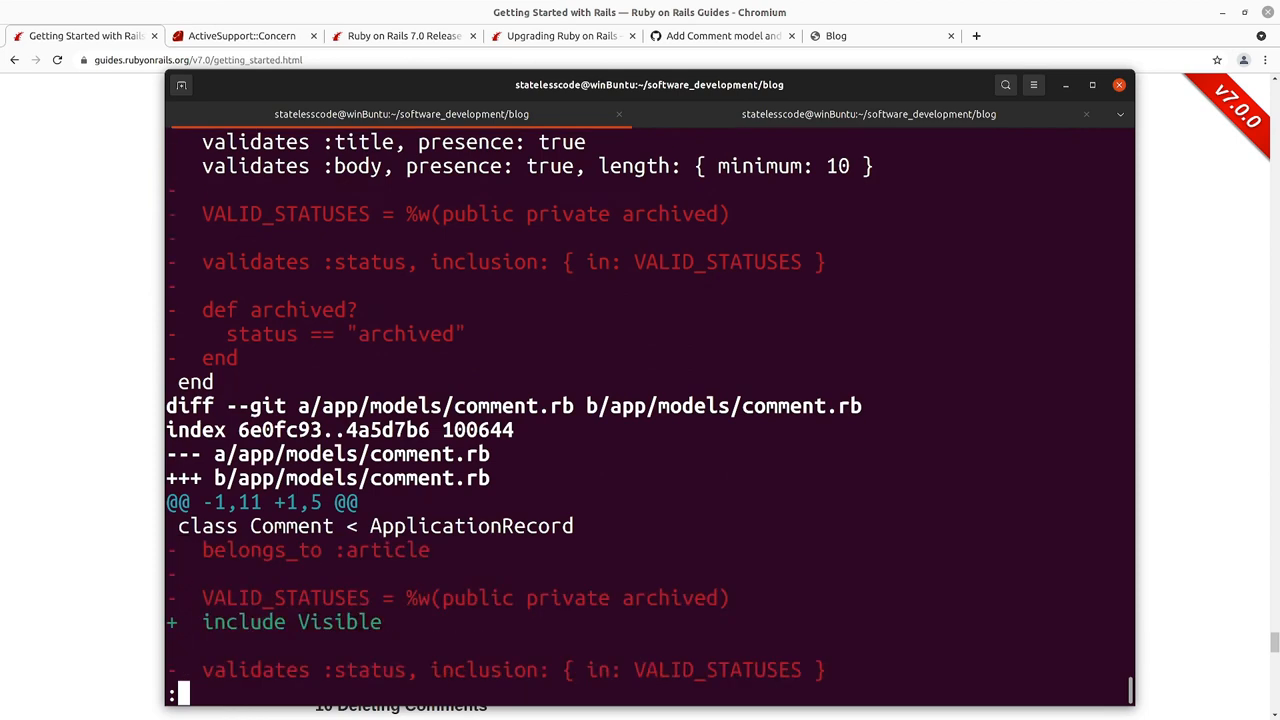
scroll("down", 3)
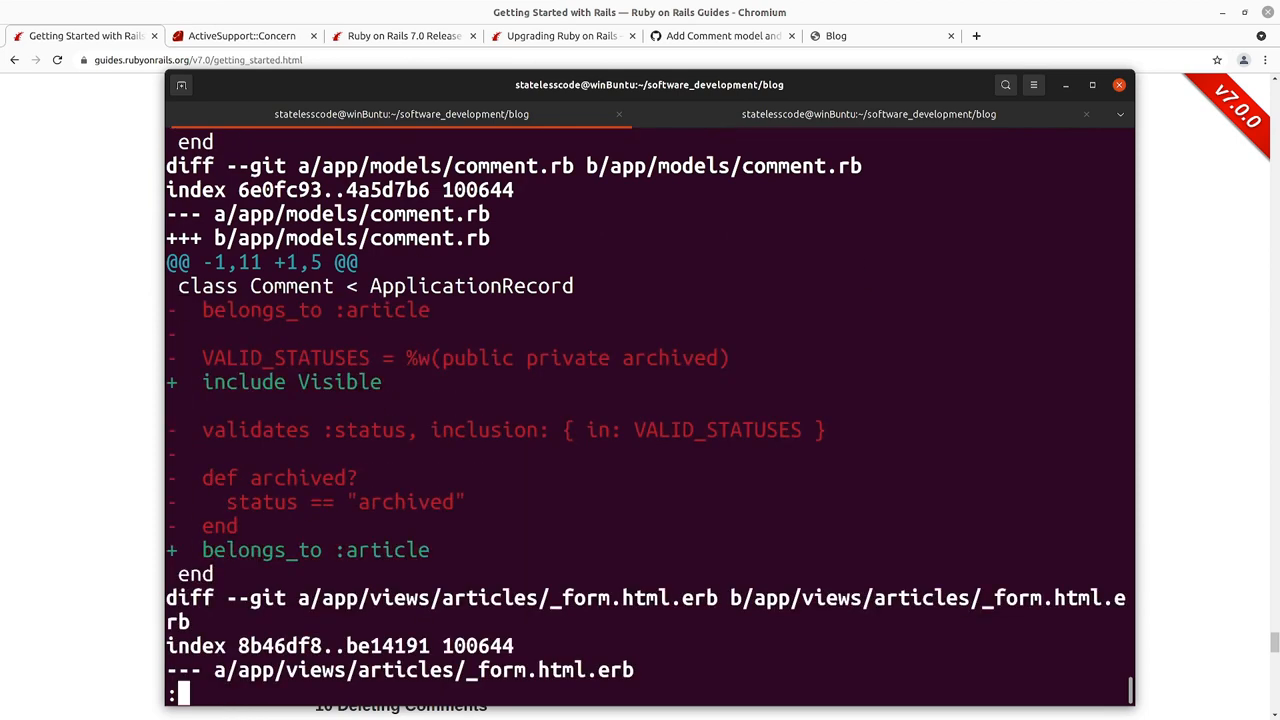
- Scroll the diff through the _form.html.erb status fields and index.html.erb public count
scroll("down", 3)
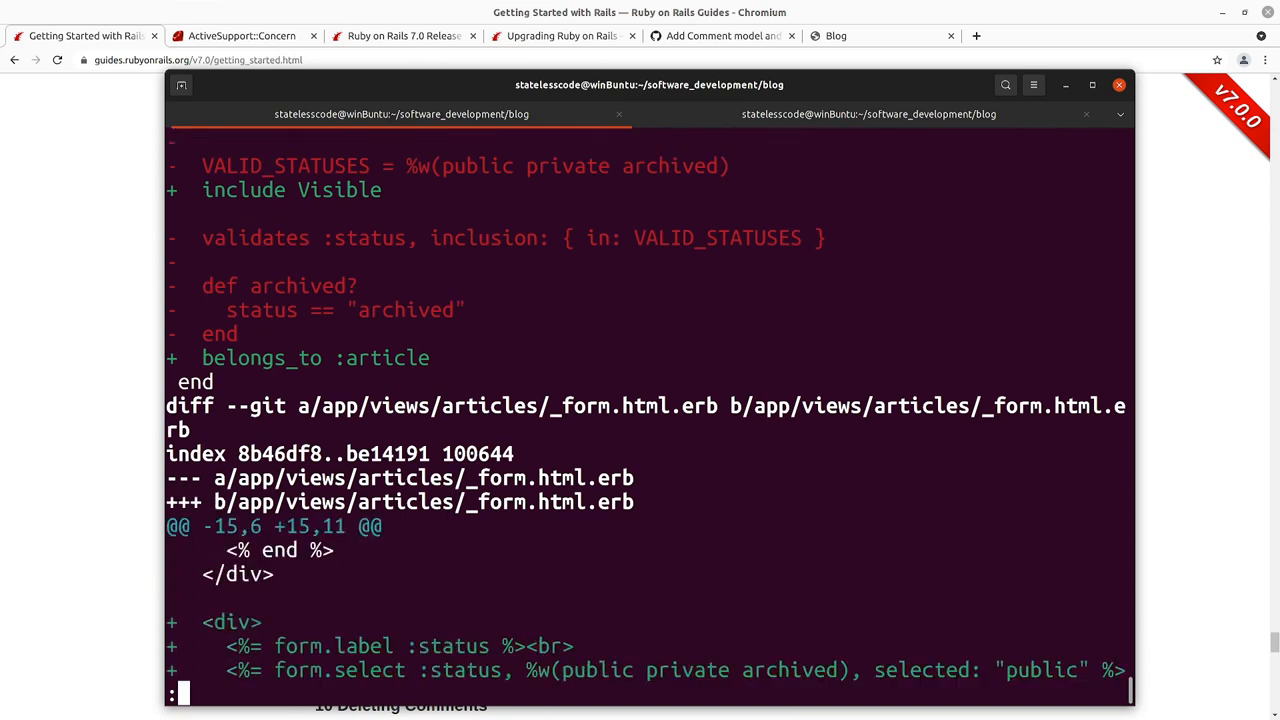
scroll("down", 3)
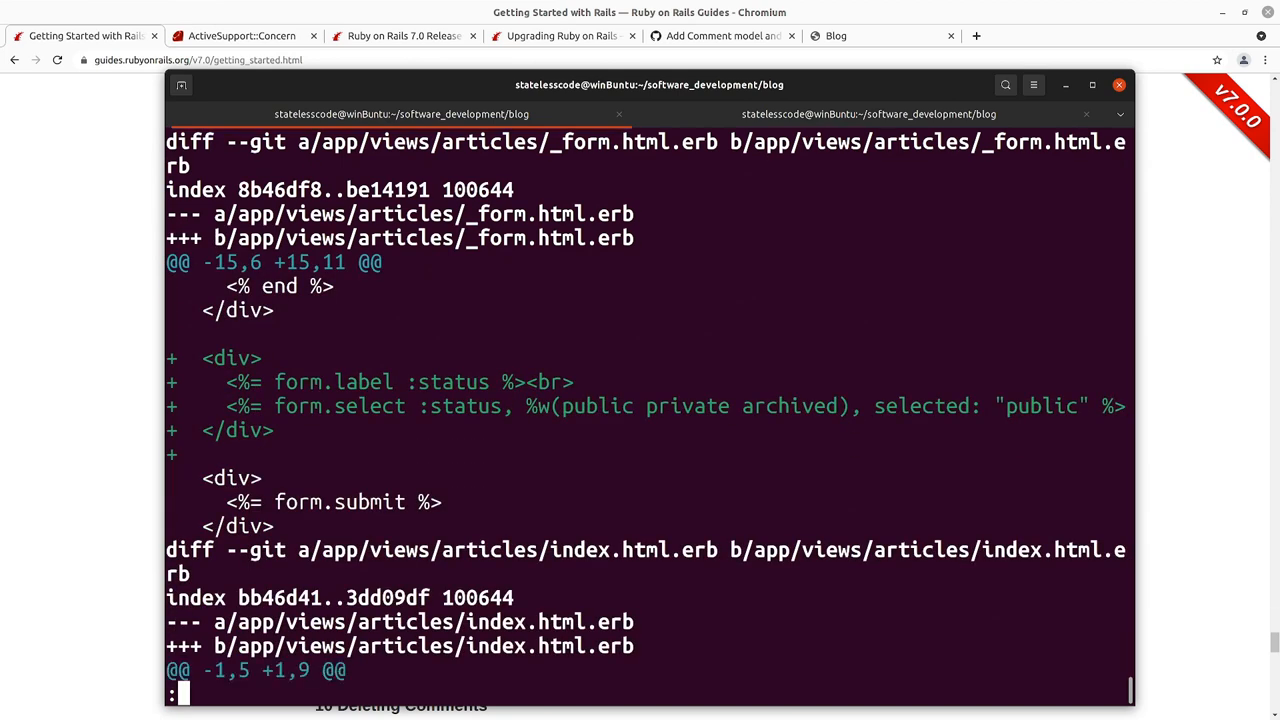
scroll("down", 3)
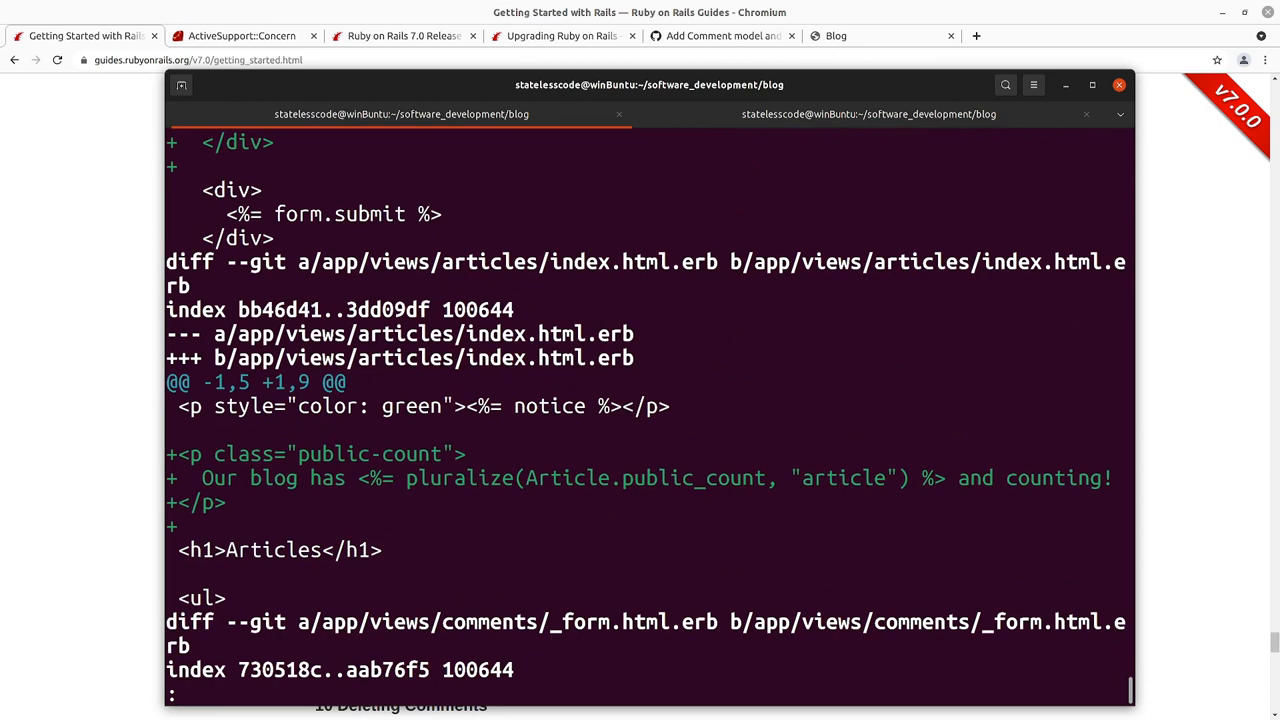
scroll("down", 3)
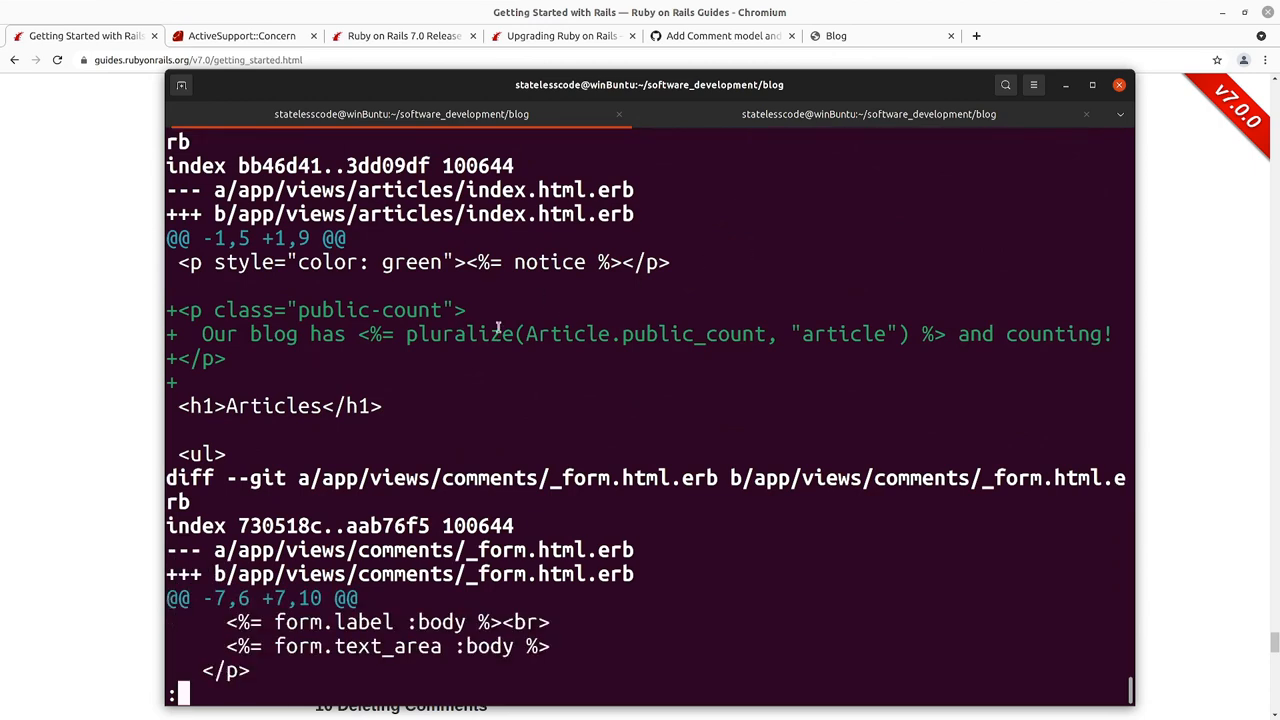
mouse_move(647, 347)
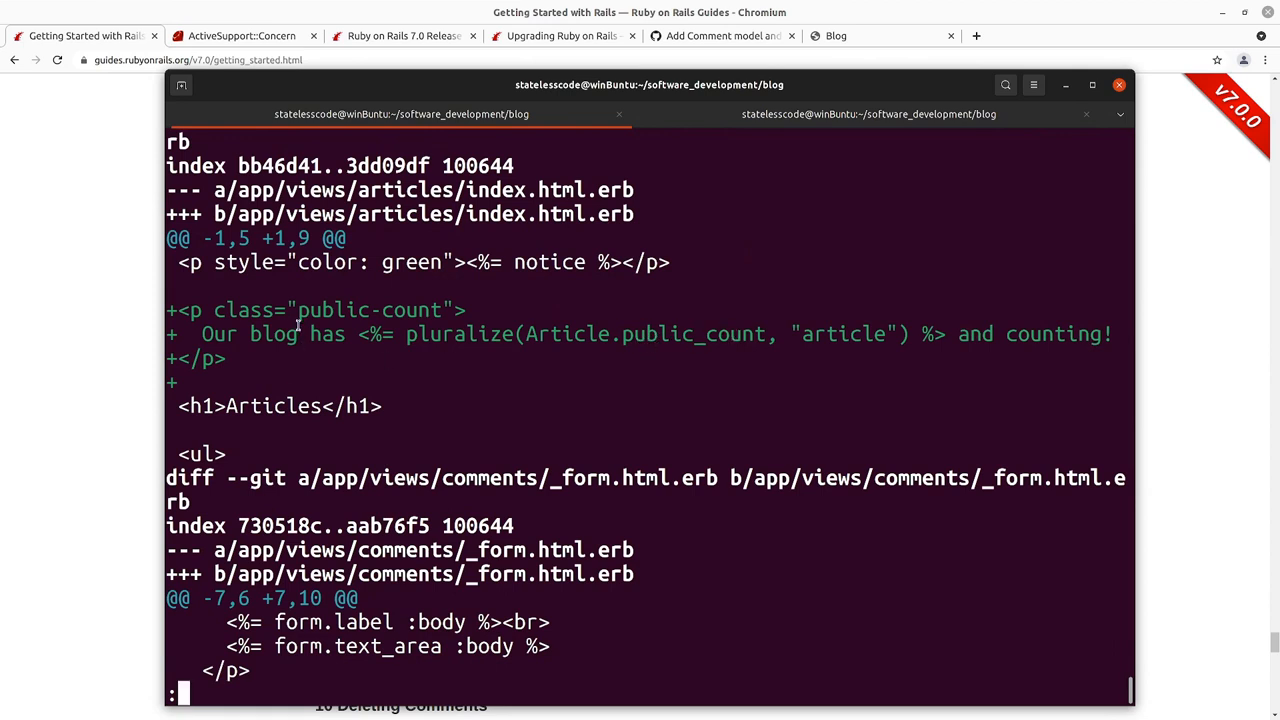
scroll("down", 3)
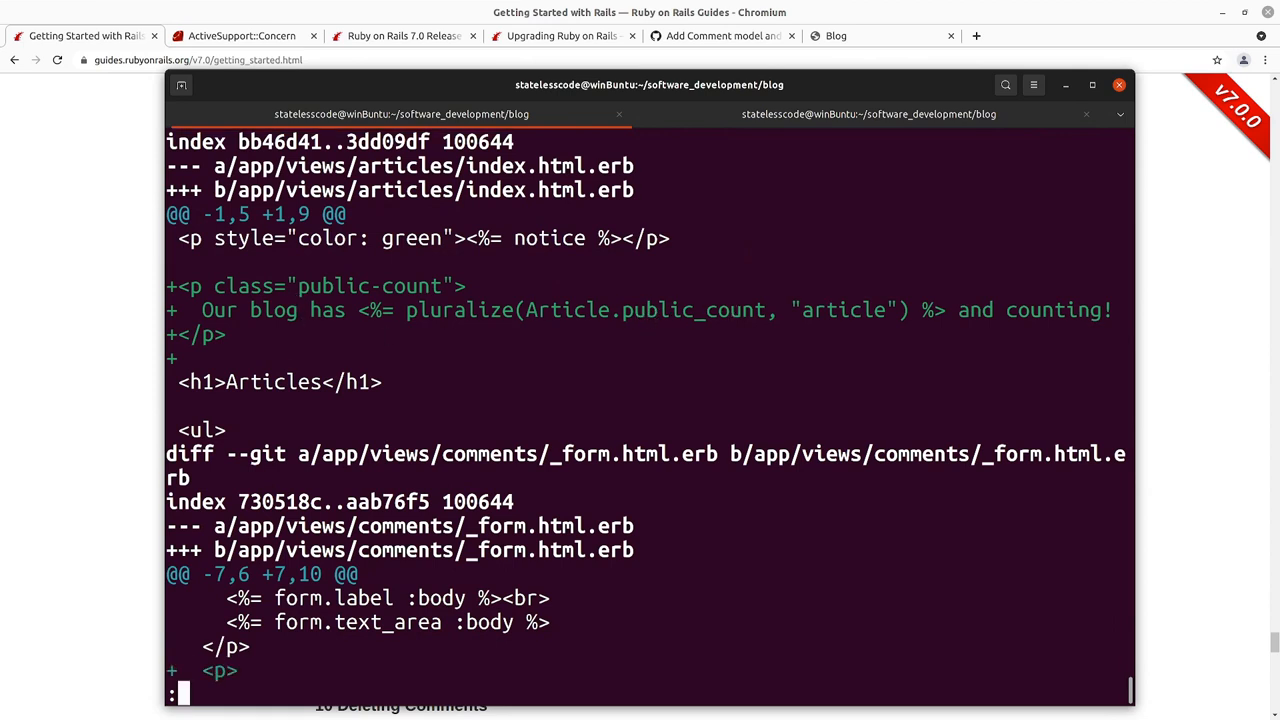
scroll("up", 3)
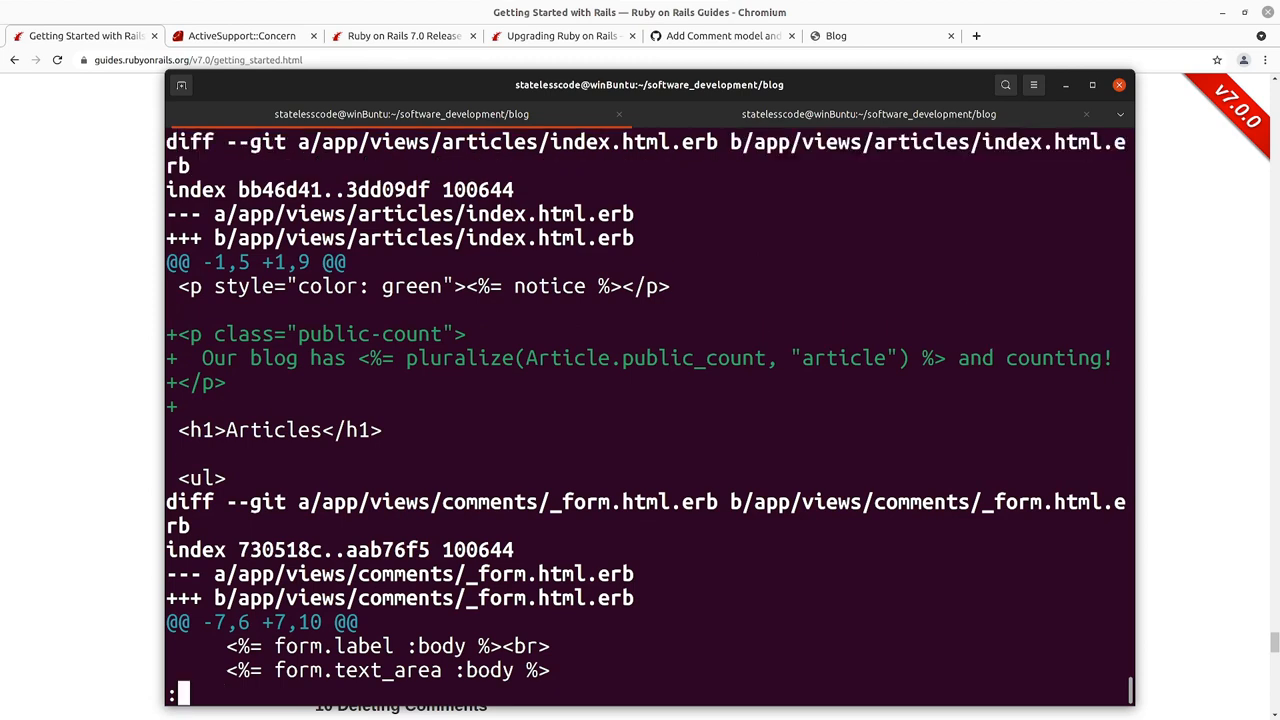
scroll("down", 3)
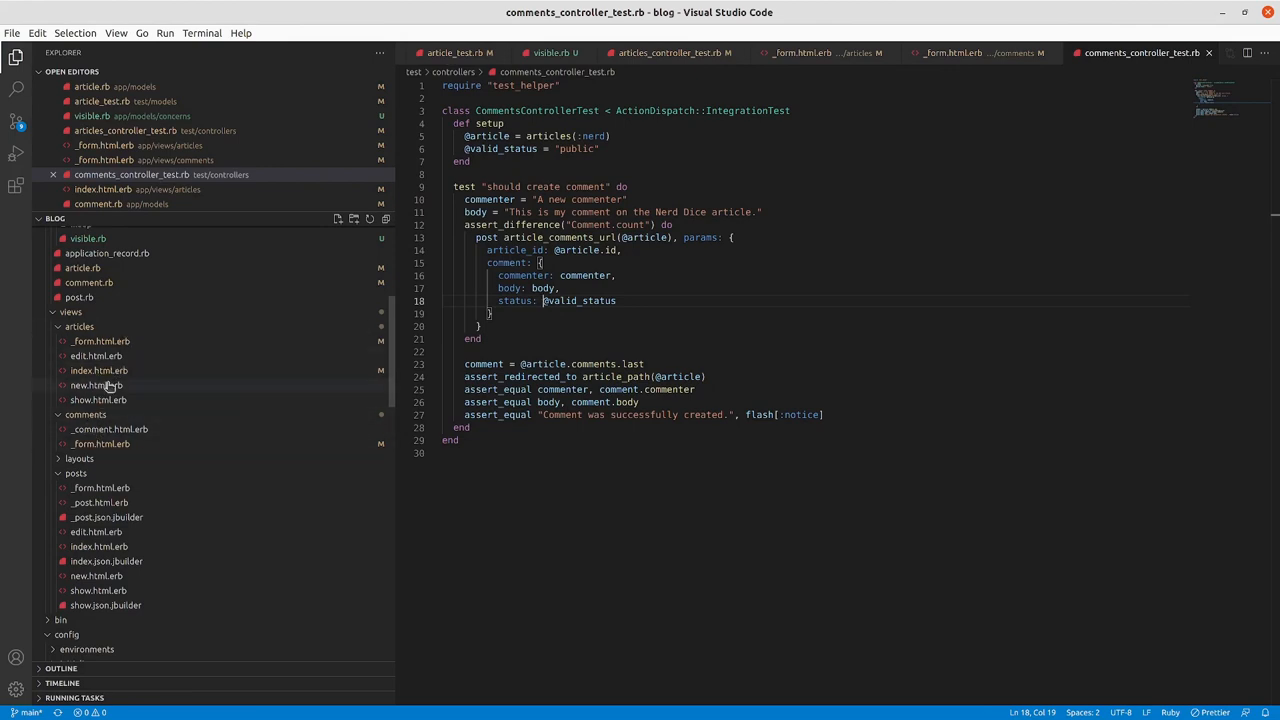
- Open app/views/articles/index.html.erb from the Explorer sidebar
left_click(99, 370)
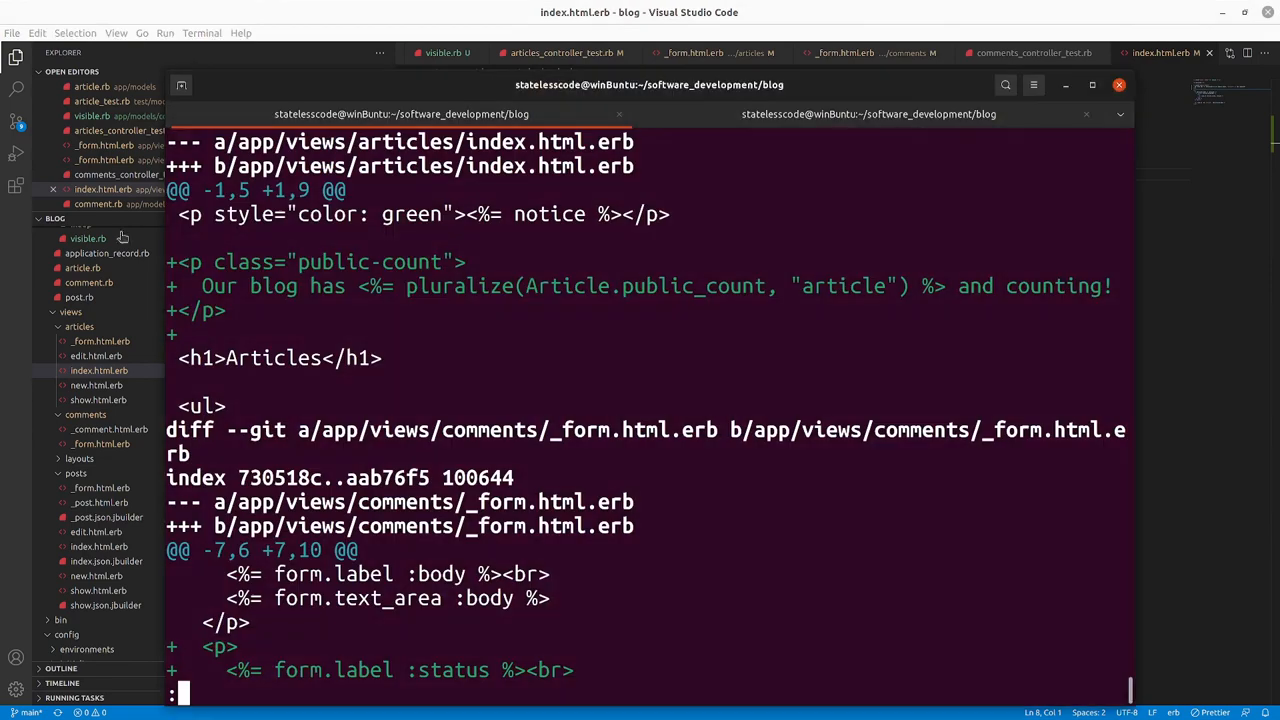
- Scroll through the rest of the git diff down to the new public_count model tests
scroll("down", 3)
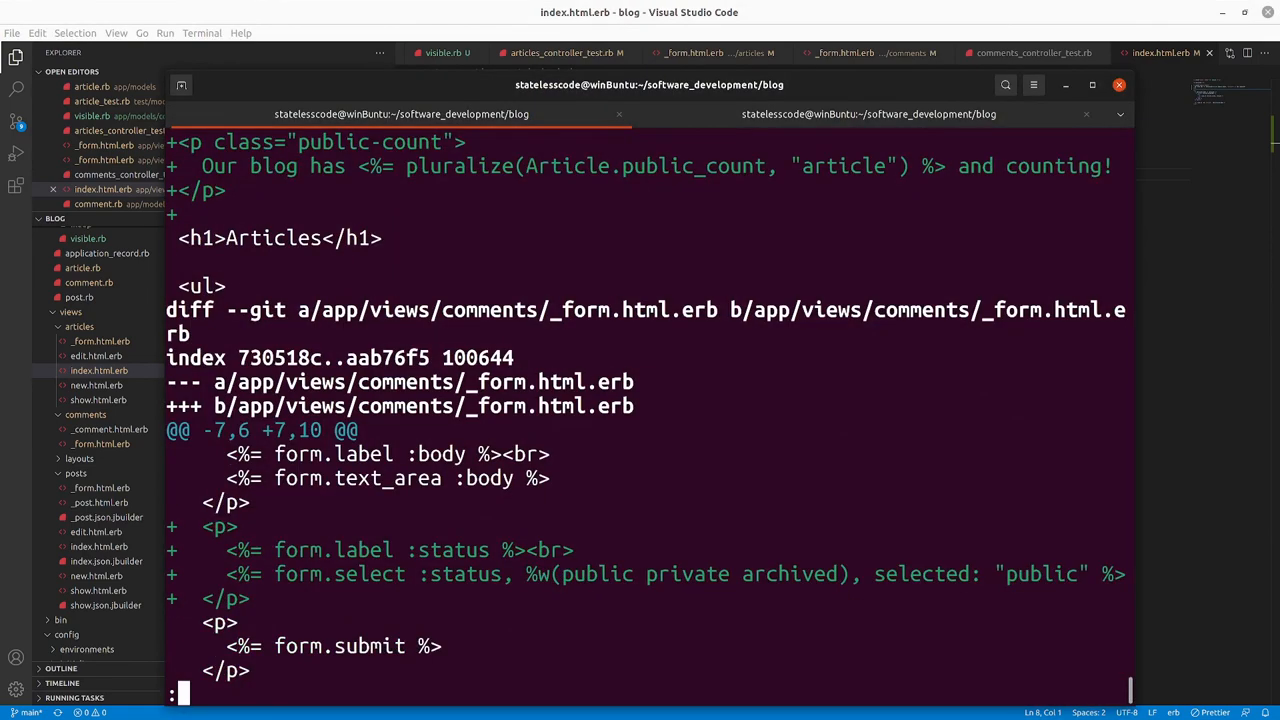
scroll("down", 3)
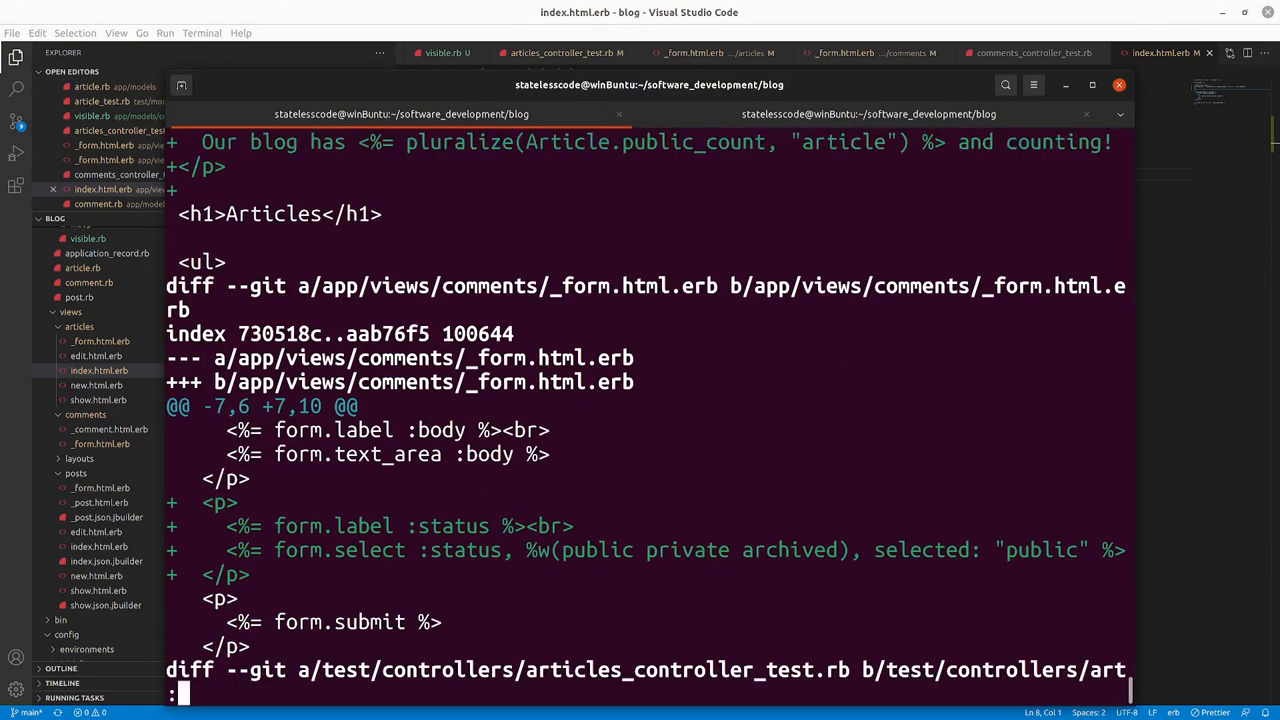
scroll("down", 3)
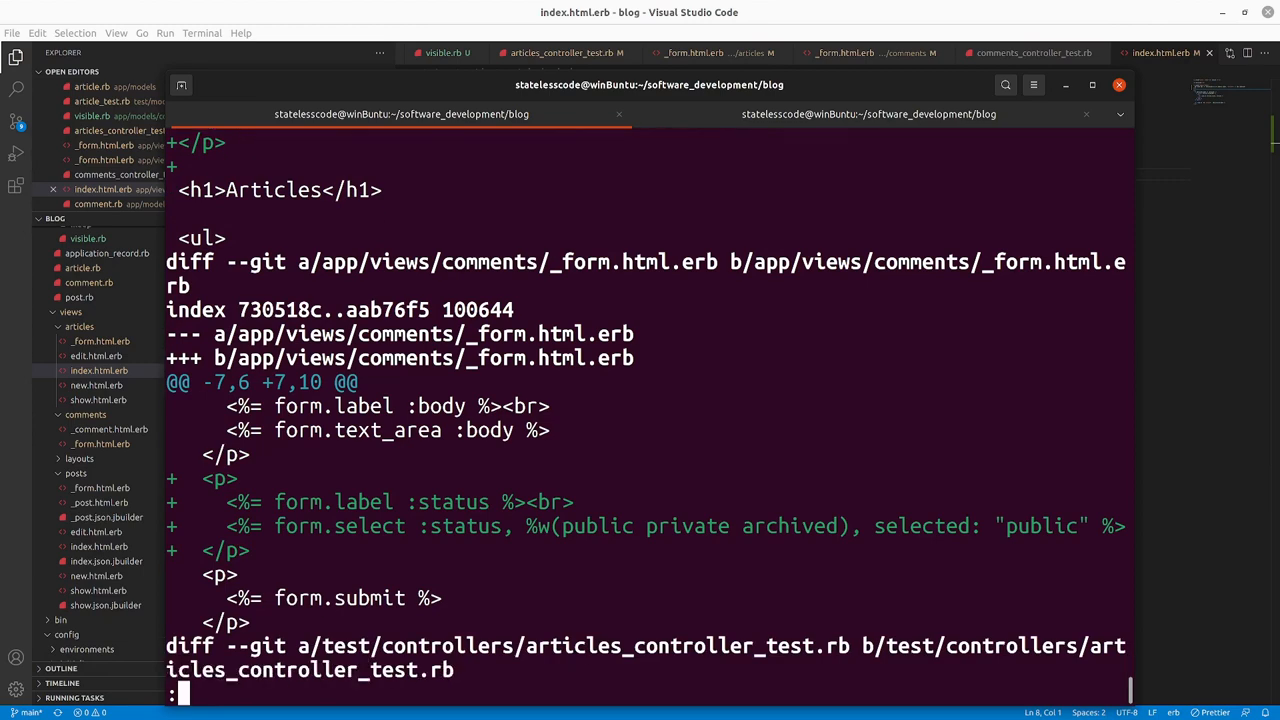
scroll("down", 3)
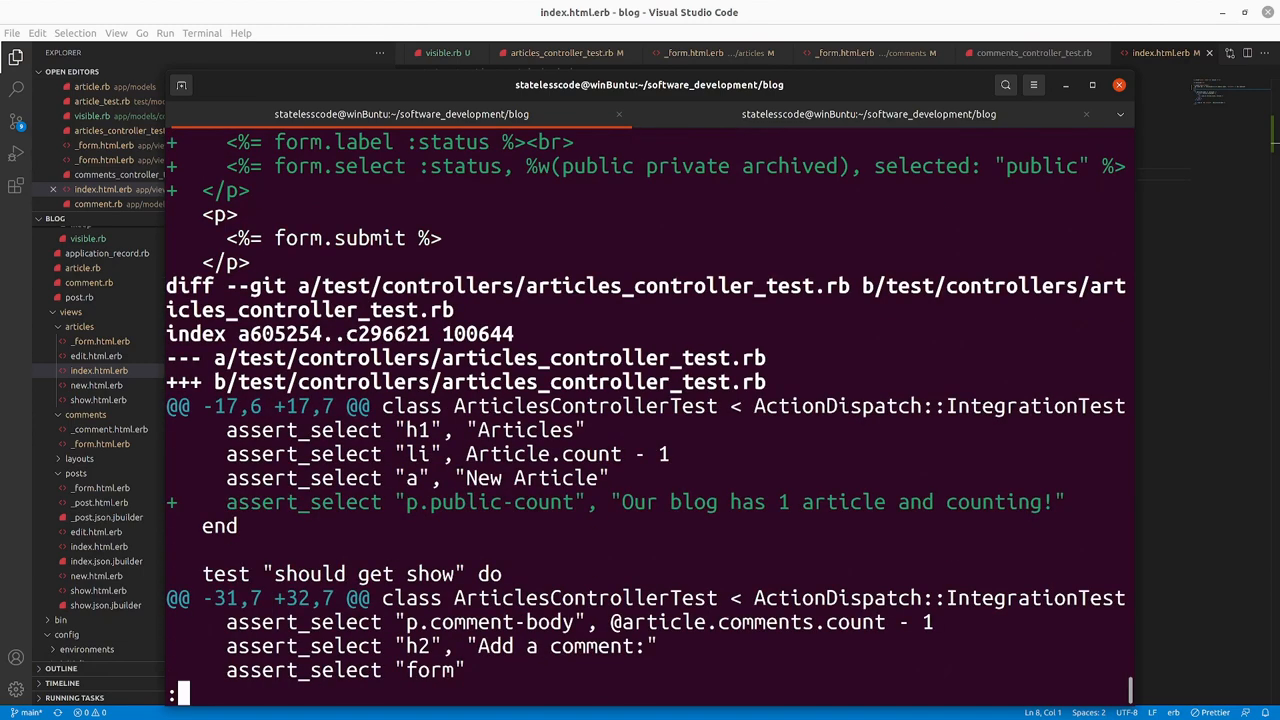
scroll("down", 3)
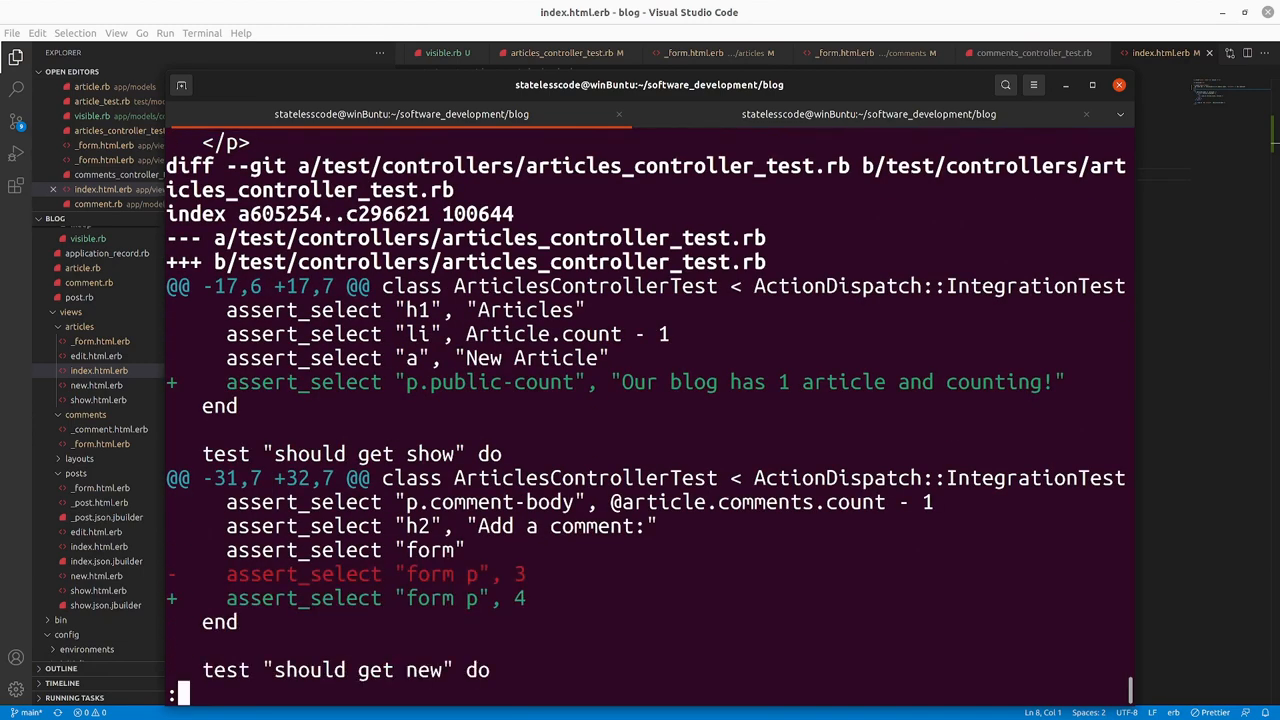
scroll("down", 3)
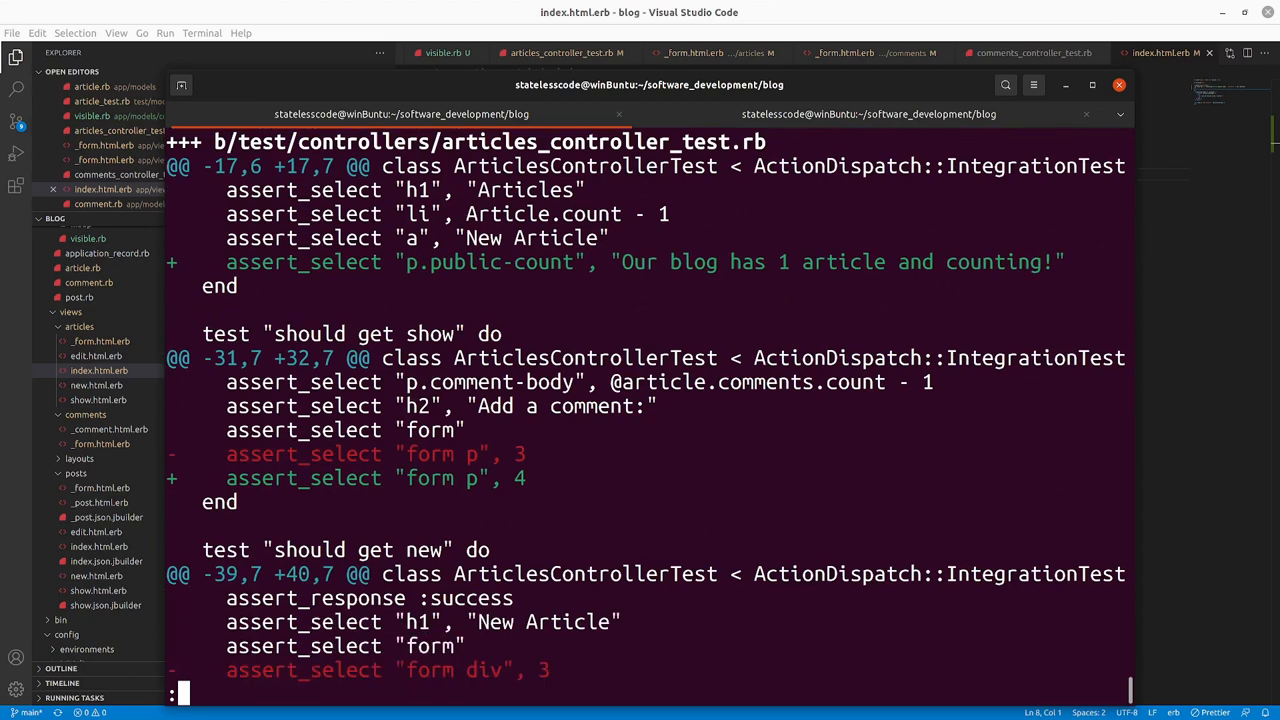
scroll("down", 3)
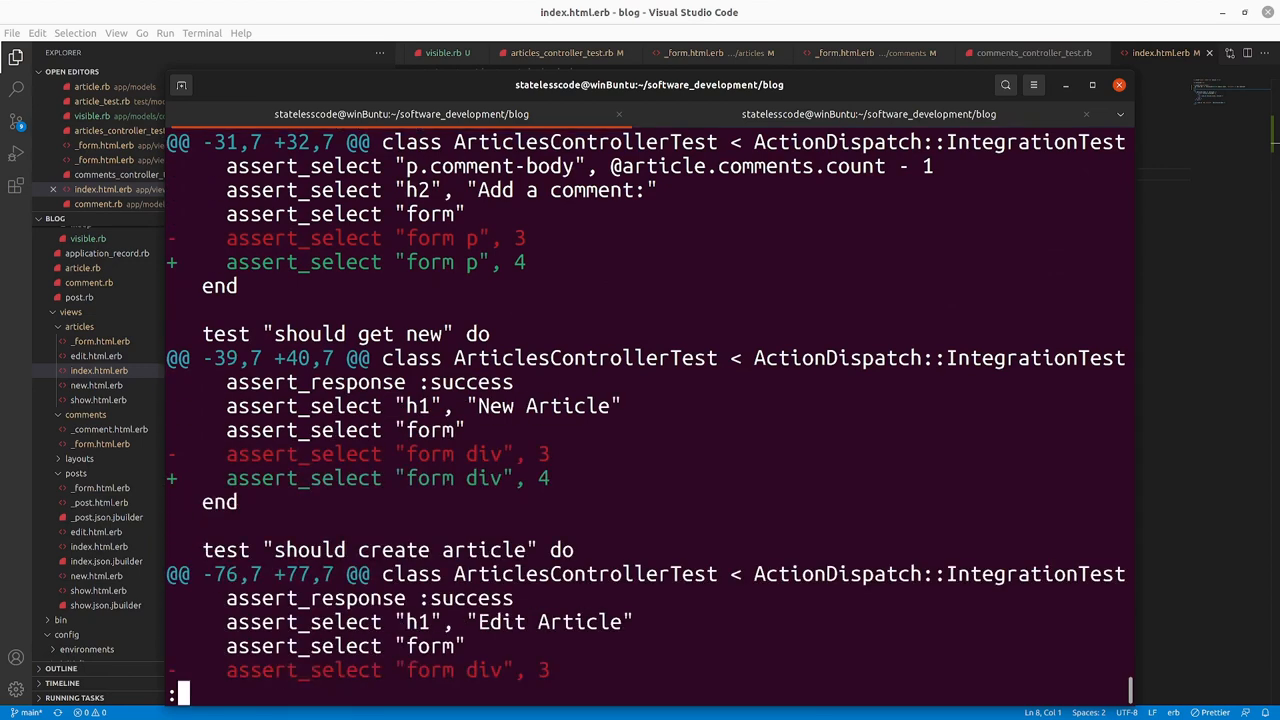
scroll("down", 3)
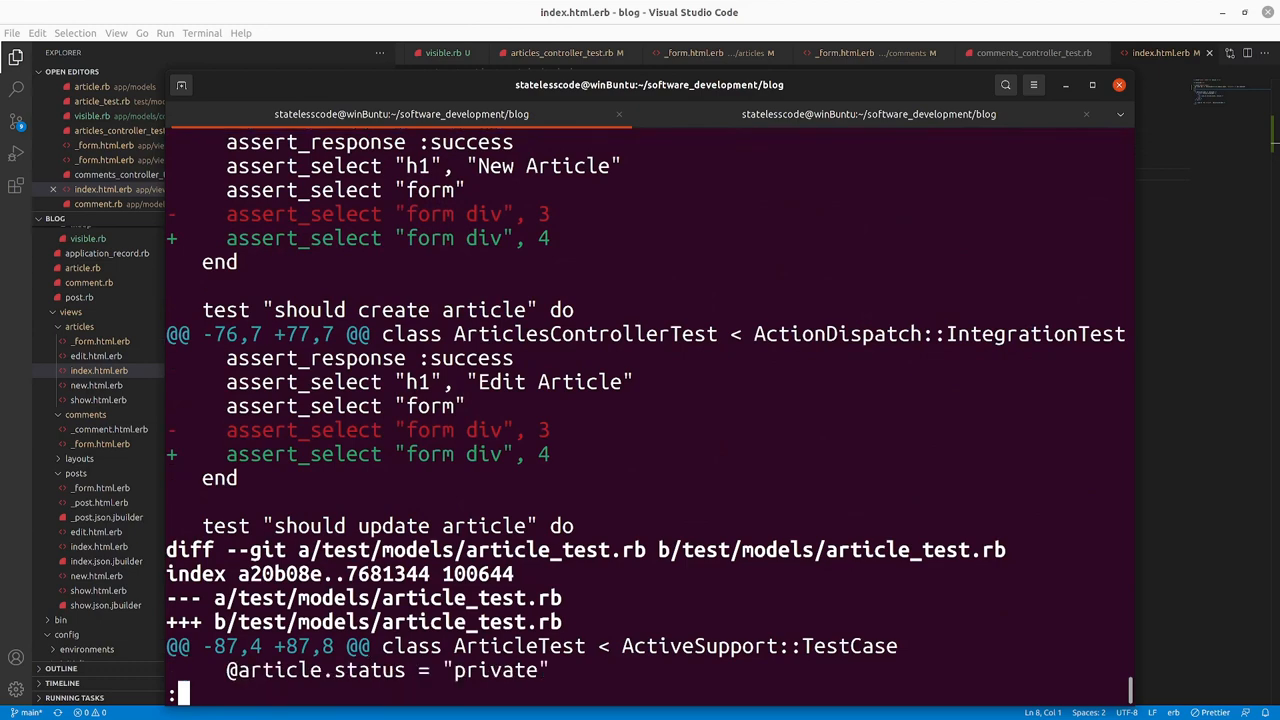
scroll("down", 3)
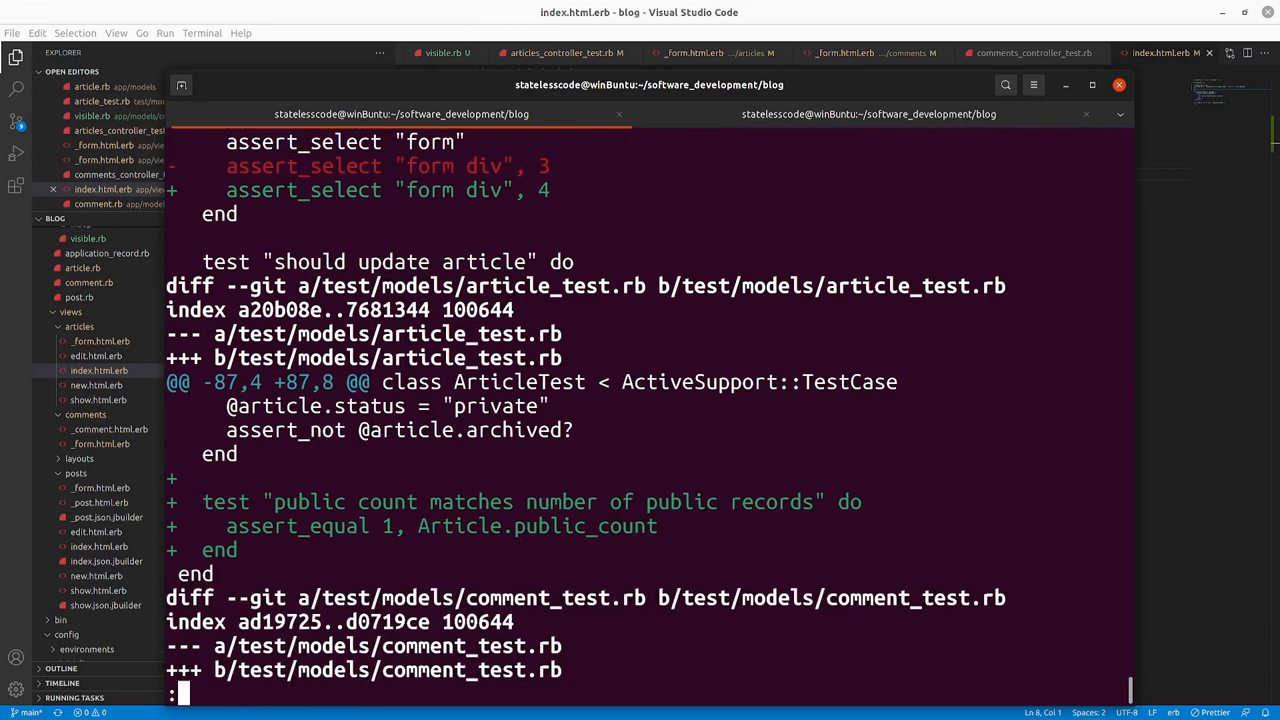
scroll("down", 3)
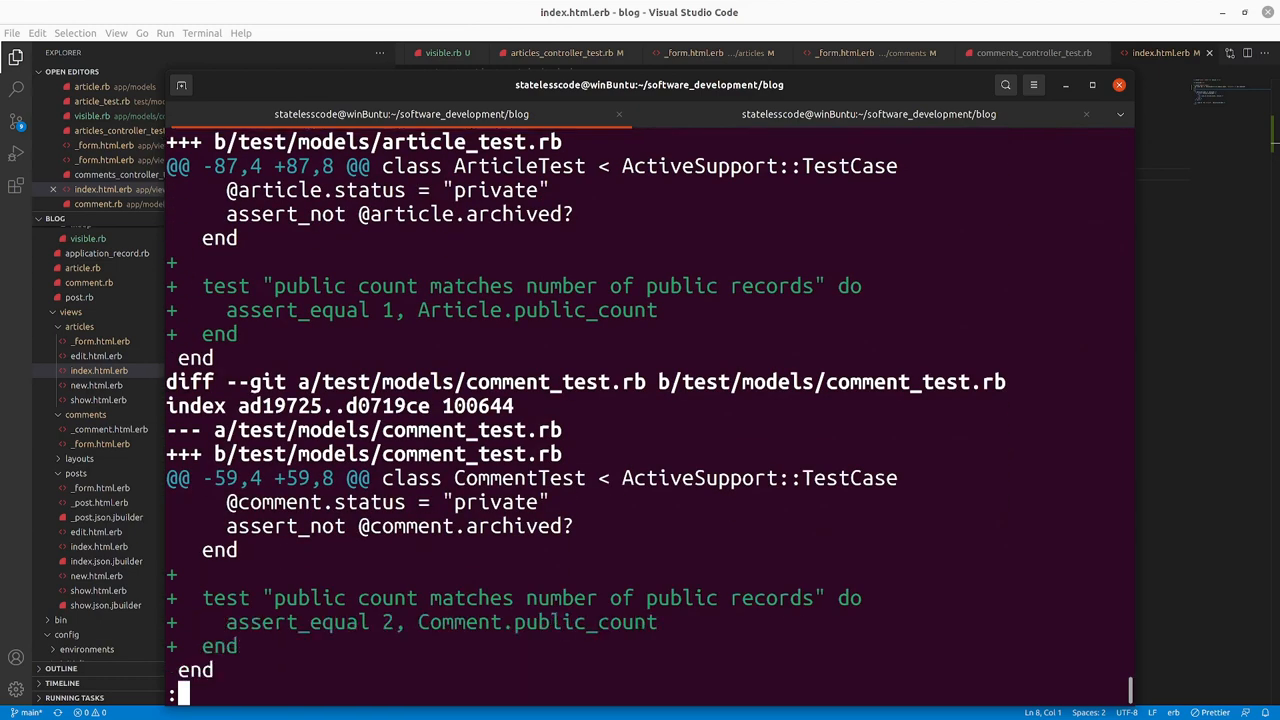
scroll("up", 3)
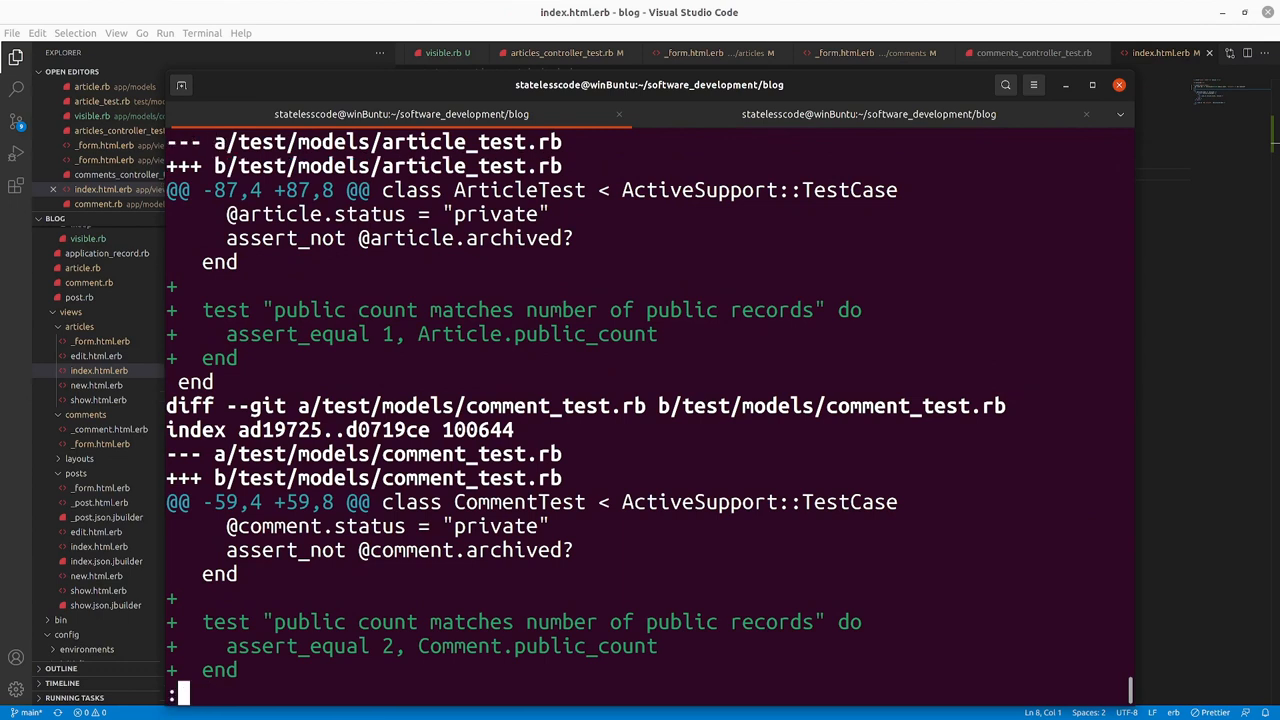
scroll("down", 3)
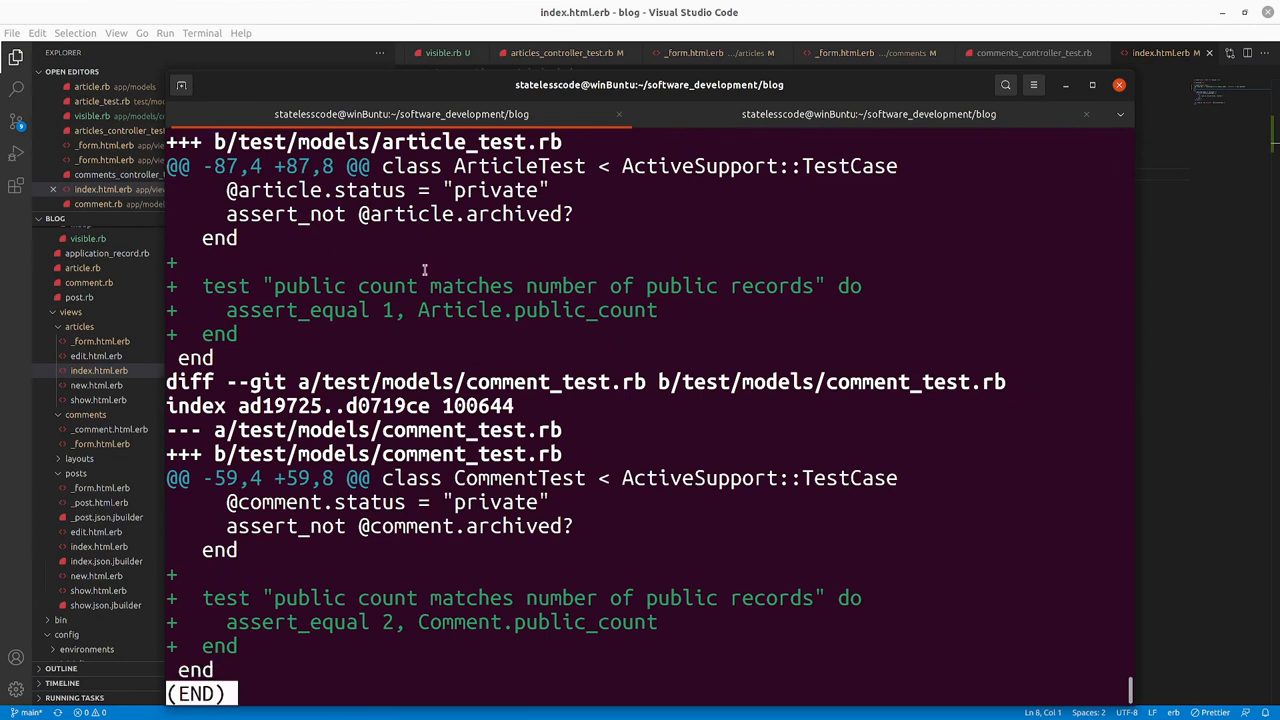
mouse_move(578, 376)
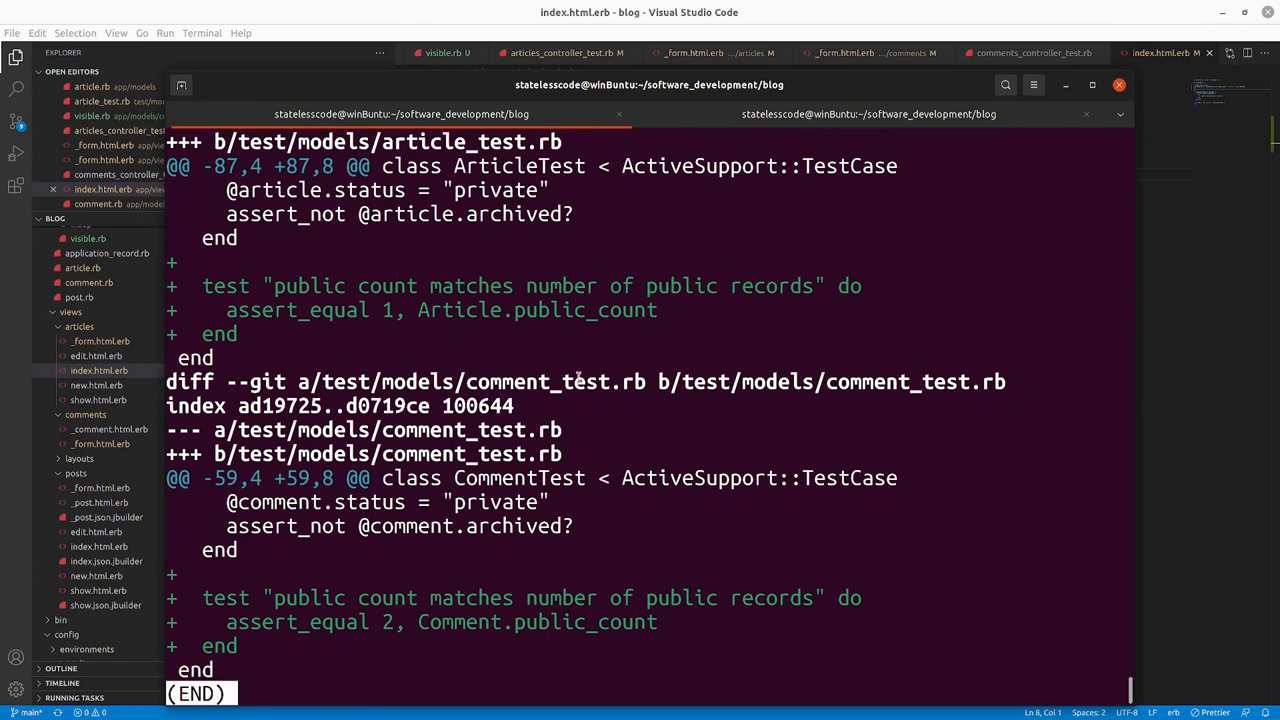
- Quit the pager, stage all changes with git add, and start a signed commit
key("q")
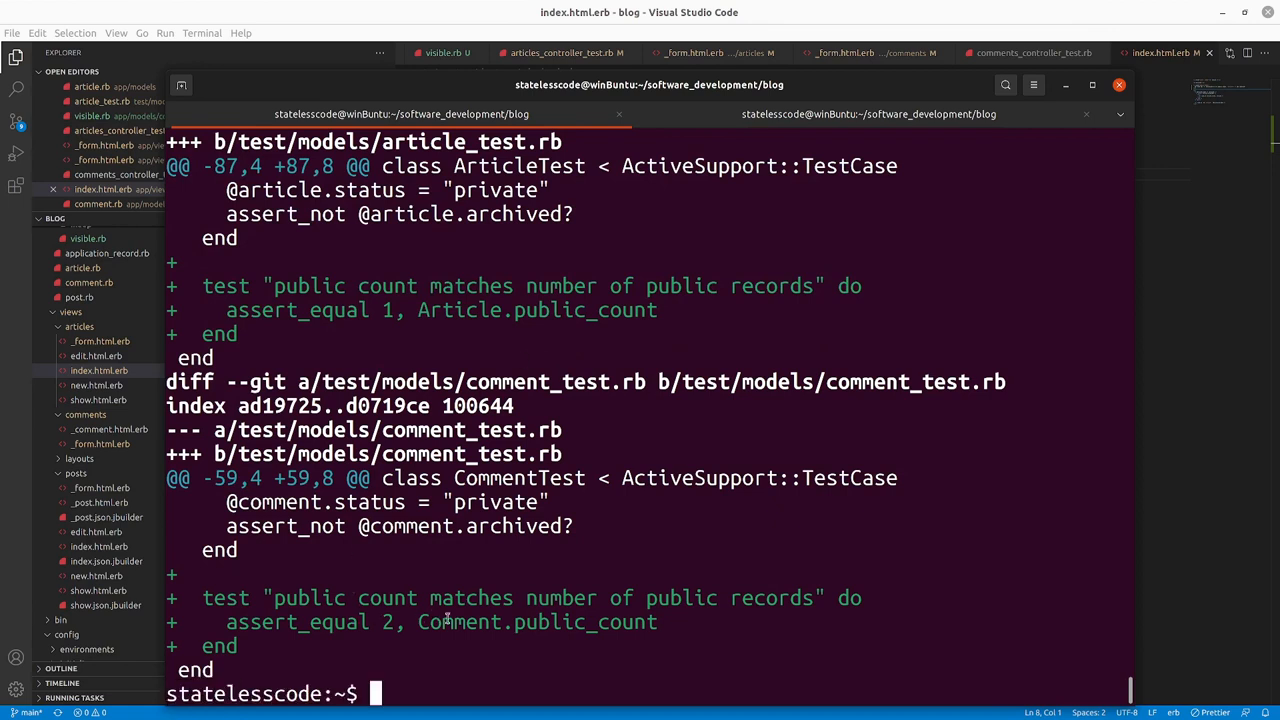
type("git add .")
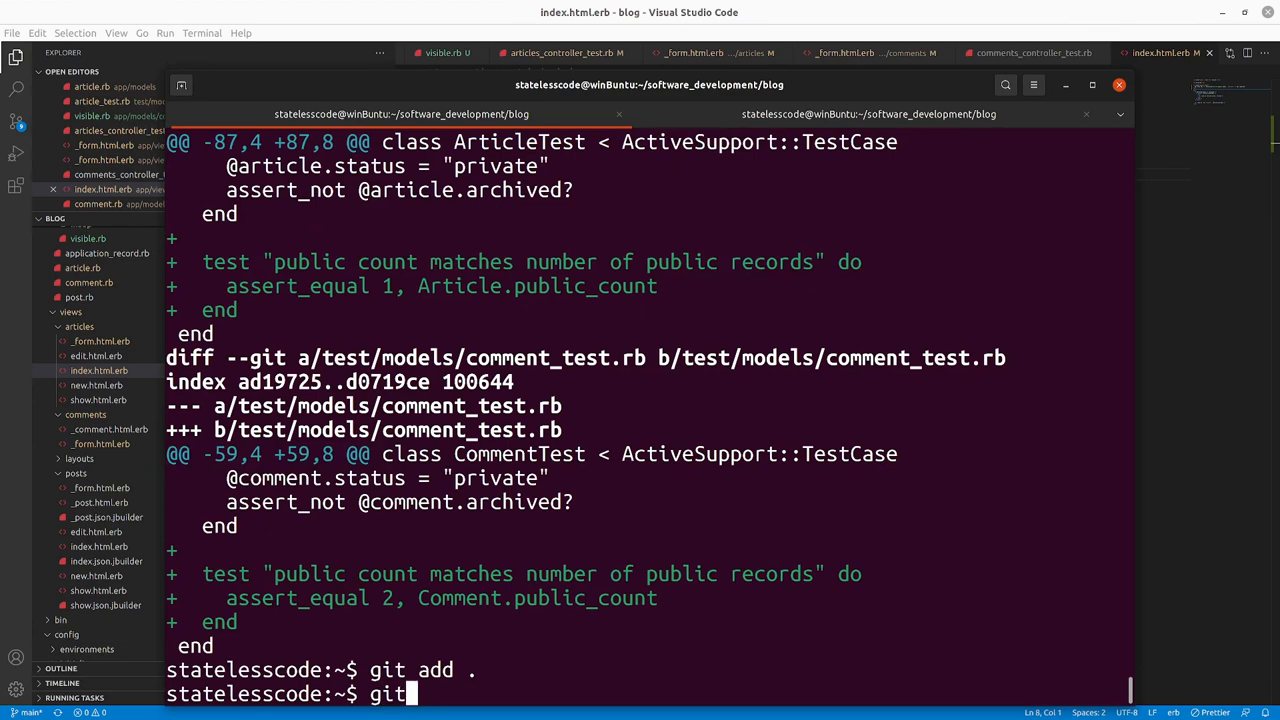
type("commit -")
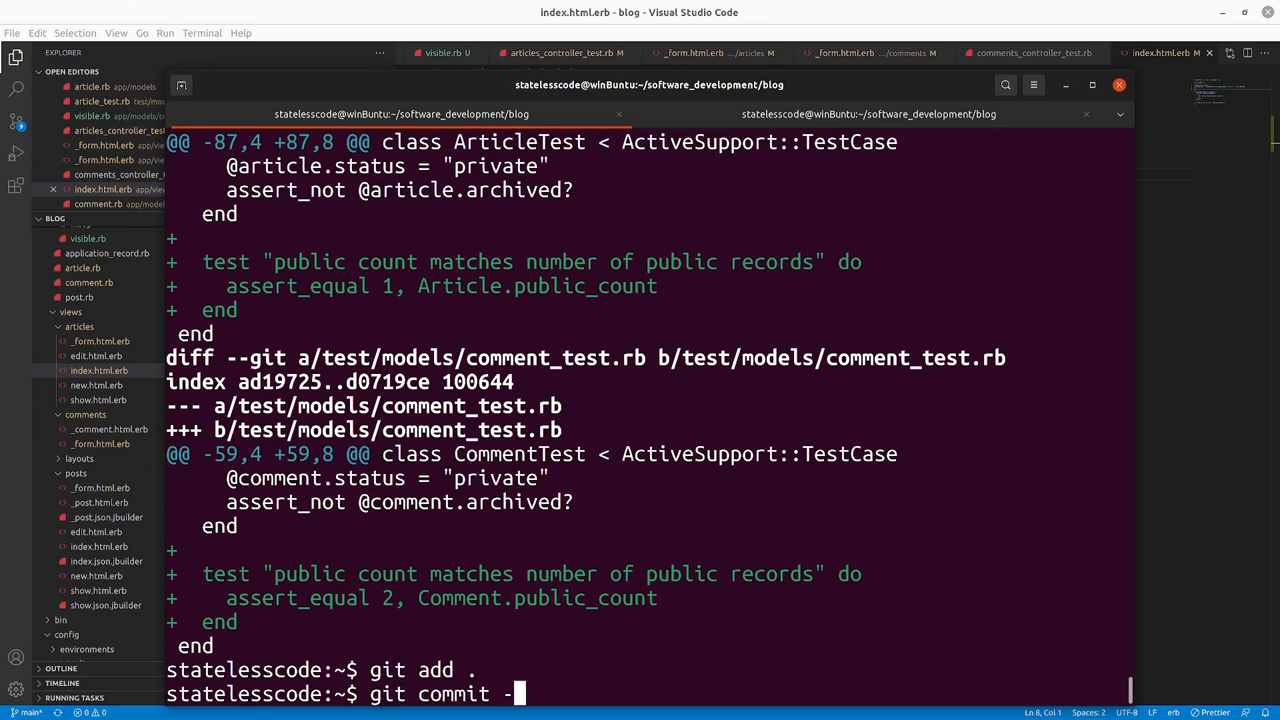
key("Return")
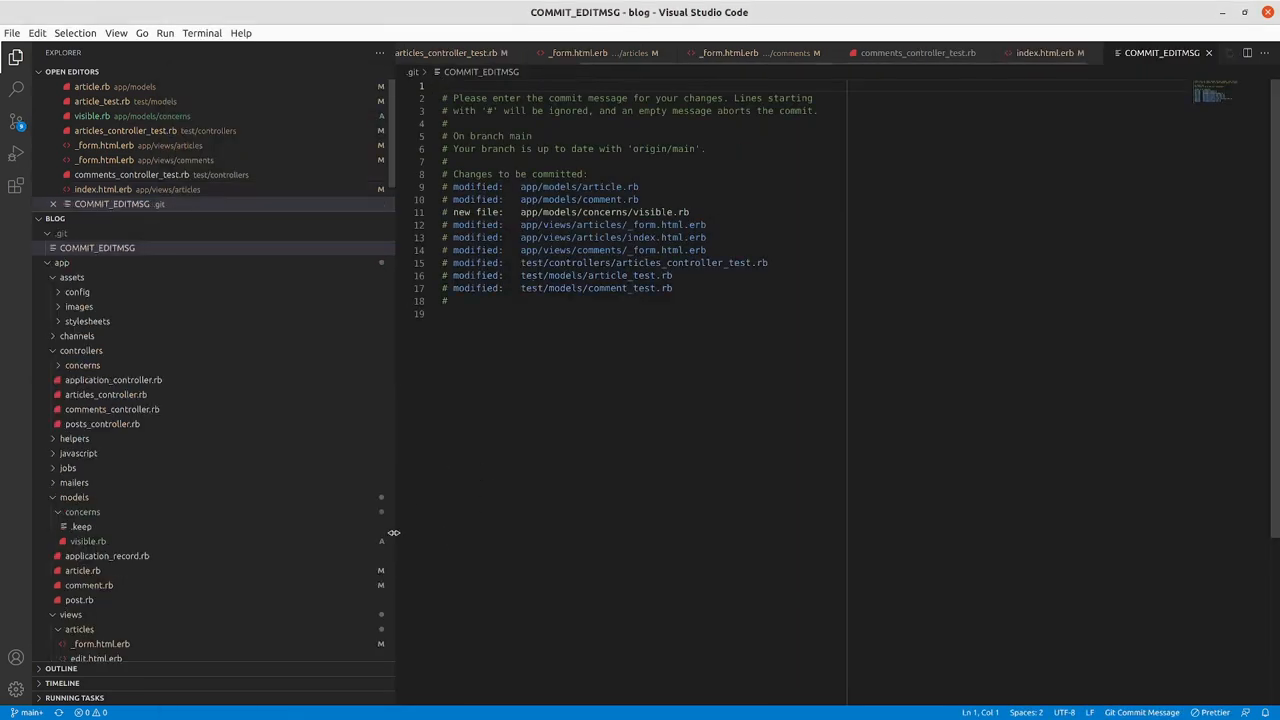
- Commit with message 'Refactor Article and Comment with Visible concern' and run git push
type("Refactor Article and Comment with Visible concern")
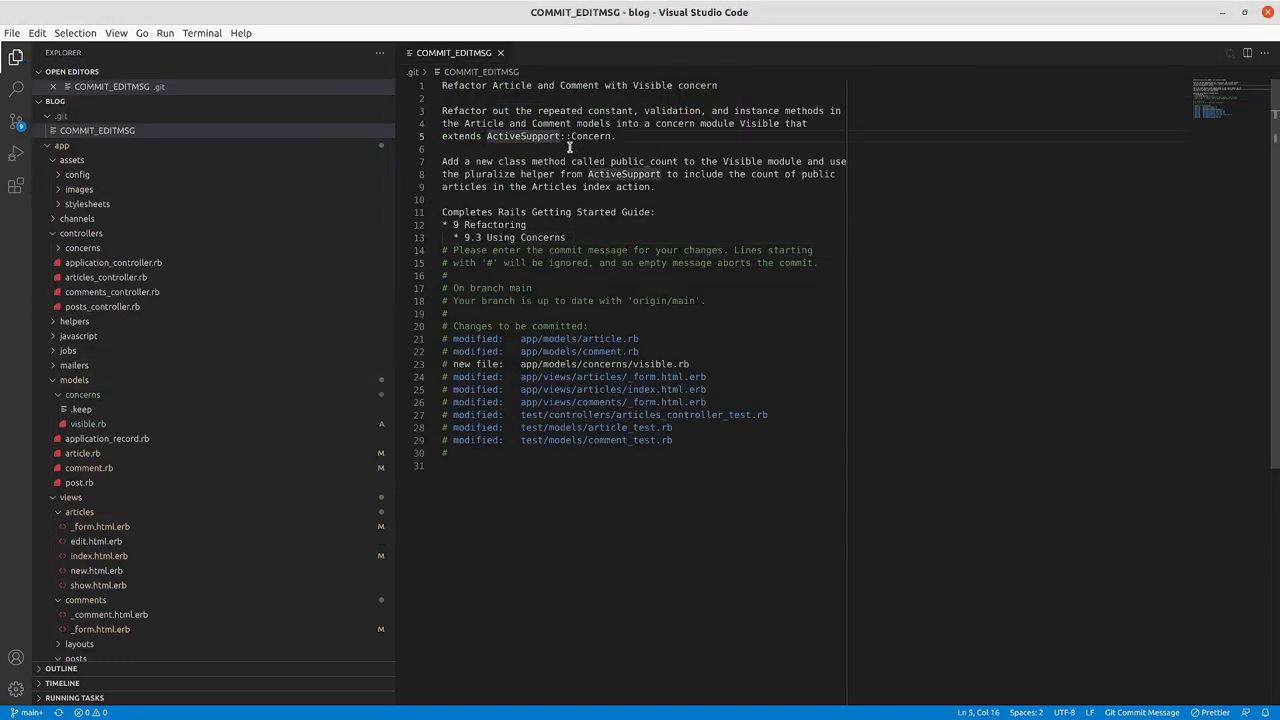
left_click(500, 52)
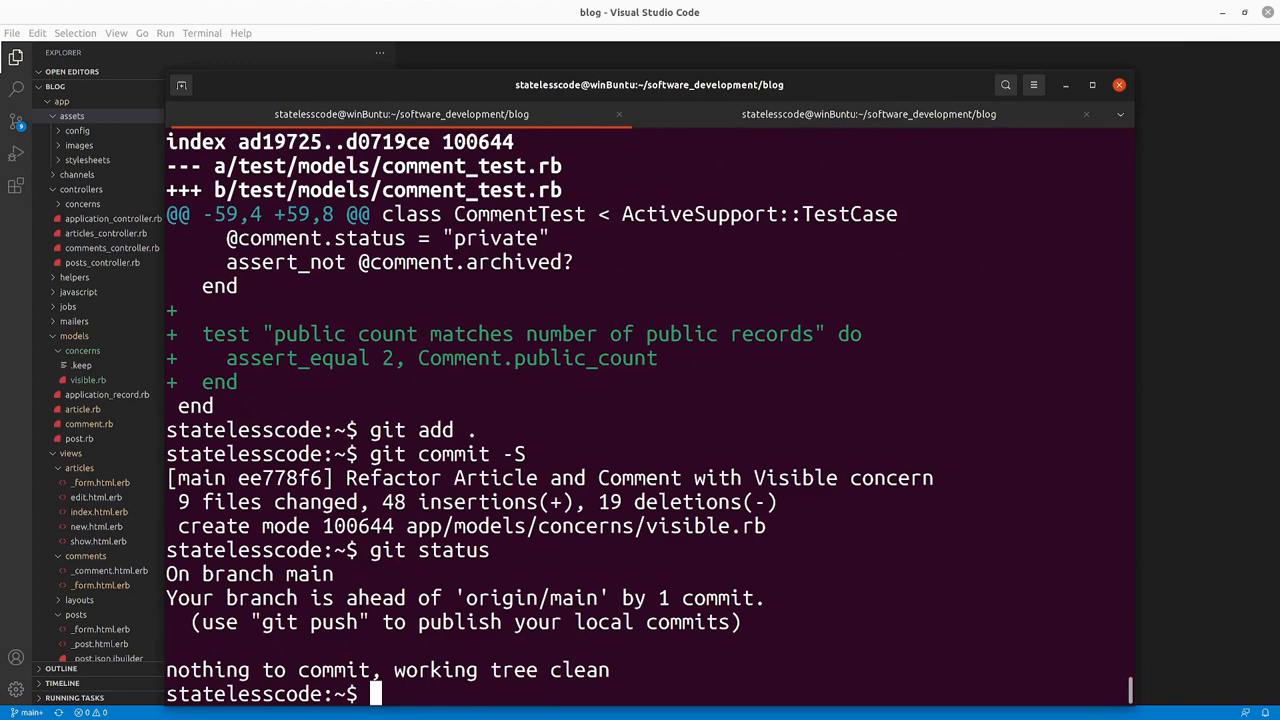
type("git push")
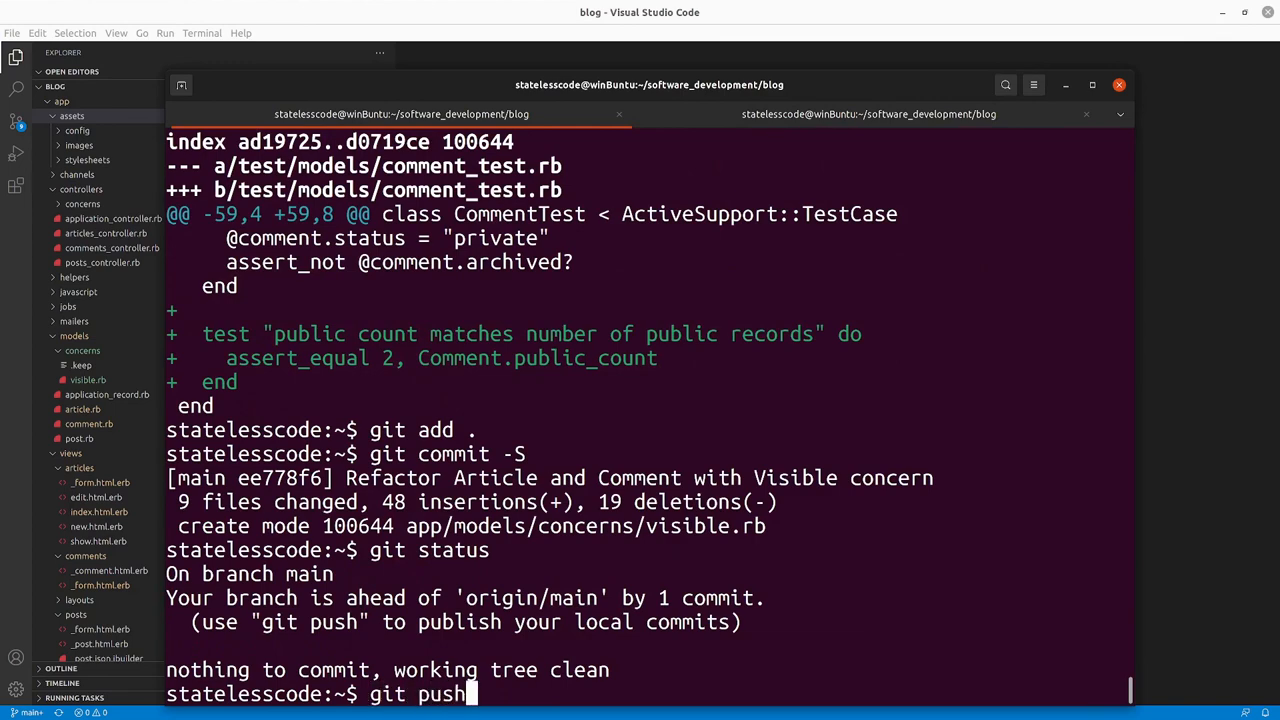
key("Return")
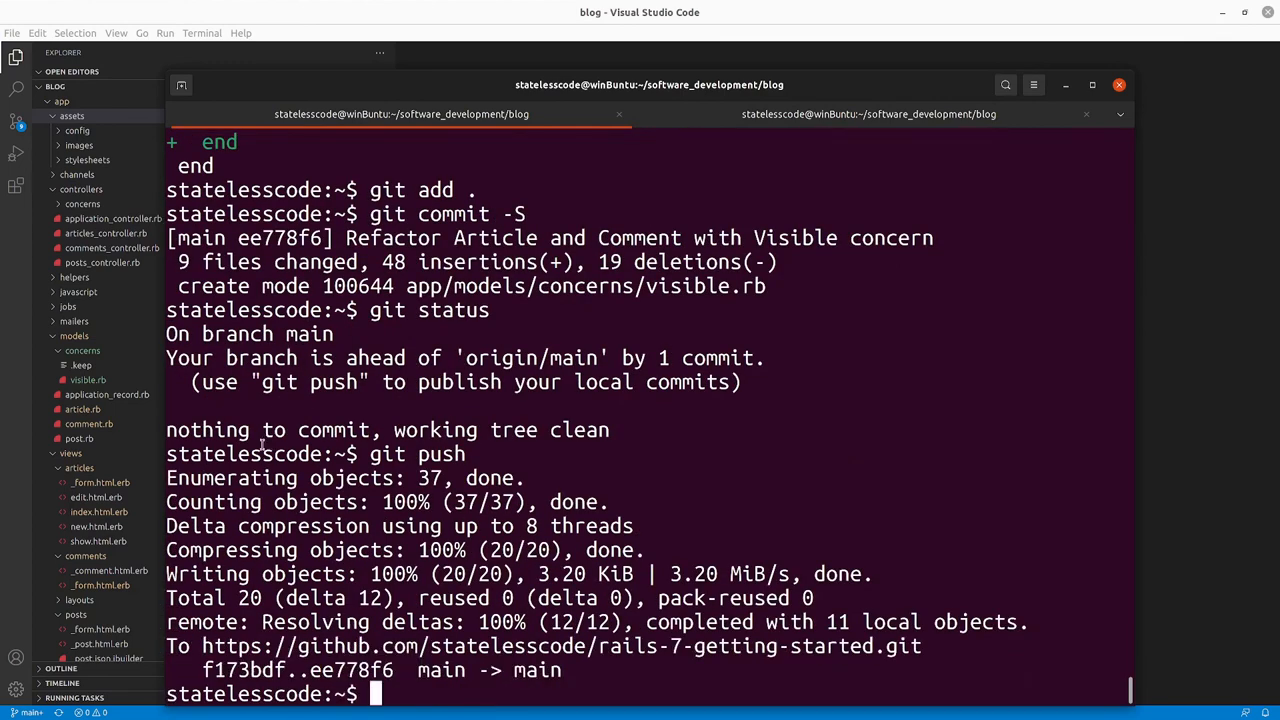